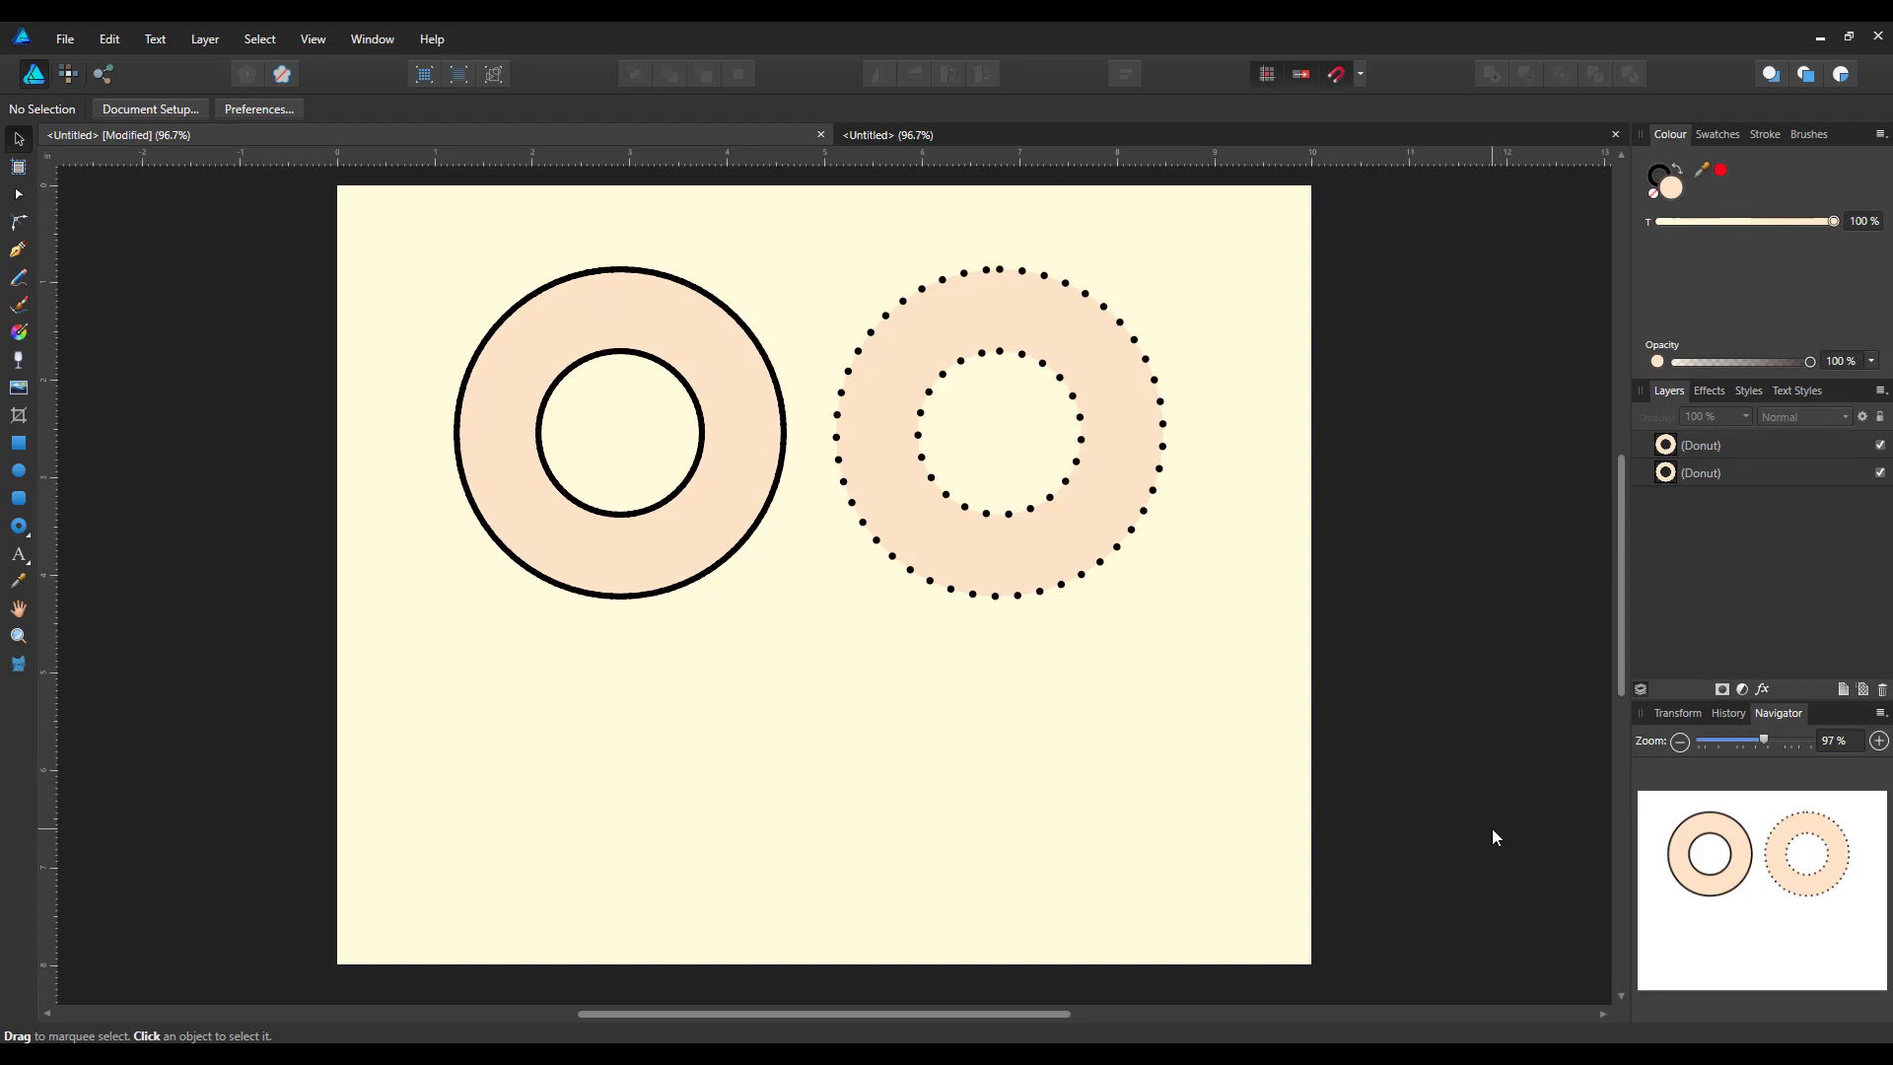
mouse_move(1413, 829)
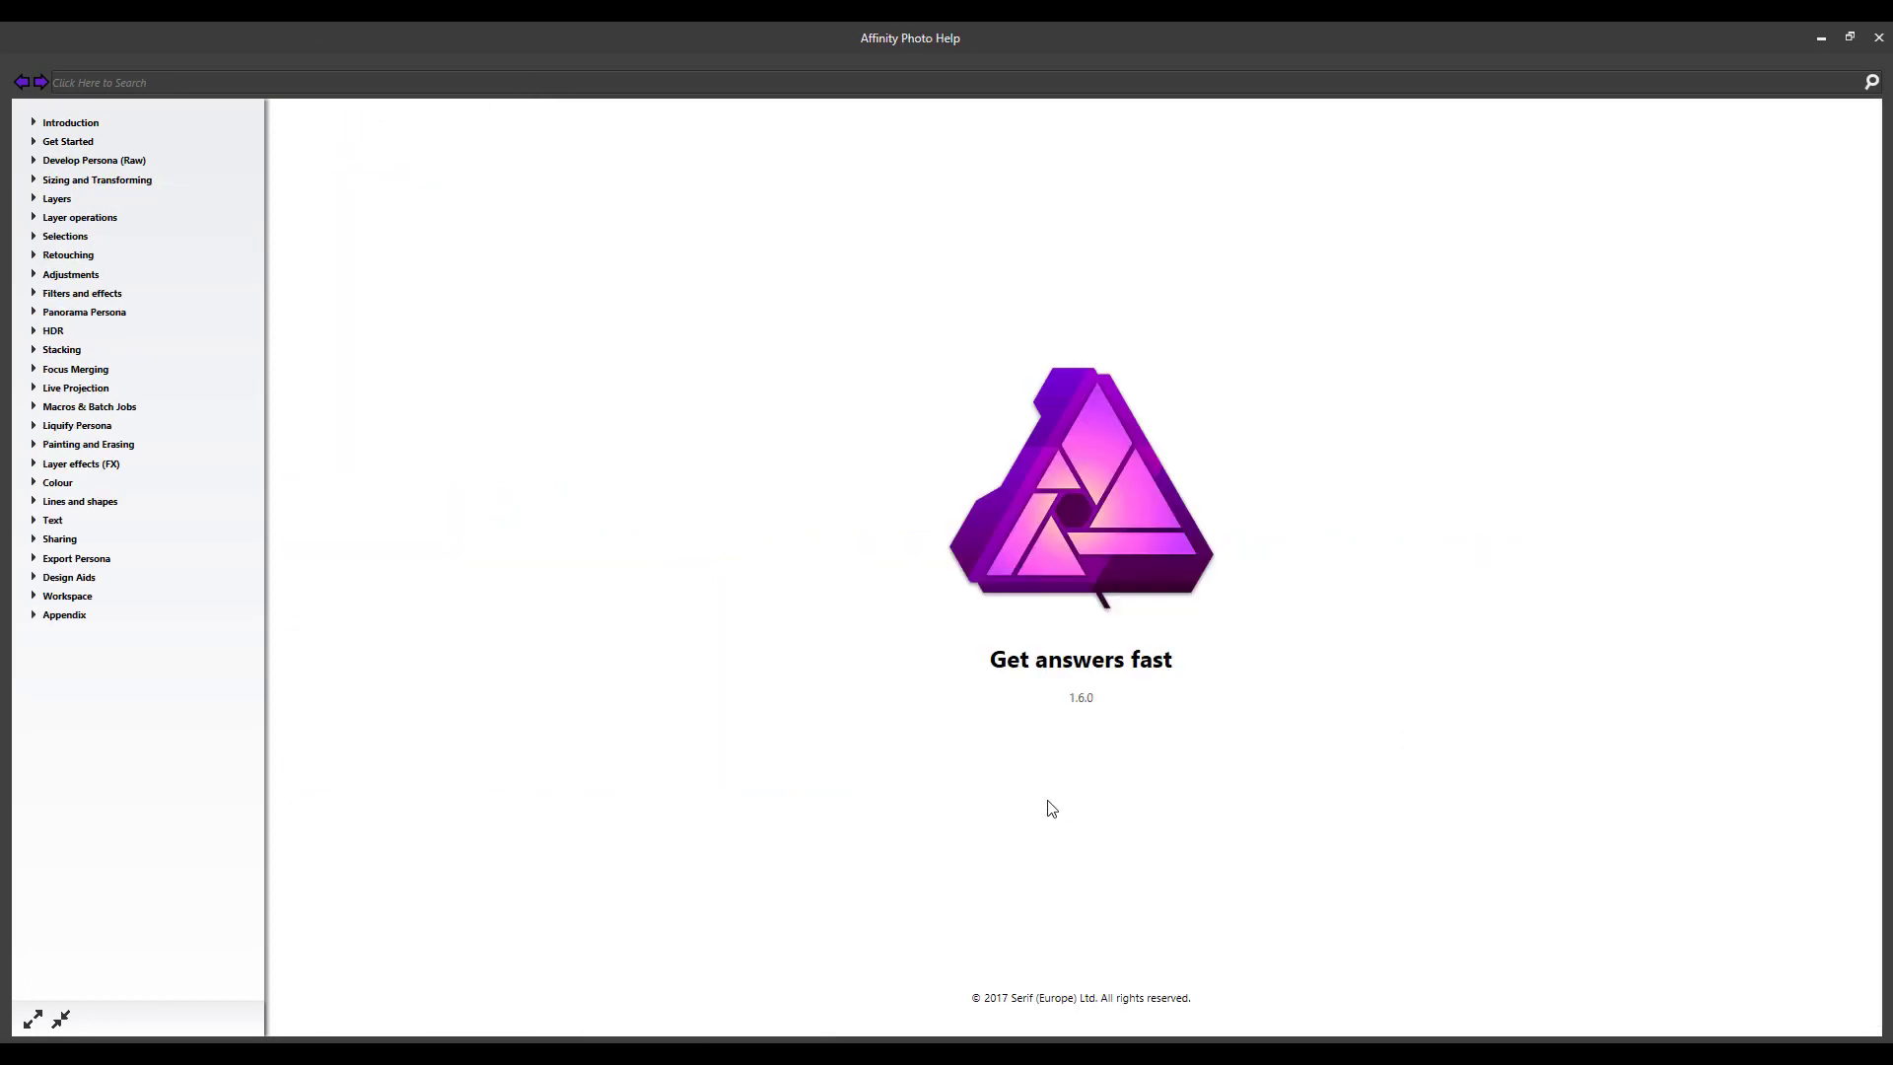
mouse_move(625, 773)
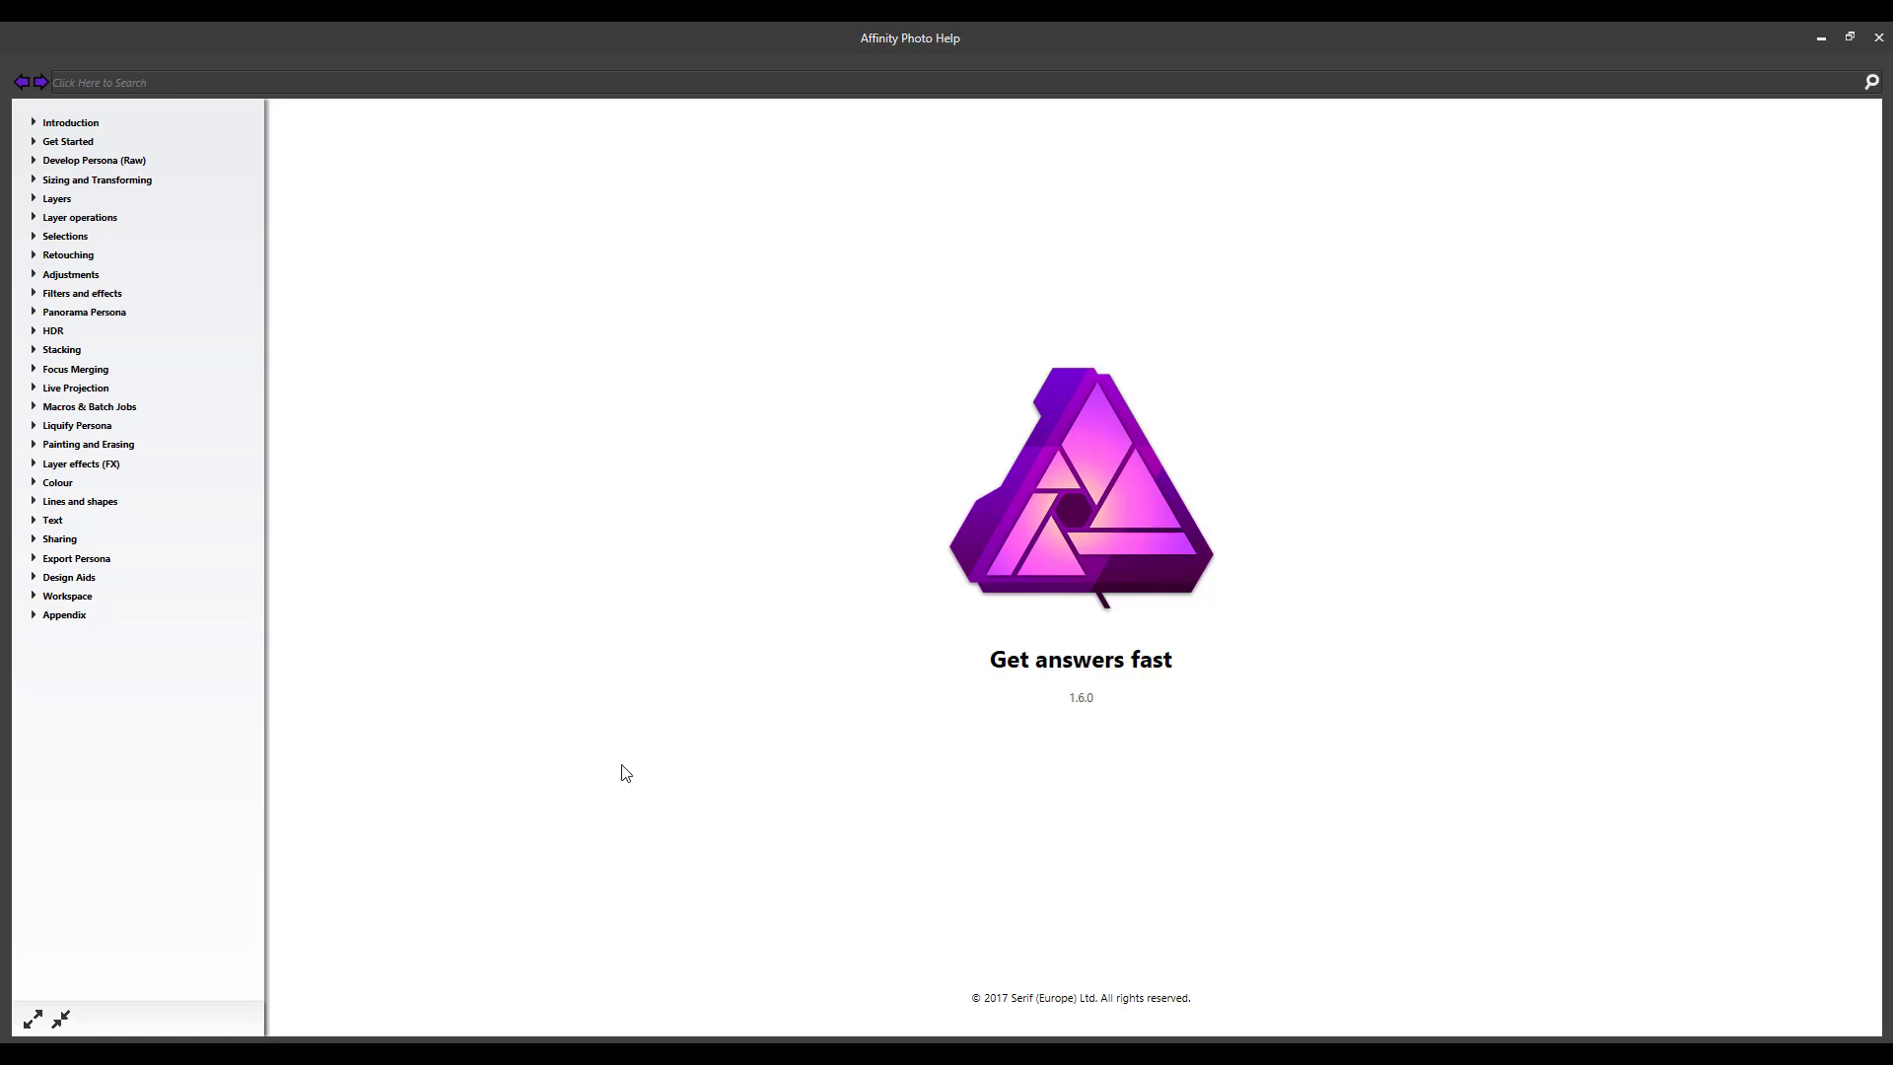
mouse_move(300, 645)
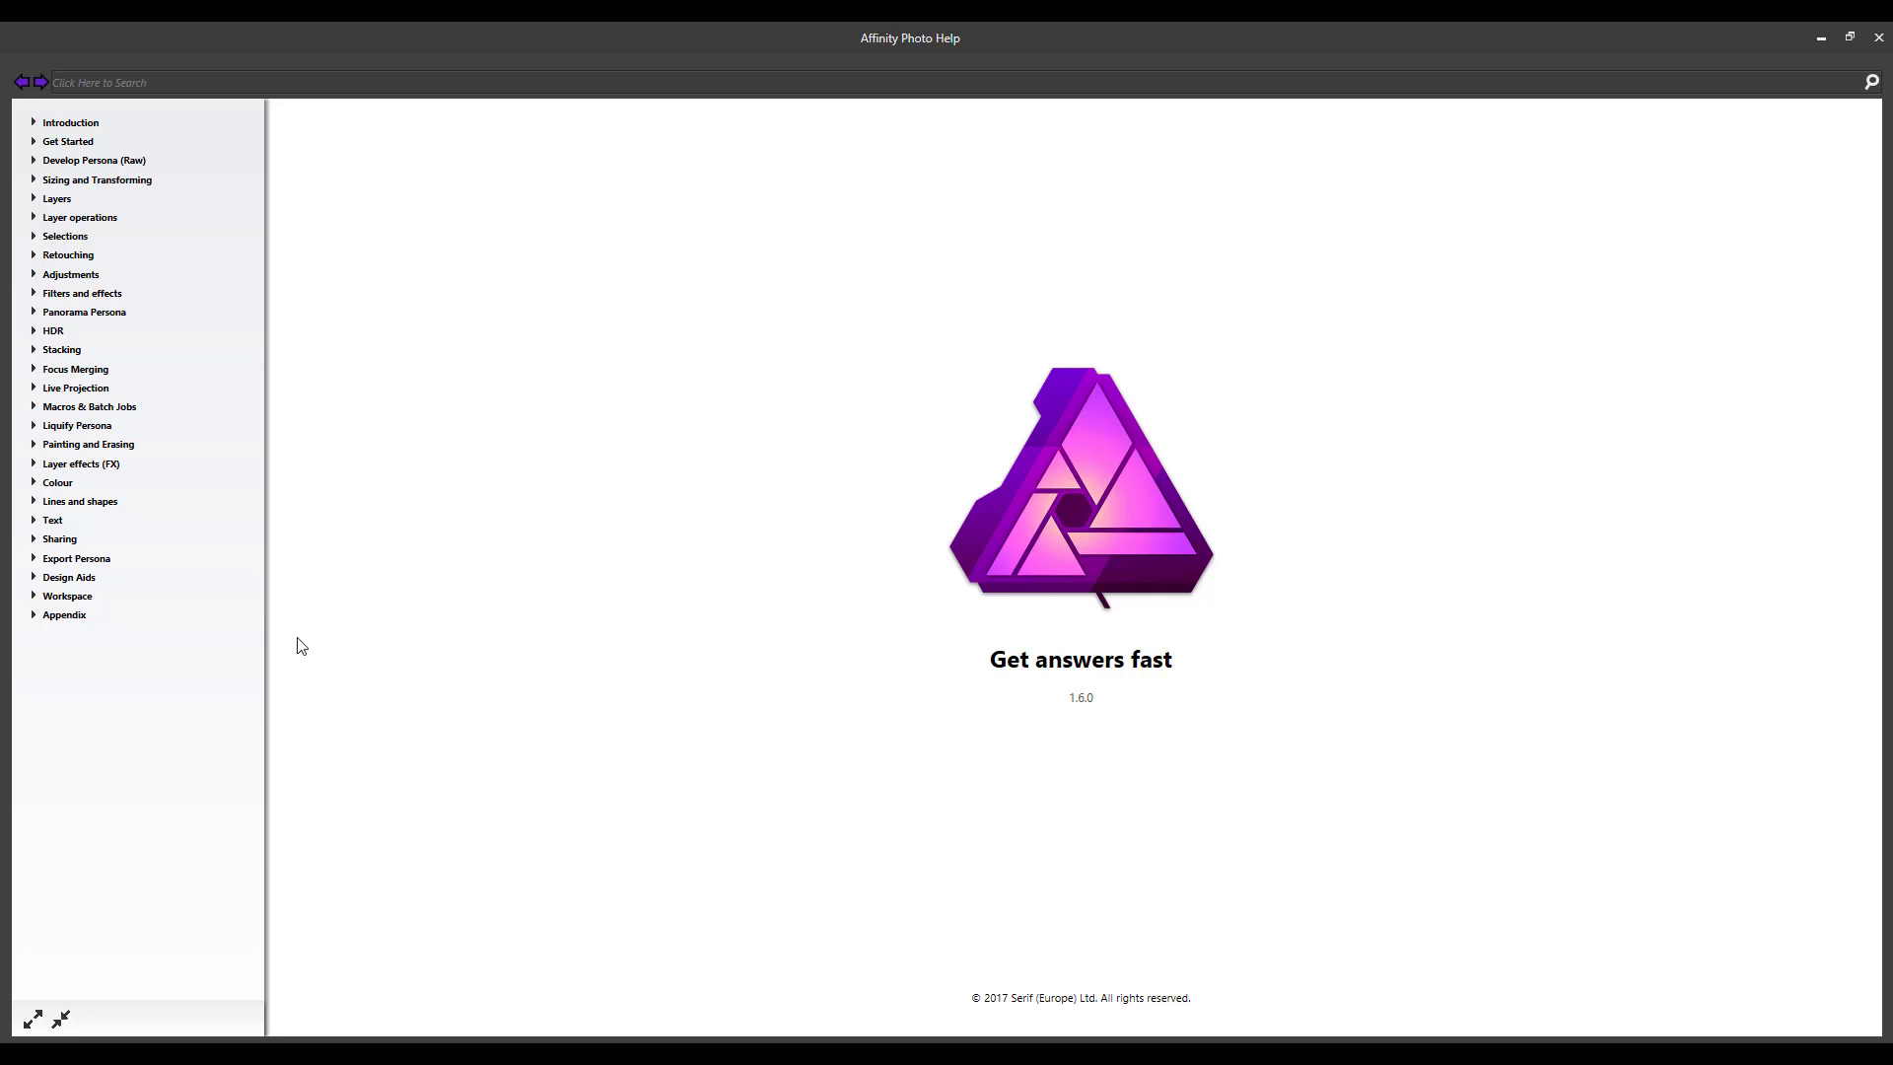
mouse_move(443, 644)
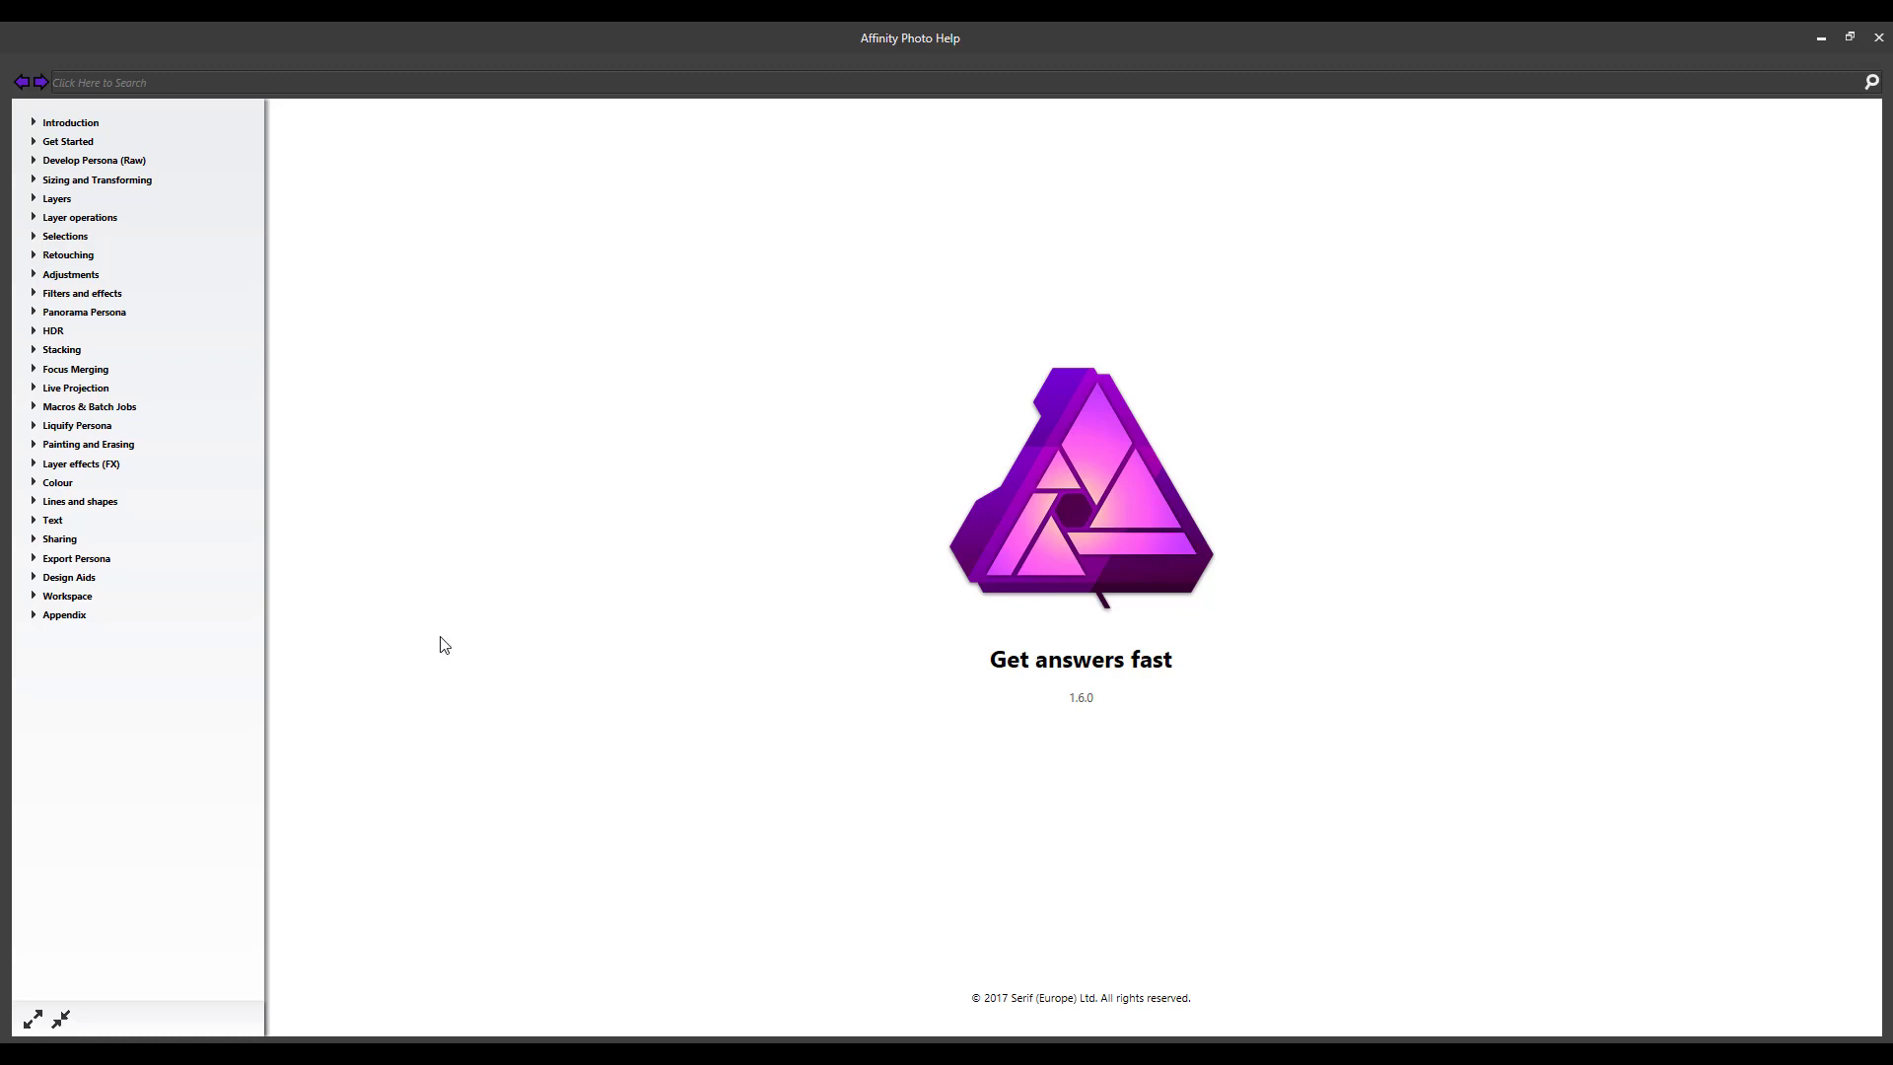
mouse_move(372, 361)
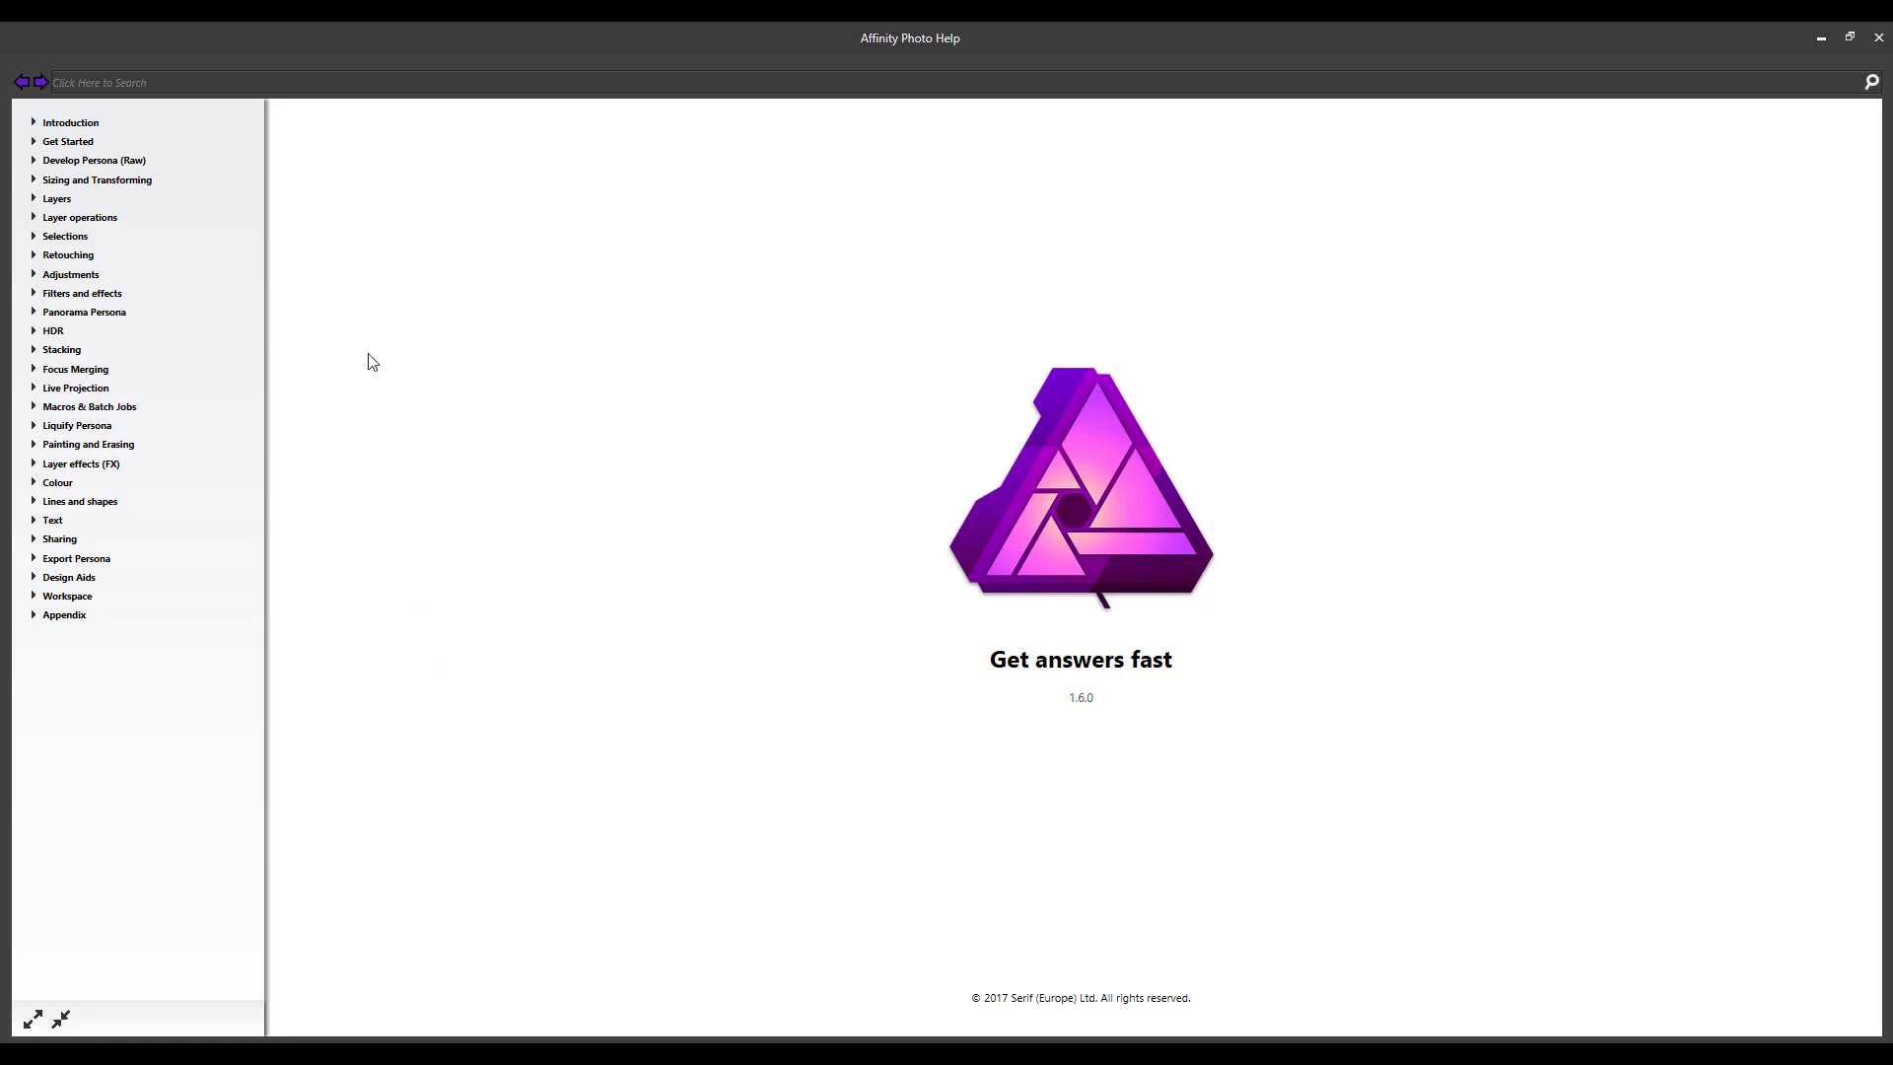
mouse_move(323, 198)
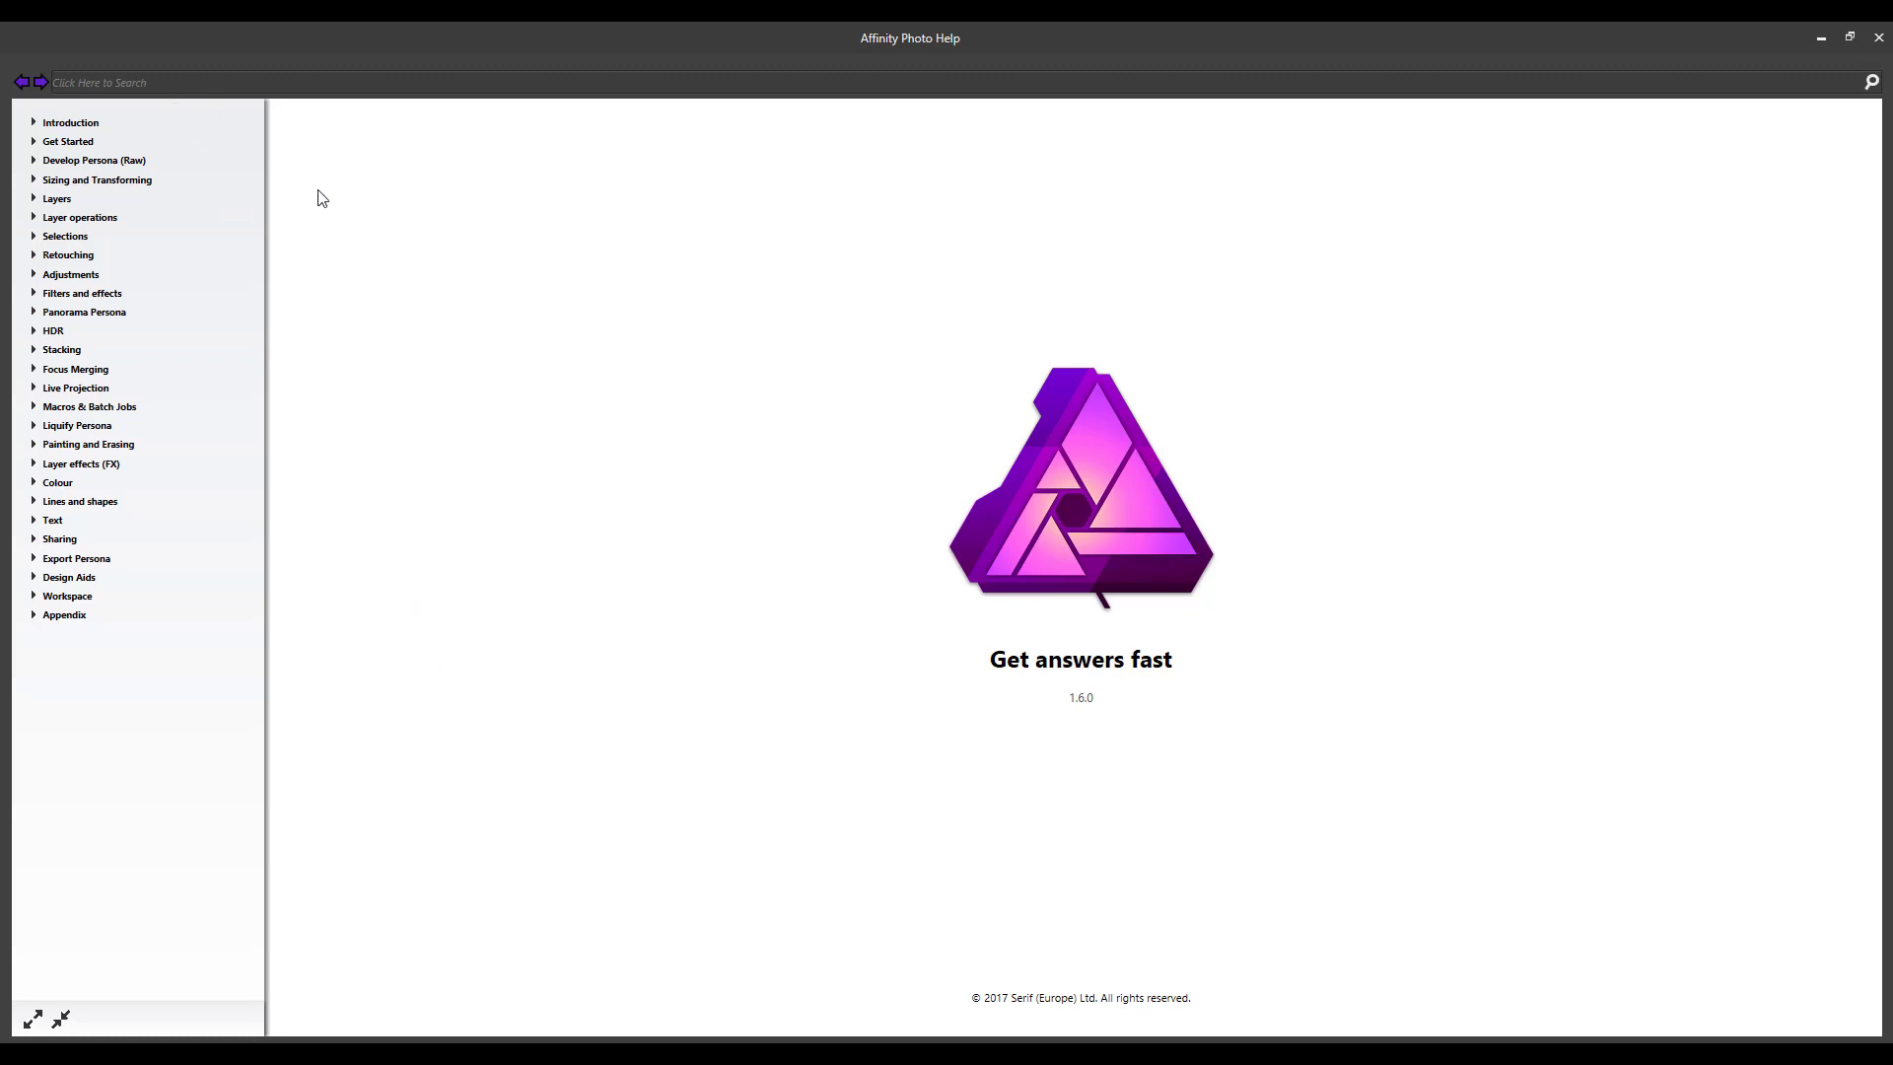
mouse_move(355, 719)
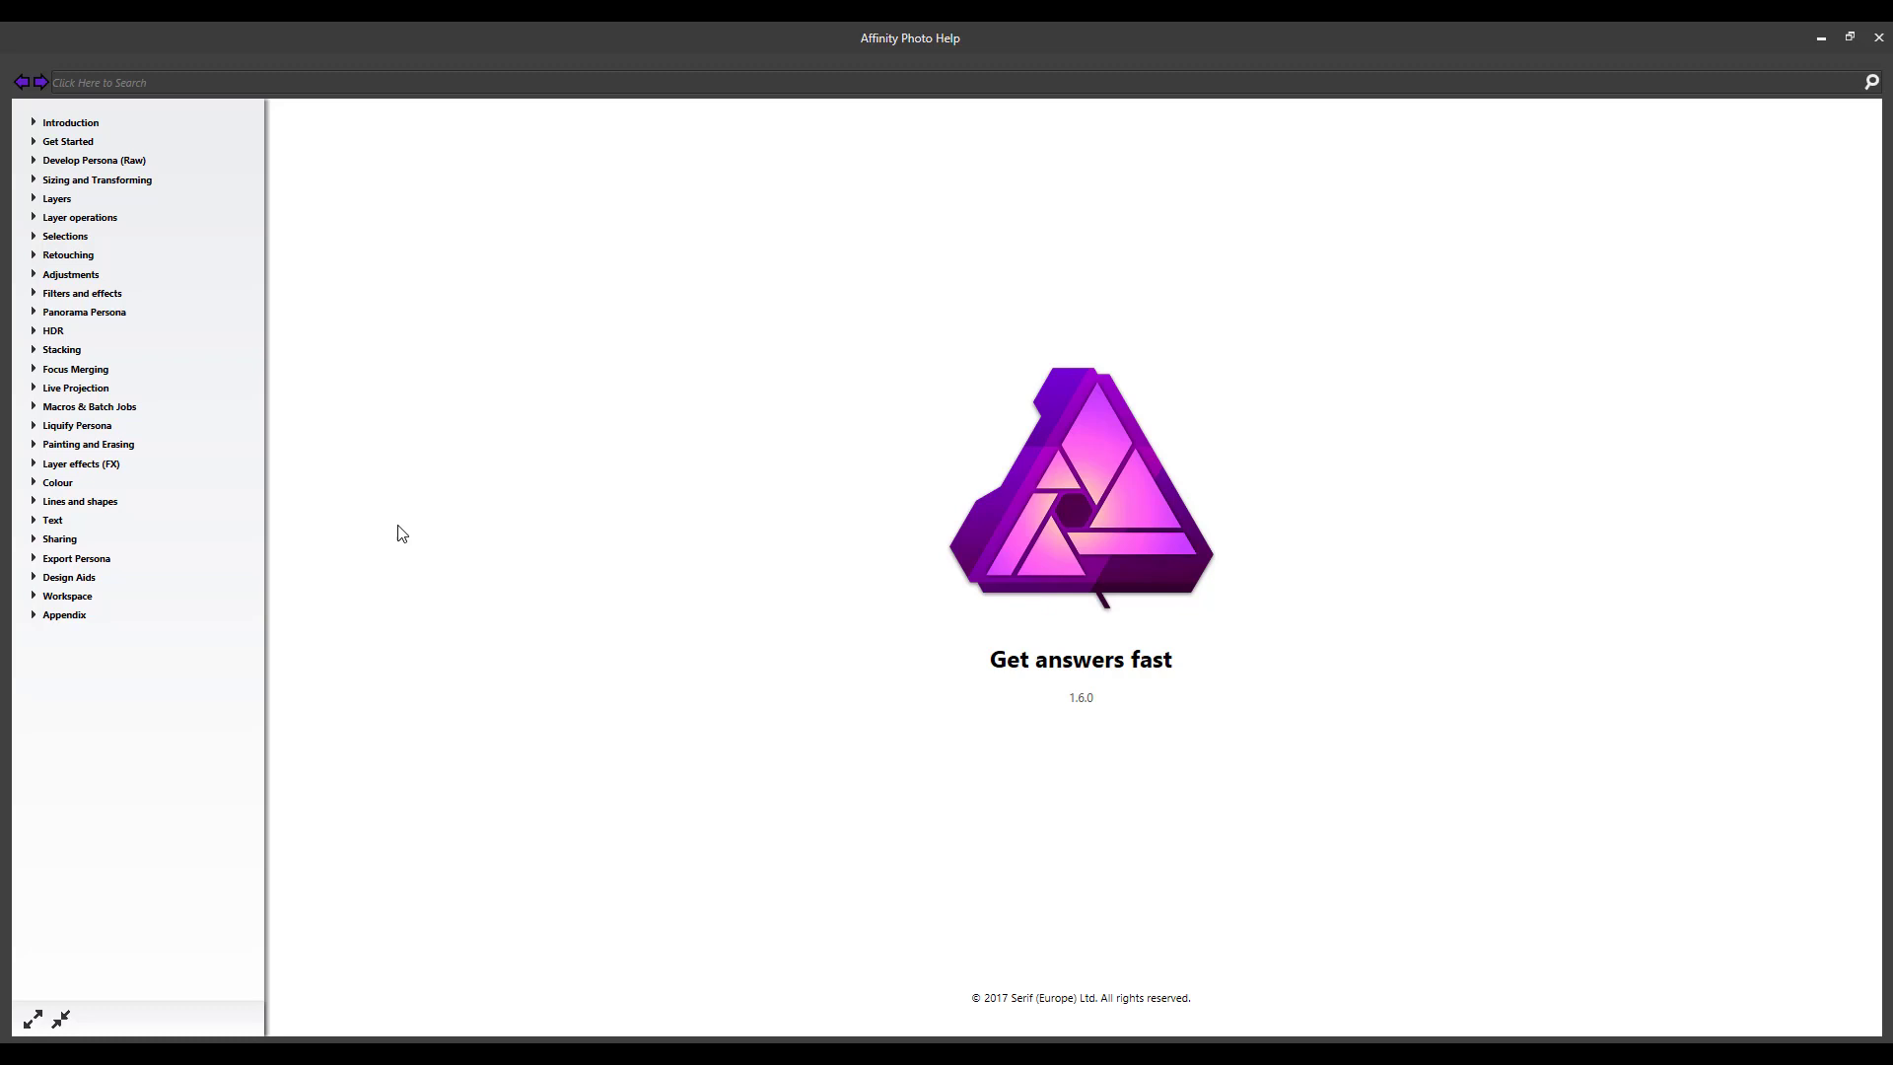
mouse_move(387, 548)
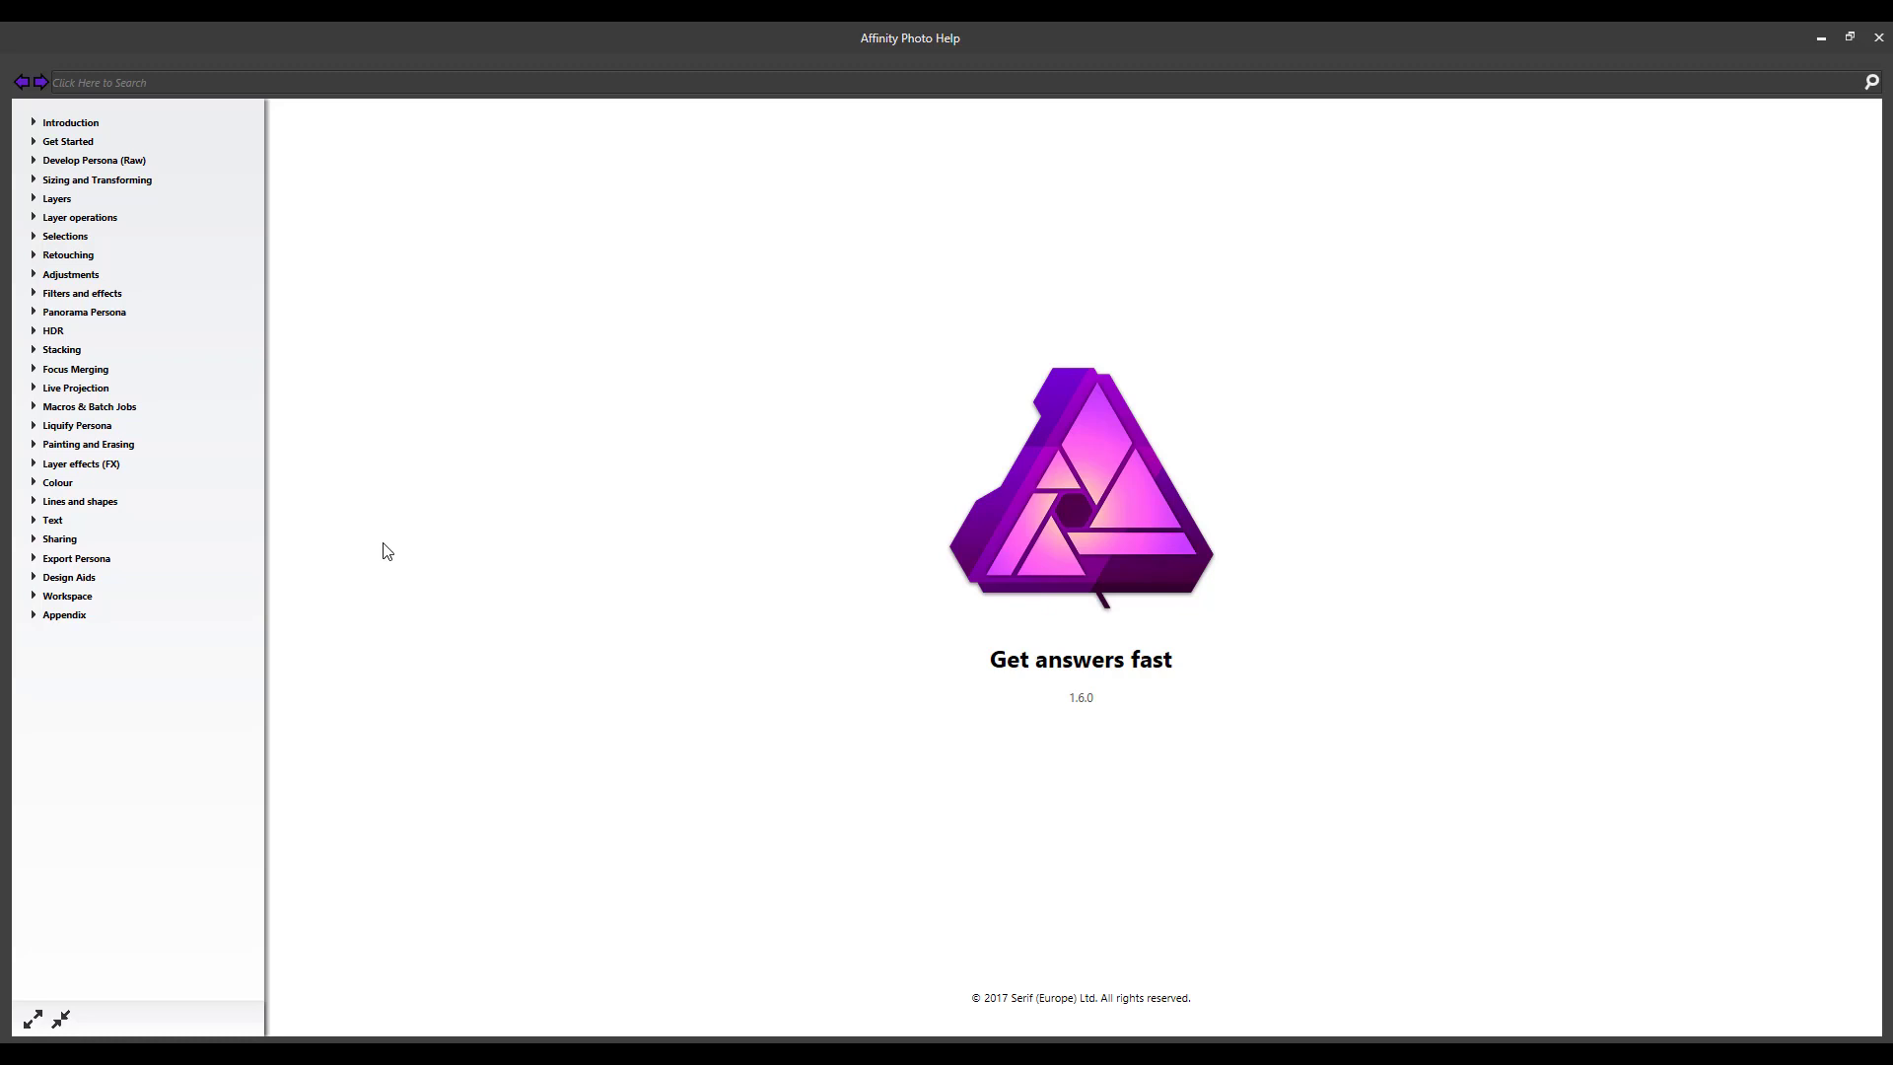
mouse_move(415, 556)
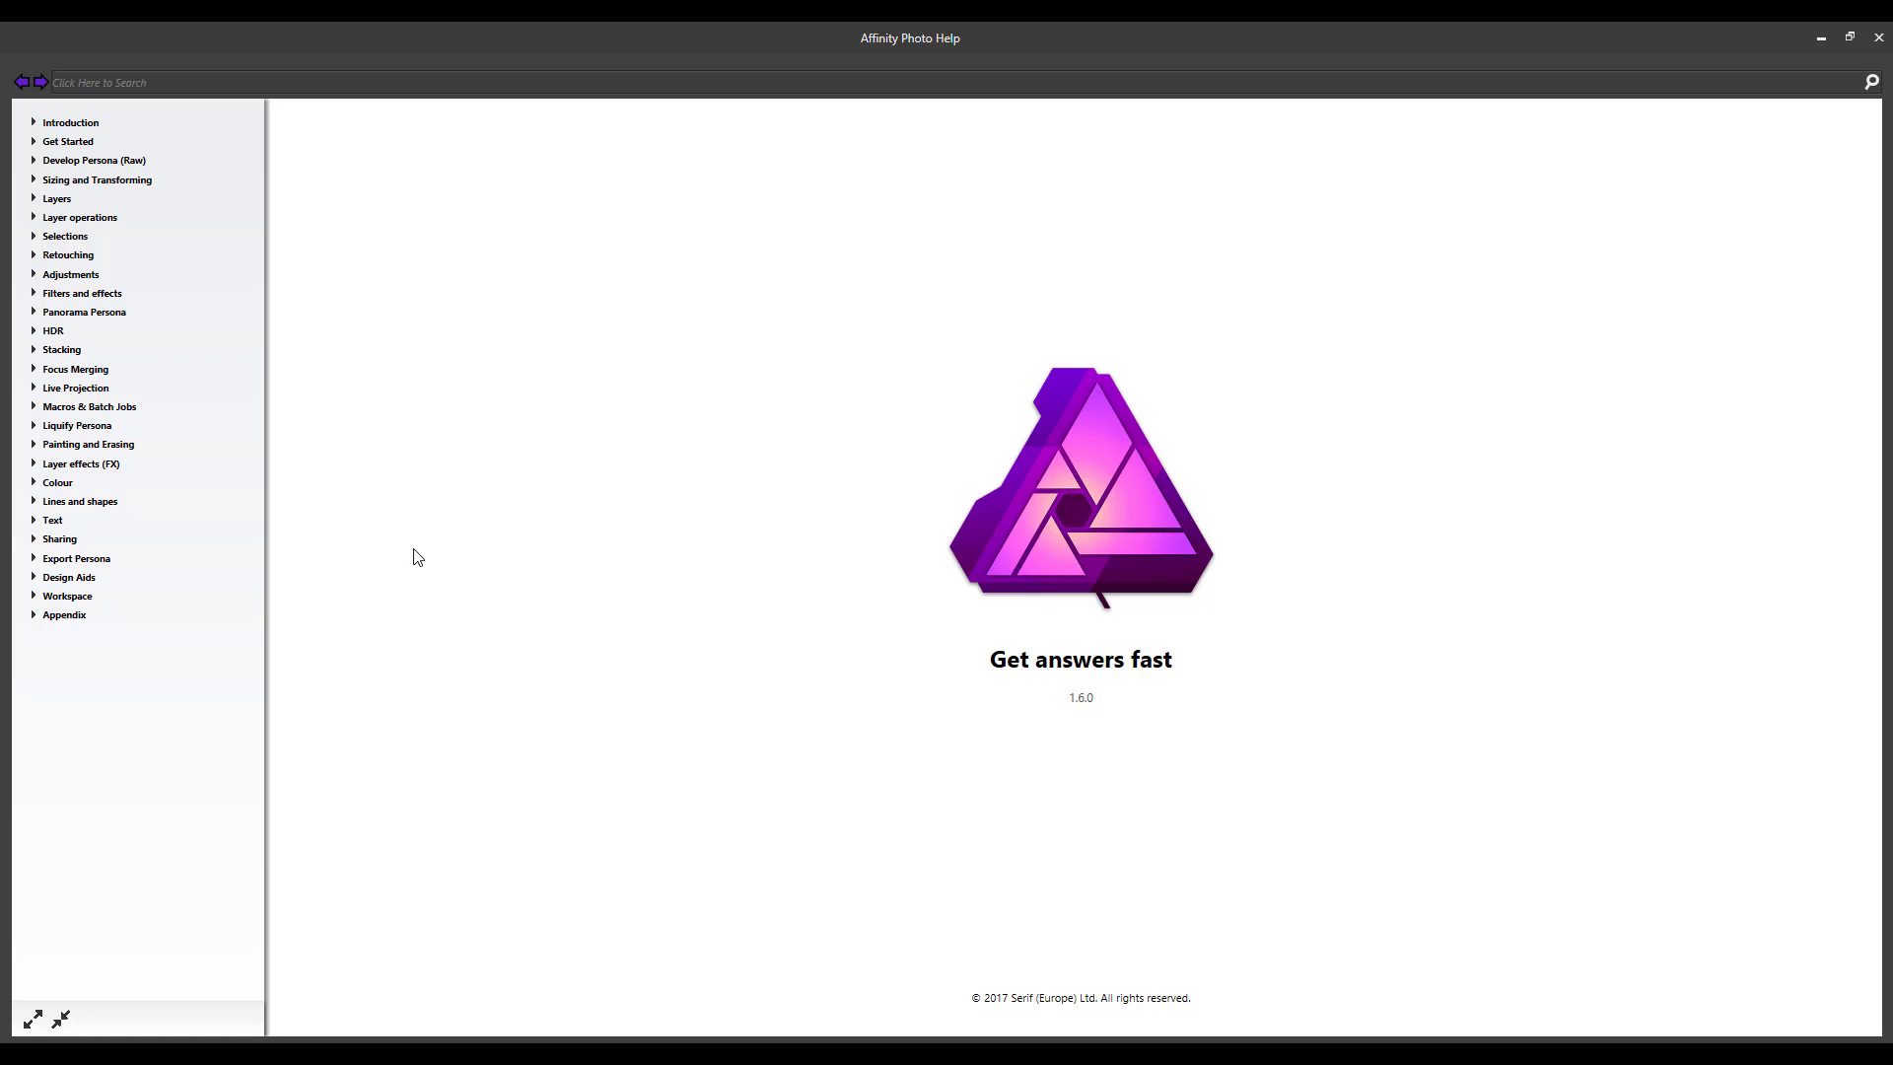
mouse_move(353, 554)
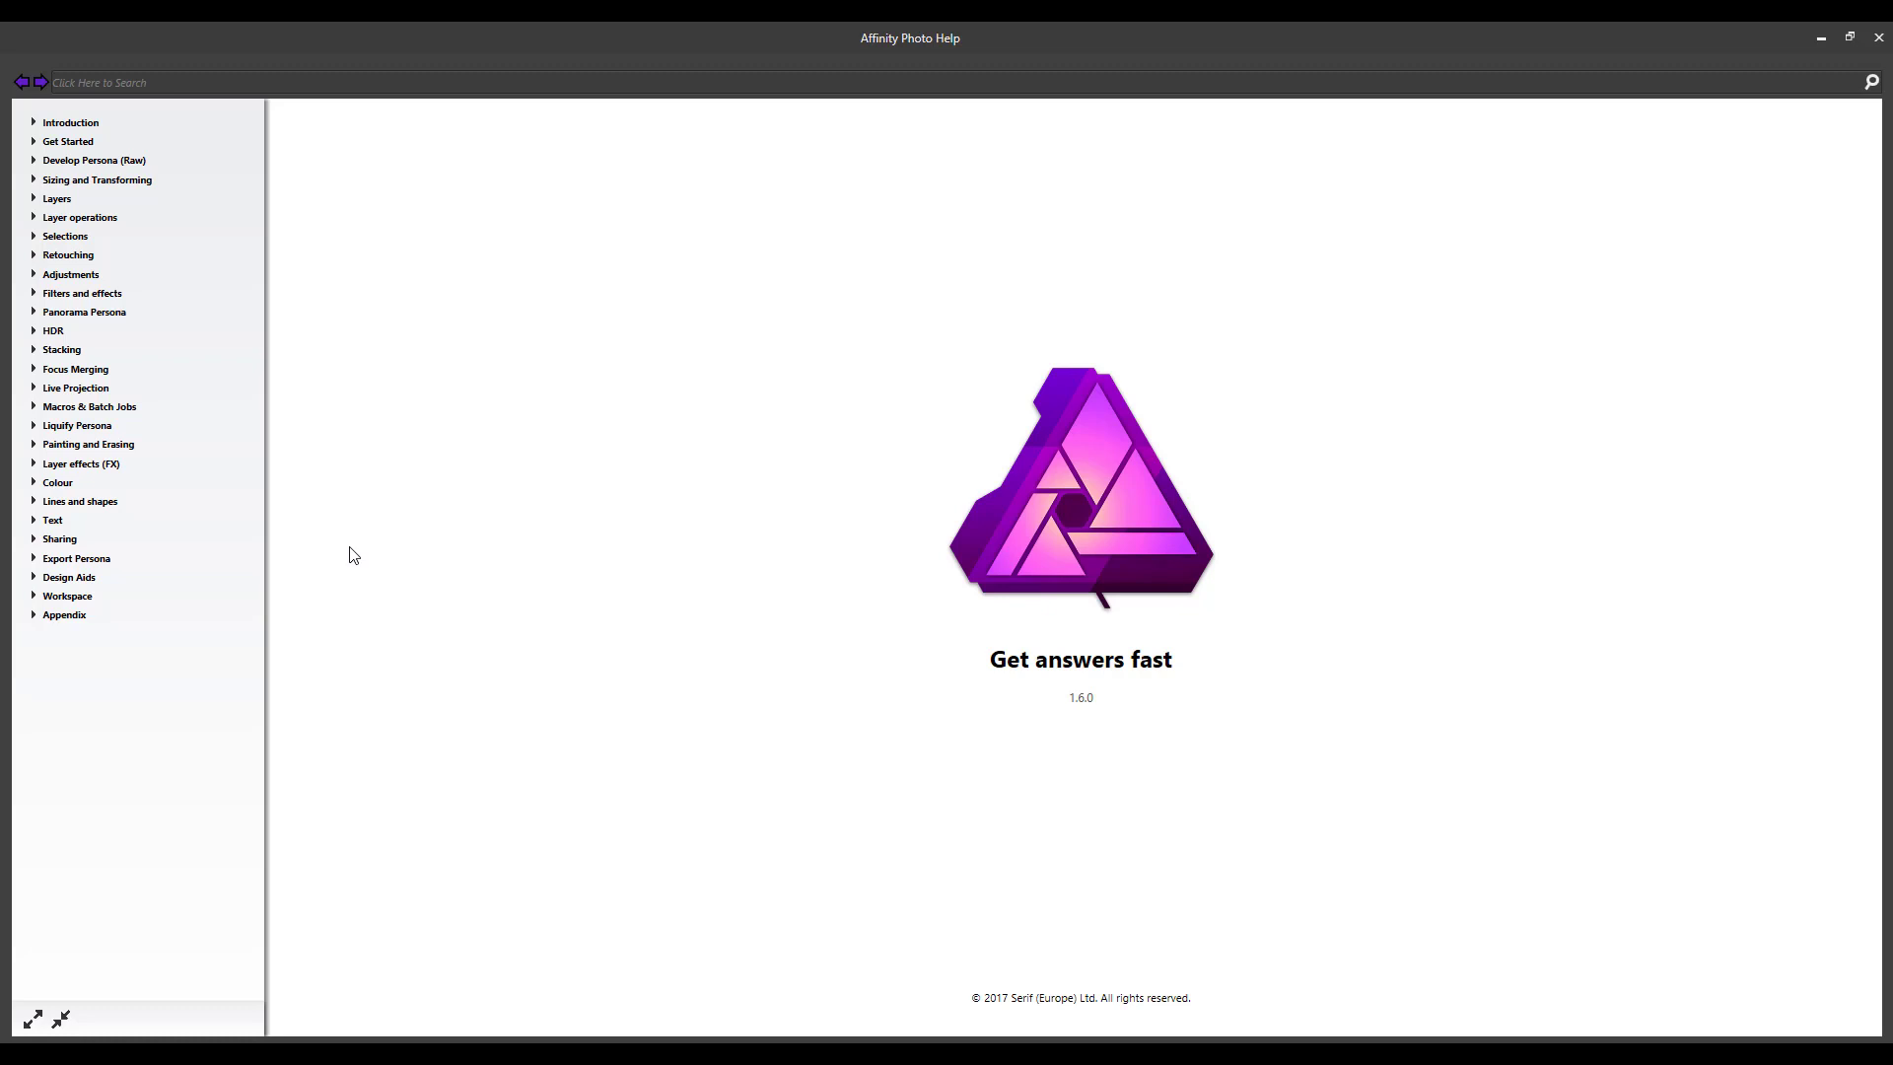
mouse_move(323, 649)
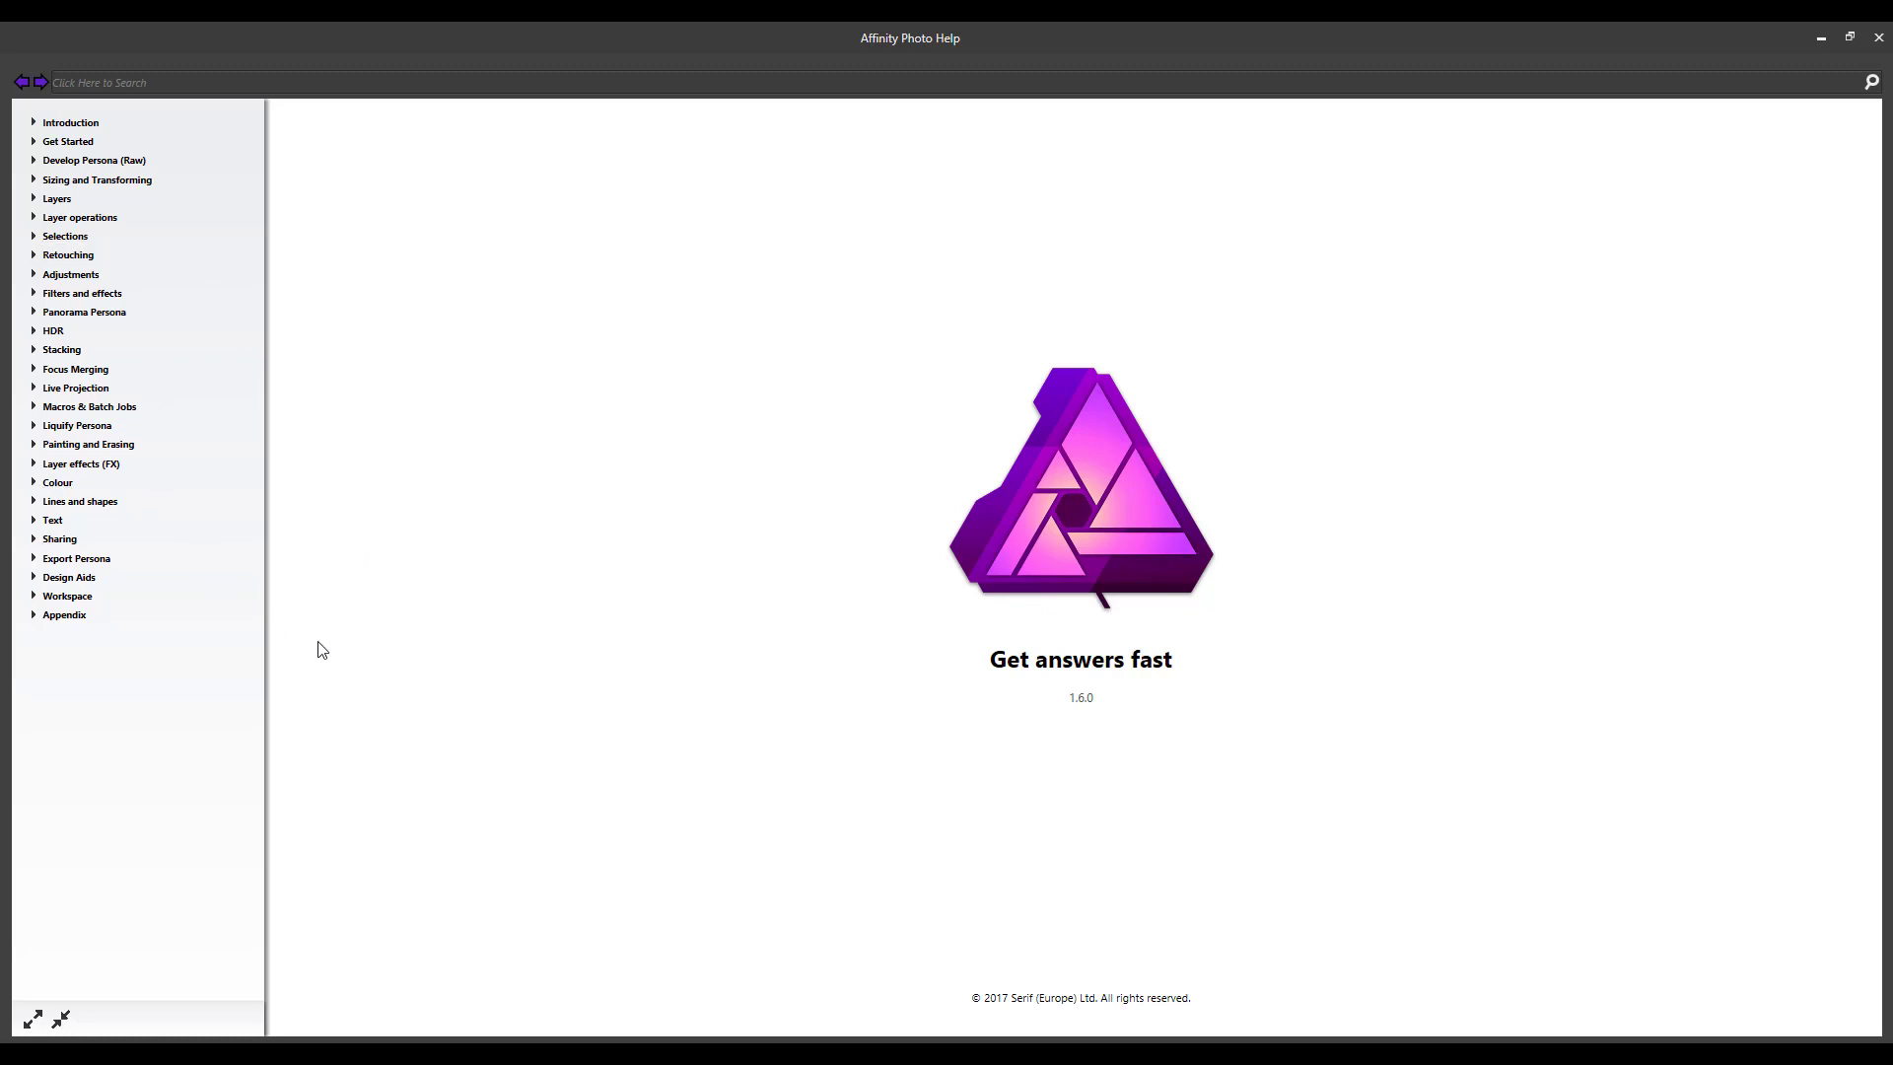
mouse_move(327, 377)
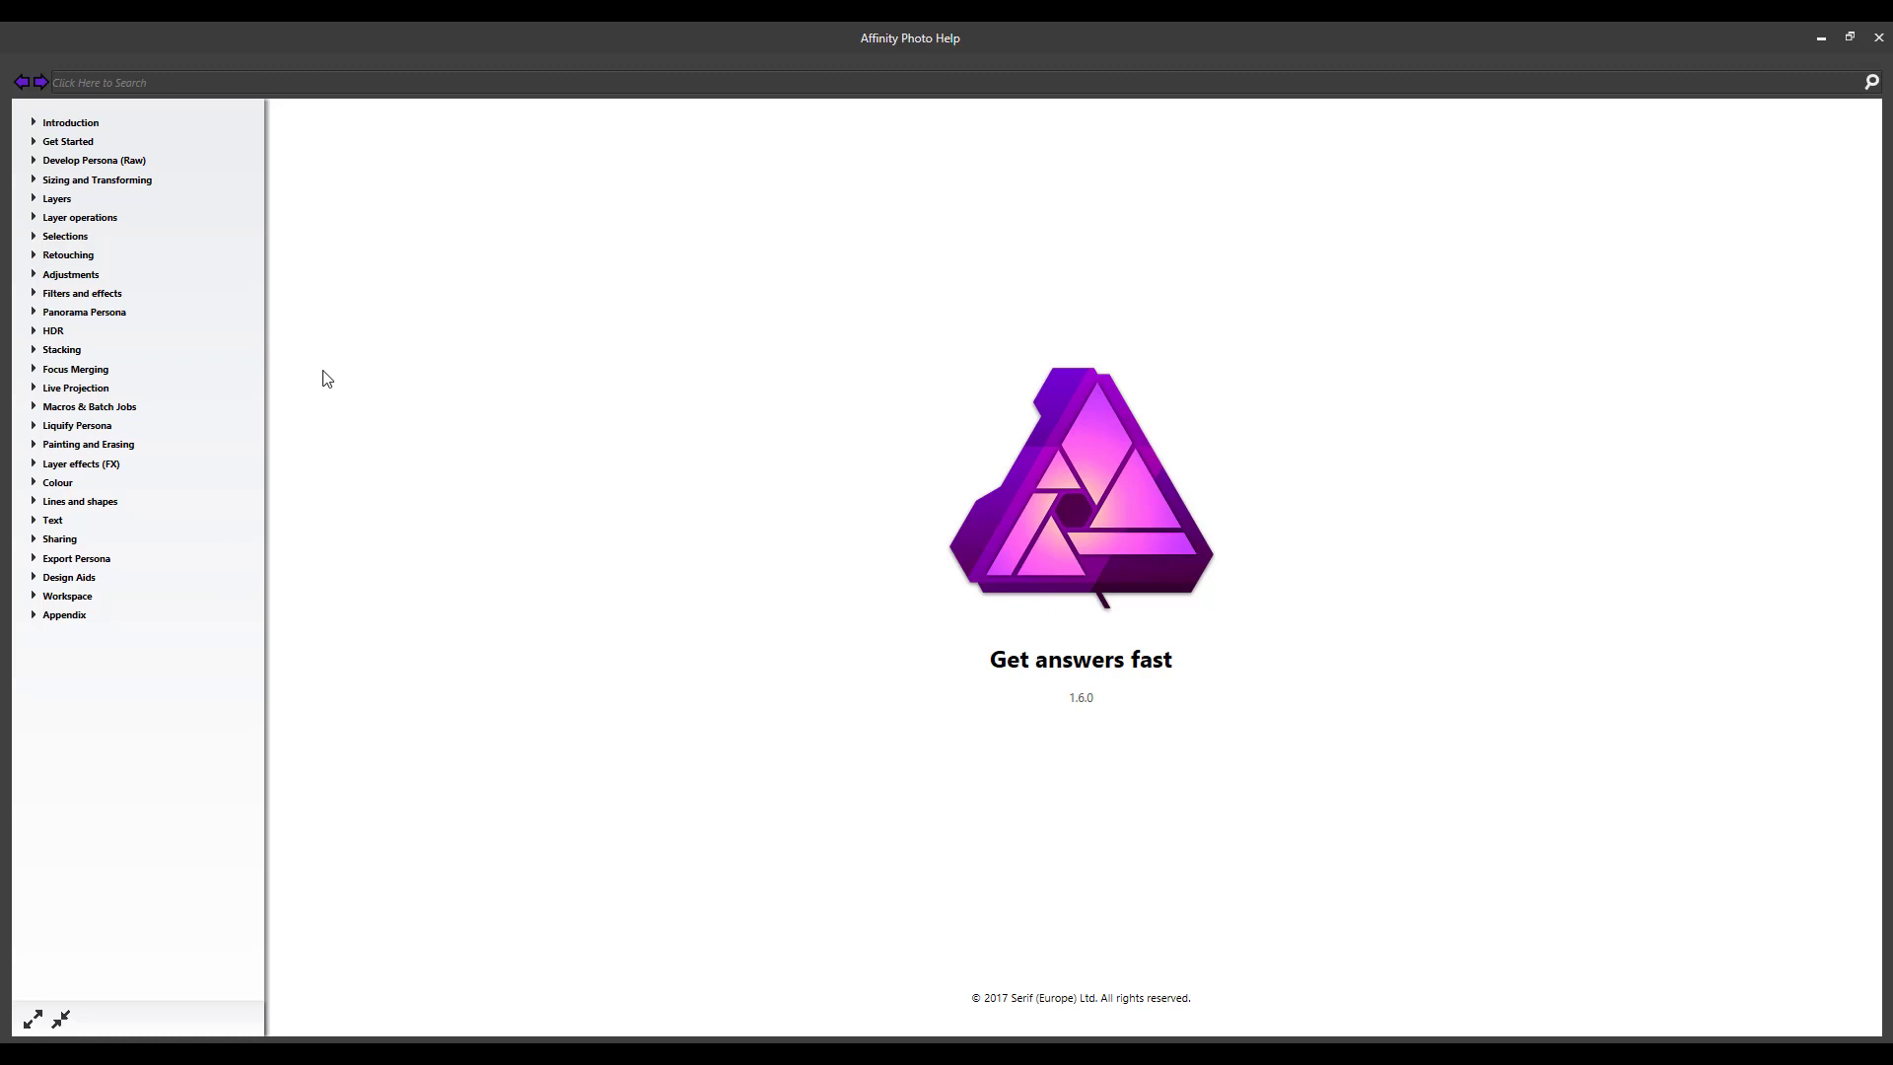
mouse_move(472, 359)
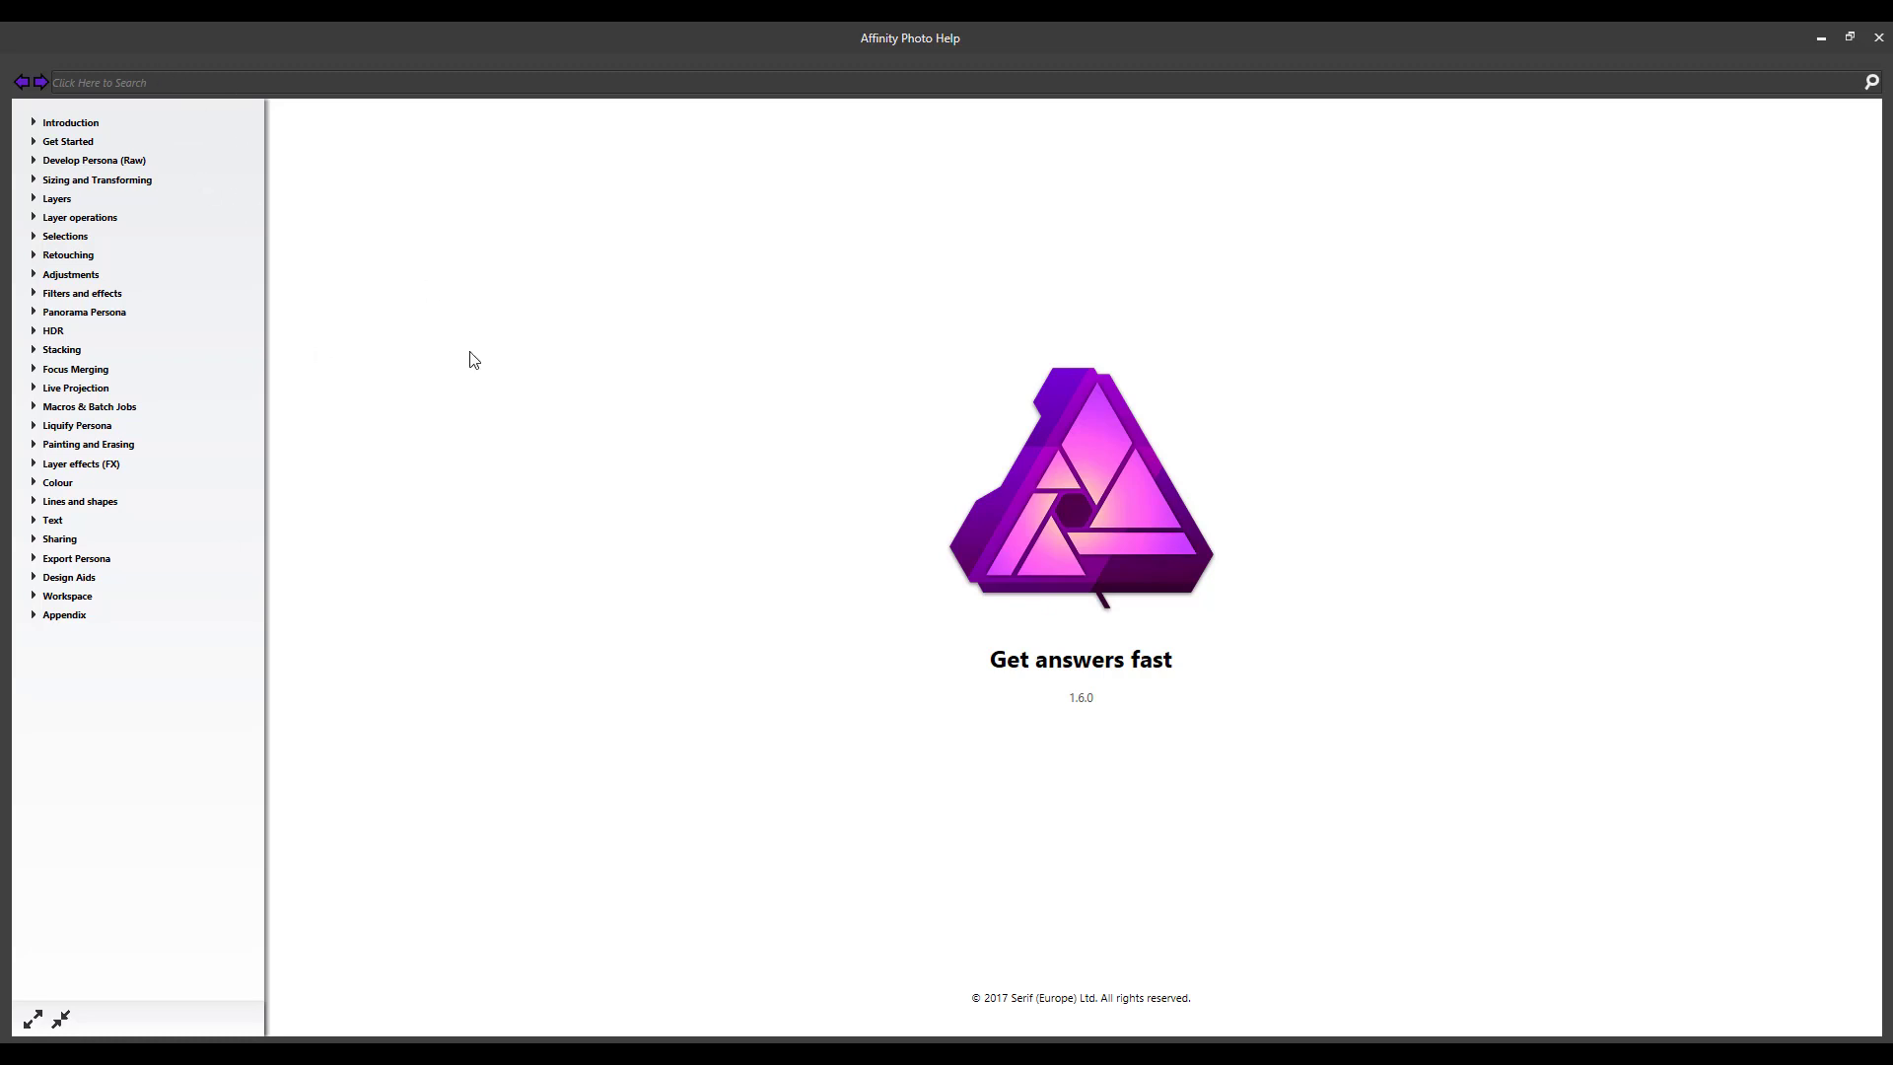
mouse_move(501, 633)
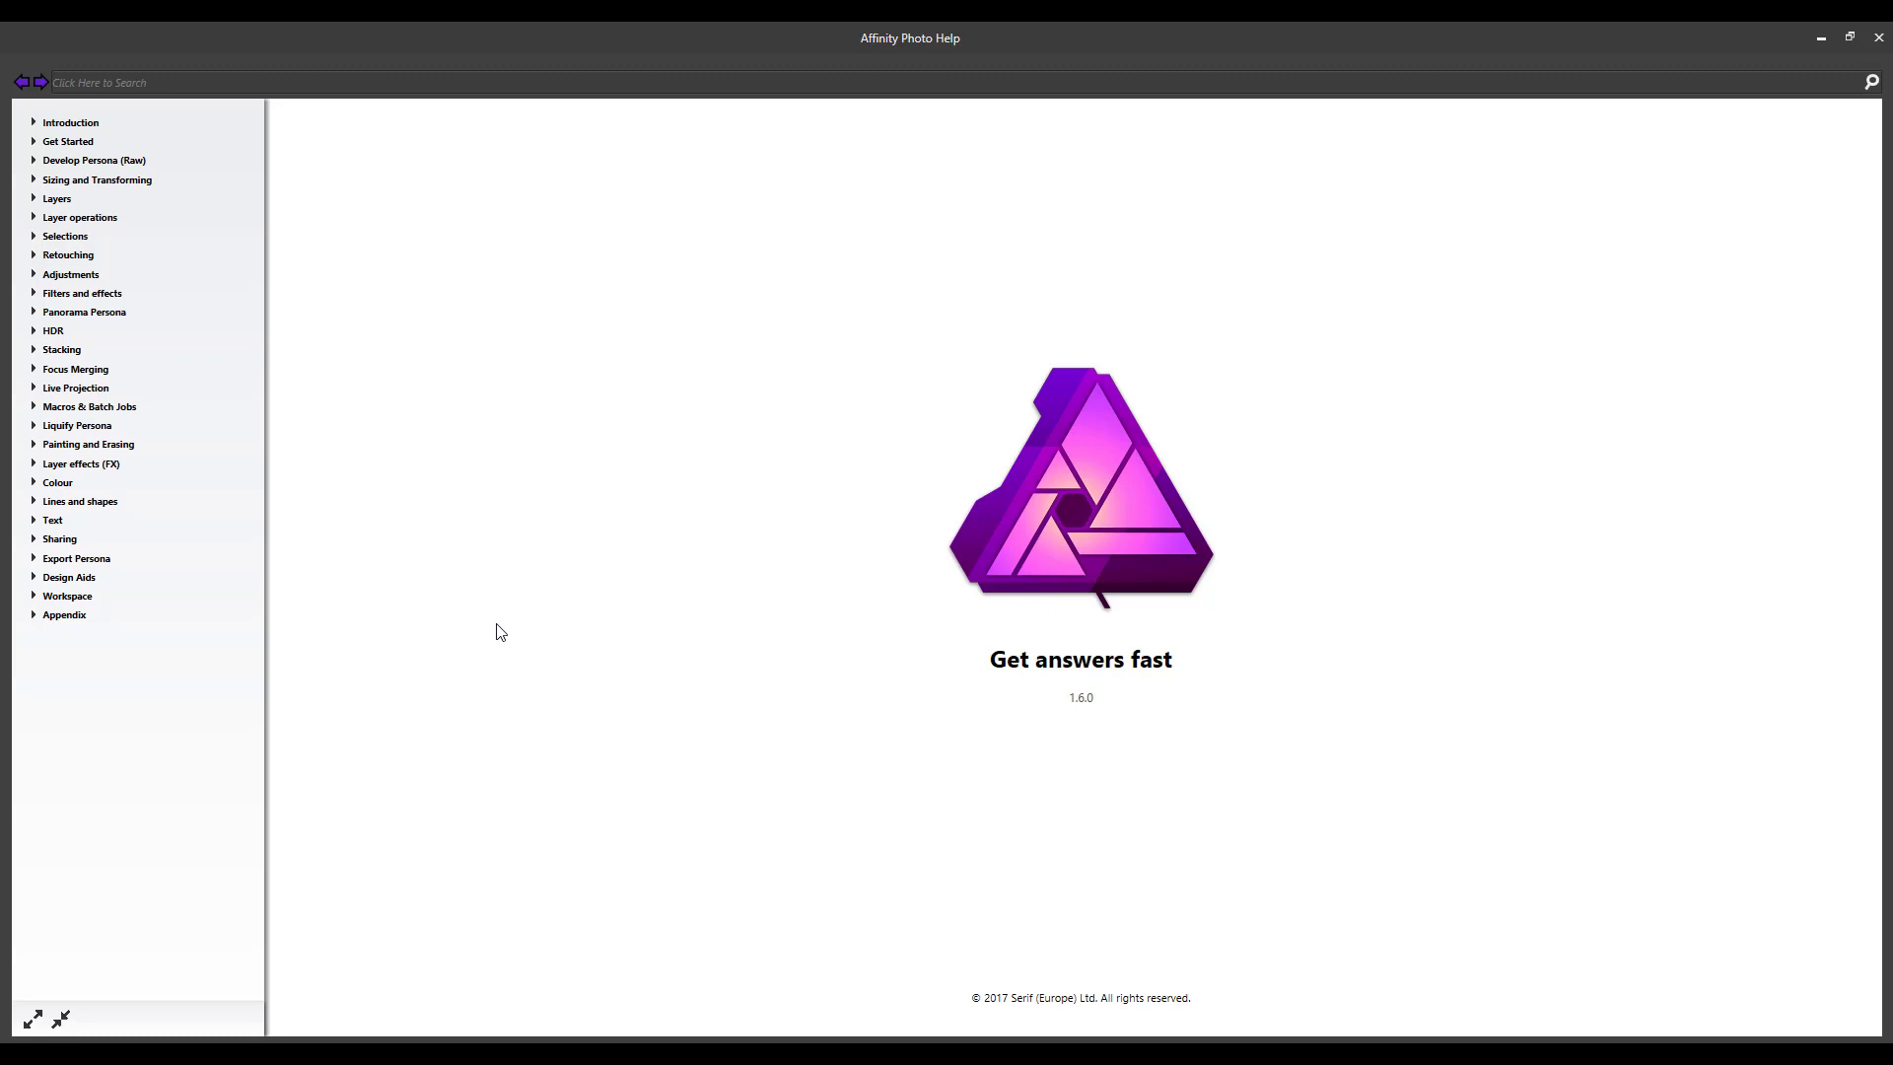
mouse_move(812, 990)
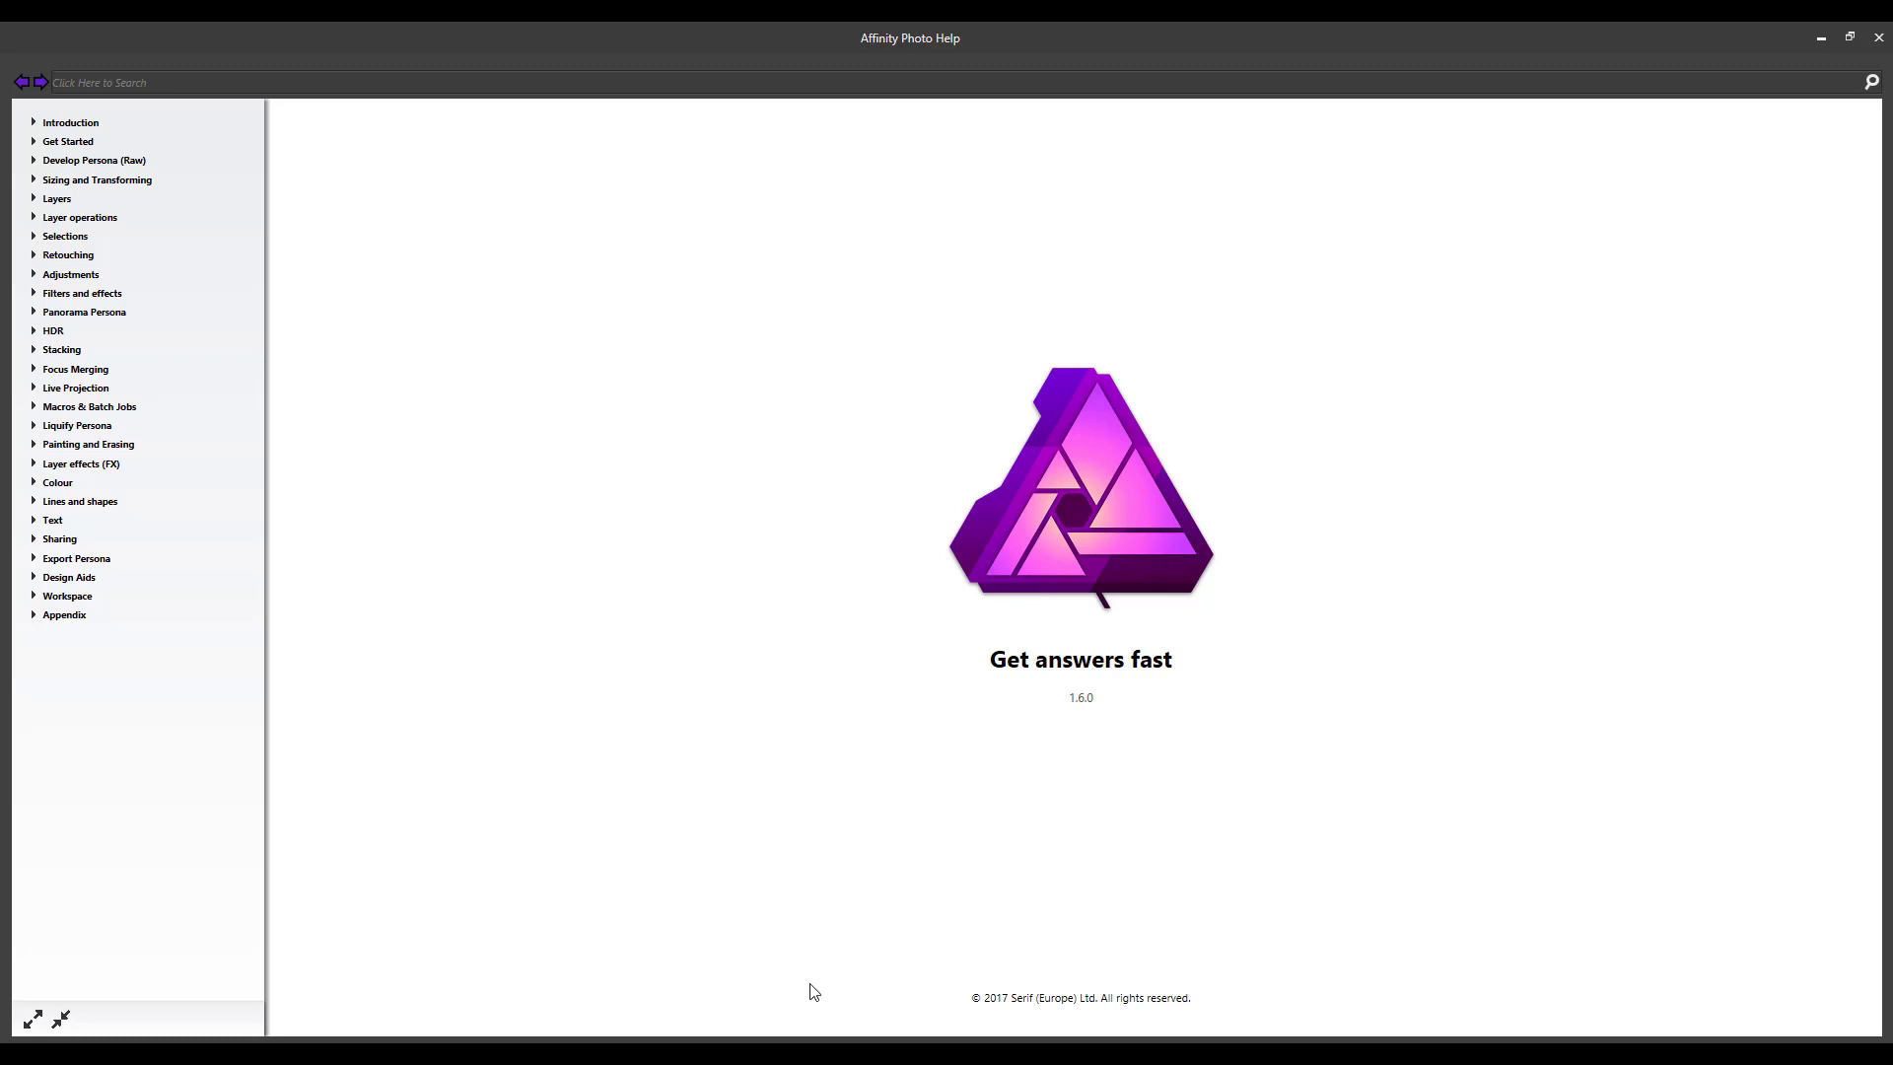
mouse_move(807, 971)
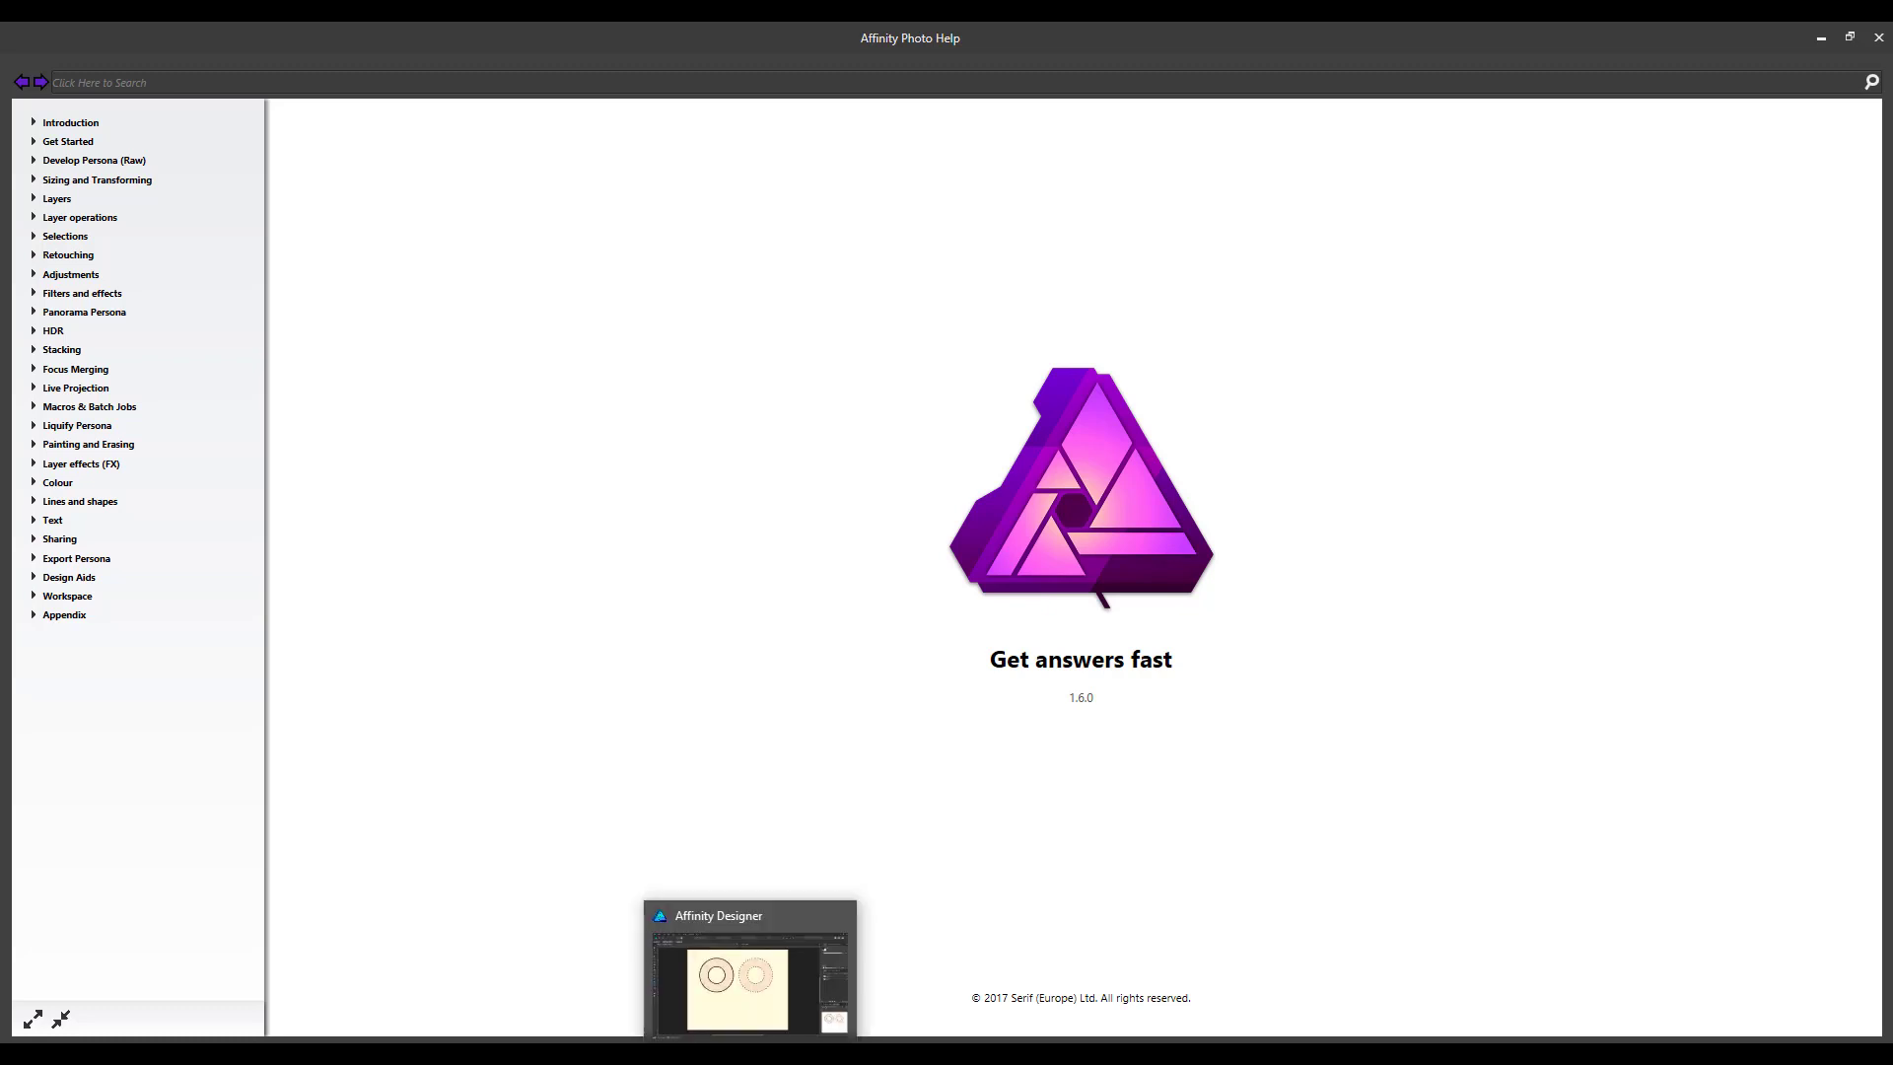
Return to Affinity Designer and delete both donut shapes, leaving the page empty
left_click(748, 967)
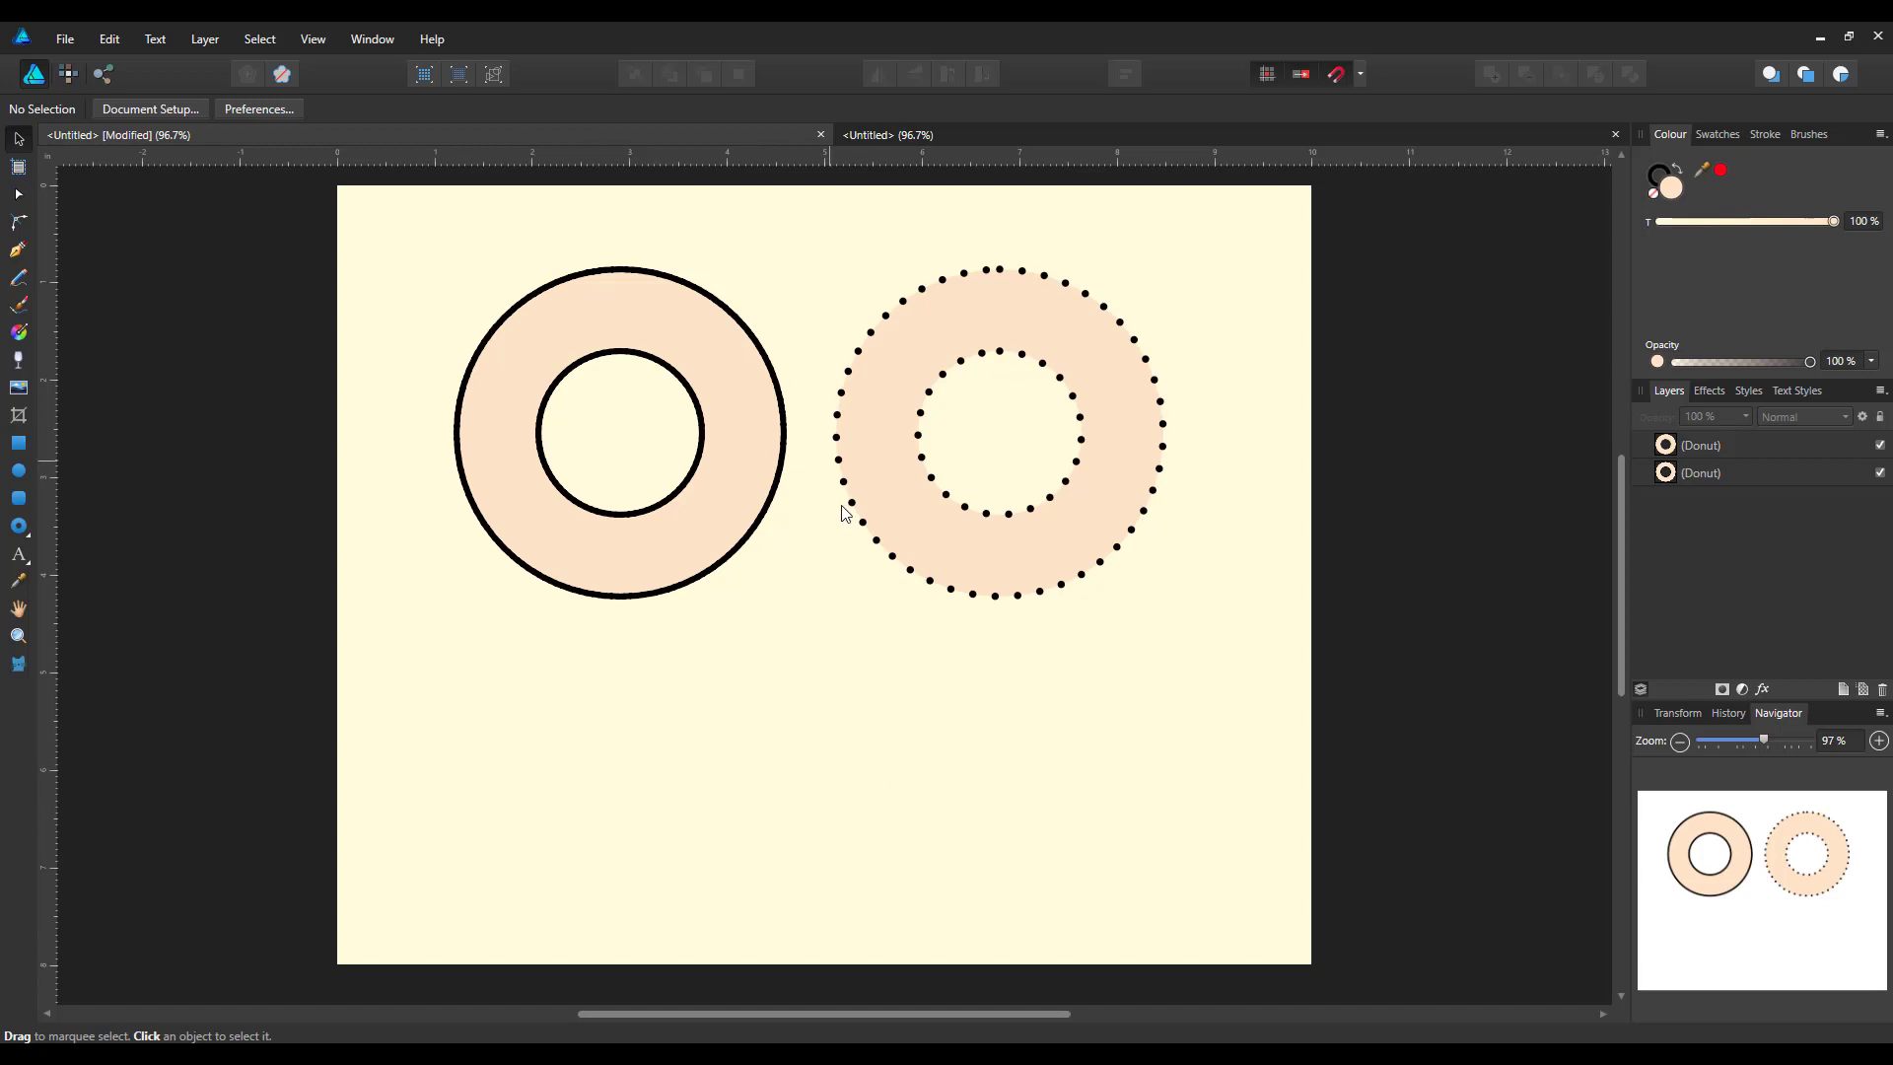
mouse_move(918, 280)
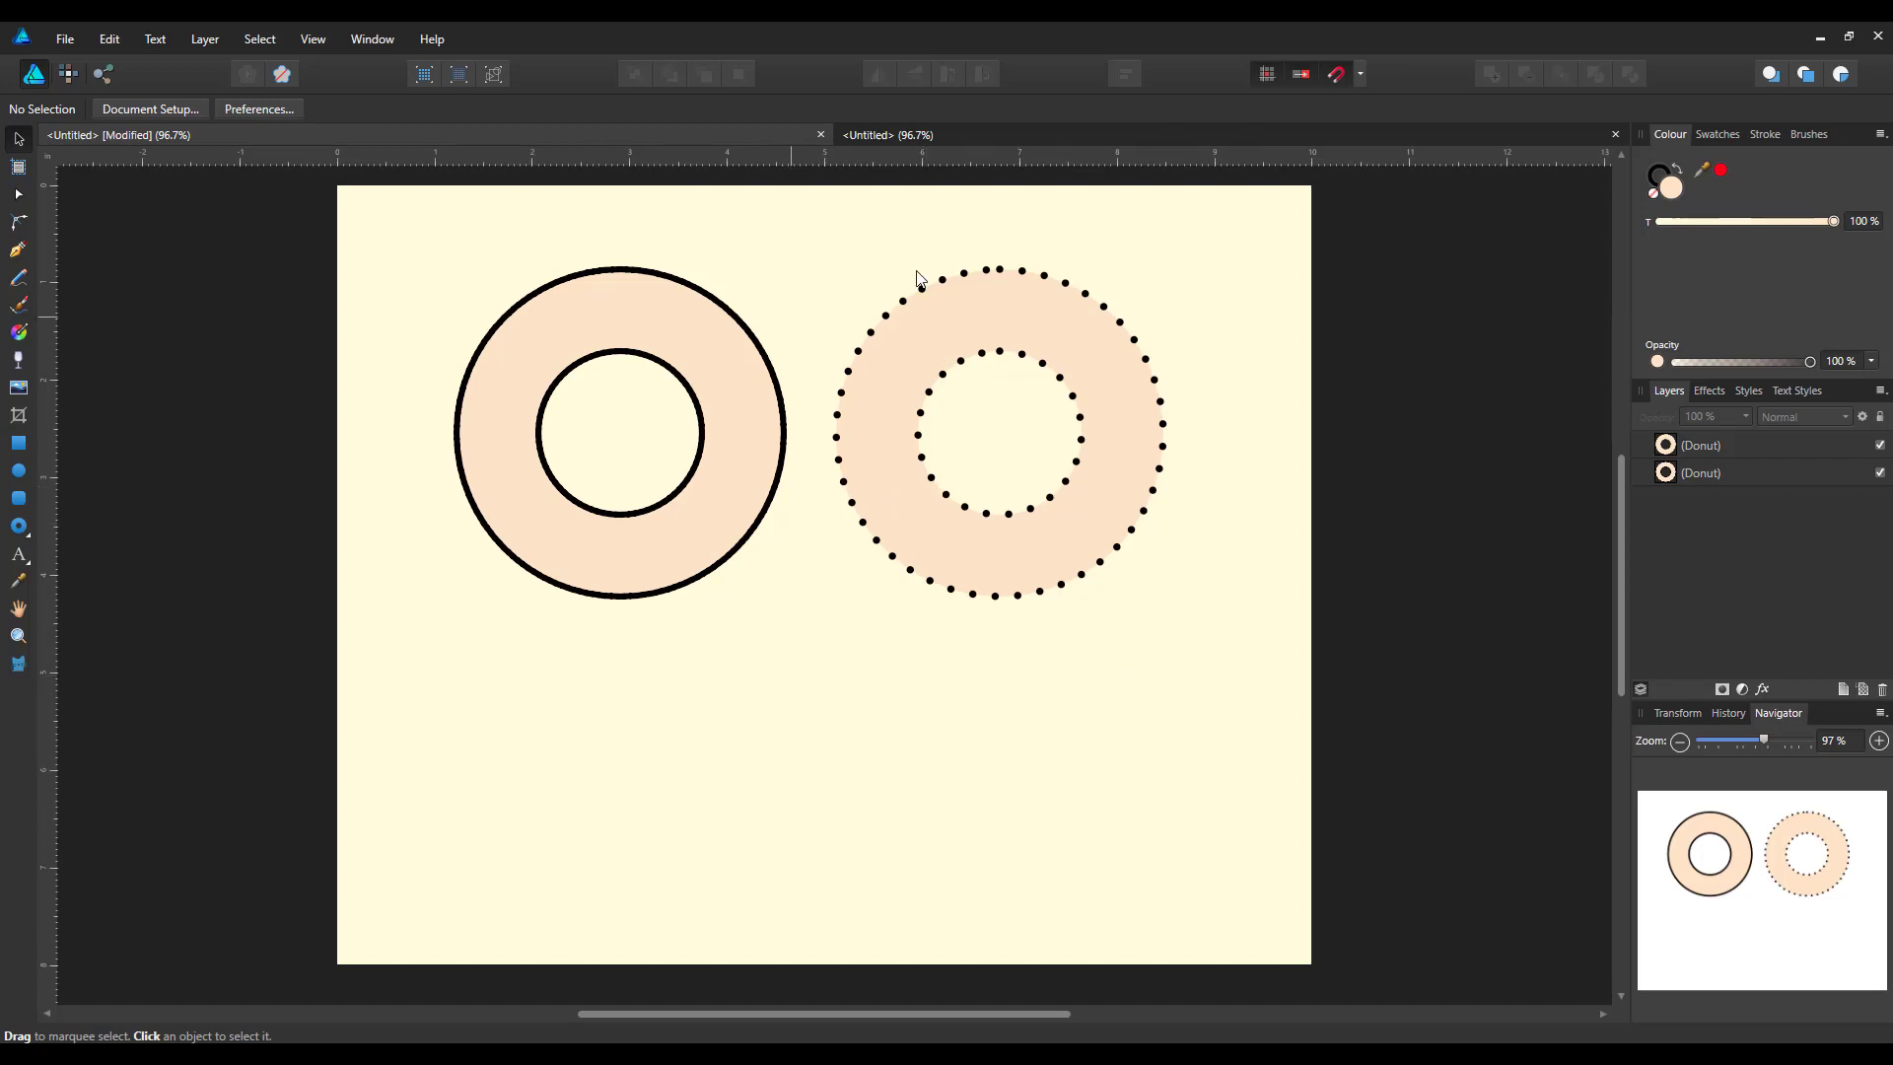
mouse_move(1184, 142)
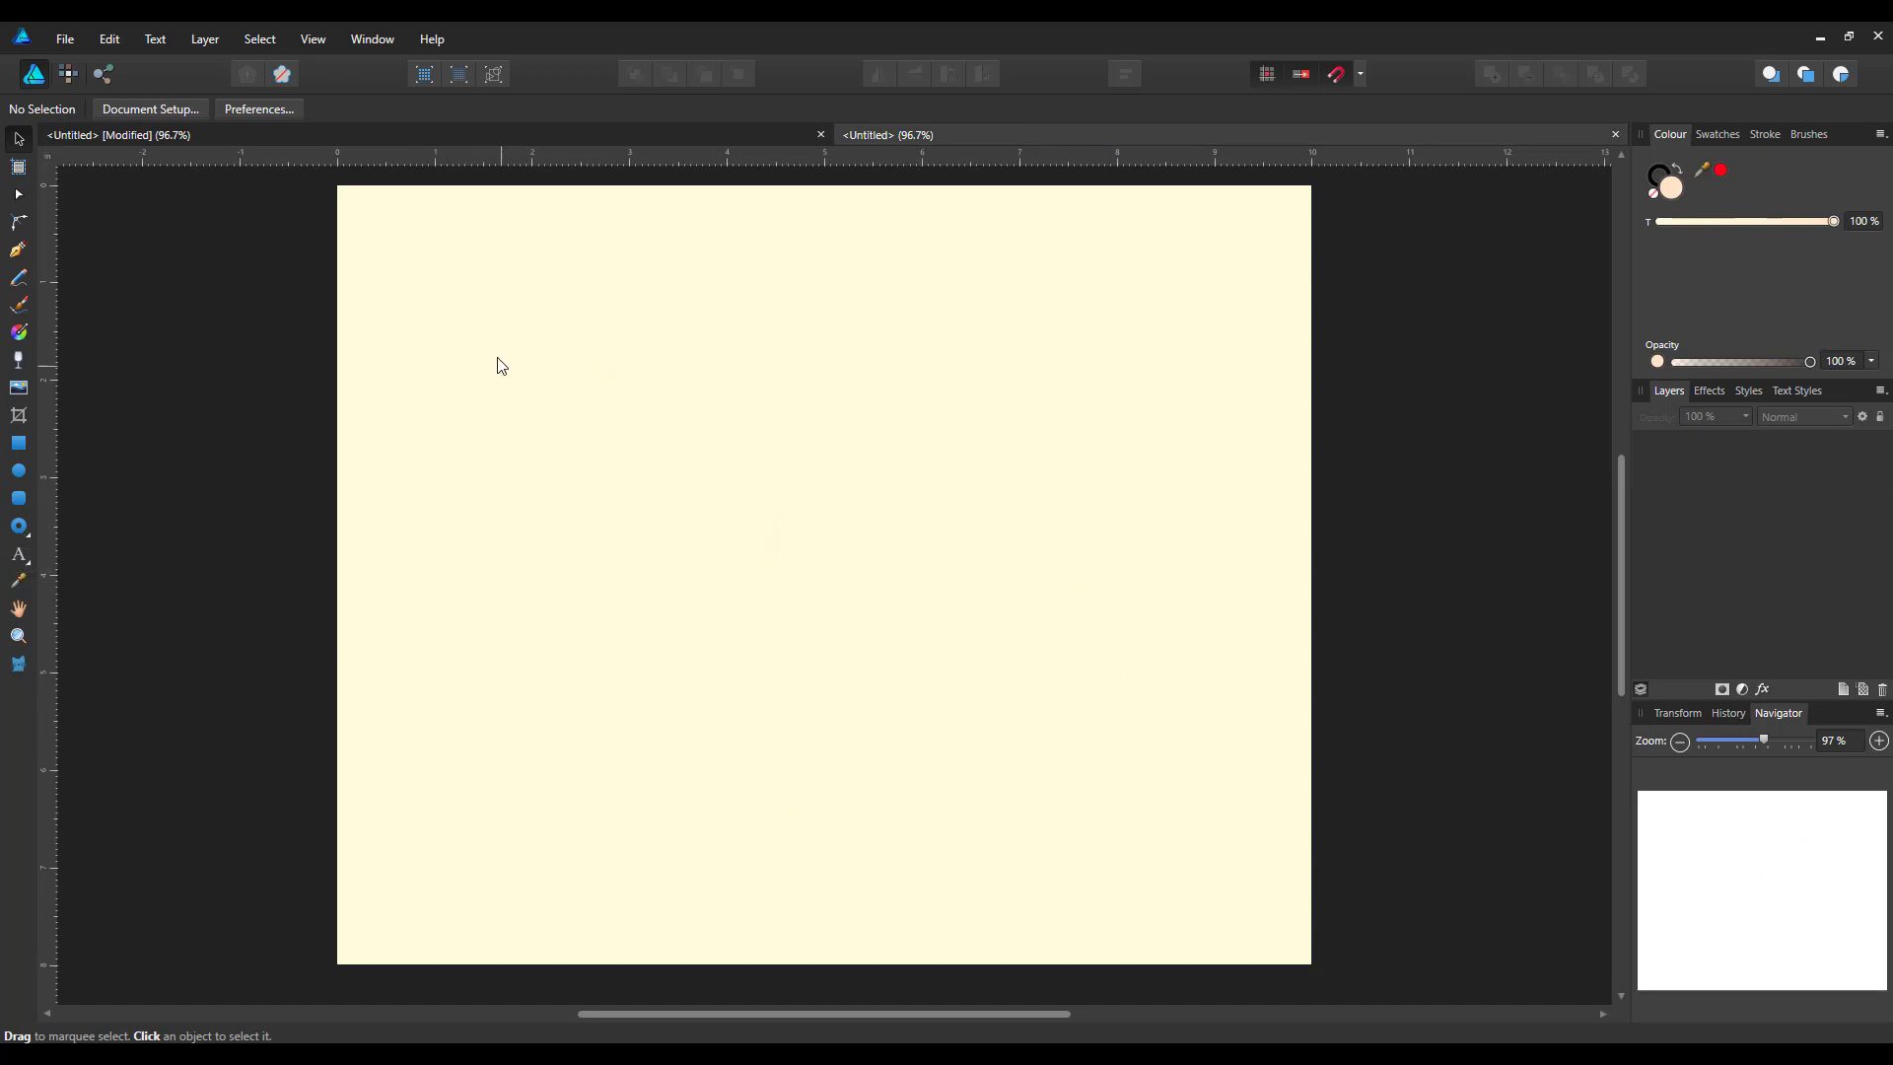
mouse_move(556, 363)
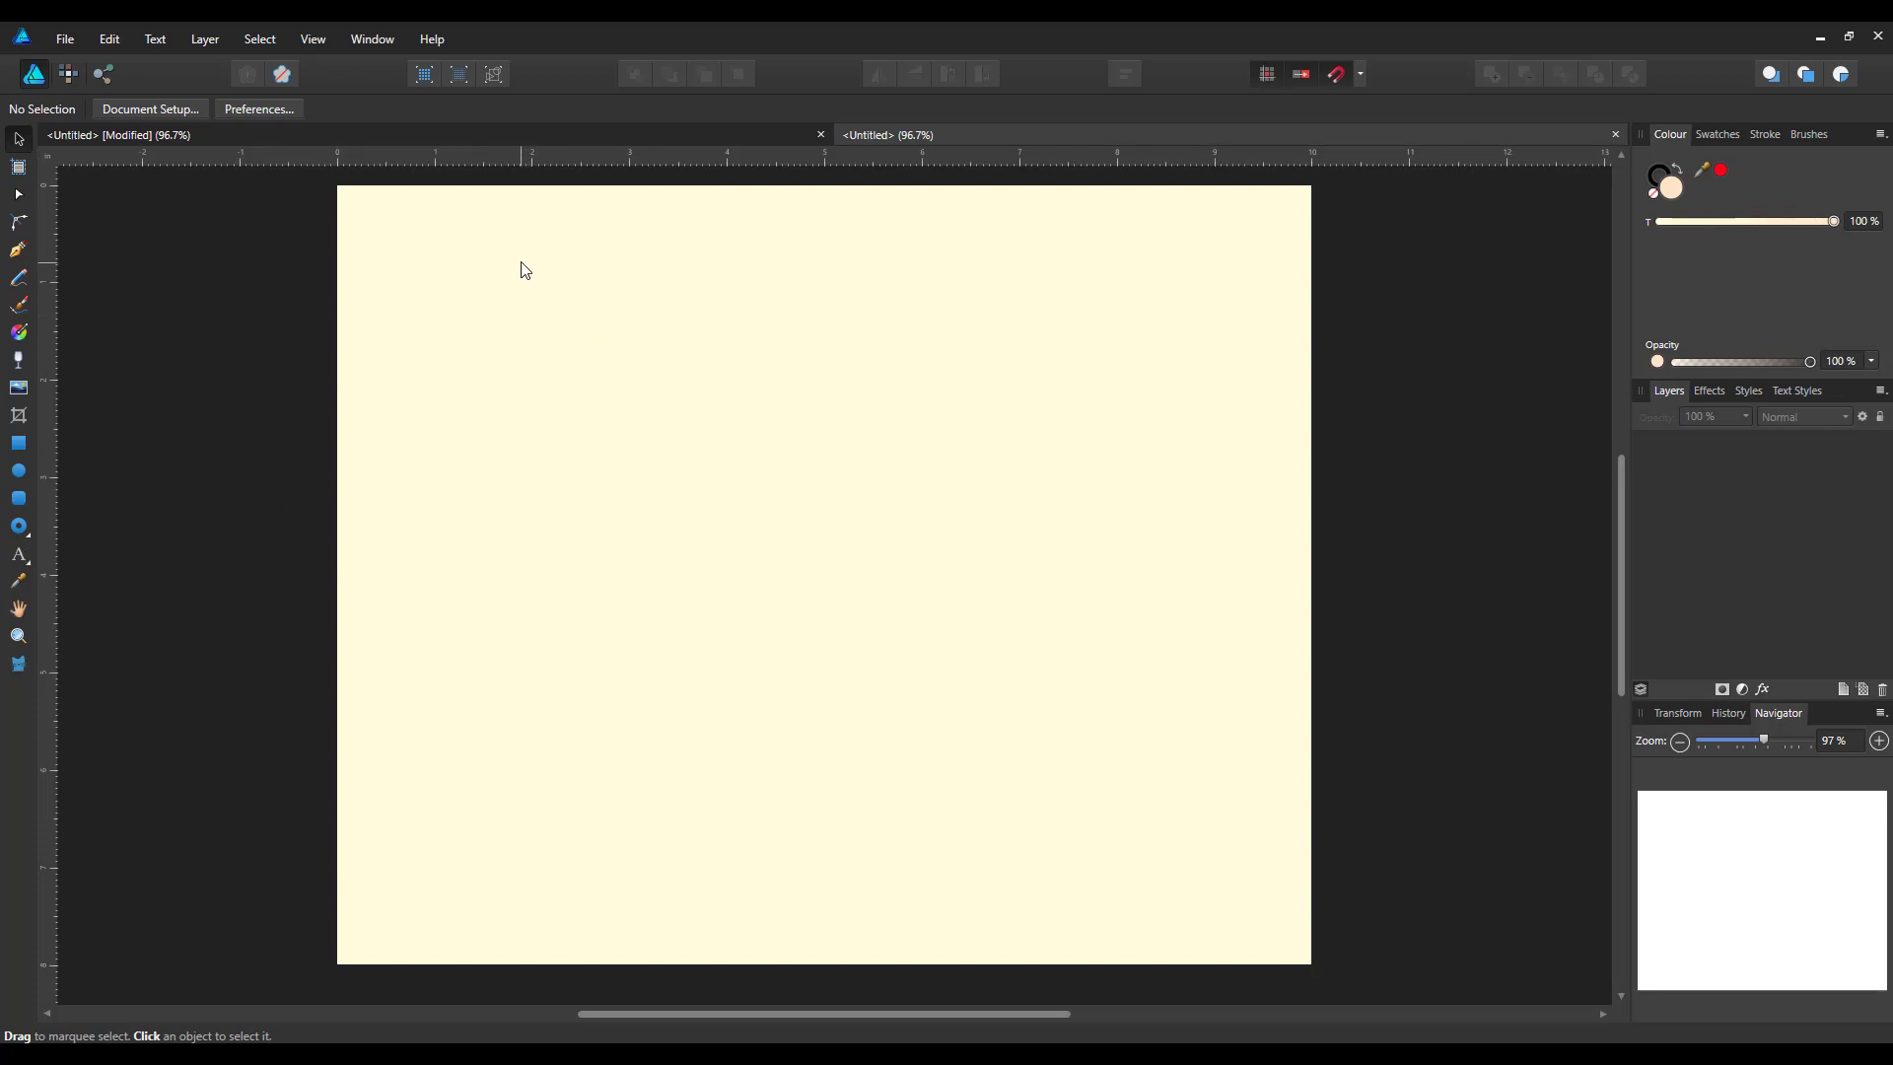
left_click_drag(522, 261, 700, 387)
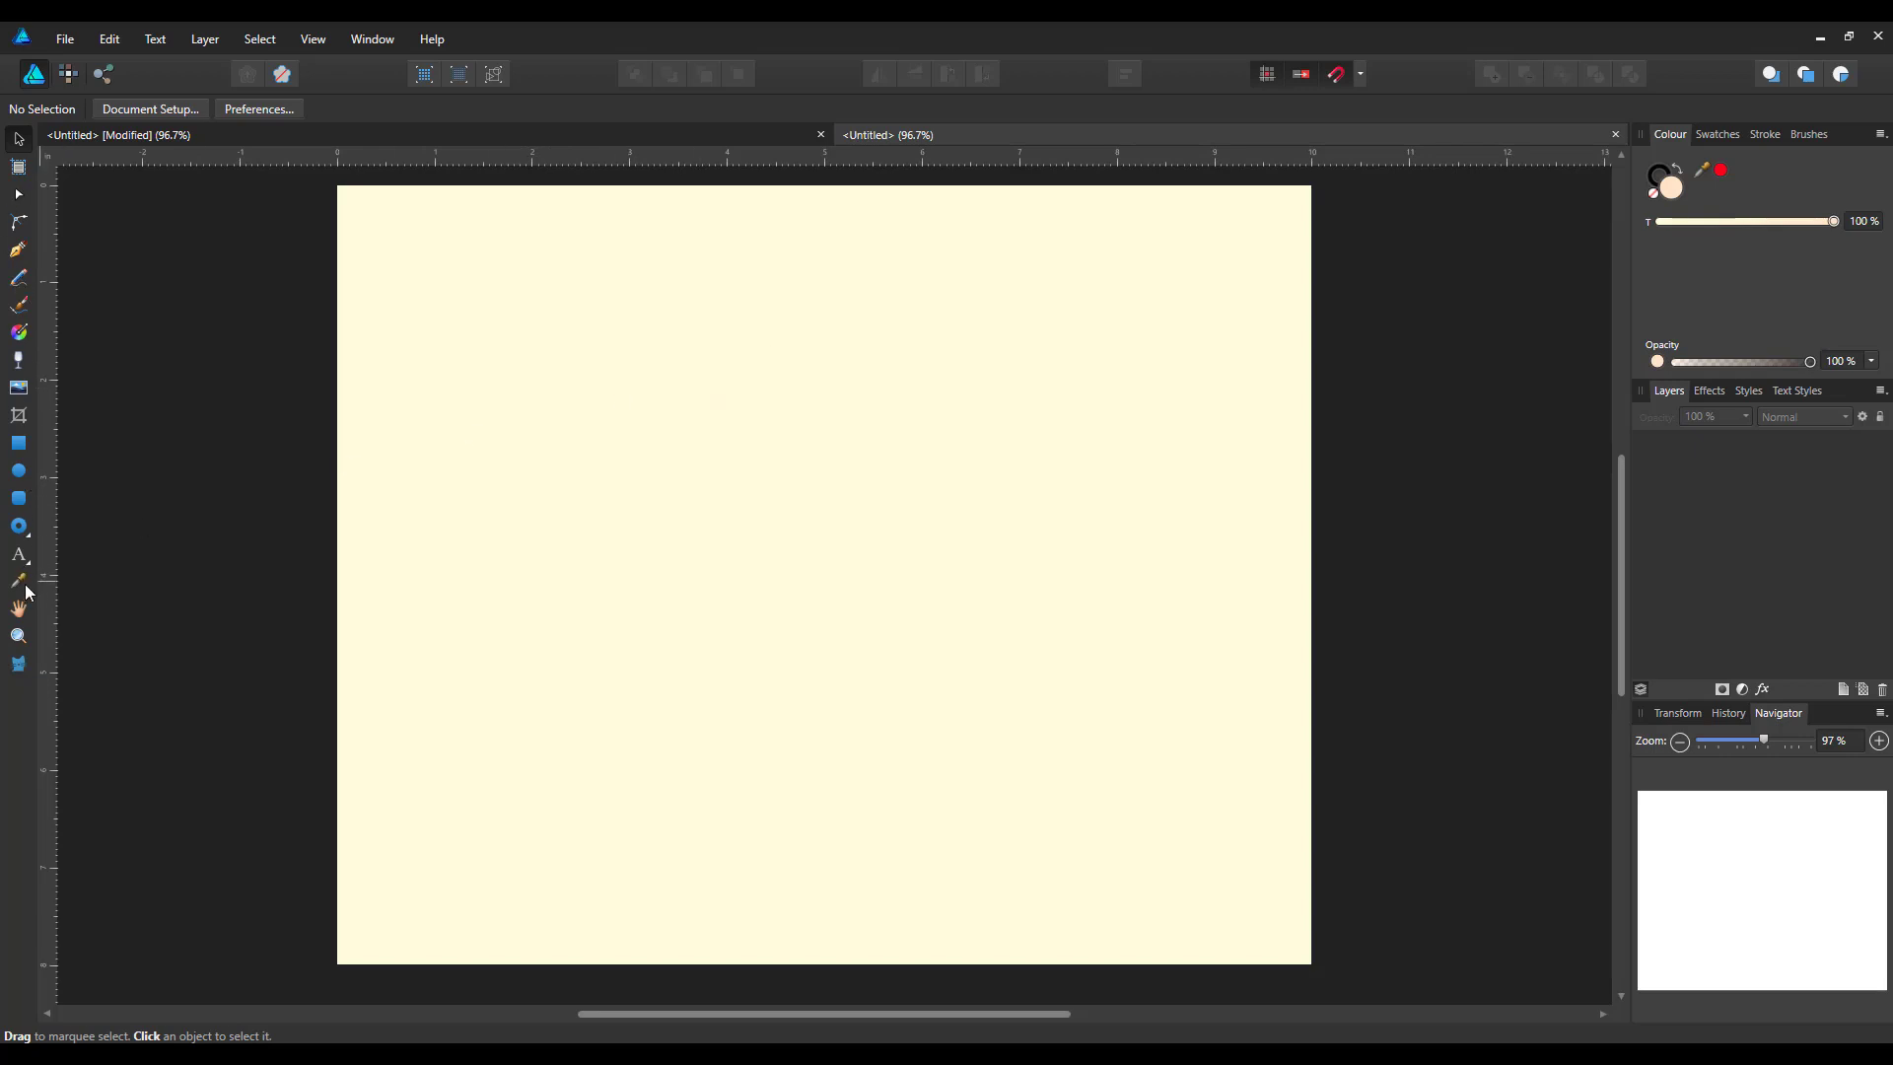
left_click(18, 525)
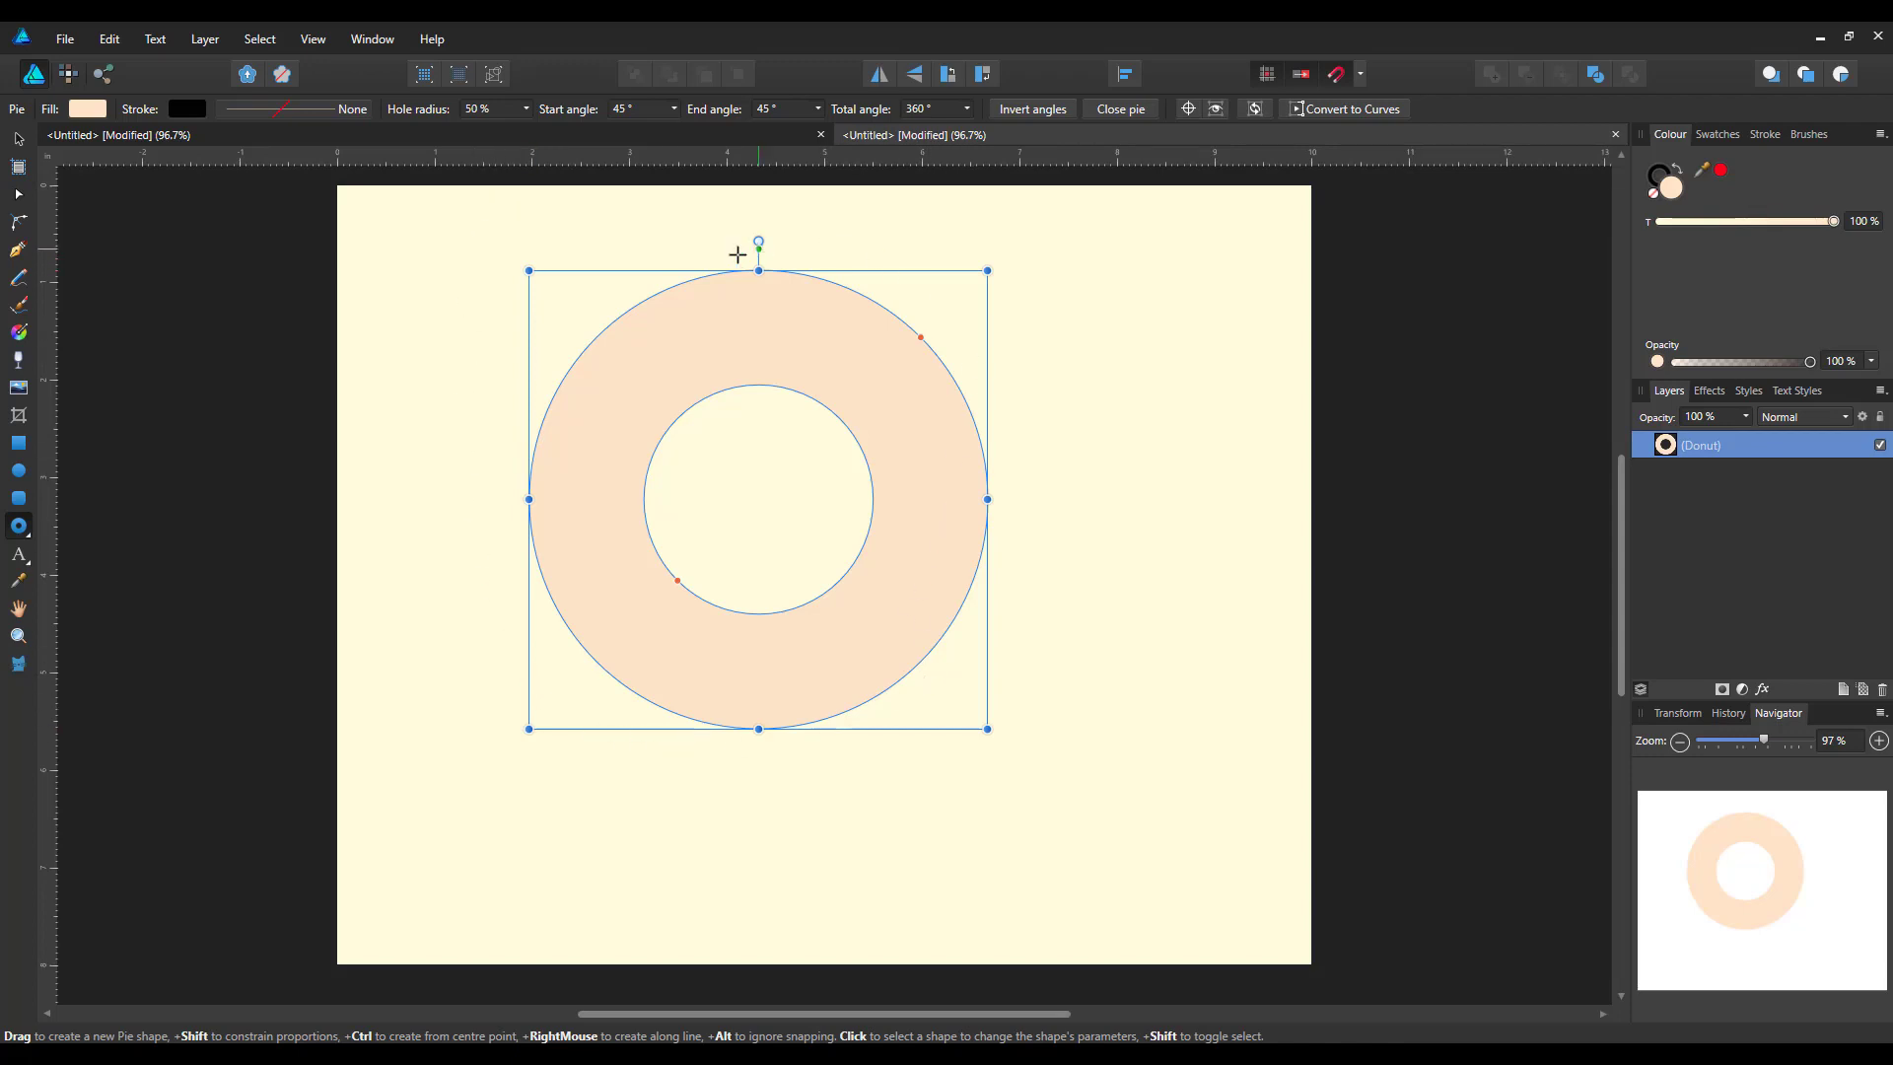
mouse_move(733, 599)
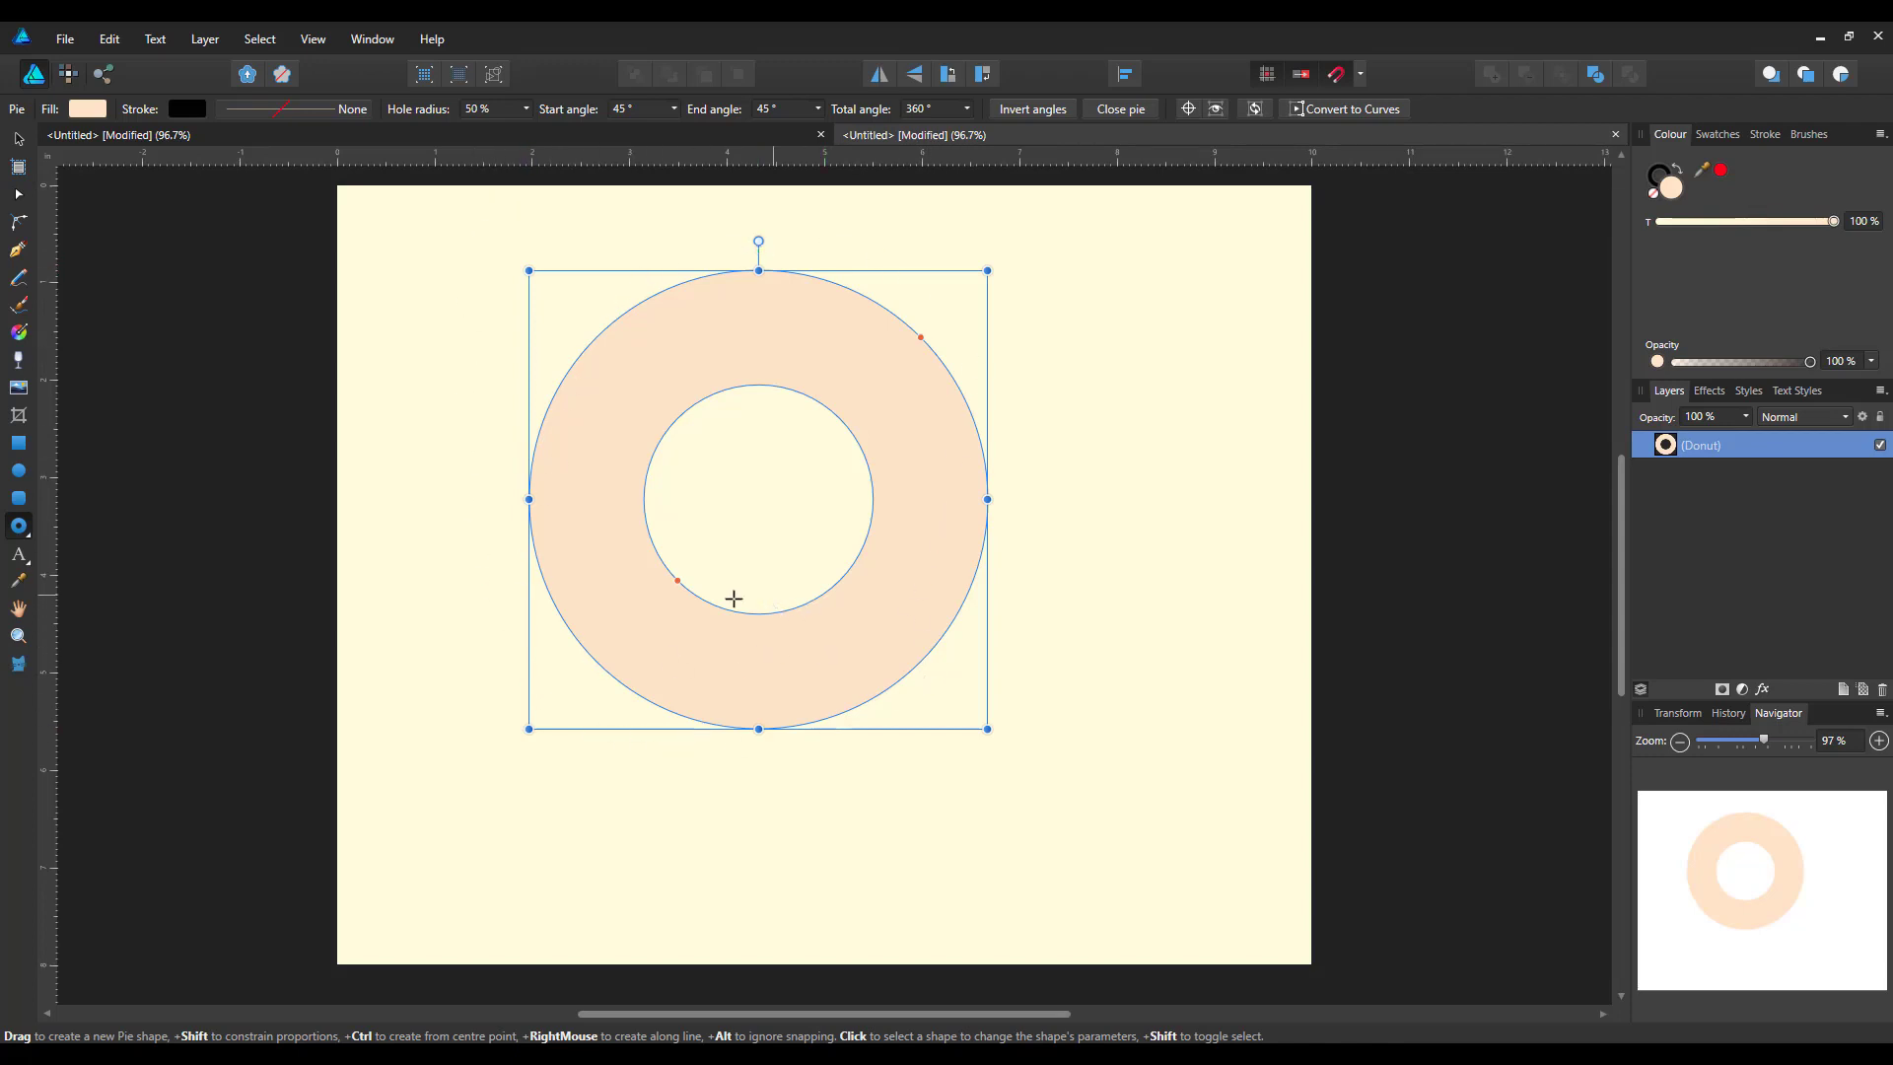
mouse_move(1003, 528)
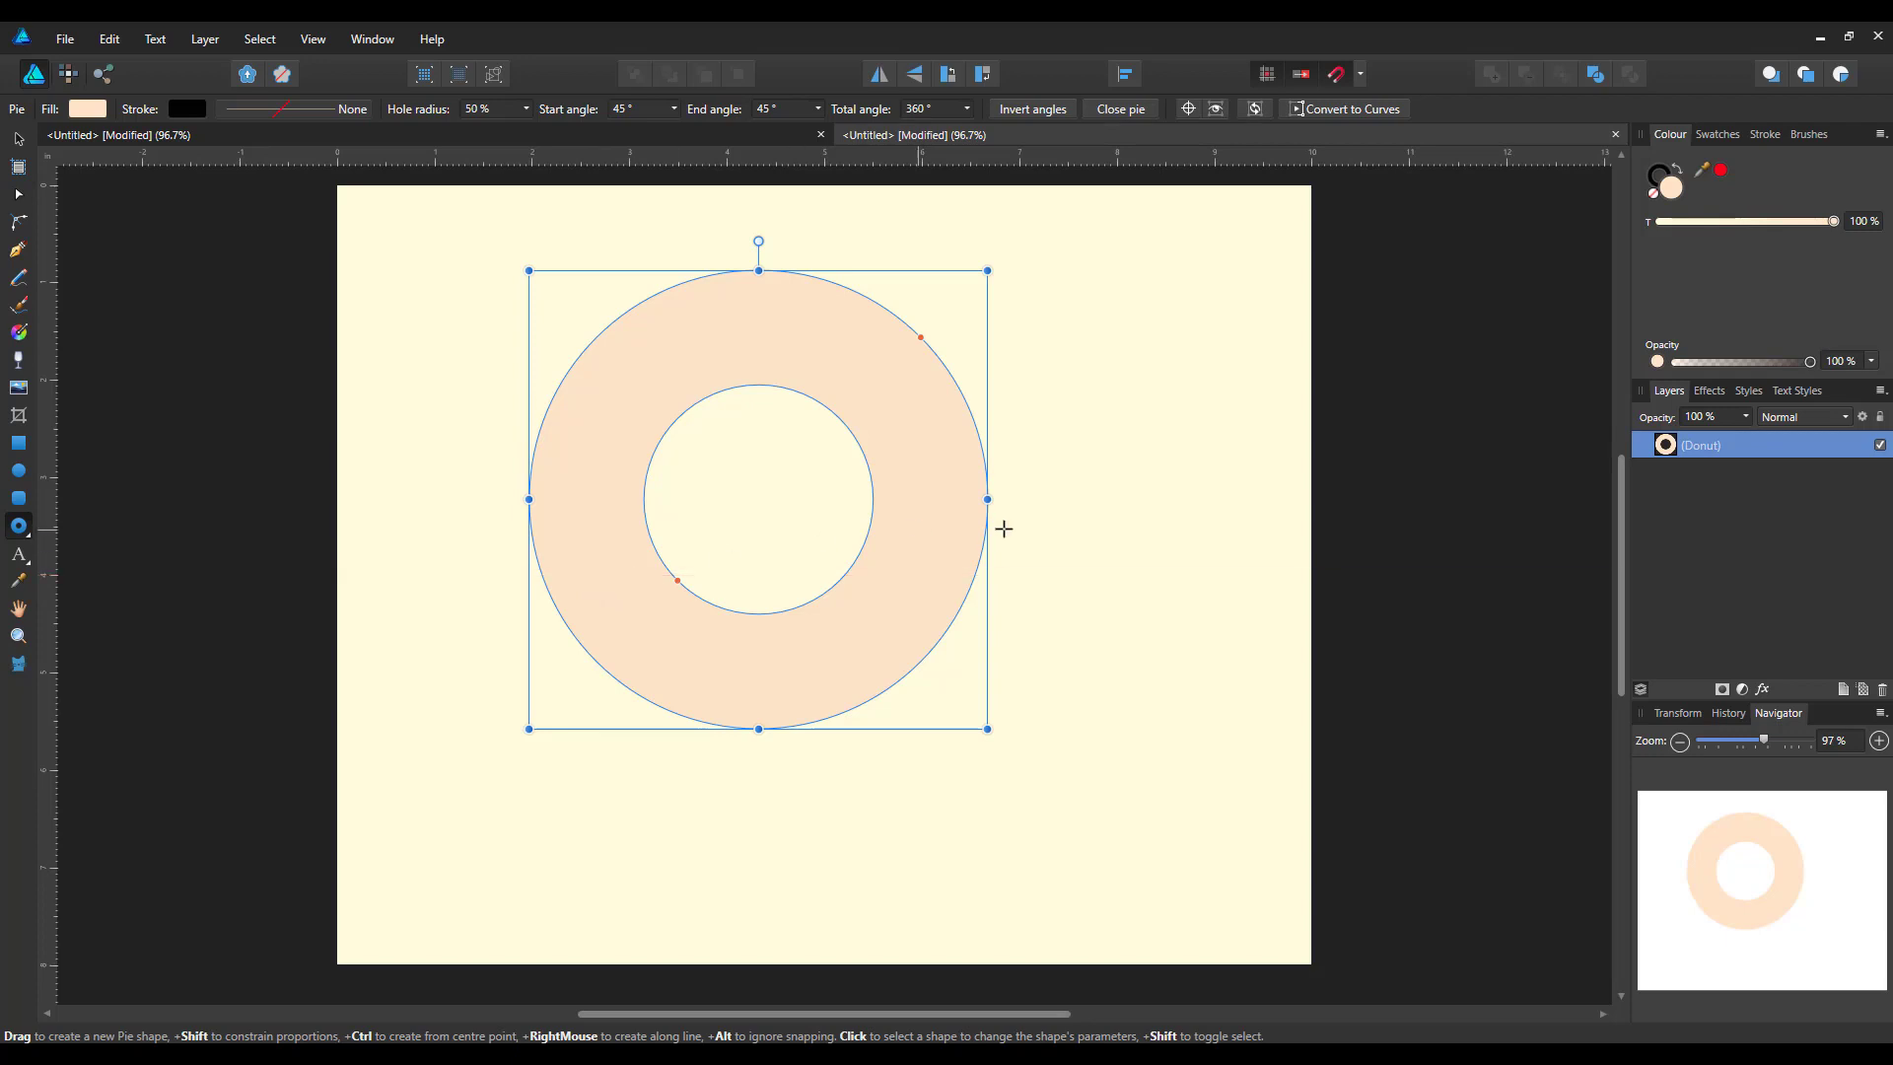
mouse_move(1037, 412)
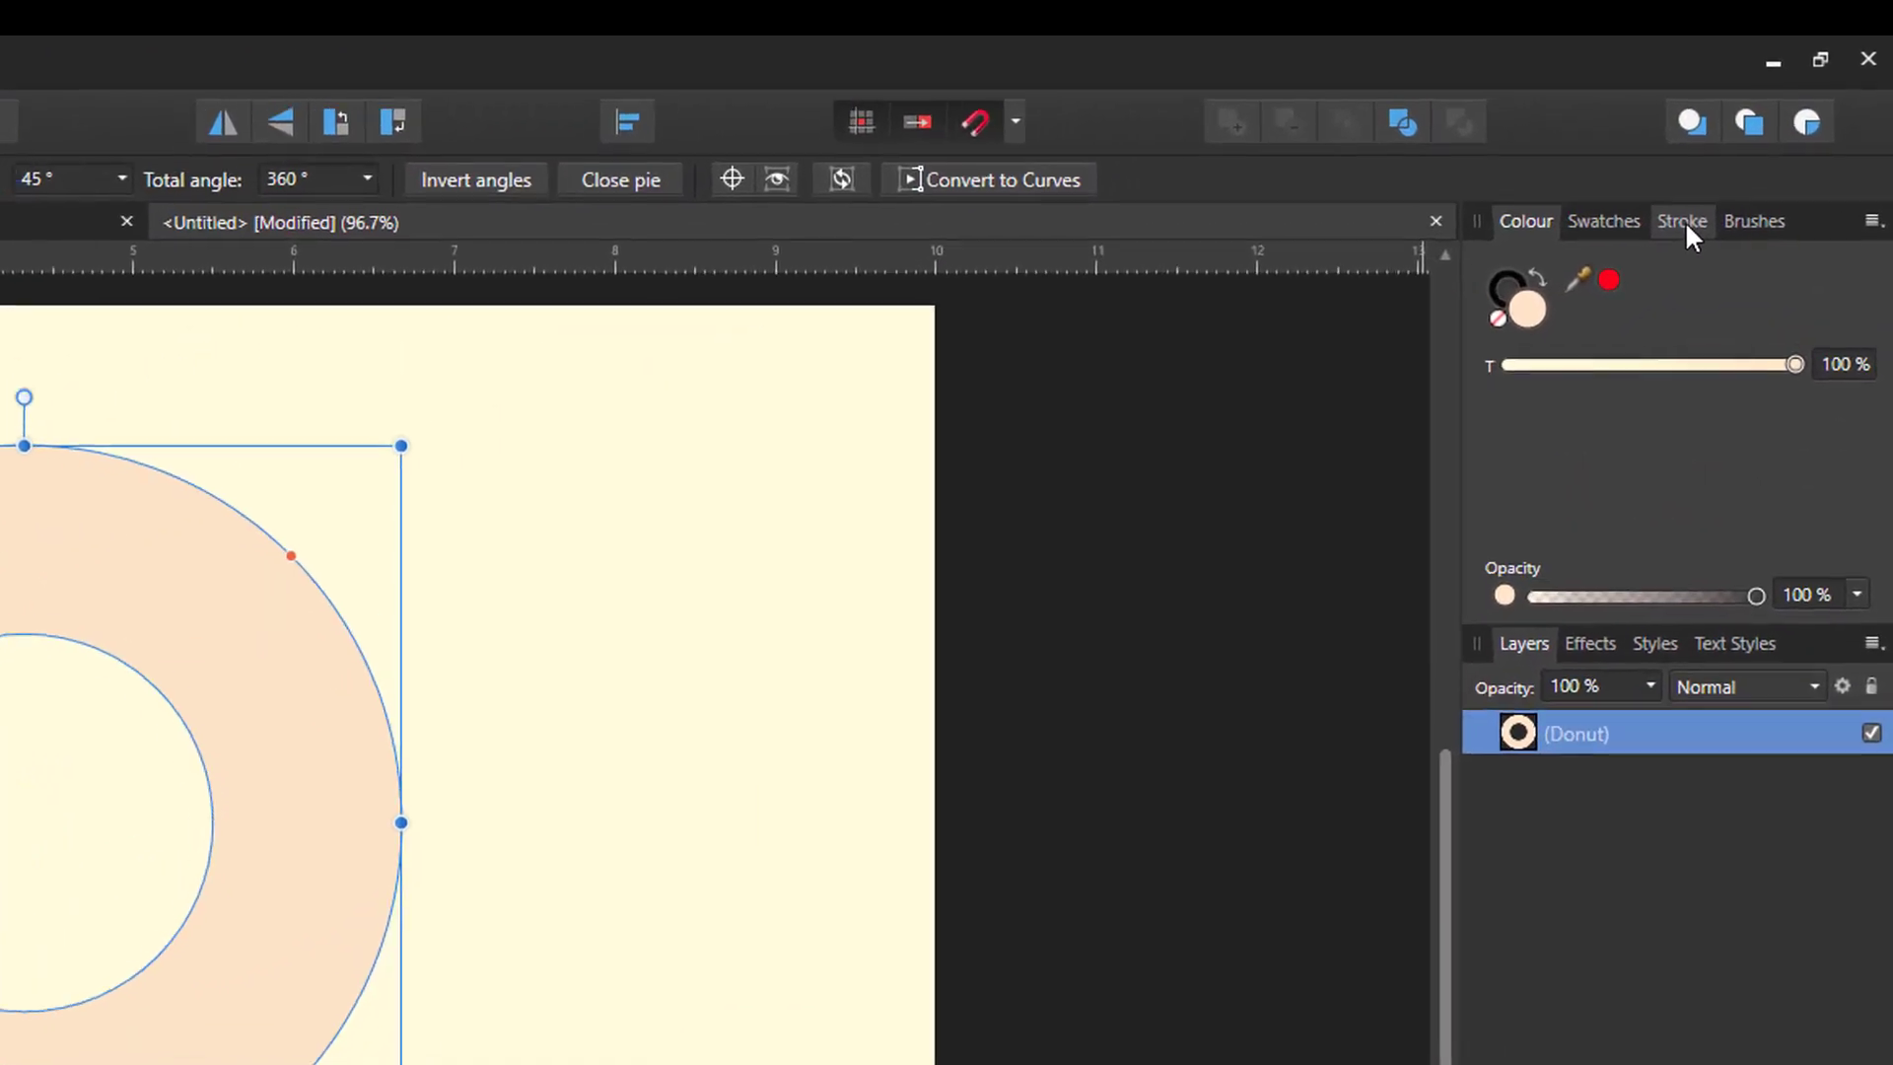
Show the Stroke panel from View > Studio beside the donut document
left_click(1679, 220)
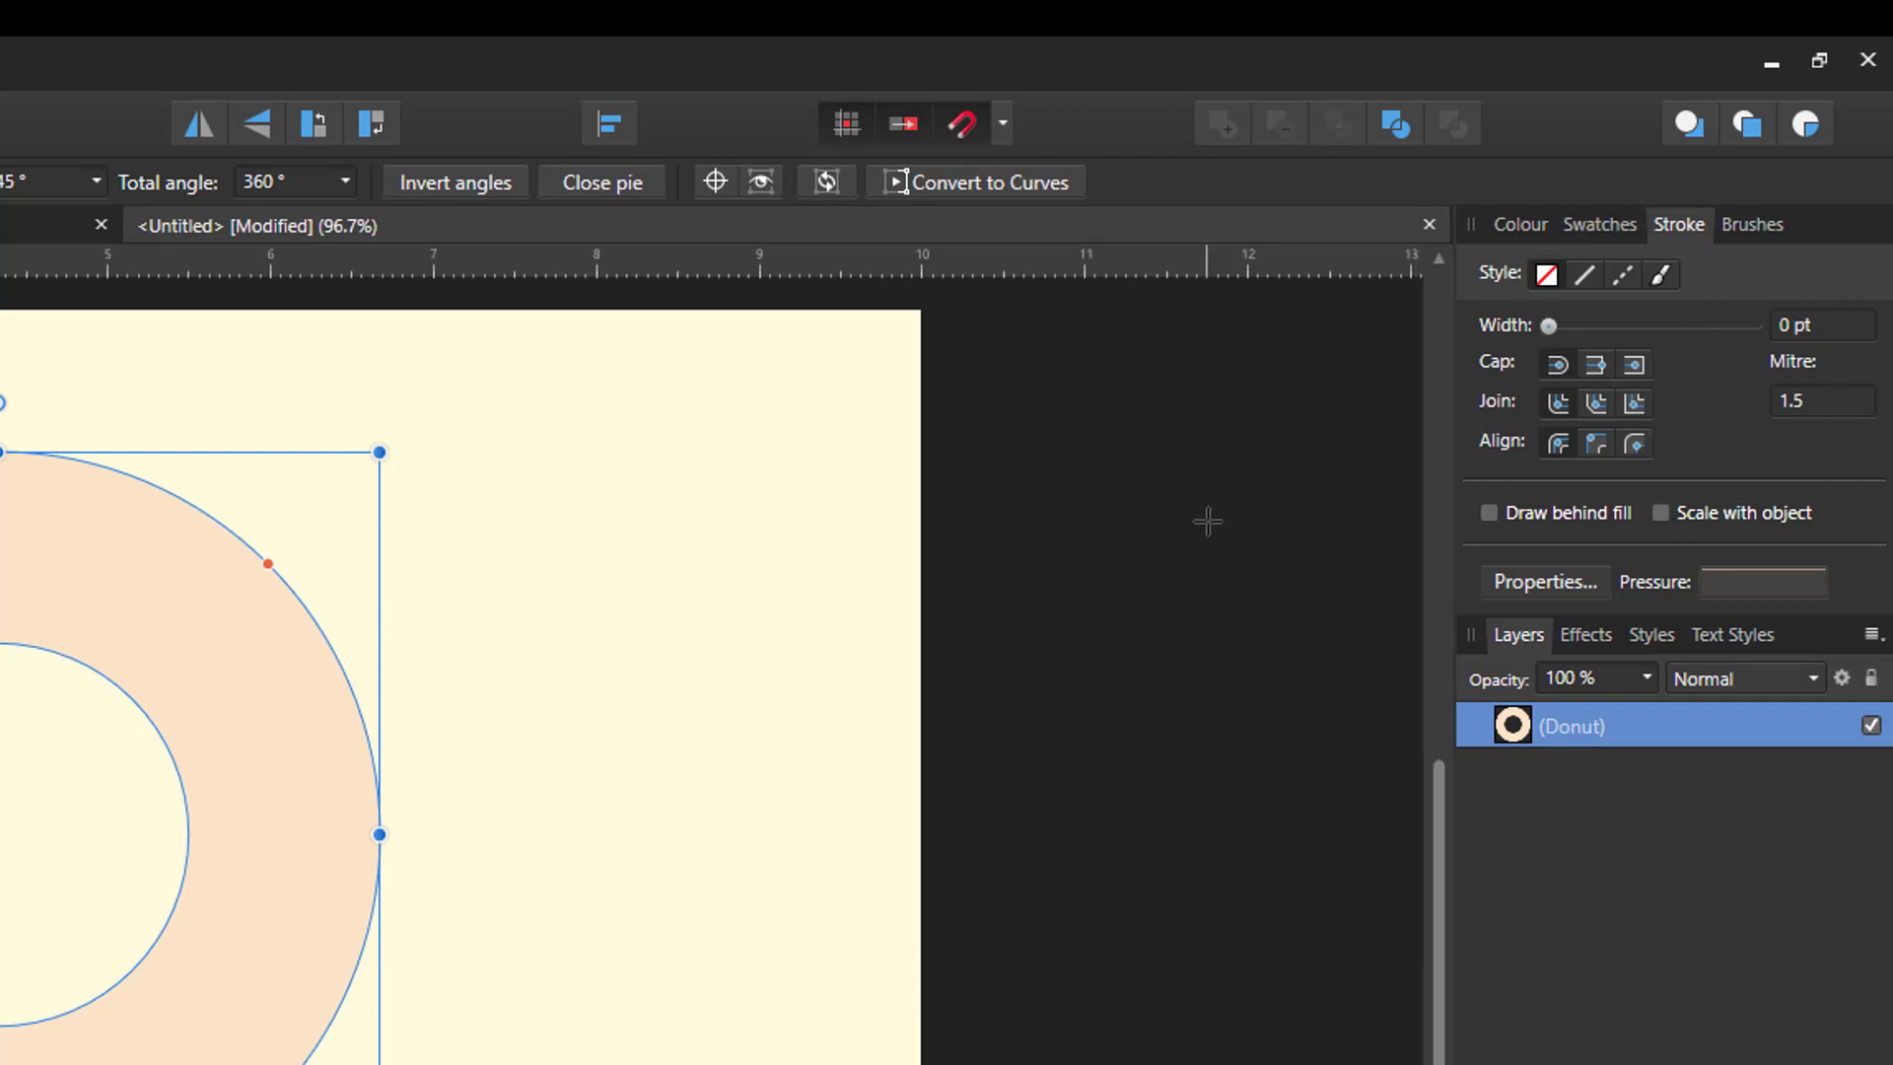
mouse_move(1601, 272)
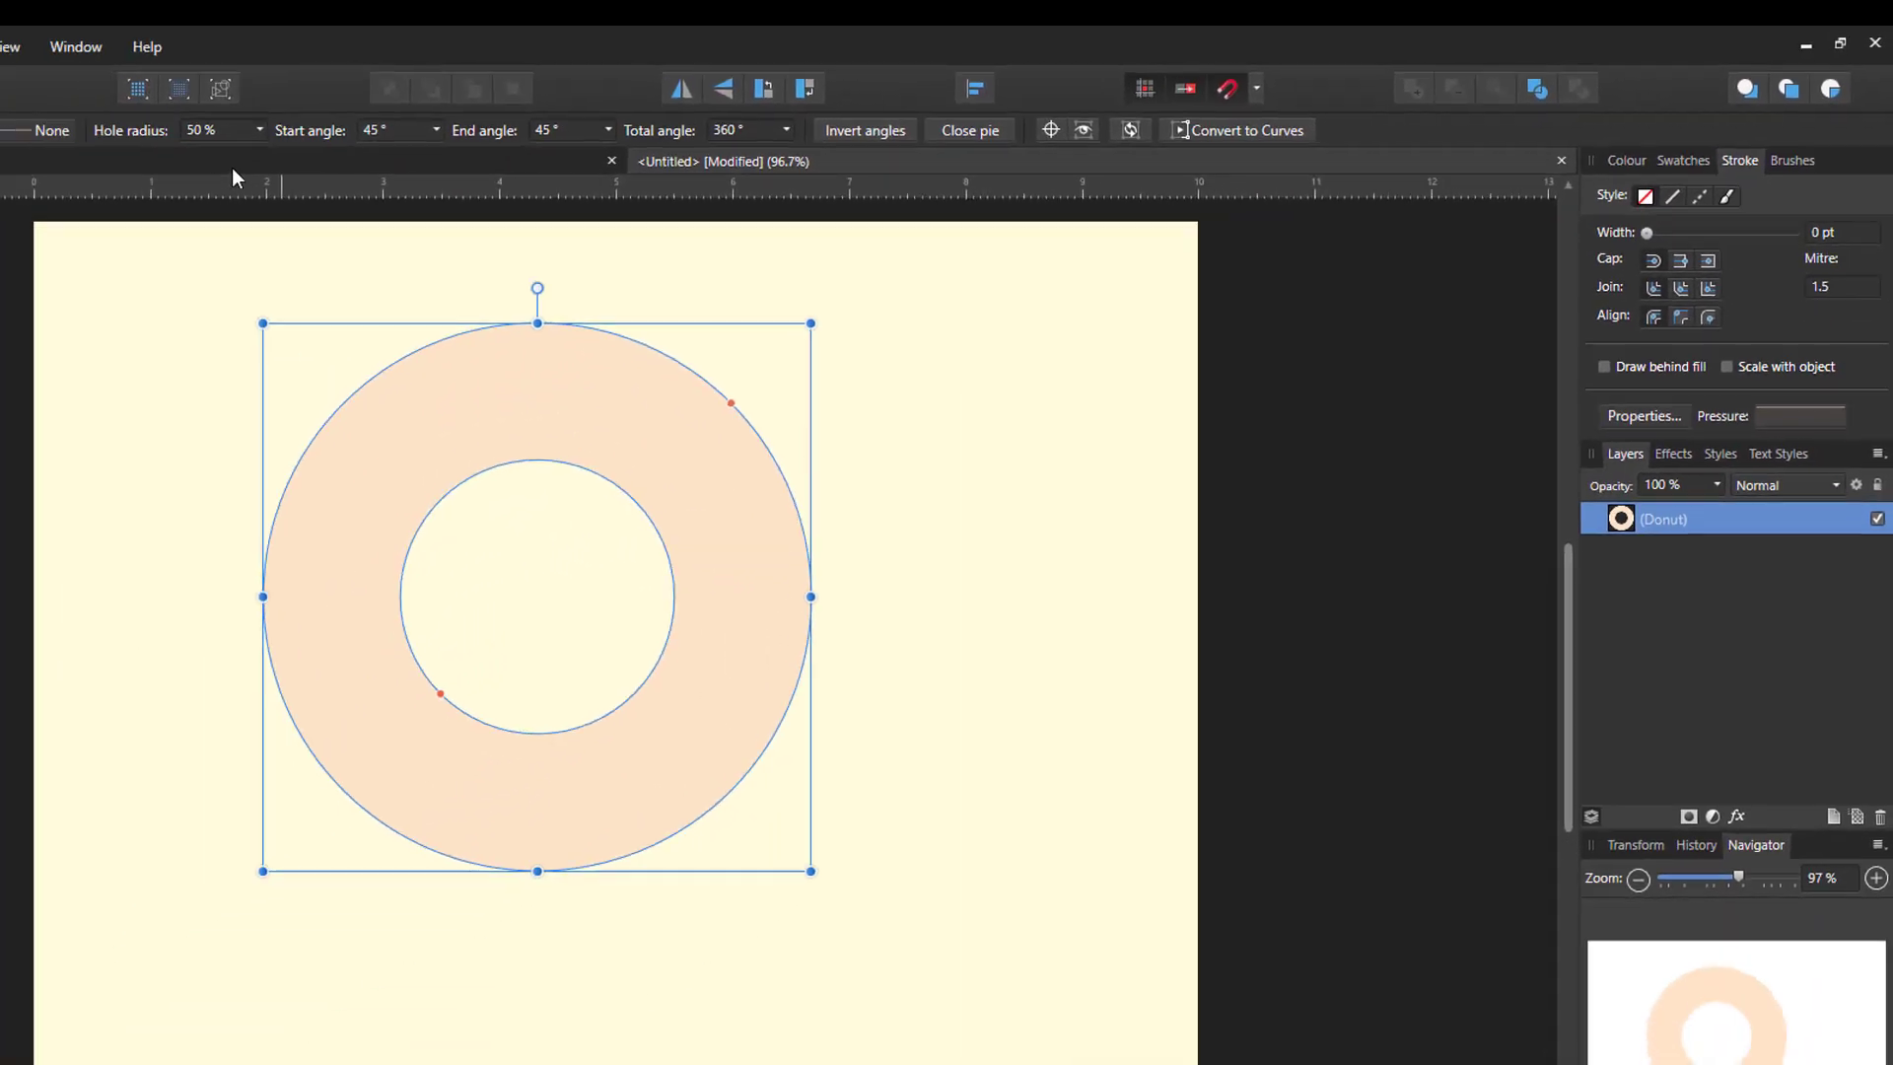
left_click(343, 52)
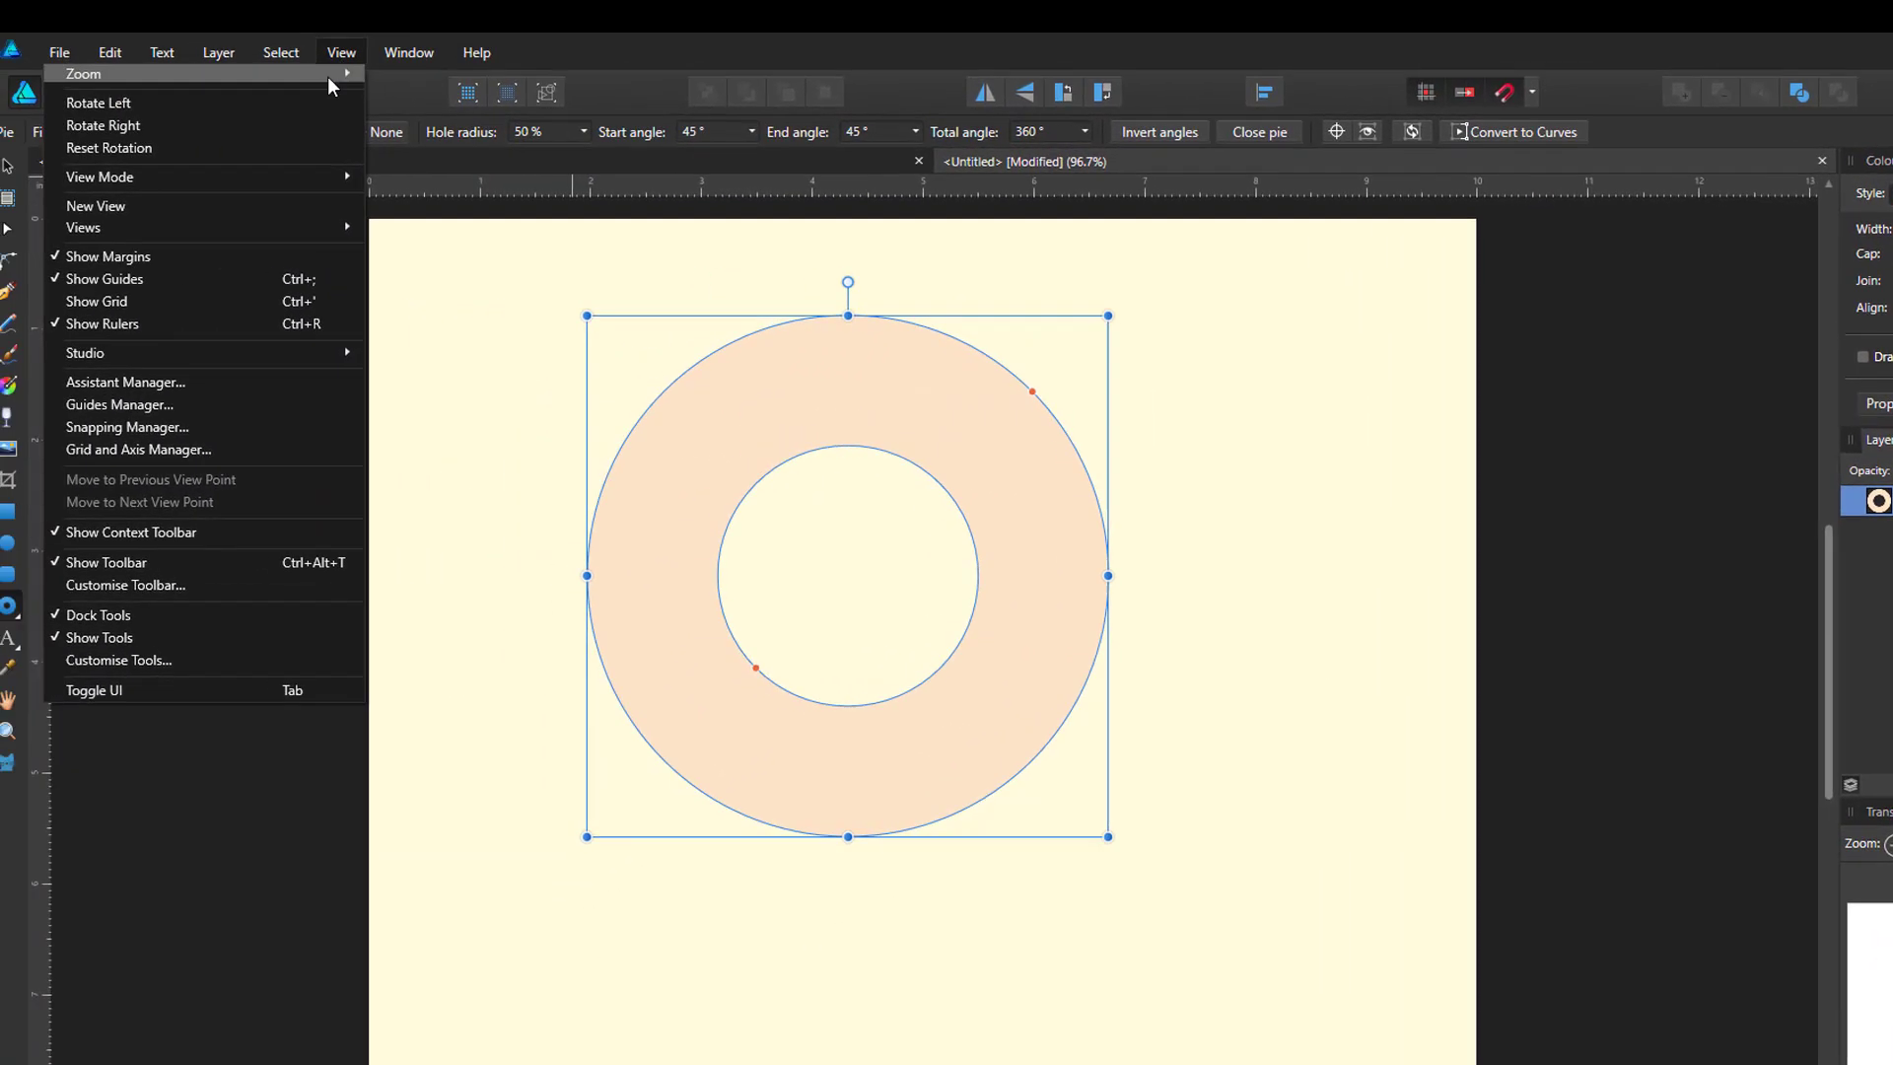
left_click(101, 353)
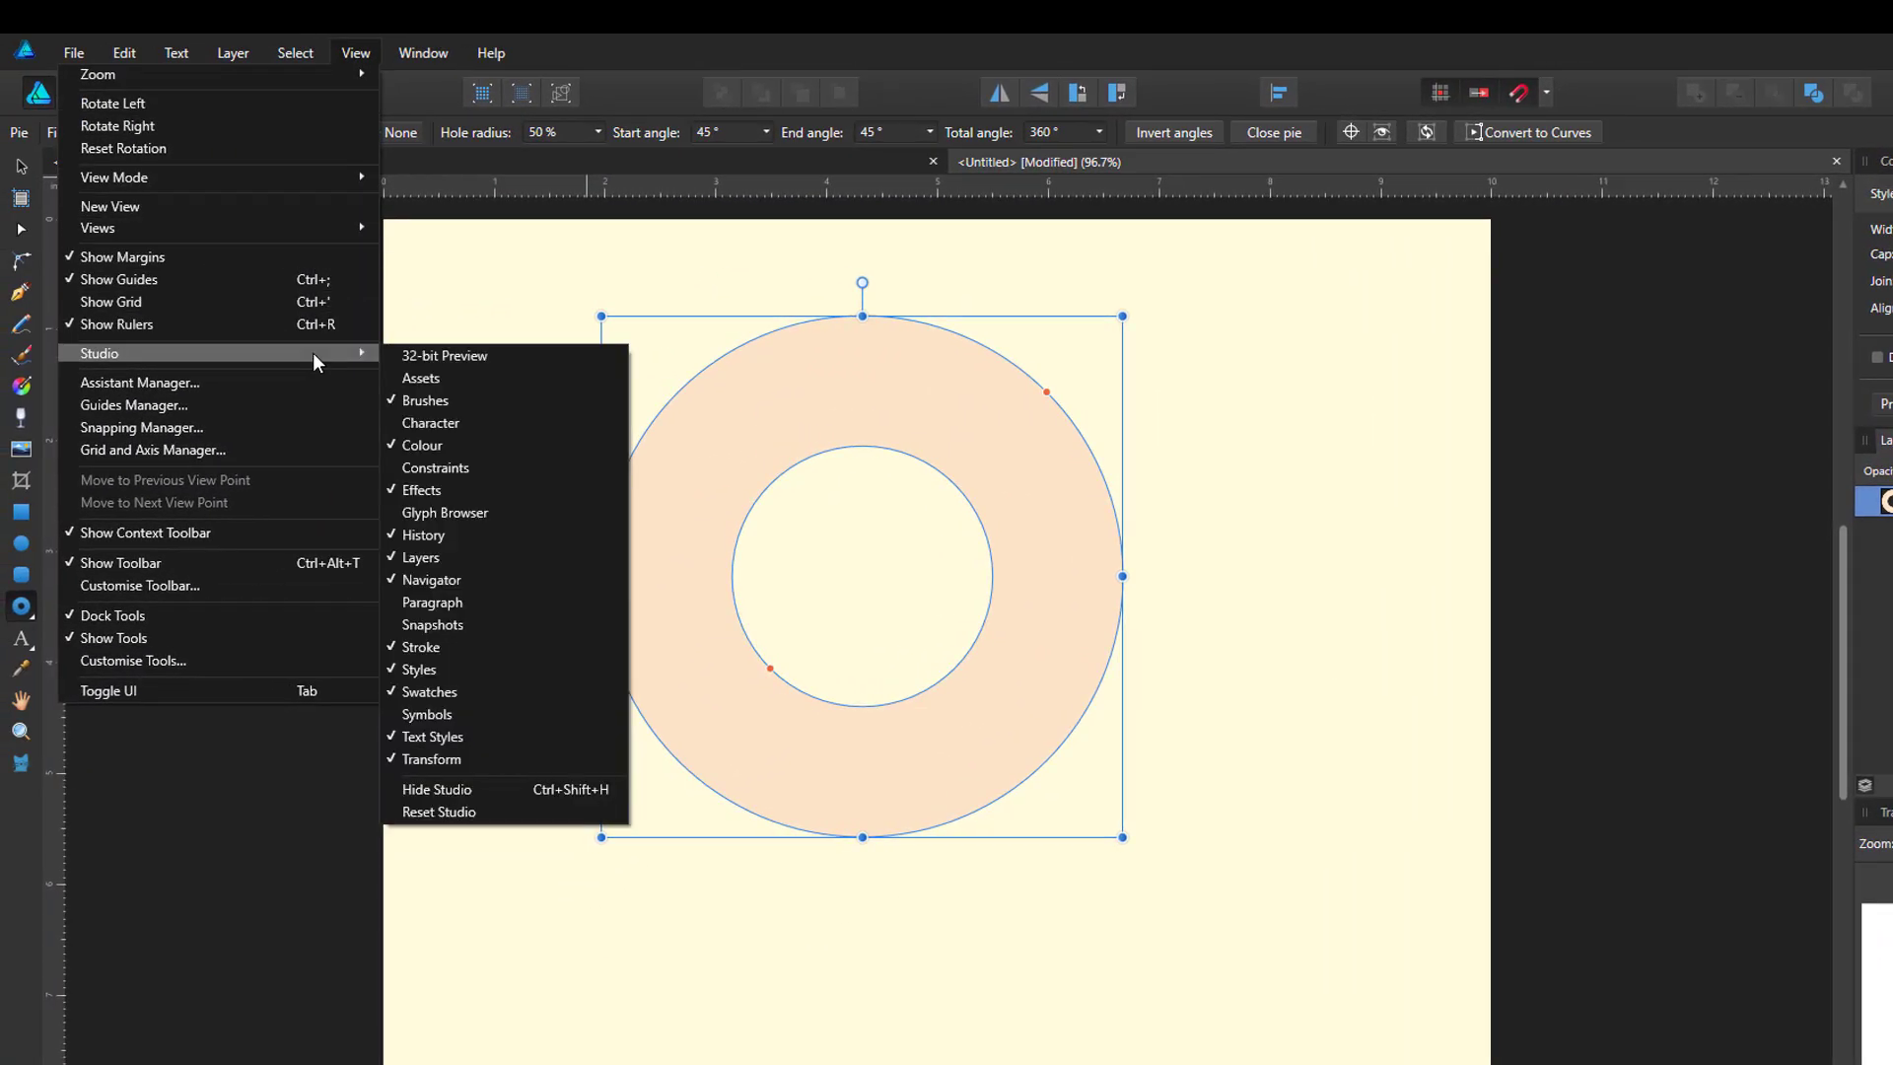
mouse_move(419, 647)
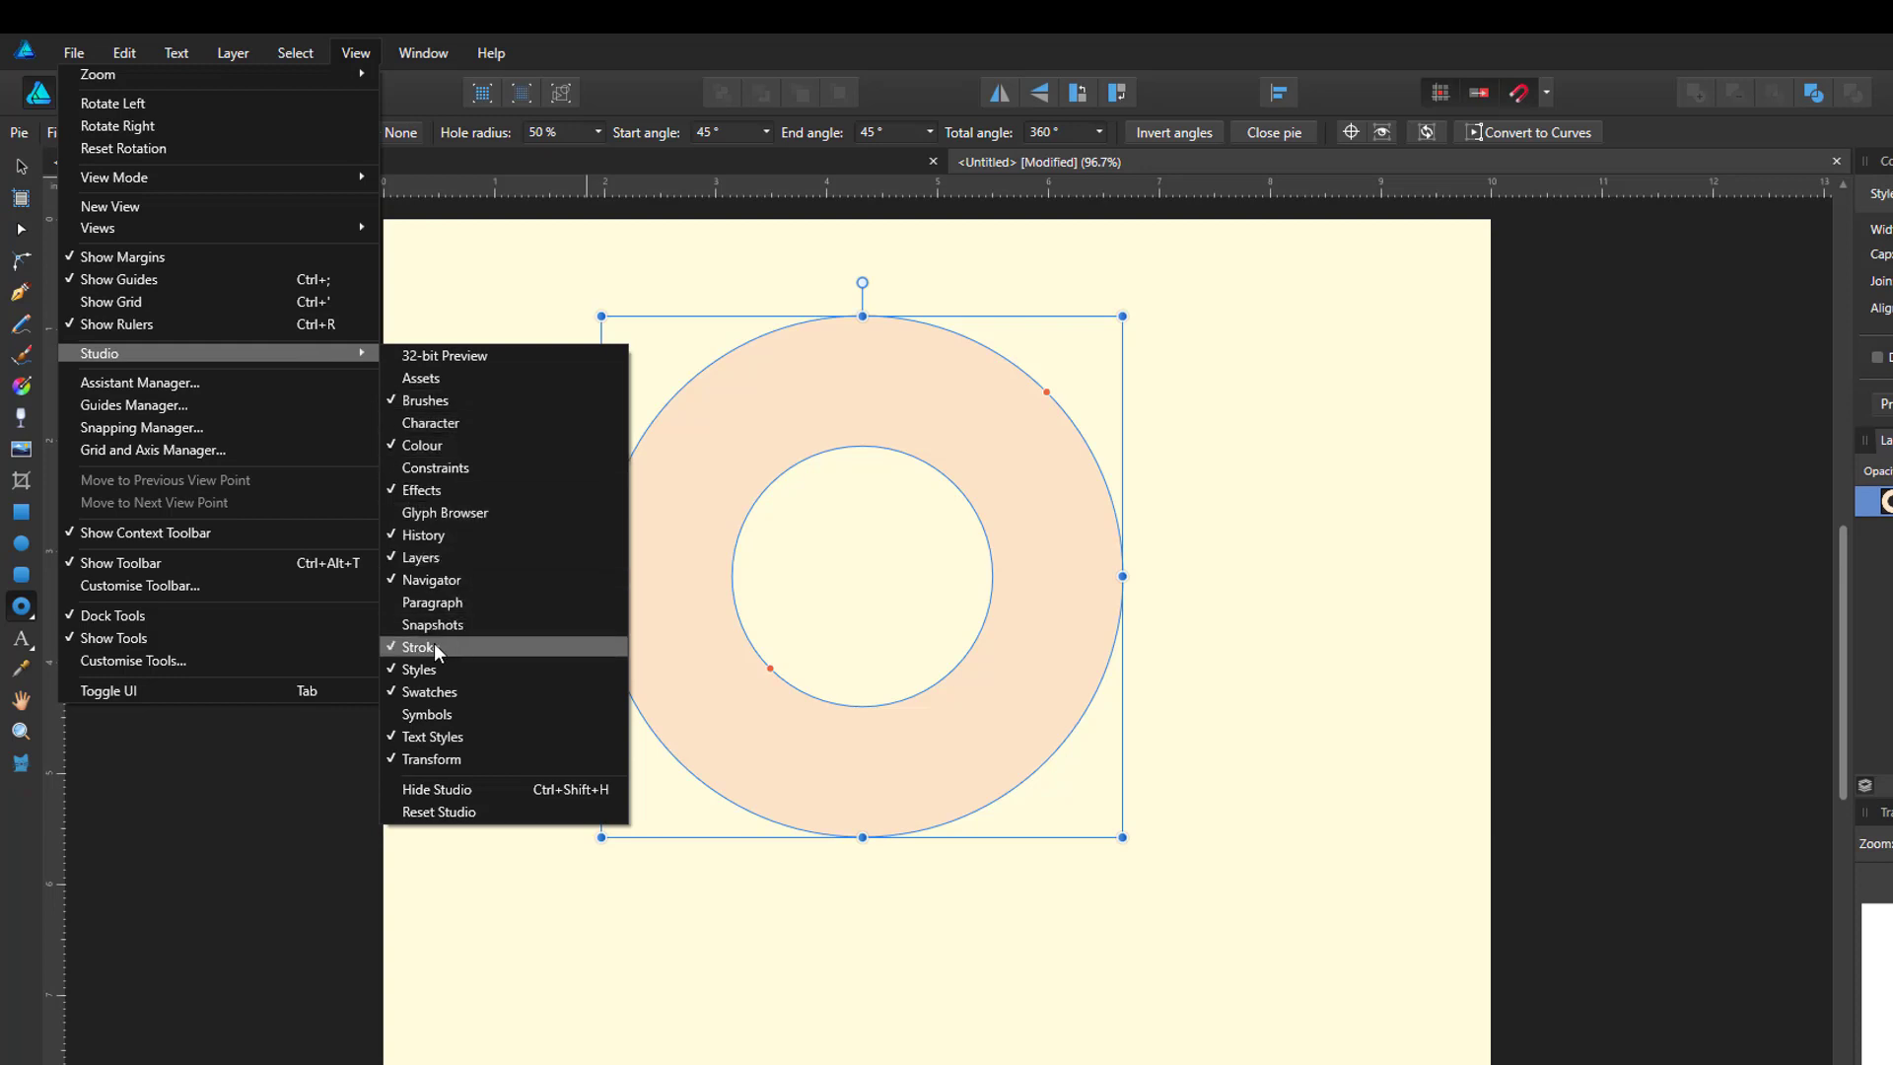
mouse_move(432, 651)
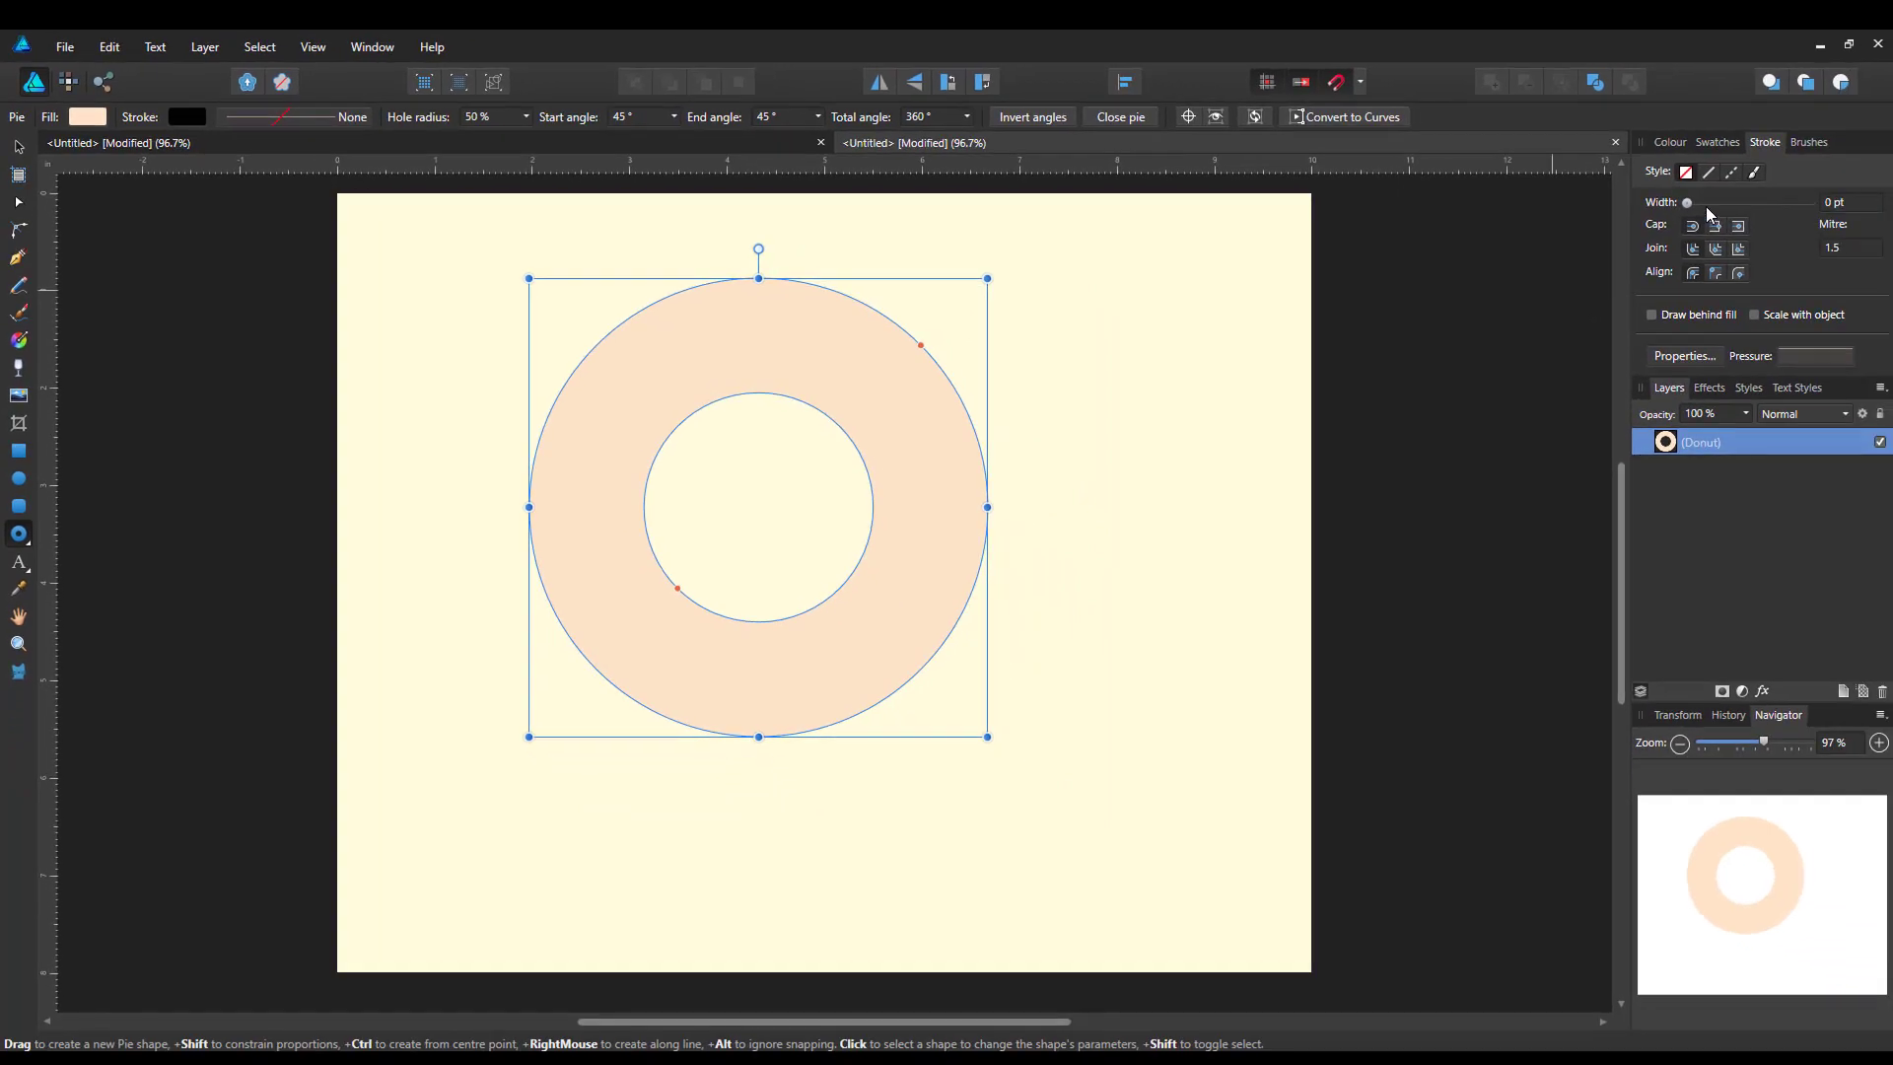
mouse_move(537, 555)
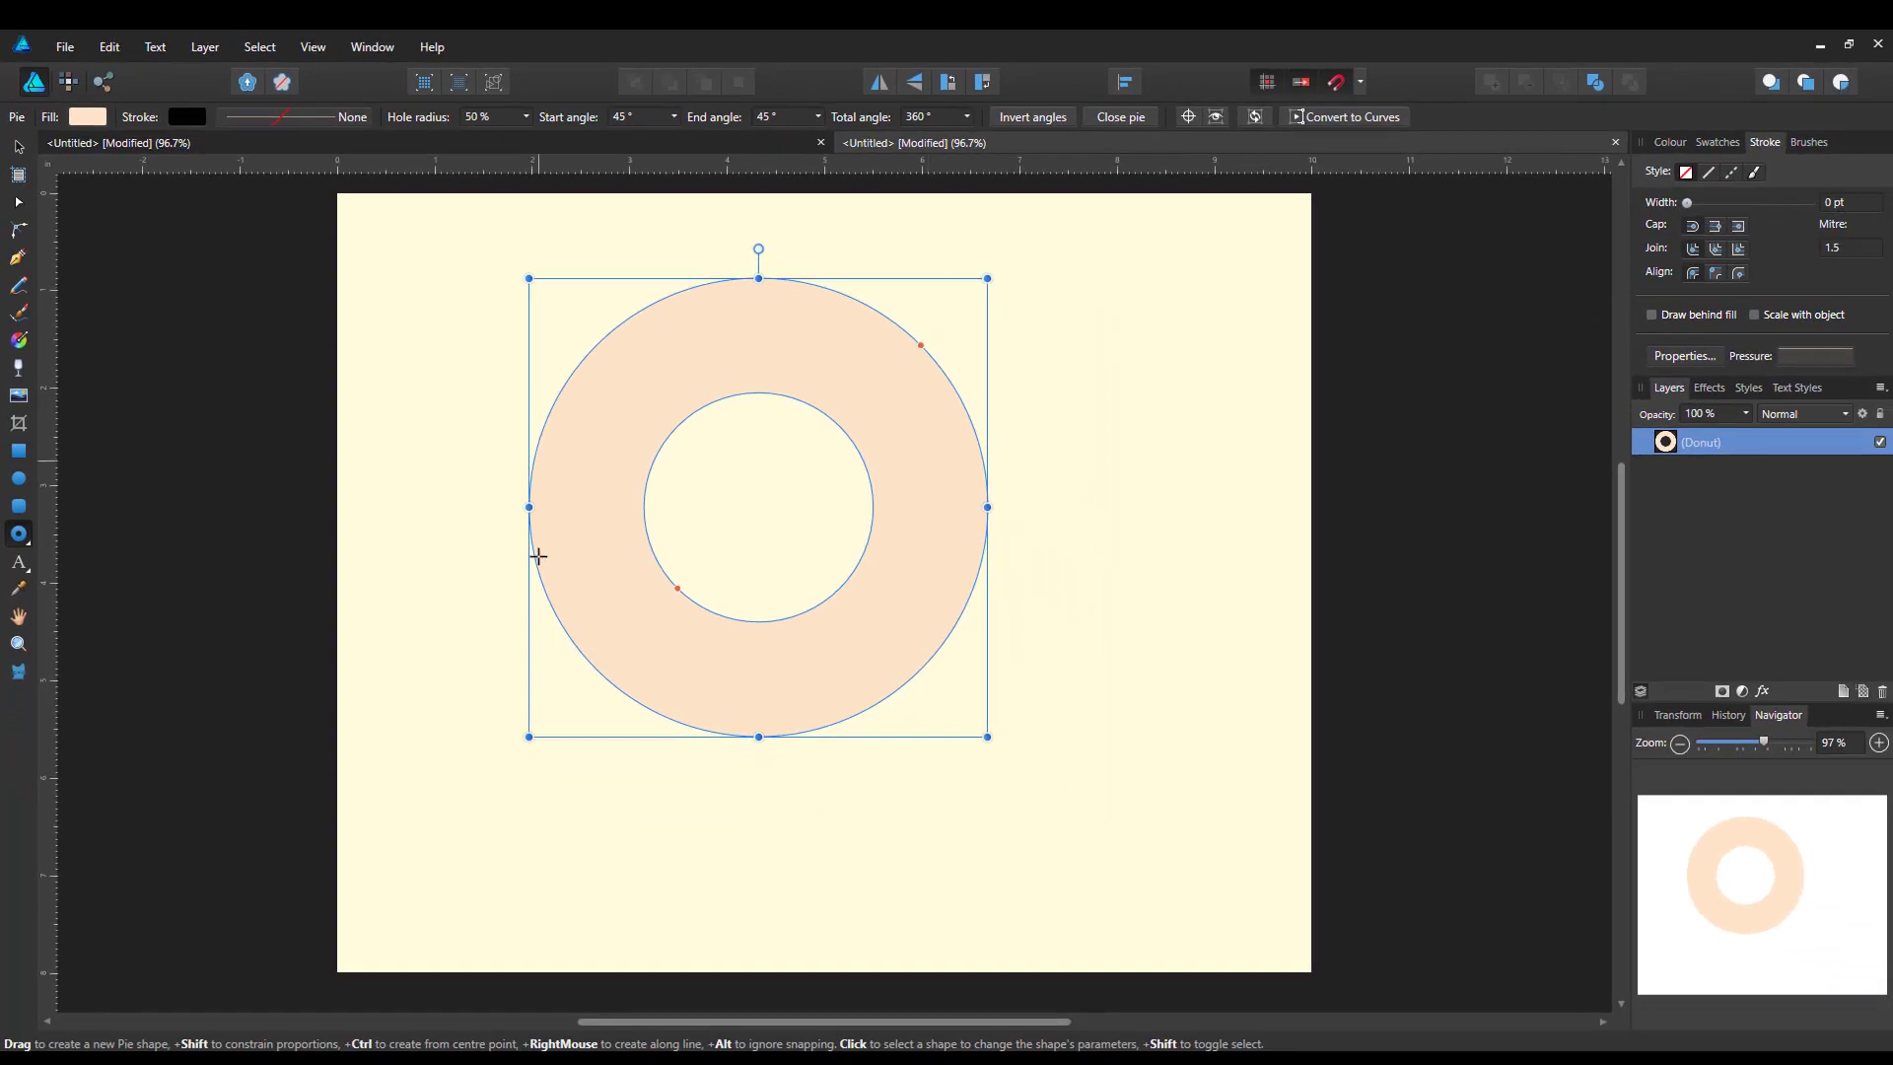
mouse_move(1758, 274)
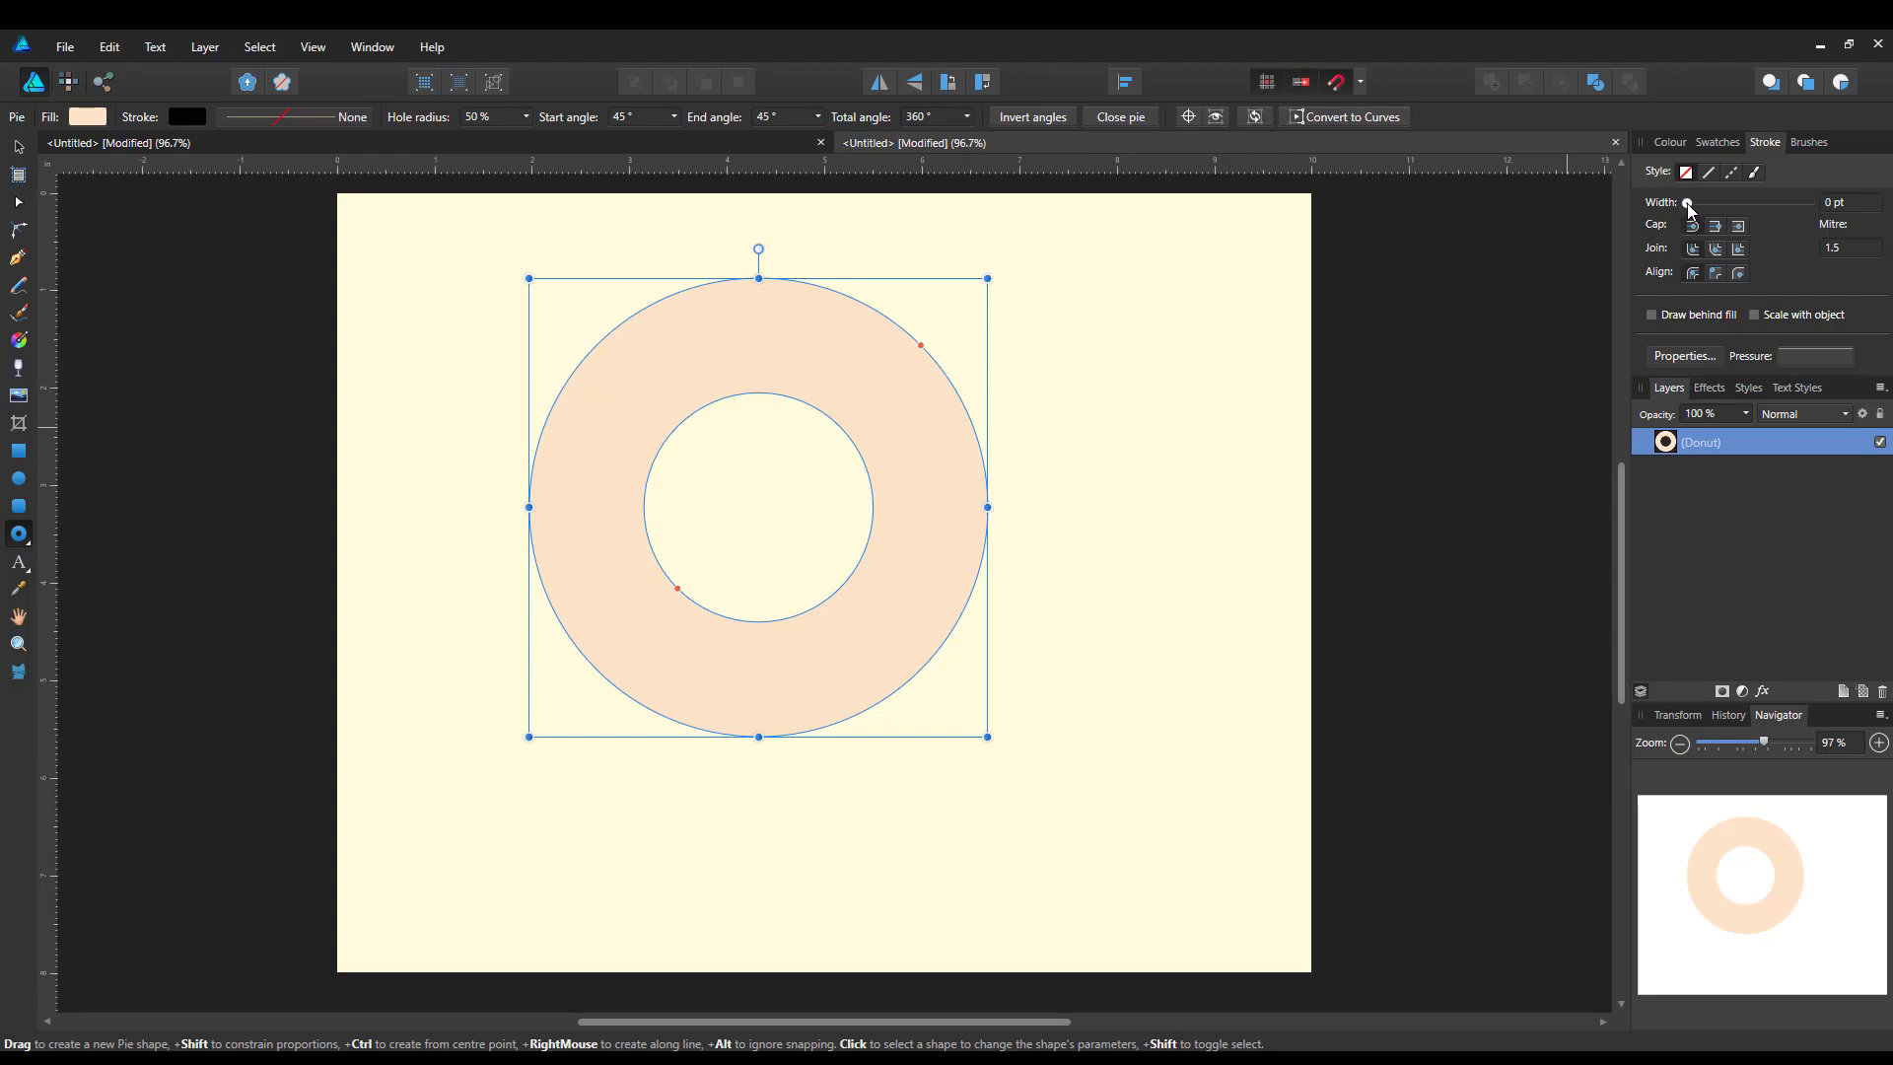
Widen the donut's stroke from 0 pt to 3.8 pt
left_click_drag(1689, 201, 1706, 201)
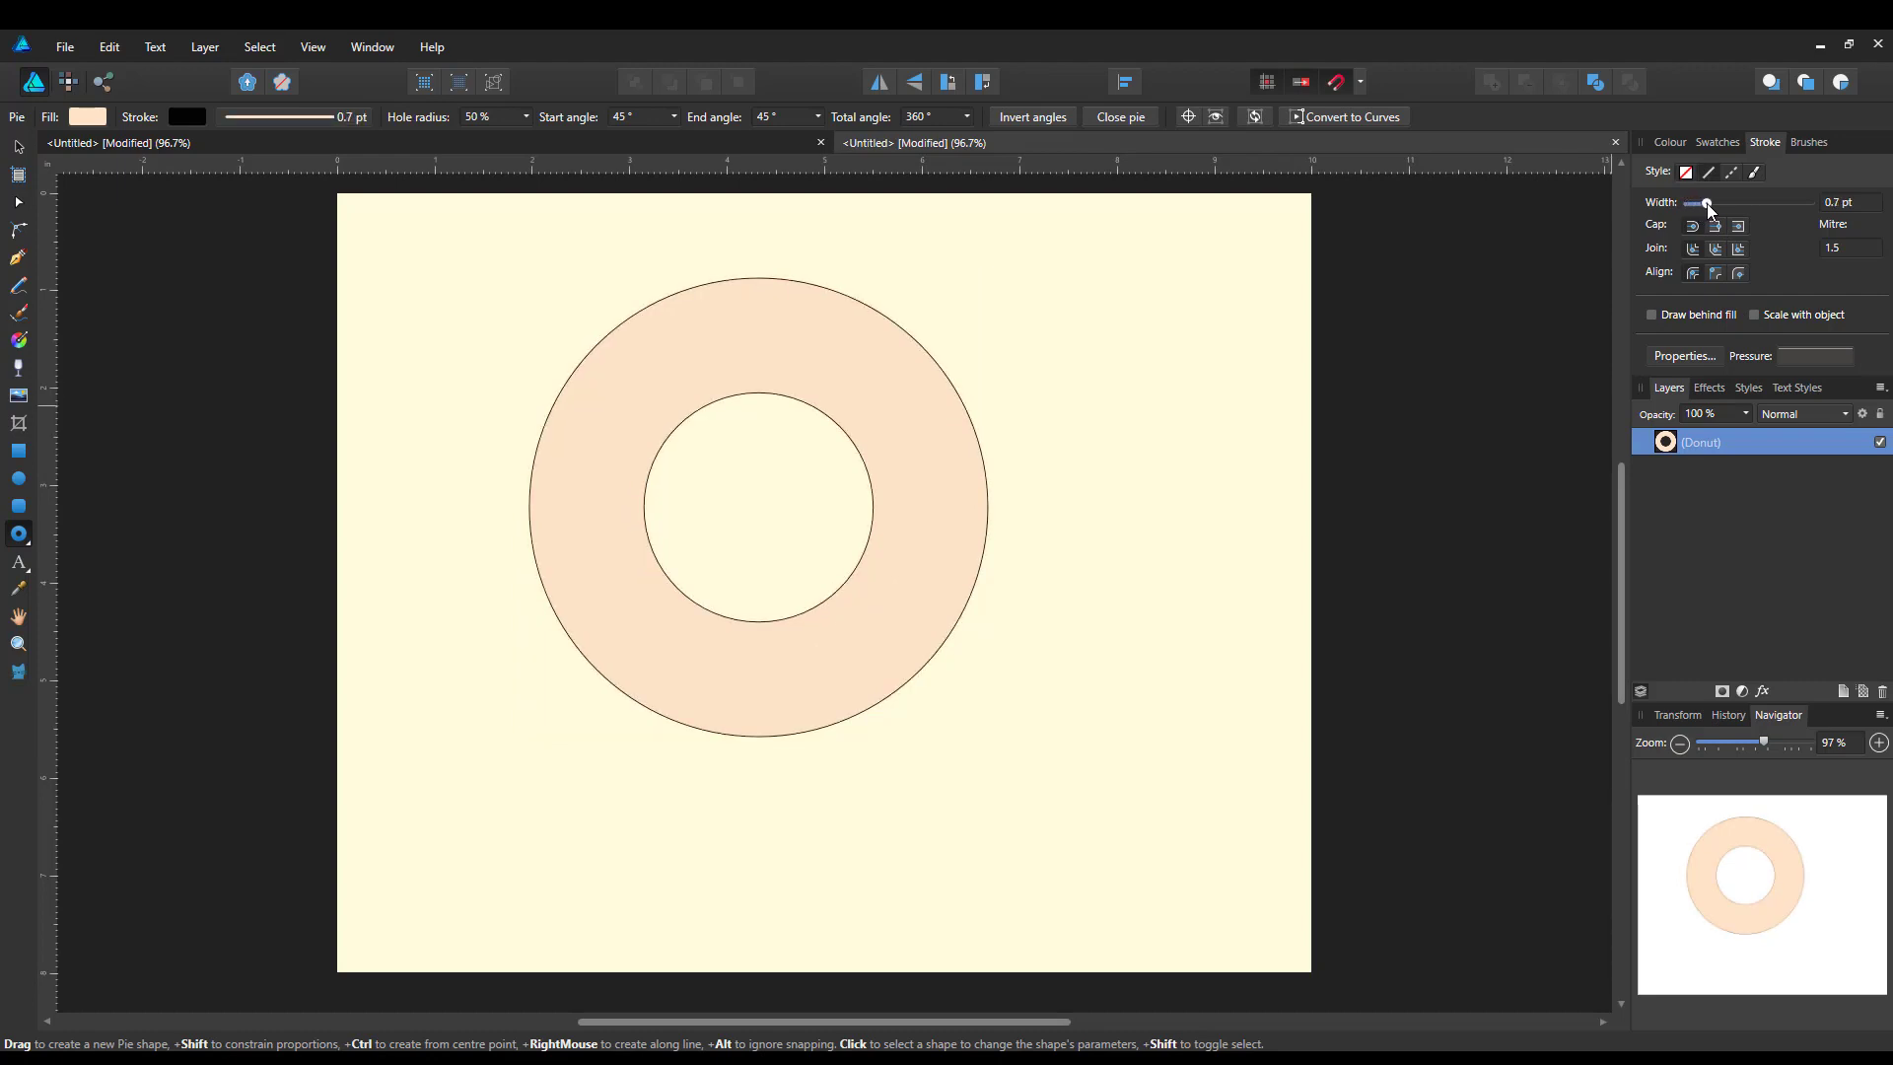
left_click_drag(1706, 203, 1720, 203)
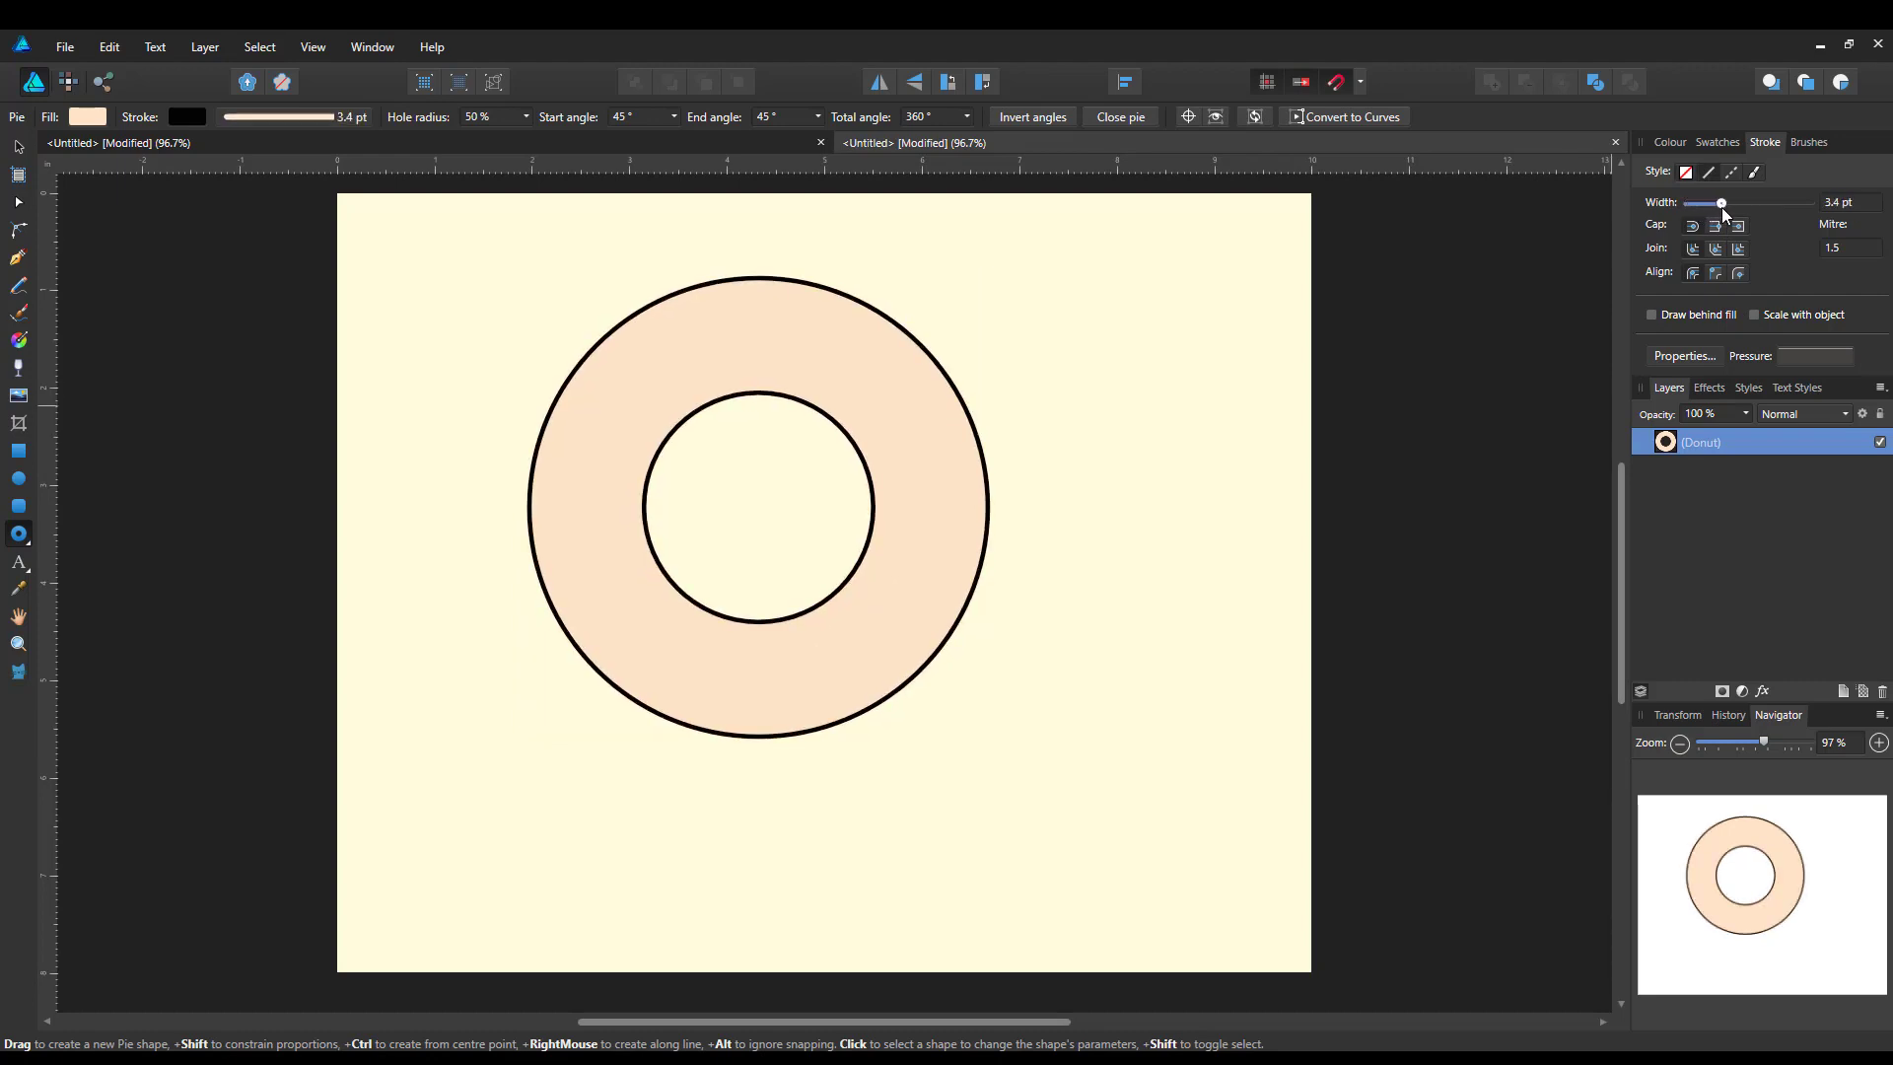
left_click_drag(1720, 203, 1722, 203)
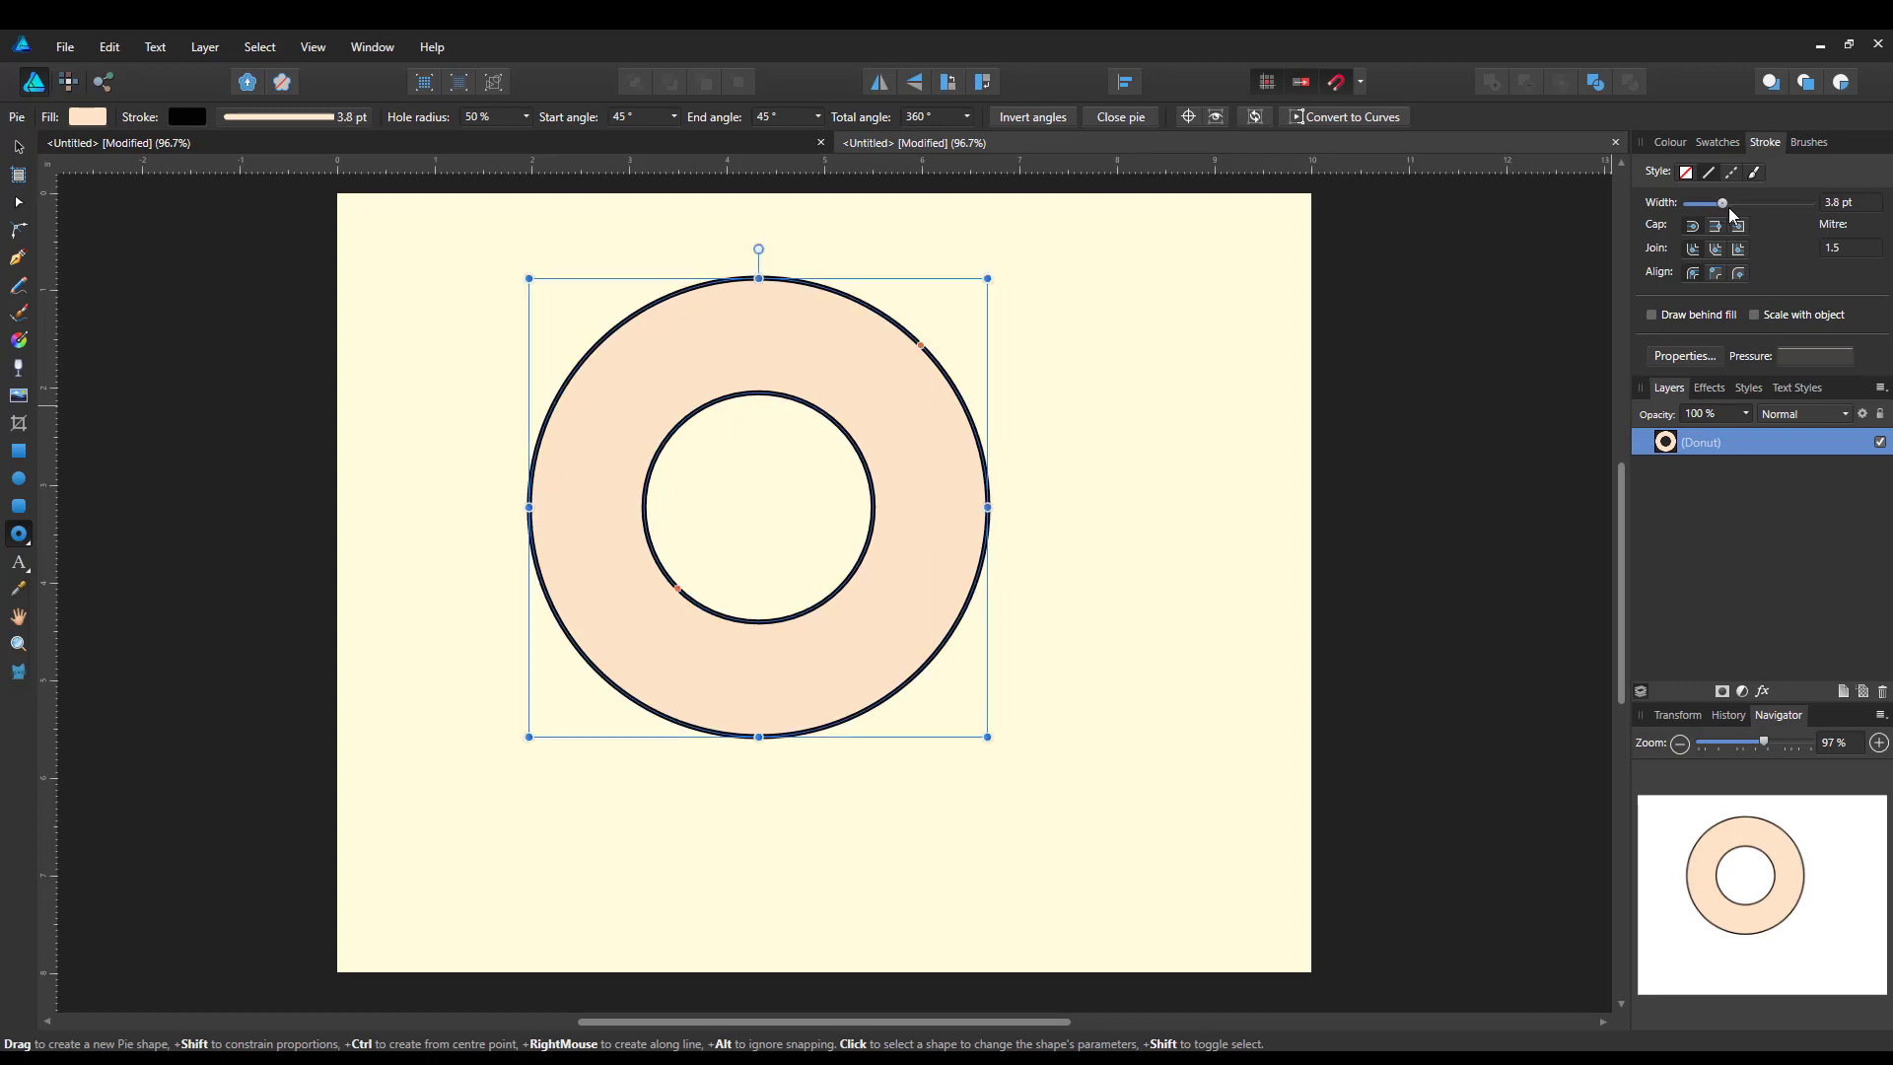
mouse_move(1021, 230)
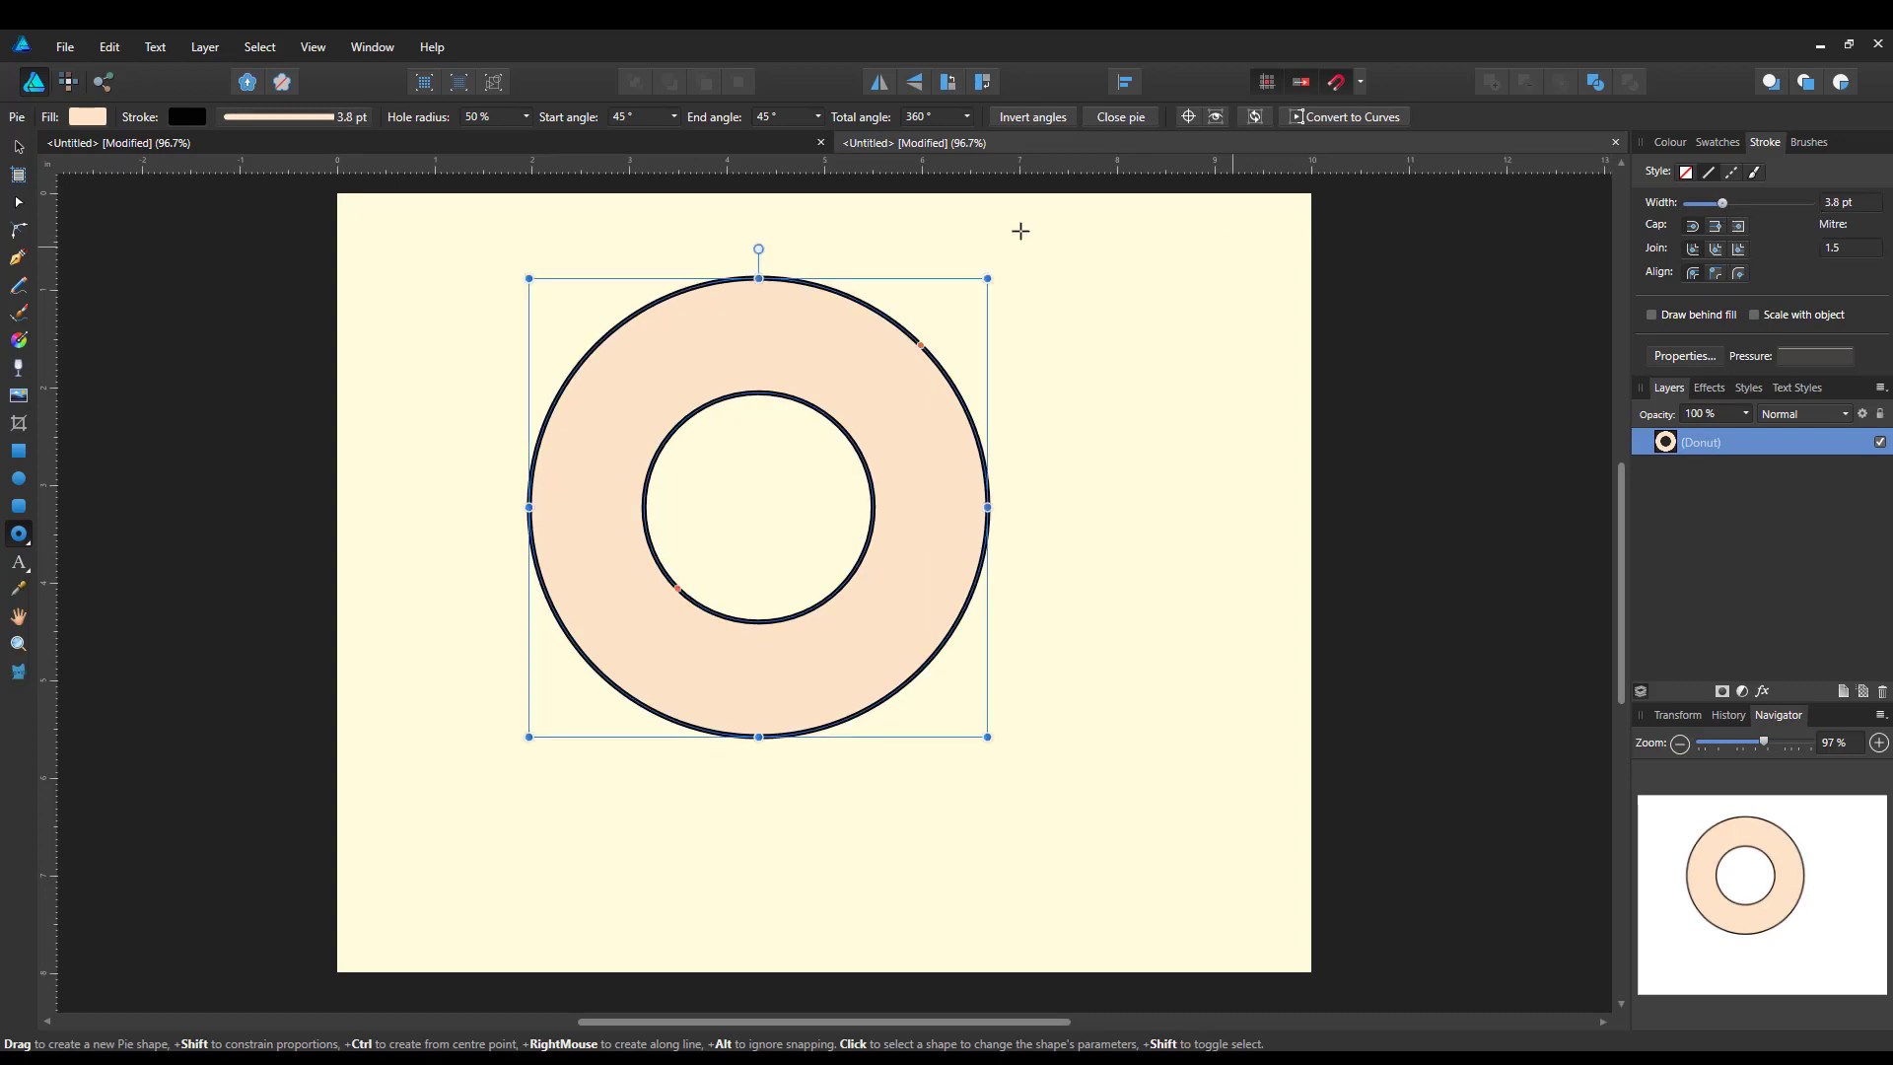
mouse_move(136, 203)
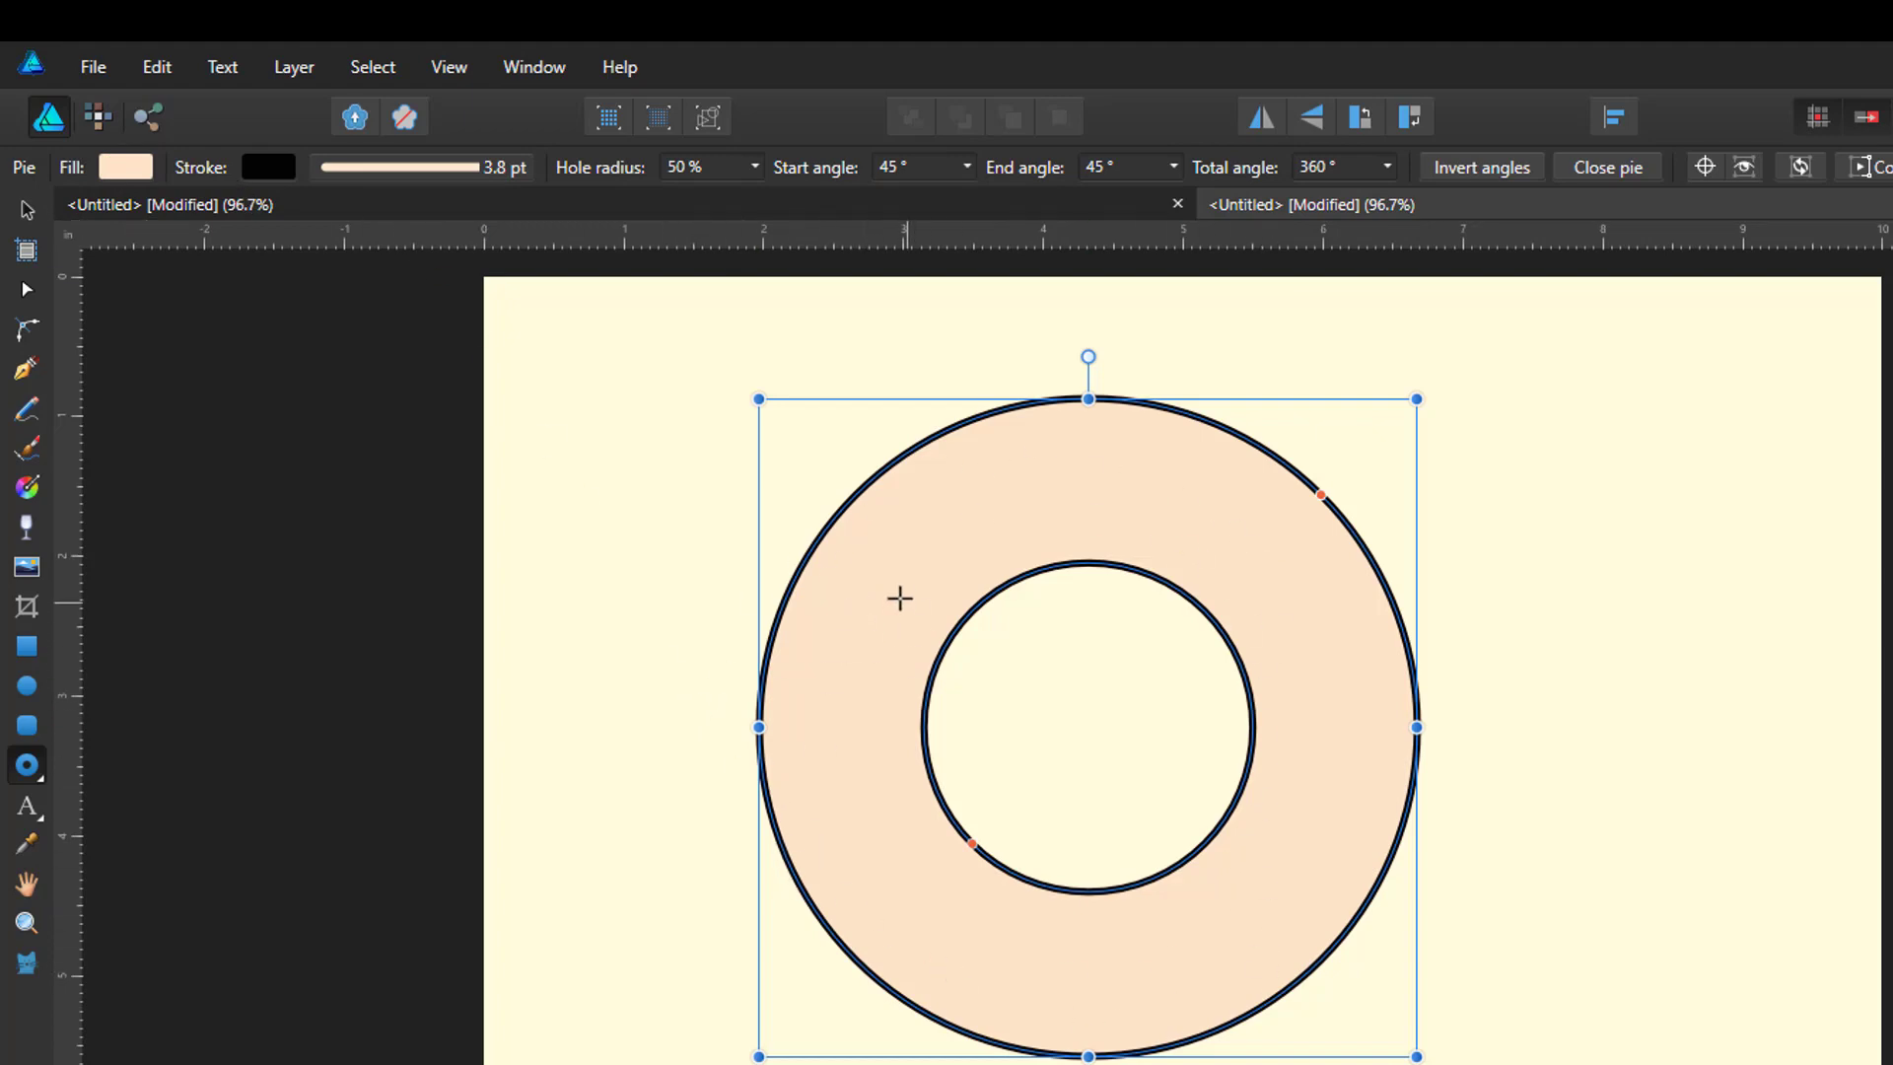
mouse_move(311, 275)
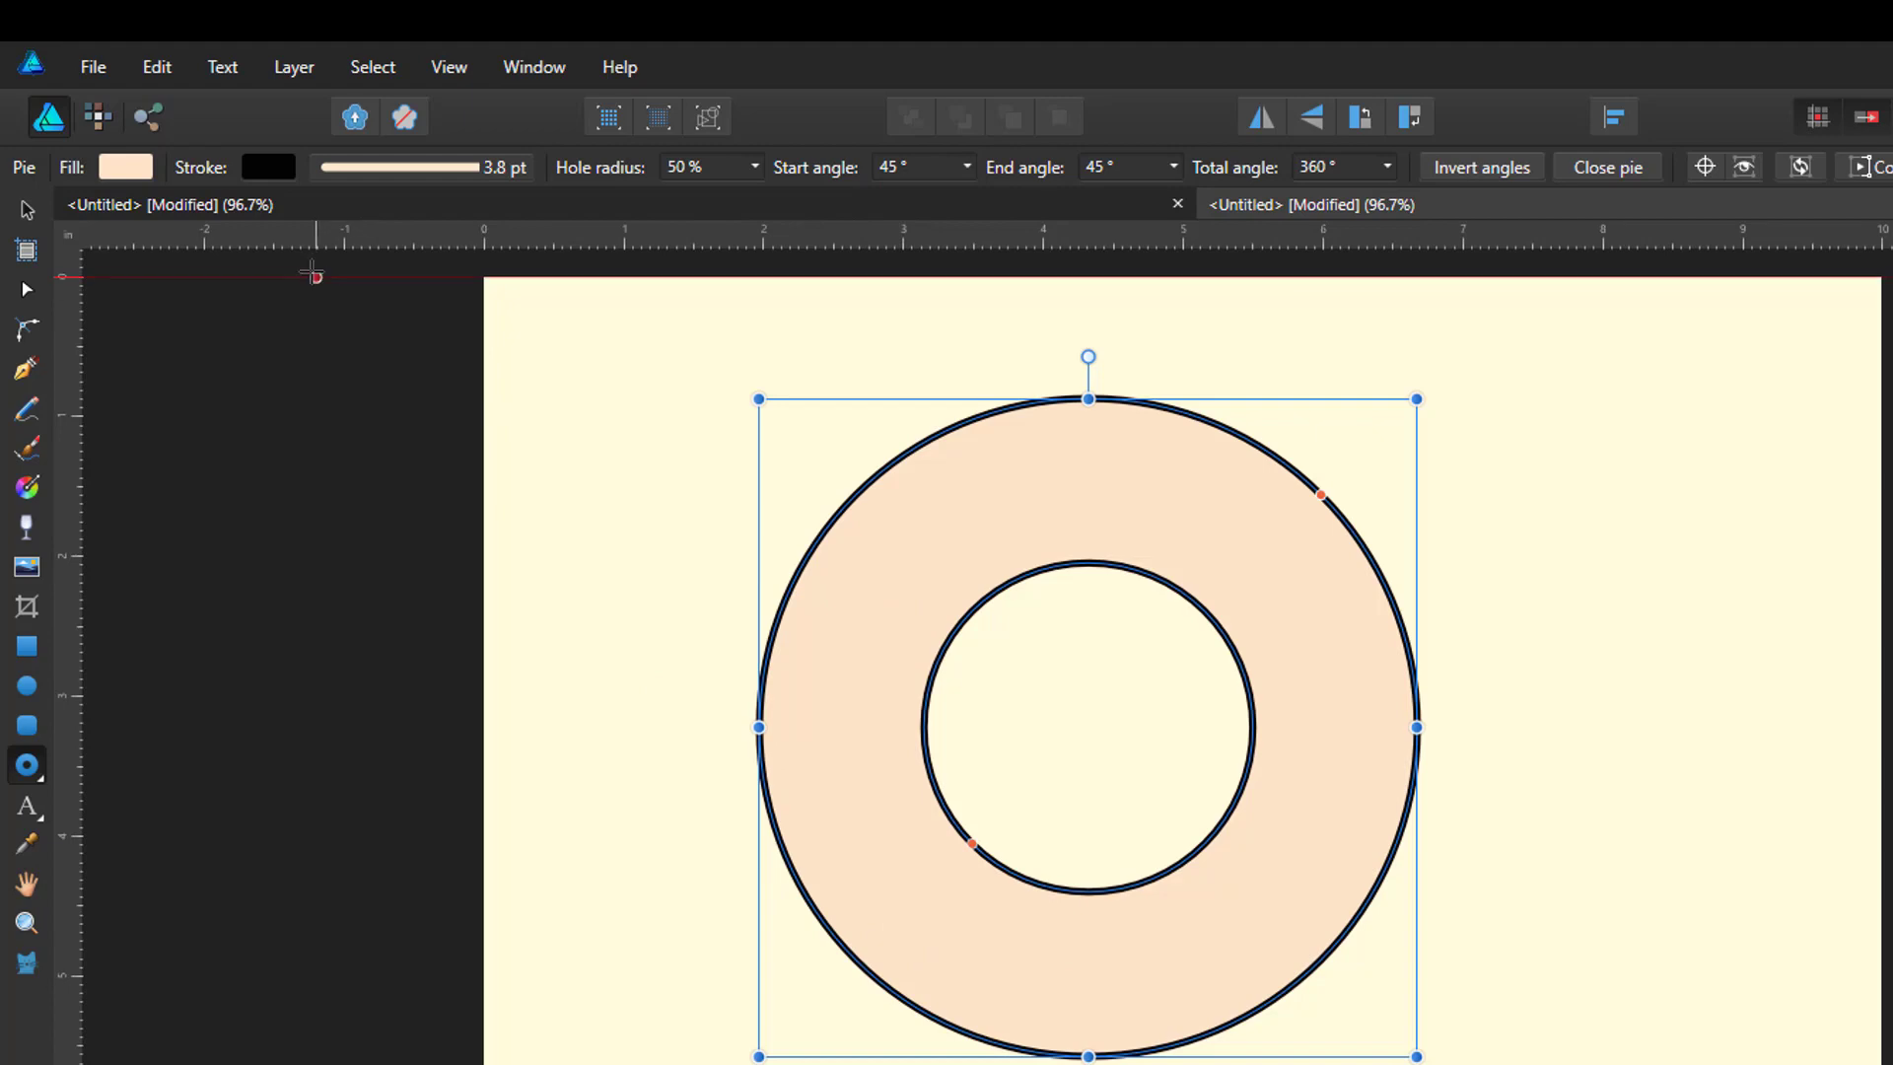
left_click(416, 167)
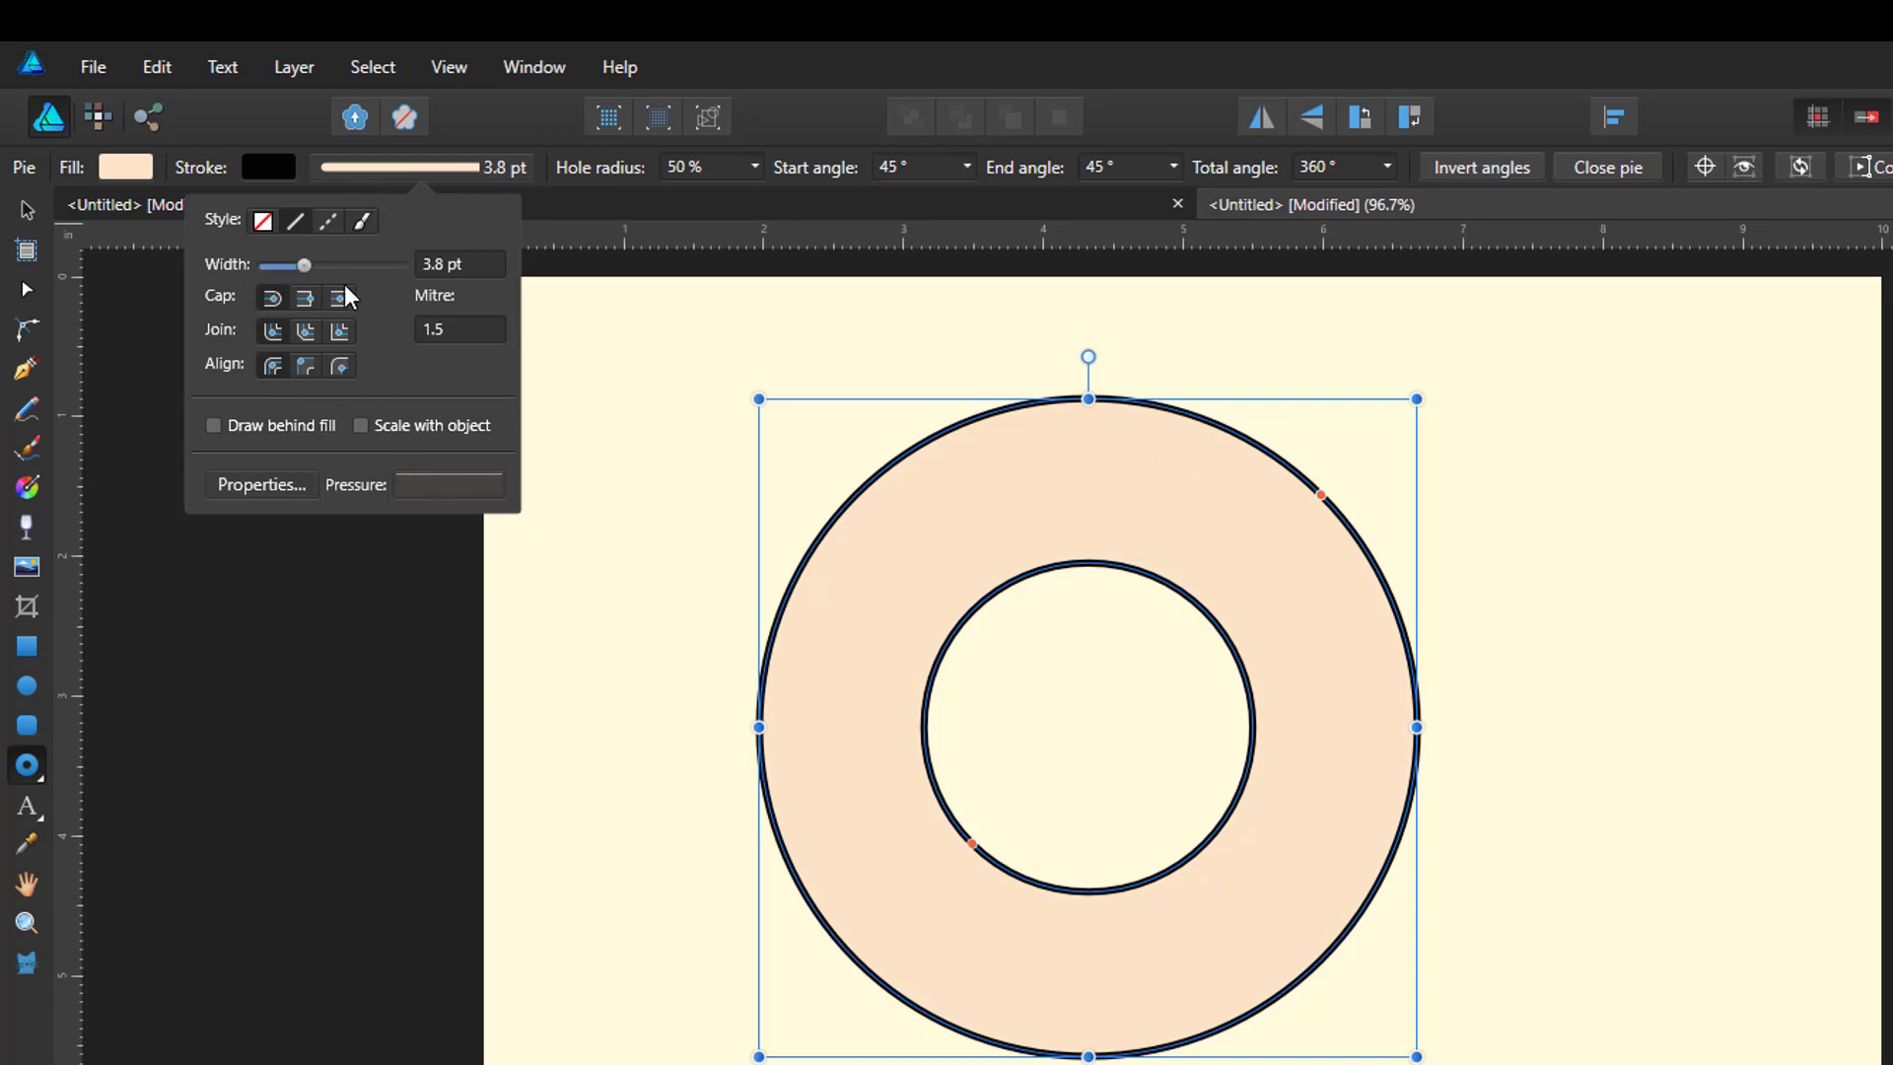
mouse_move(375, 311)
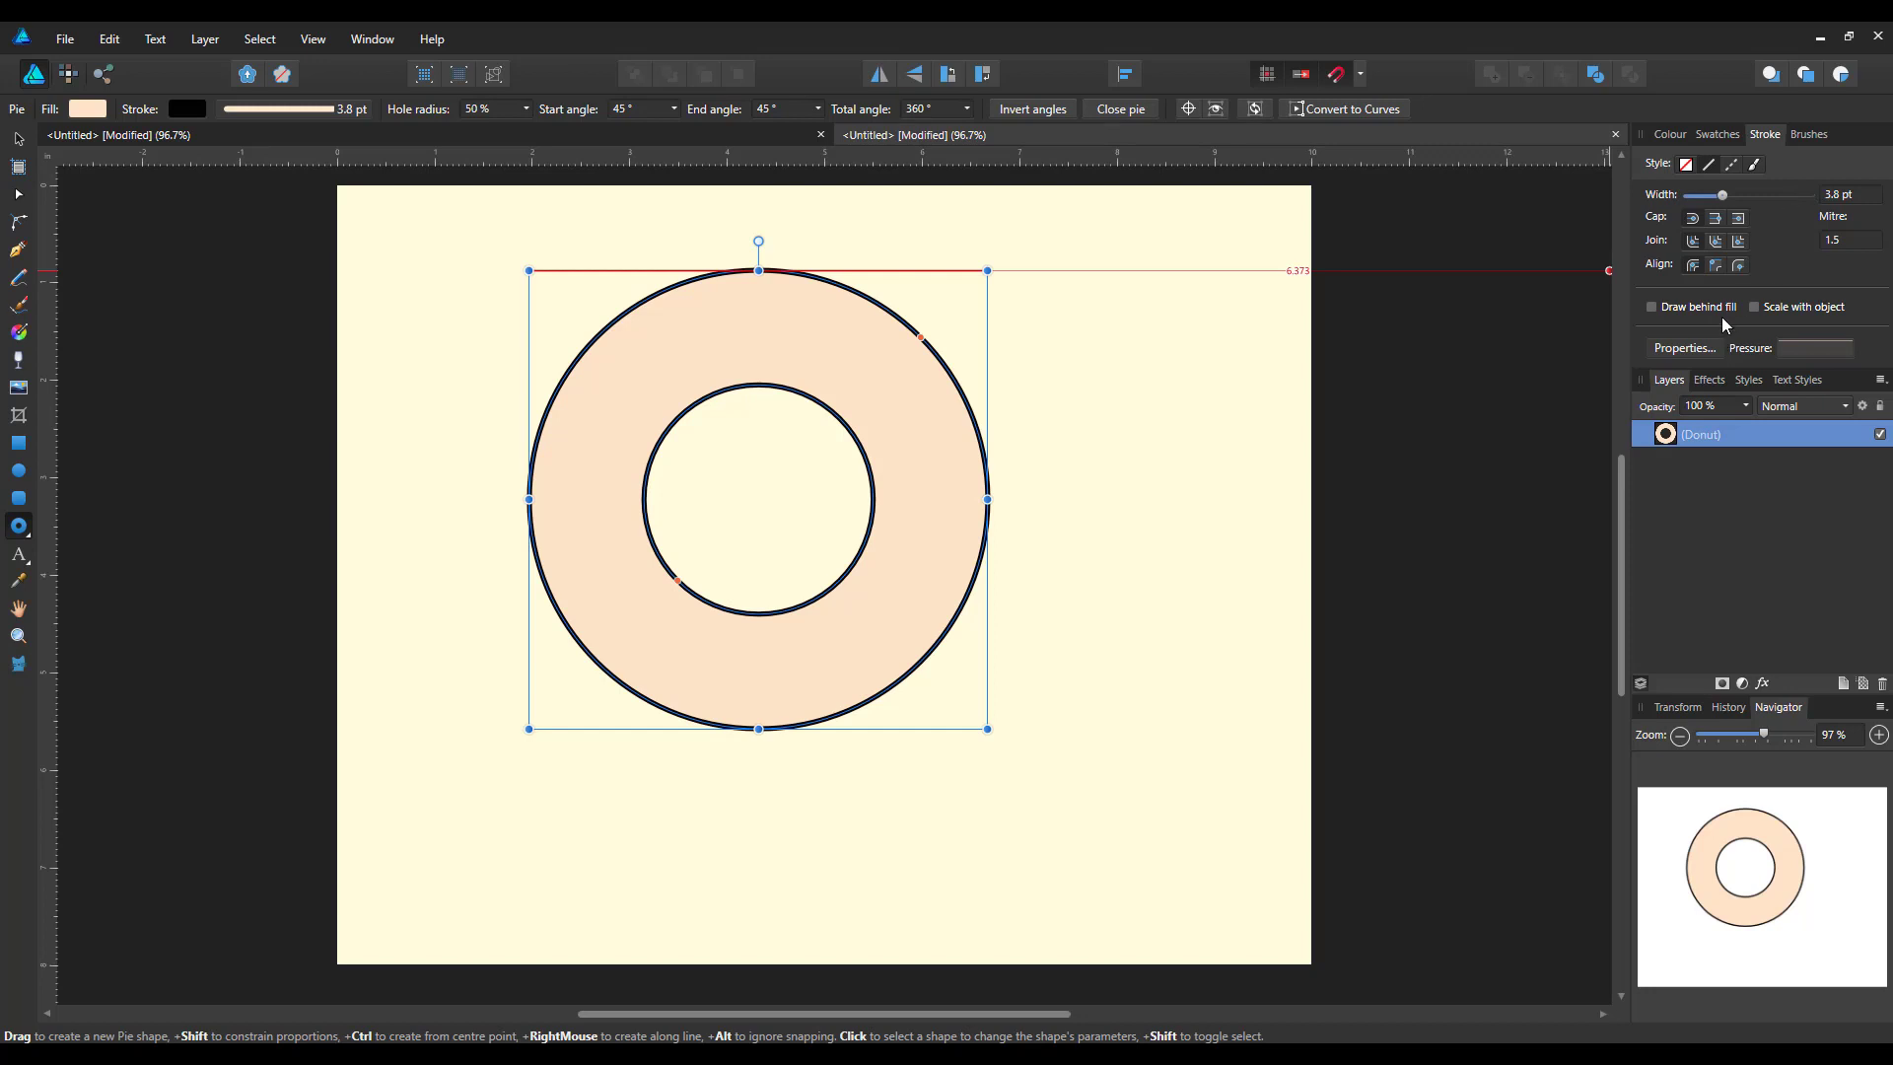
mouse_move(1732, 306)
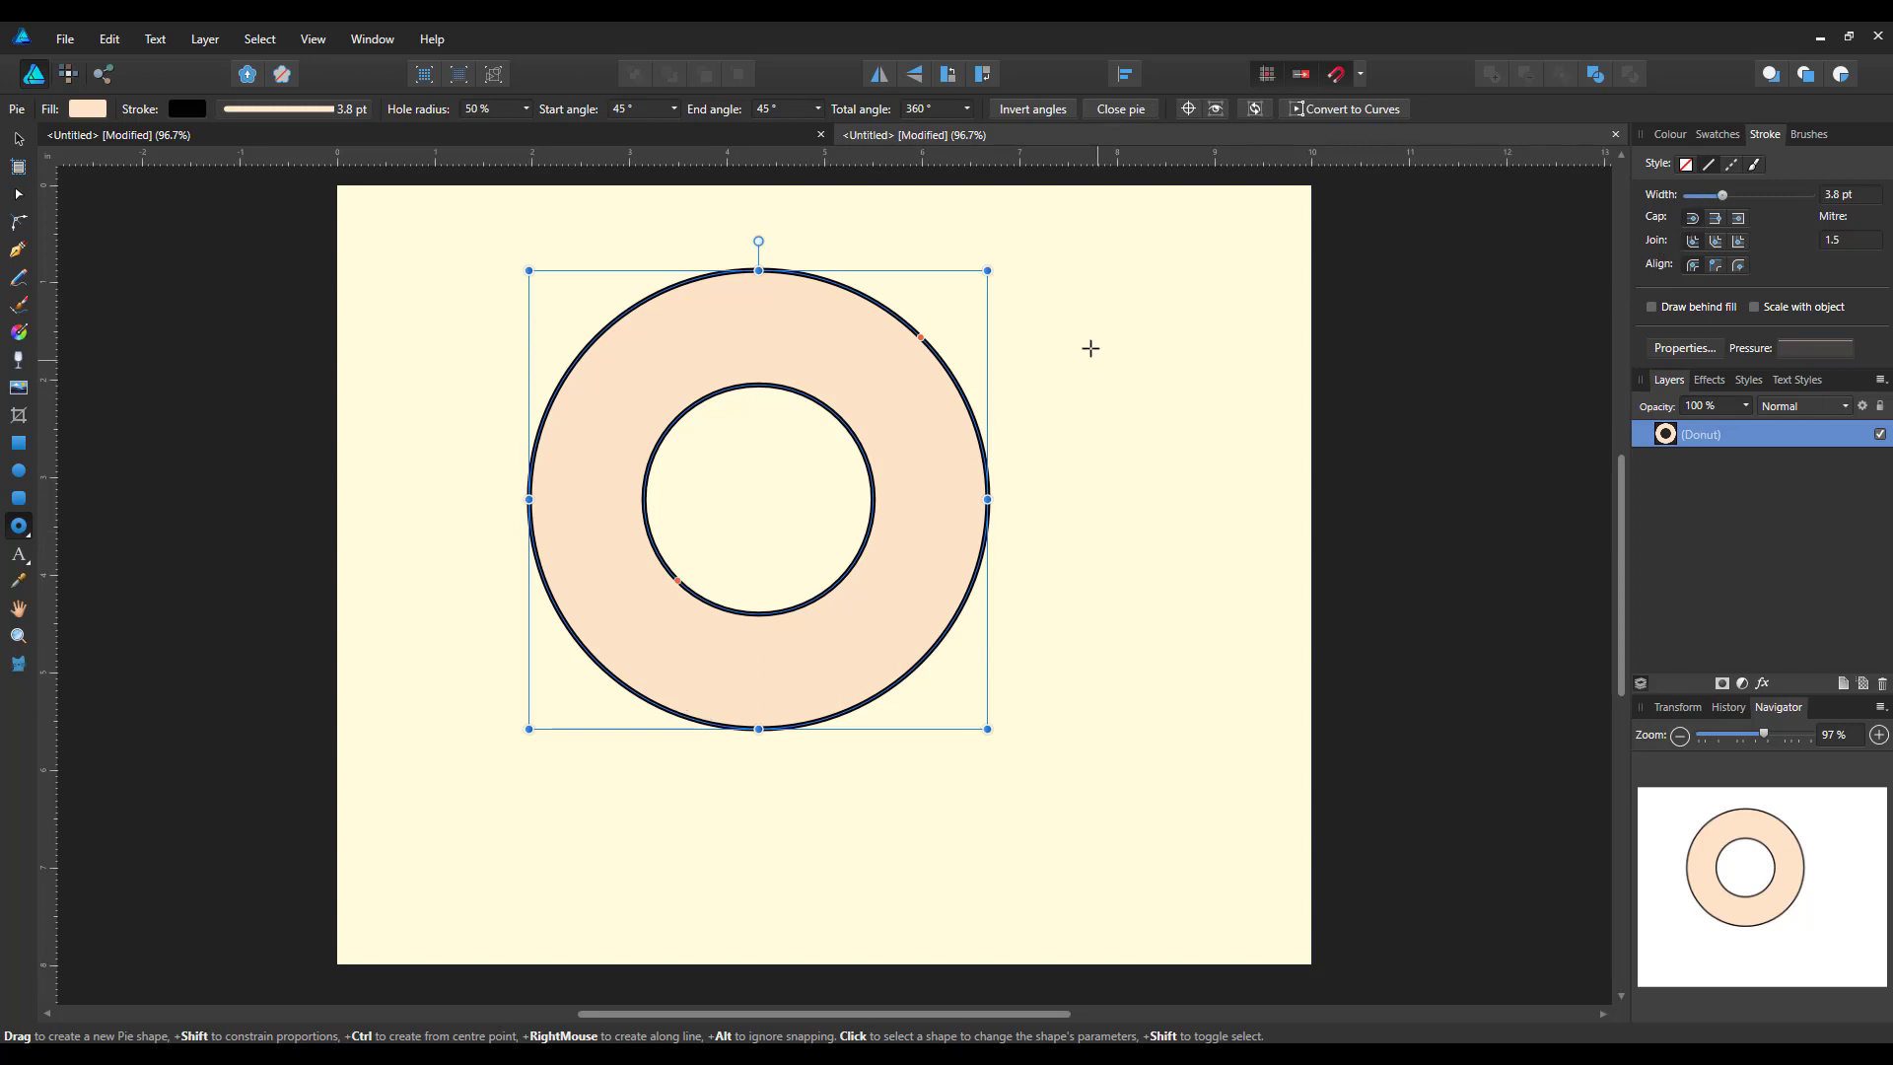
mouse_move(907, 457)
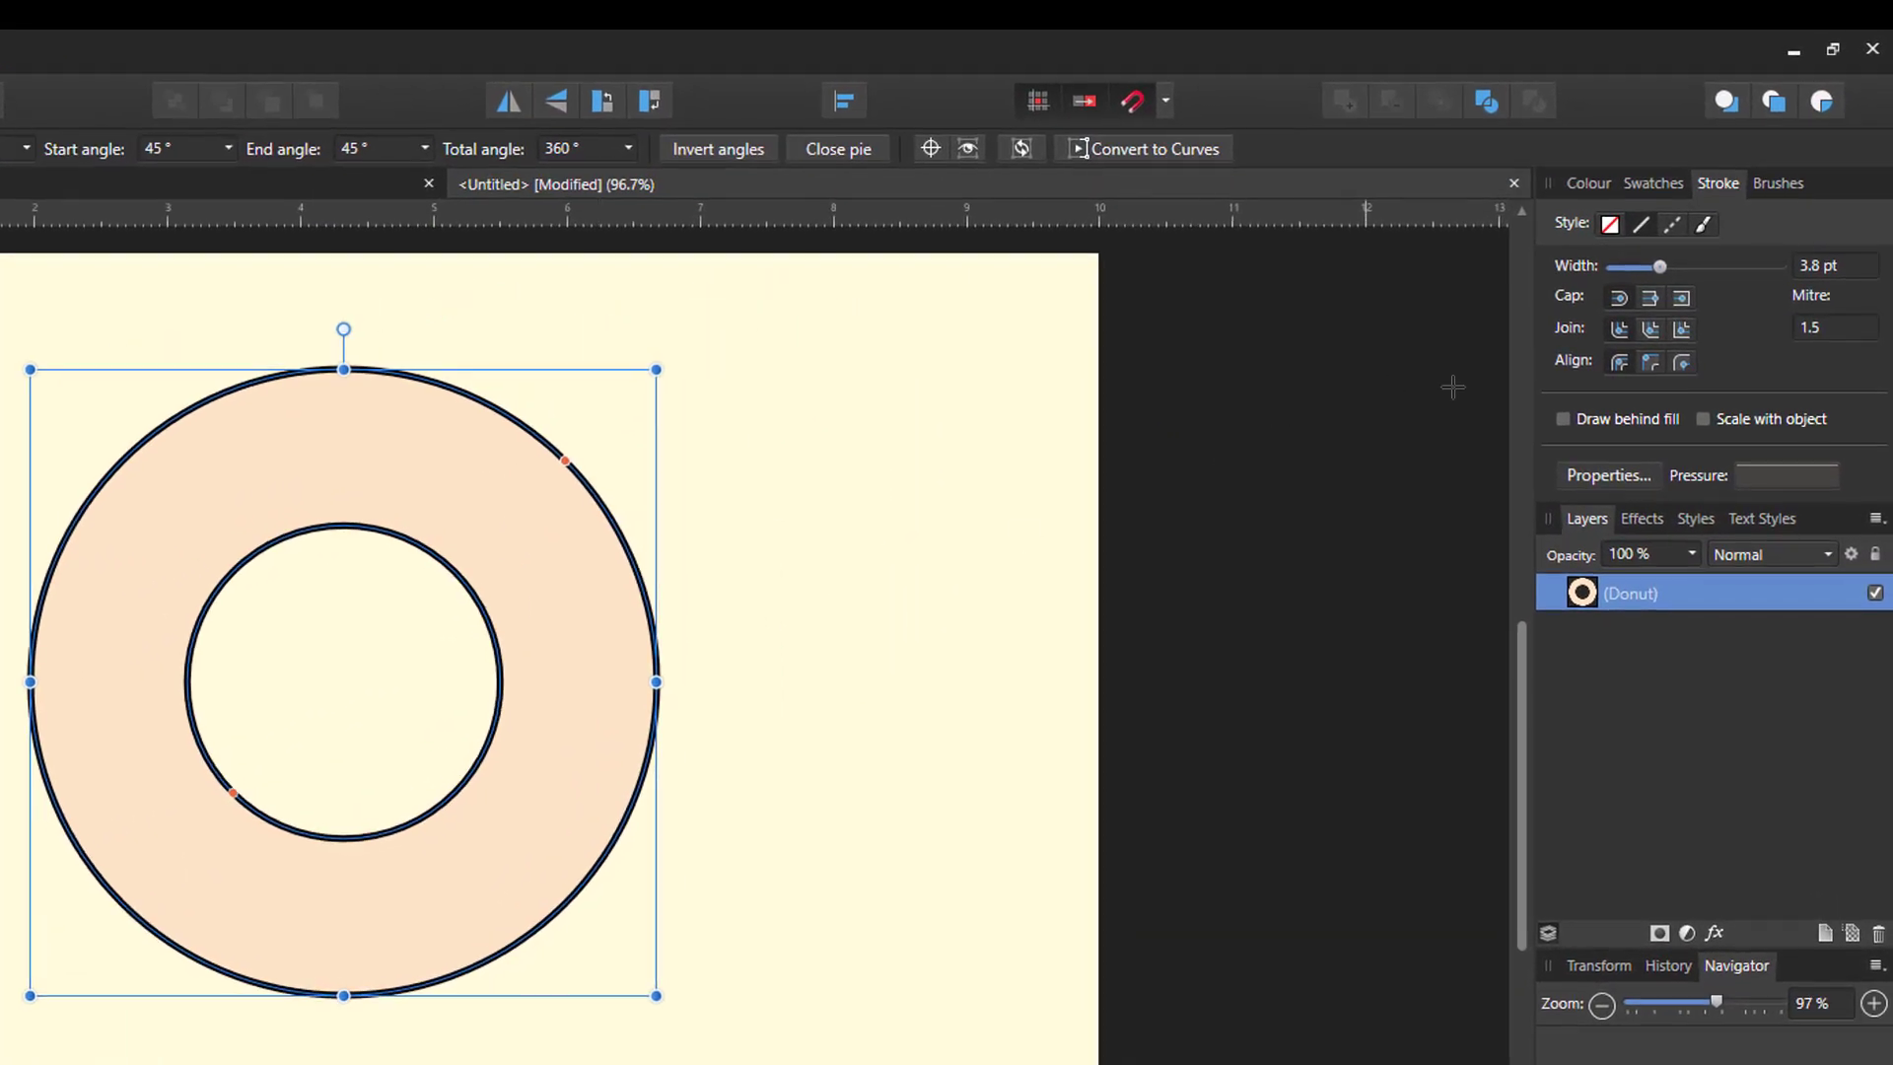
mouse_move(1641, 225)
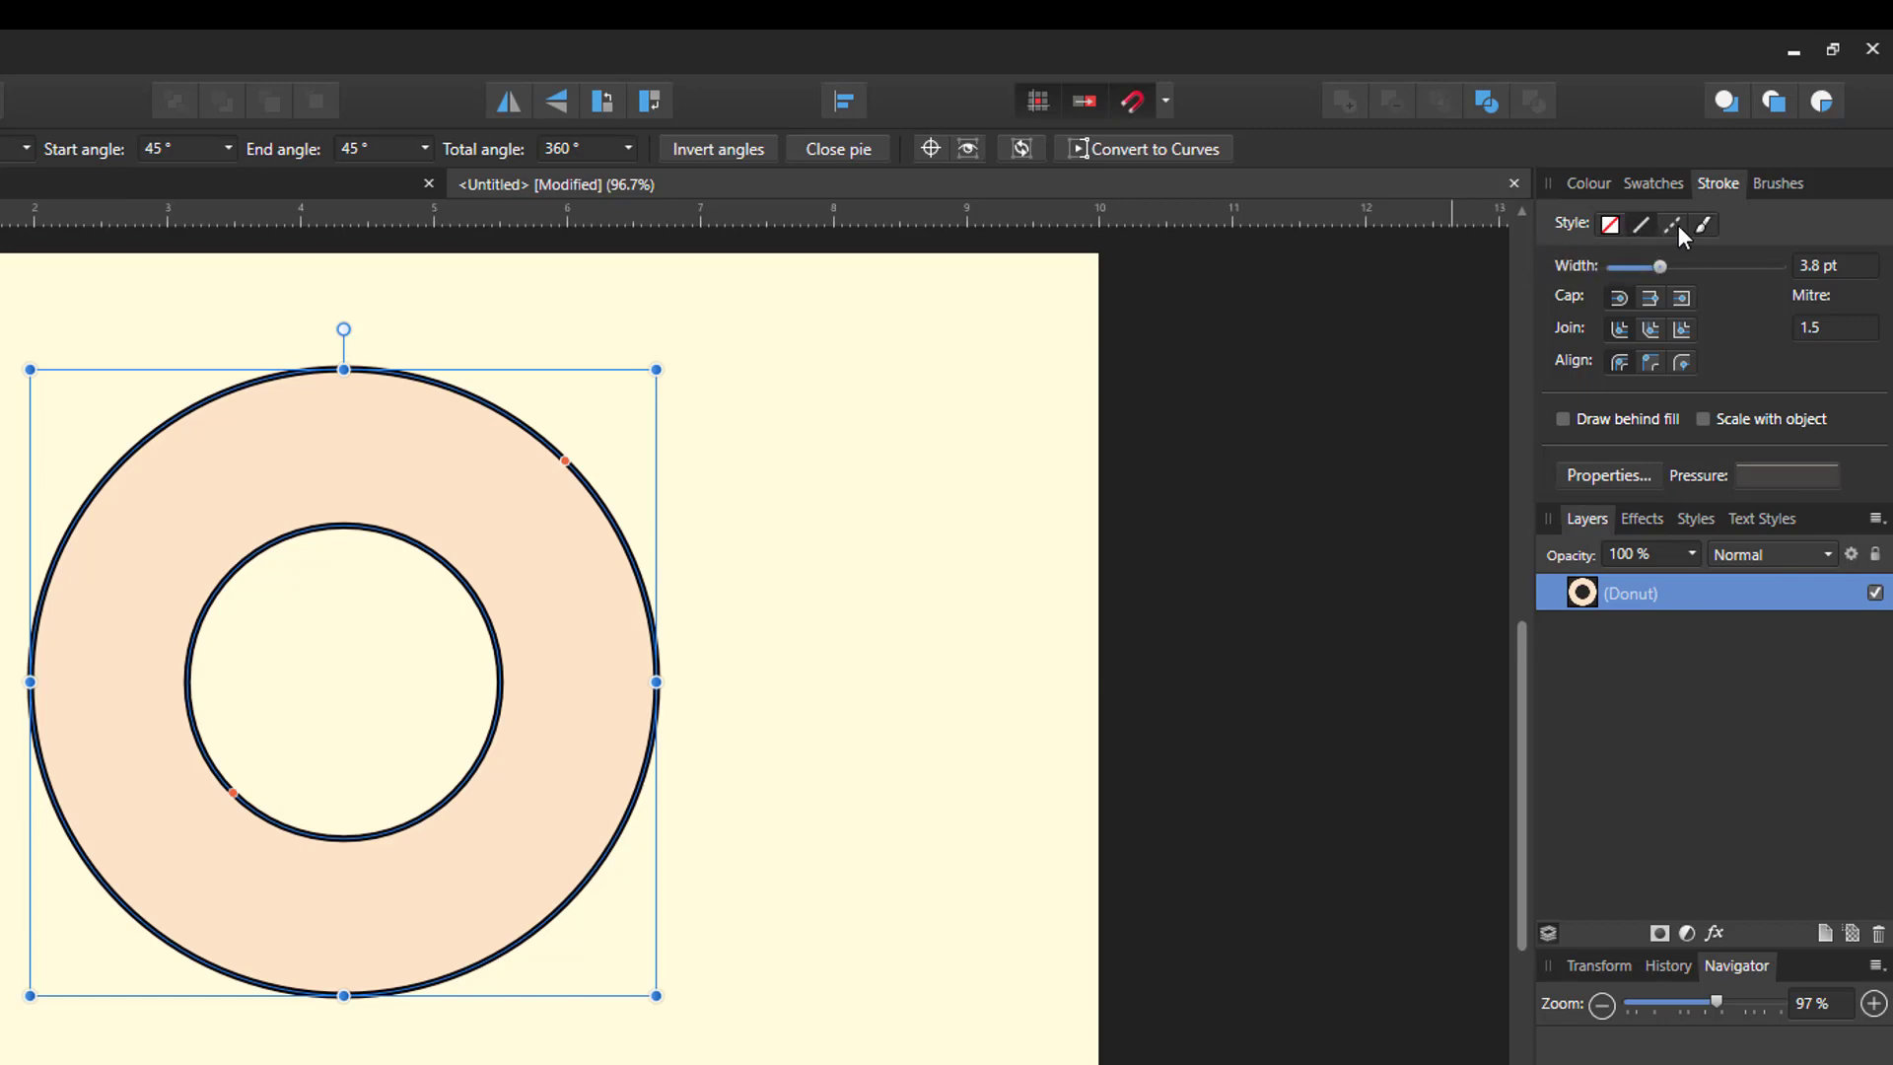
mouse_move(1673, 225)
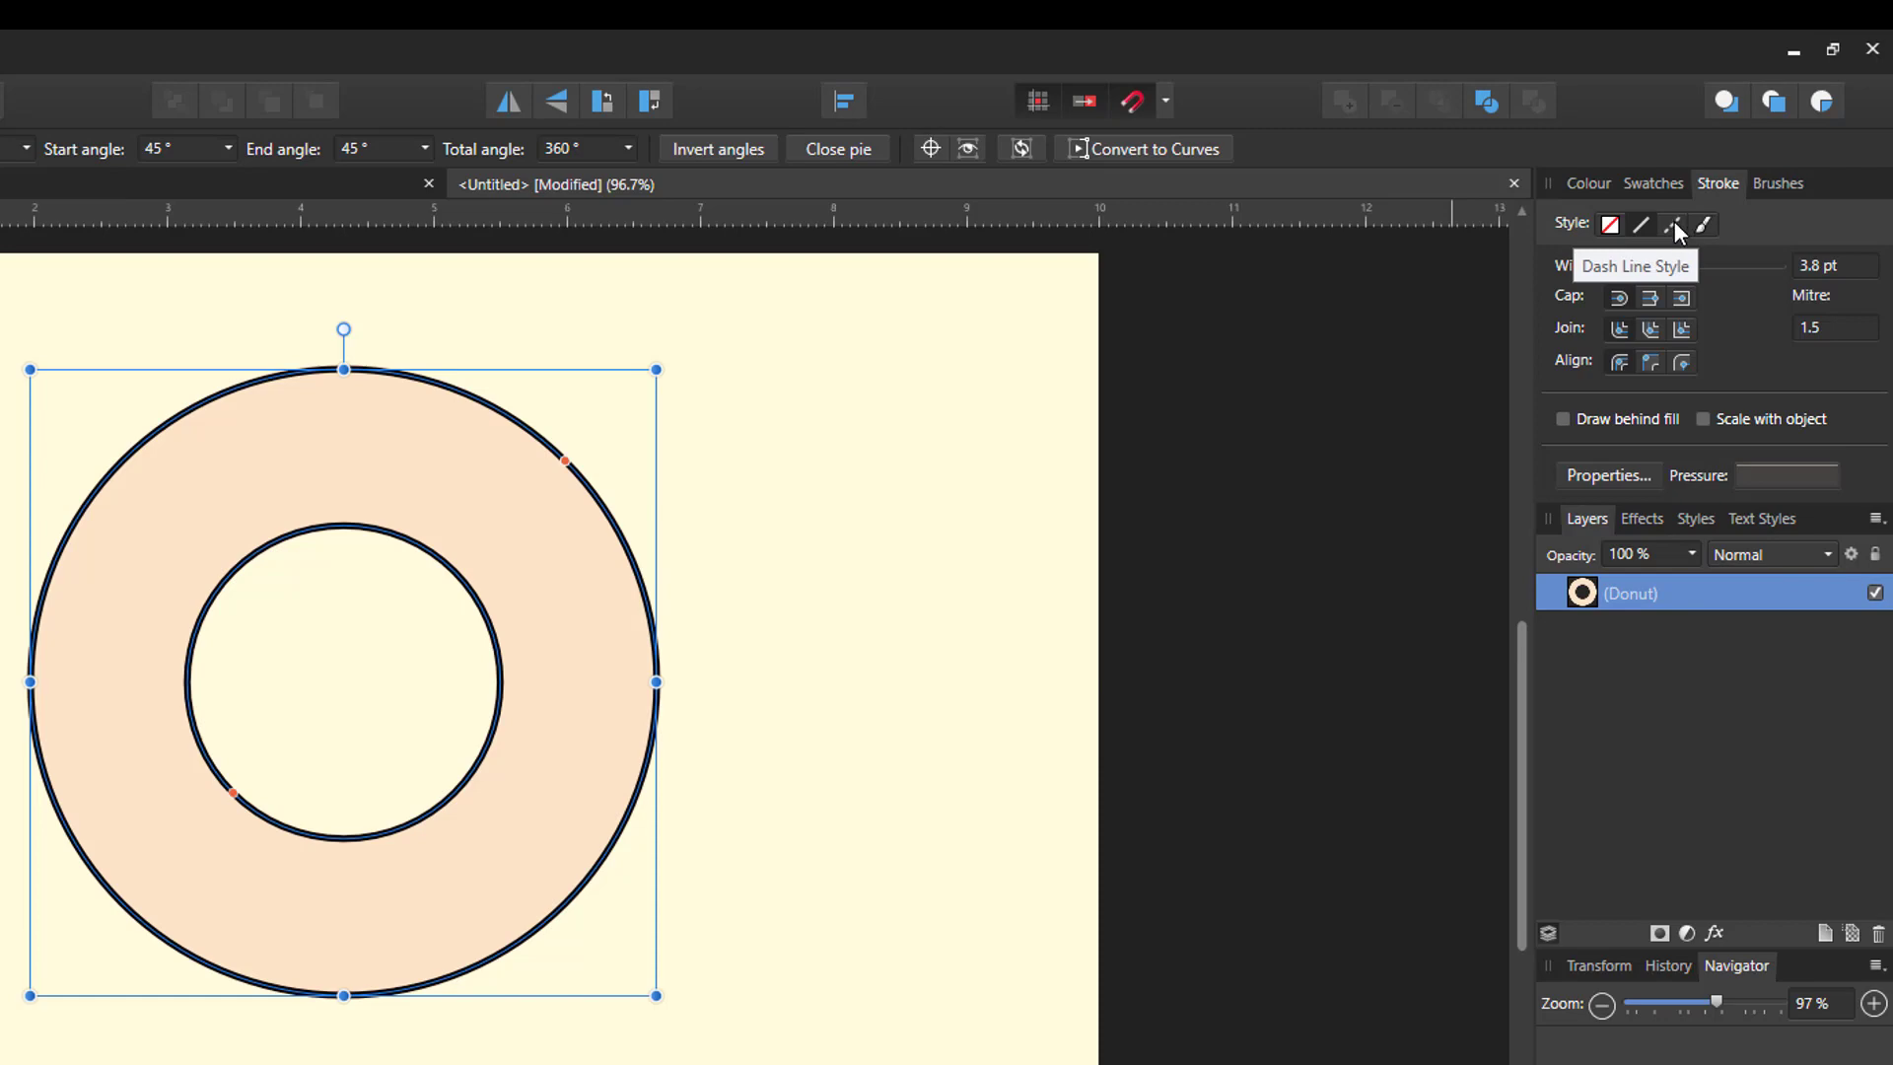
Switch the donut's outline to the Dash line style with pattern 1, 1, 0, 0
left_click(1675, 226)
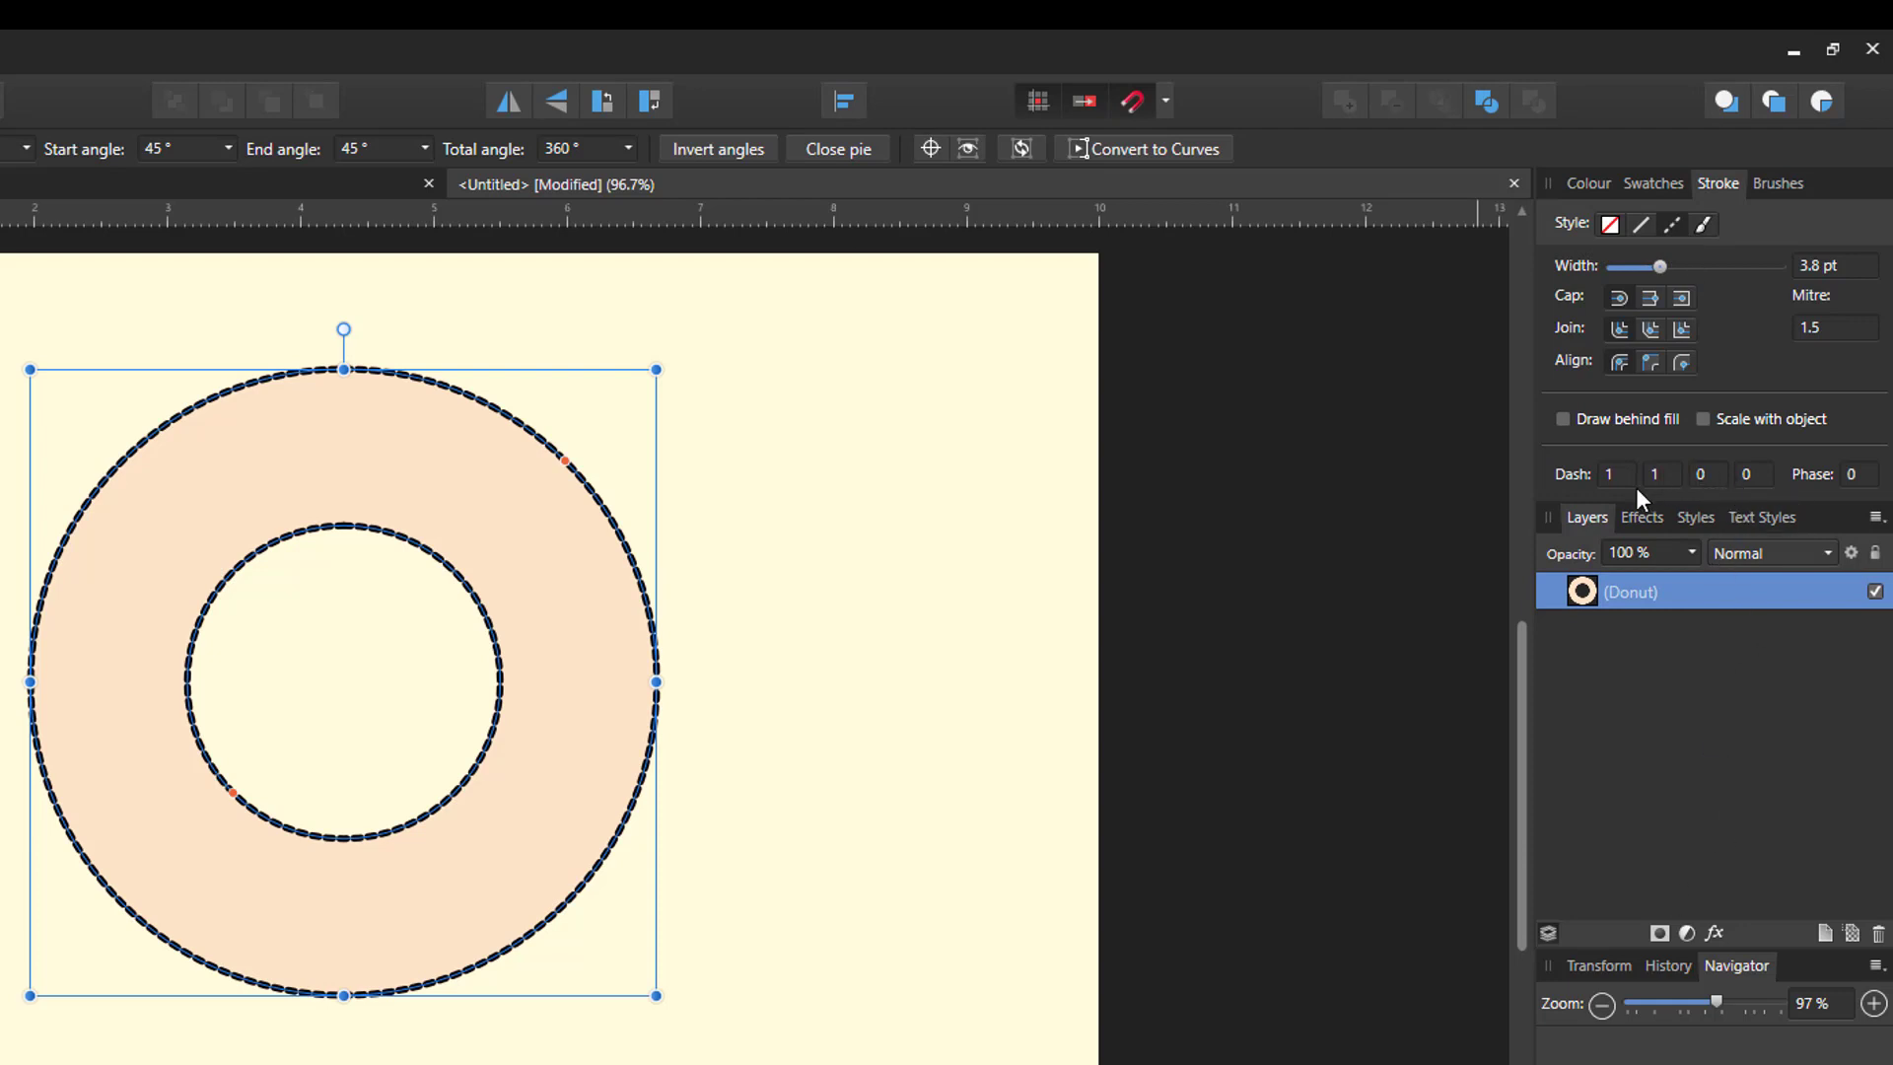
mouse_move(1658, 568)
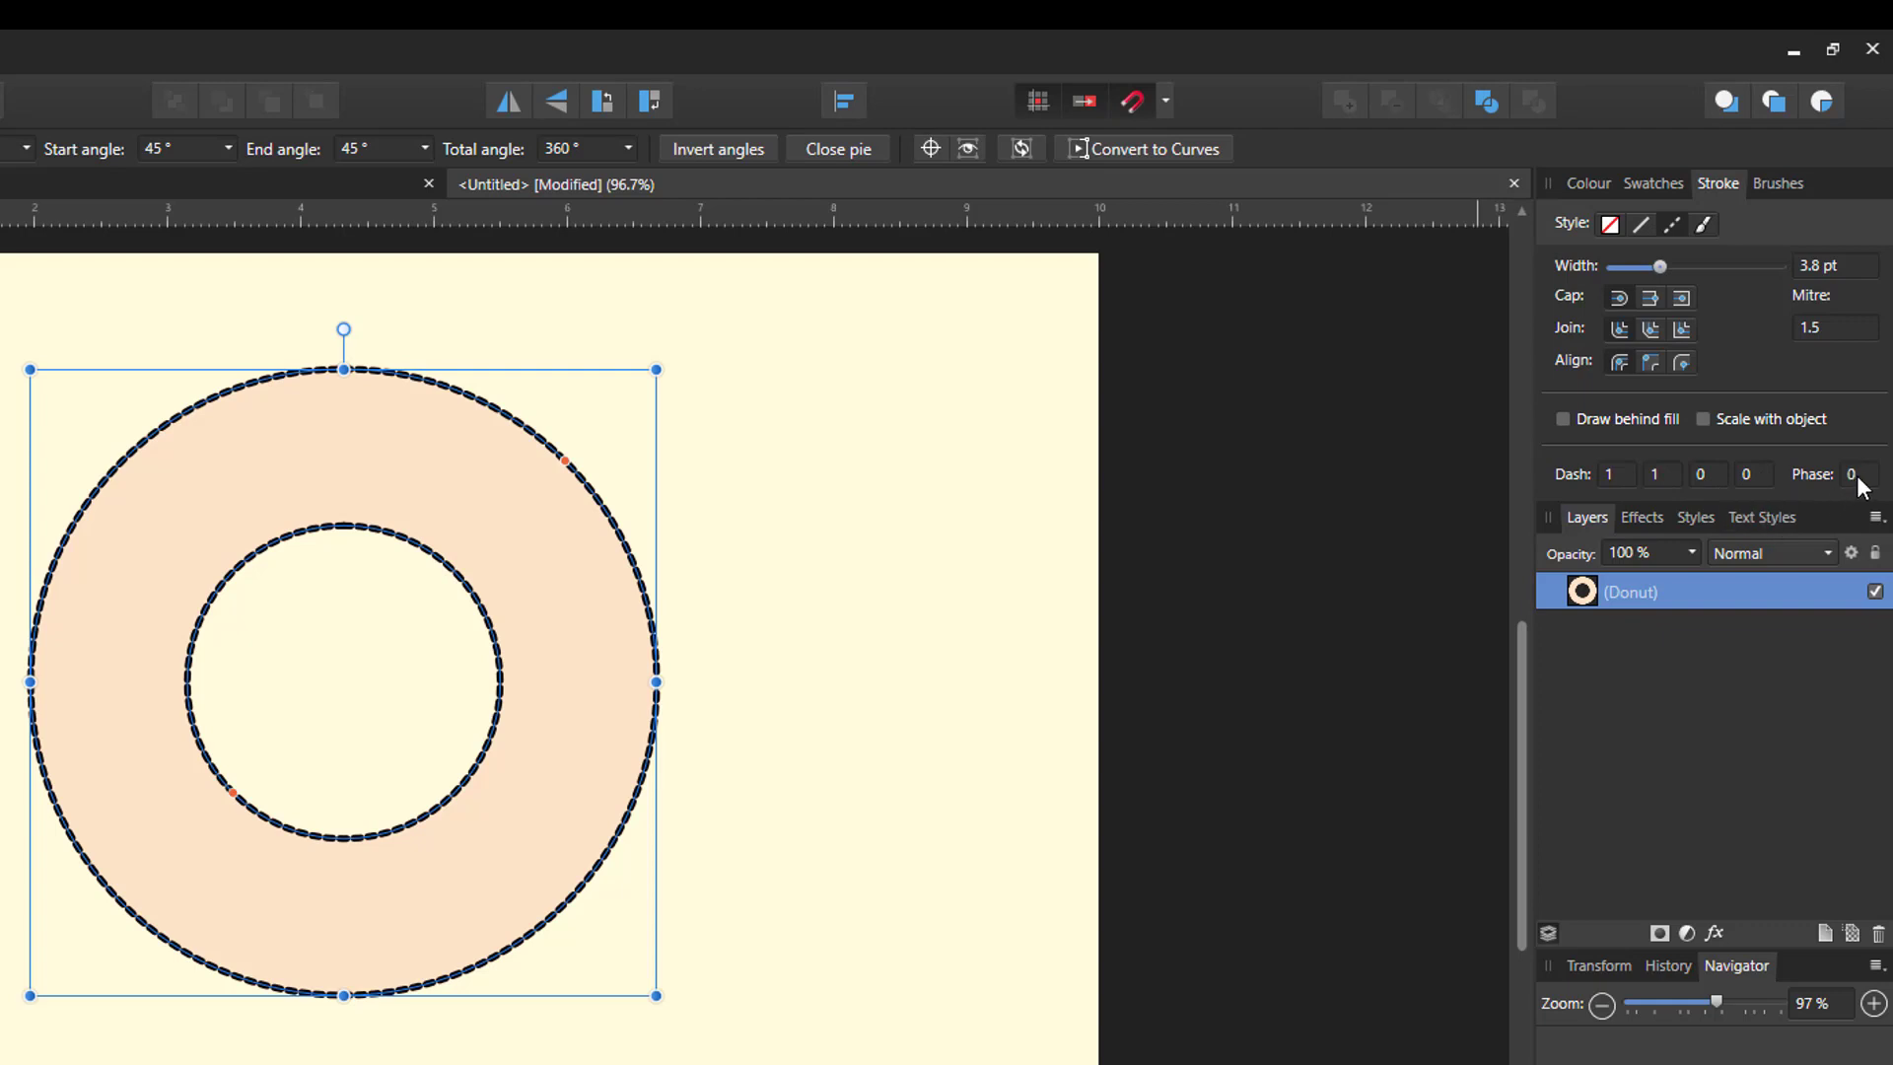
mouse_move(1650, 501)
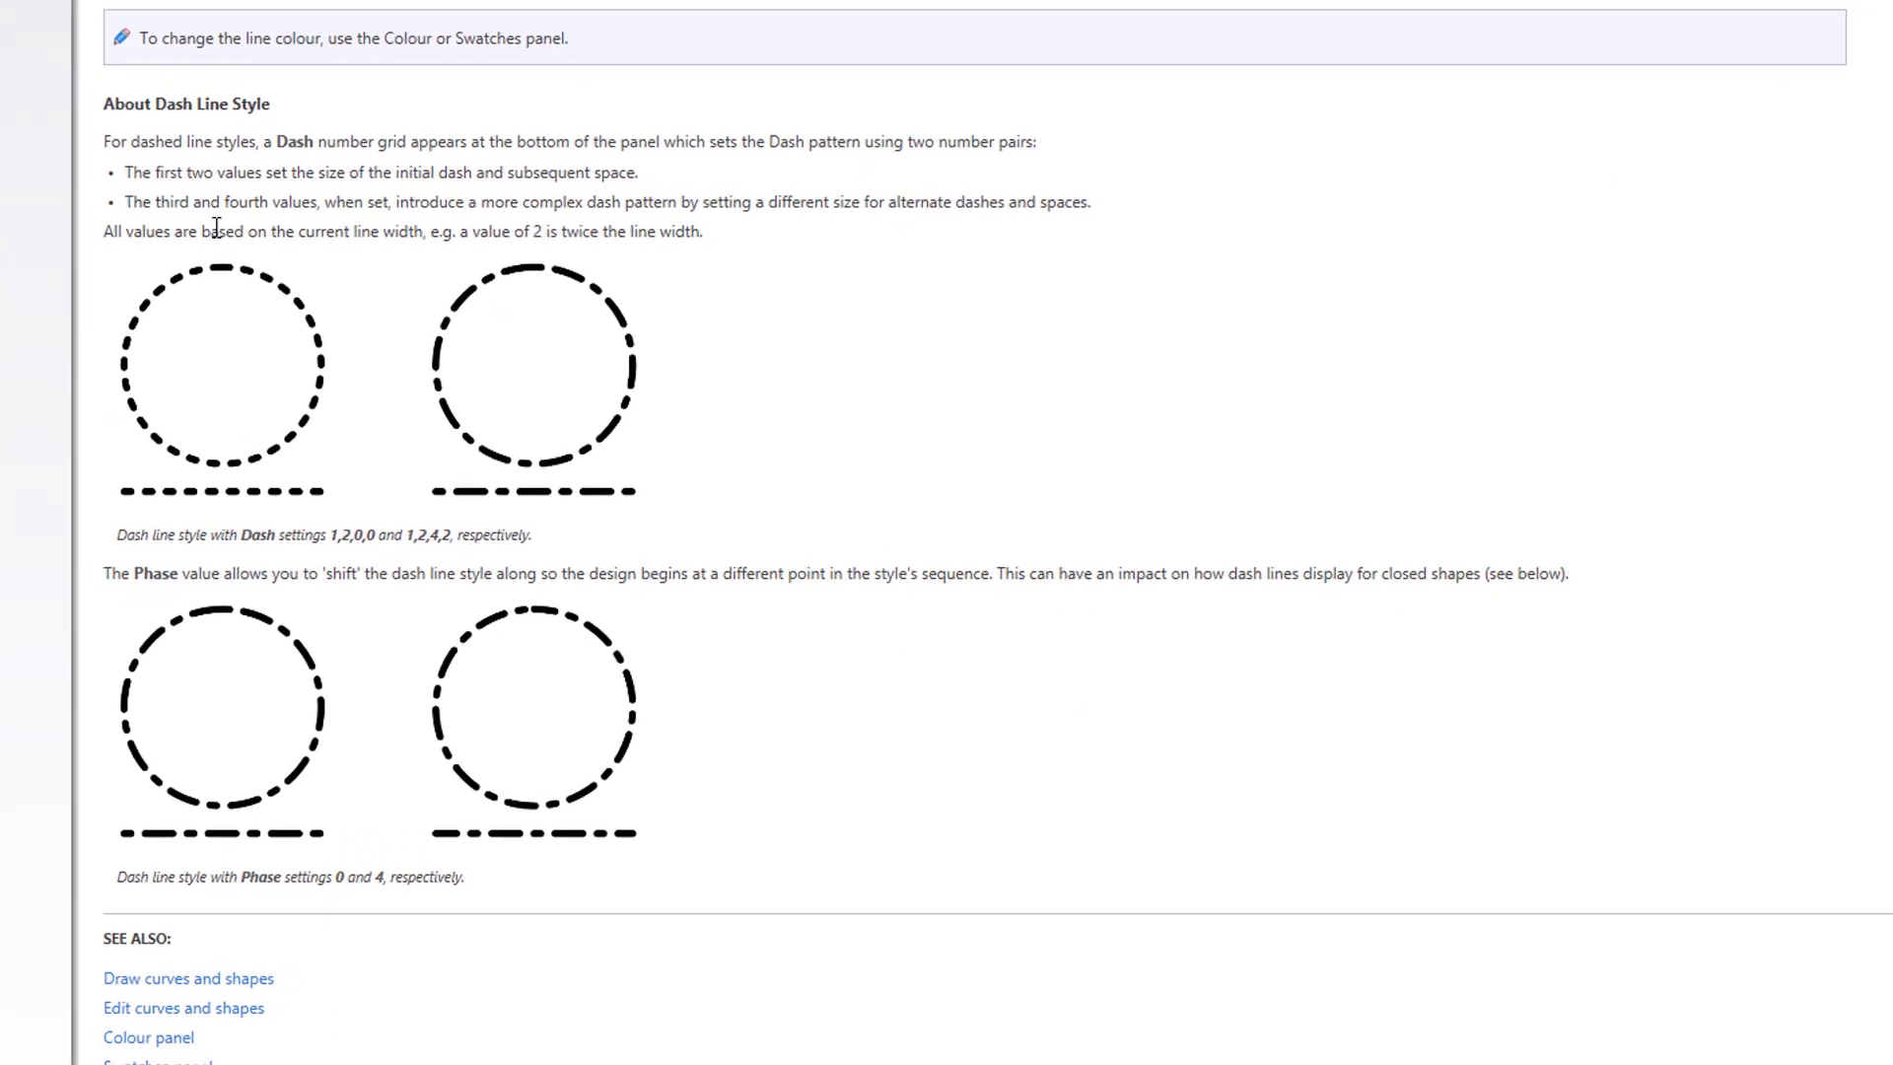
Scroll the Help page down to the About Dash Line Style section
scroll("down", 3)
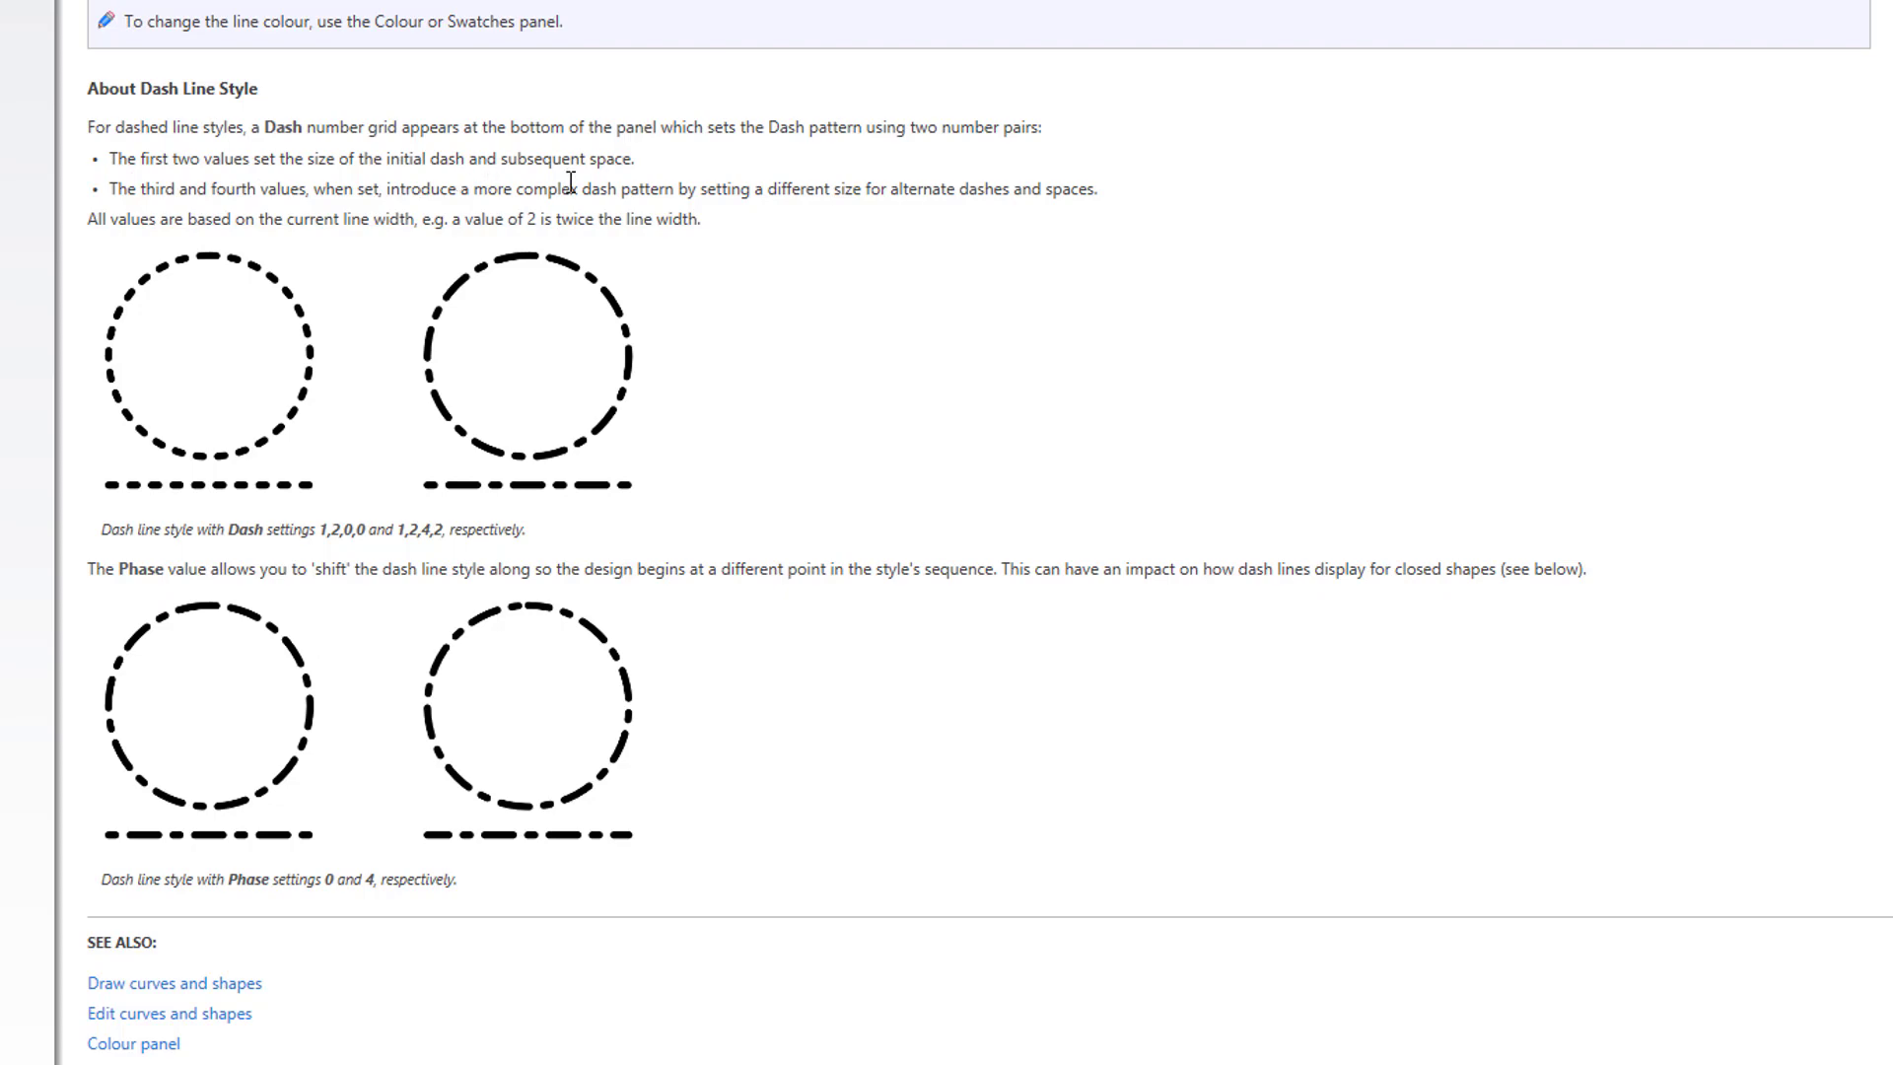
mouse_move(381, 592)
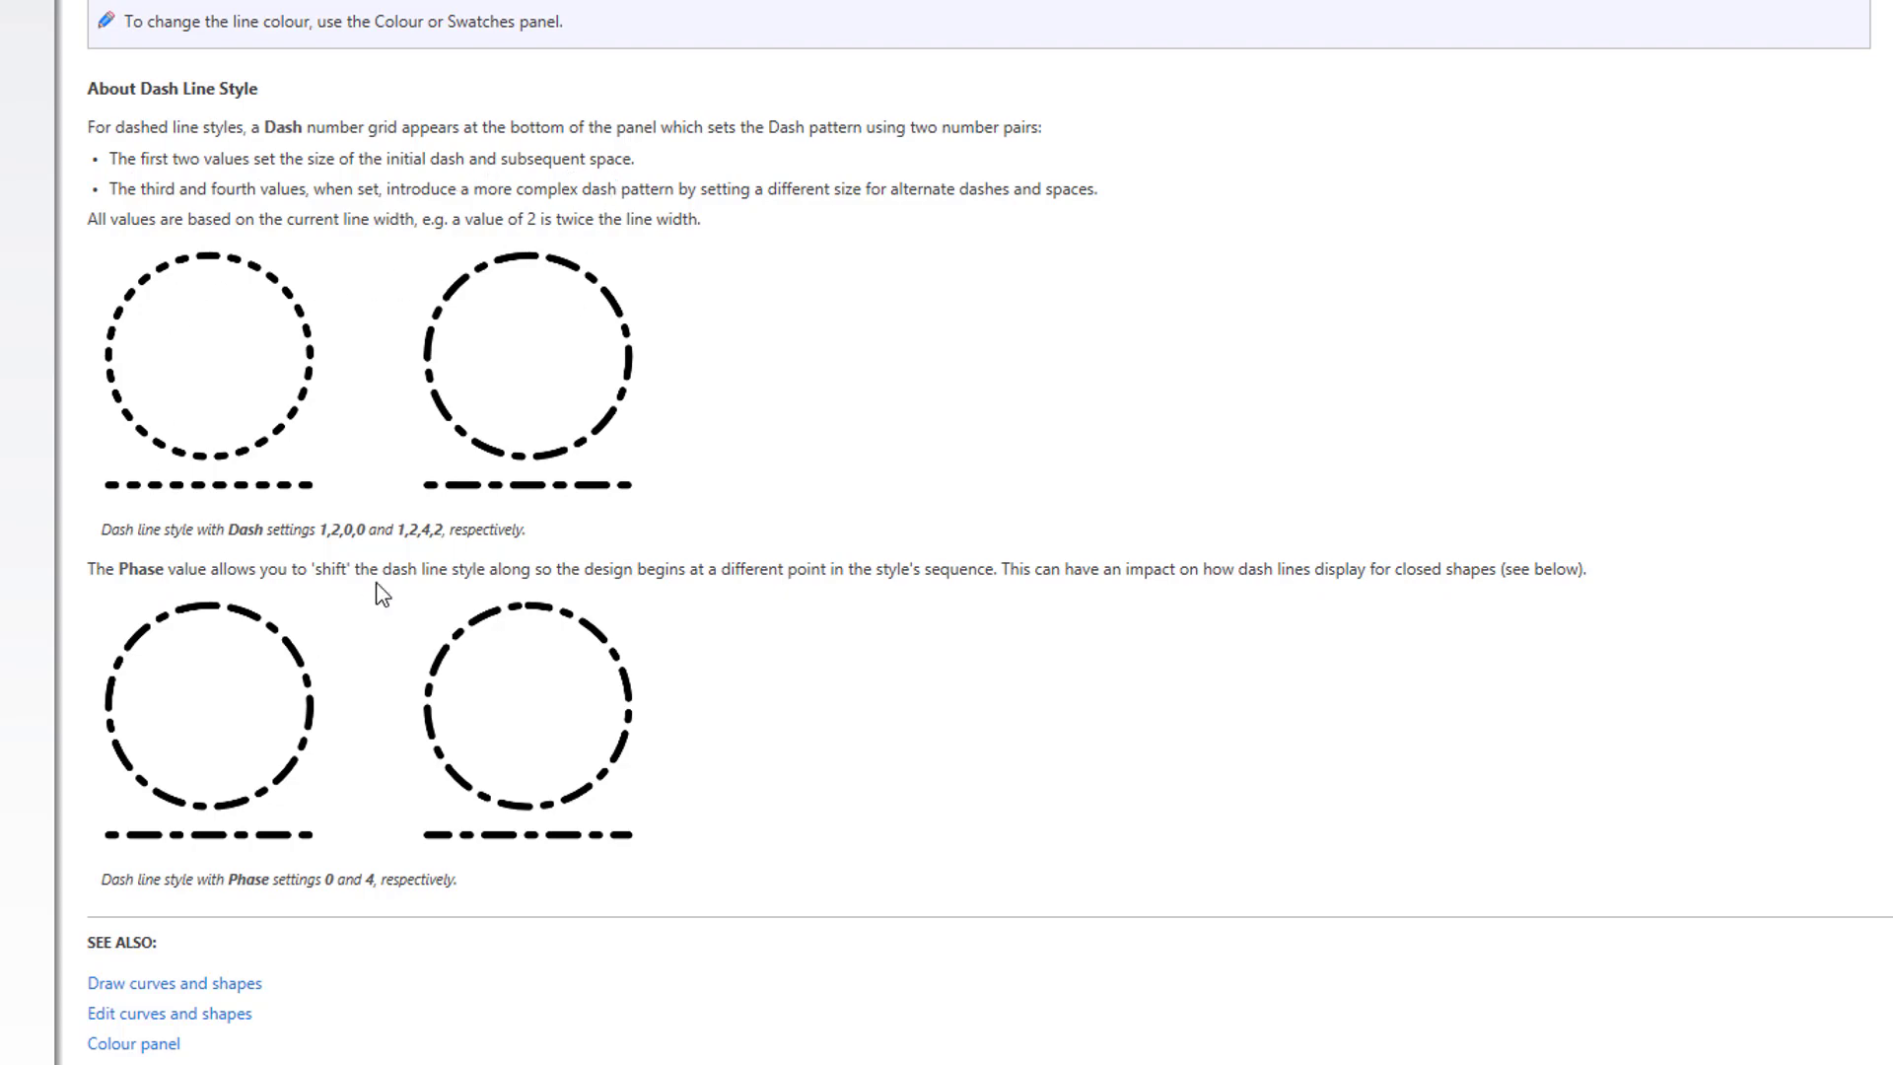
mouse_move(112, 215)
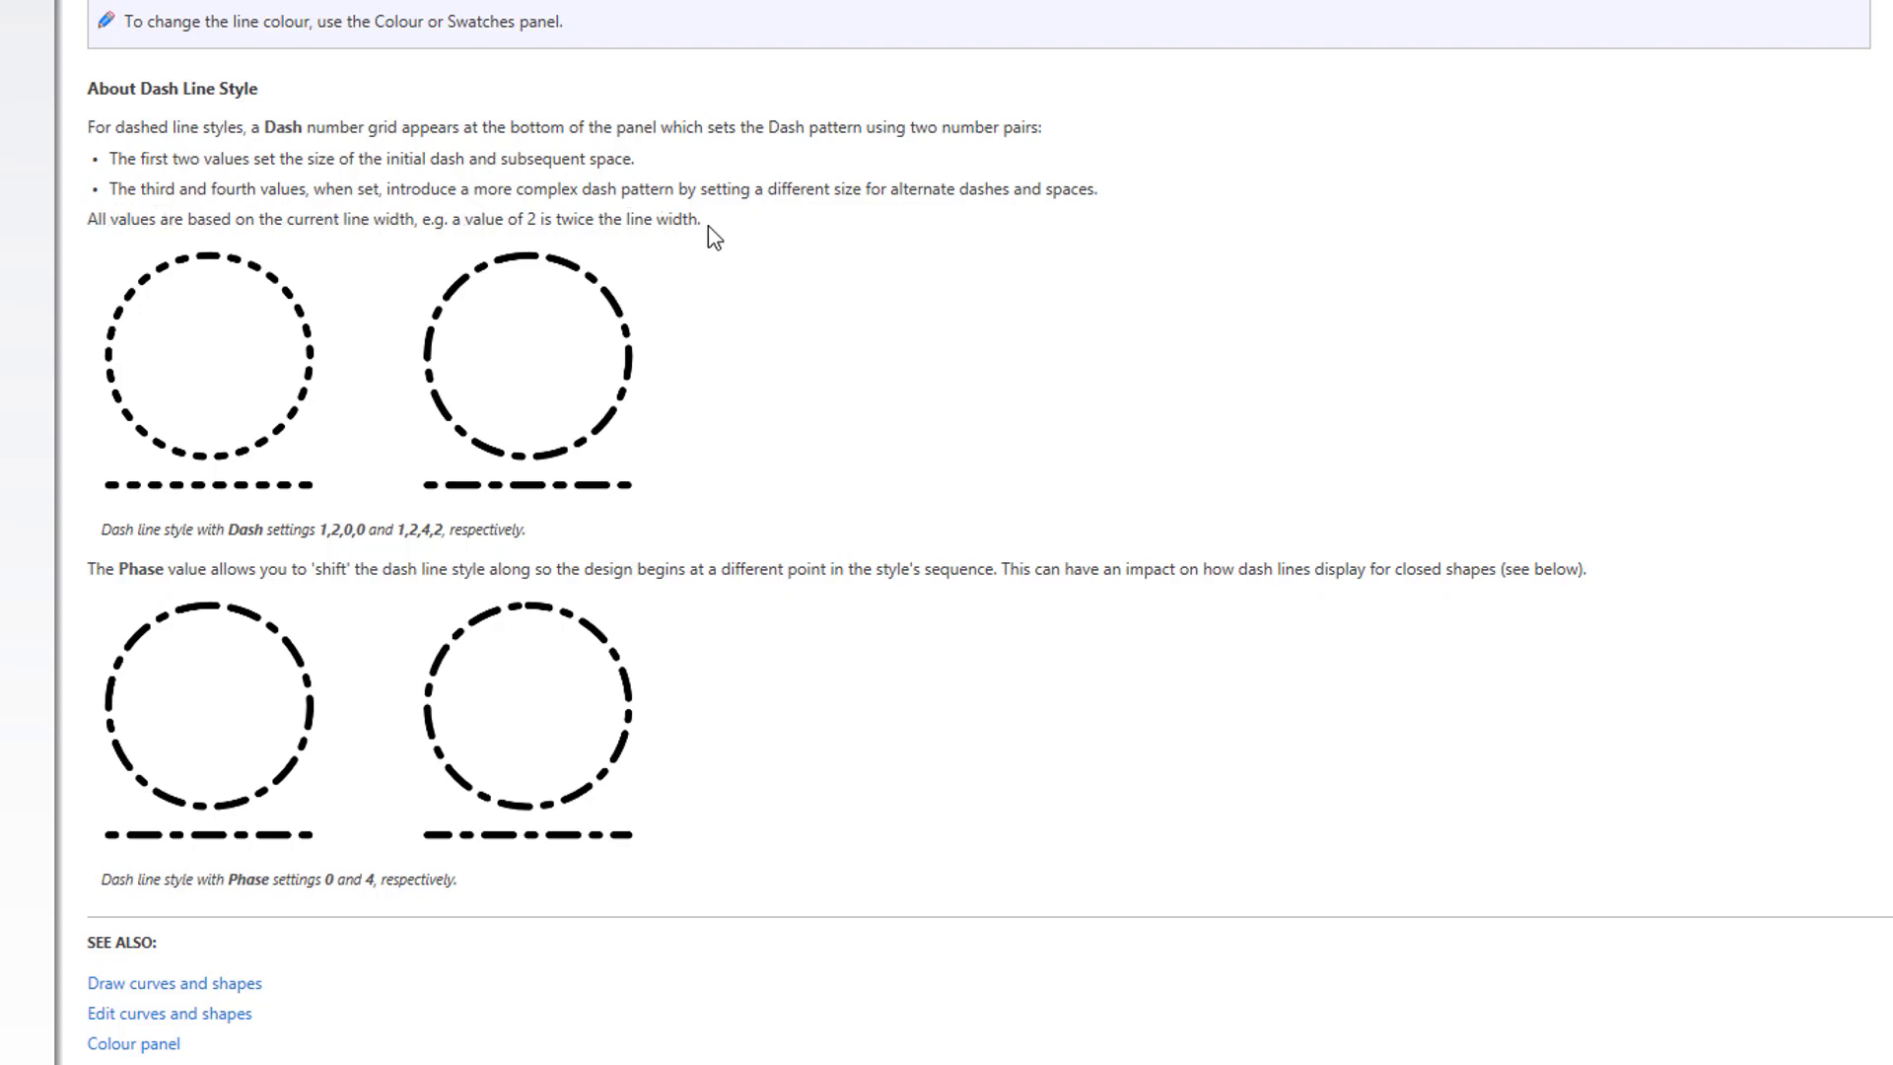
mouse_move(857, 251)
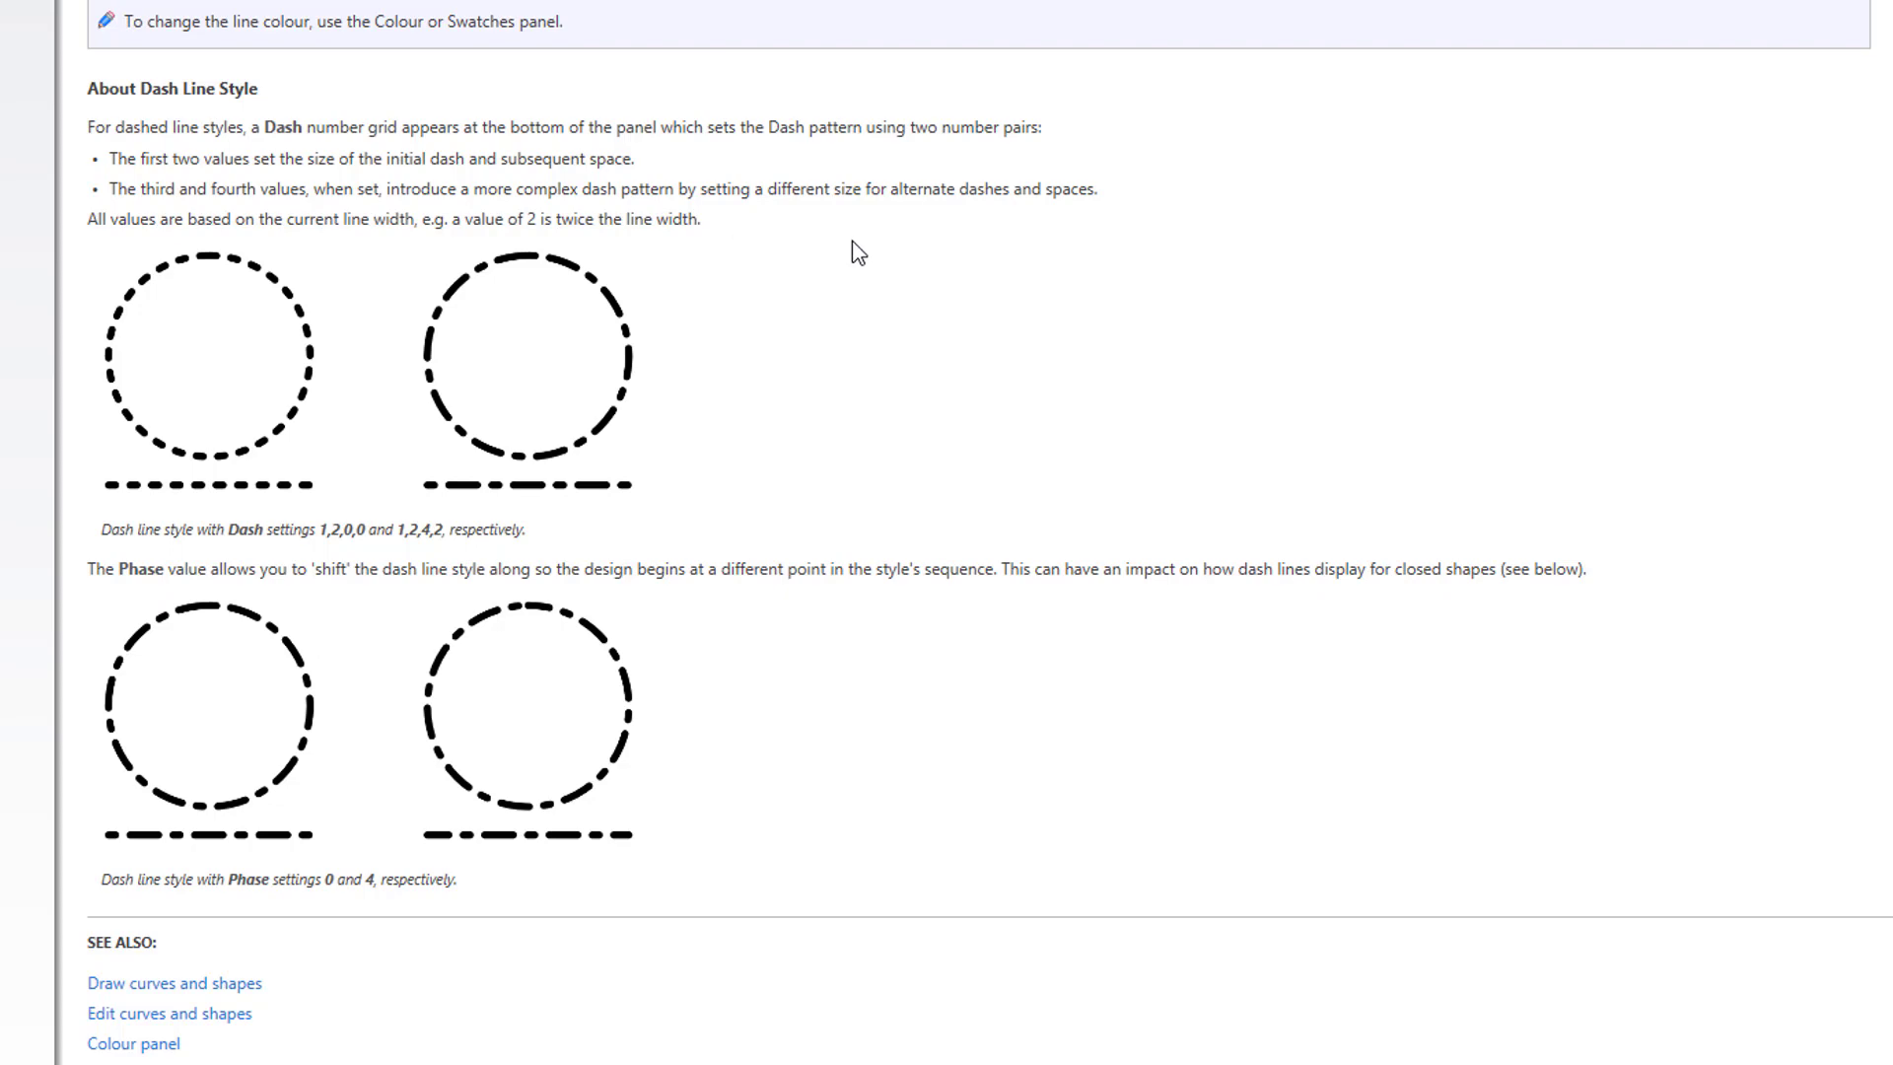
mouse_move(983, 247)
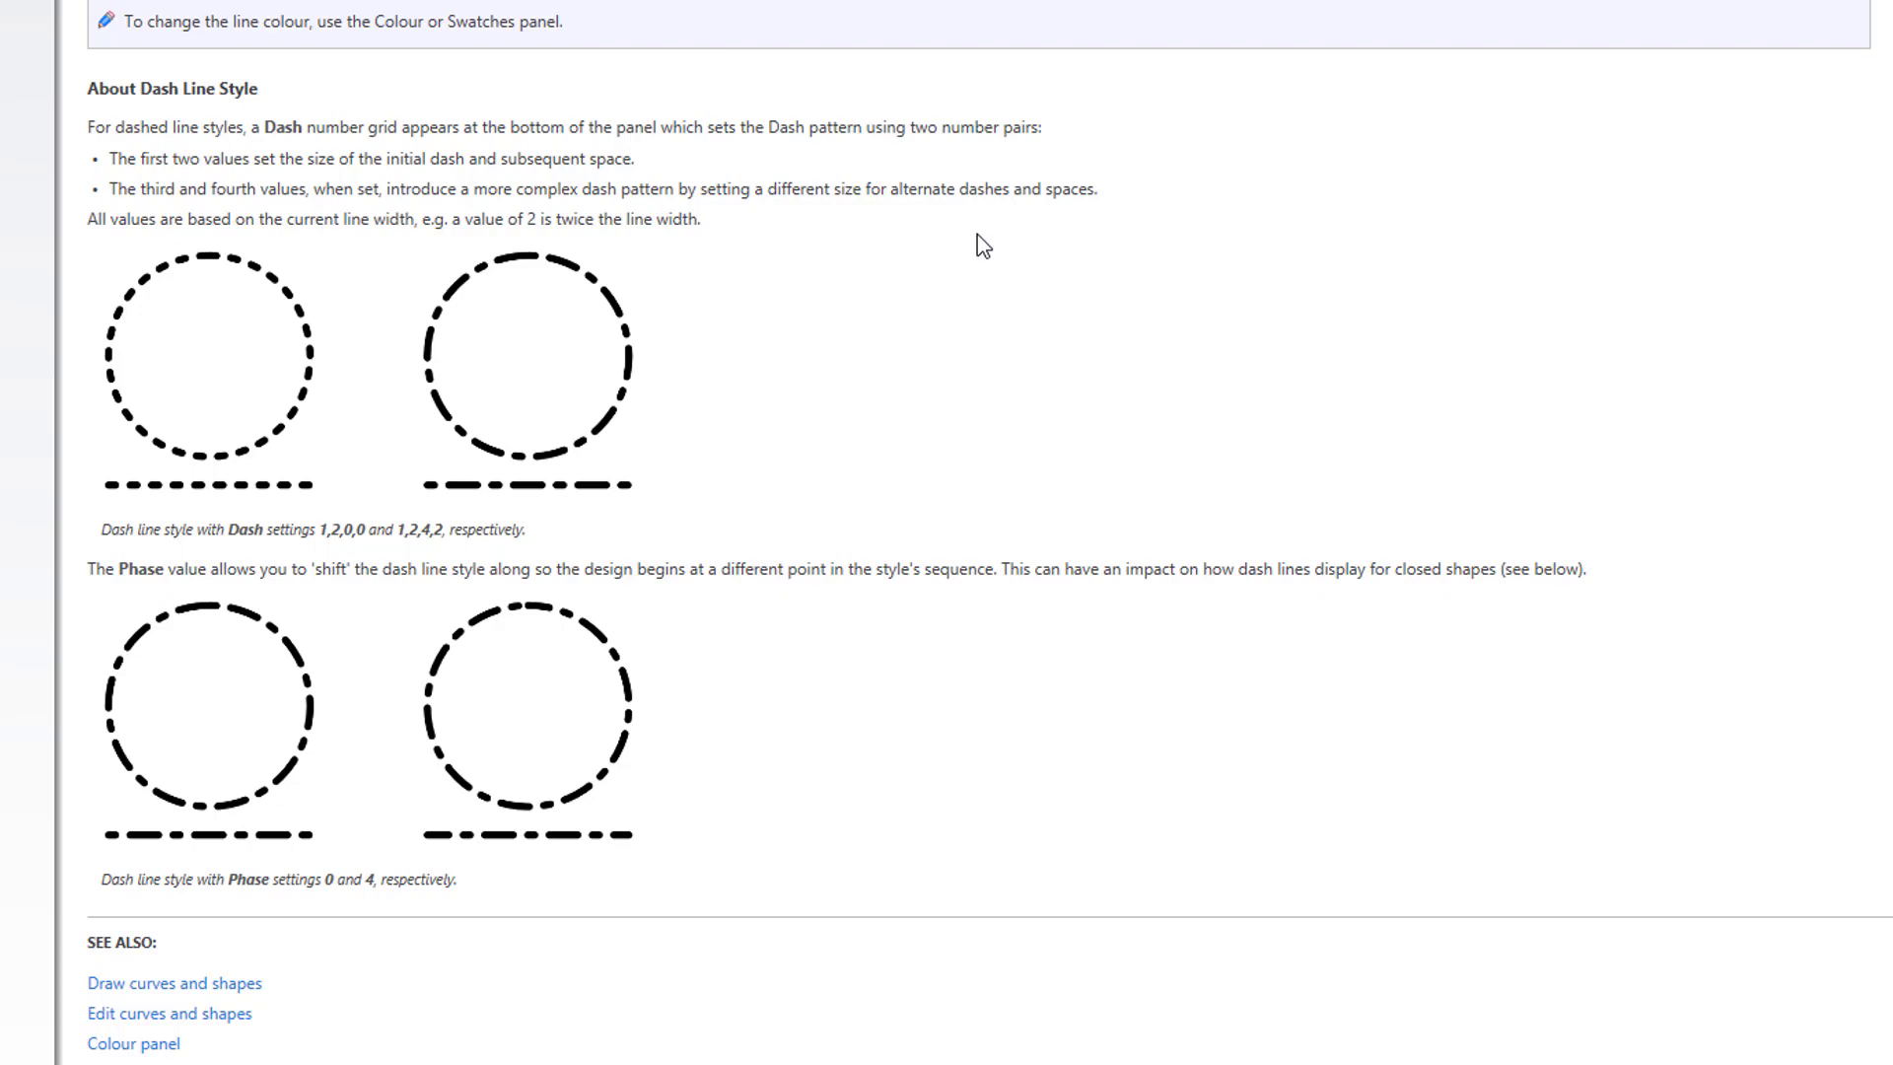
mouse_move(1098, 228)
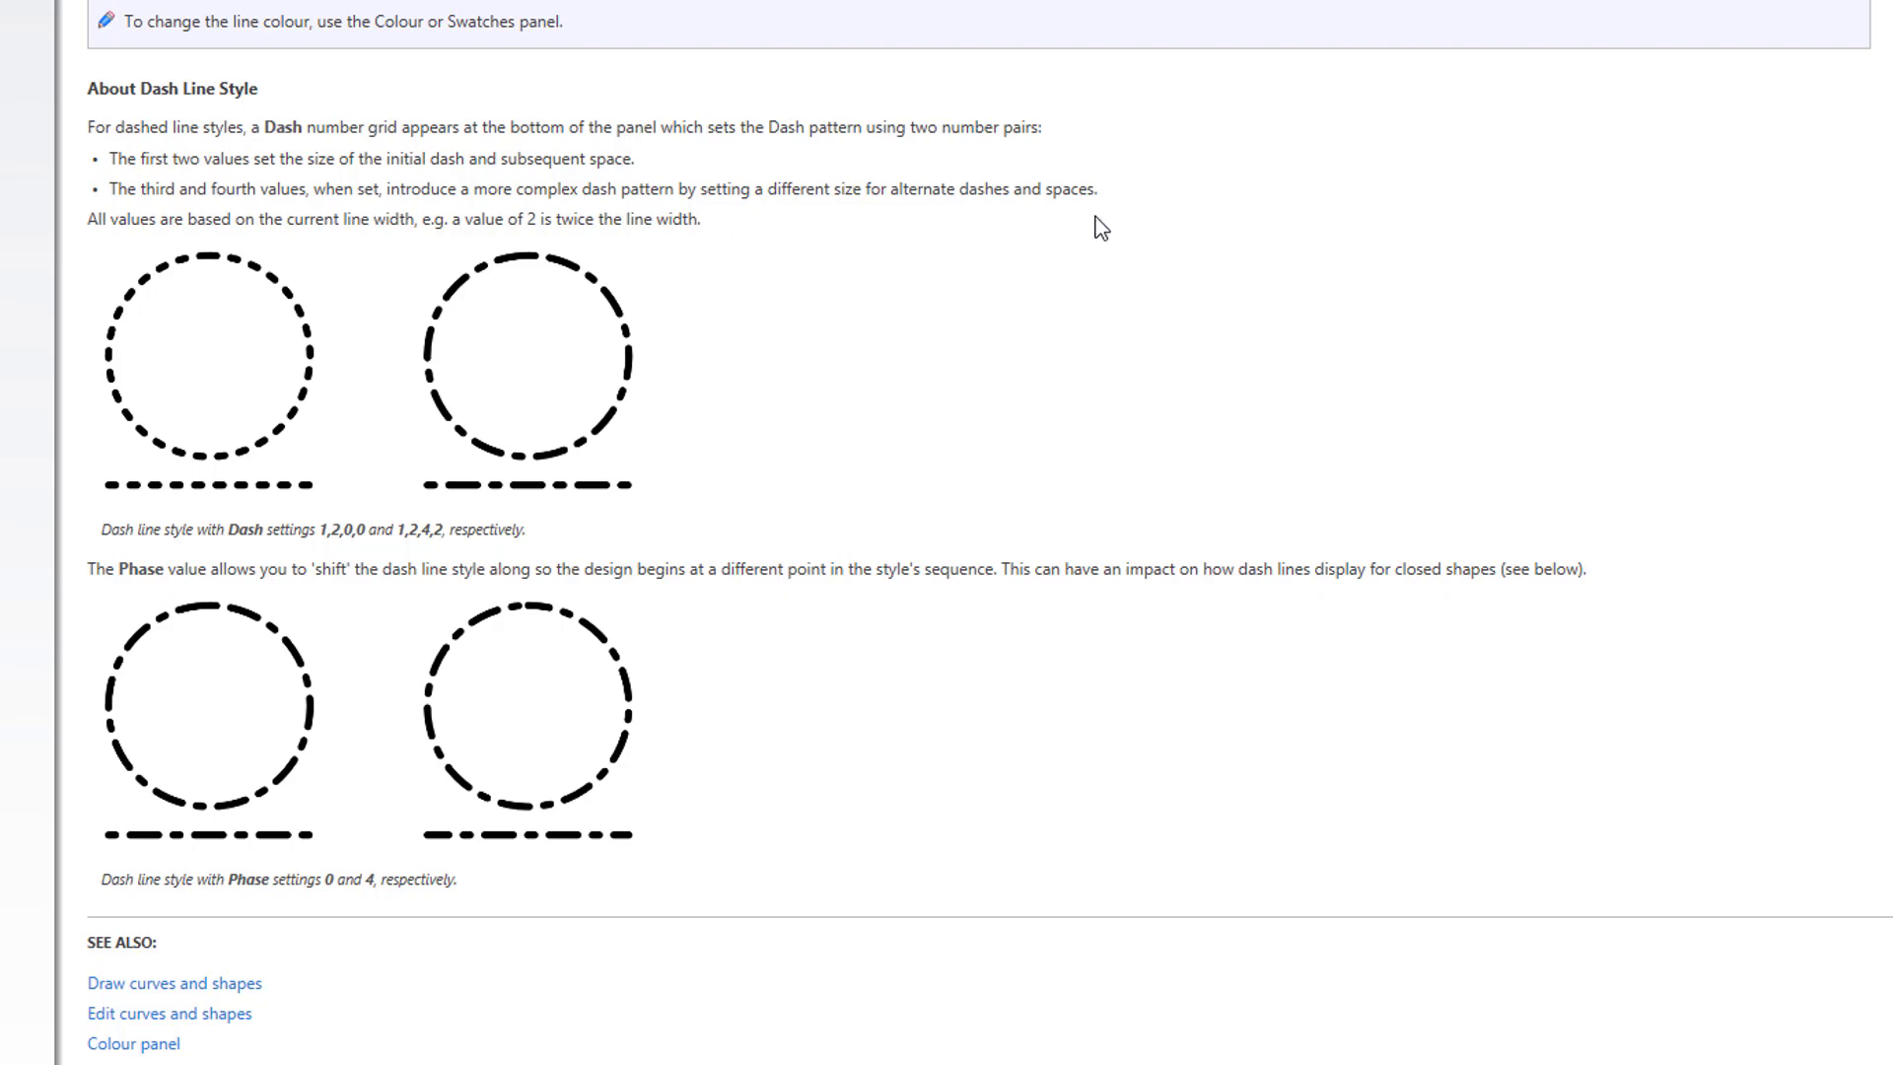
mouse_move(157, 257)
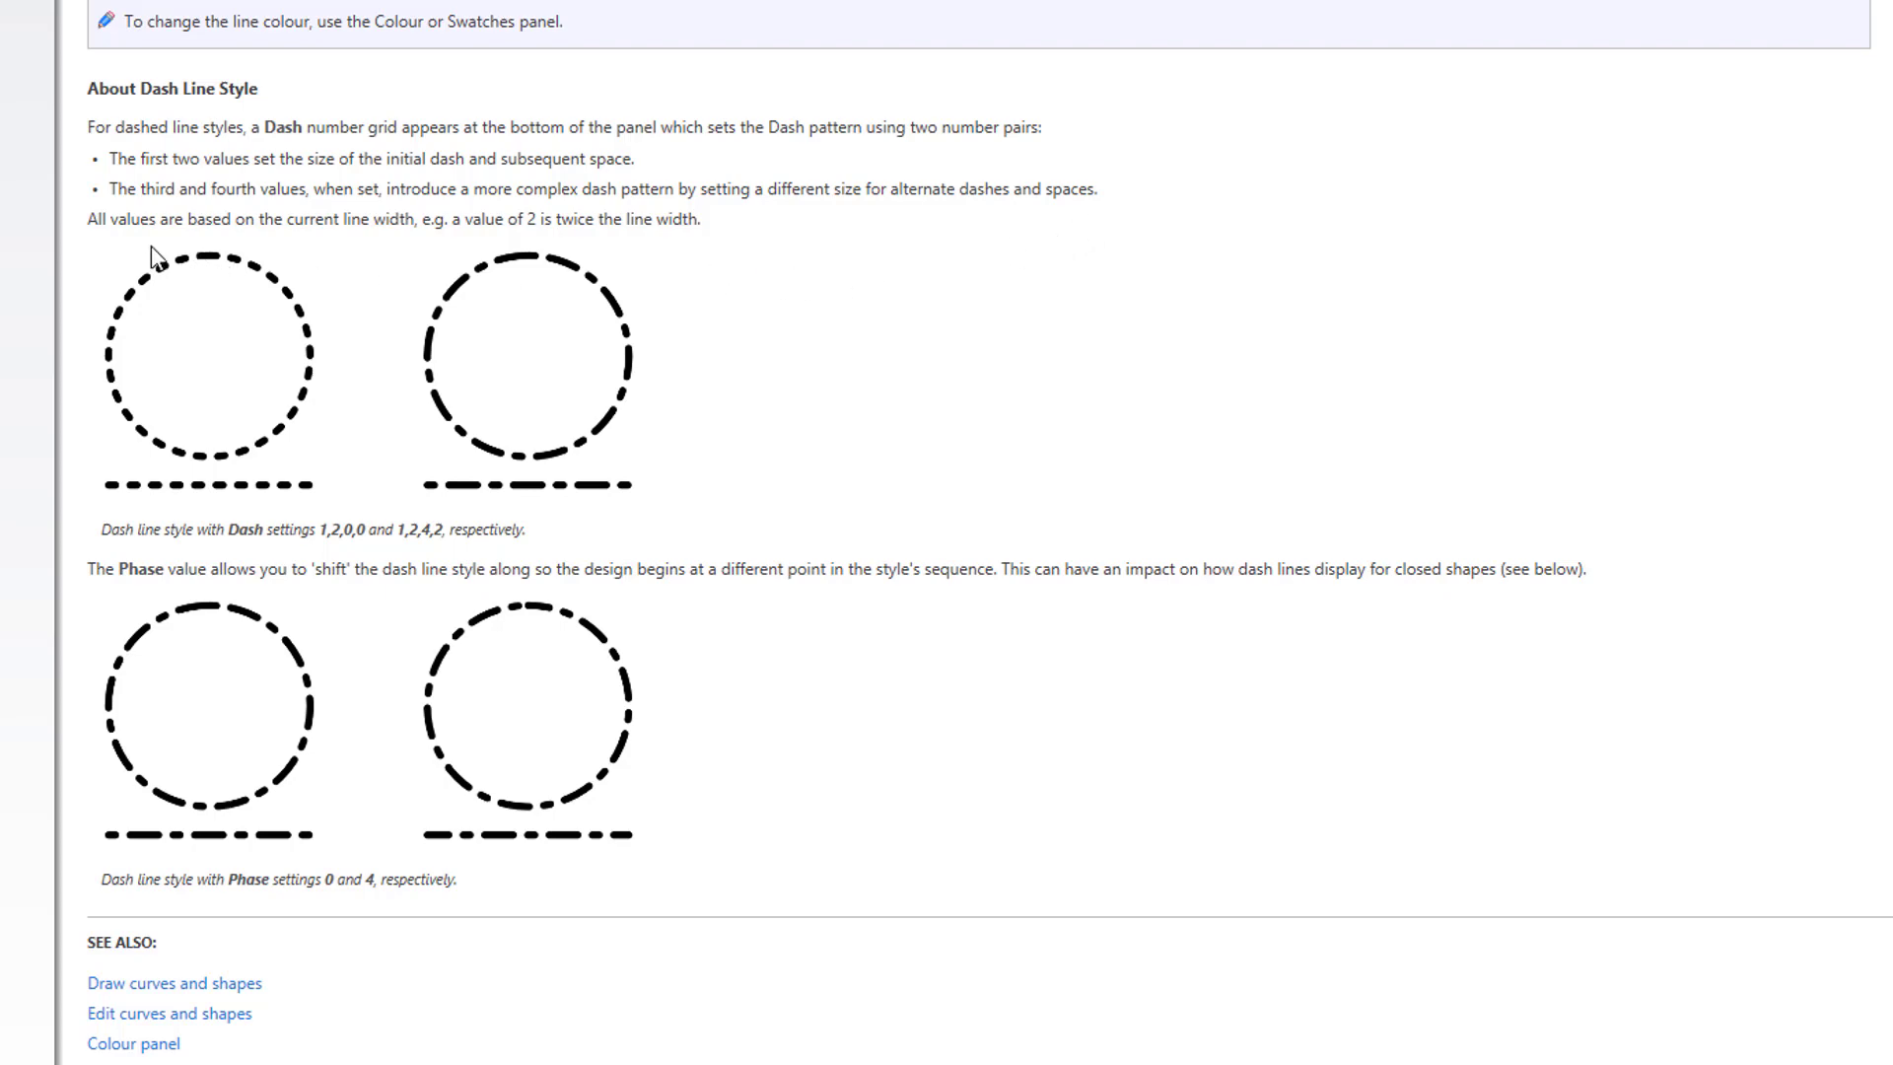
mouse_move(377, 257)
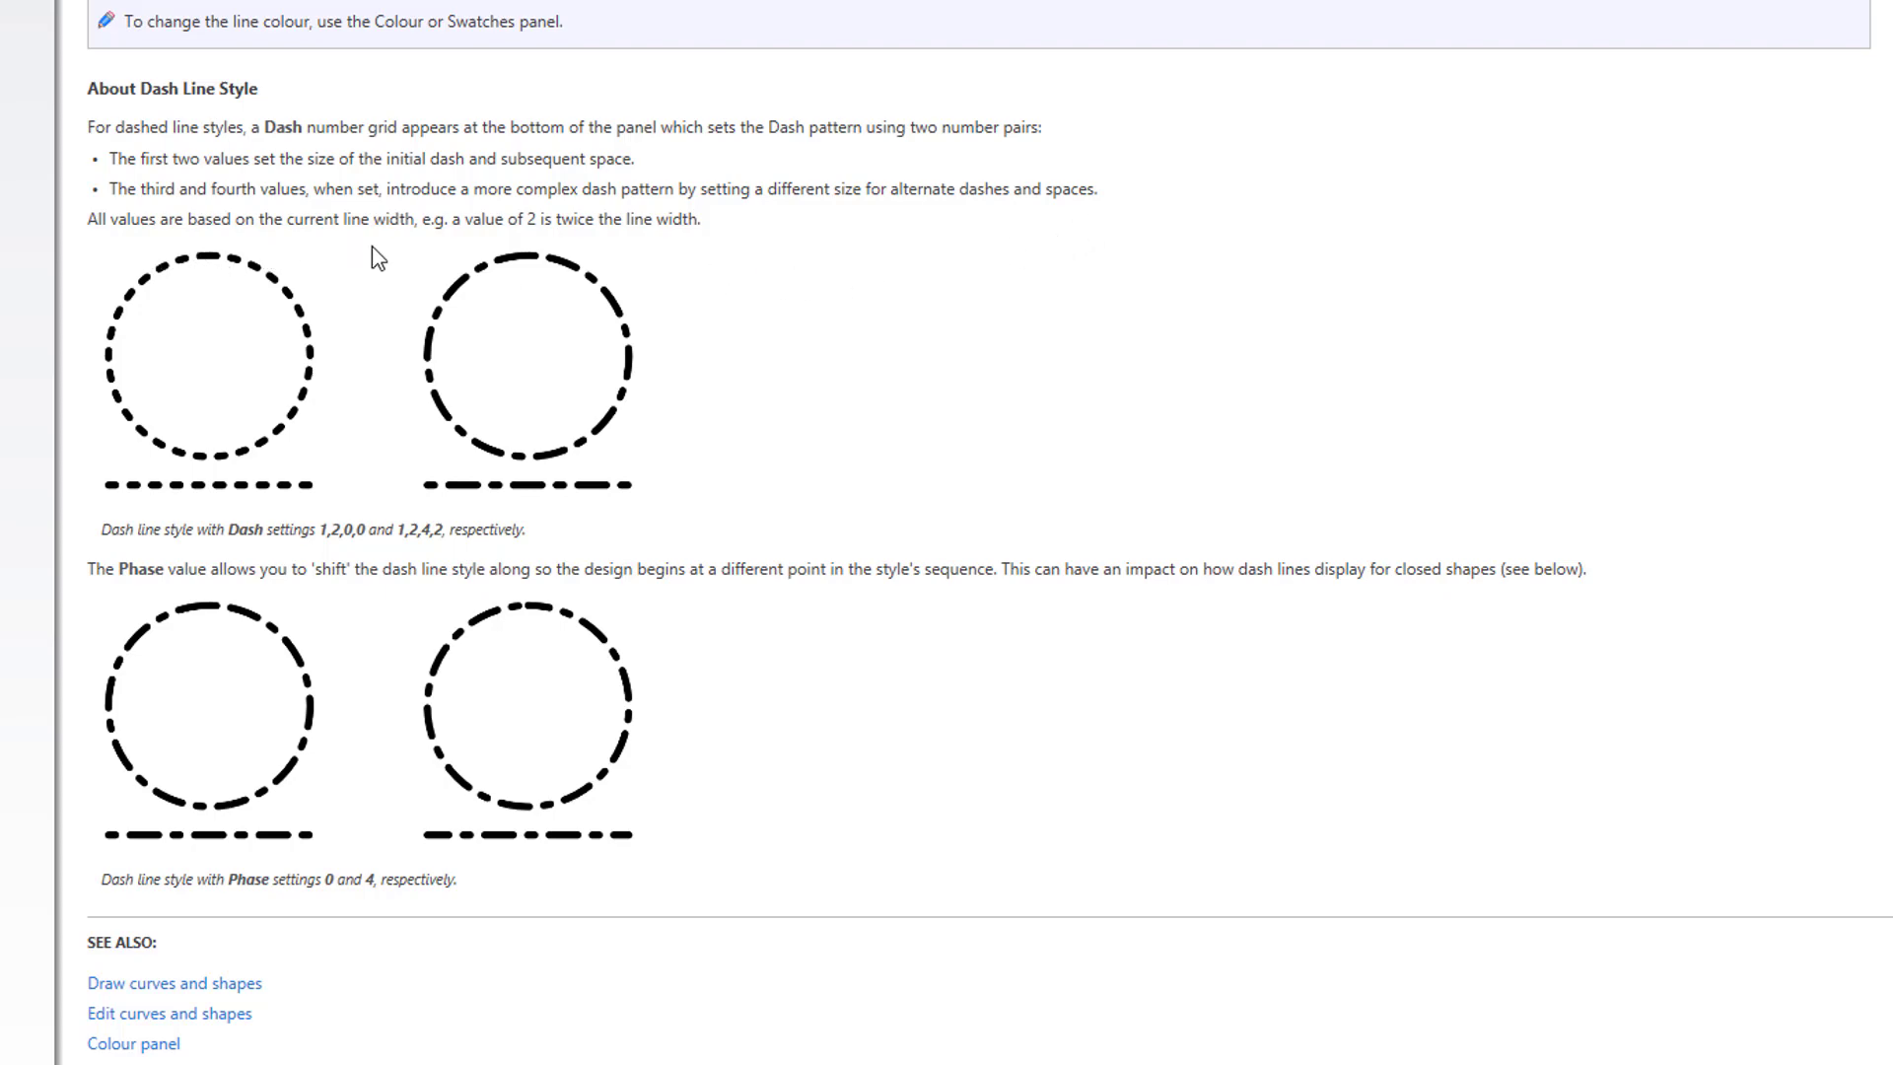
mouse_move(539, 251)
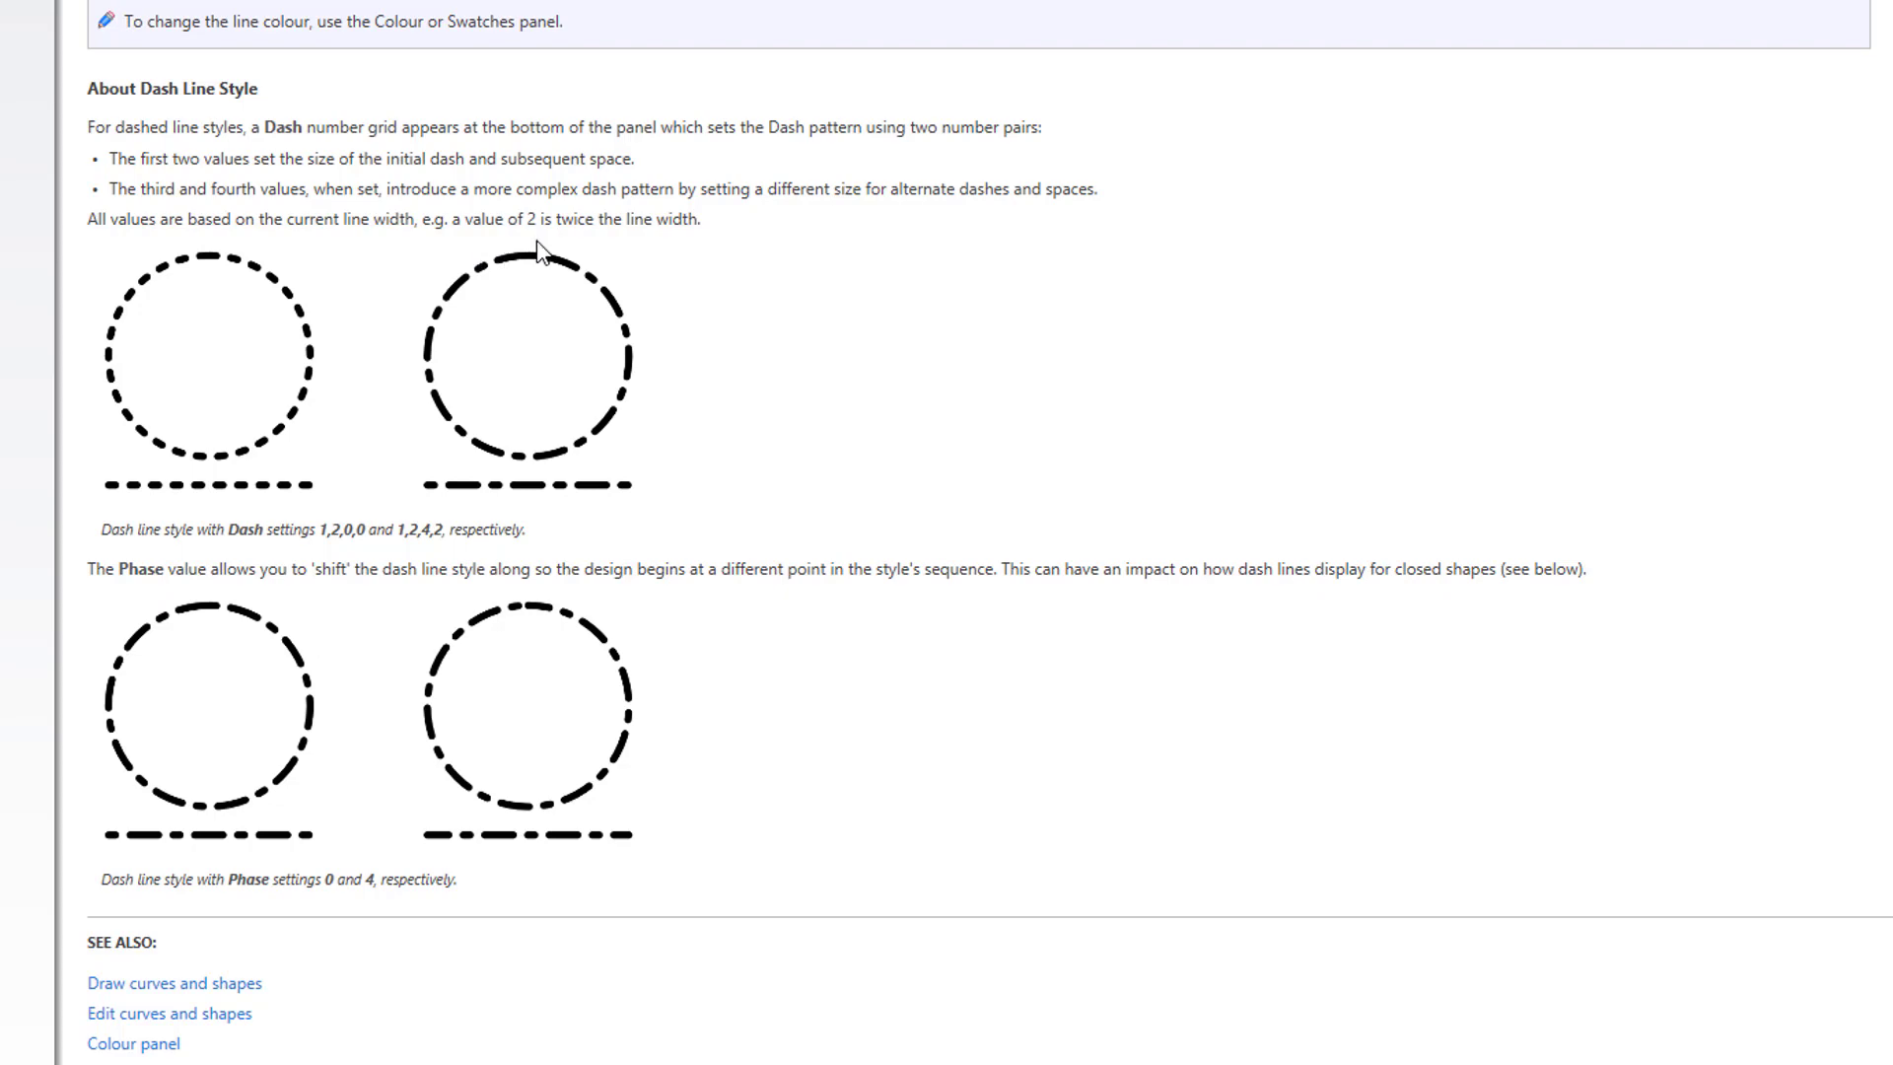
mouse_move(686, 258)
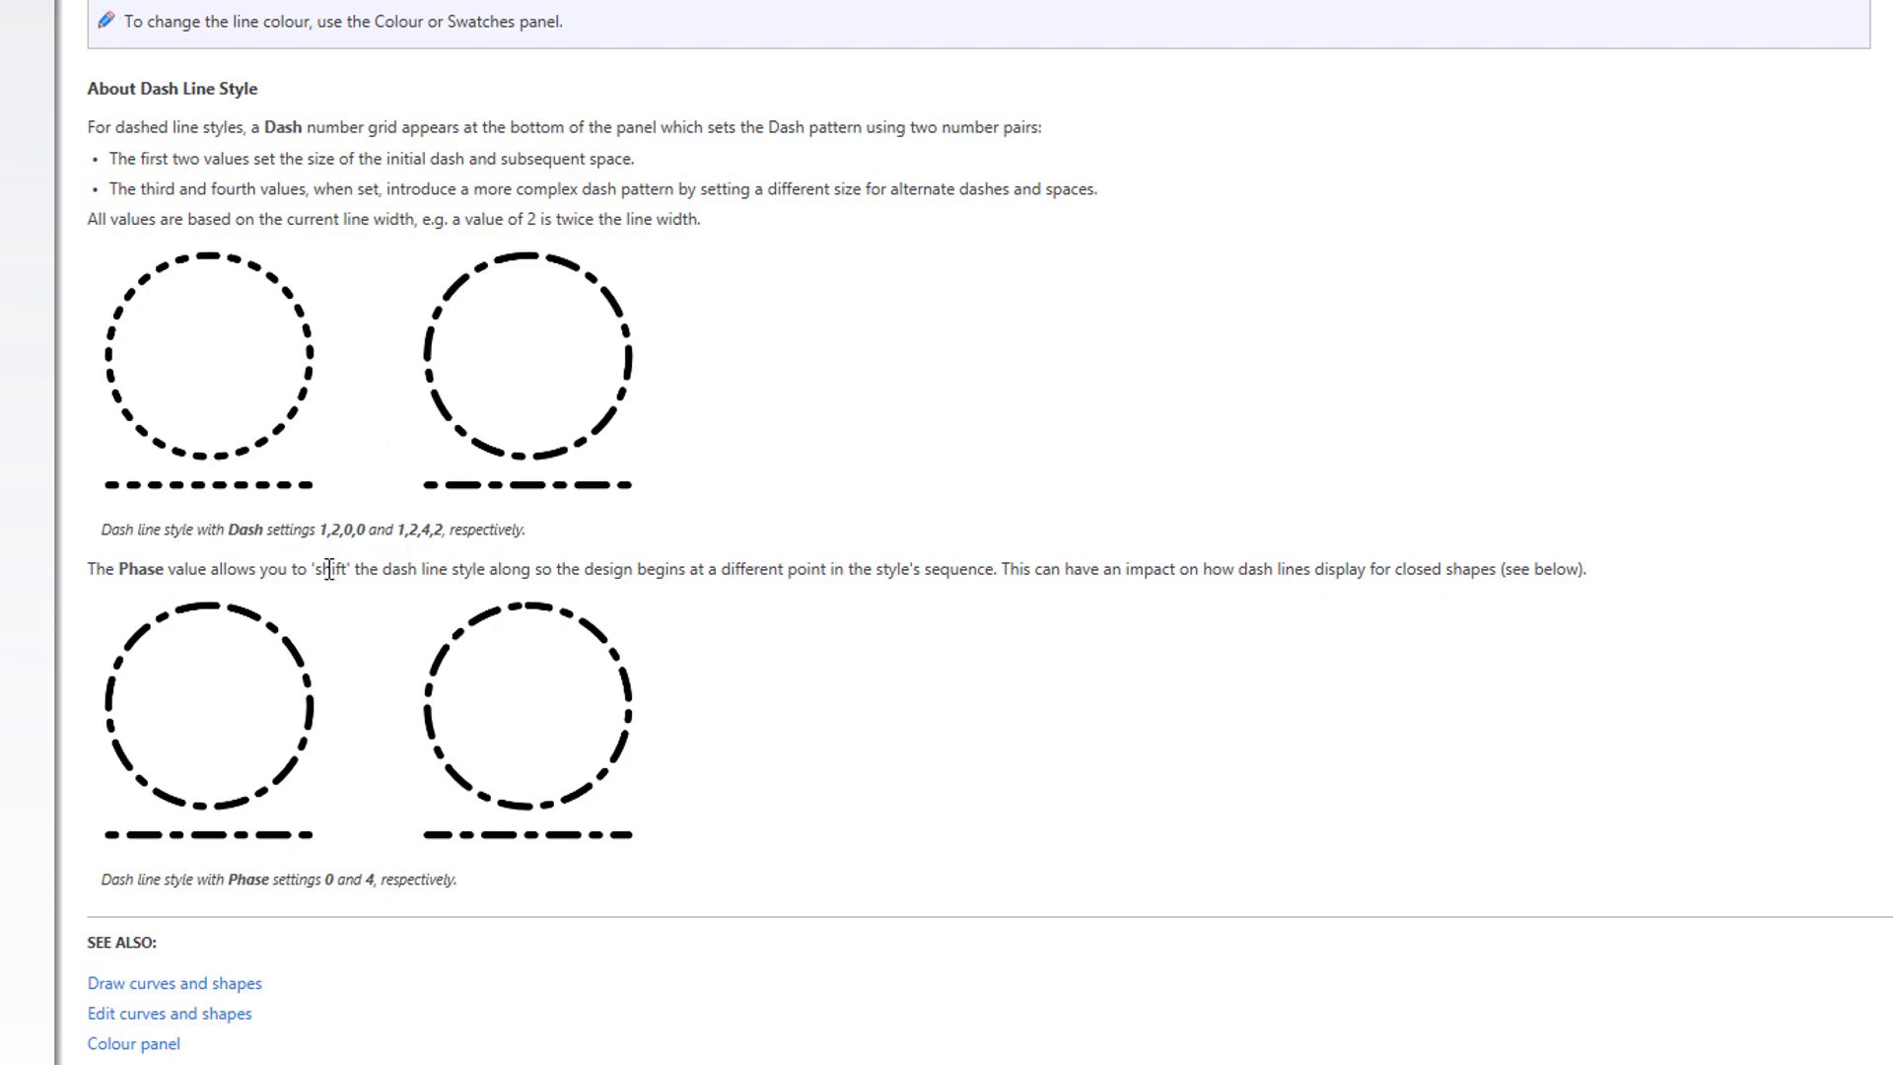
mouse_move(423, 570)
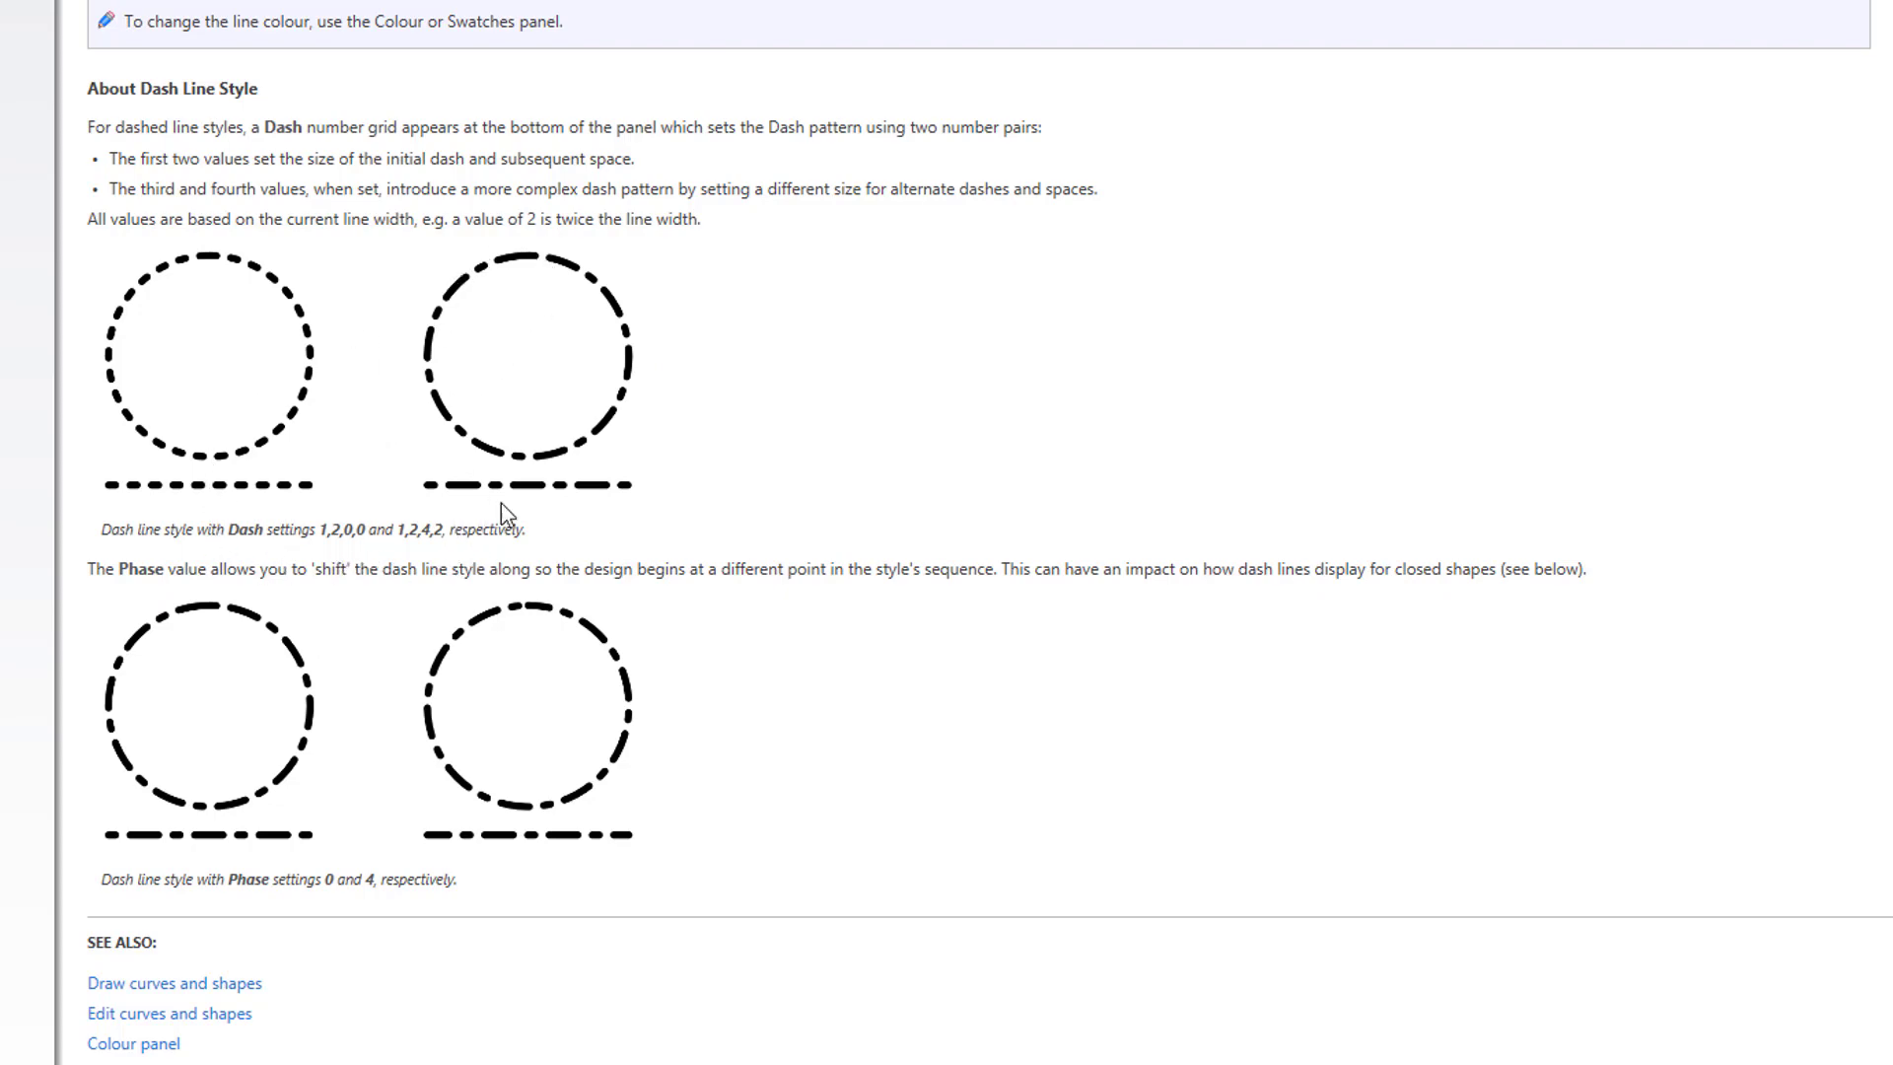
mouse_move(625, 734)
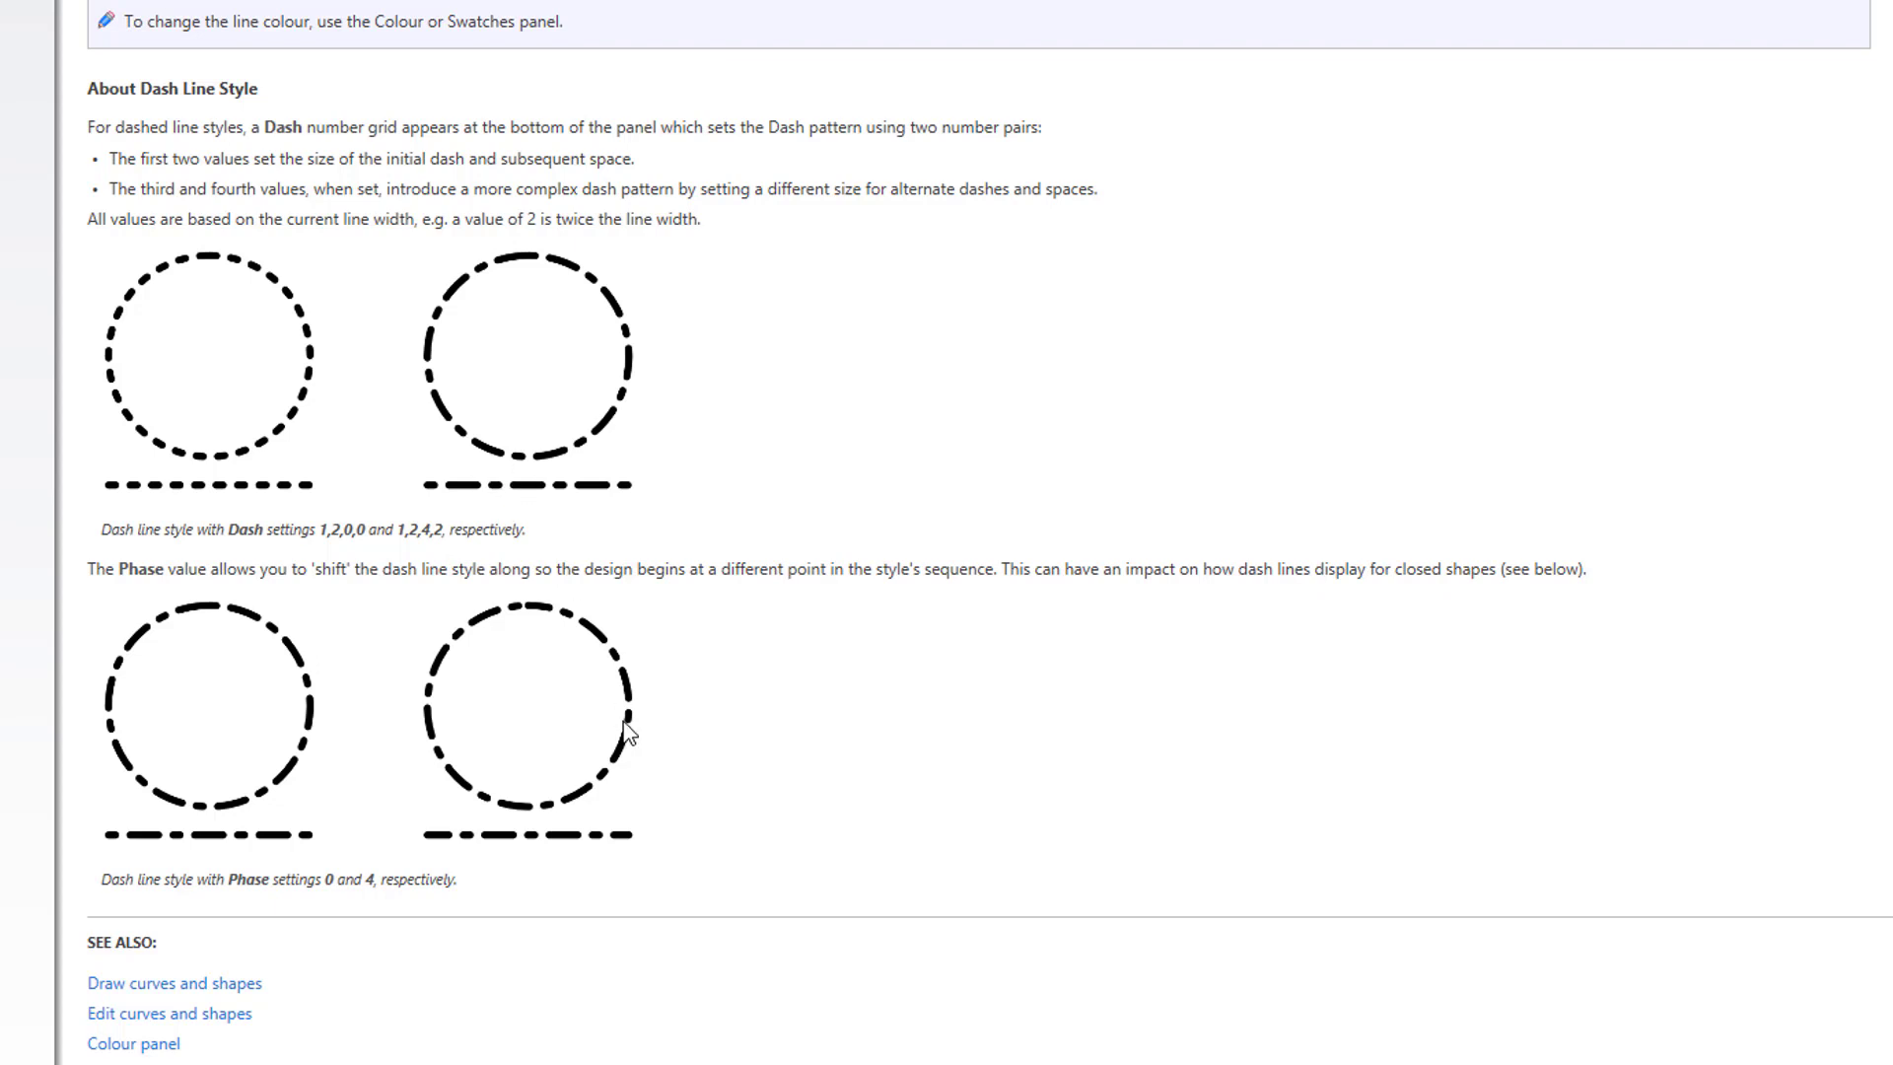
mouse_move(189, 617)
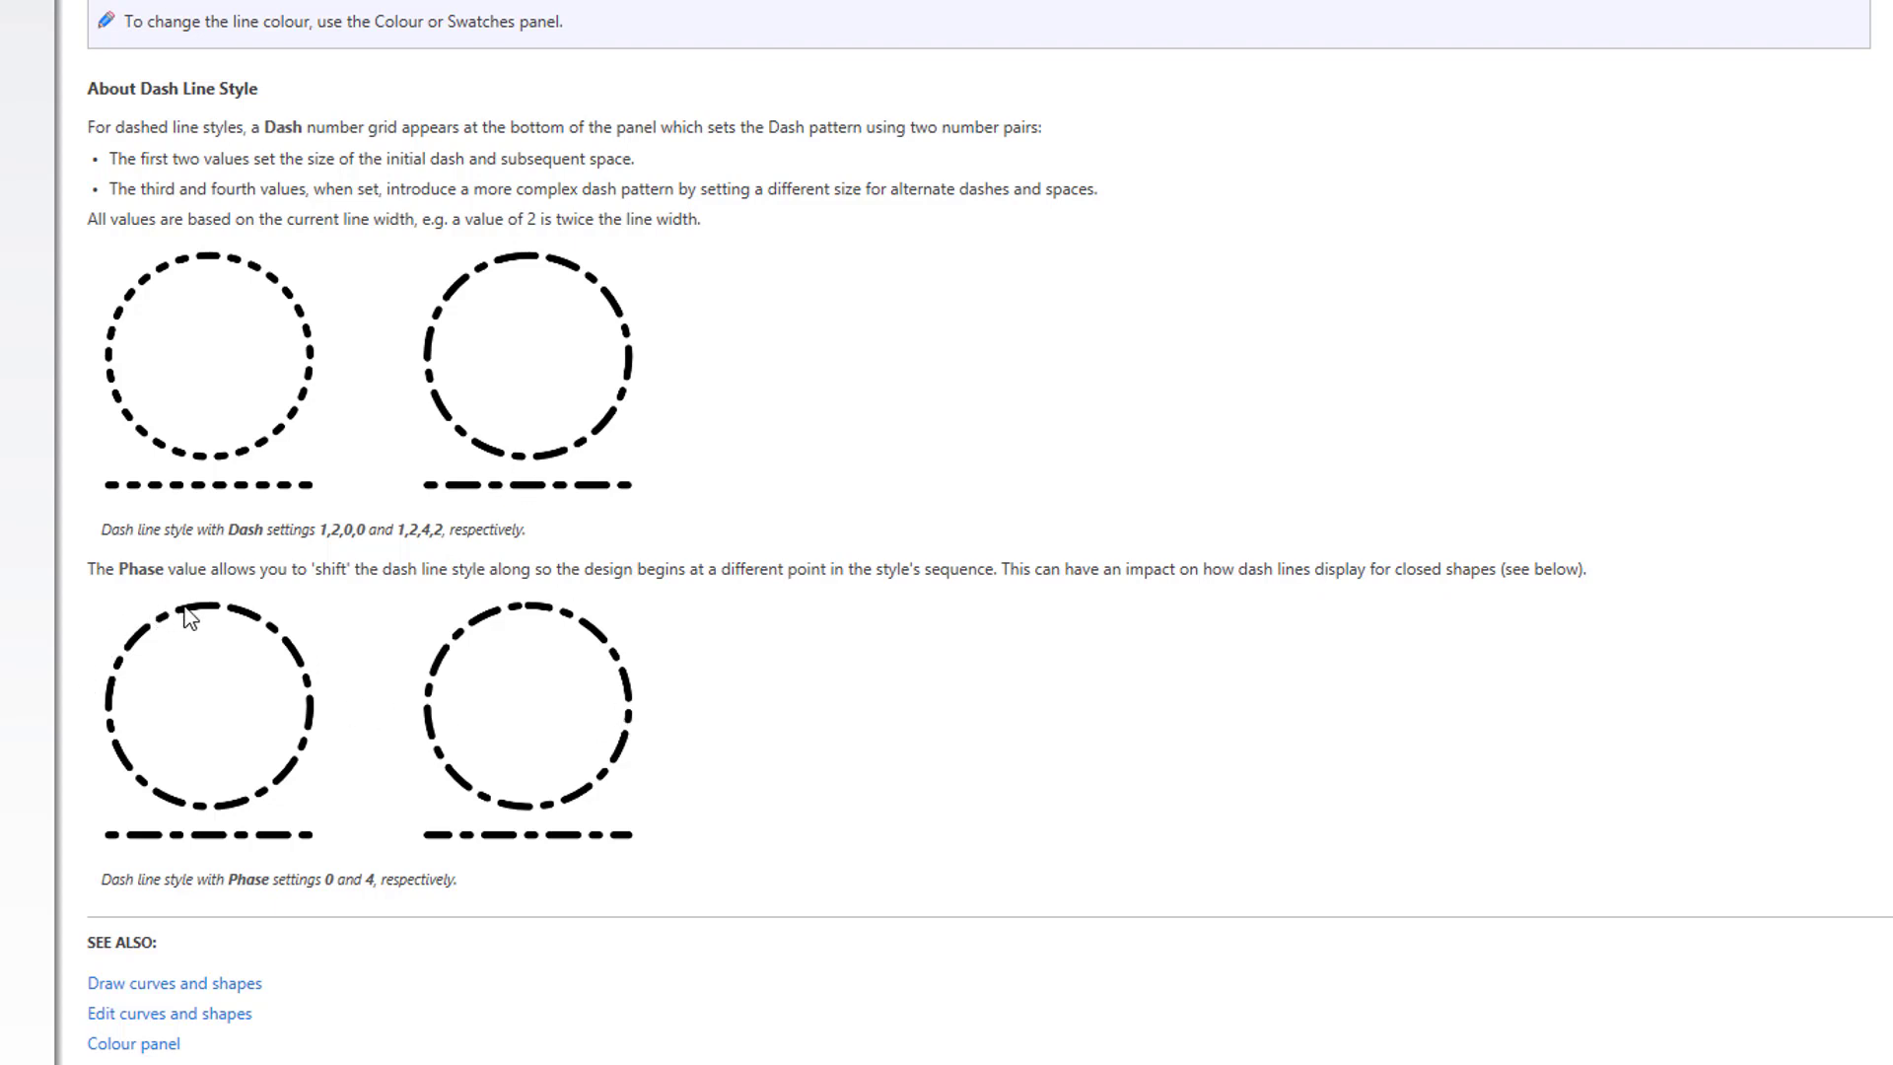
mouse_move(456, 604)
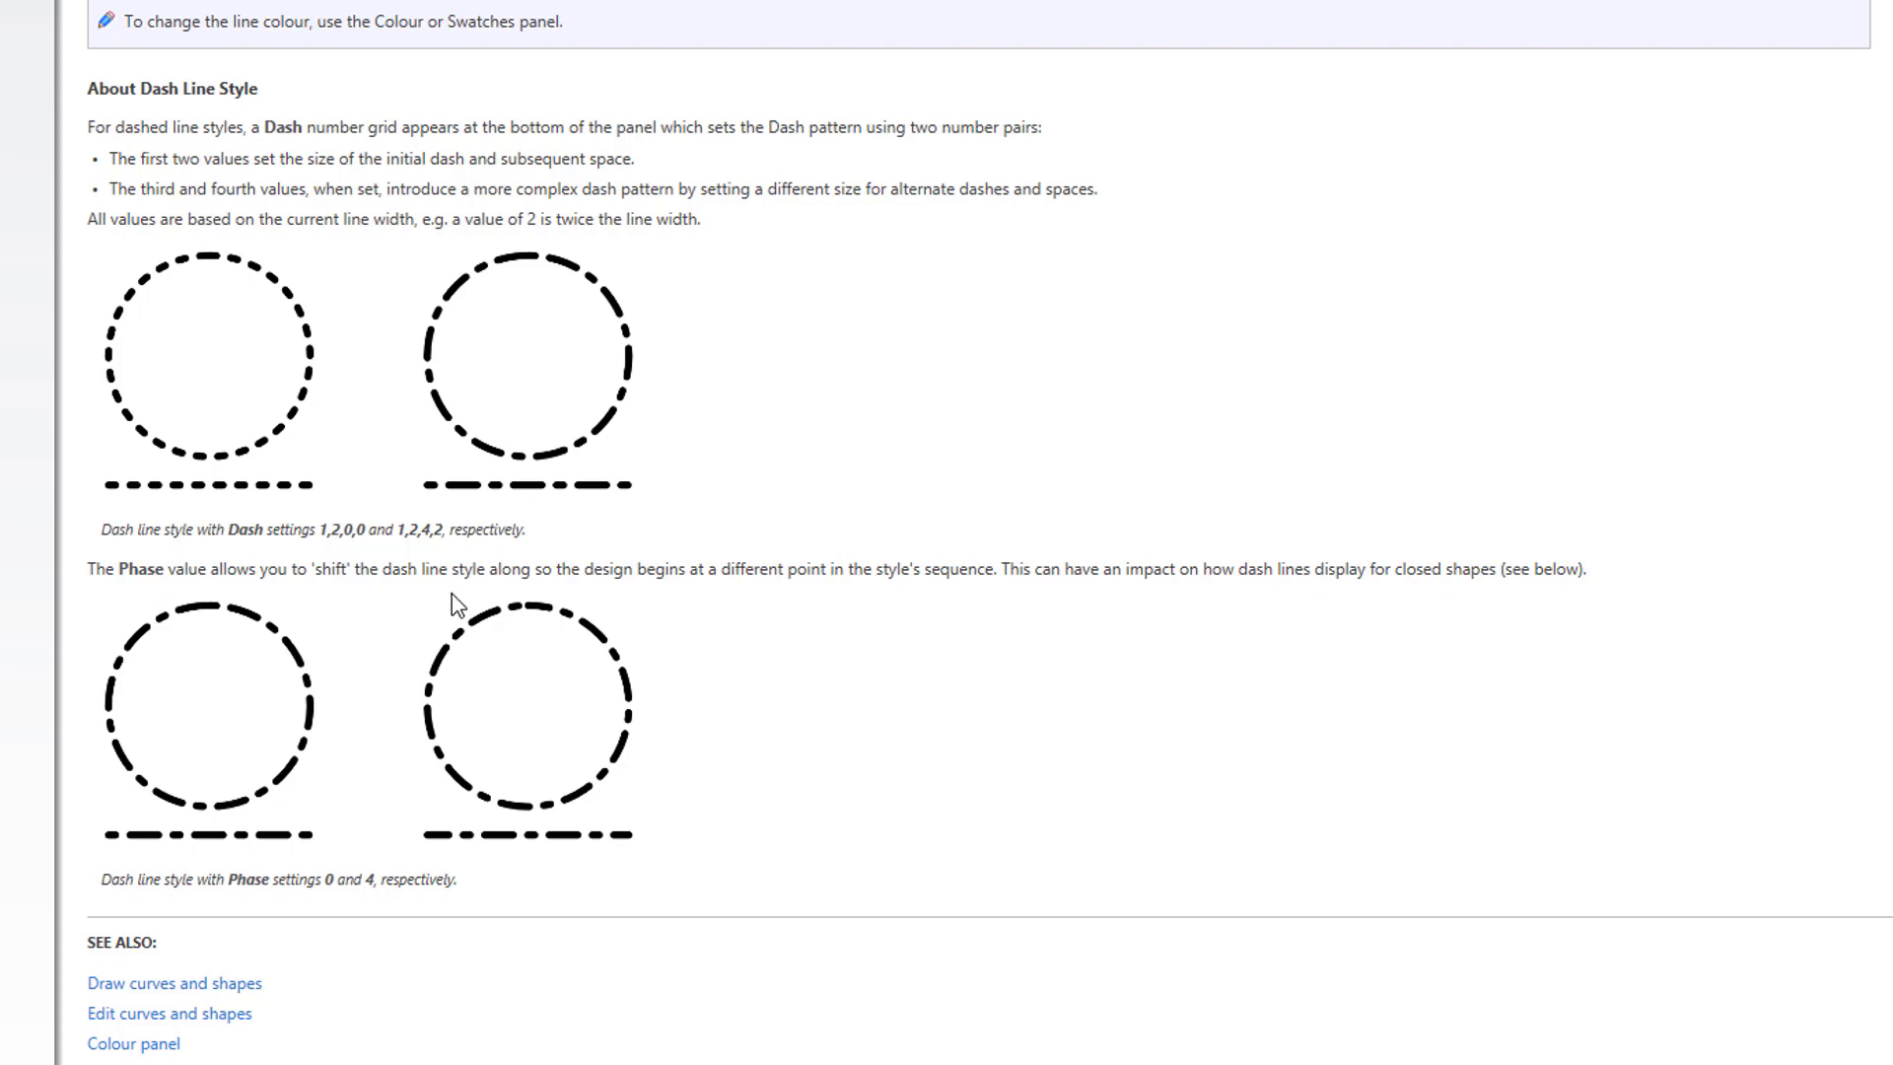
mouse_move(678, 607)
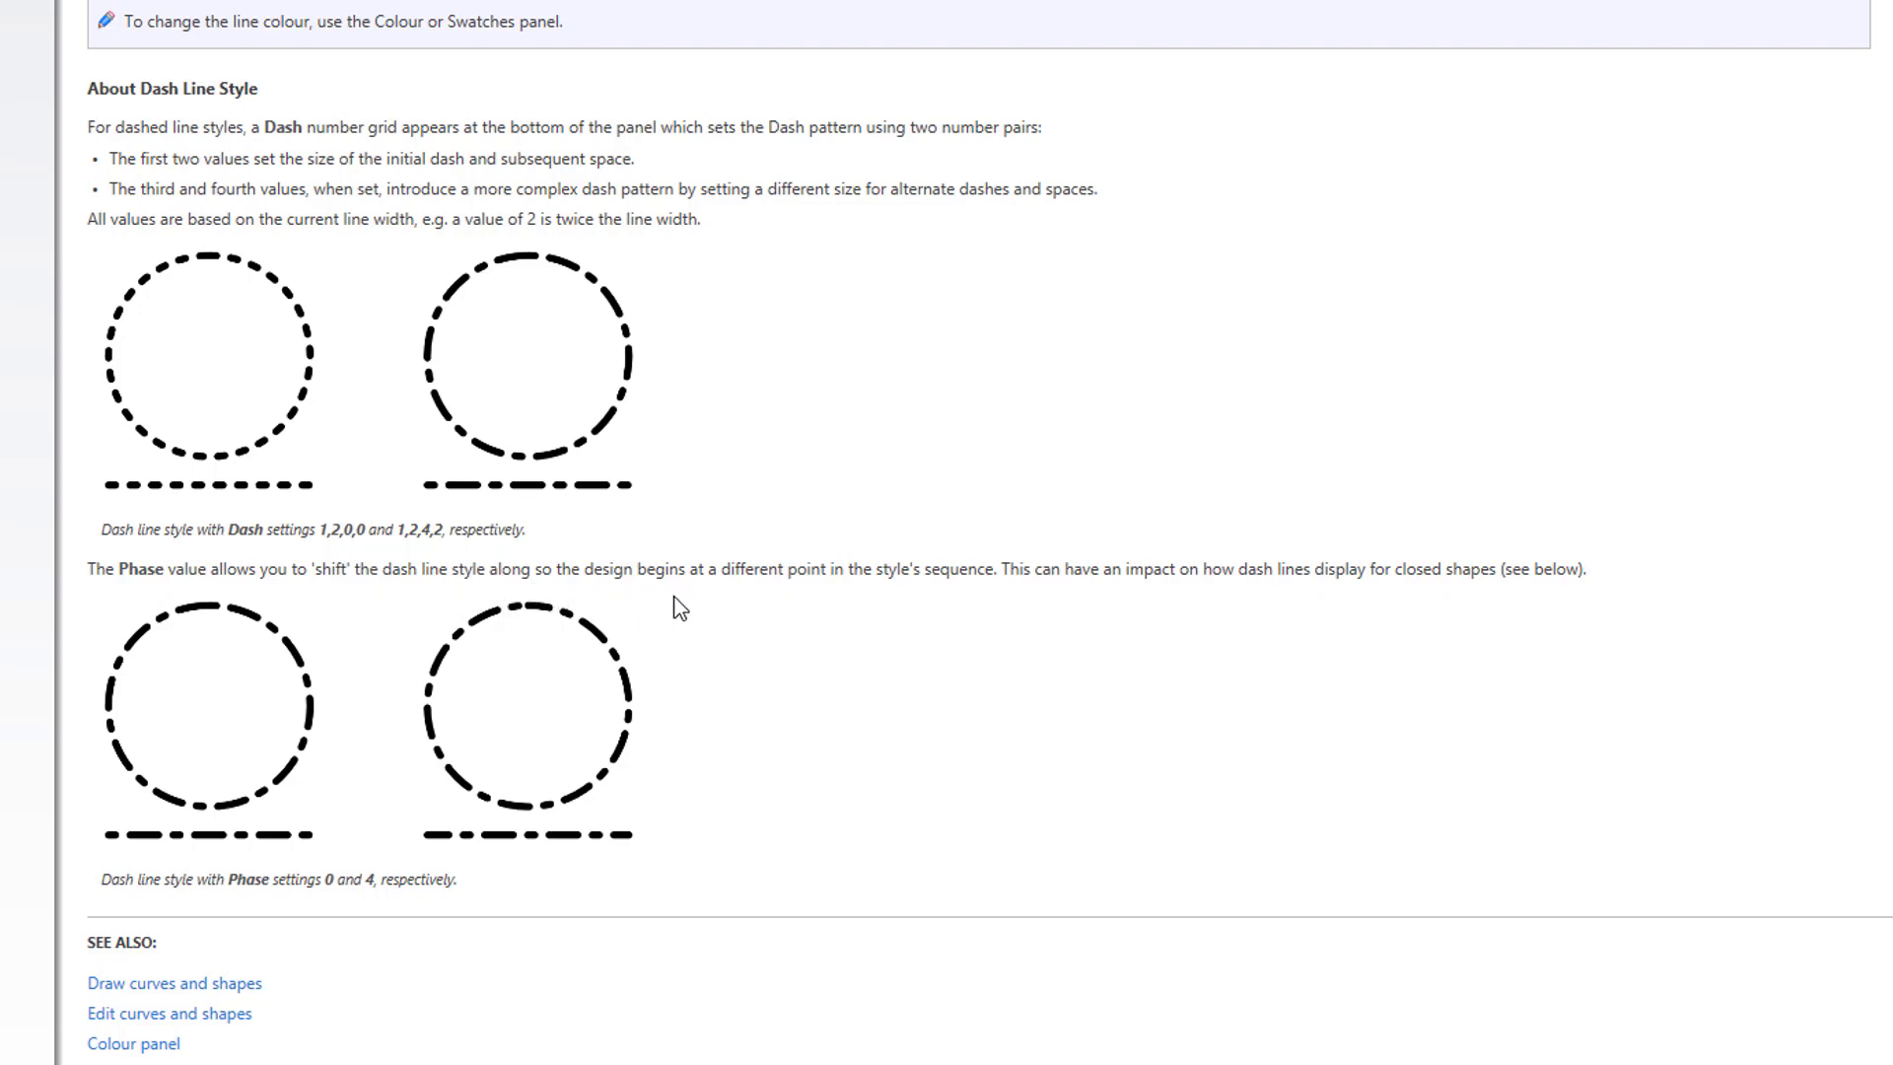
mouse_move(811, 614)
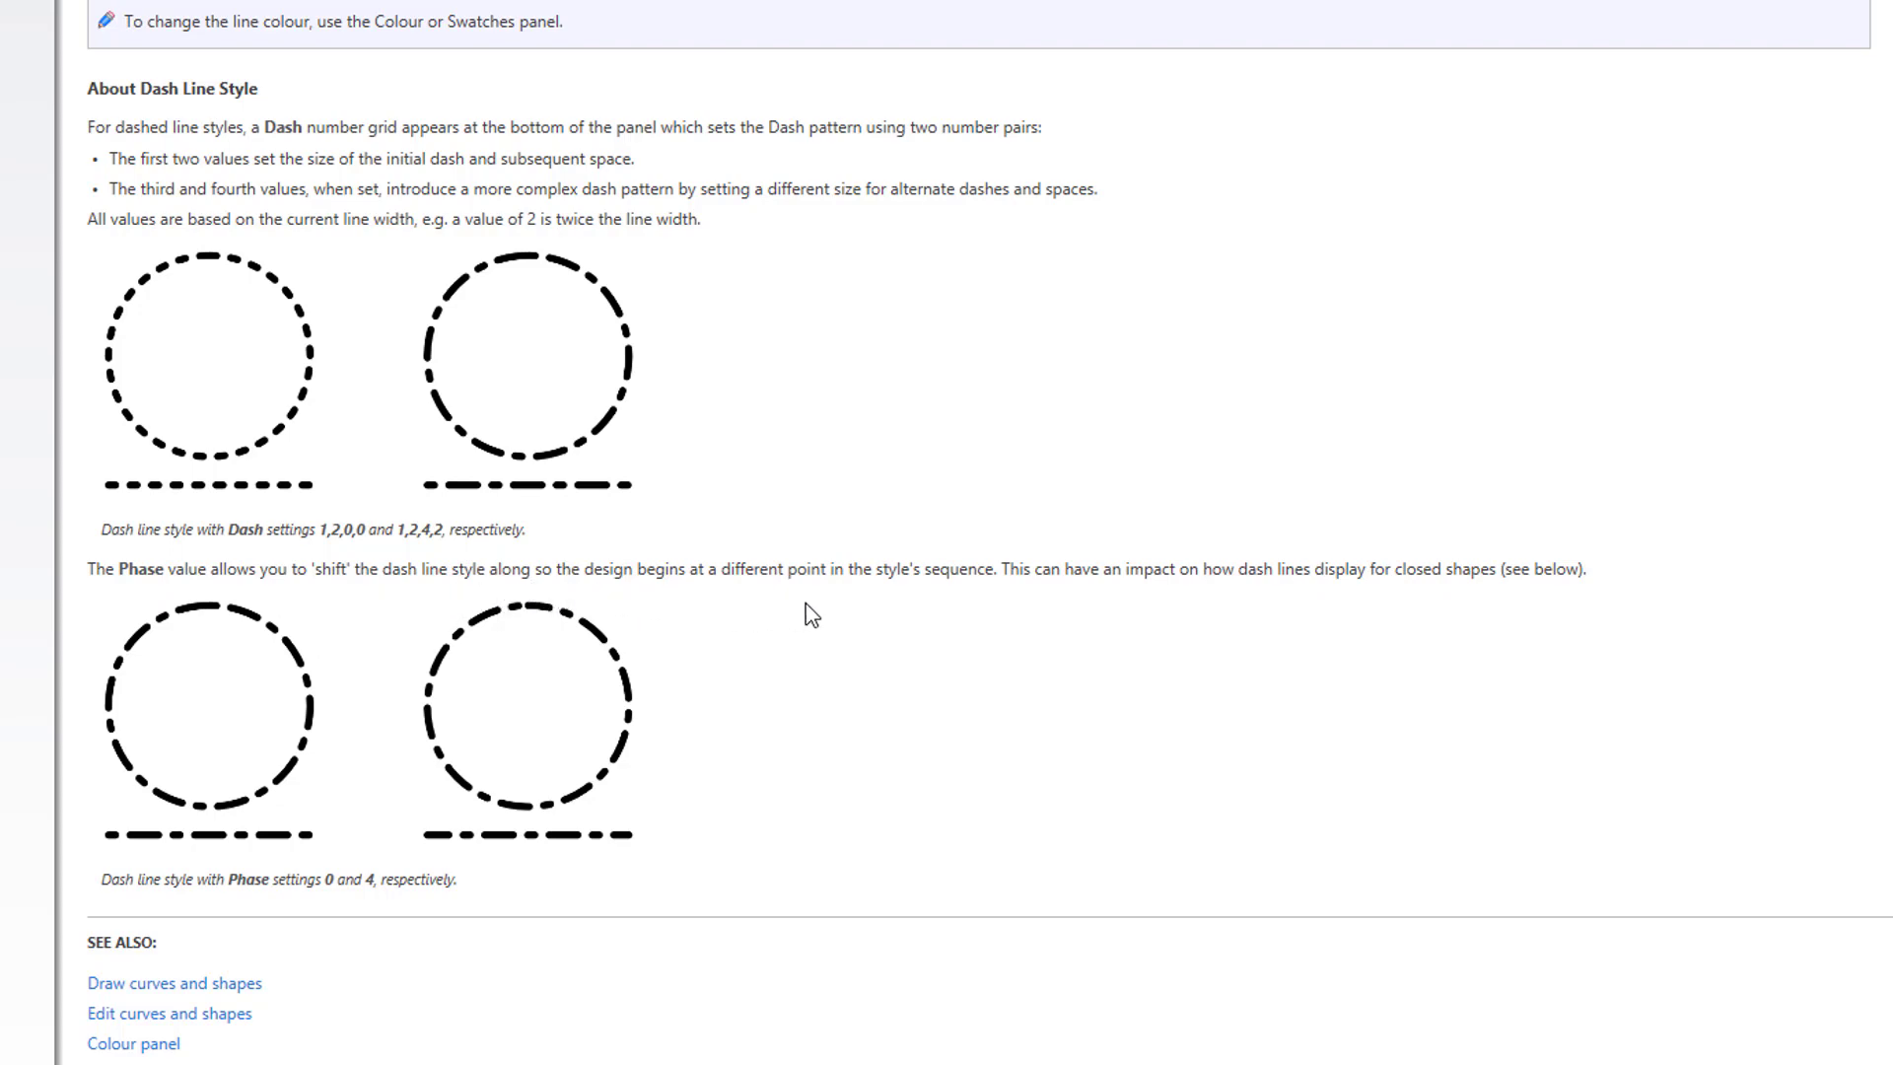
mouse_move(973, 609)
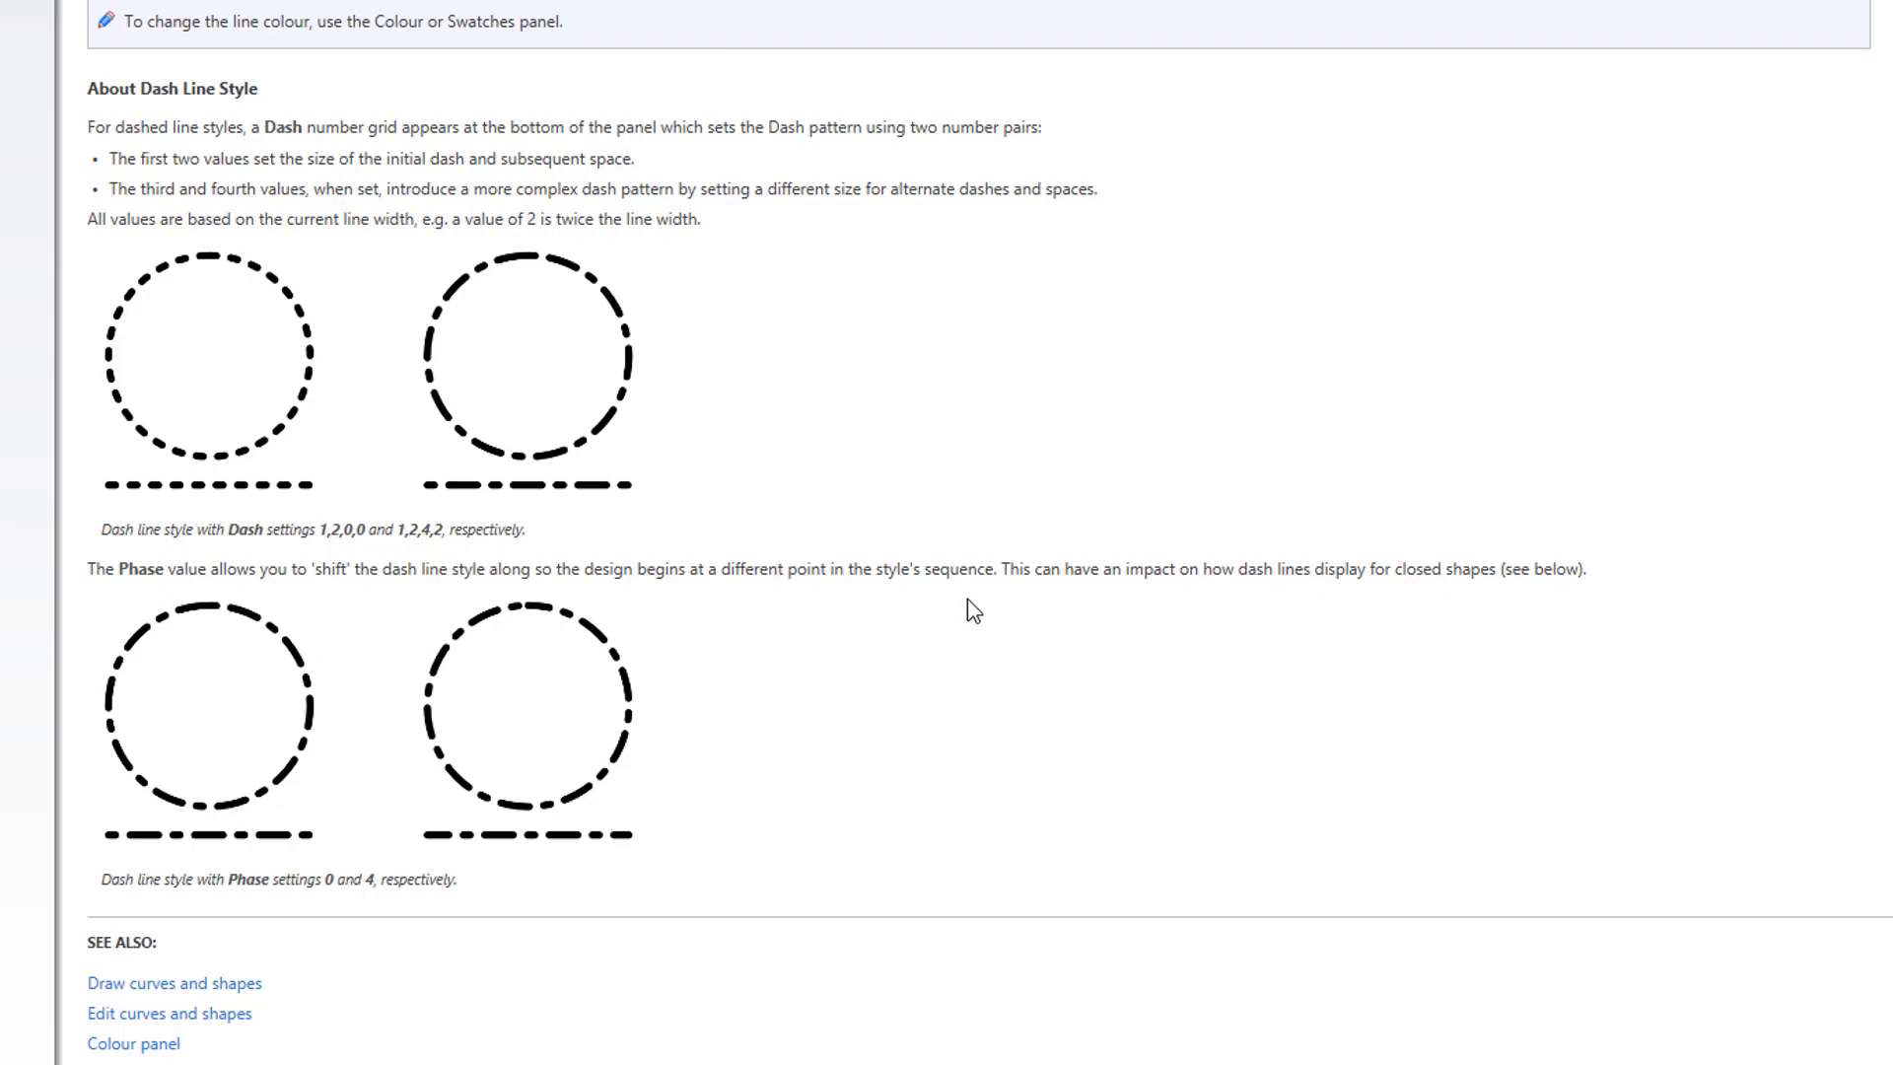
mouse_move(984, 604)
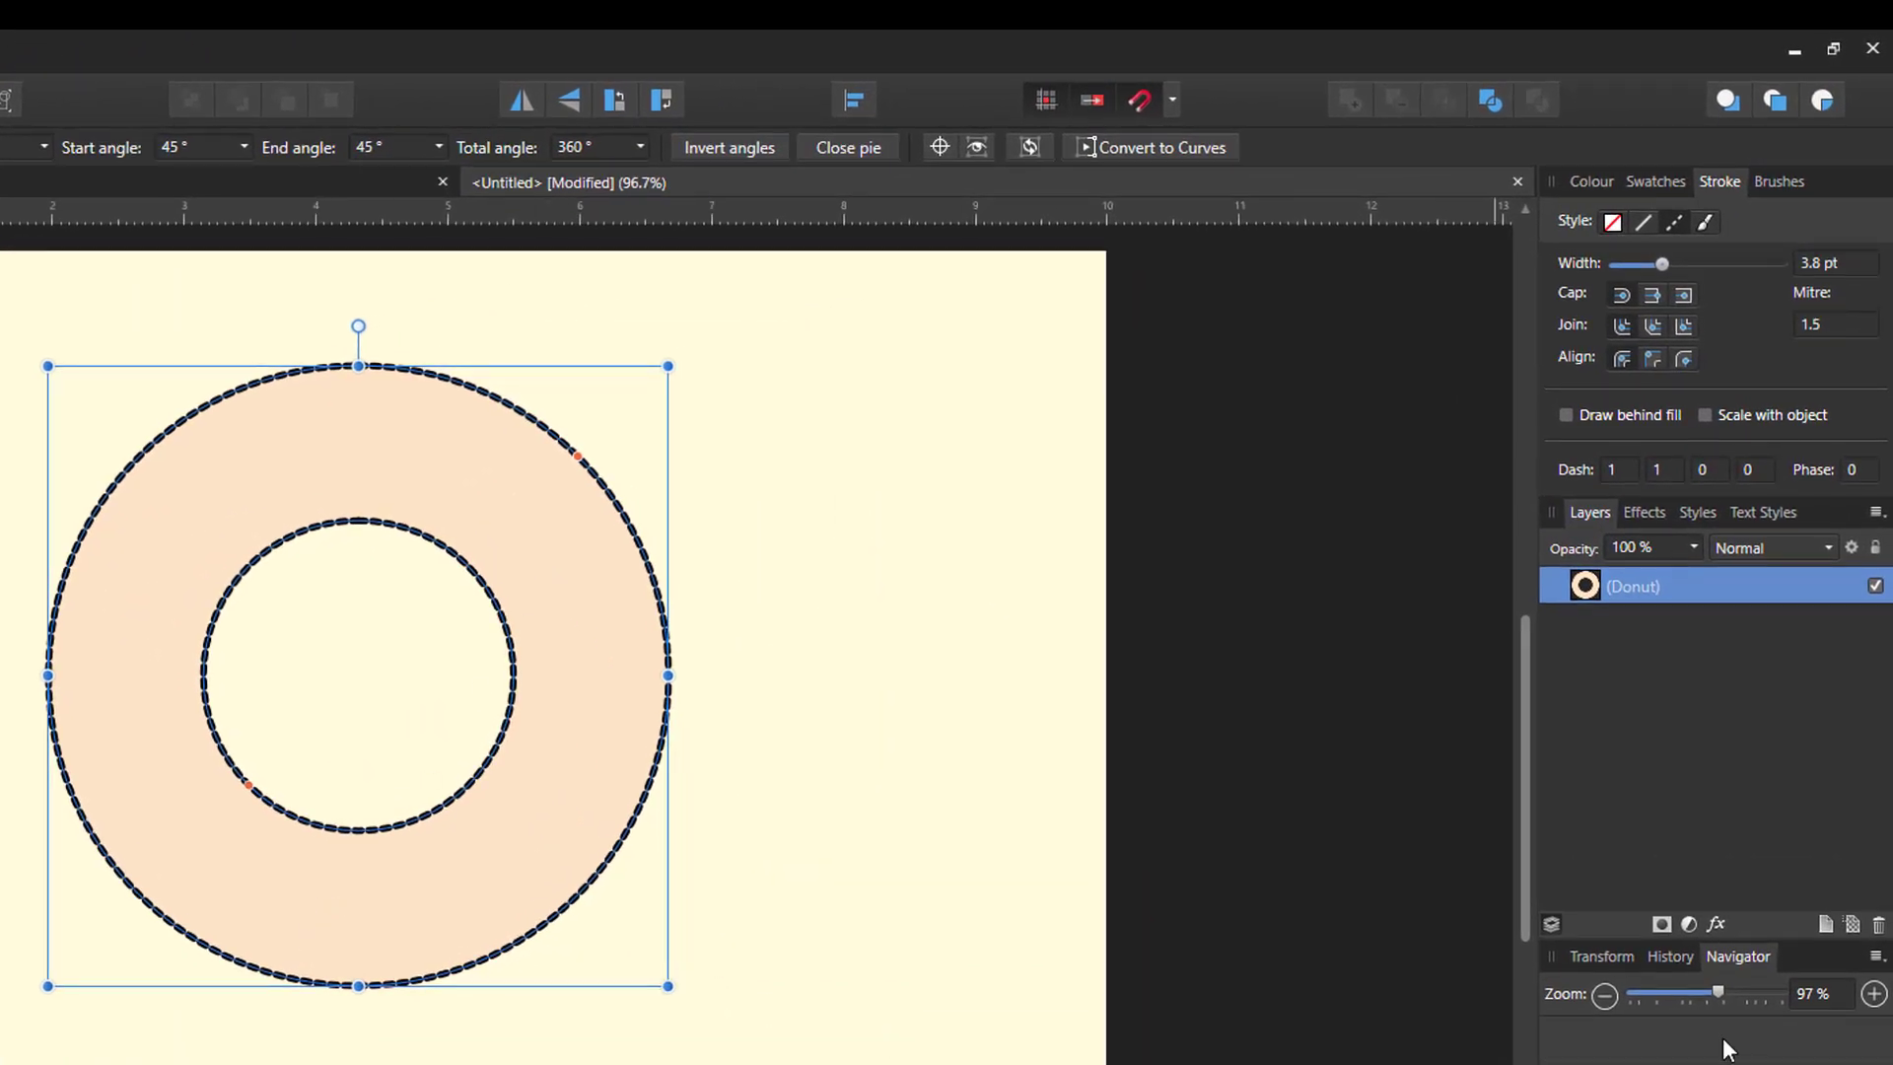
Set the first dash value to 0, giving a dotted 0, 1, 0, 0 pattern
left_click(1872, 990)
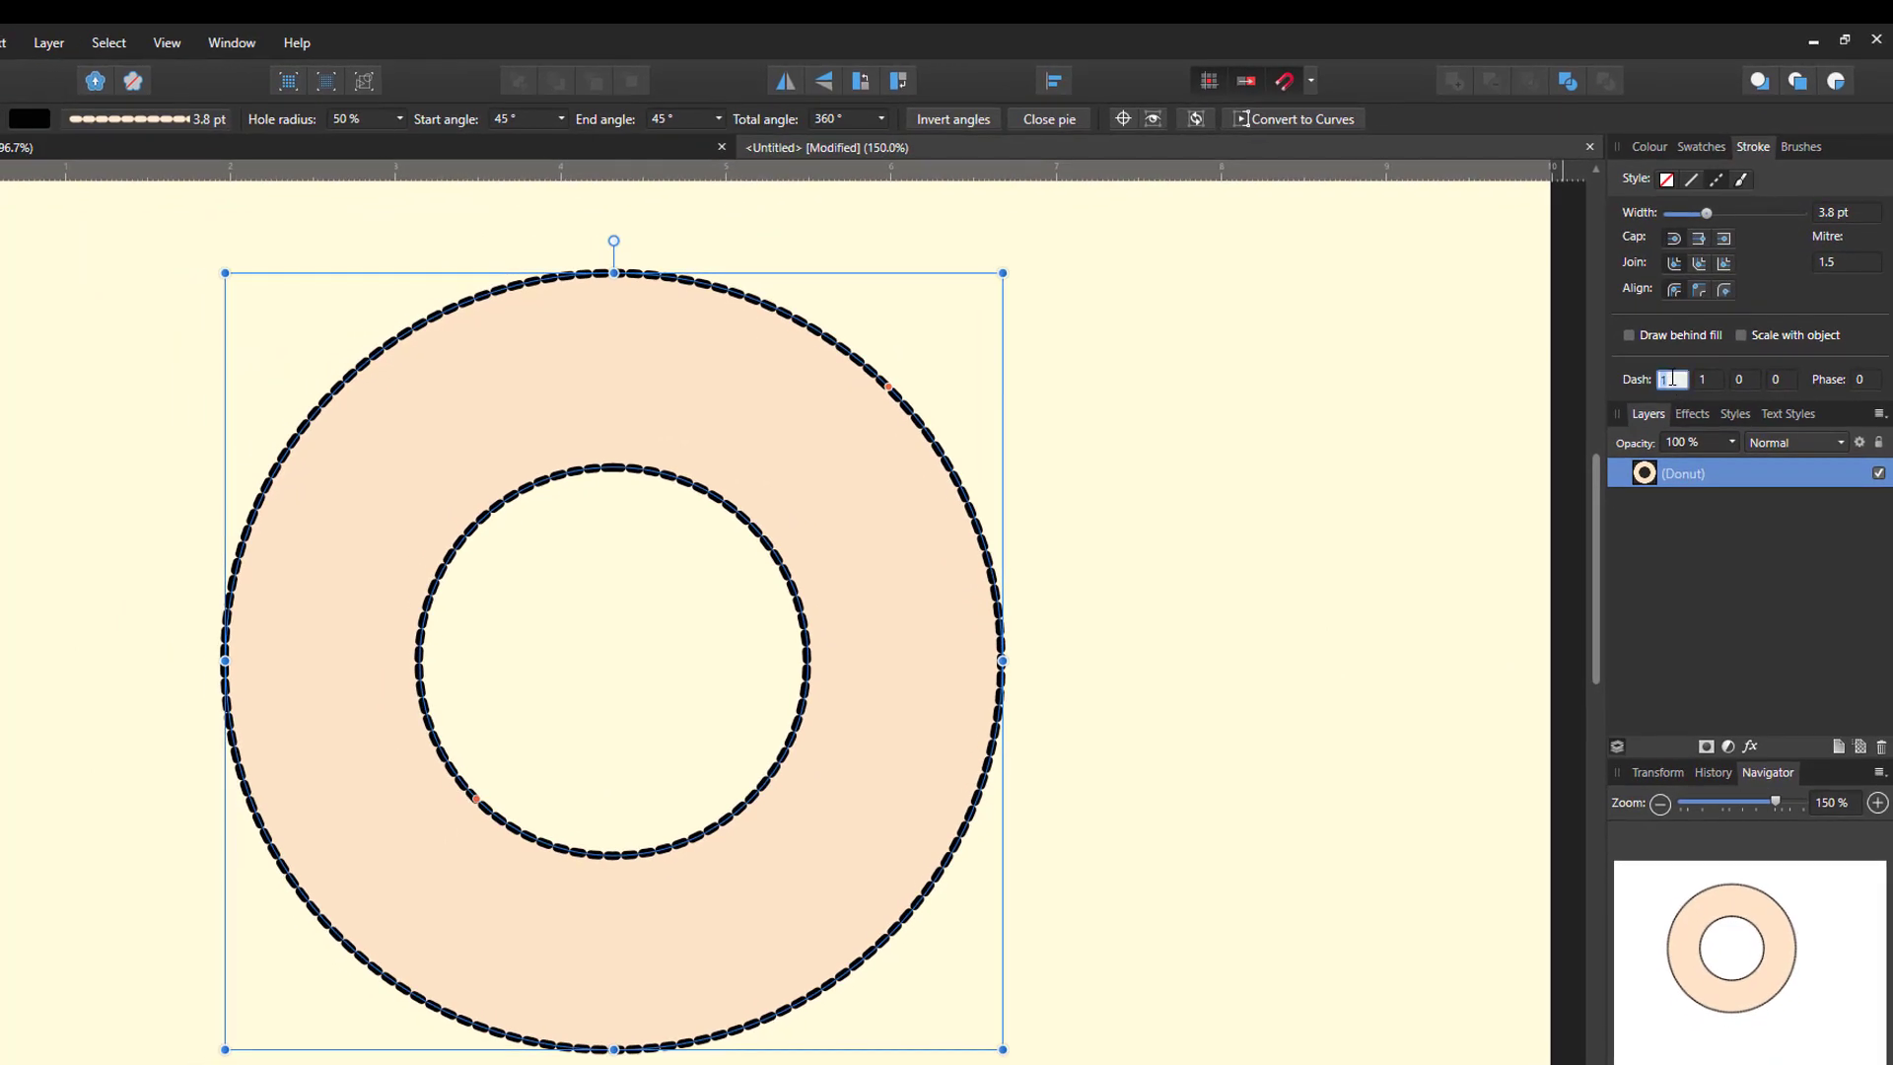
type("0")
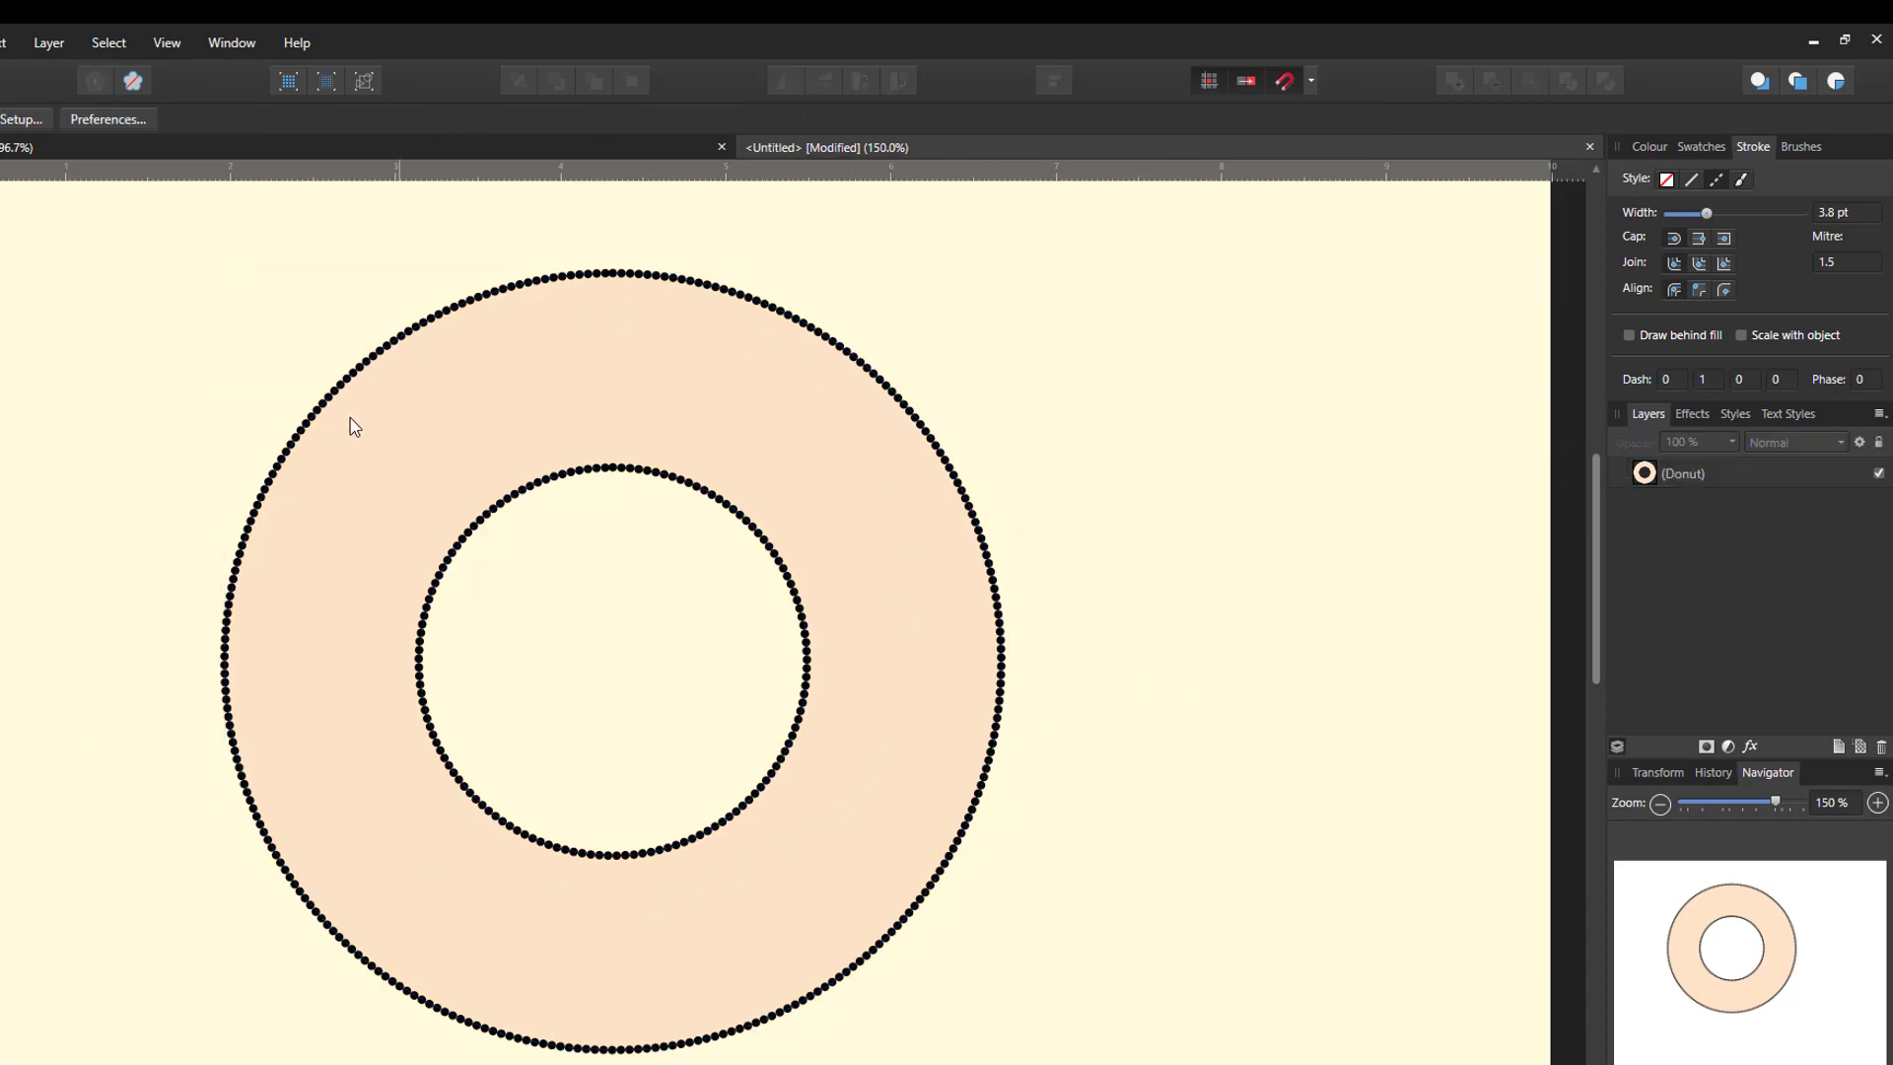
mouse_move(586, 345)
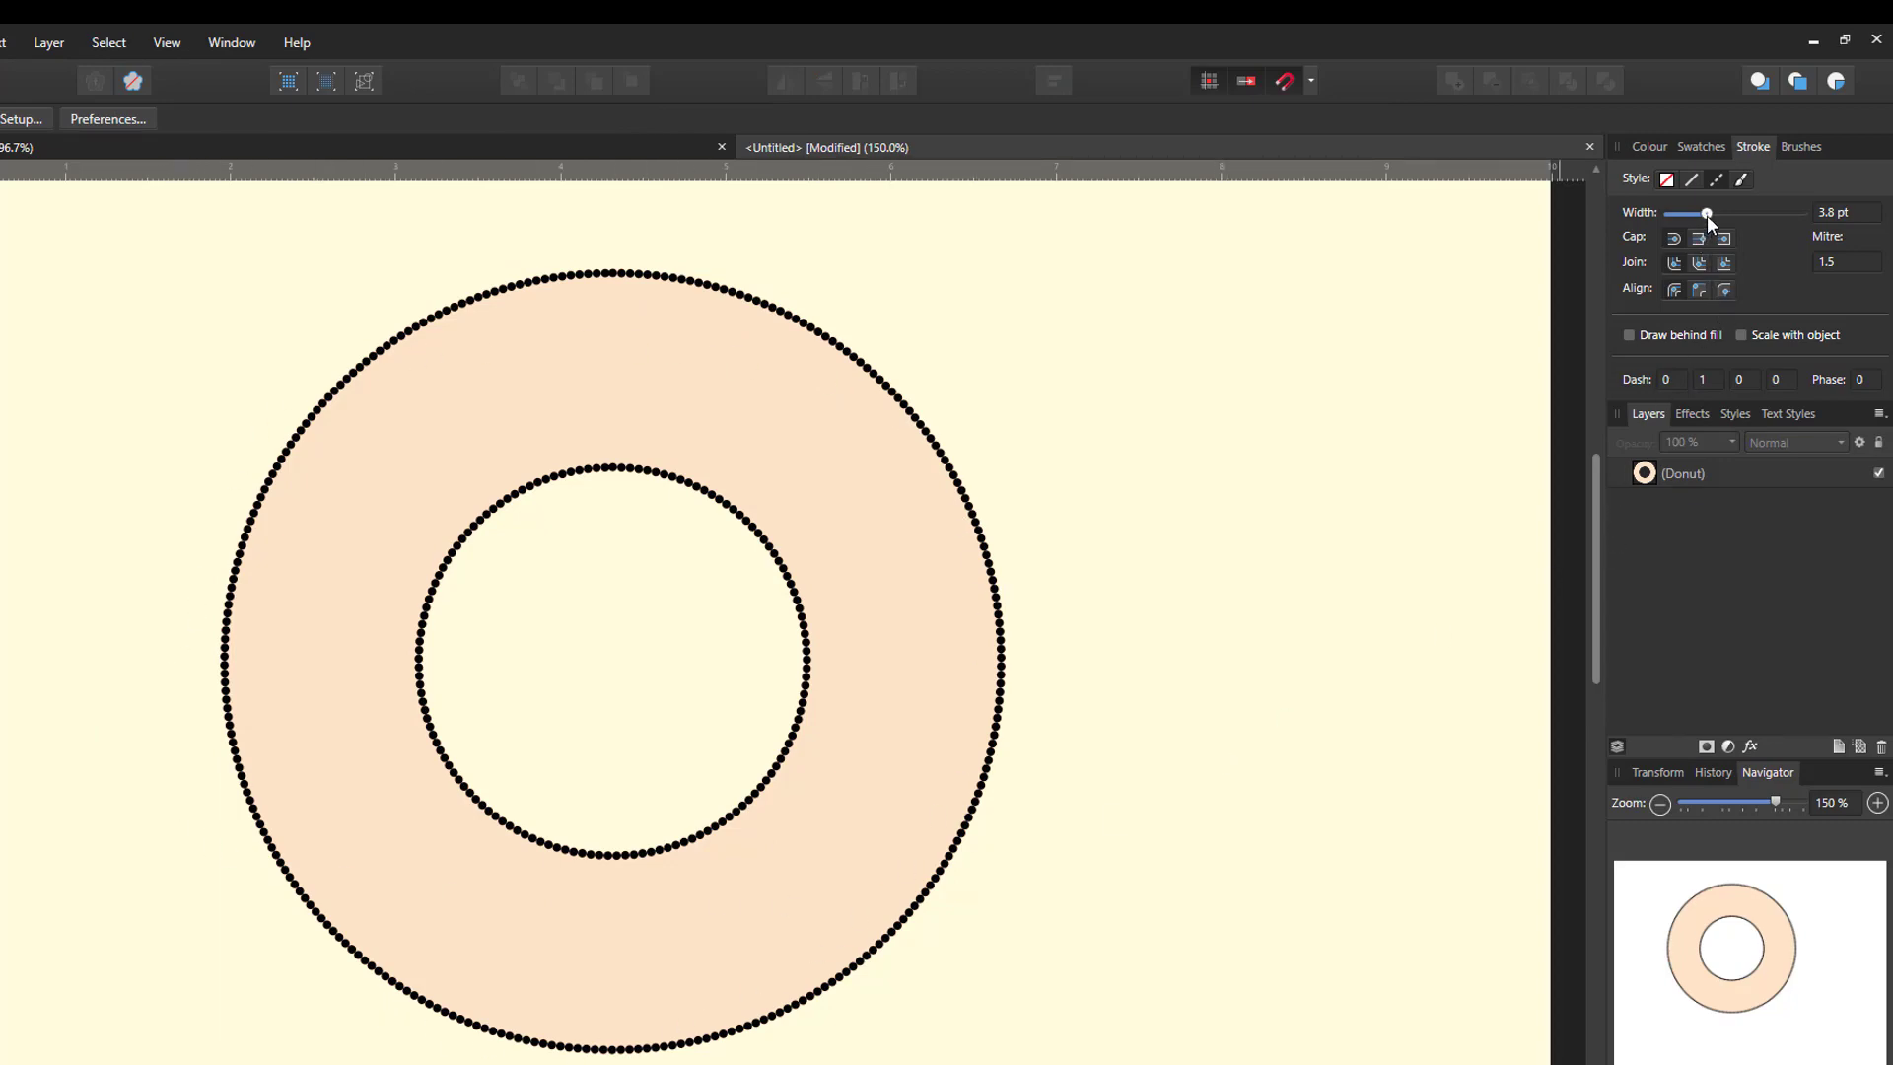
Try dotted stroke widths from 0.5 to 25.9 pt, settling at 20.3 pt
left_click_drag(1709, 214, 1703, 214)
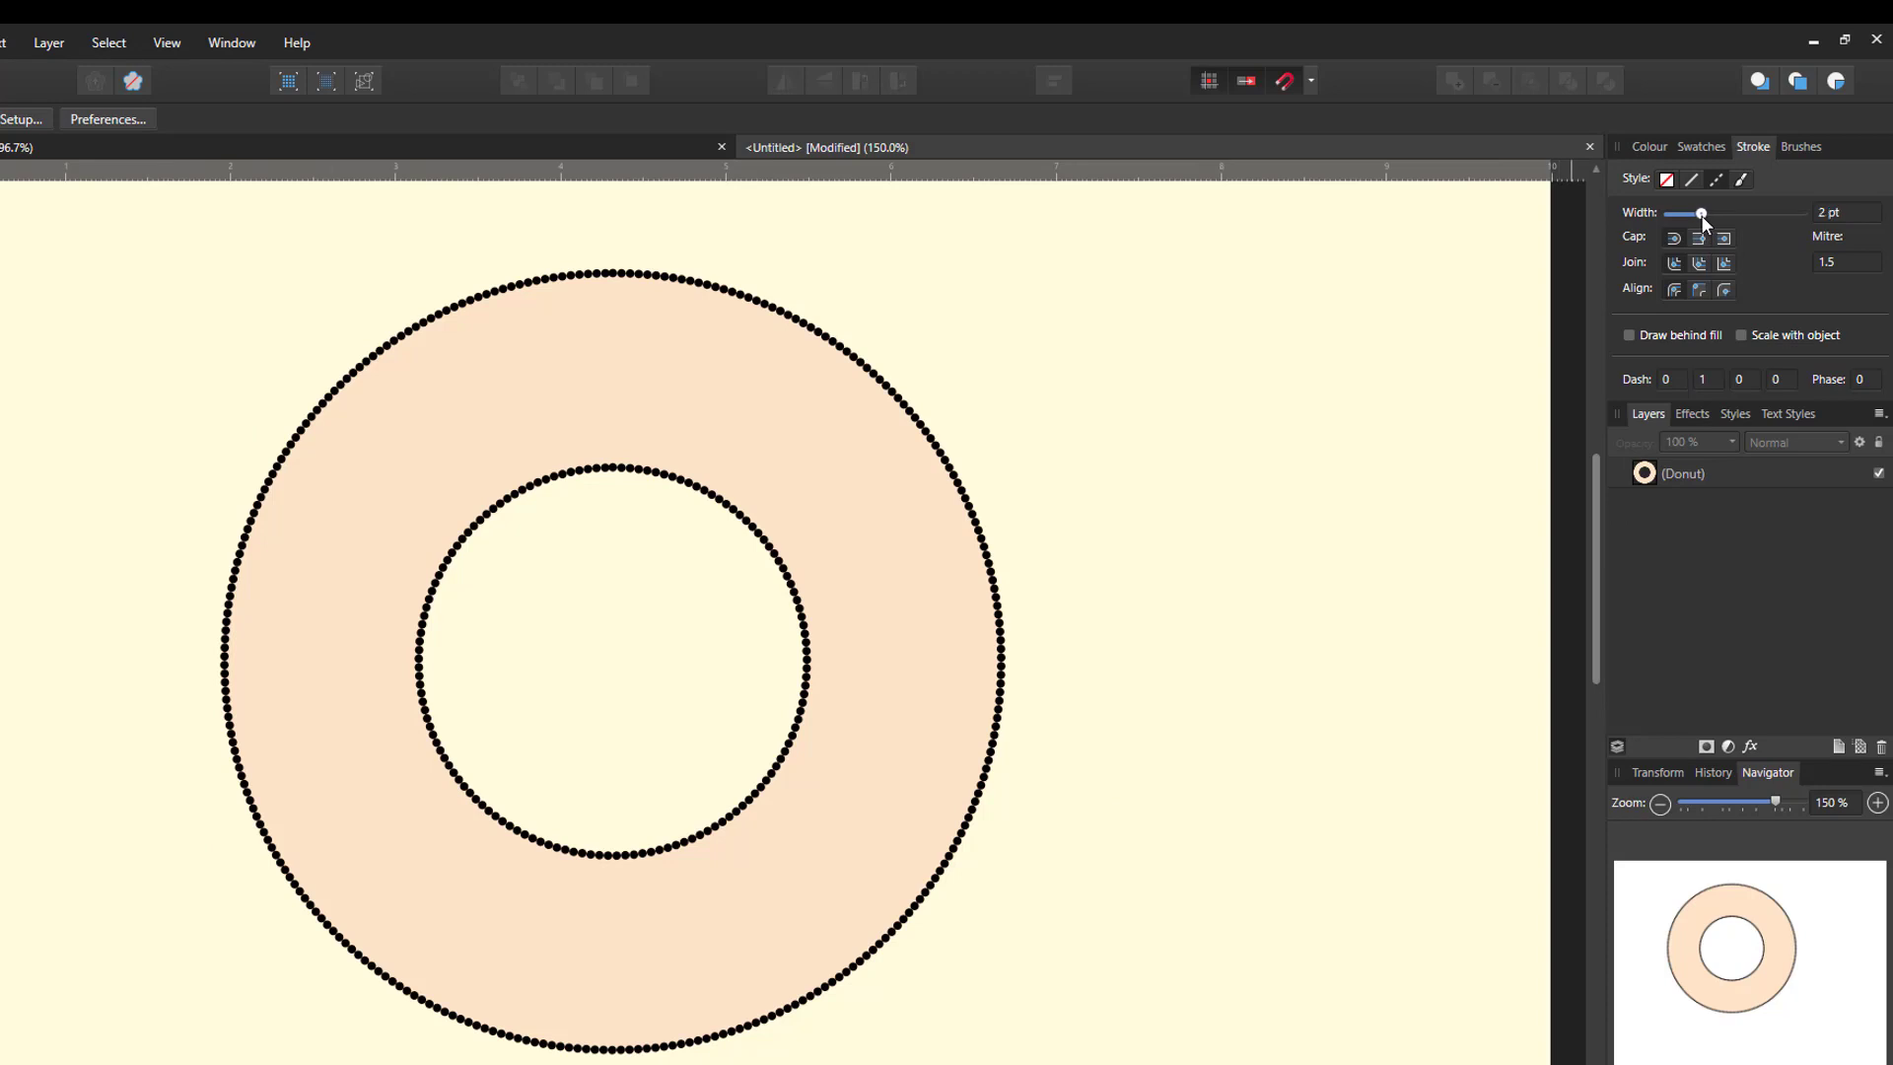
left_click_drag(1701, 214, 1747, 214)
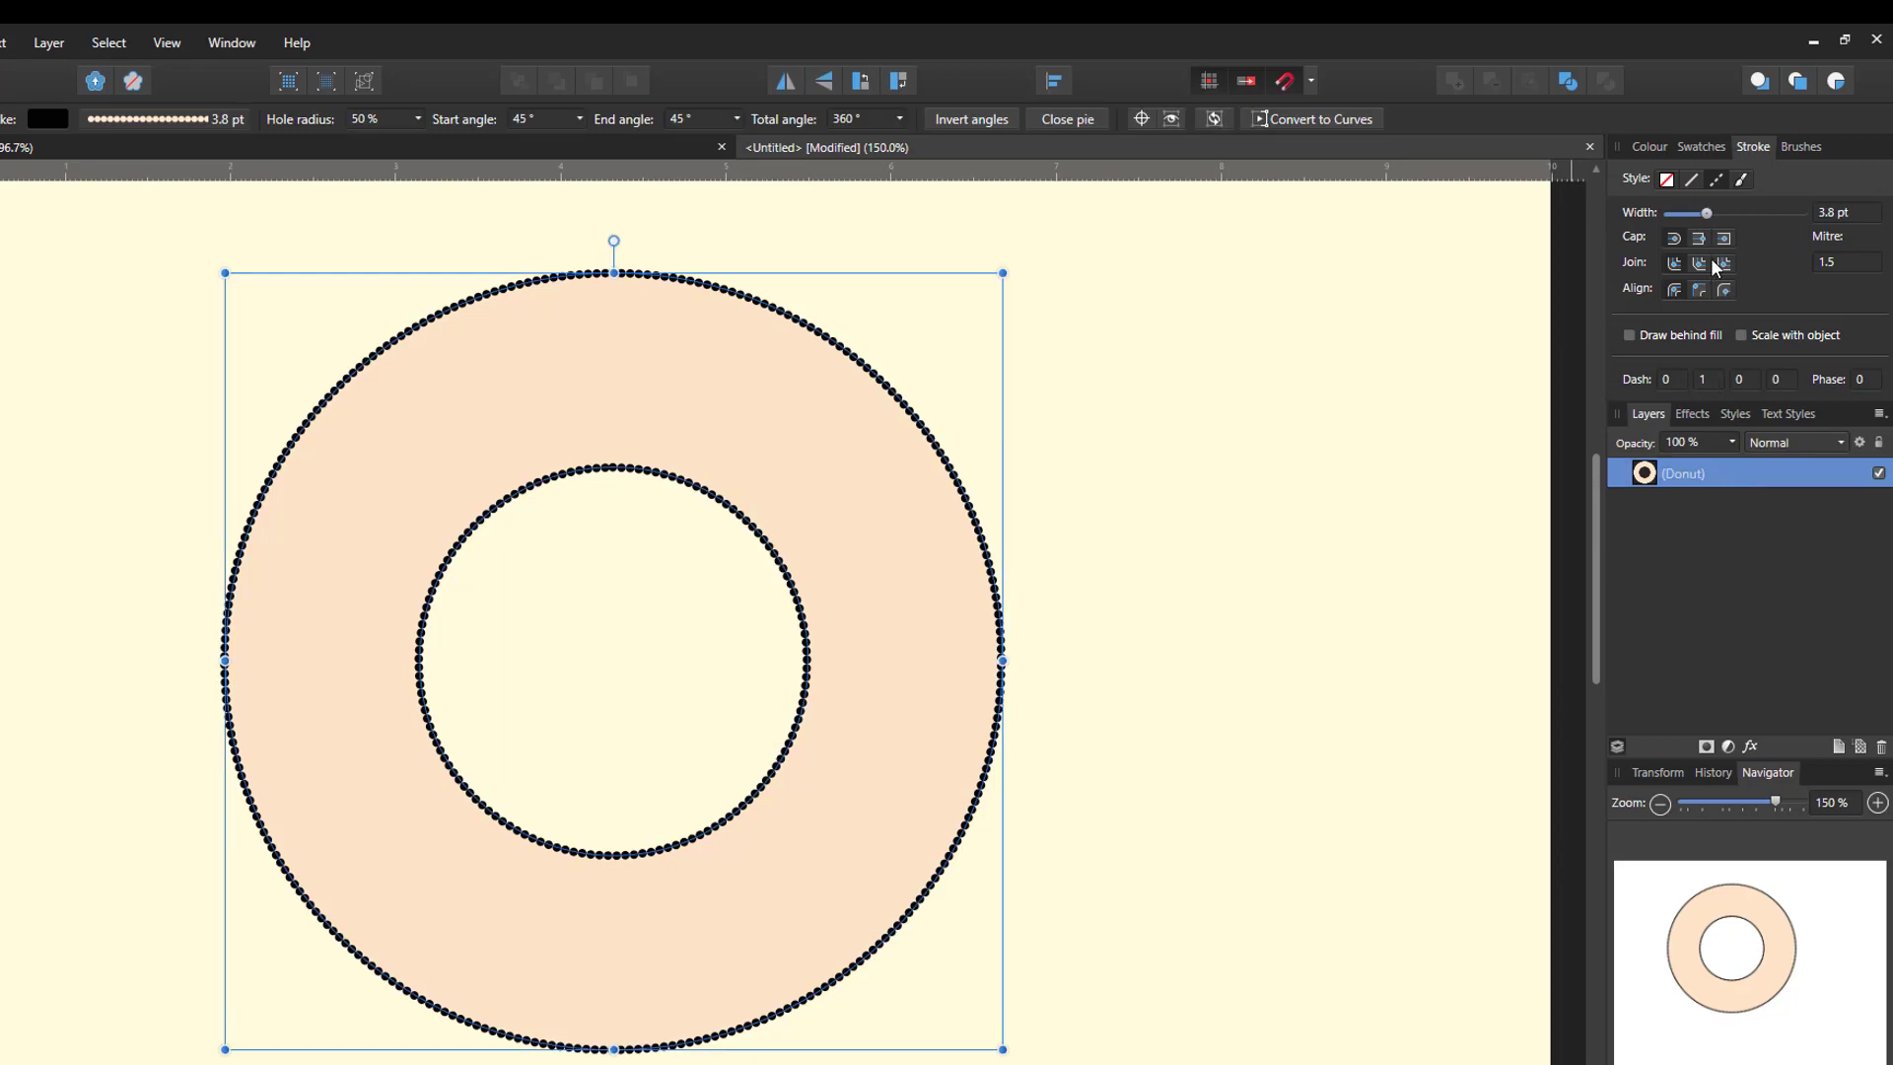
left_click_drag(1707, 213, 1678, 213)
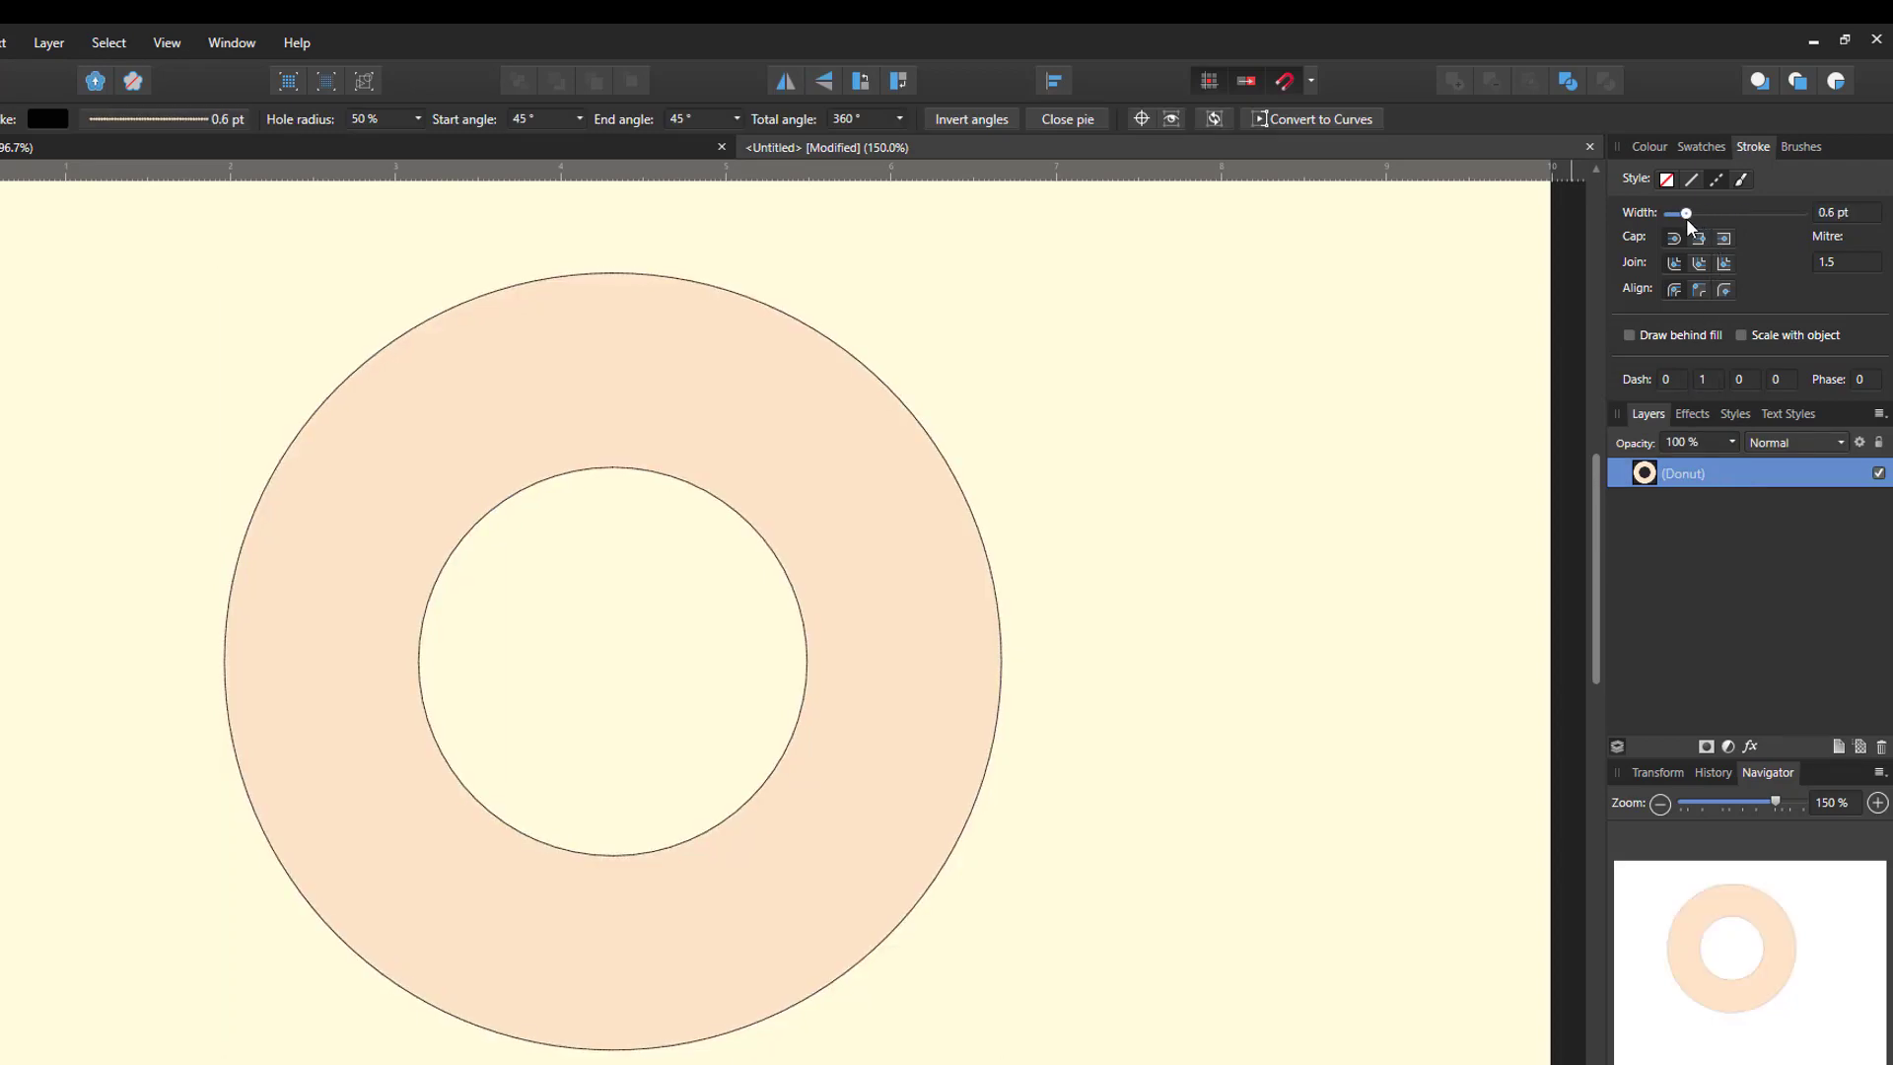
left_click_drag(1687, 214, 1680, 214)
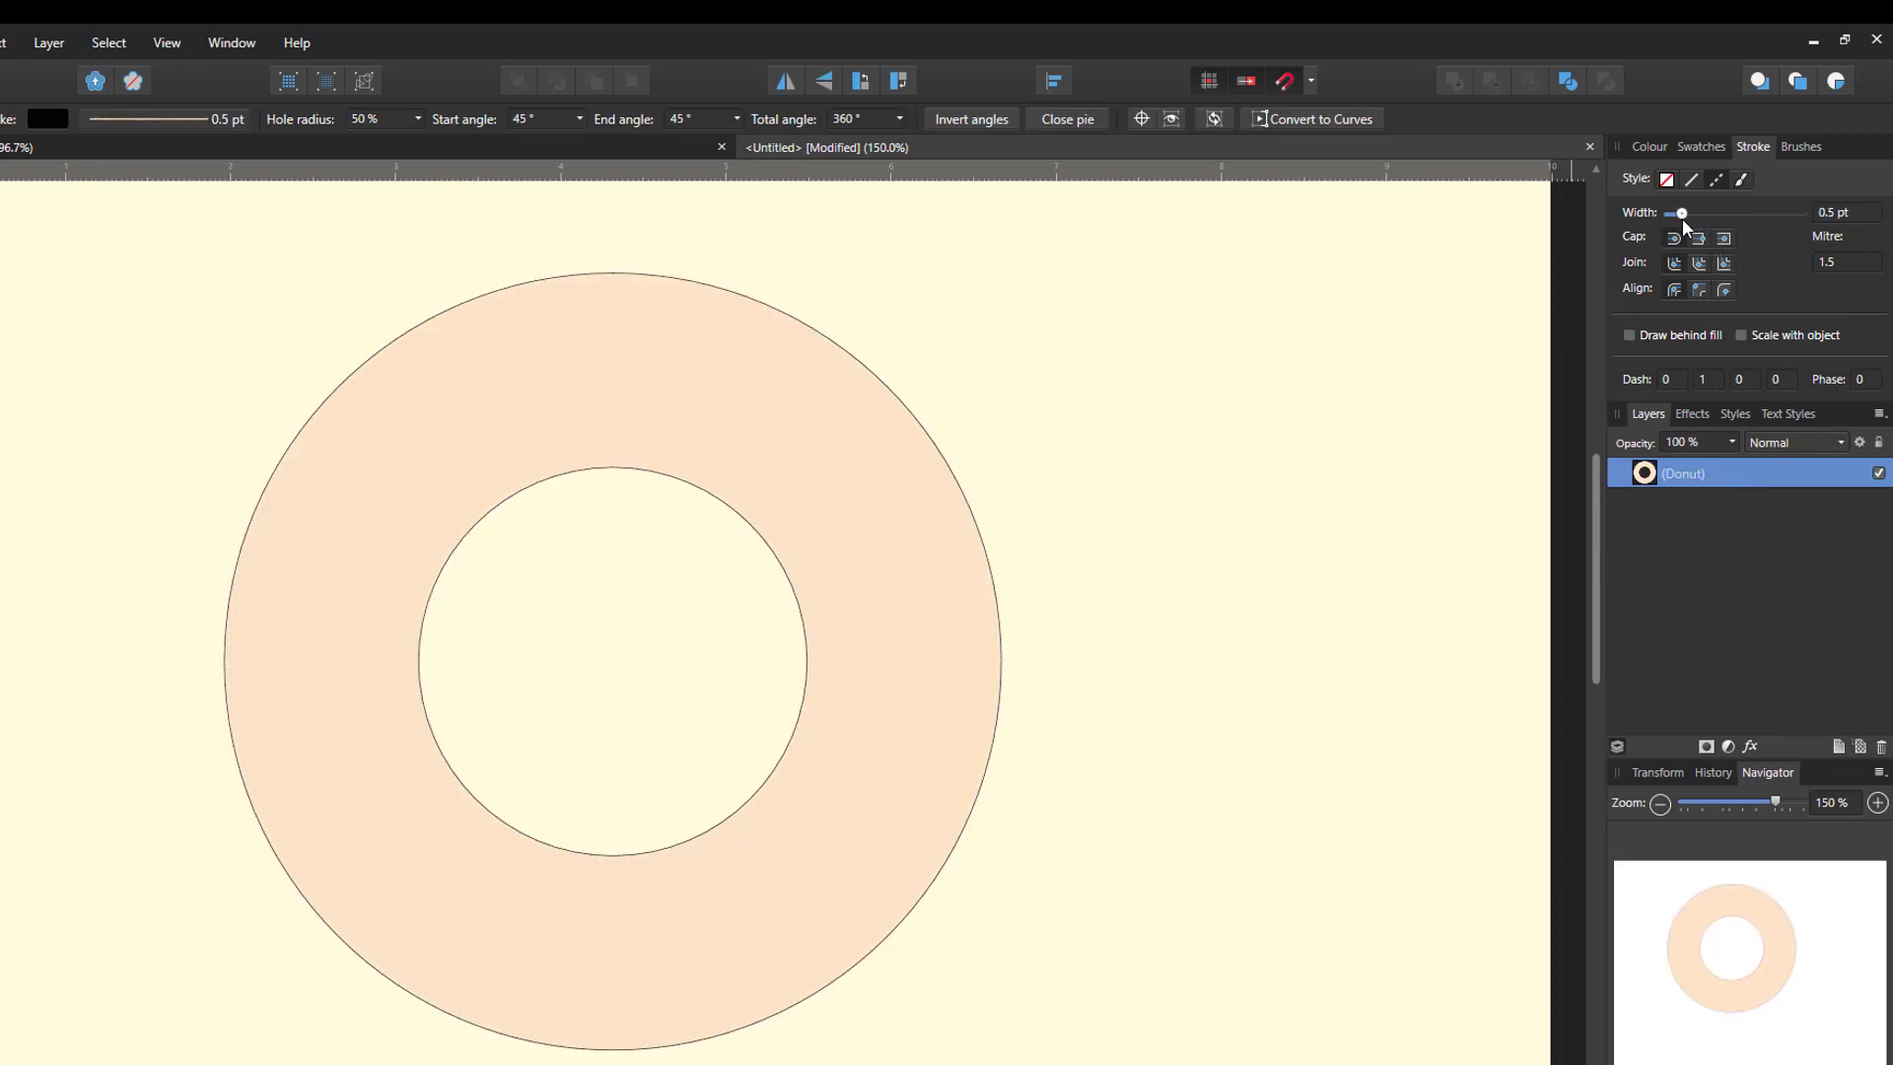
left_click_drag(1680, 214, 1722, 214)
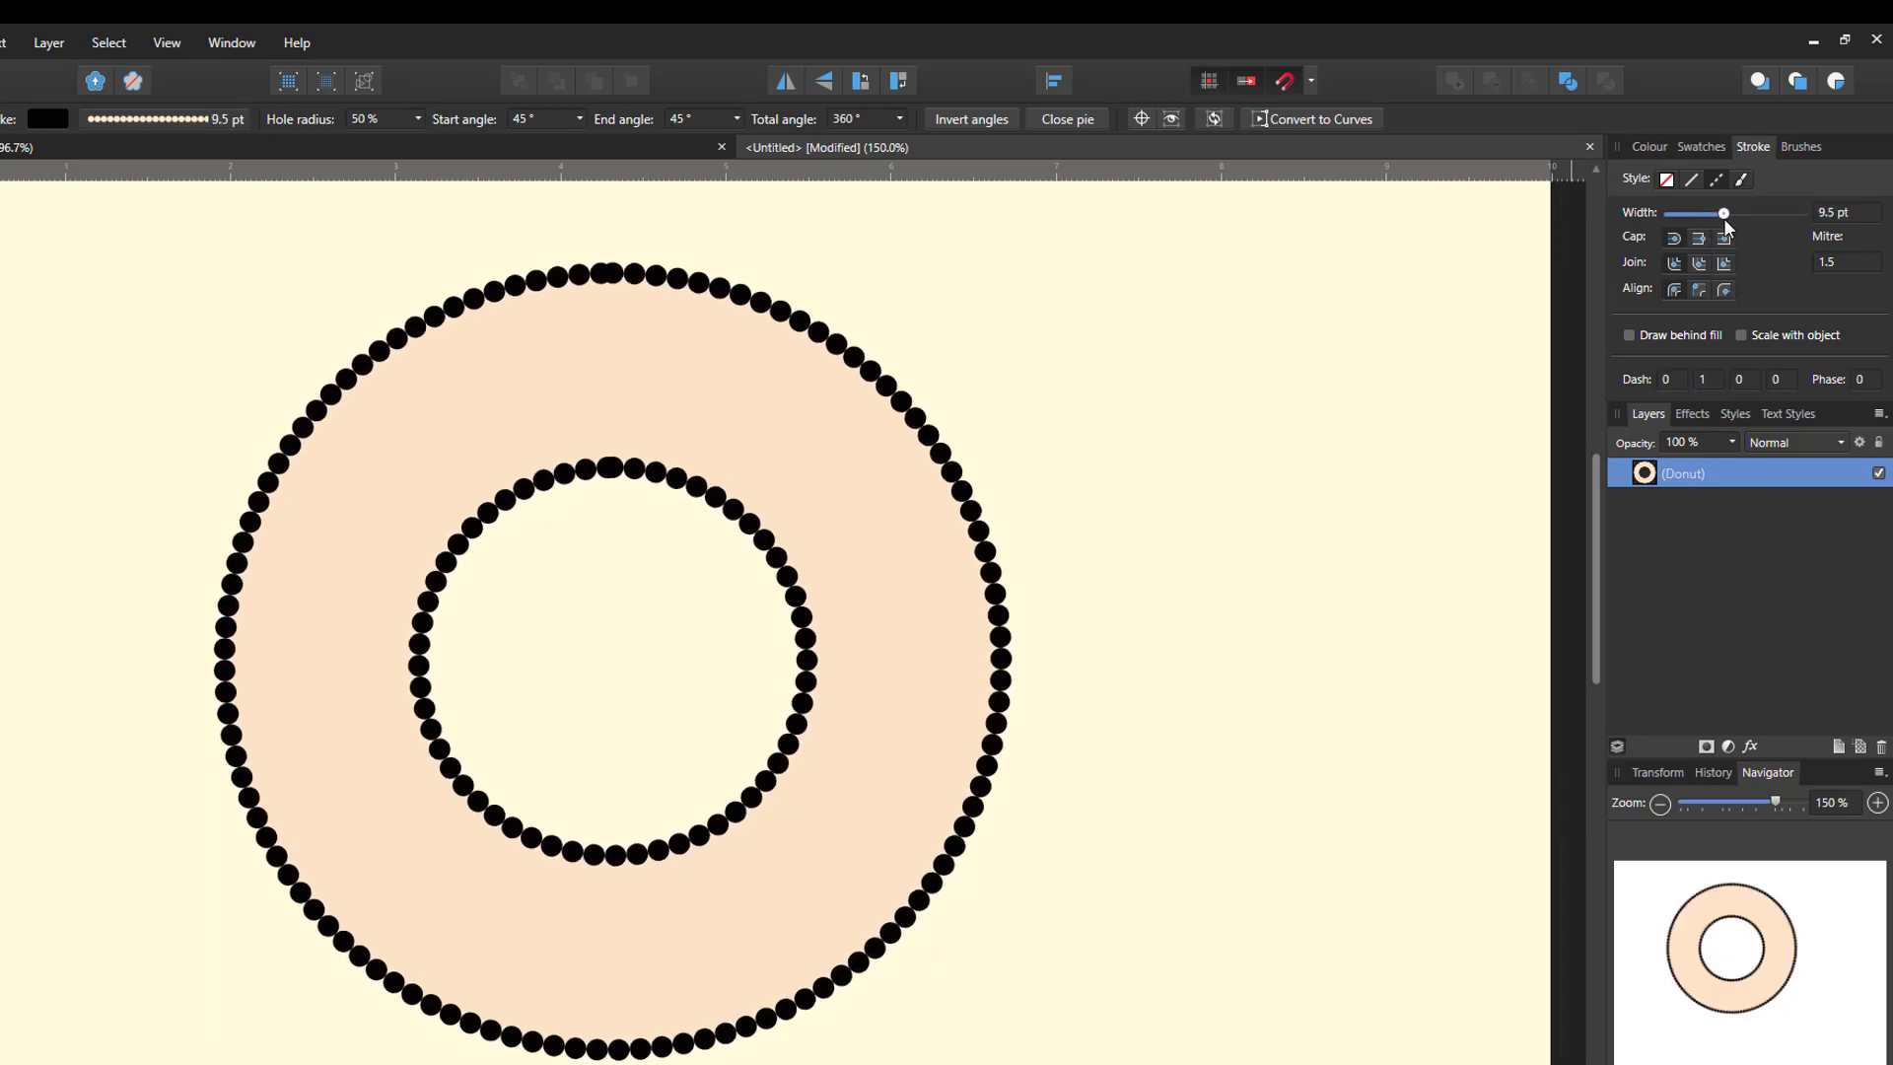
left_click_drag(1723, 214, 1743, 214)
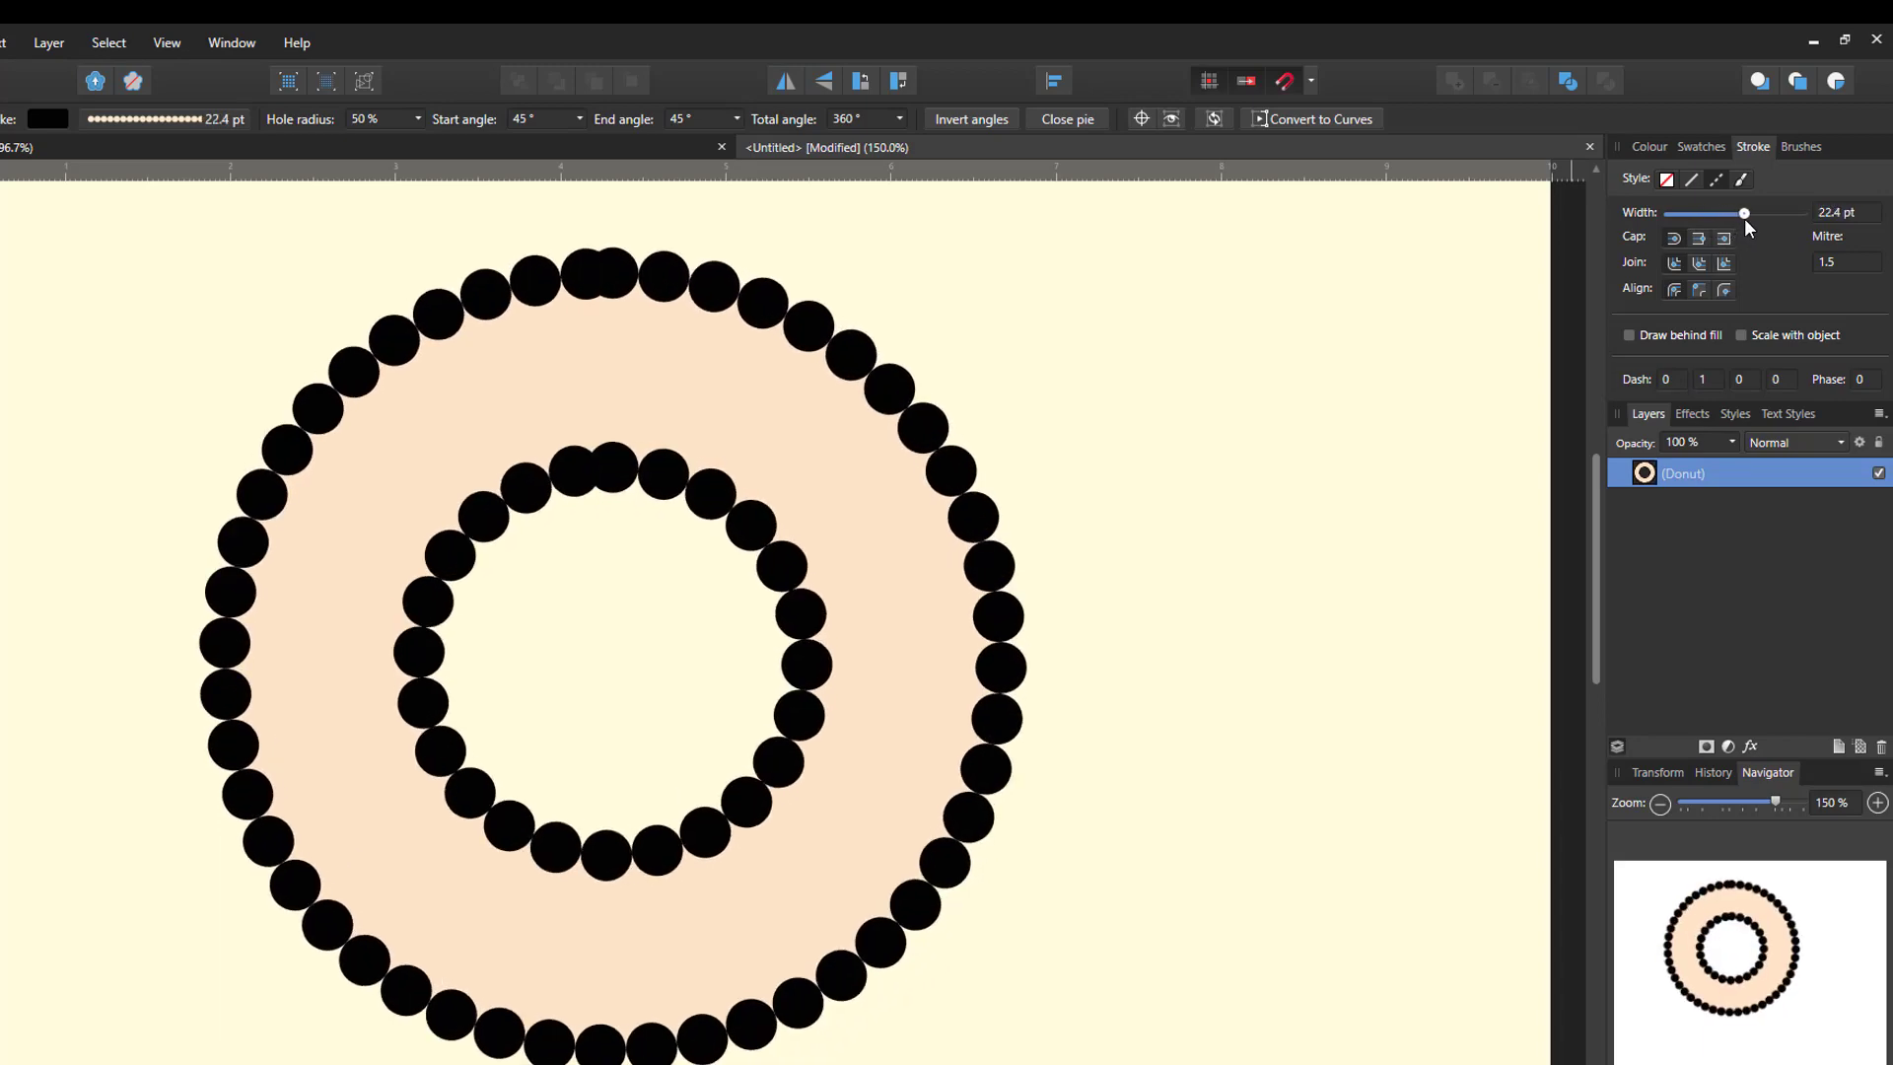
left_click_drag(1744, 214, 1750, 214)
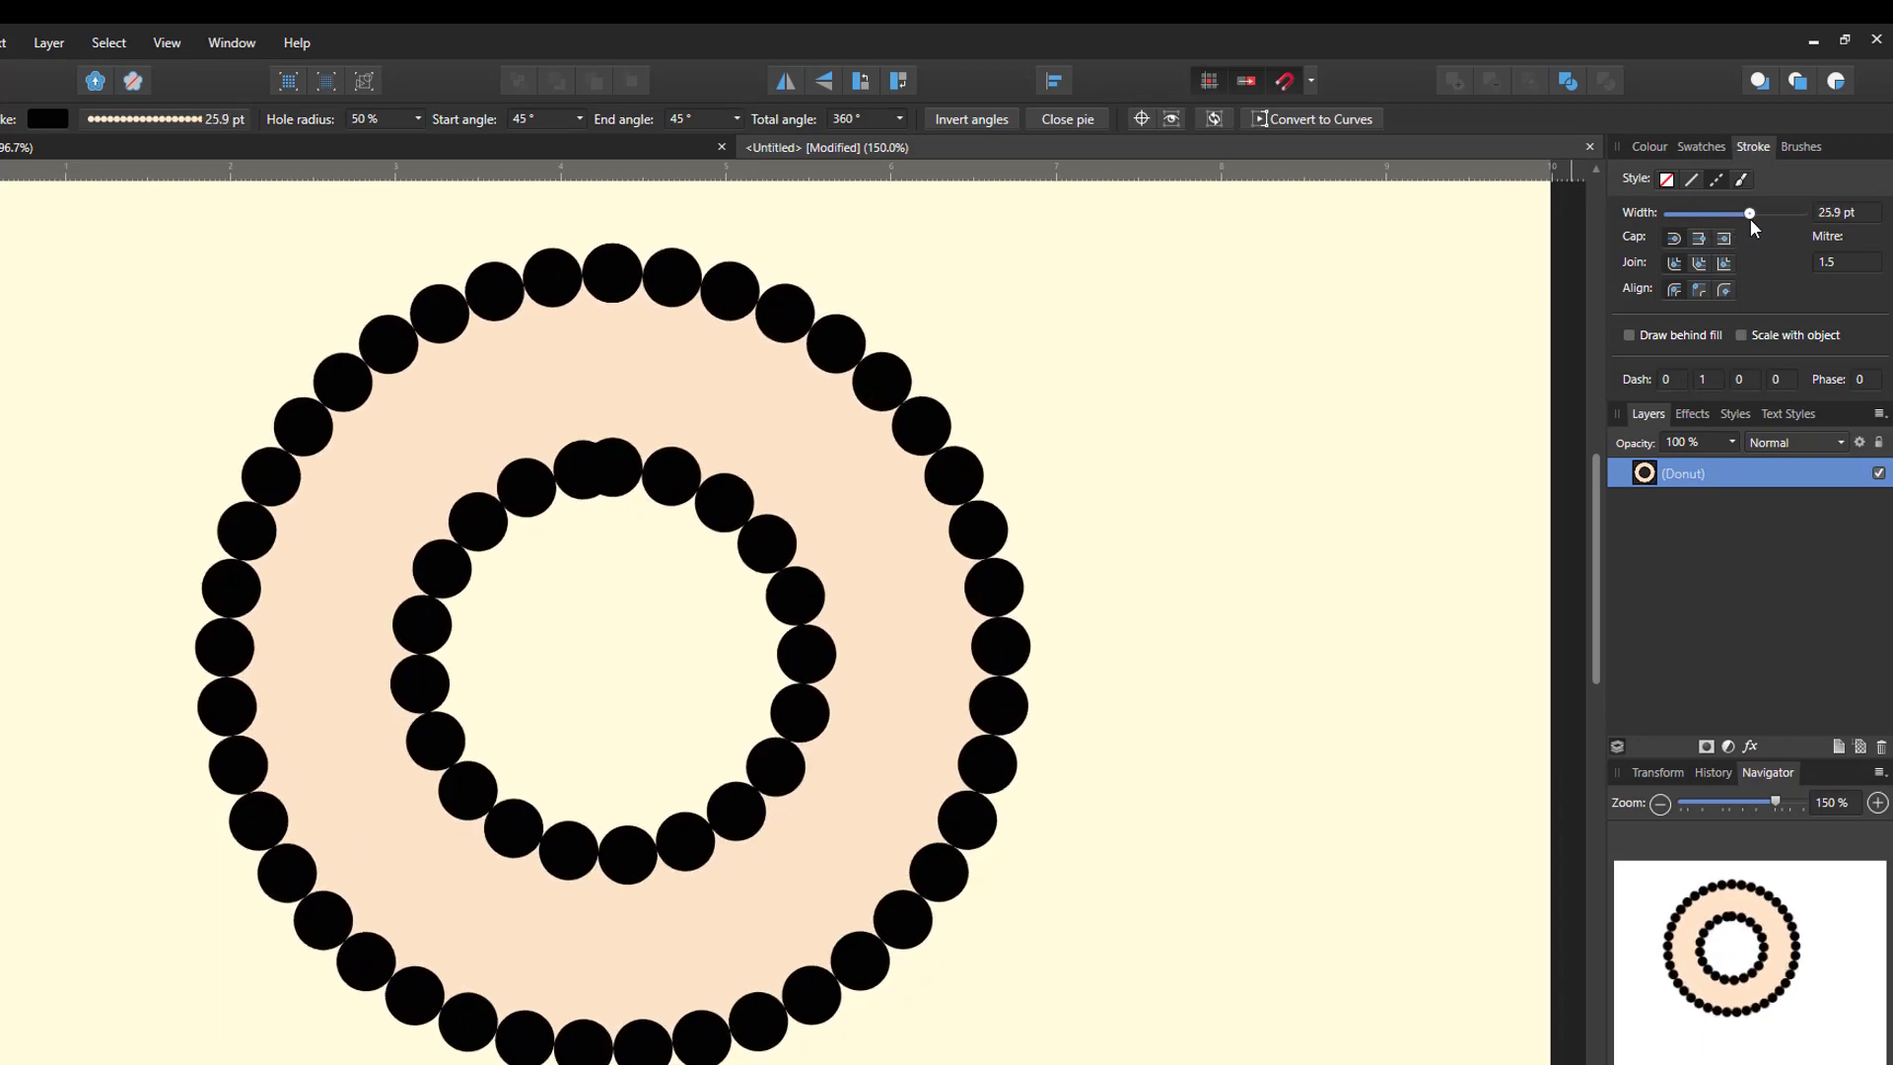
left_click_drag(1748, 214, 1745, 214)
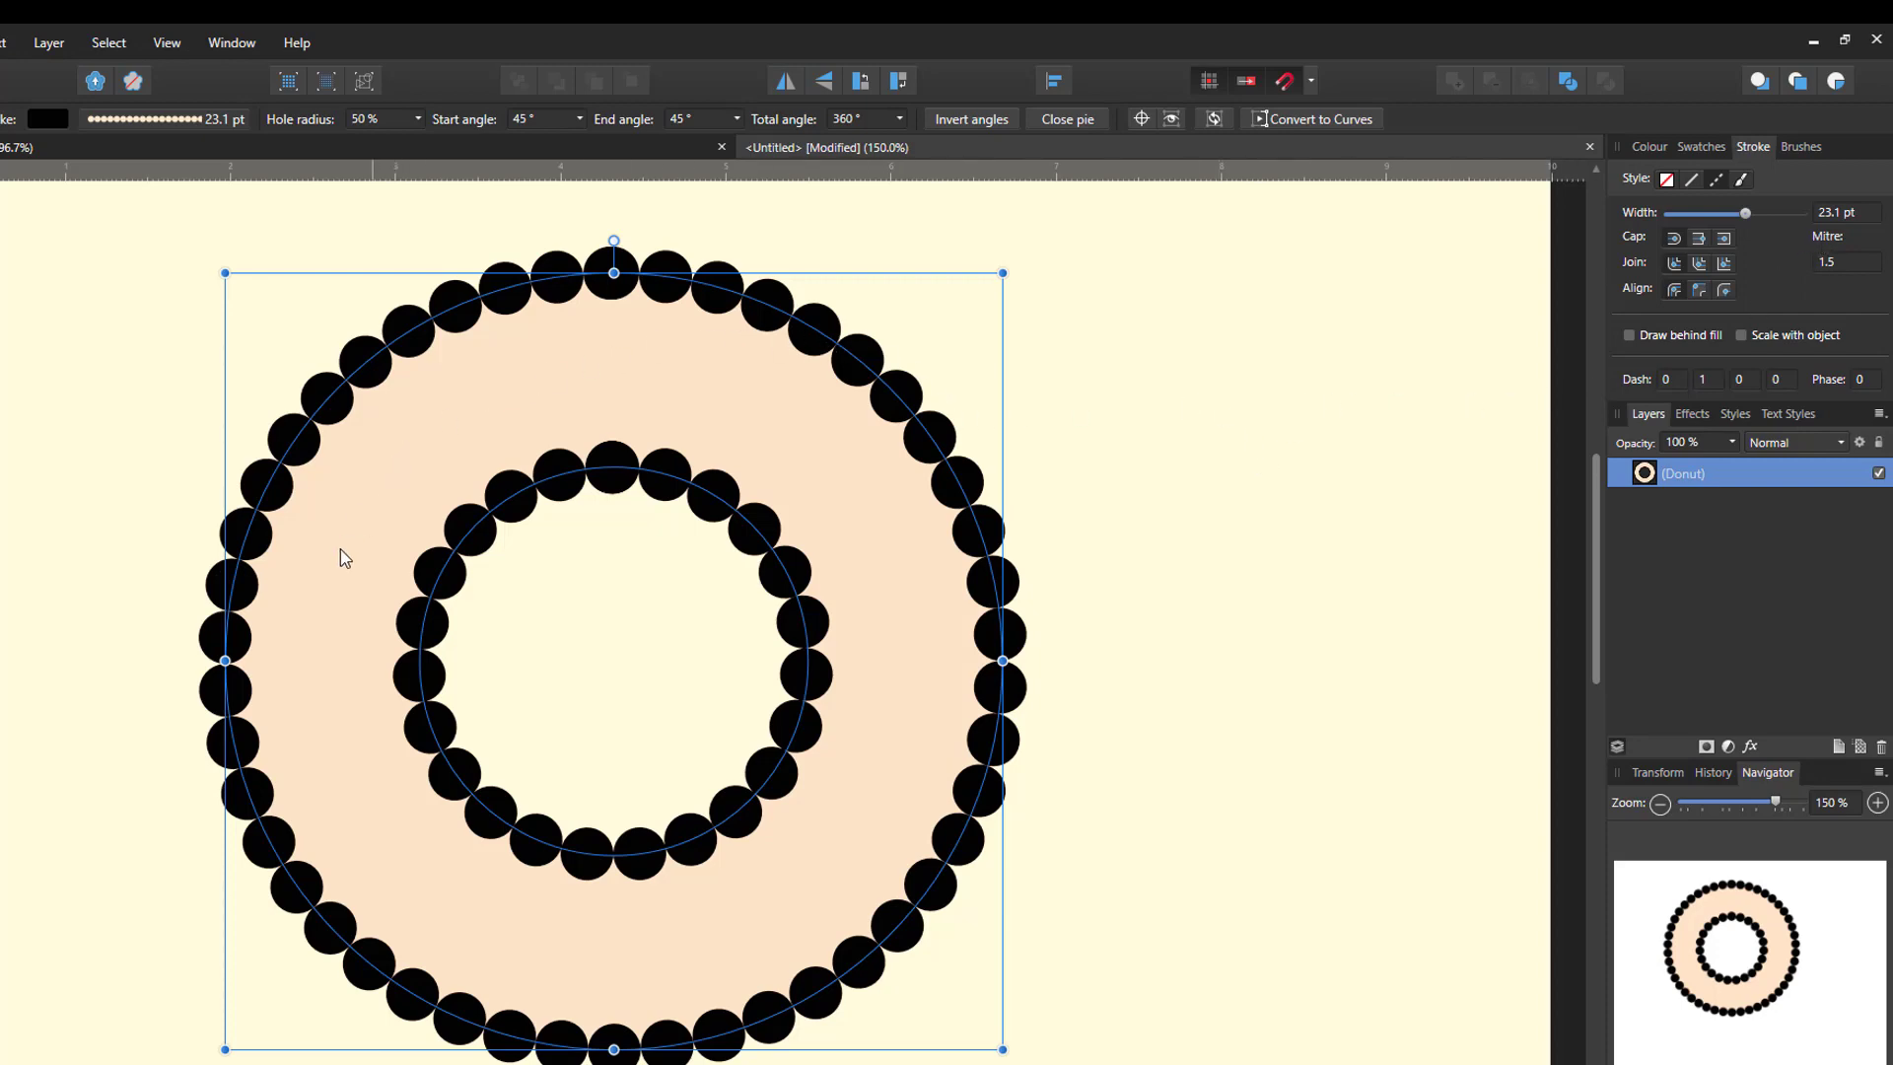
mouse_move(1211, 359)
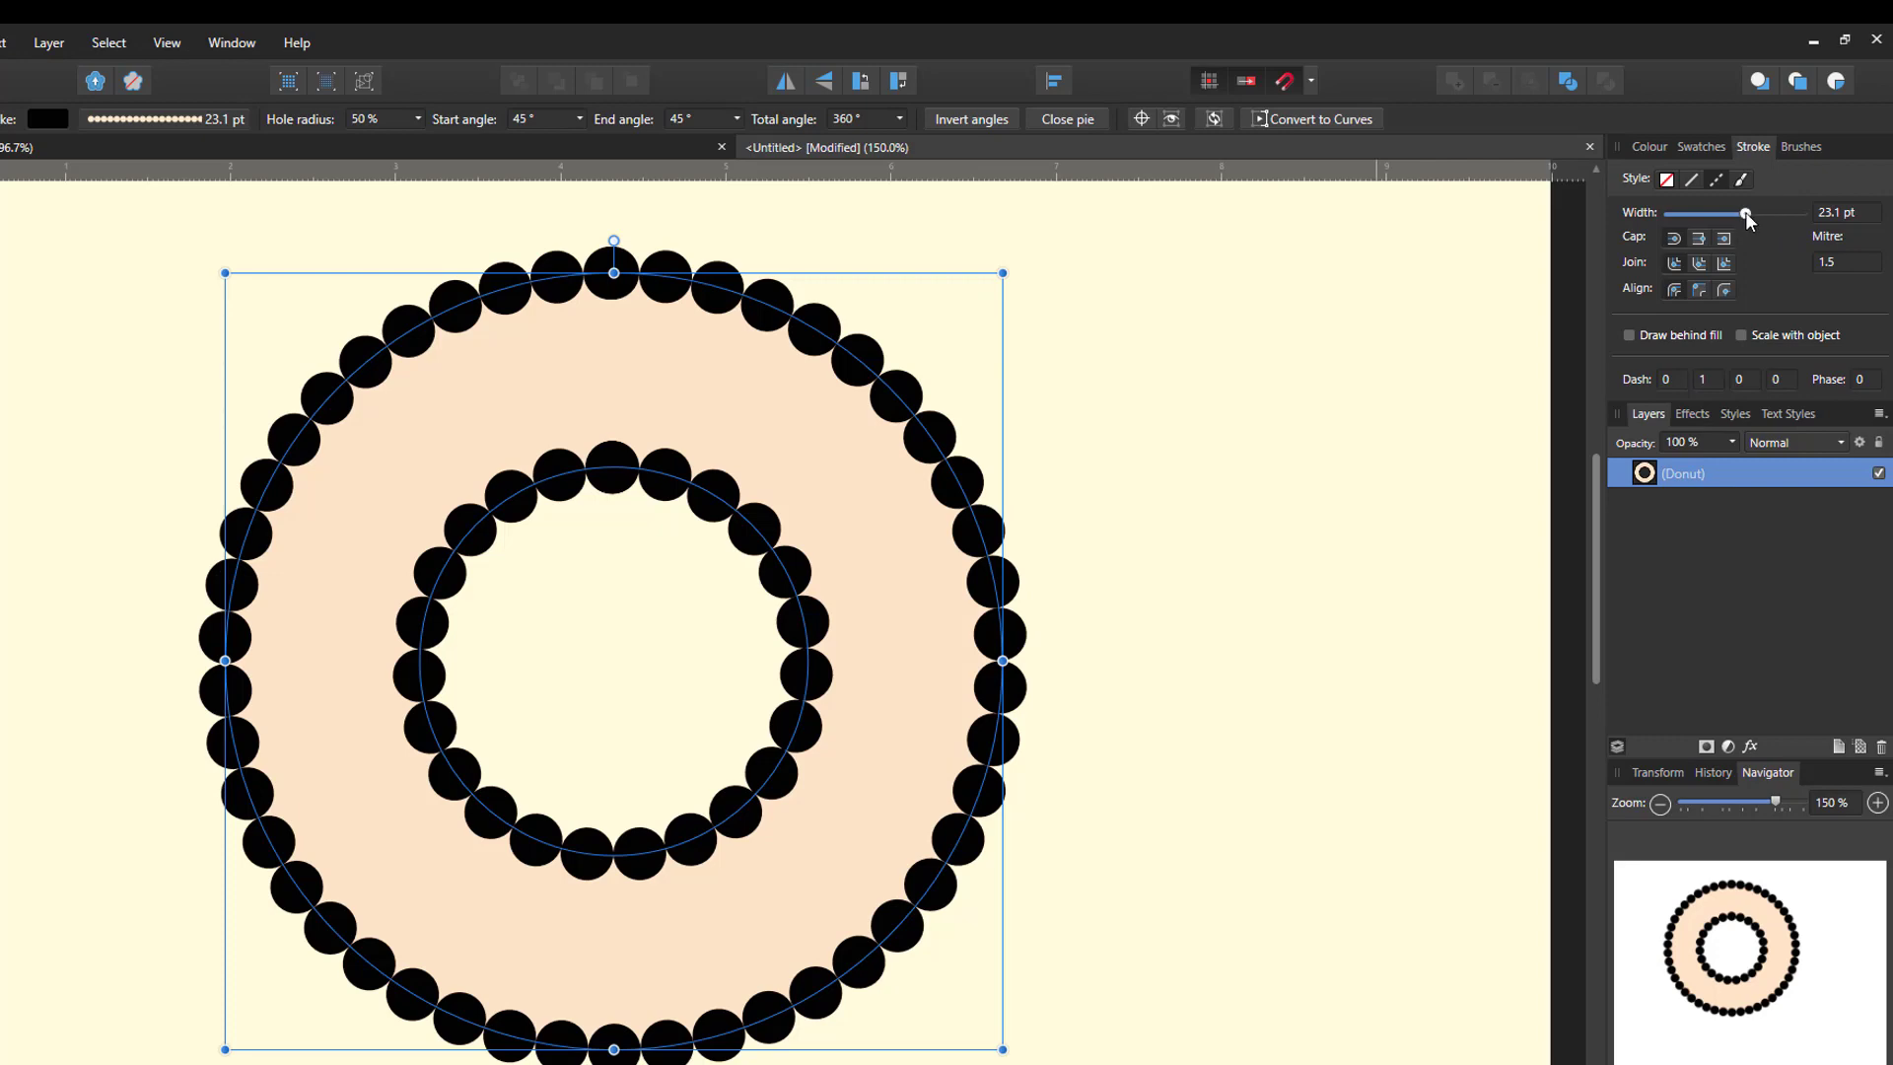
left_click_drag(1748, 214, 1741, 214)
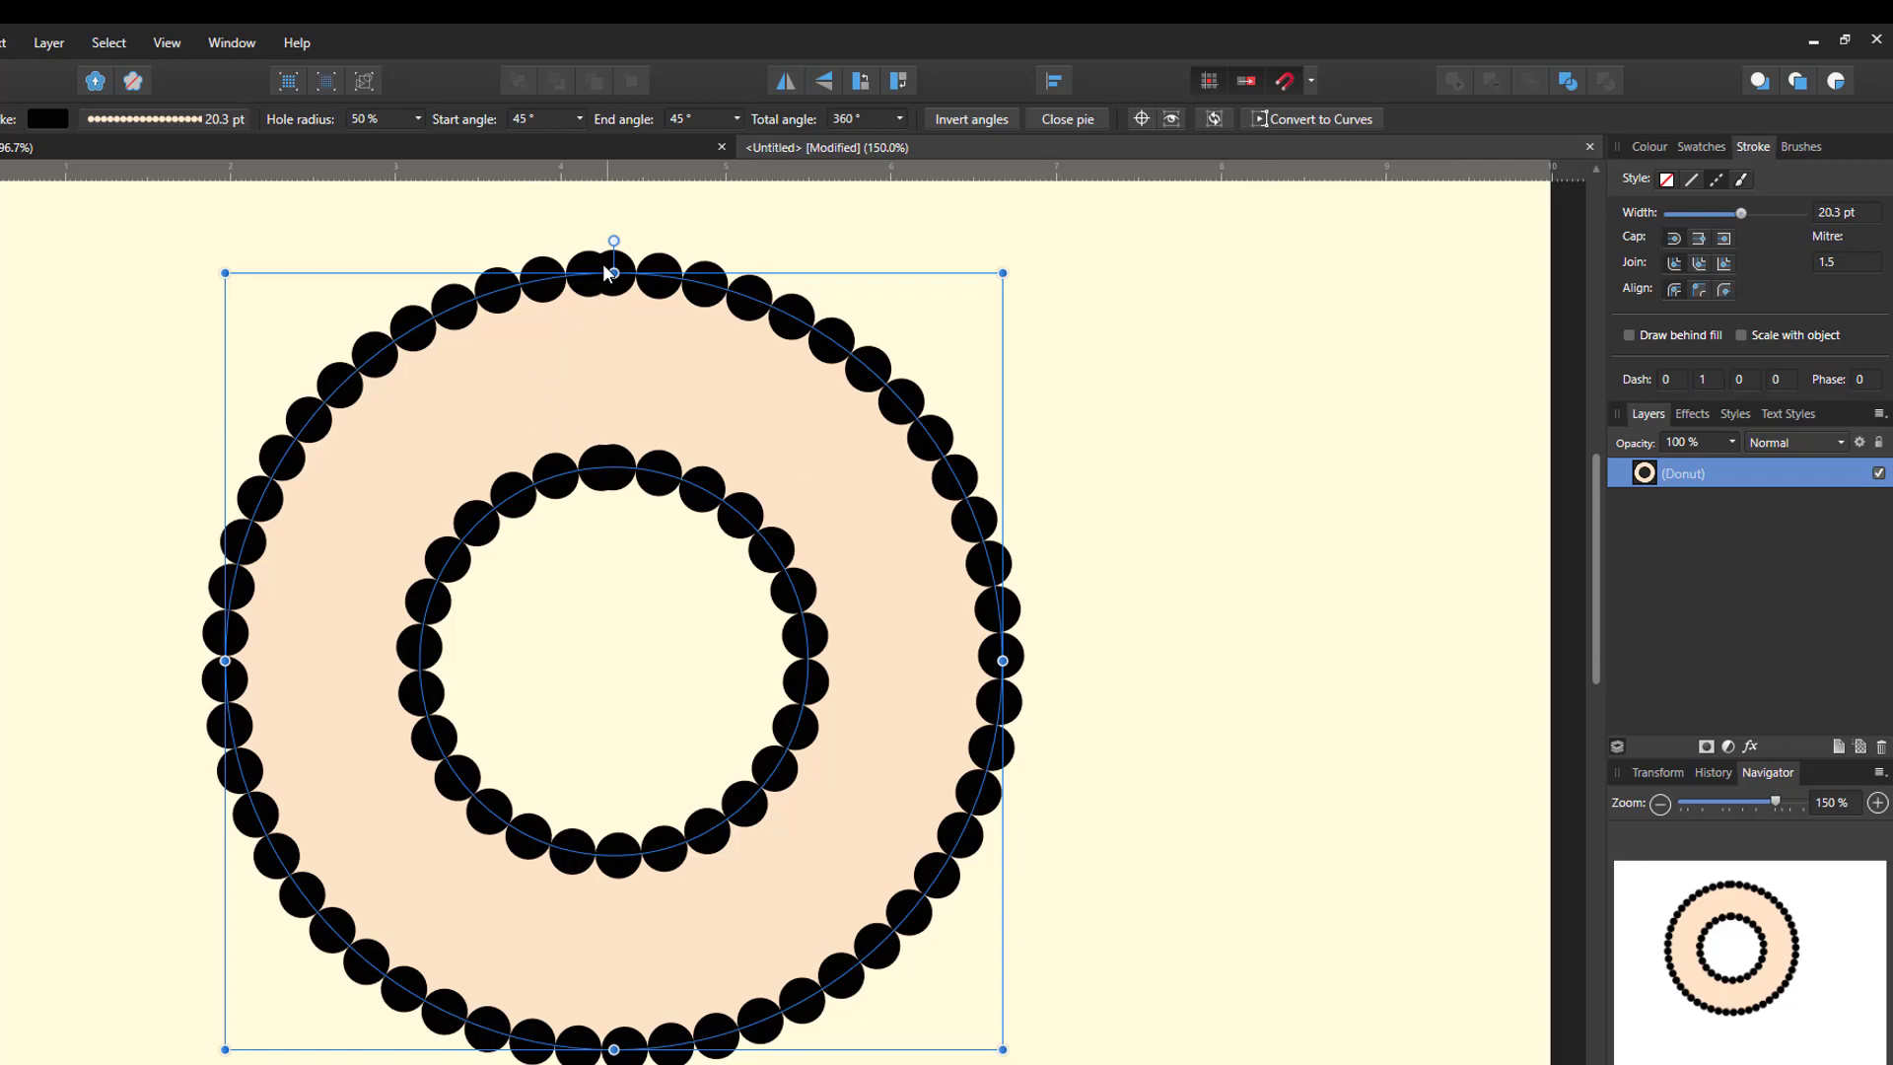
mouse_move(614, 471)
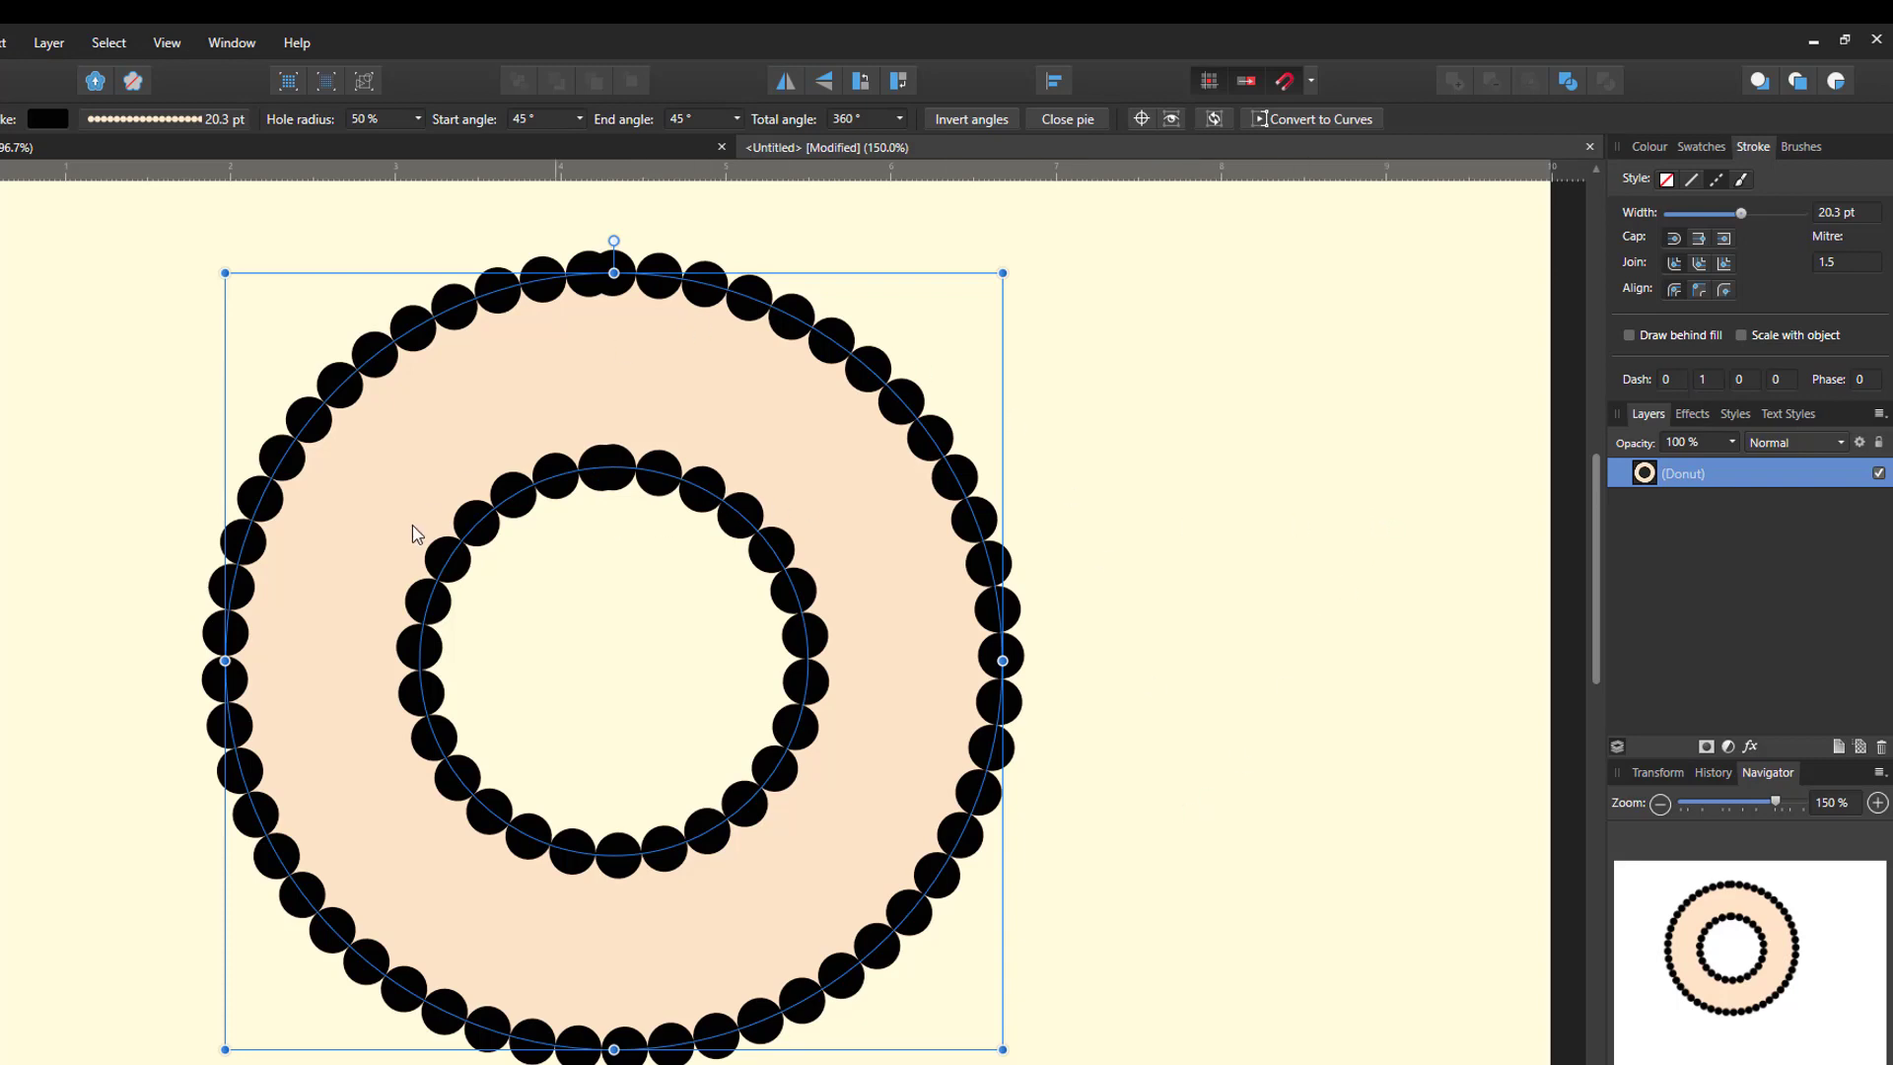
mouse_move(1064, 728)
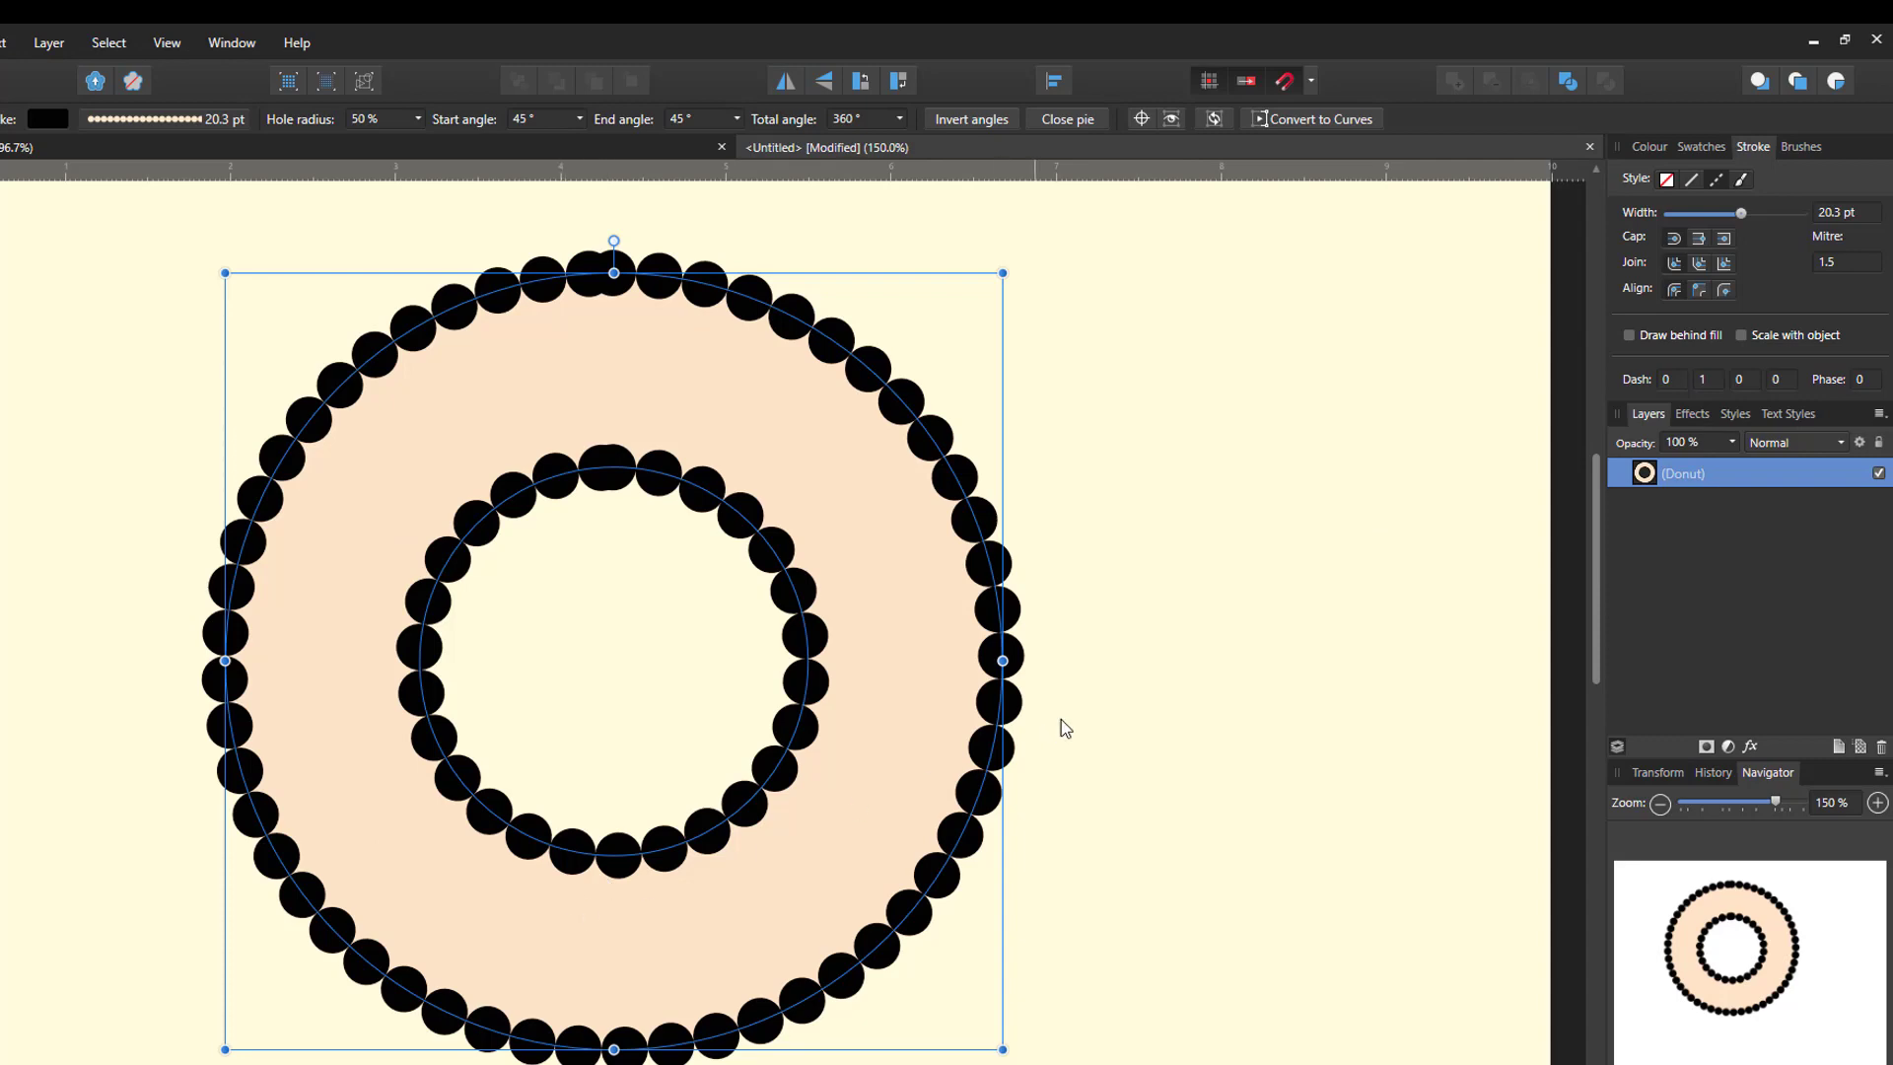
mouse_move(1780, 268)
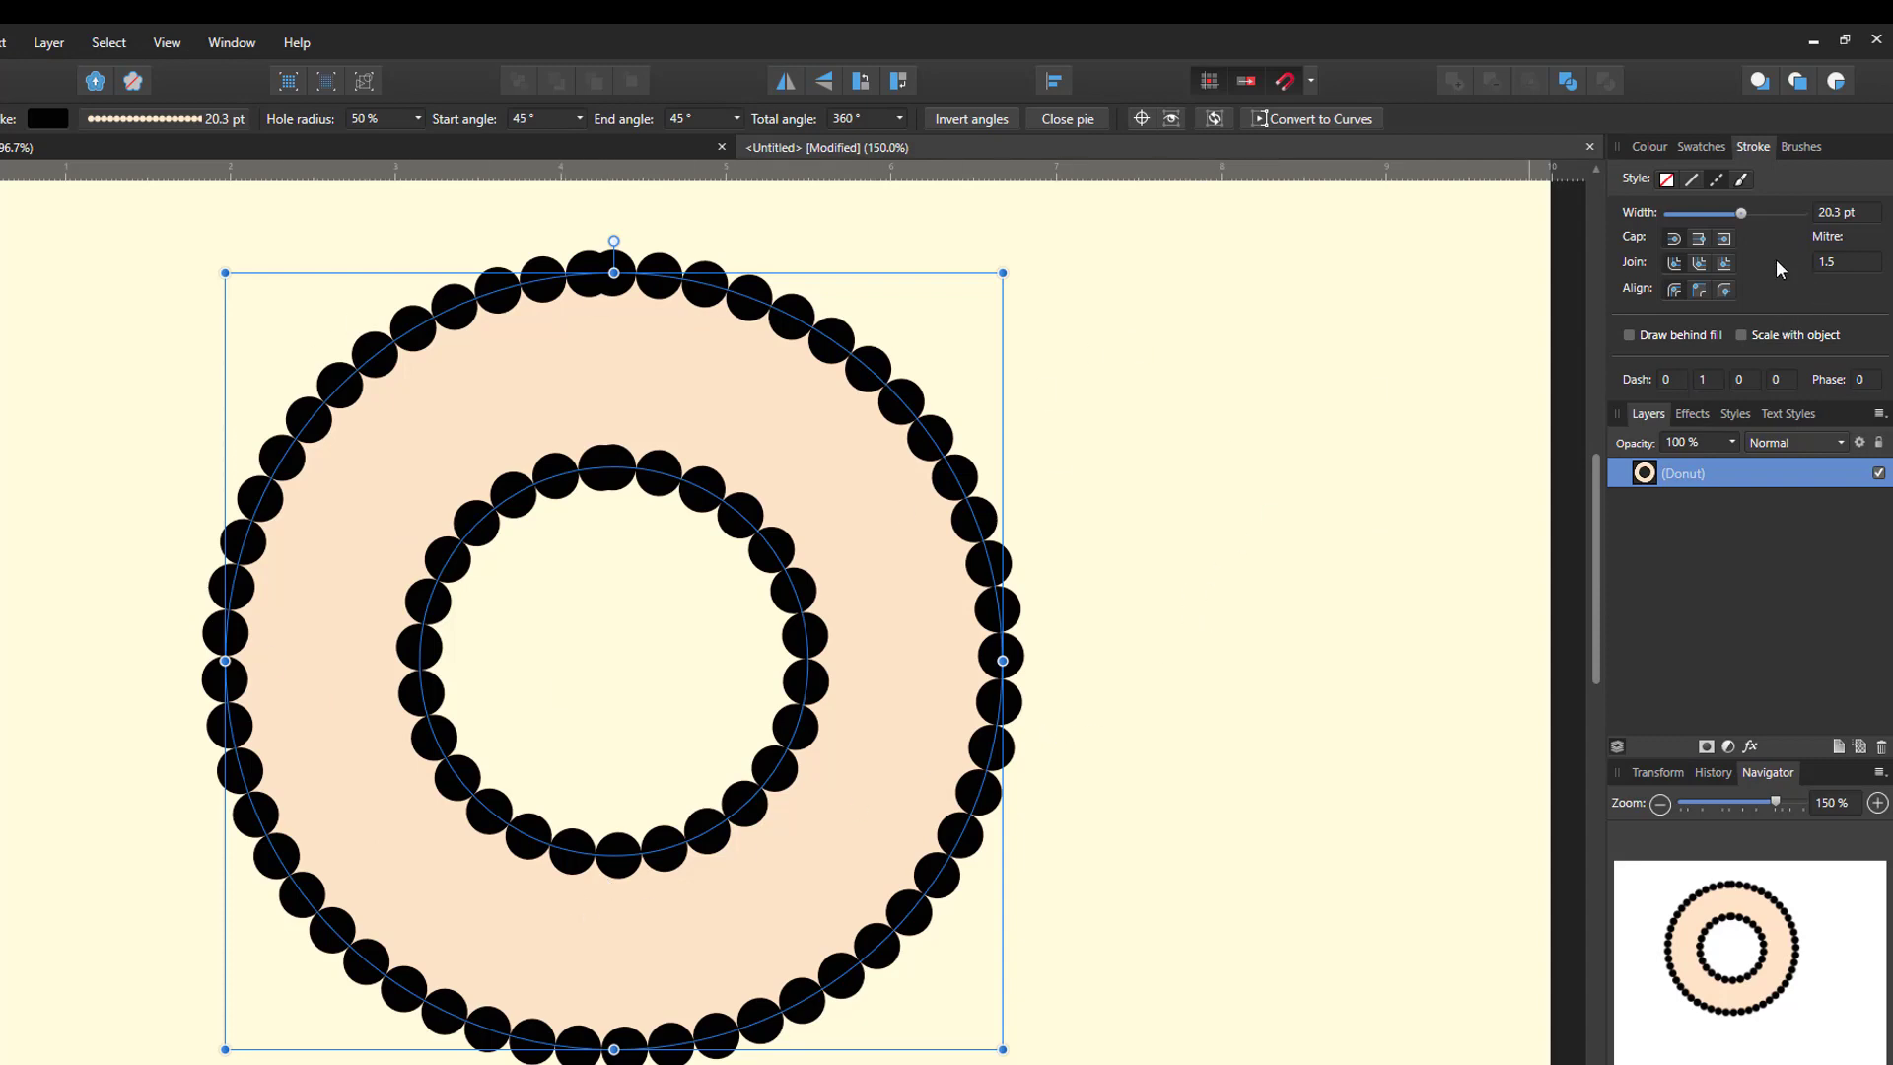
mouse_move(1591, 270)
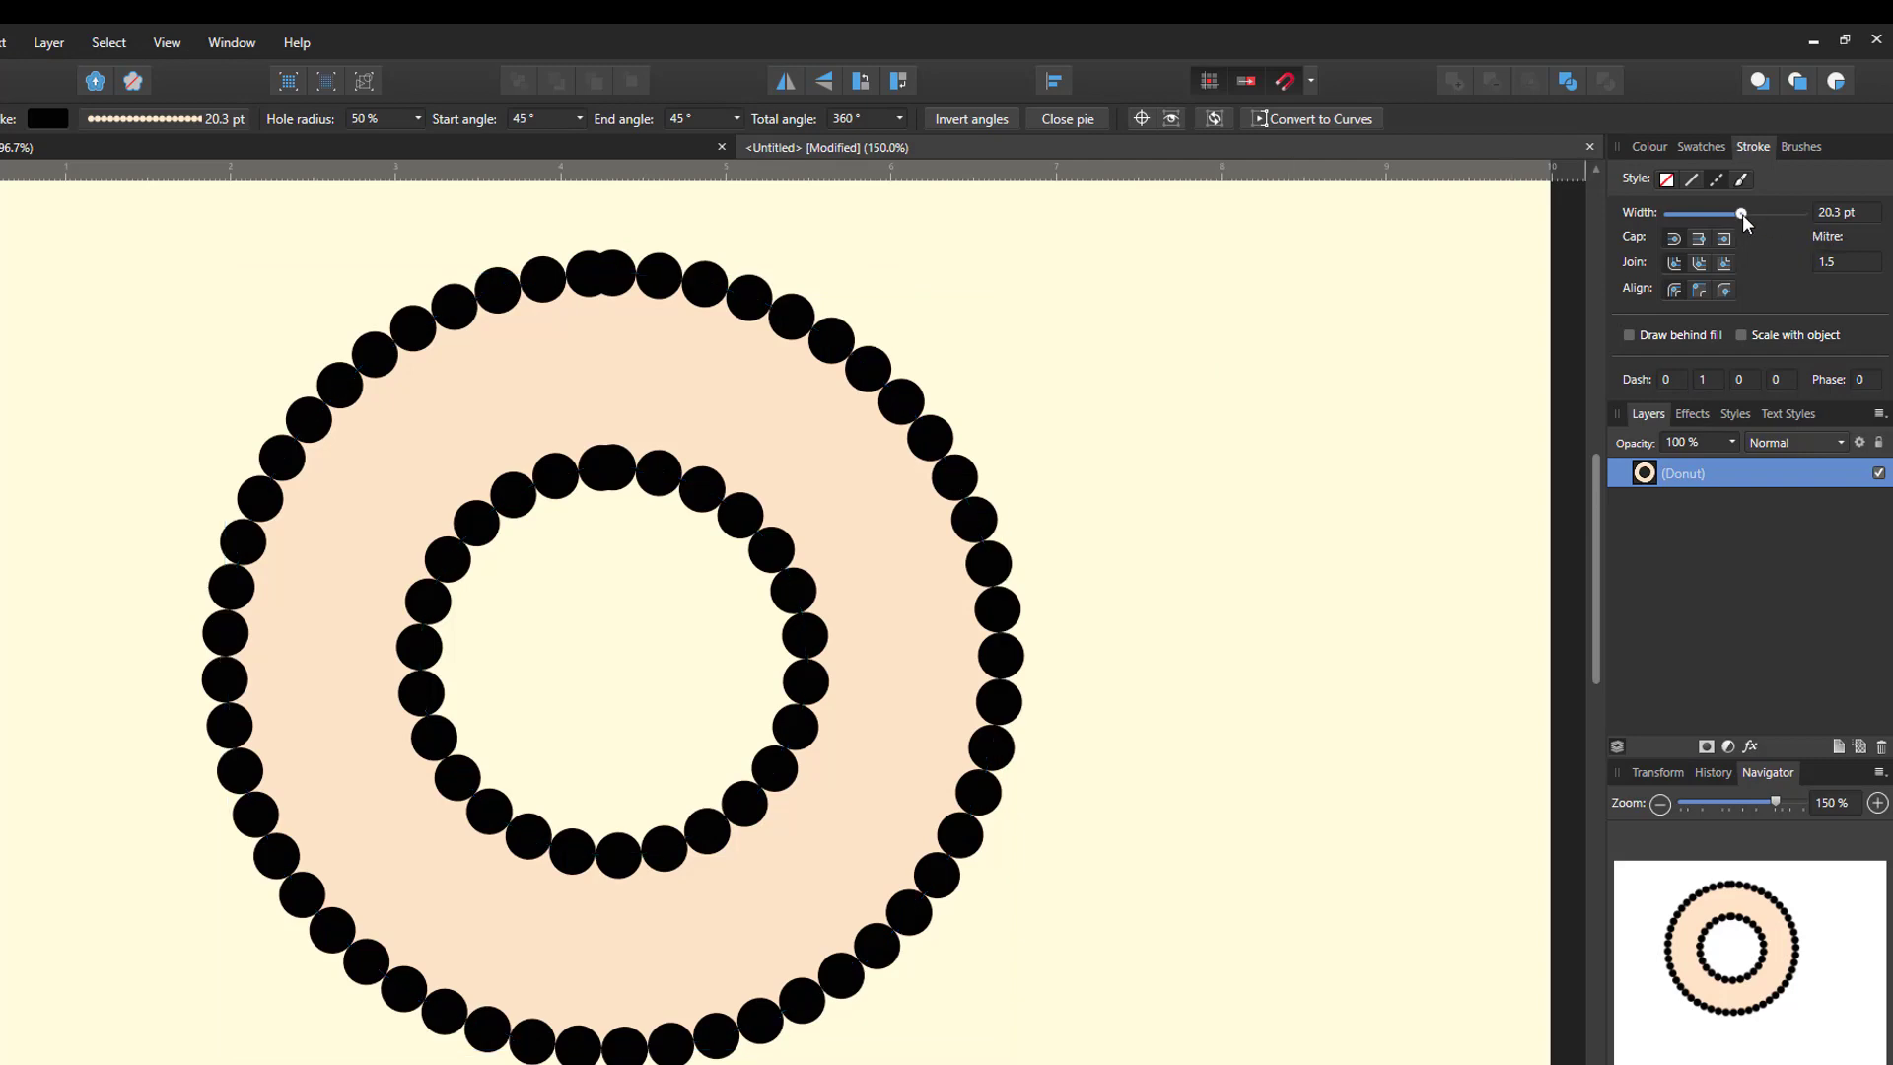
Thin the dotted outline from 26.6 pt down to about 5.2 pt
left_click_drag(1742, 214, 1752, 214)
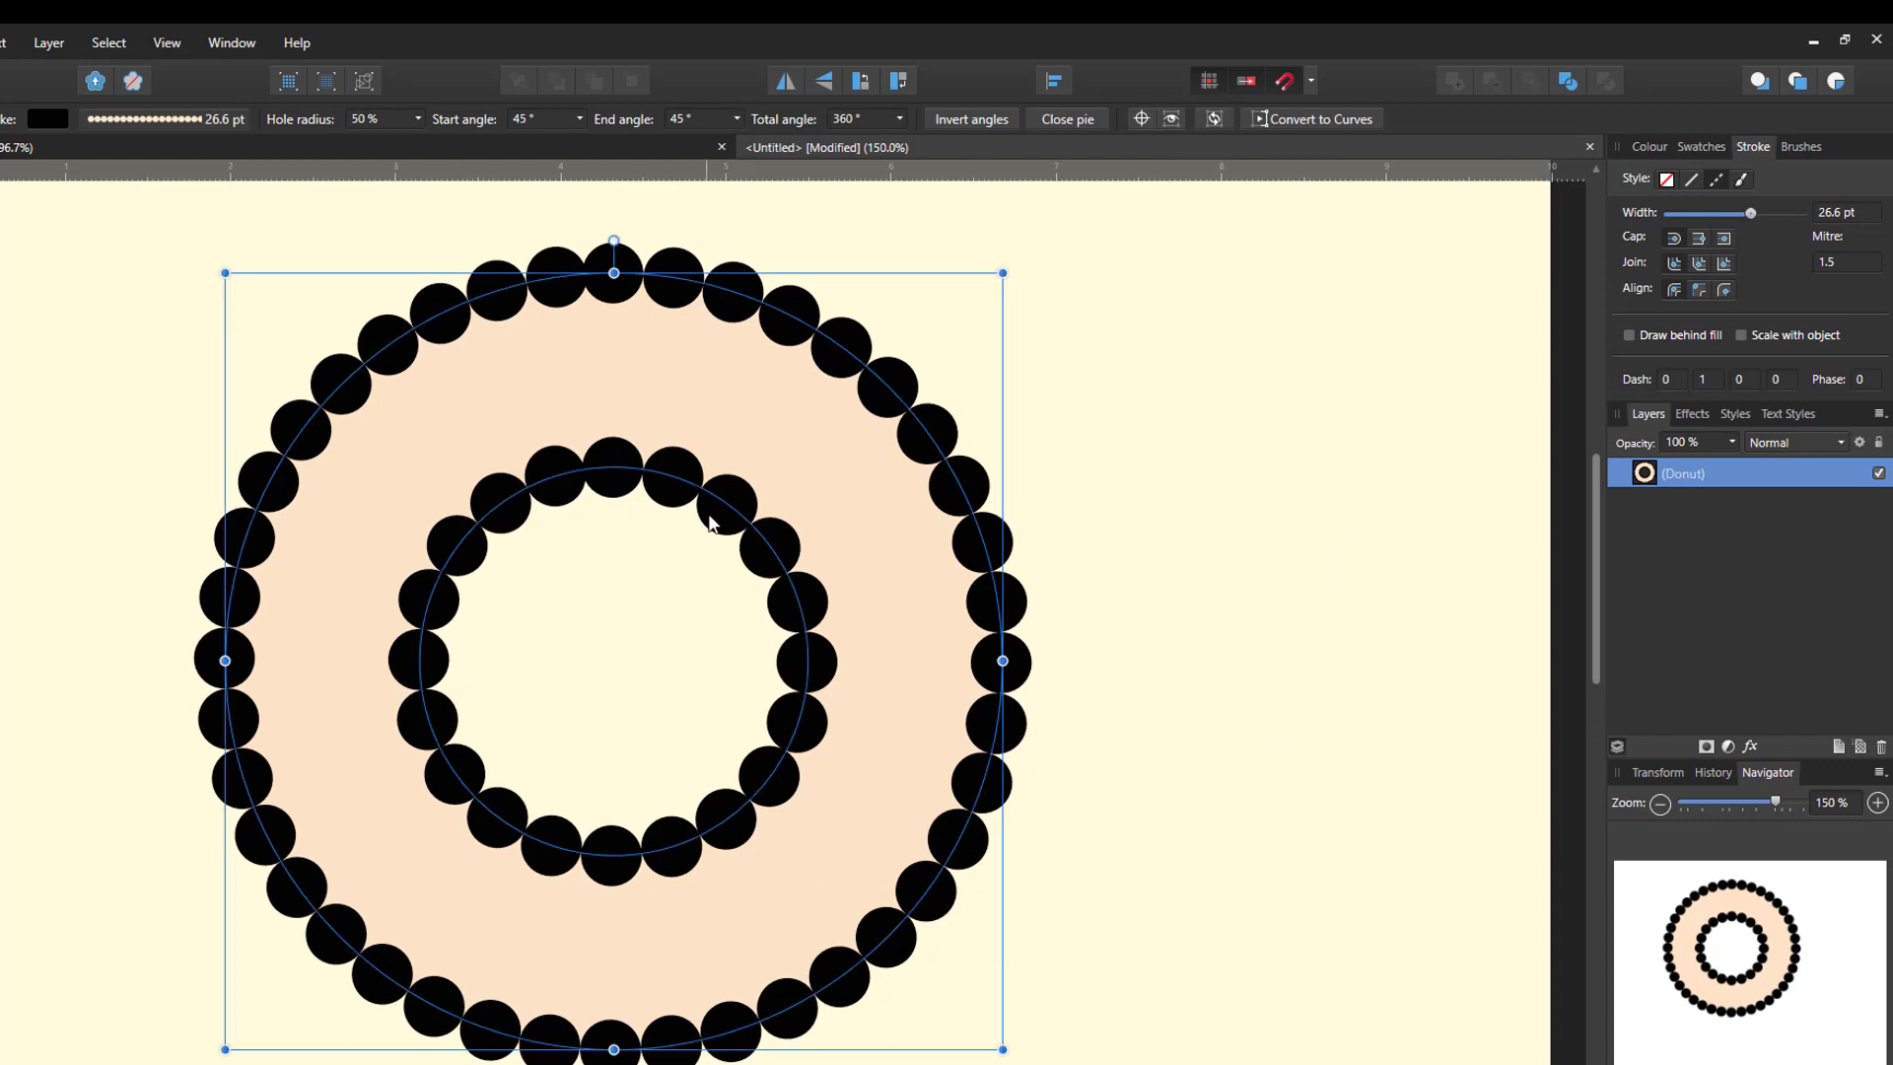
mouse_move(591, 298)
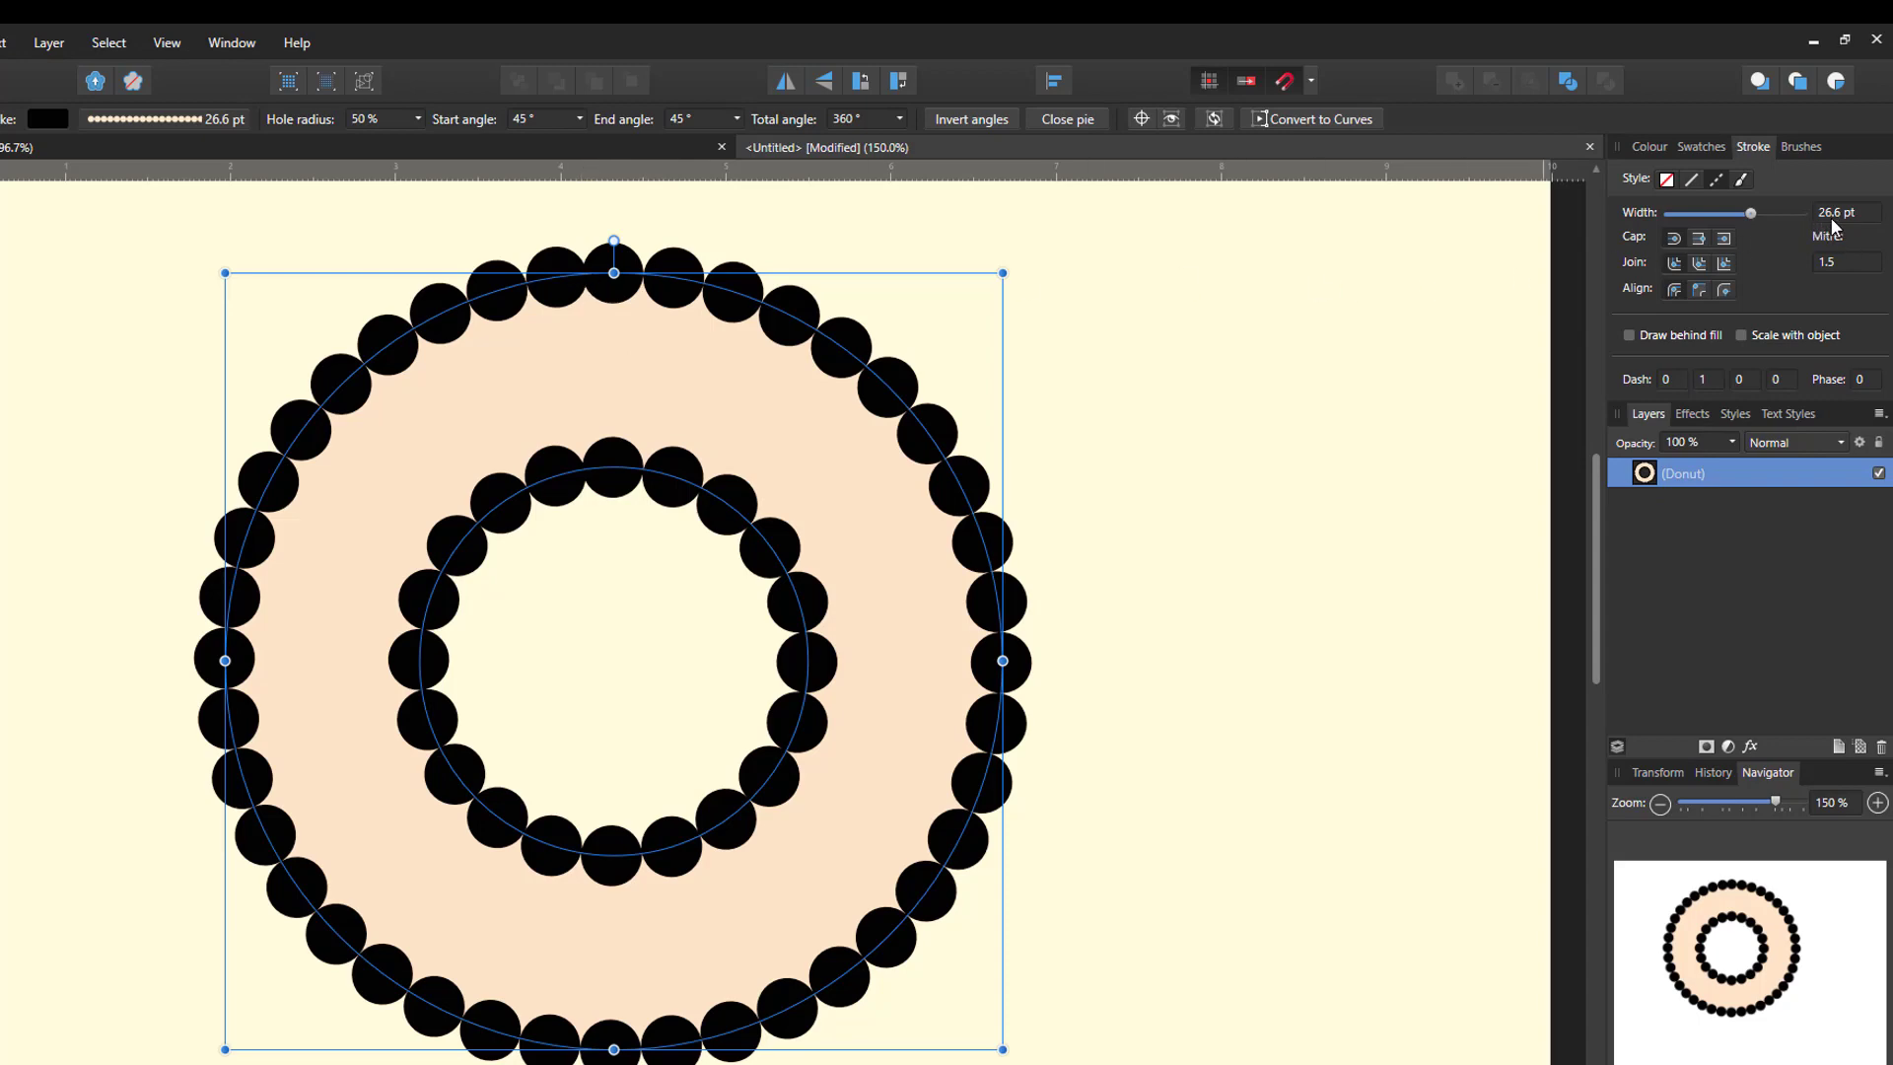
mouse_move(1262, 607)
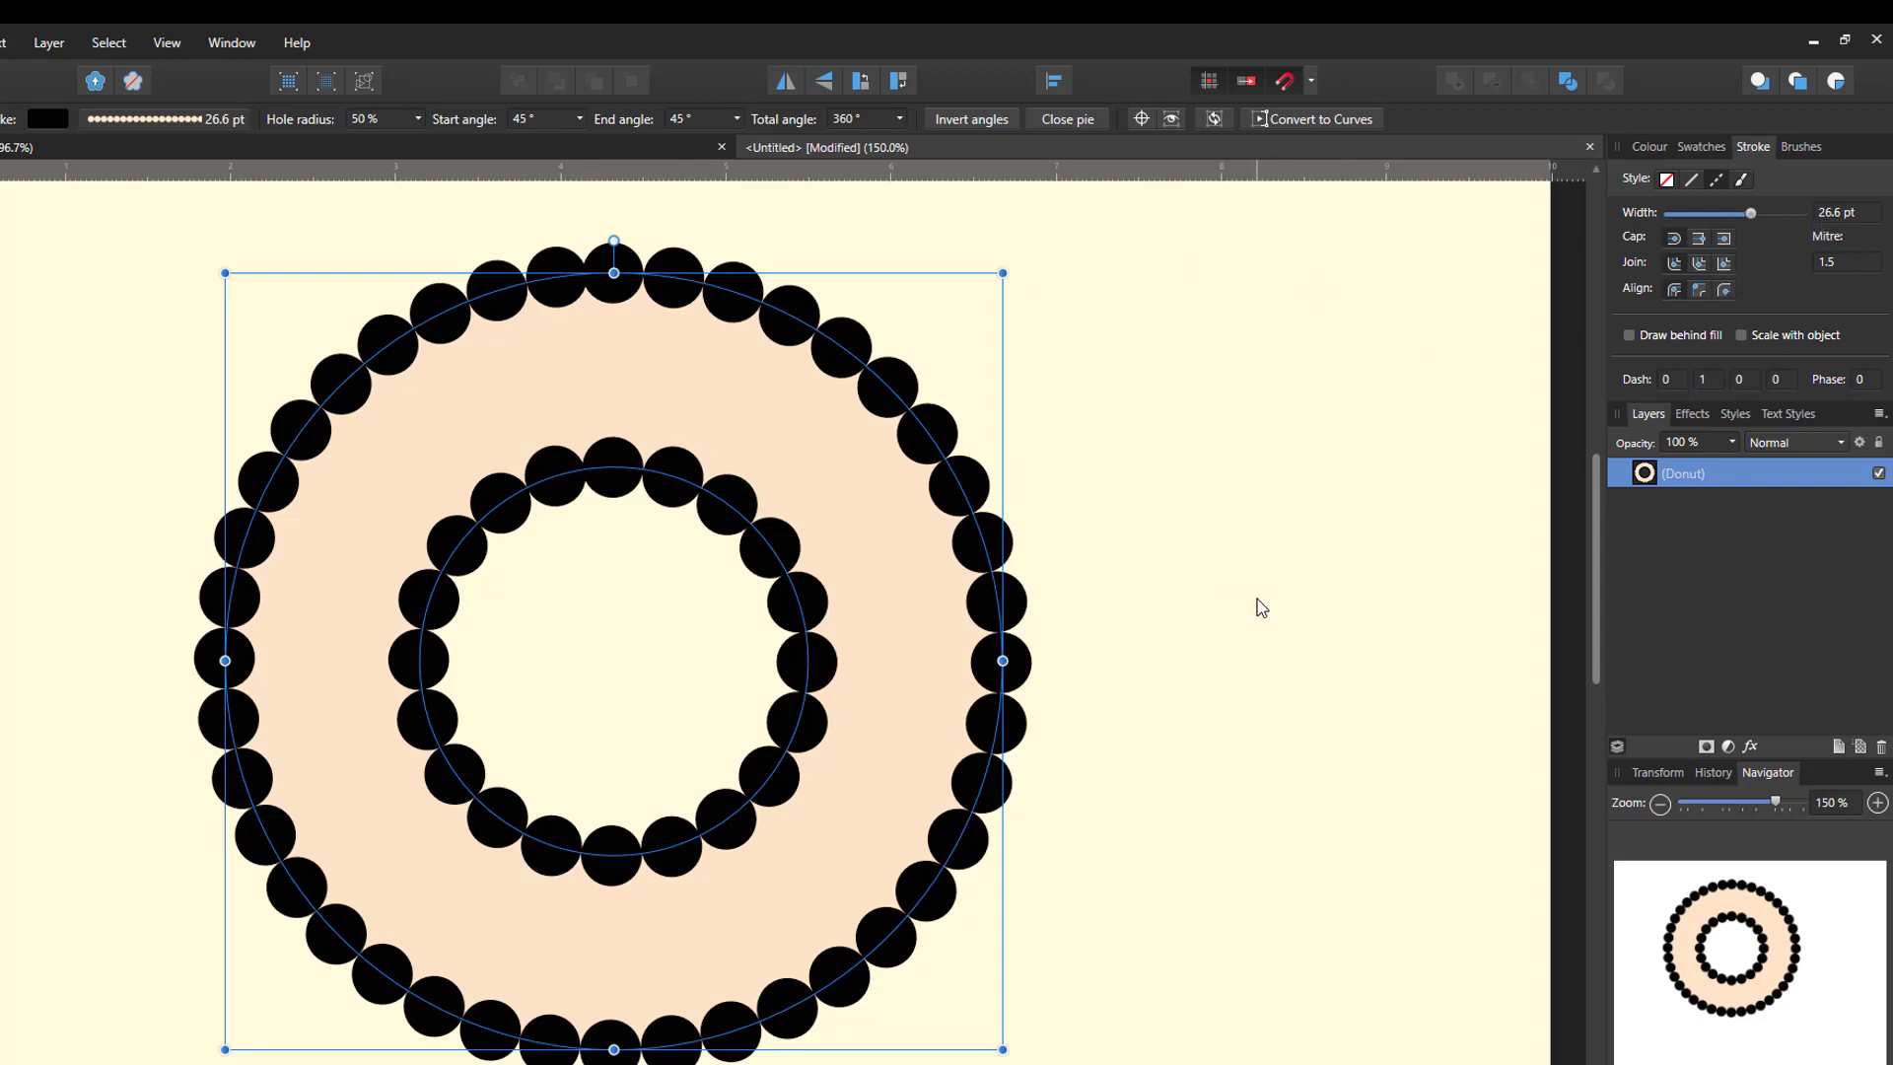
mouse_move(1345, 638)
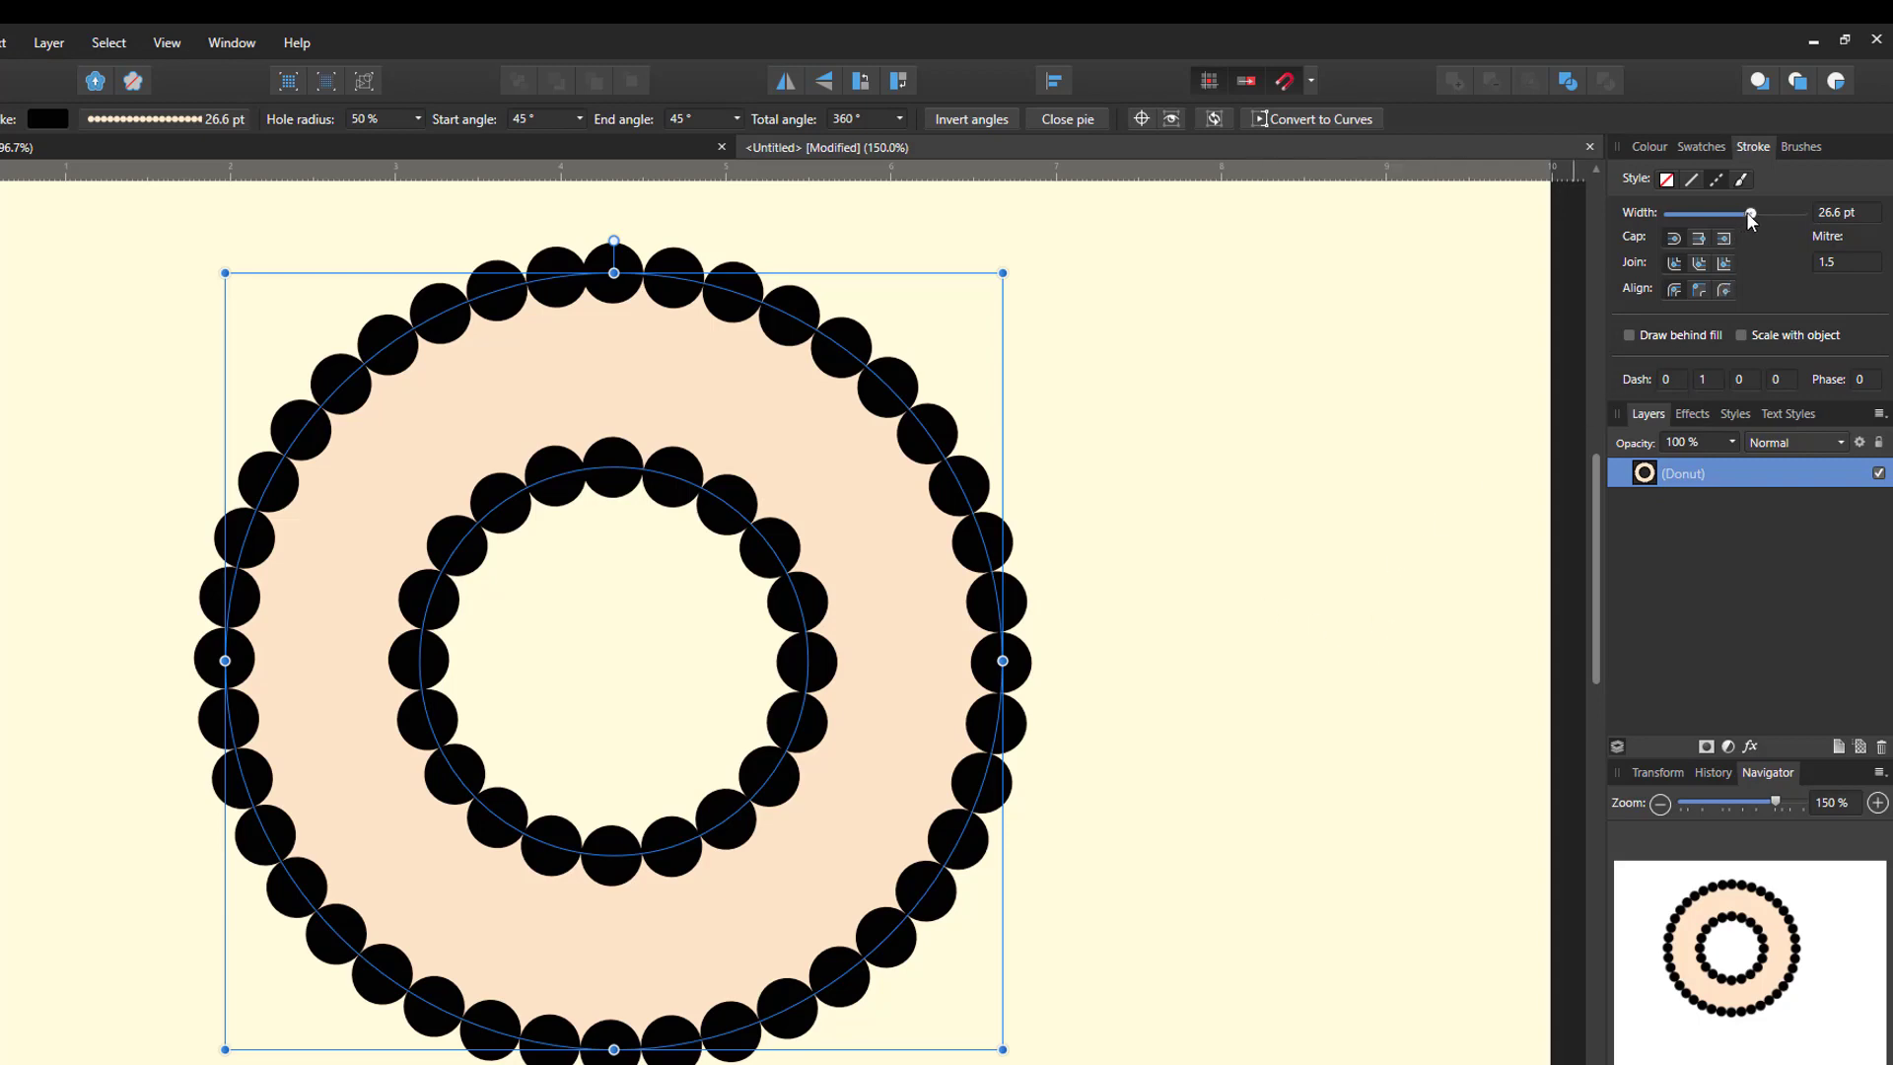
left_click_drag(1752, 214, 1727, 214)
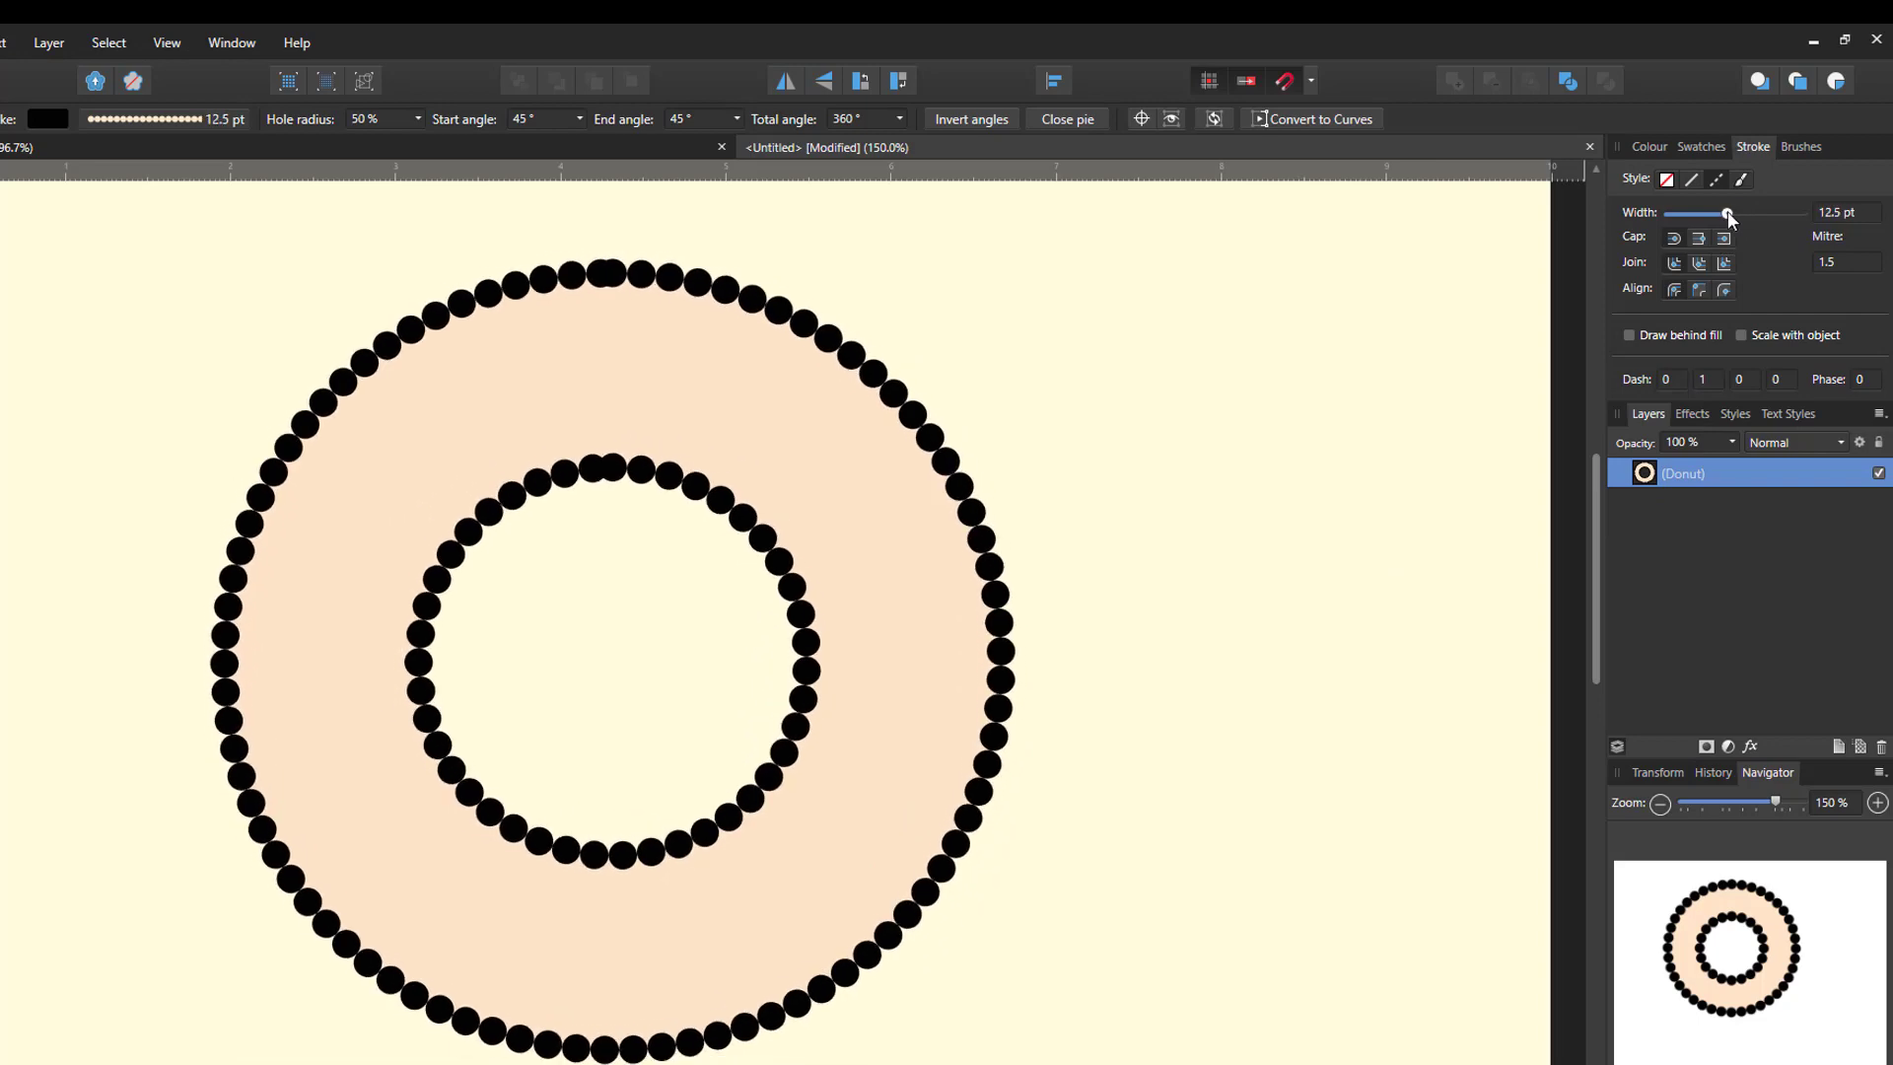
left_click_drag(1726, 213, 1724, 213)
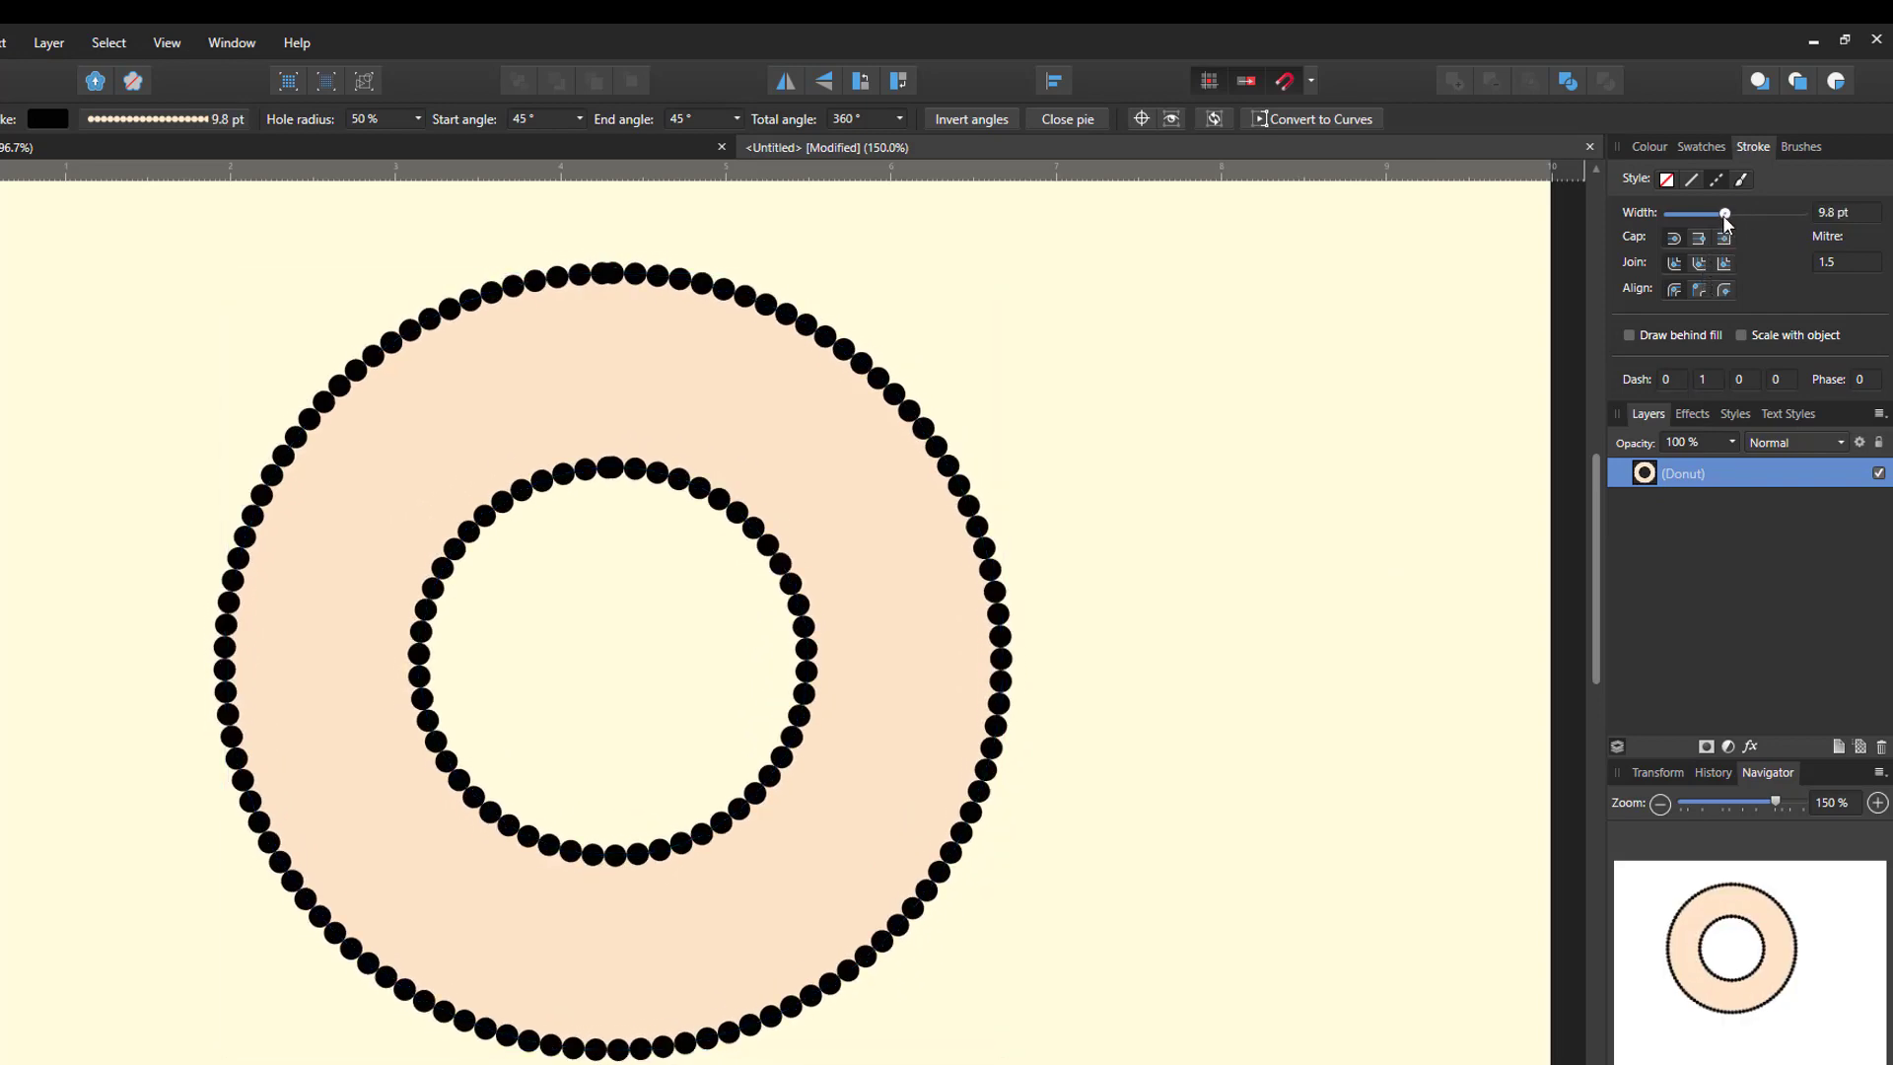
left_click_drag(1726, 214, 1717, 214)
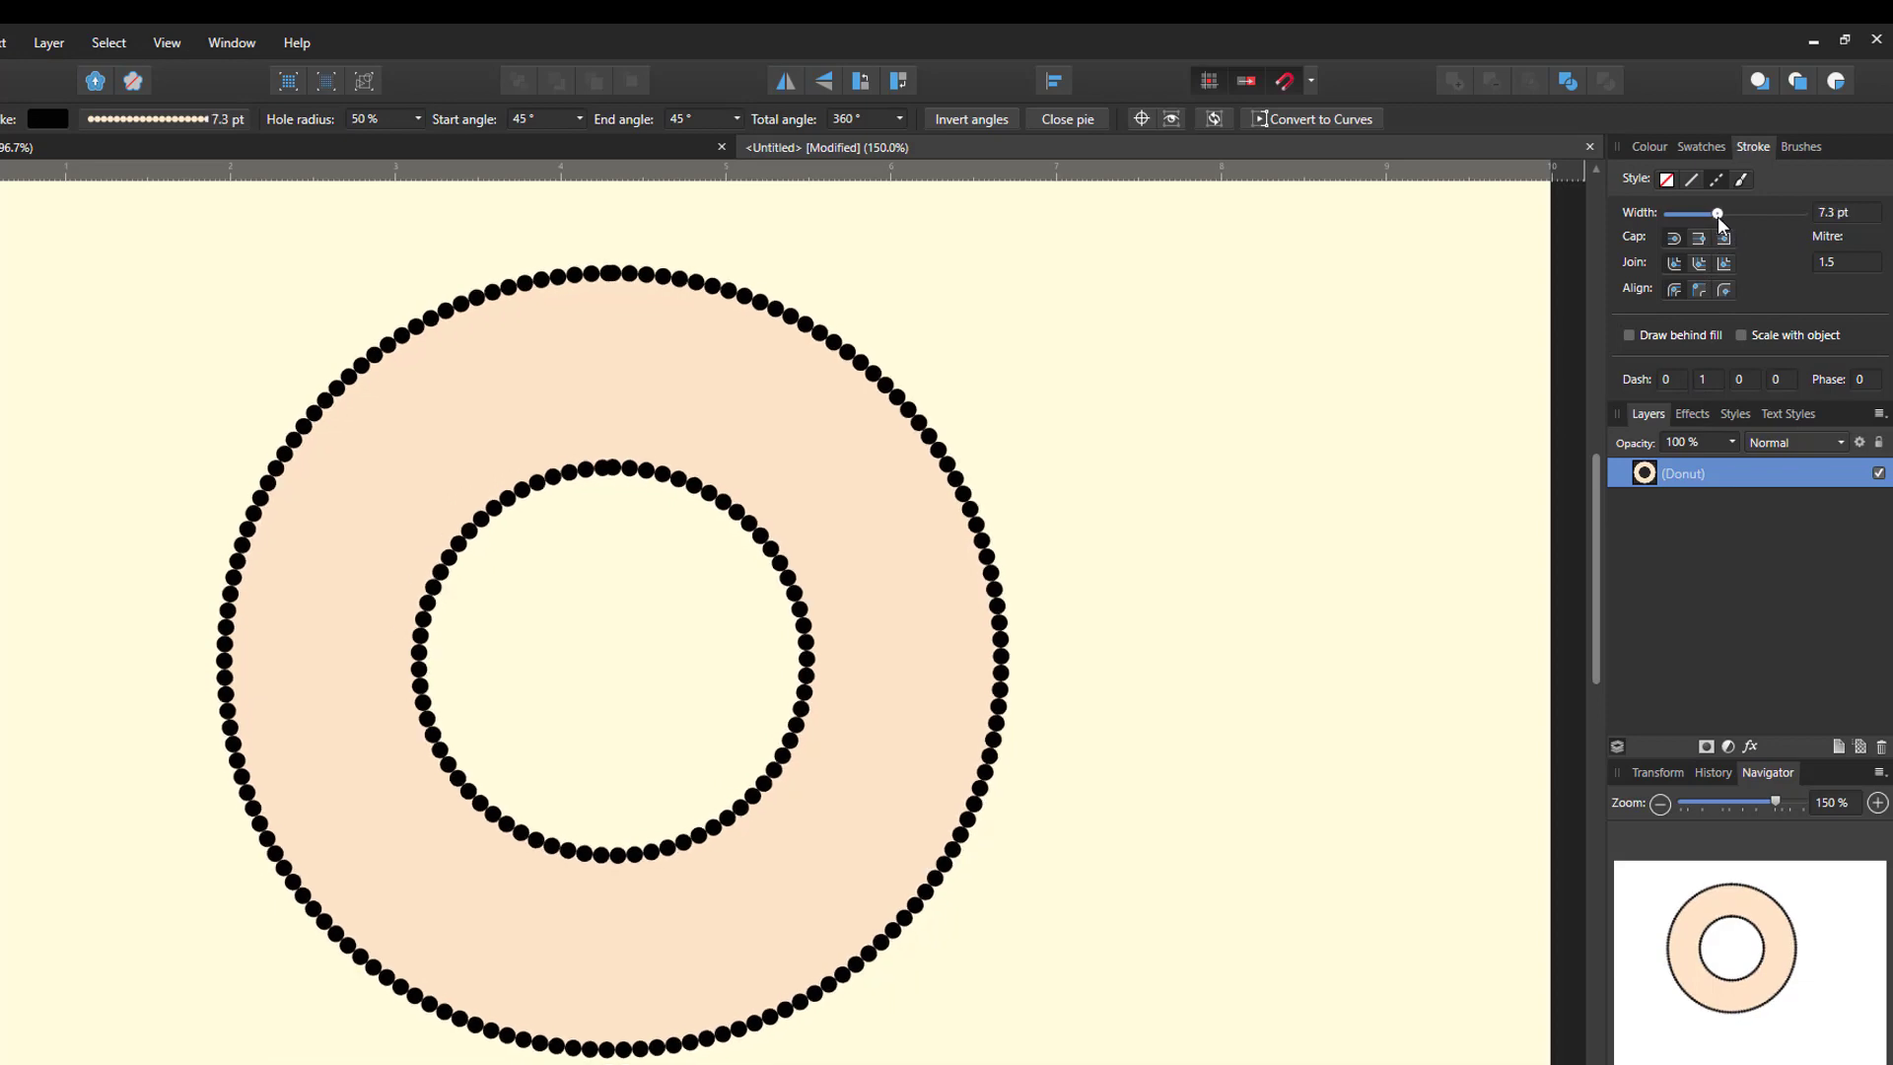
left_click_drag(1717, 214, 1709, 214)
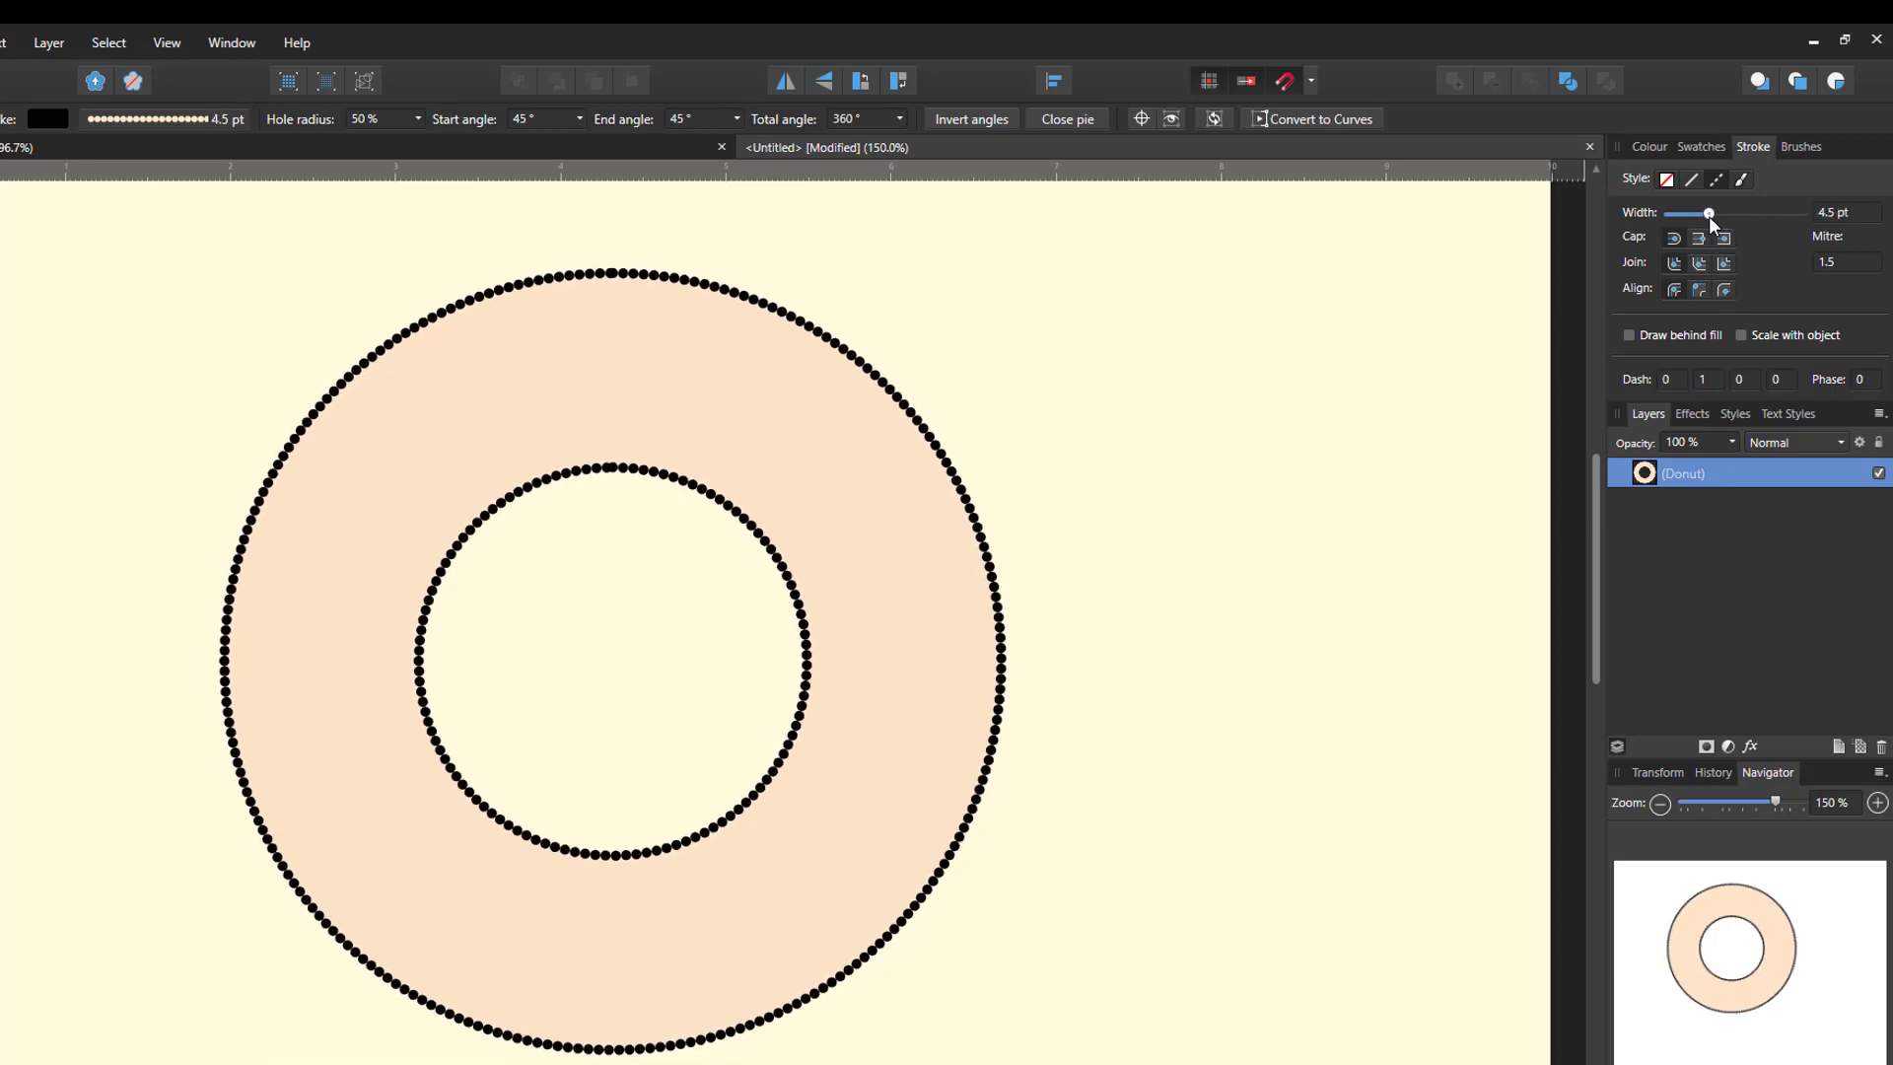
left_click_drag(1707, 213, 1712, 214)
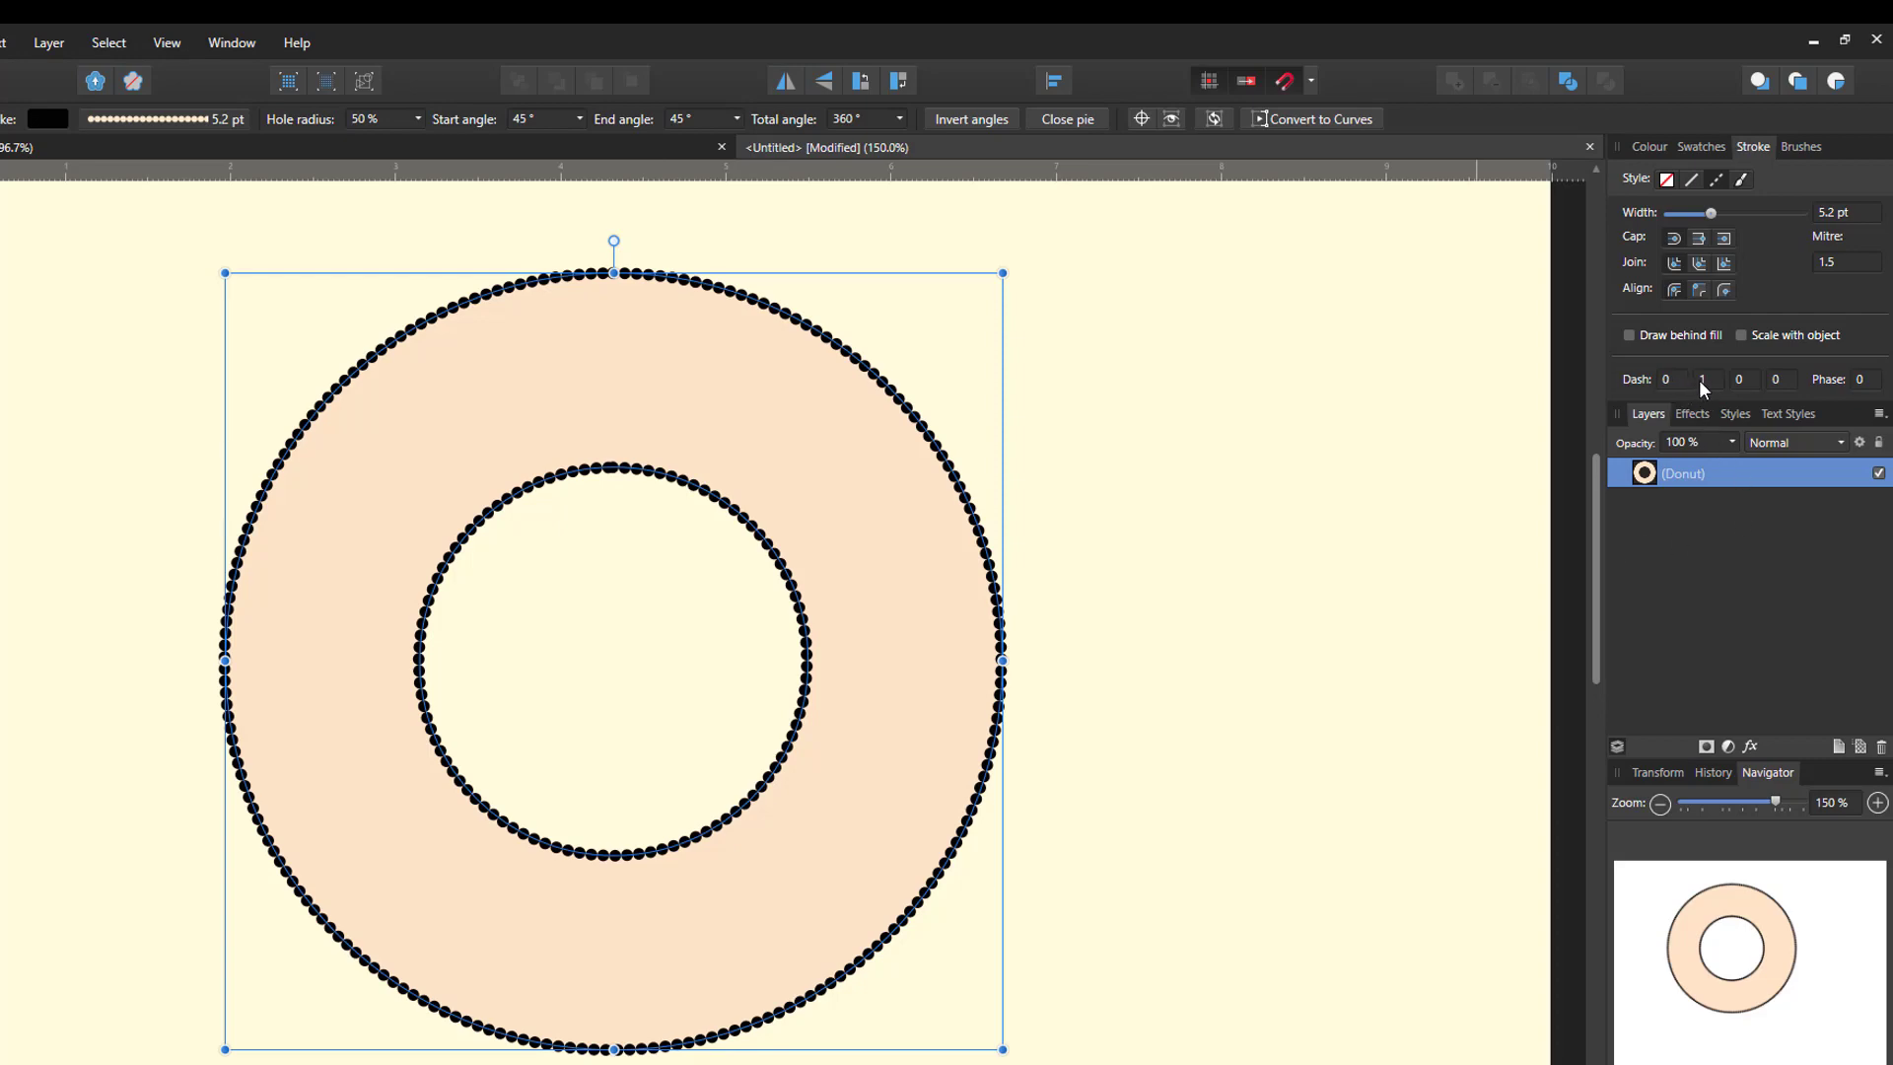
Change the dash pattern to 1, 3, 0, 0 for spaced-out short dashes
left_click(1671, 378)
type("1")
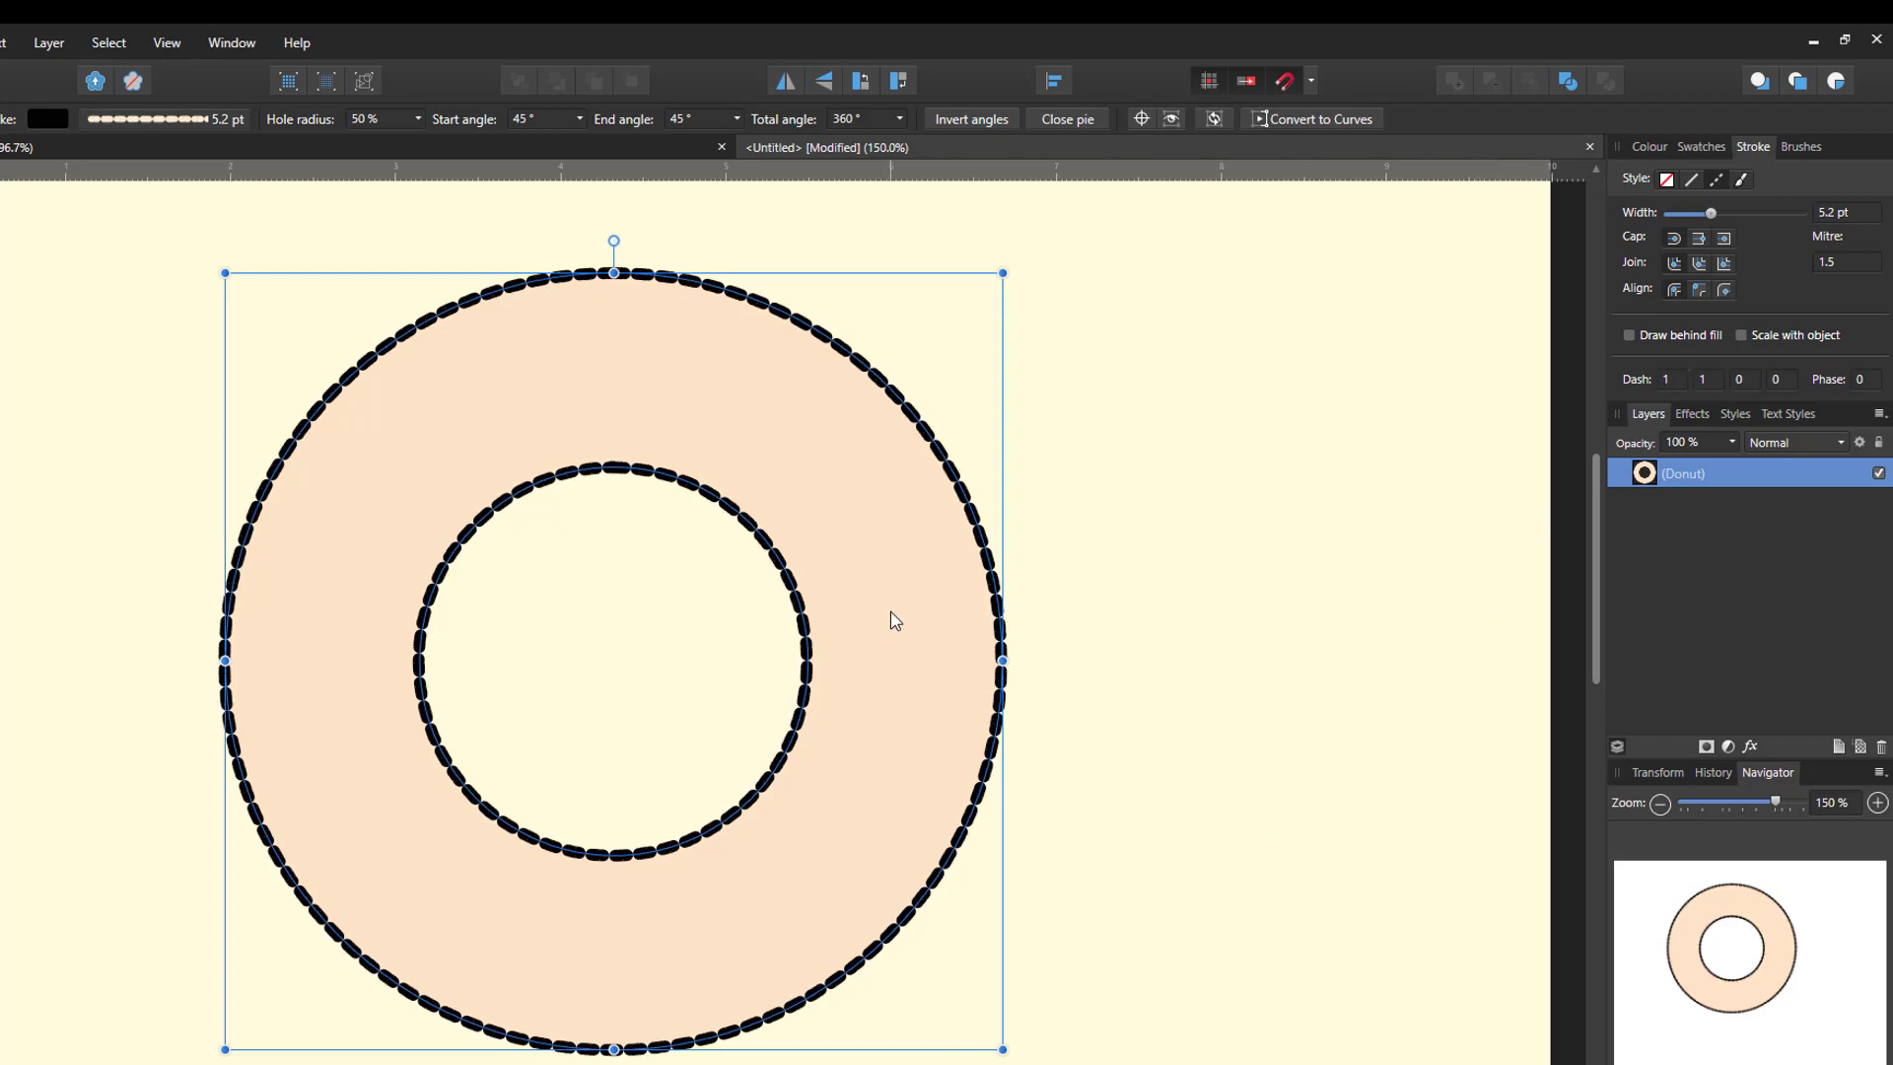
mouse_move(942, 564)
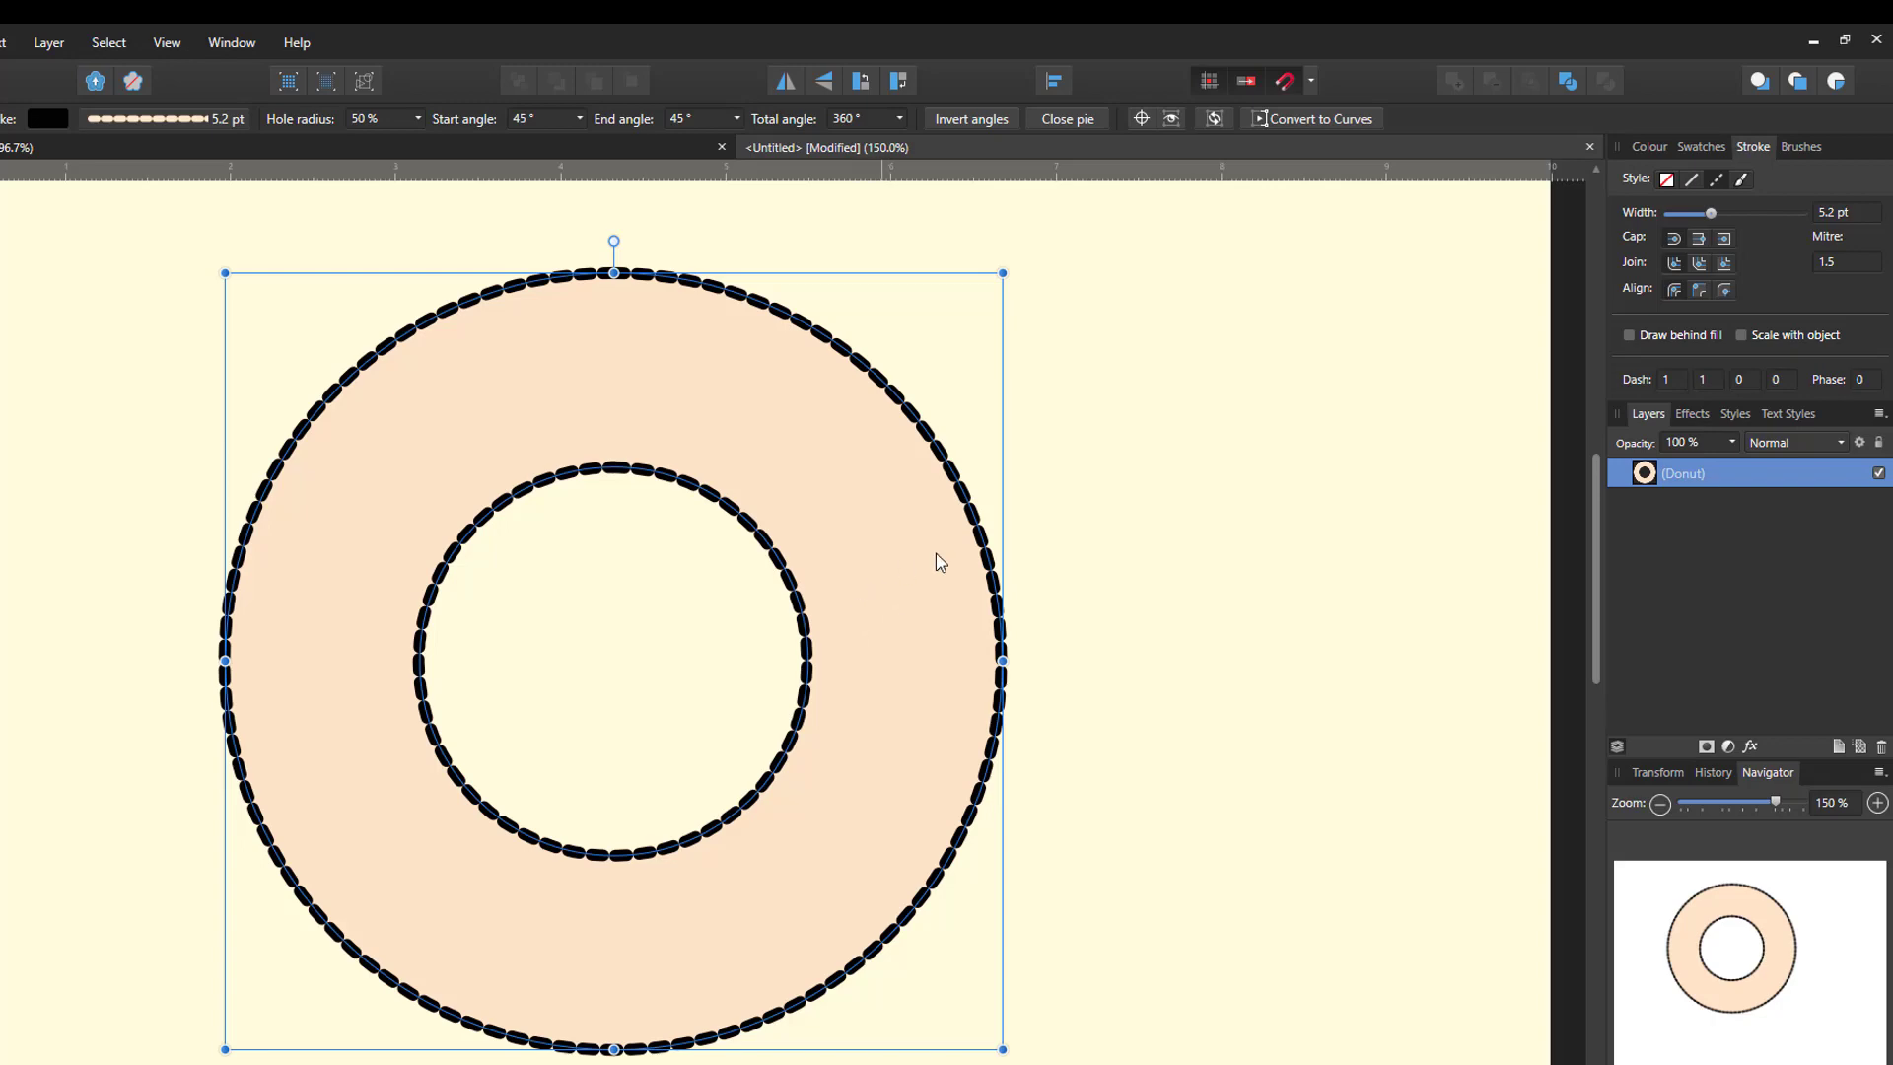
left_click(1672, 377)
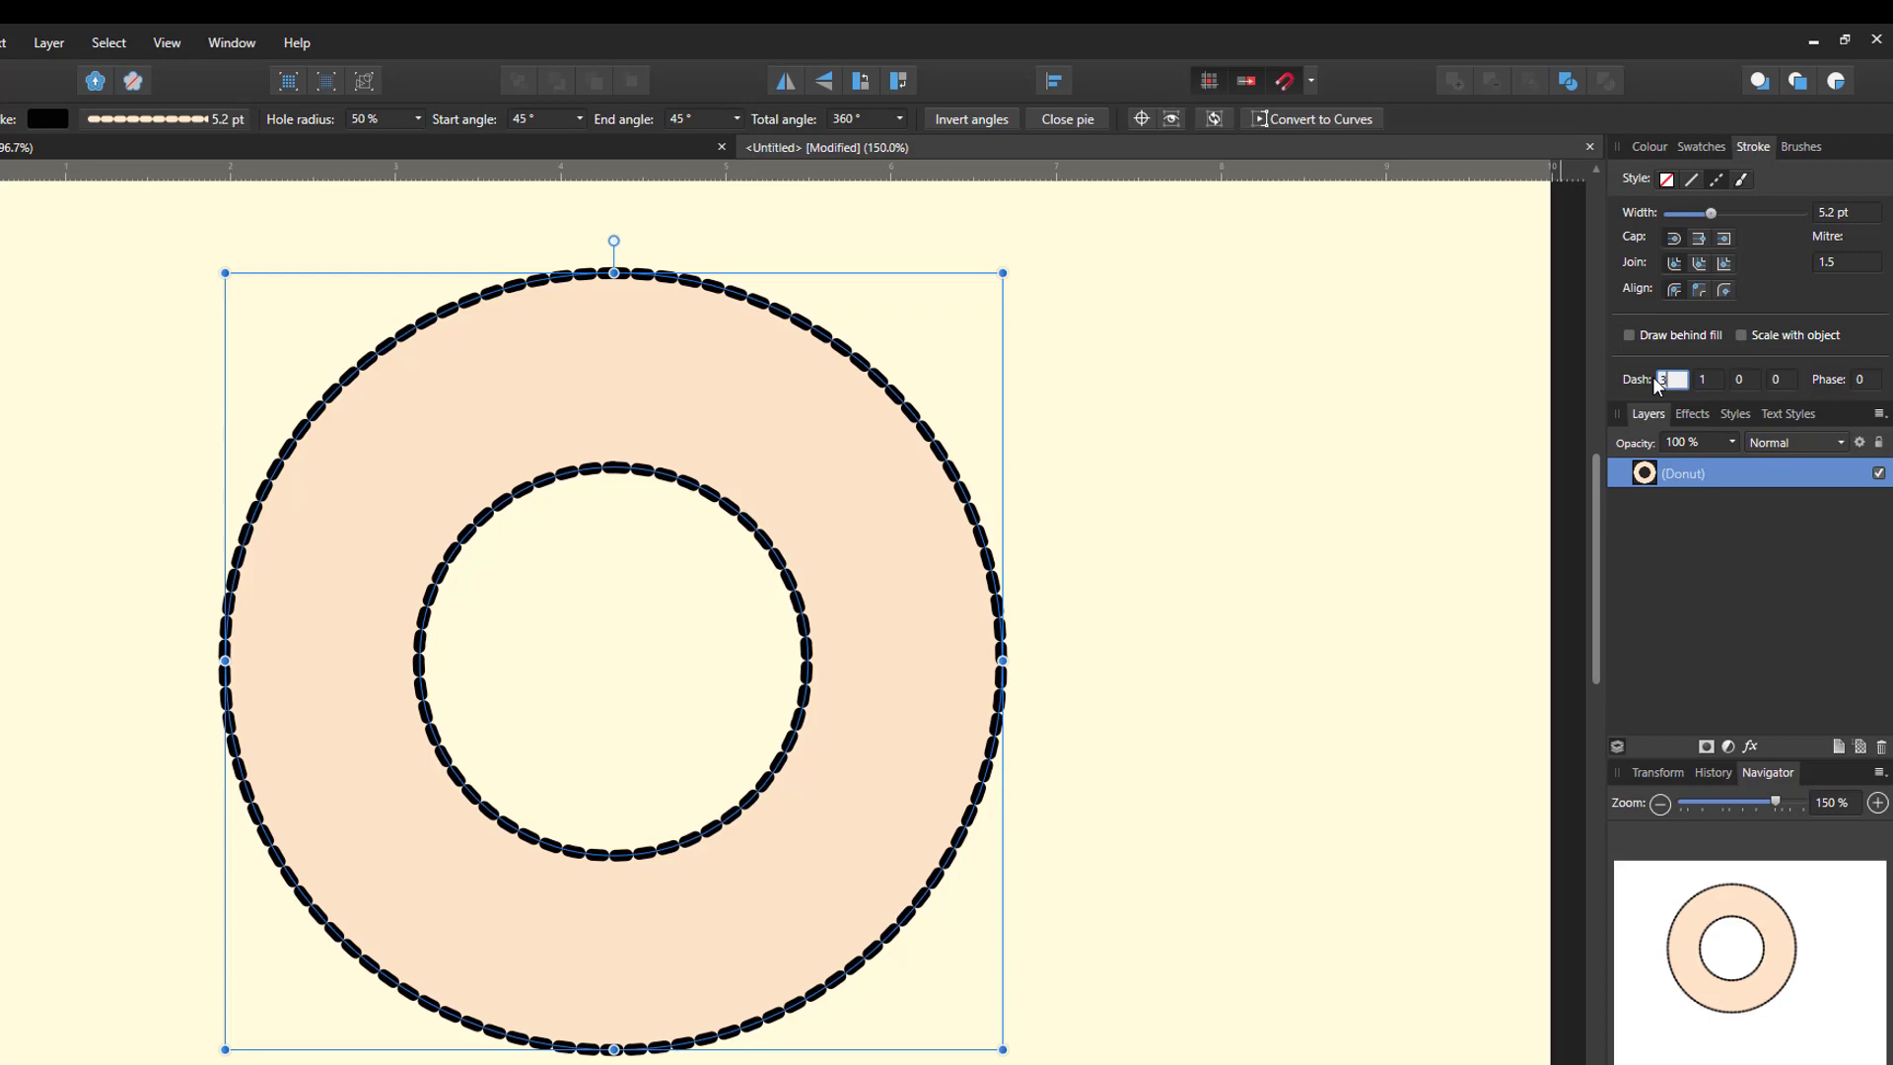
type("3")
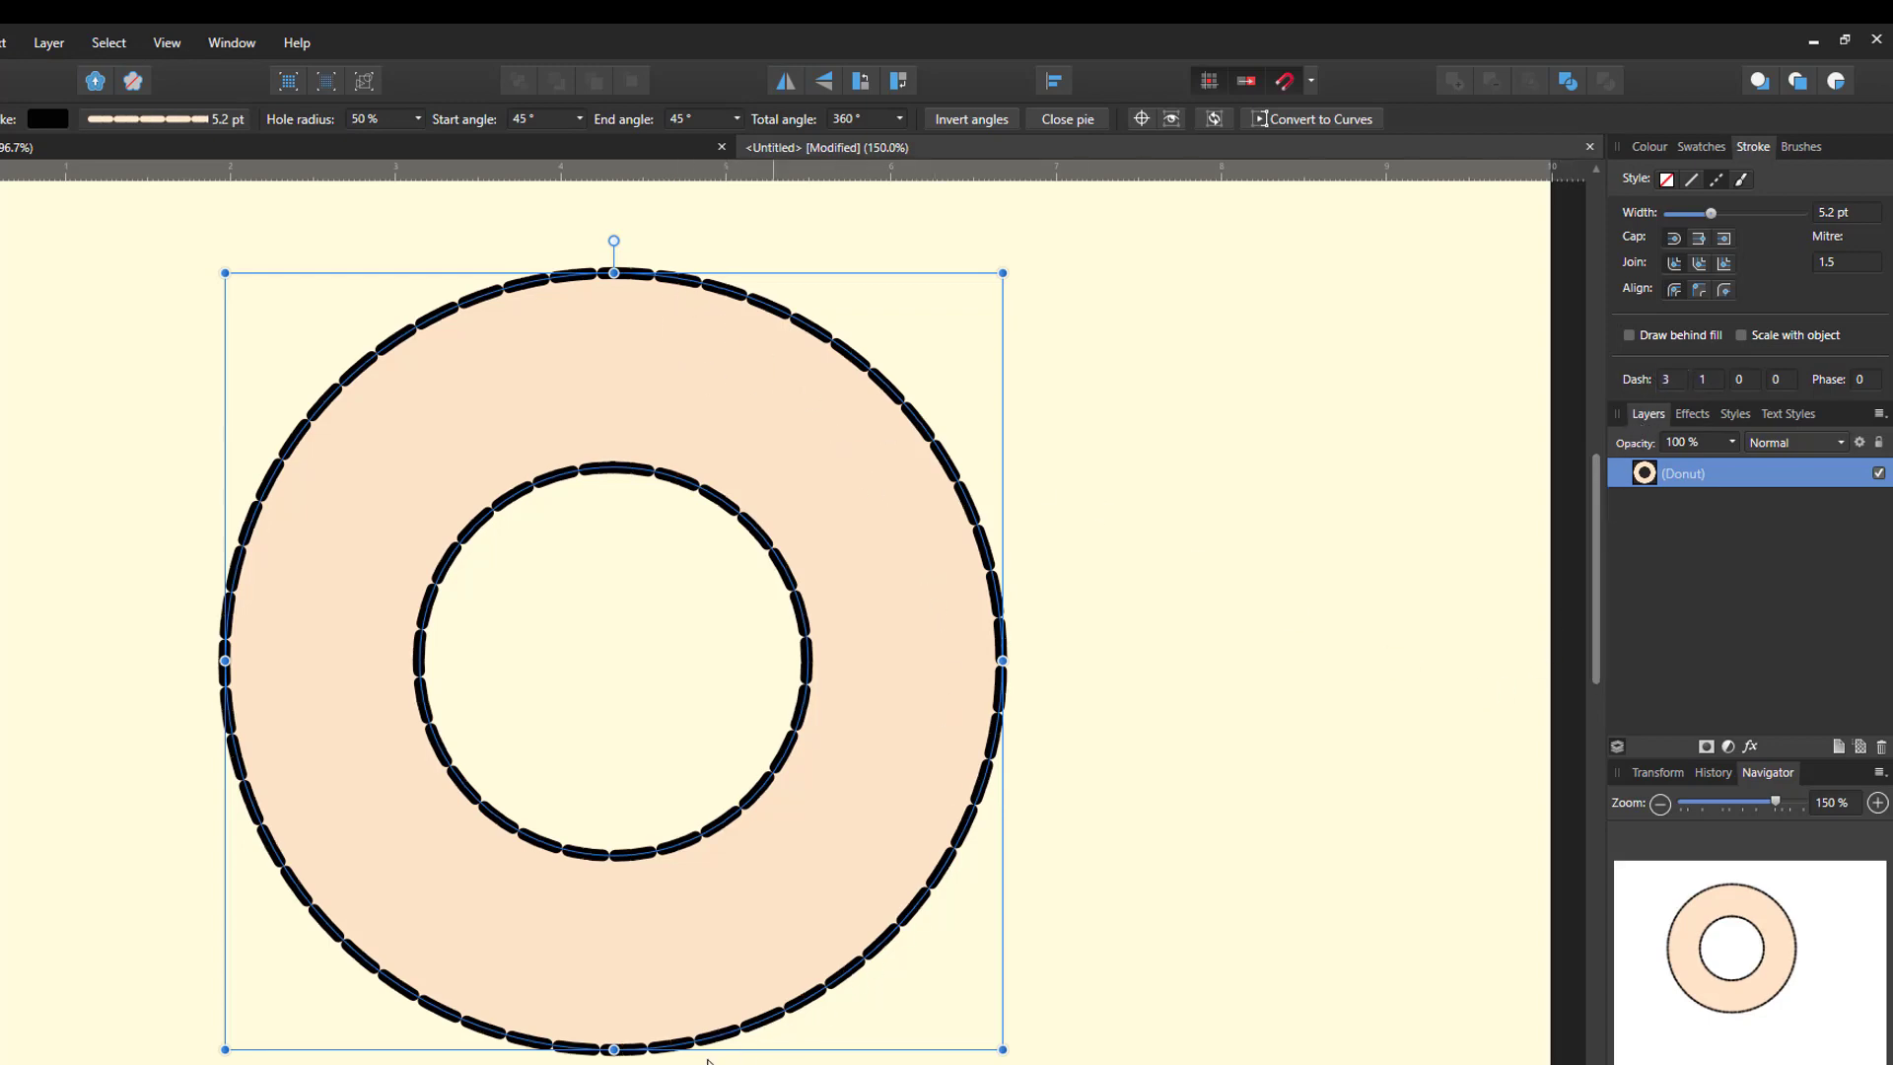
mouse_move(1343, 534)
type("1")
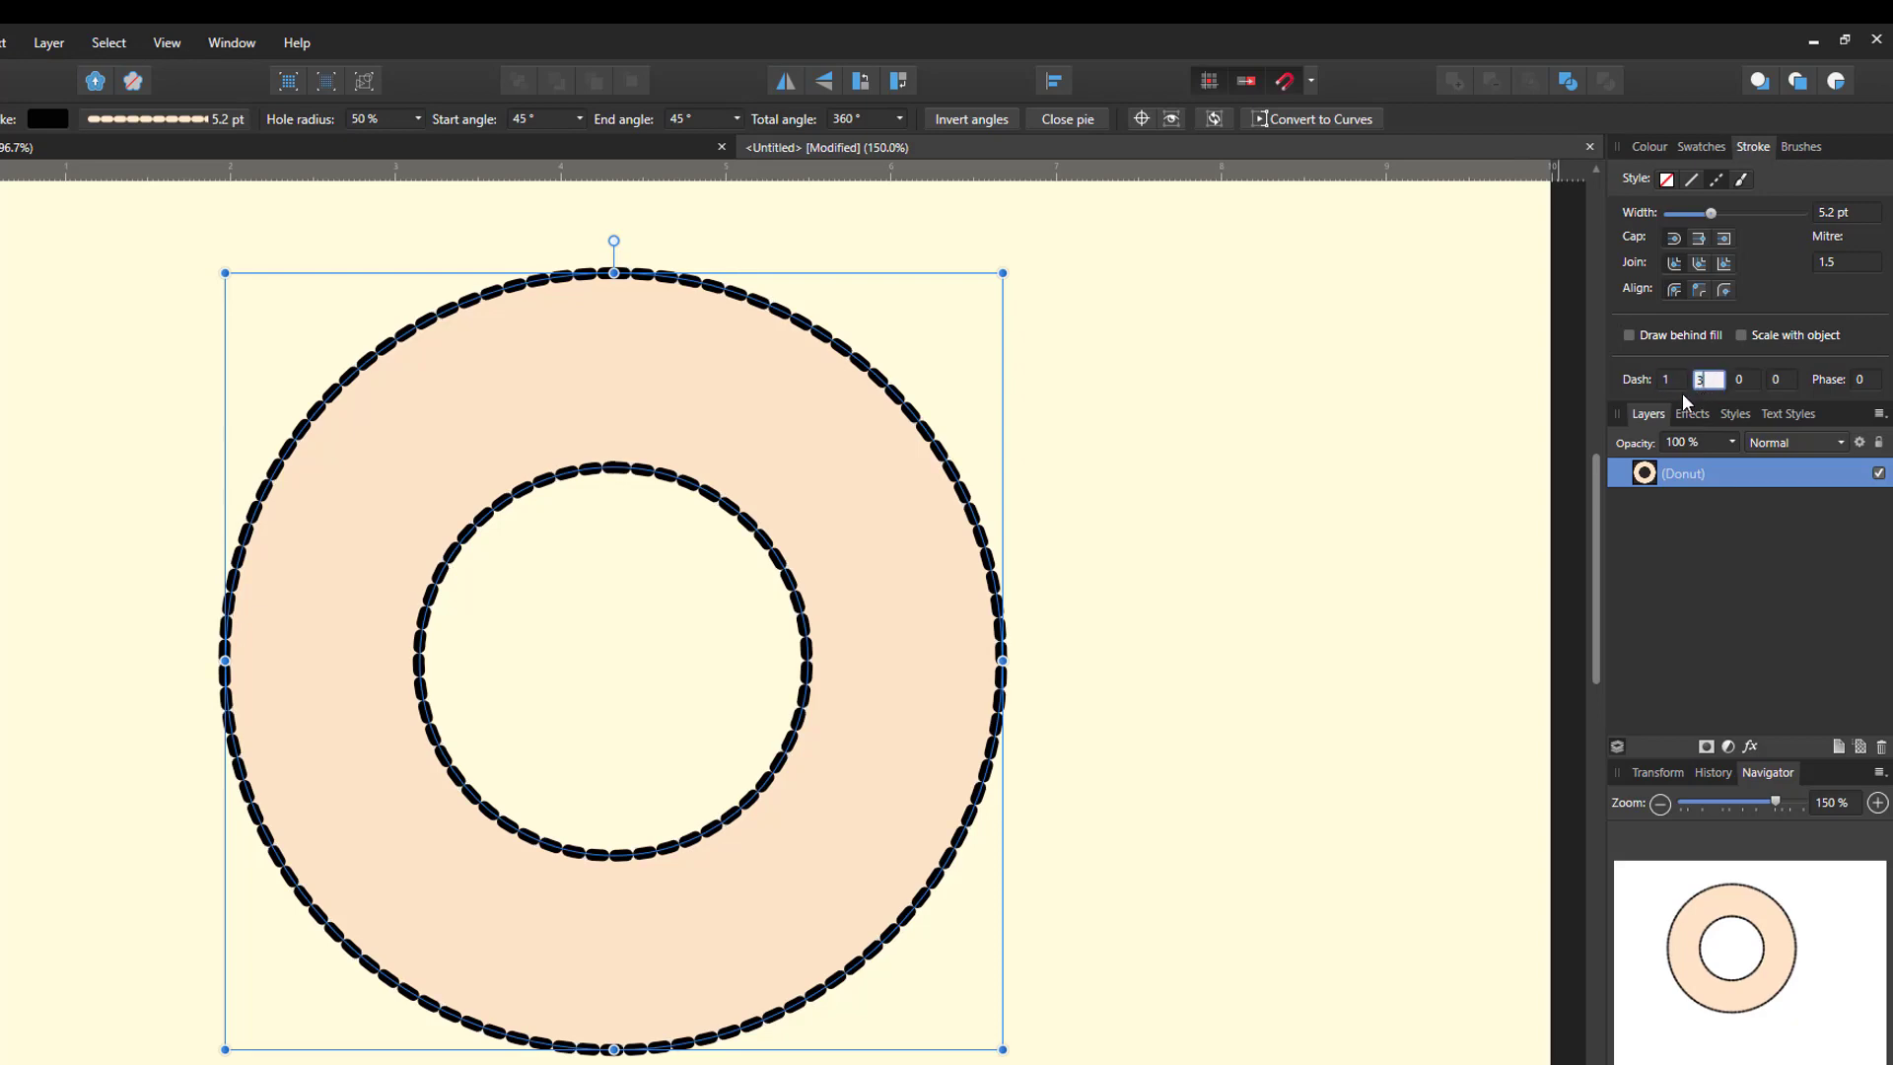
type("3")
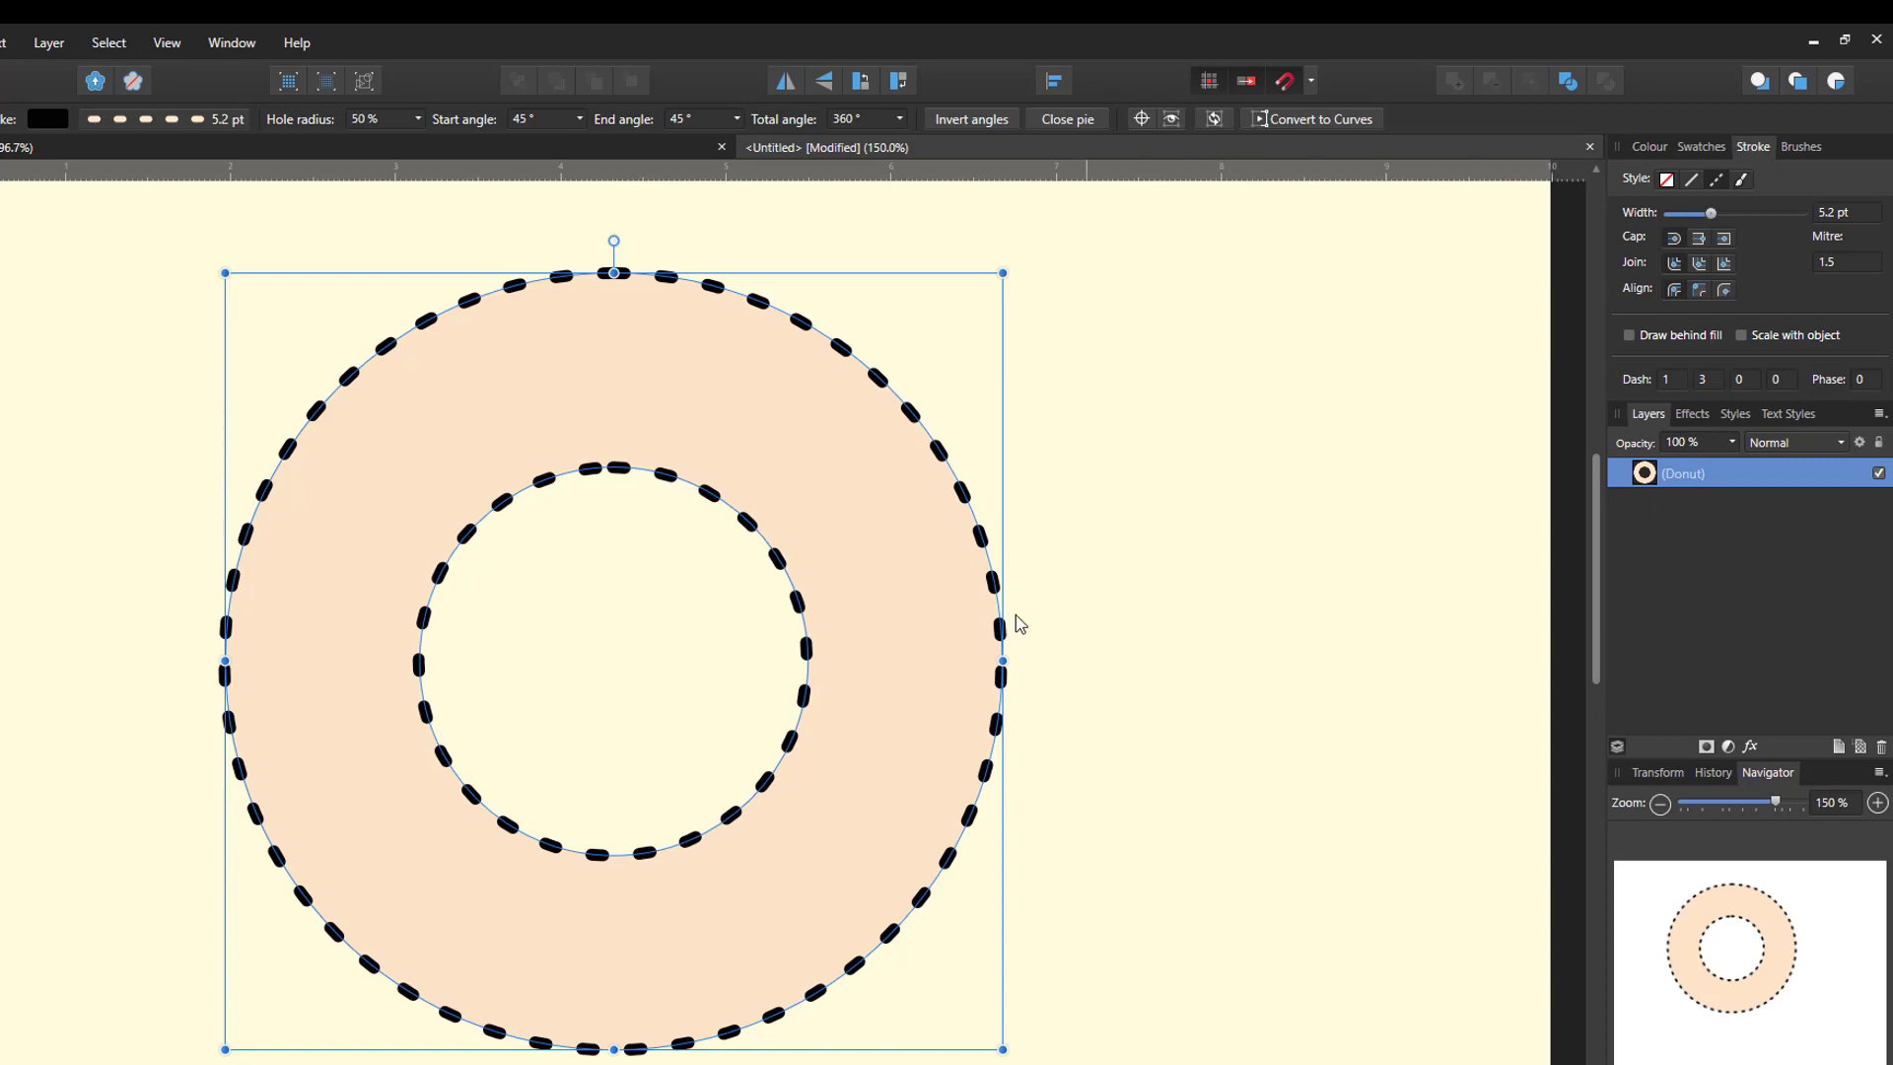
mouse_move(966, 479)
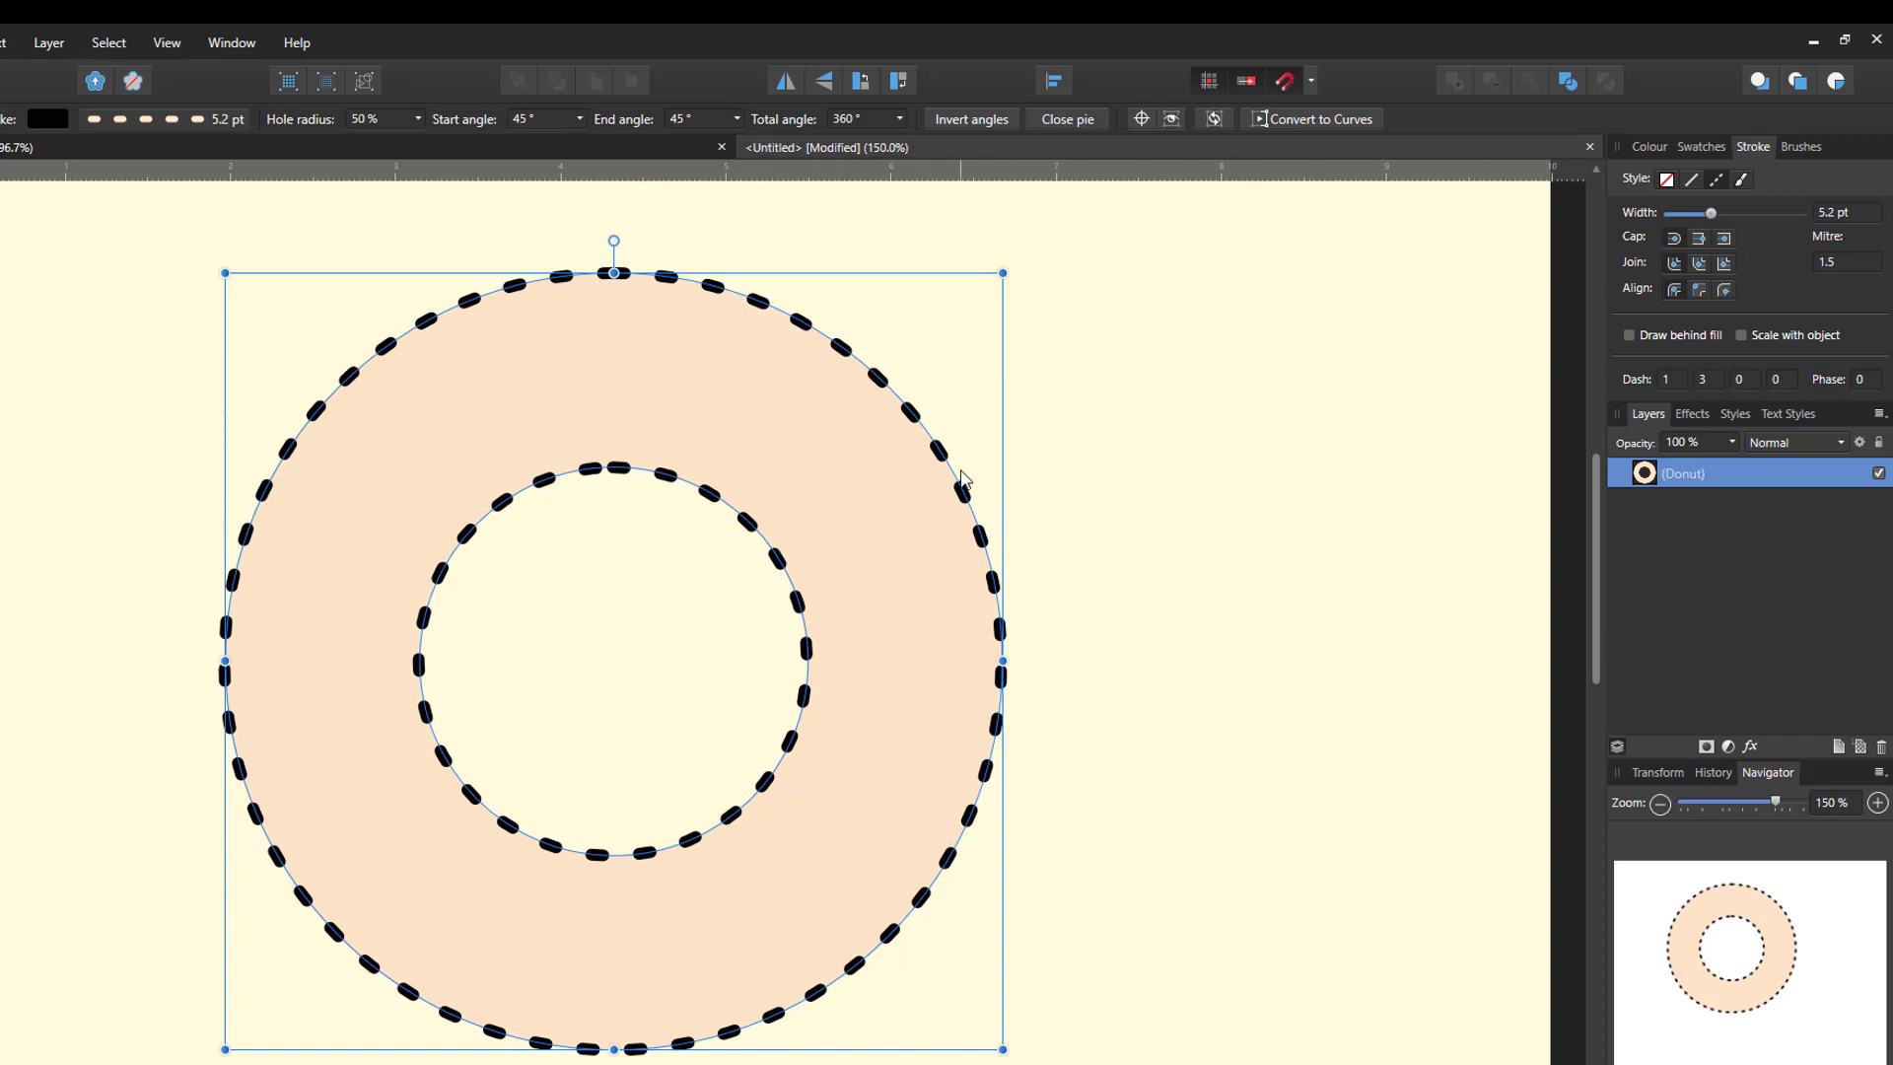
mouse_move(690, 491)
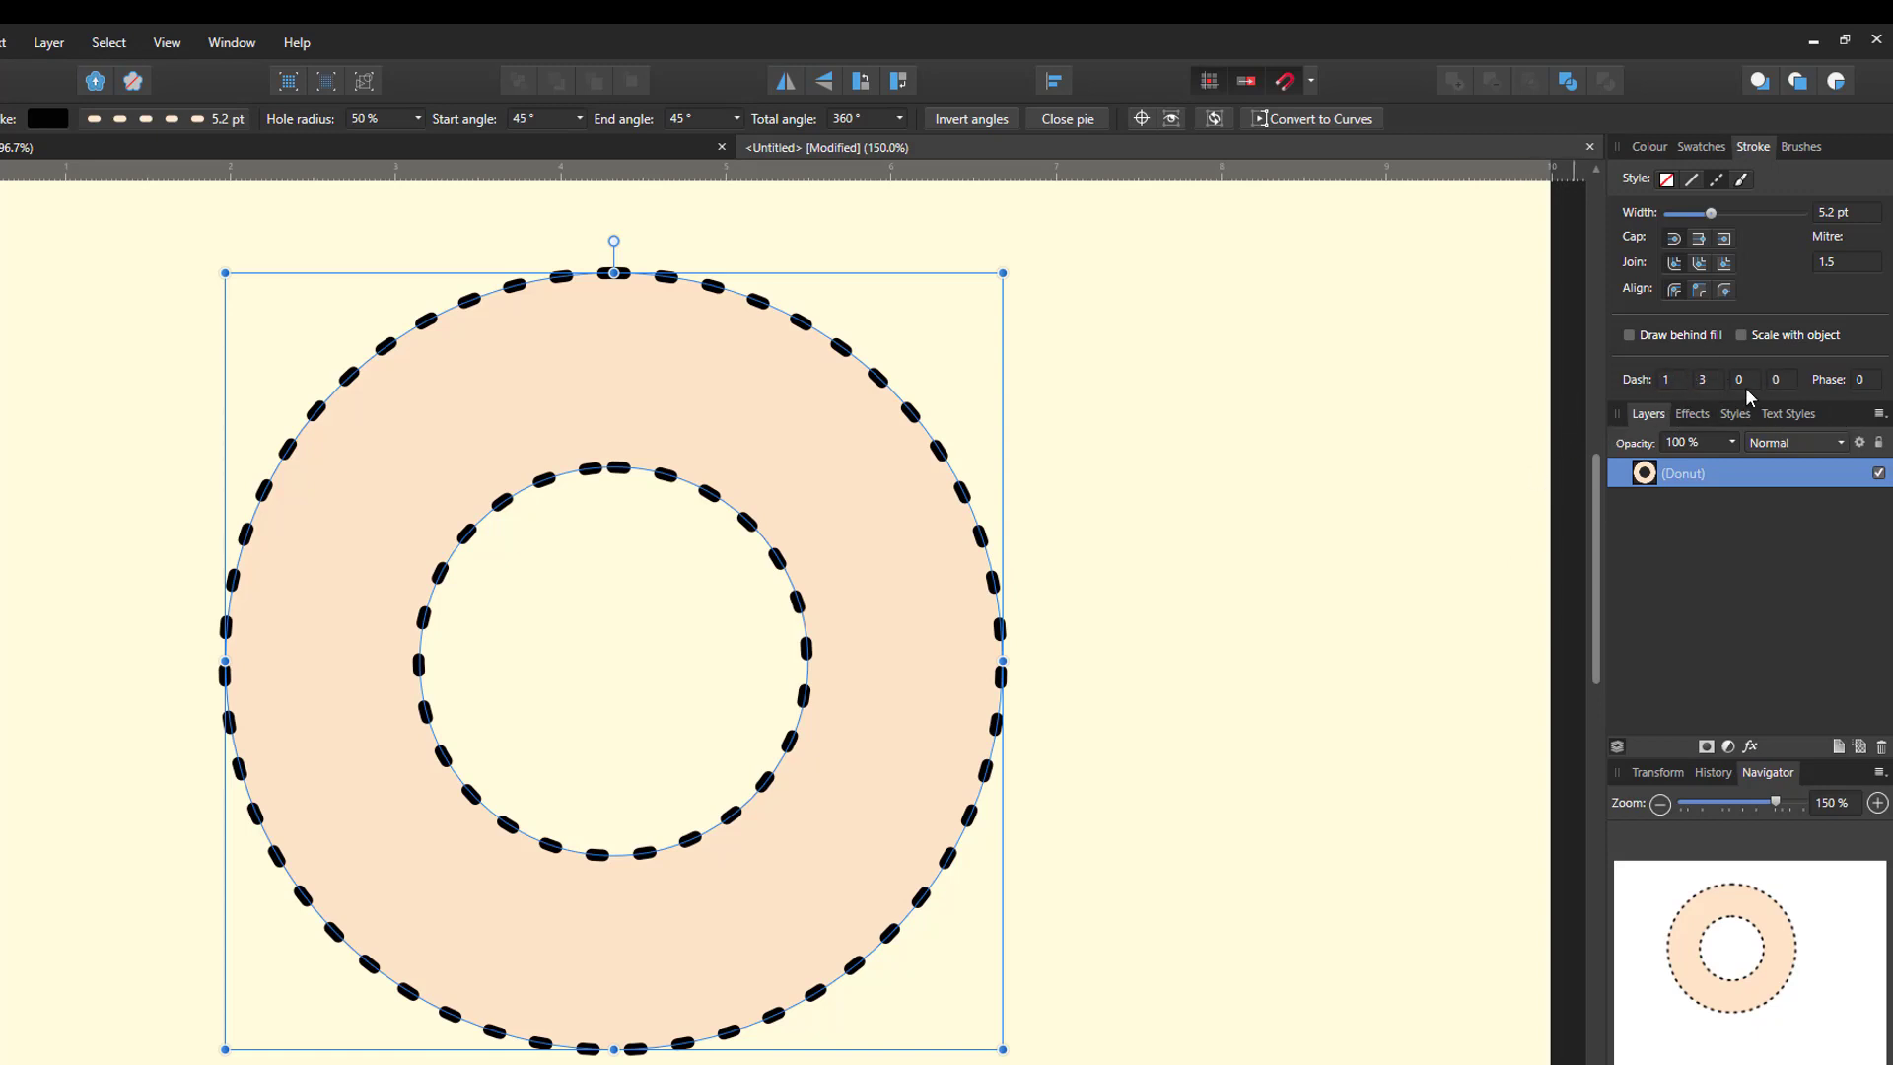
Extend the dash pattern to 1, 3, 2, 5 for alternating dashes with uneven gaps
left_click(1739, 379)
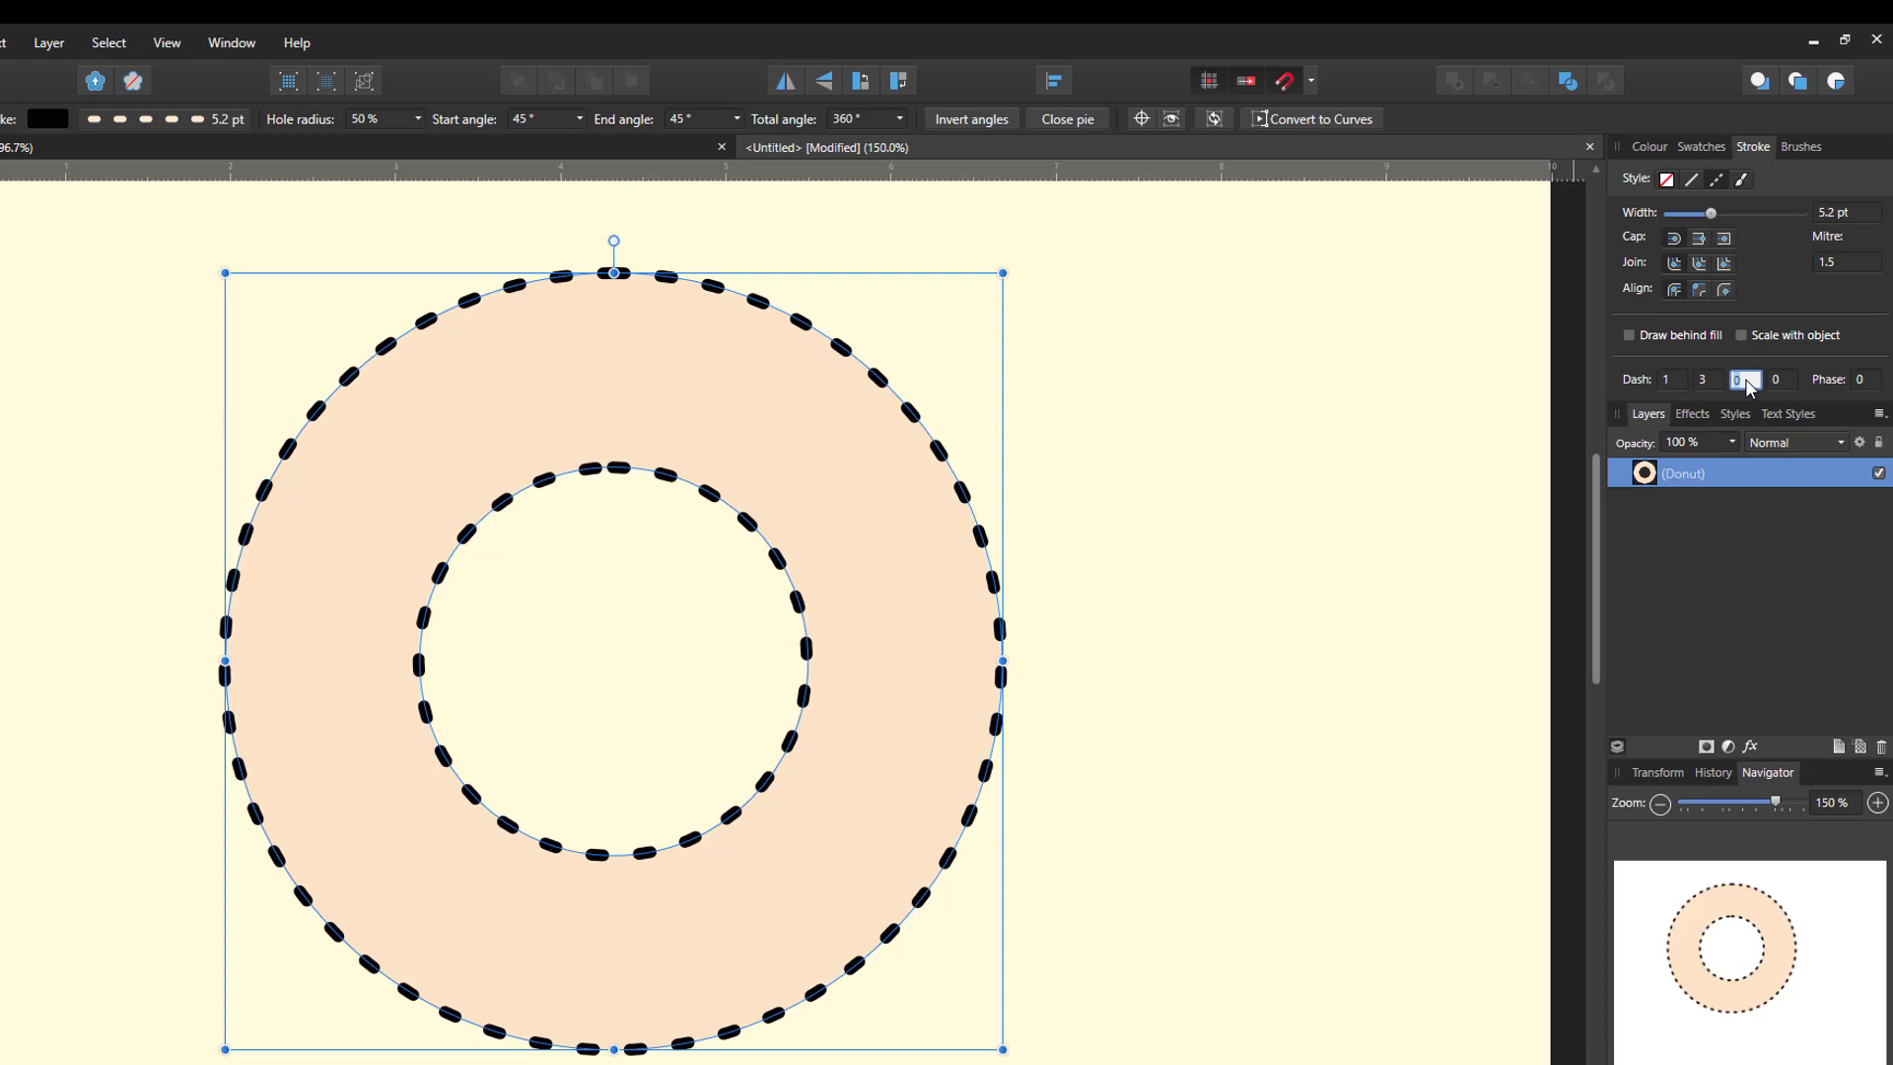
type("2")
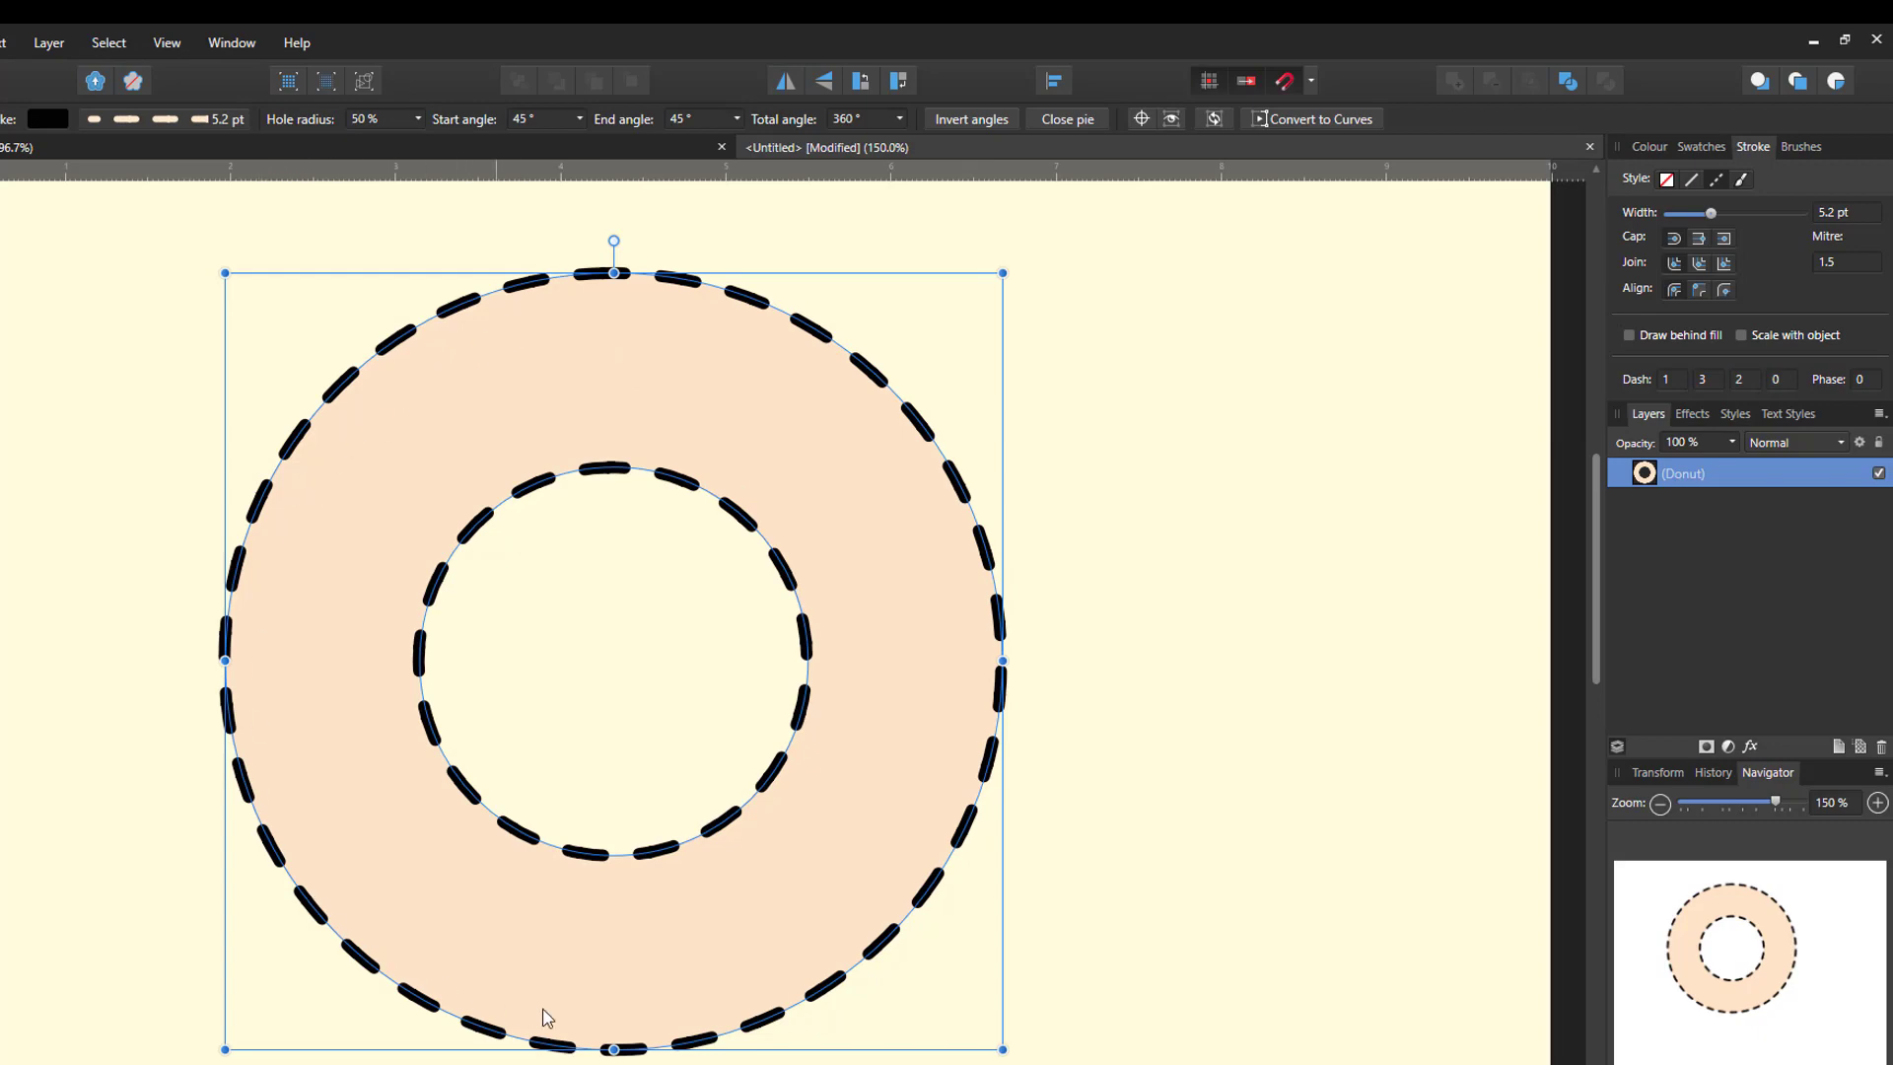
mouse_move(441, 368)
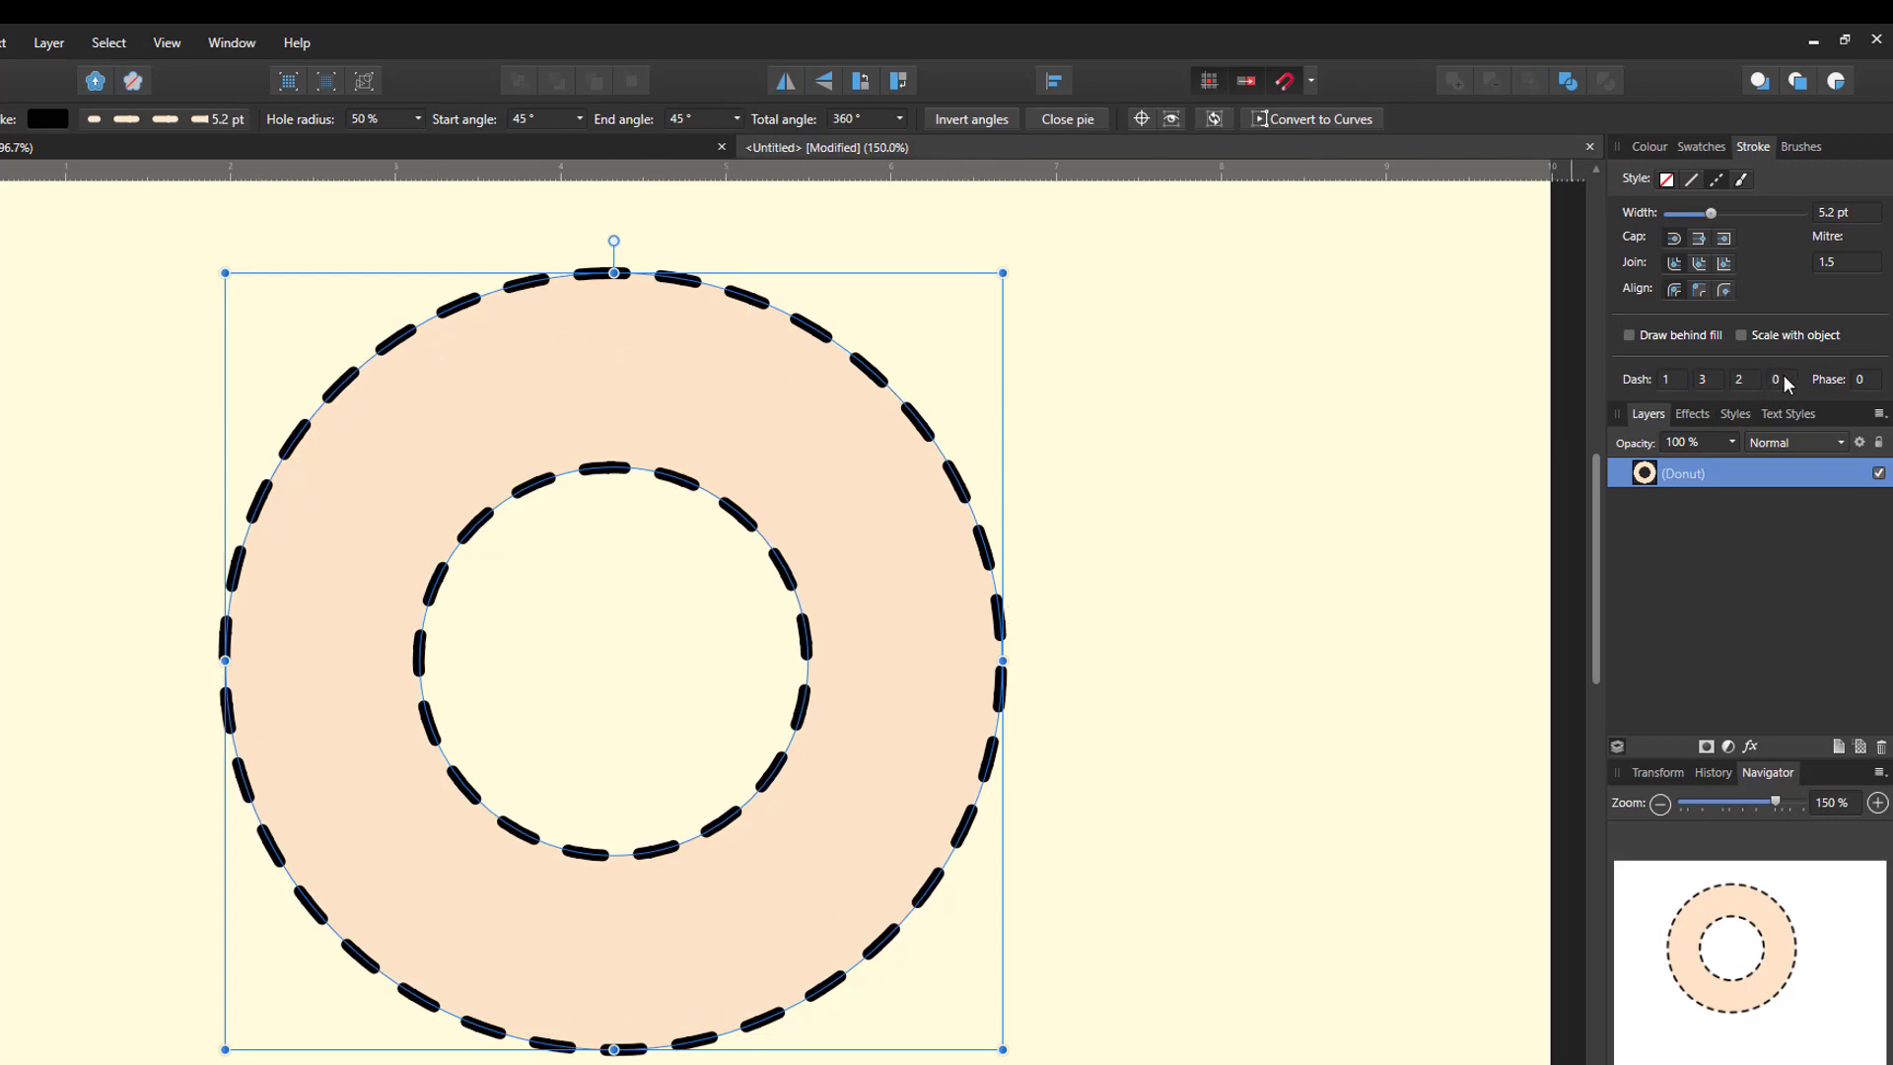
left_click(1776, 377)
type("2")
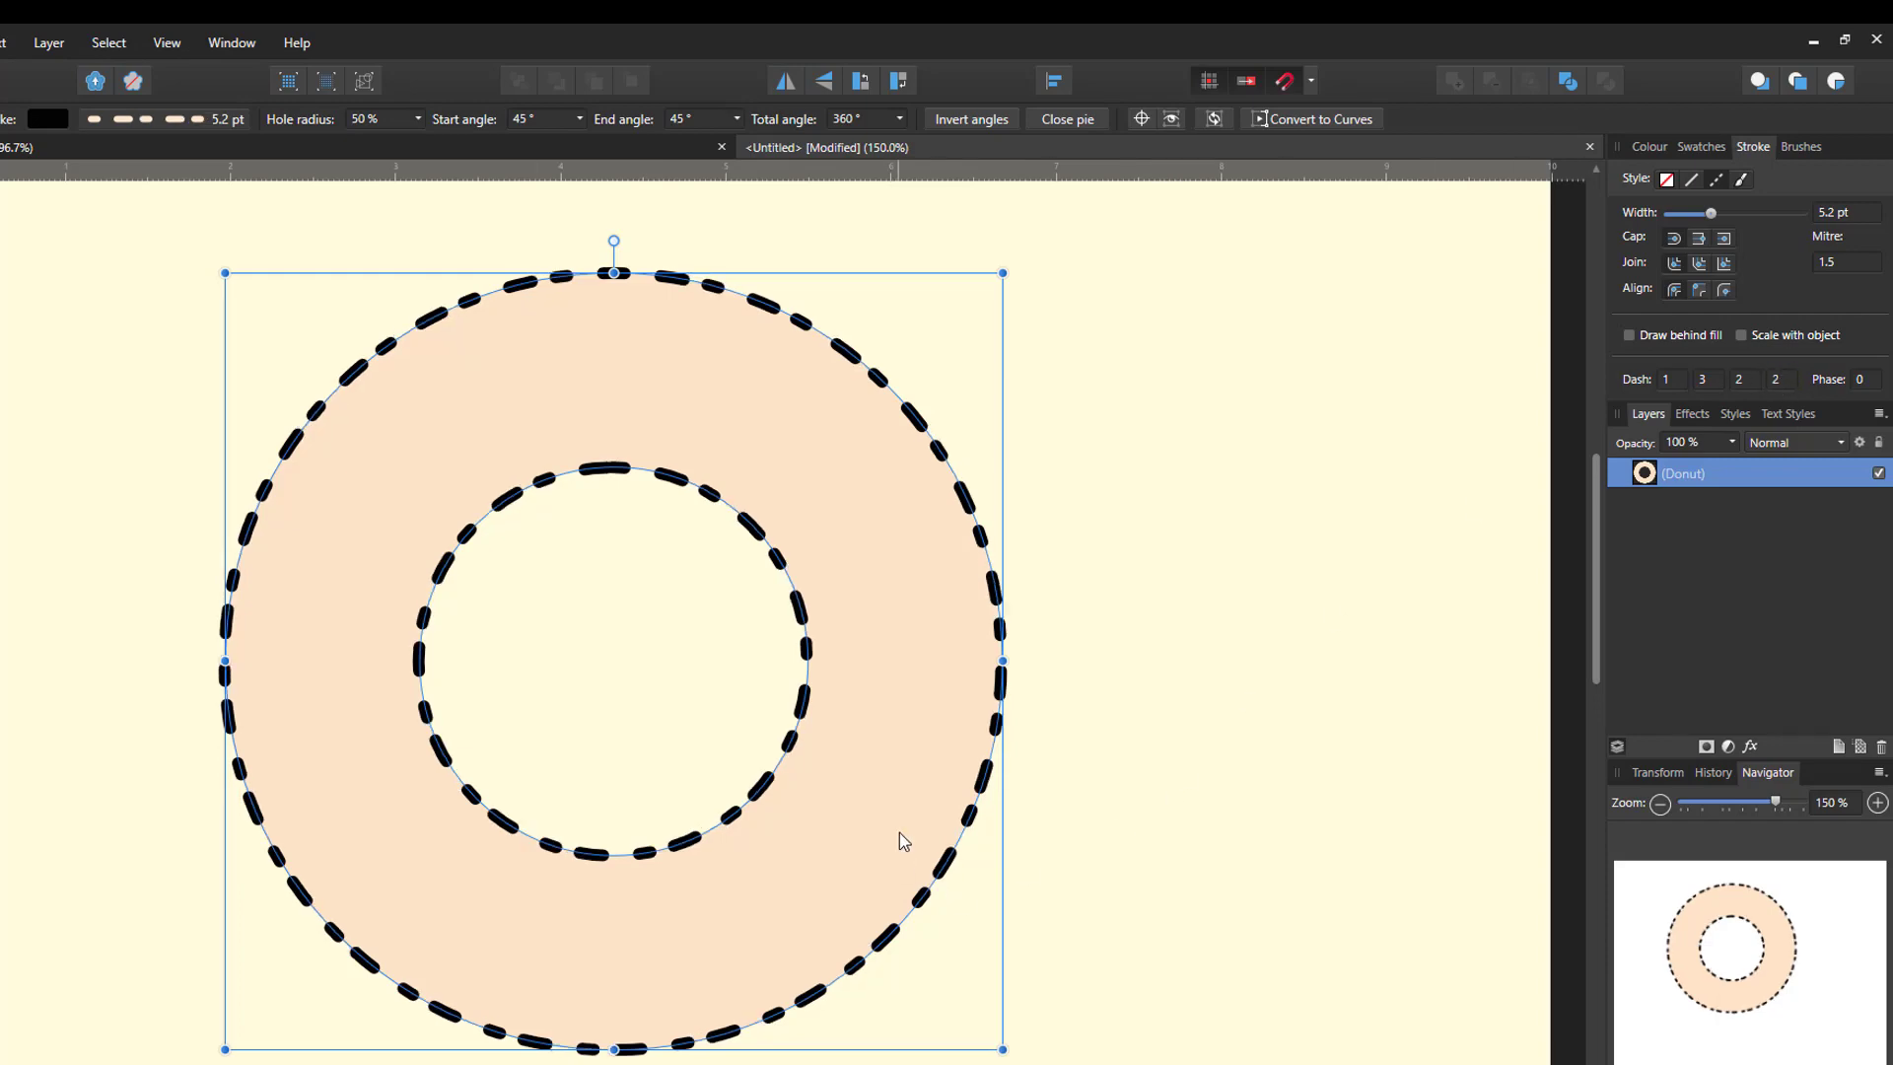
mouse_move(545, 510)
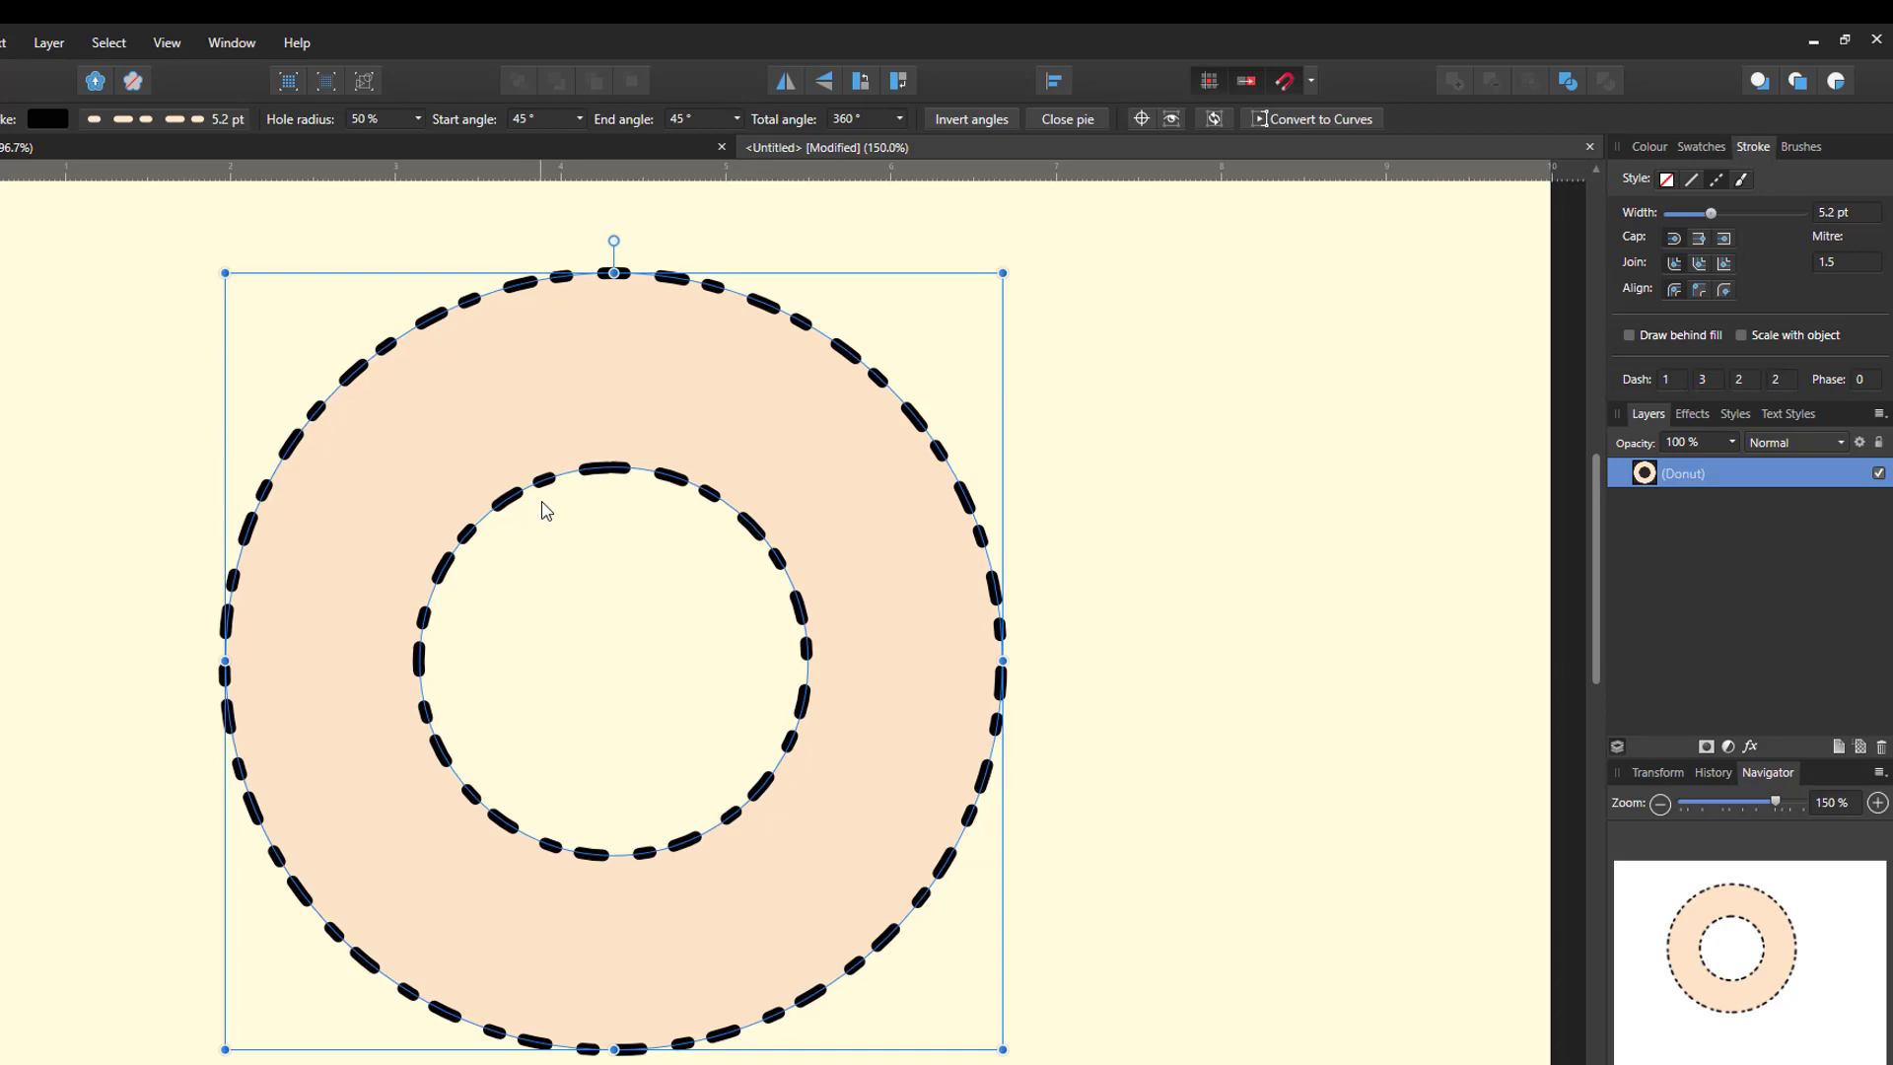
mouse_move(721, 859)
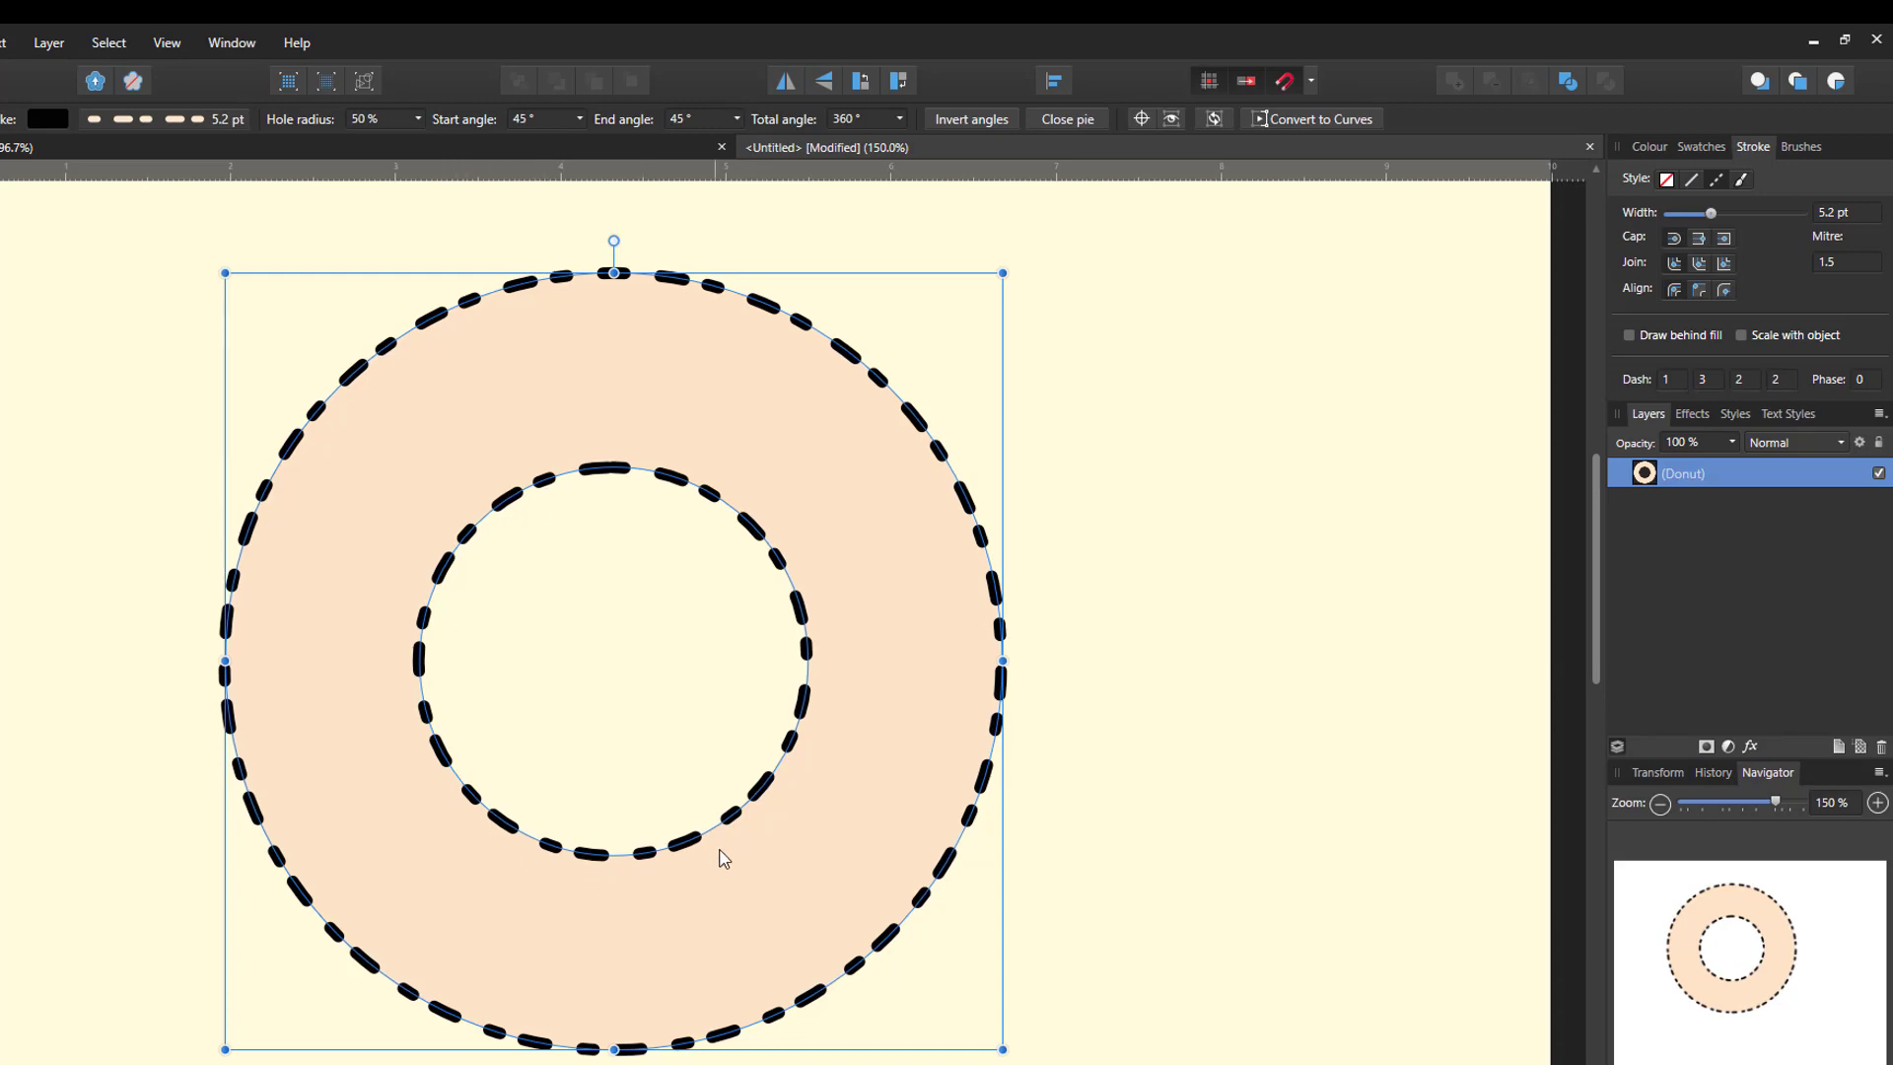
mouse_move(506, 846)
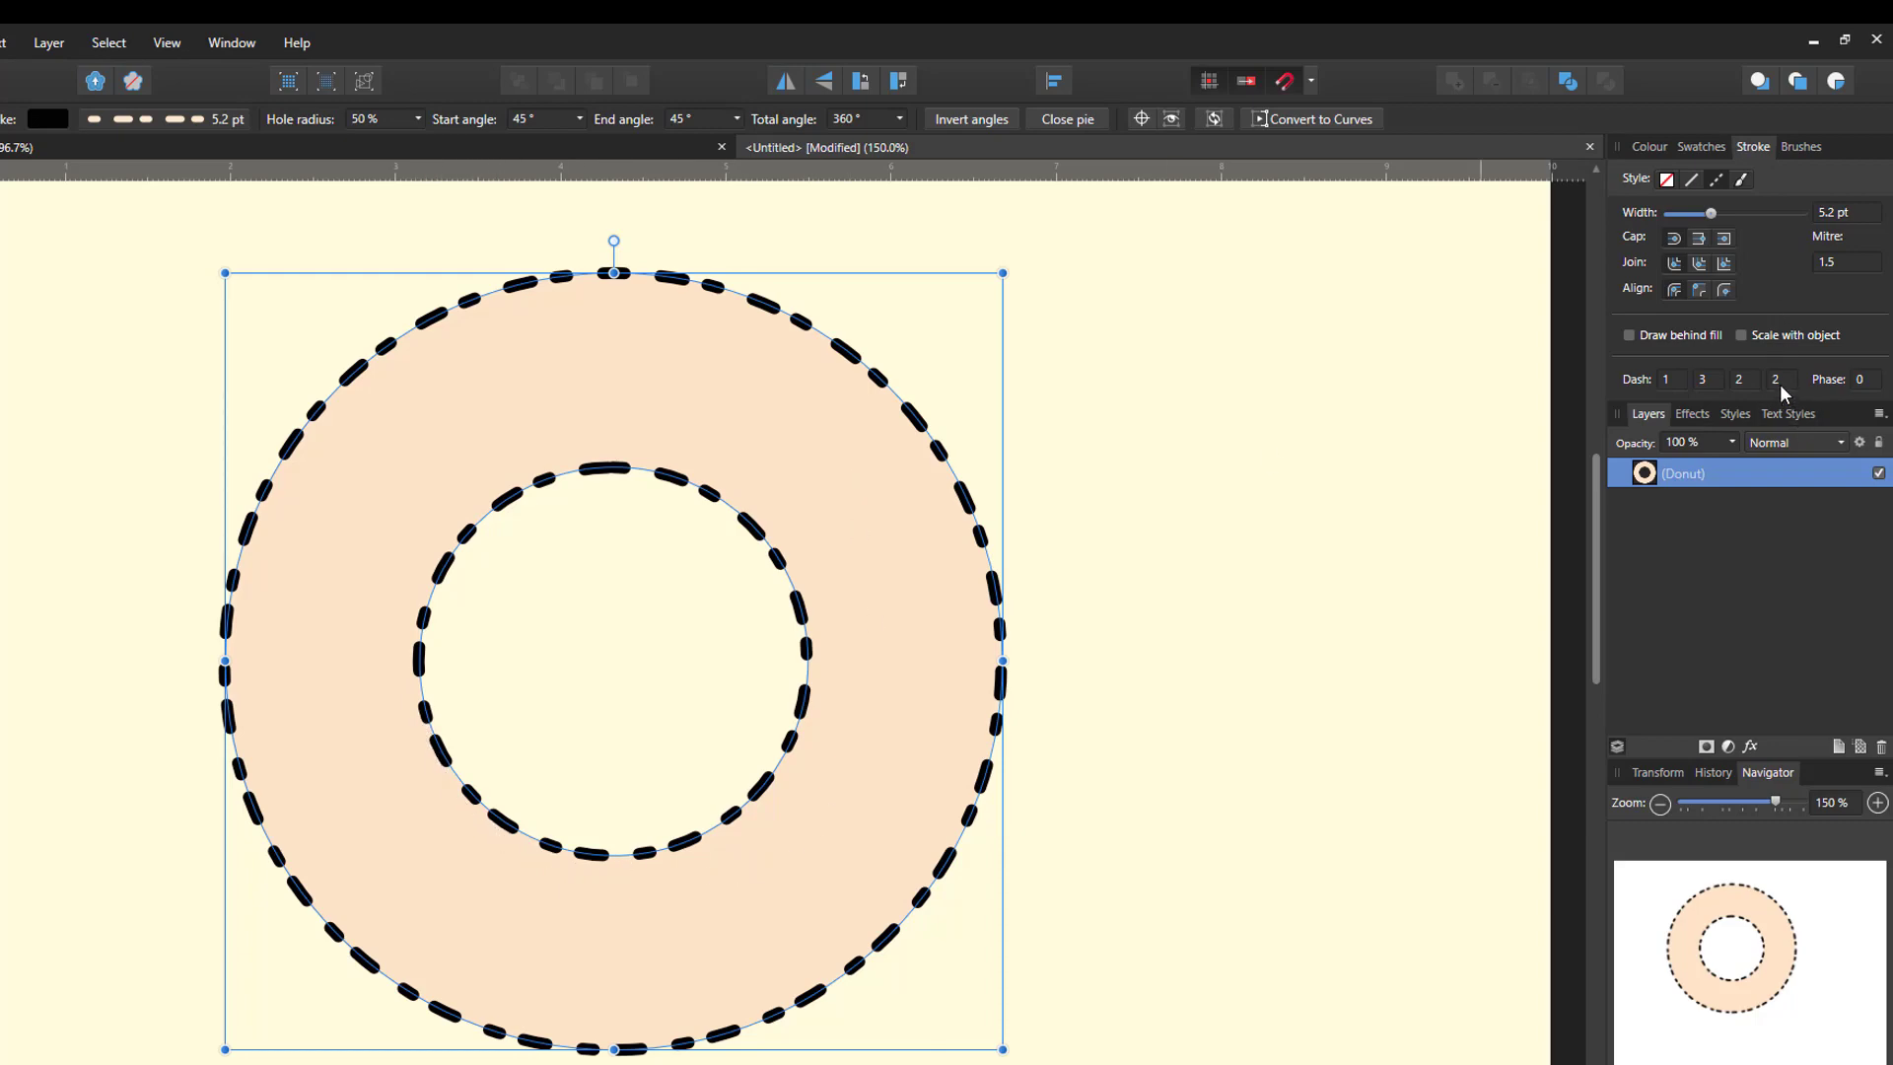
left_click(1776, 379)
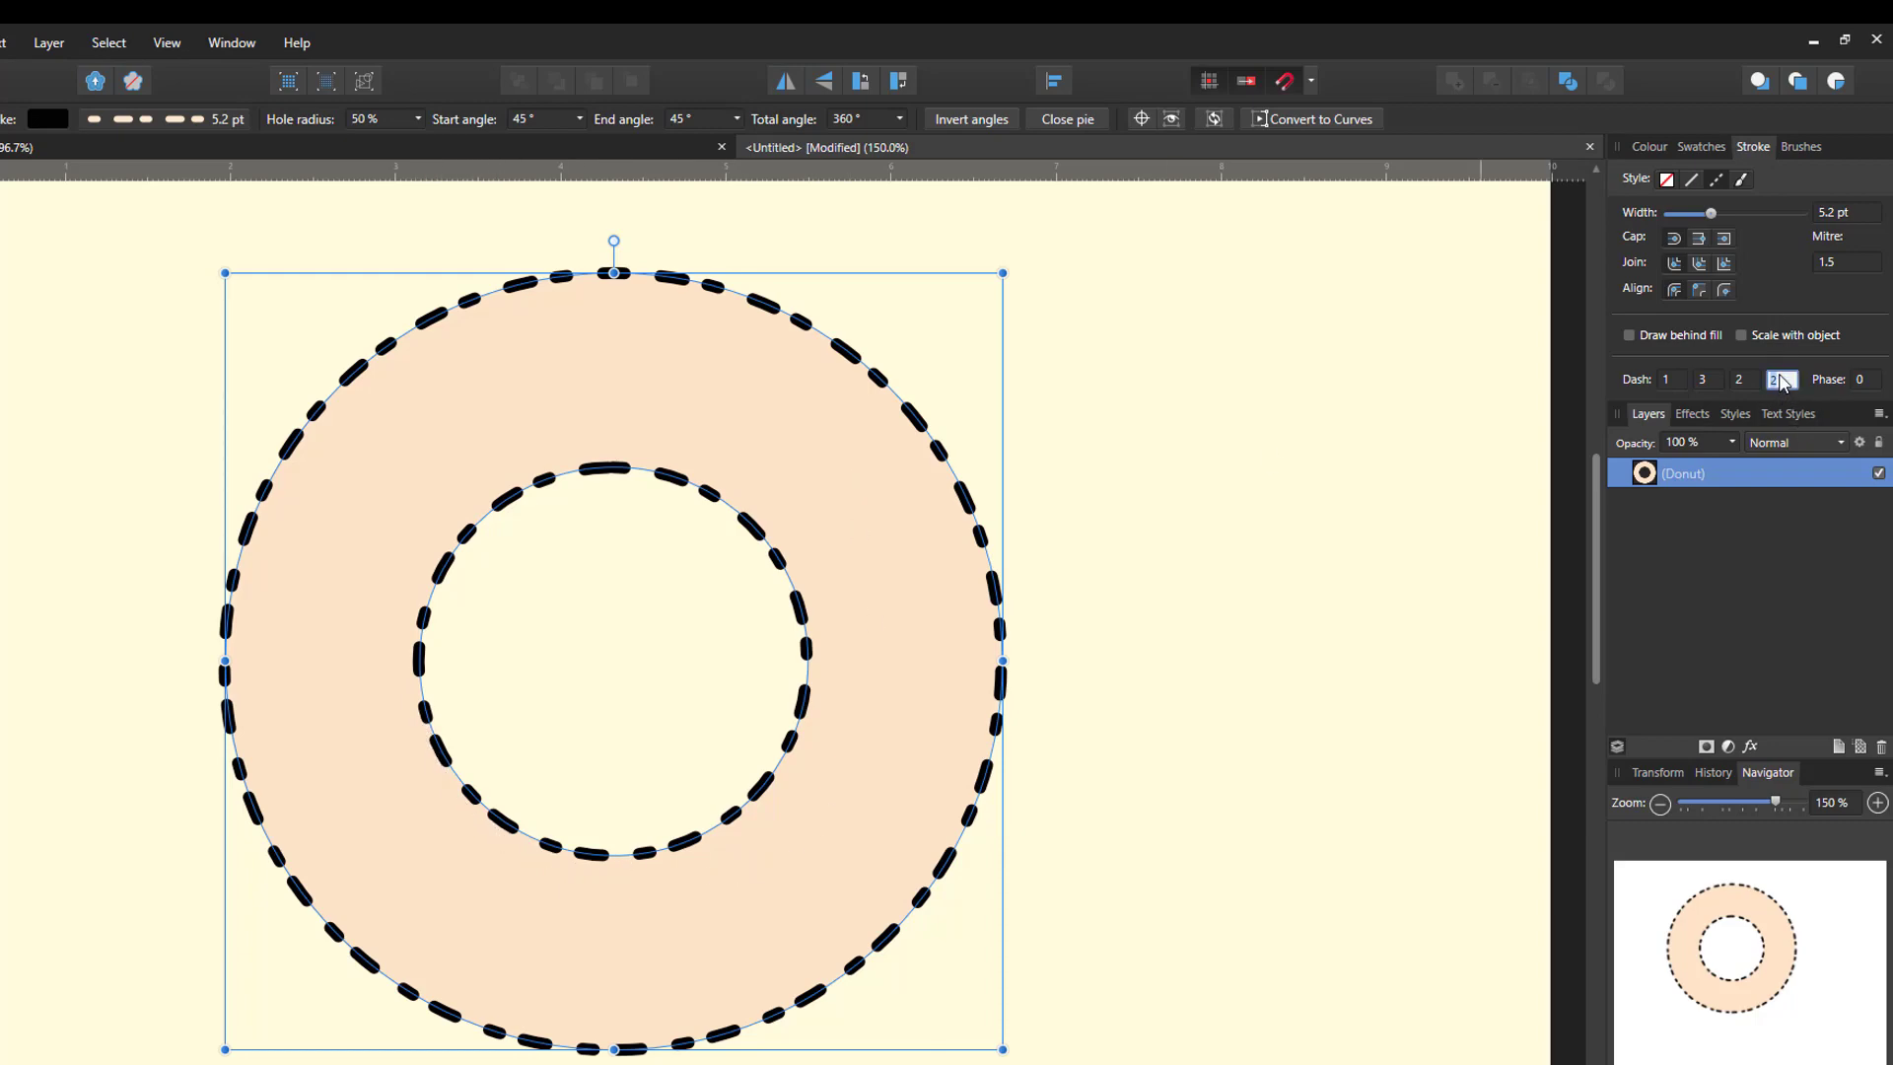
type("5")
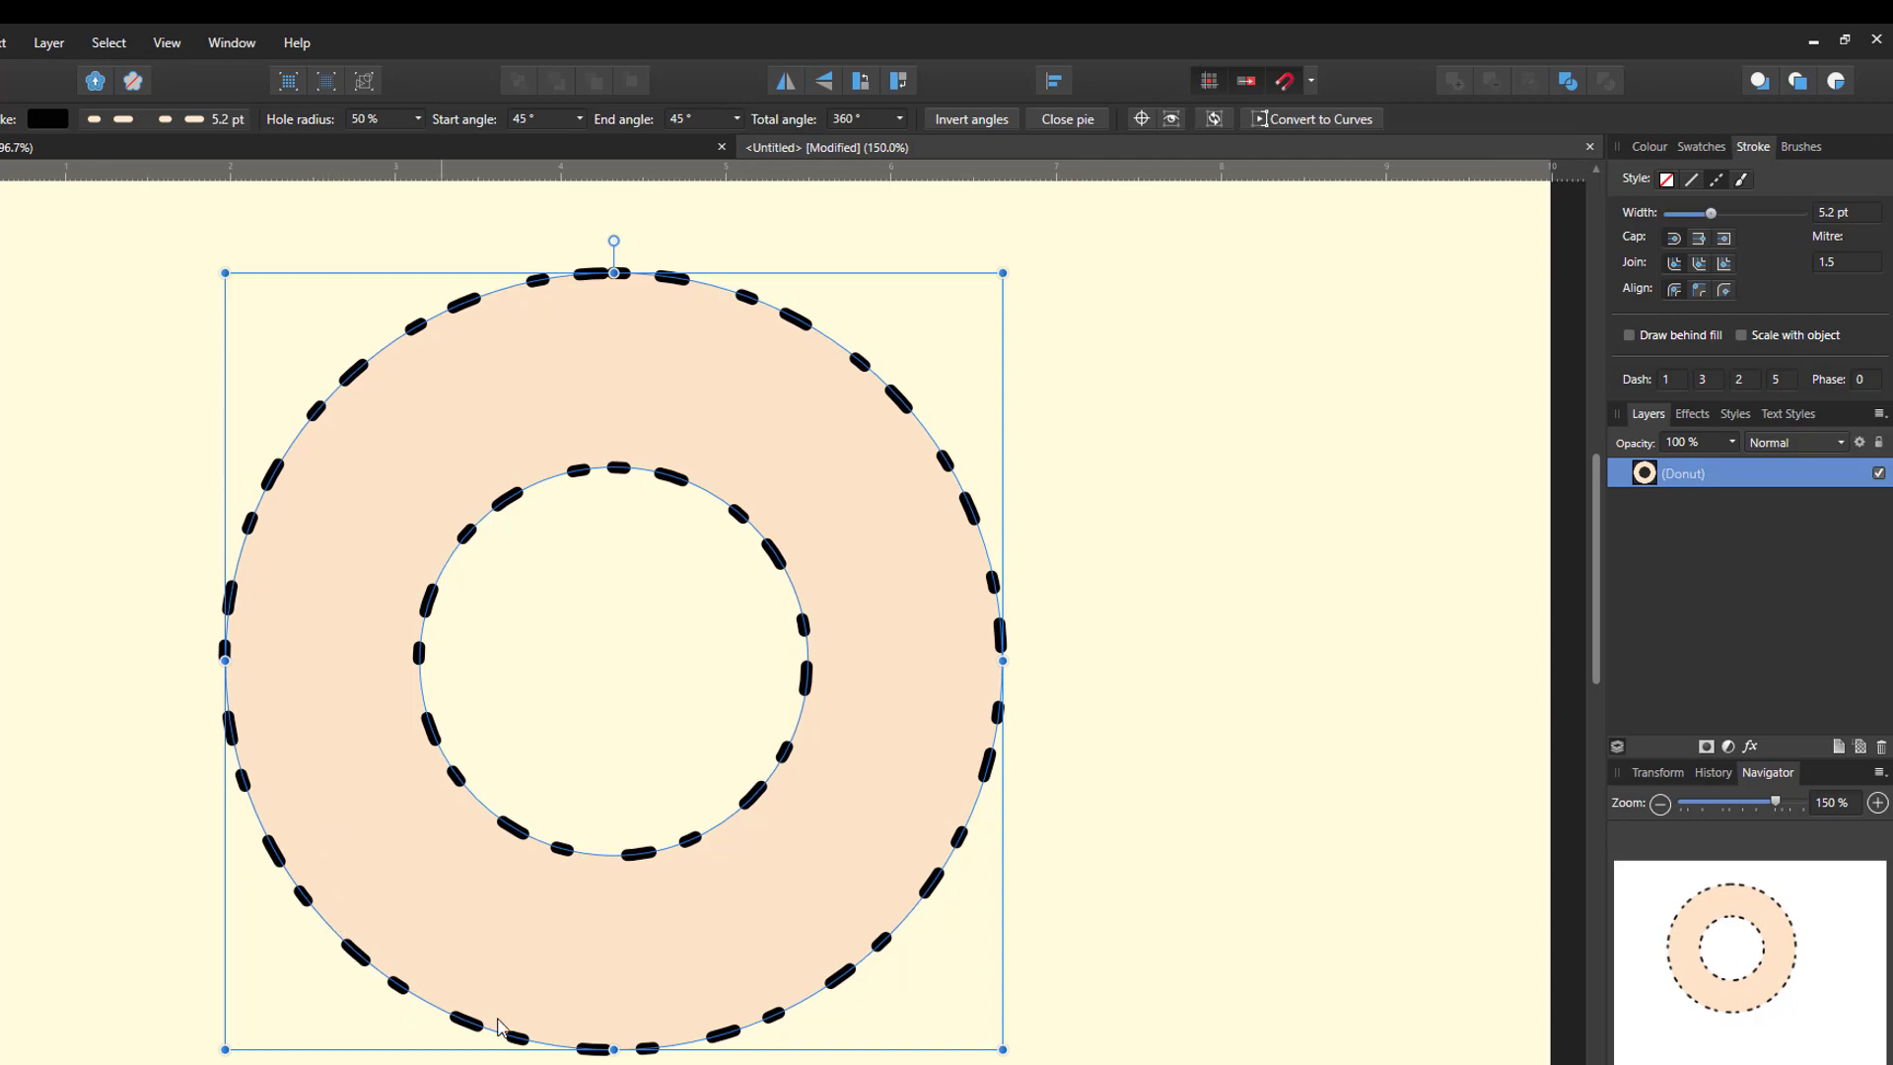
mouse_move(414, 988)
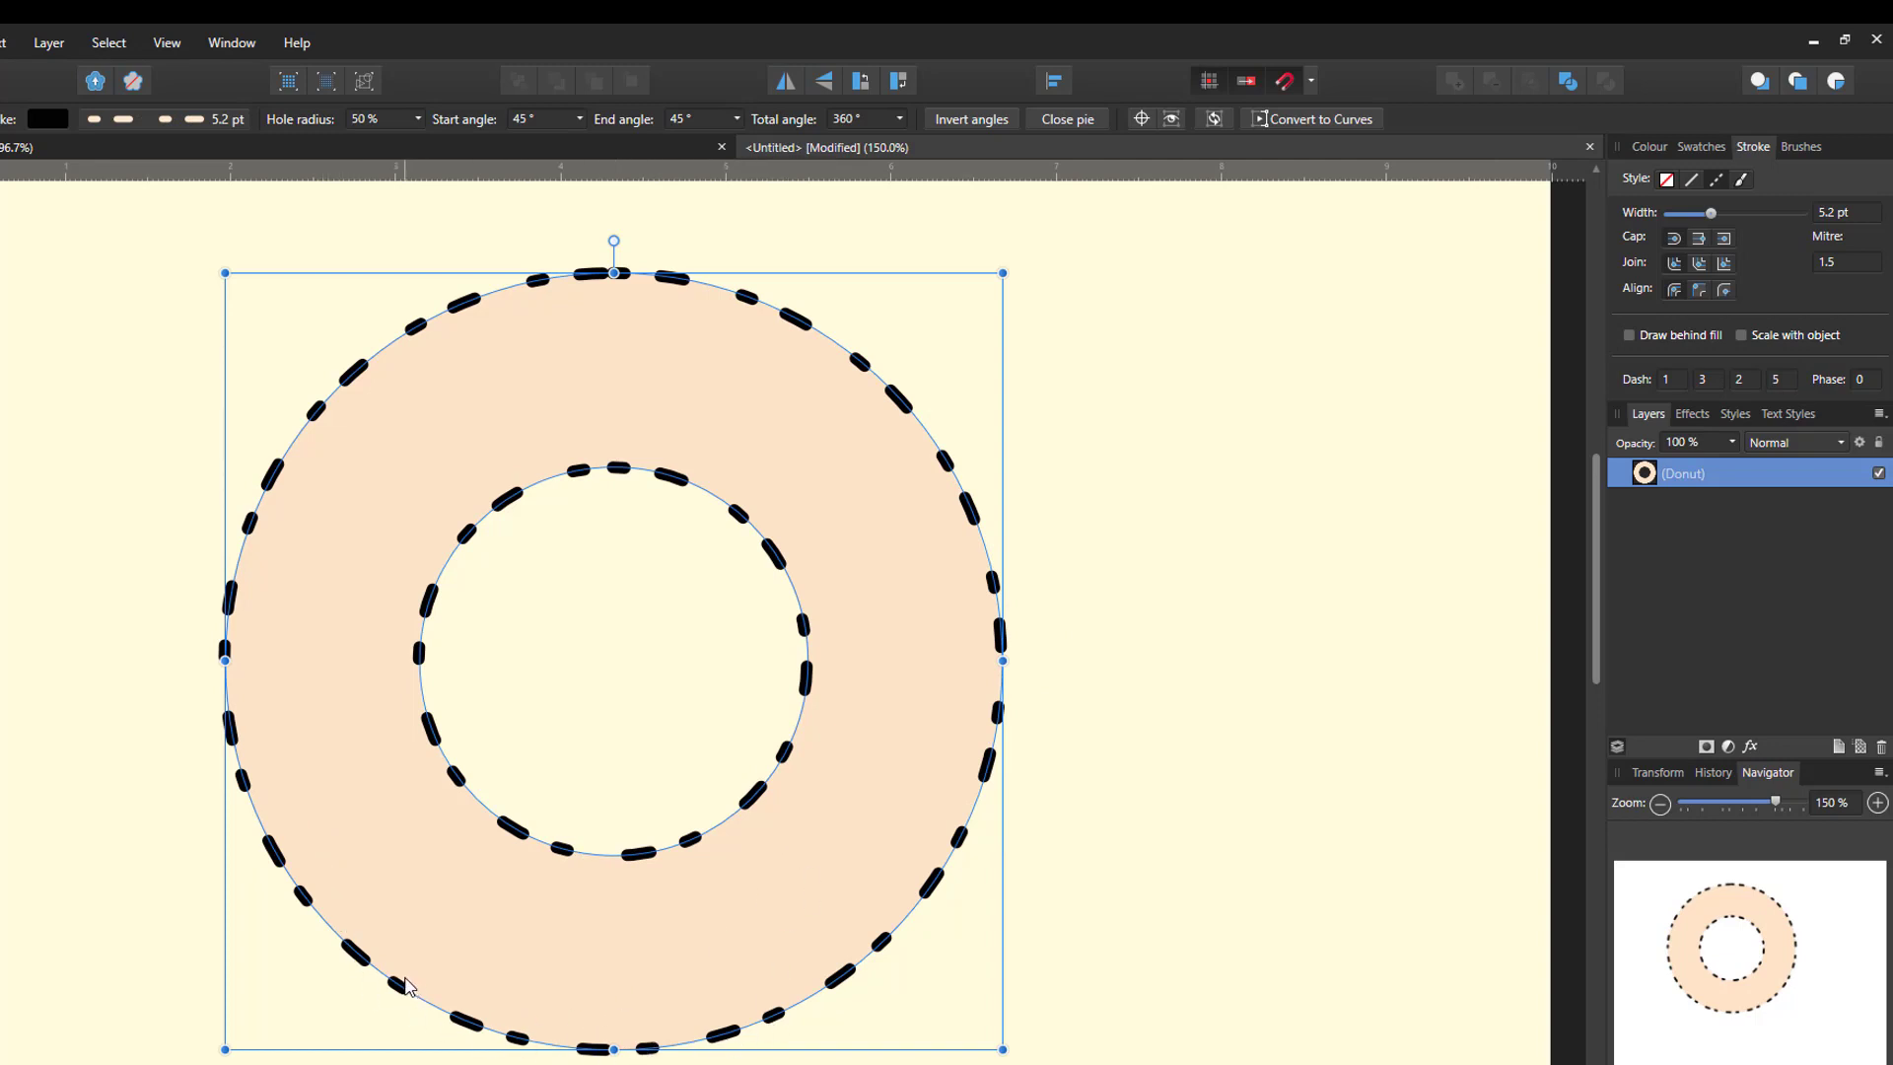
mouse_move(747, 461)
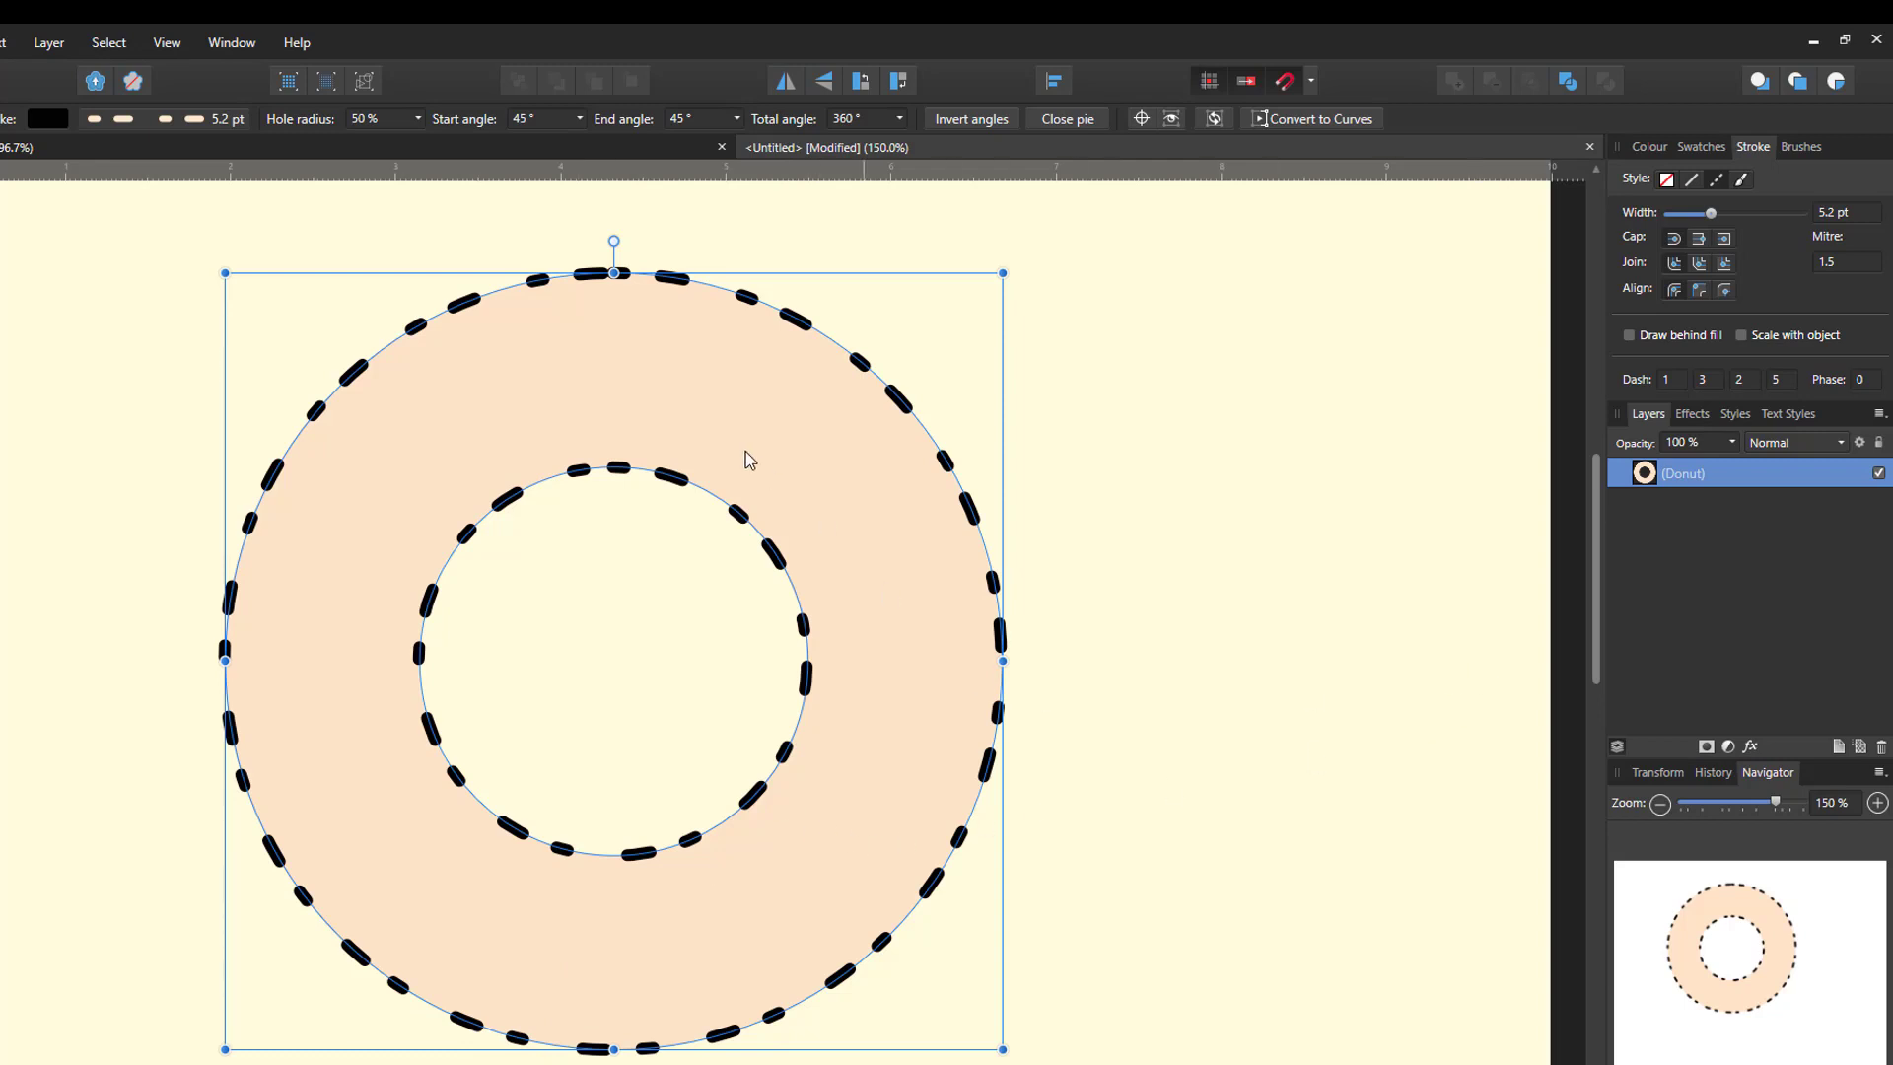
mouse_move(1736, 538)
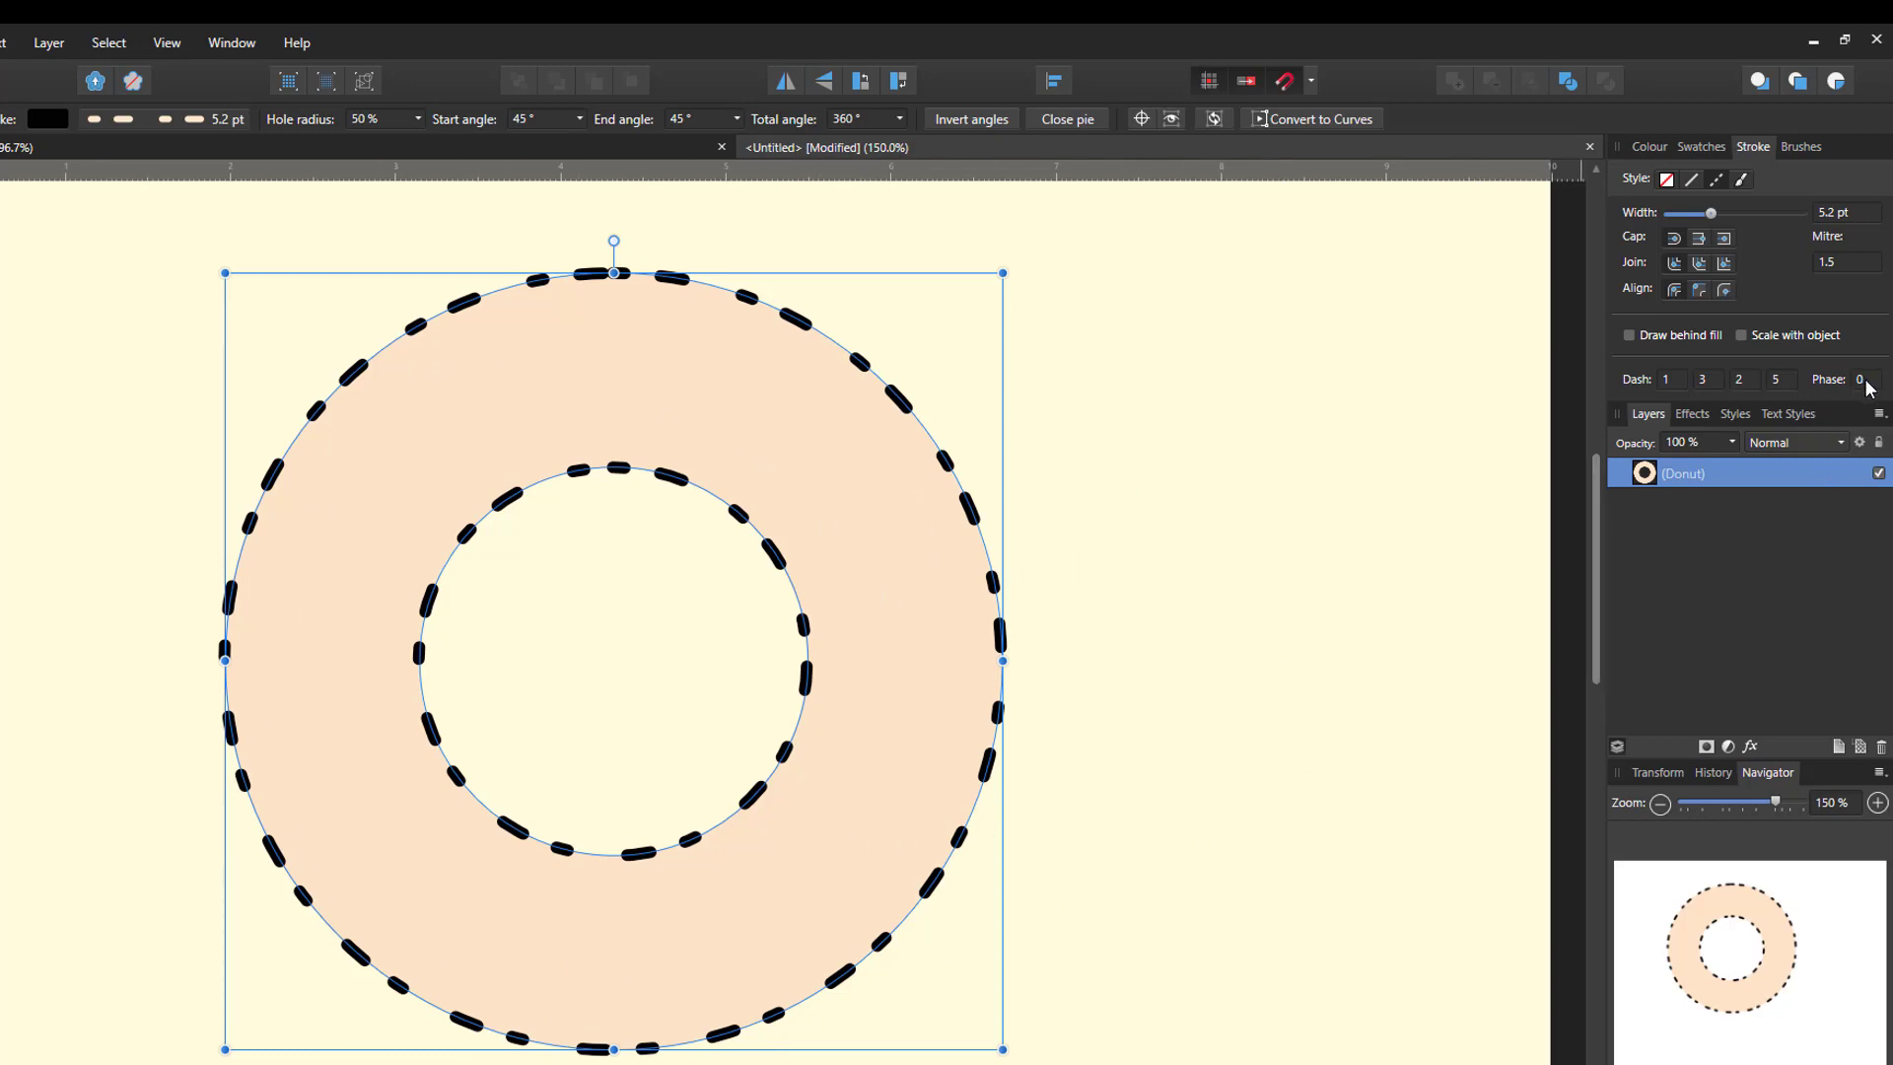
Edit the donut's dash phase and second dash length for the 1, 3, 20, 5 pattern
left_click(1870, 378)
type("4")
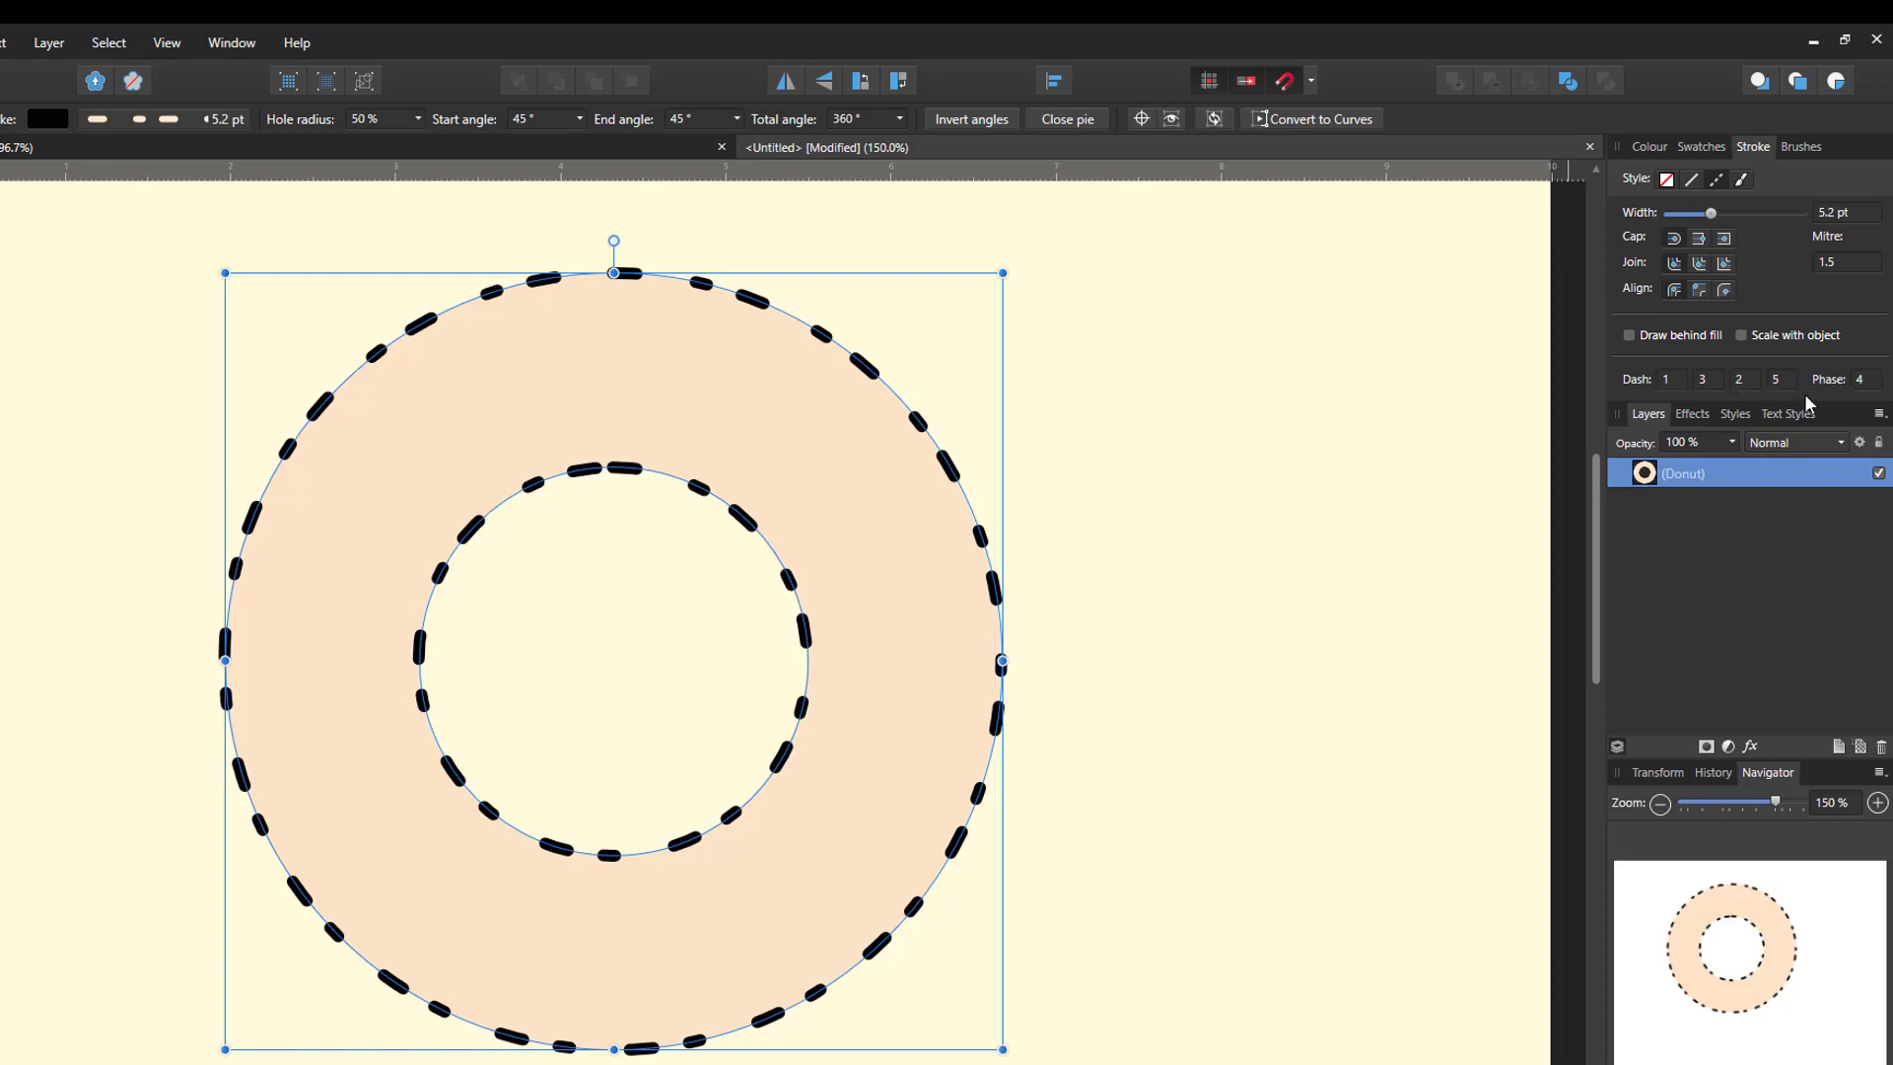
left_click(1739, 378)
type("0")
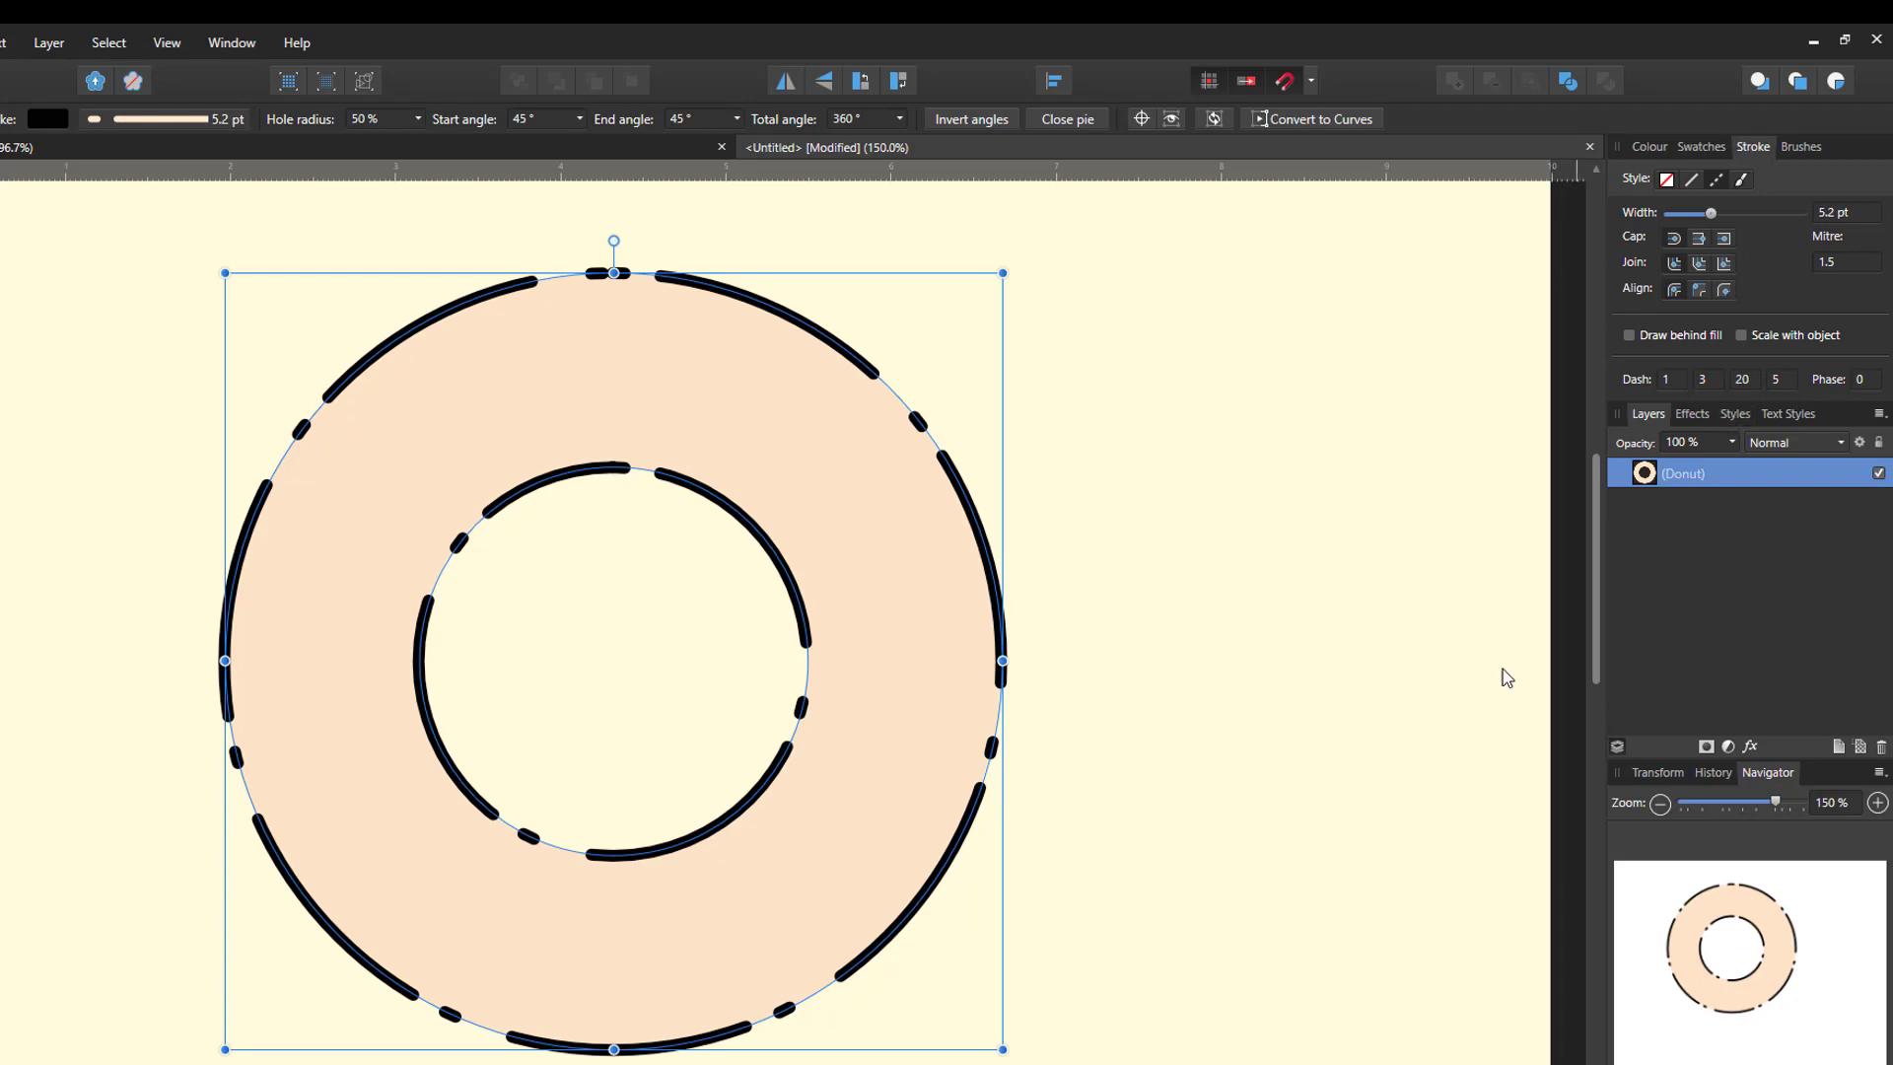
mouse_move(1491, 653)
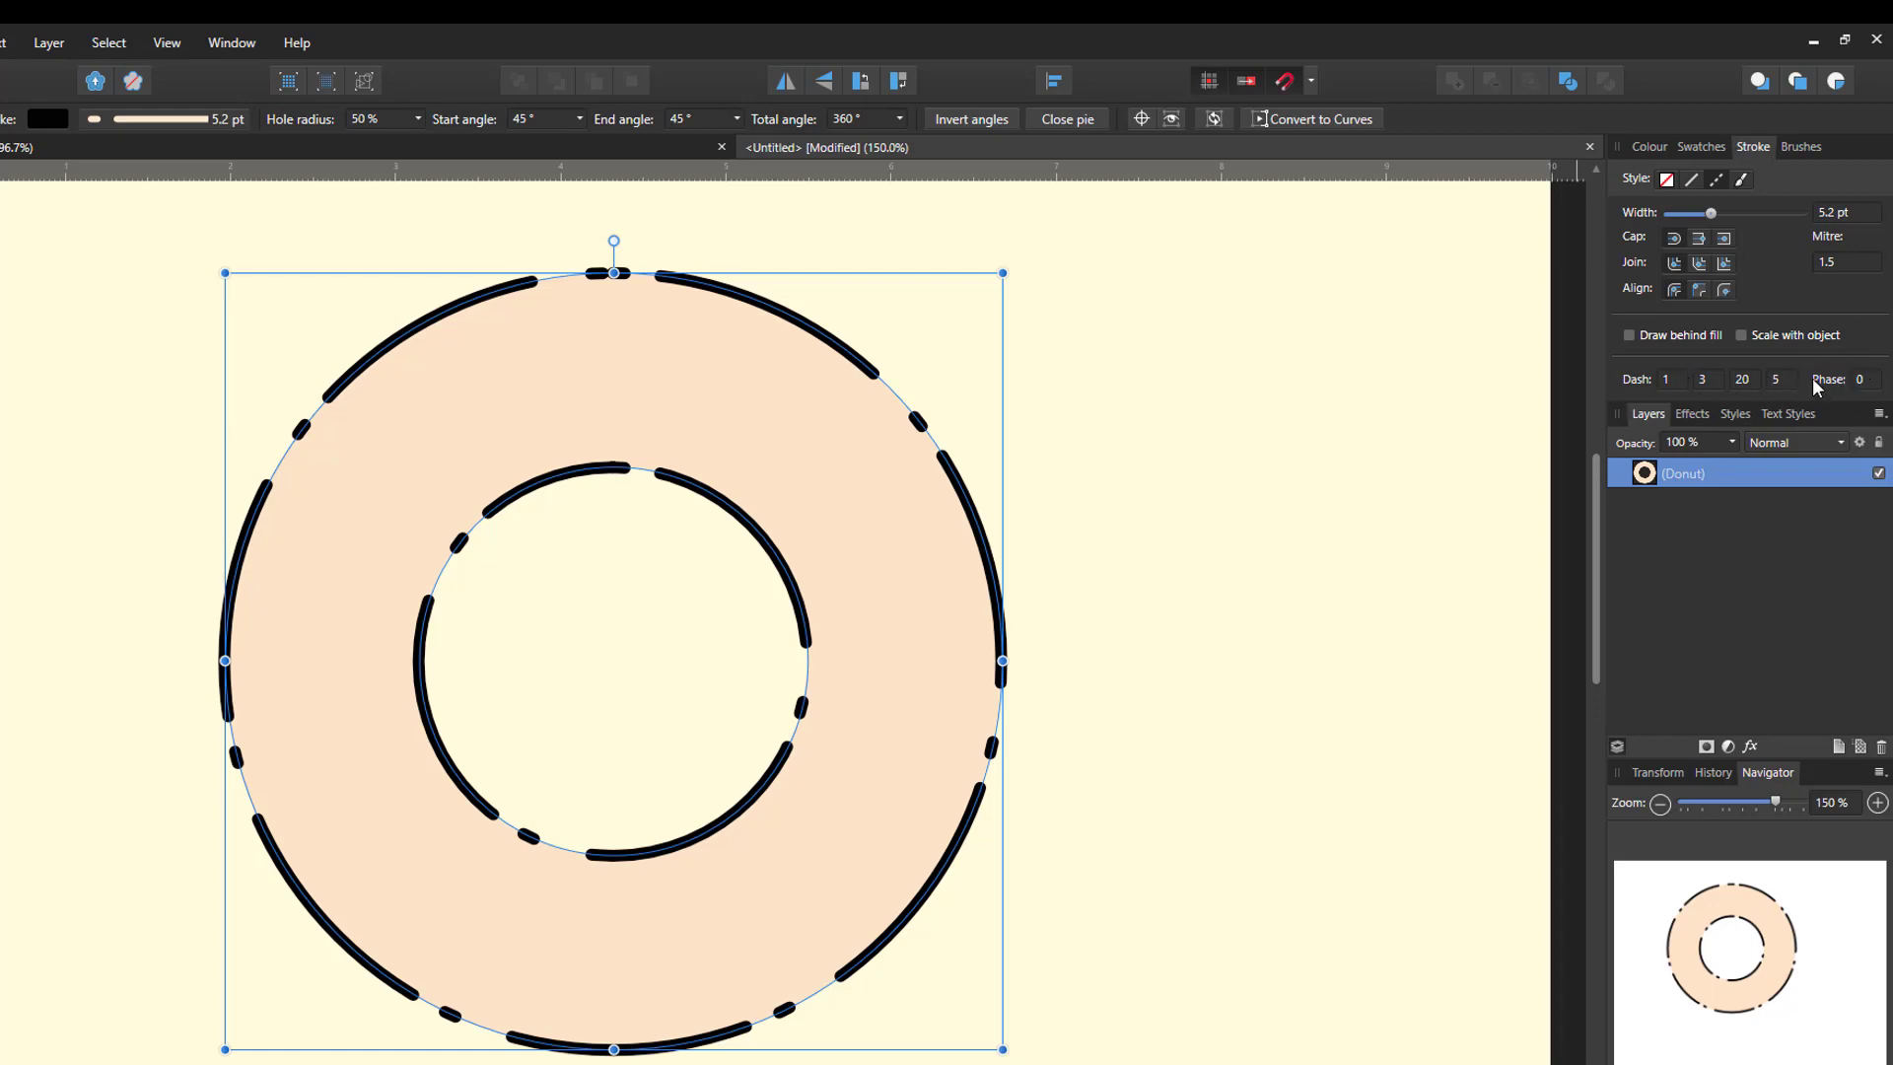
mouse_move(1716, 178)
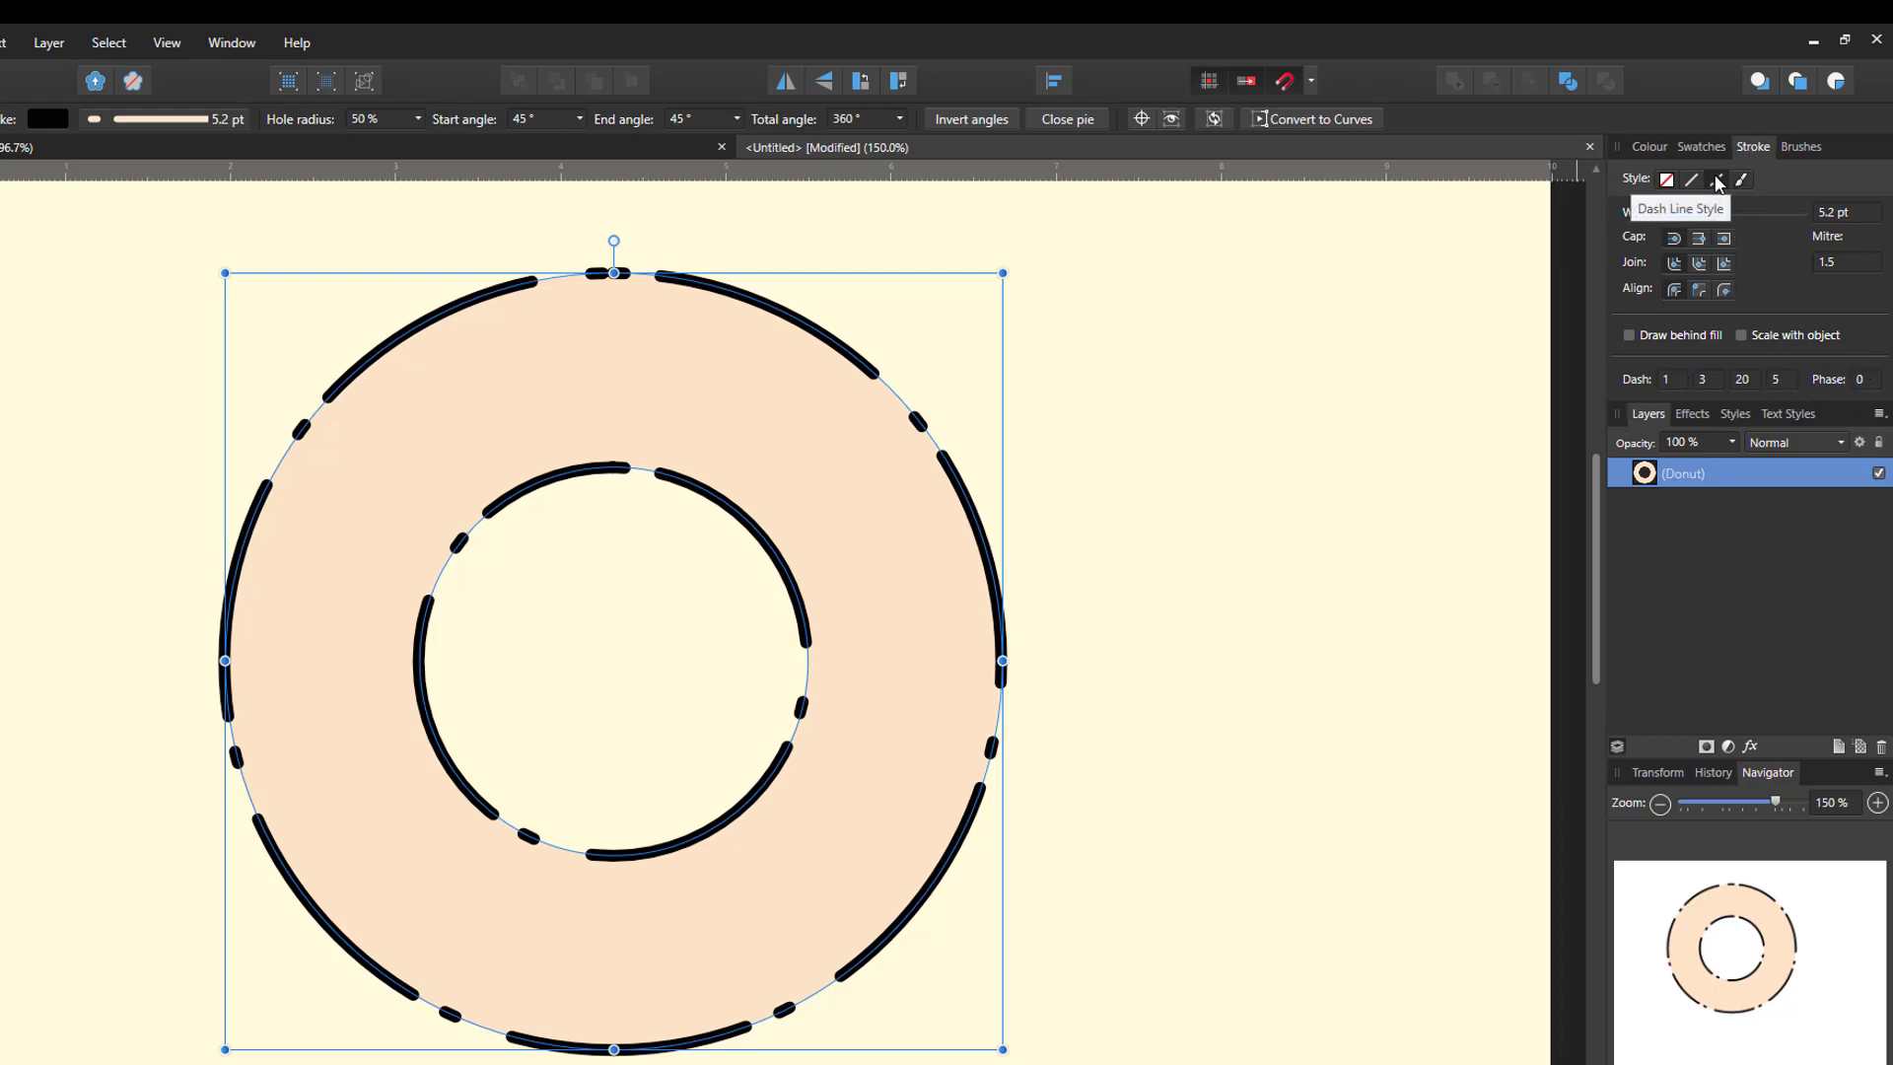
mouse_move(1678, 397)
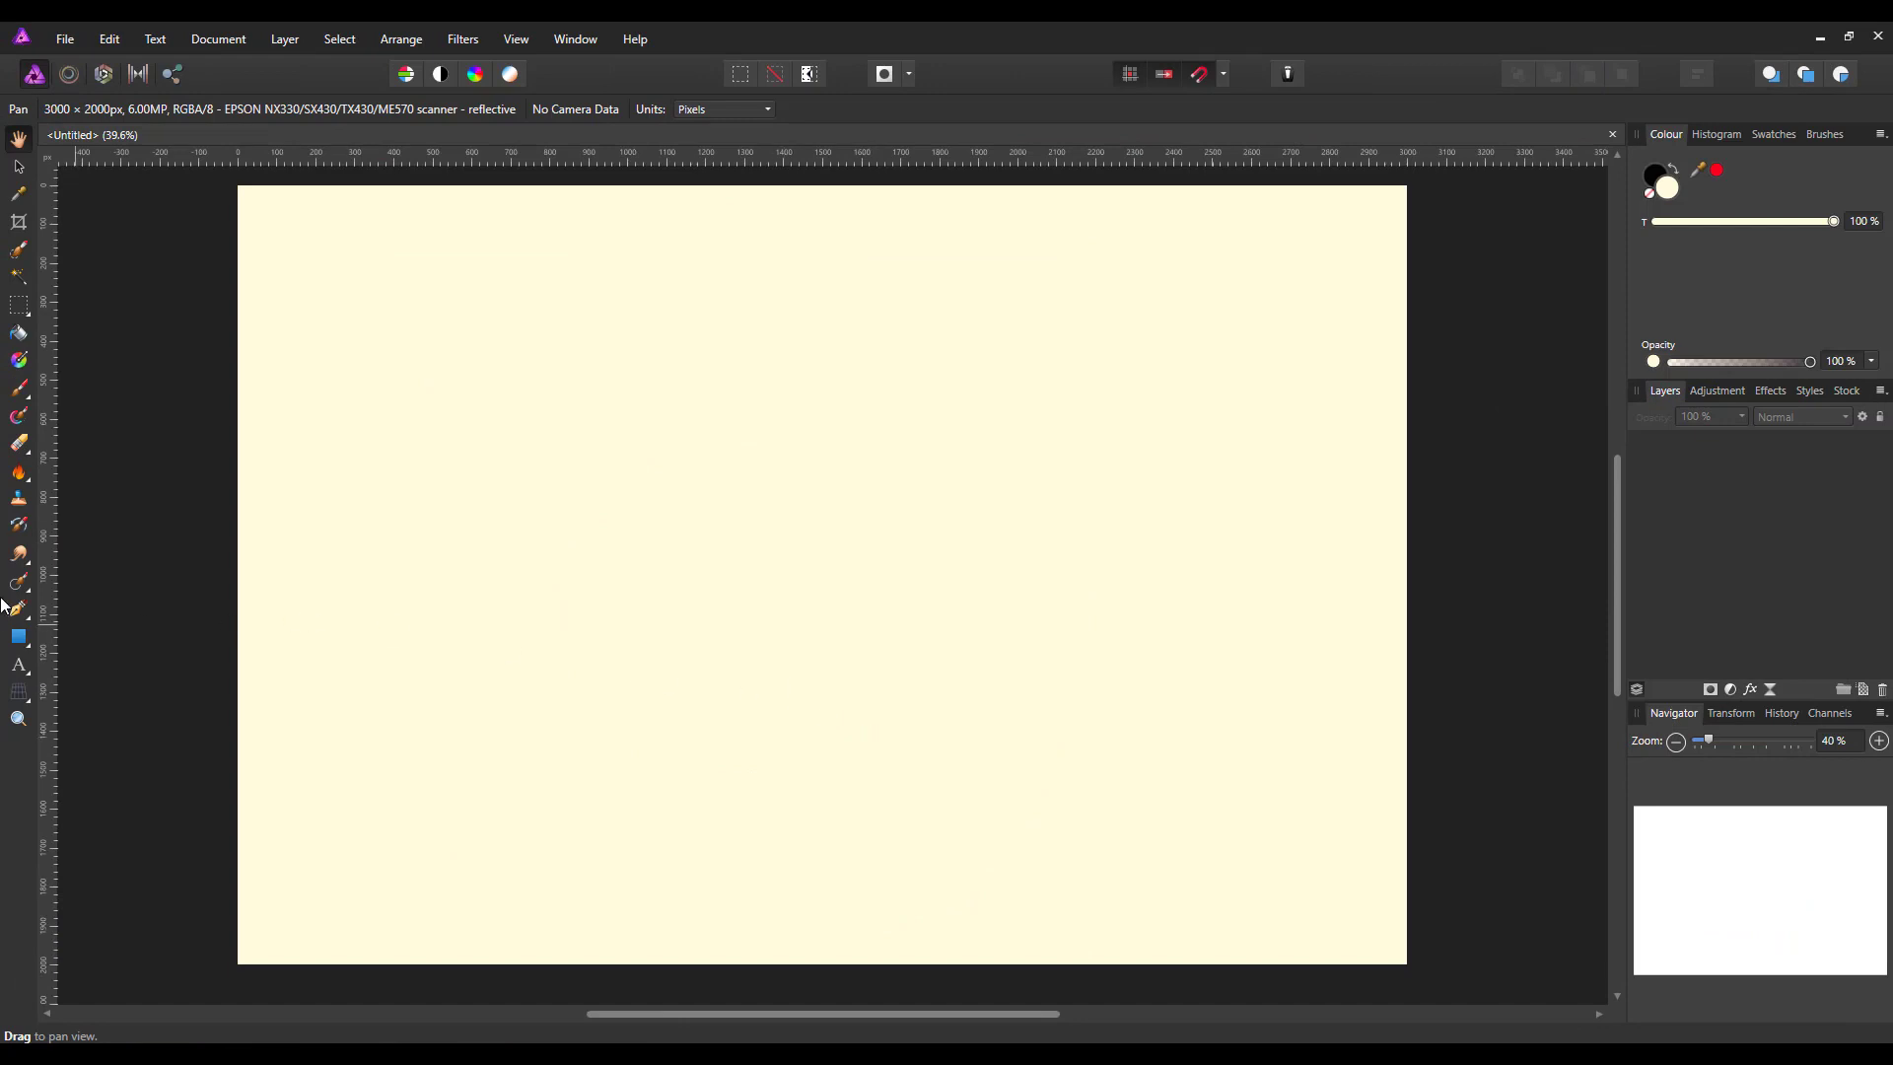
mouse_move(18, 638)
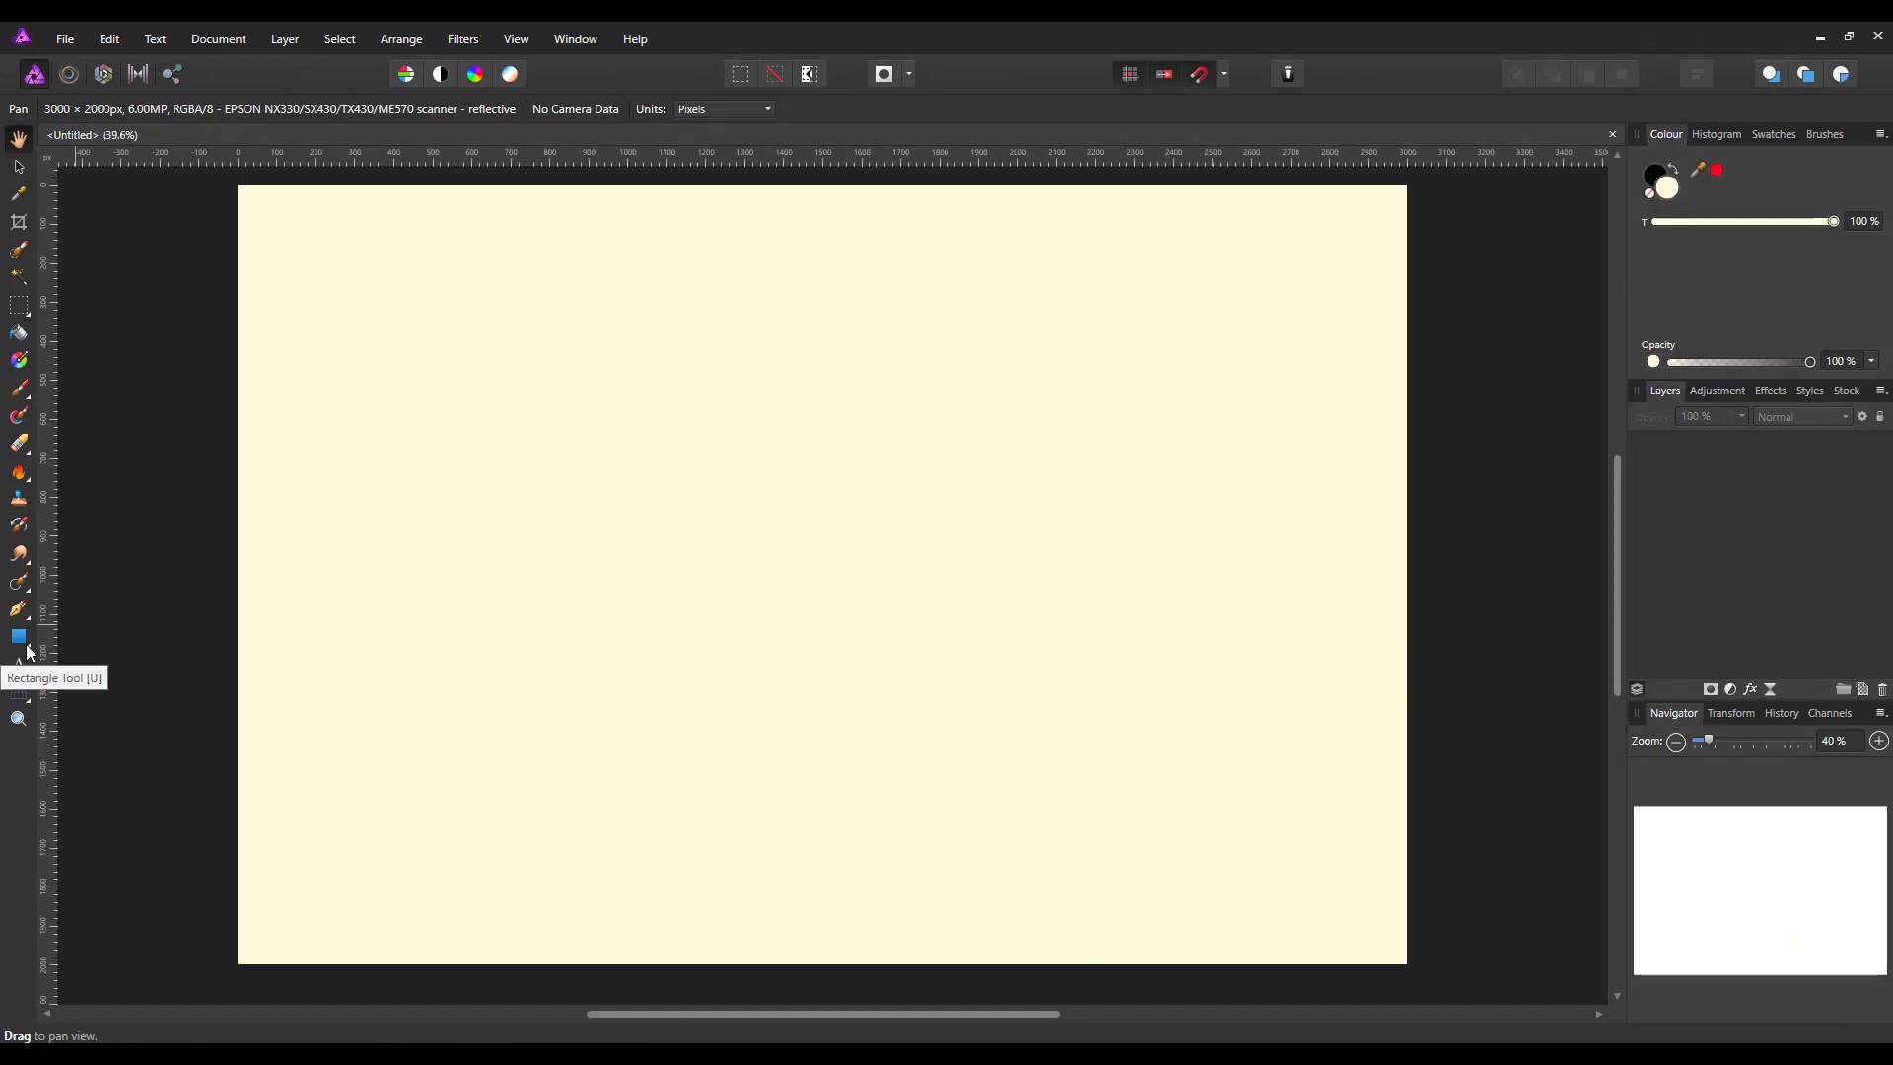
Choose the Diamond Tool from the shape tools flyout in Affinity Photo
left_click(19, 636)
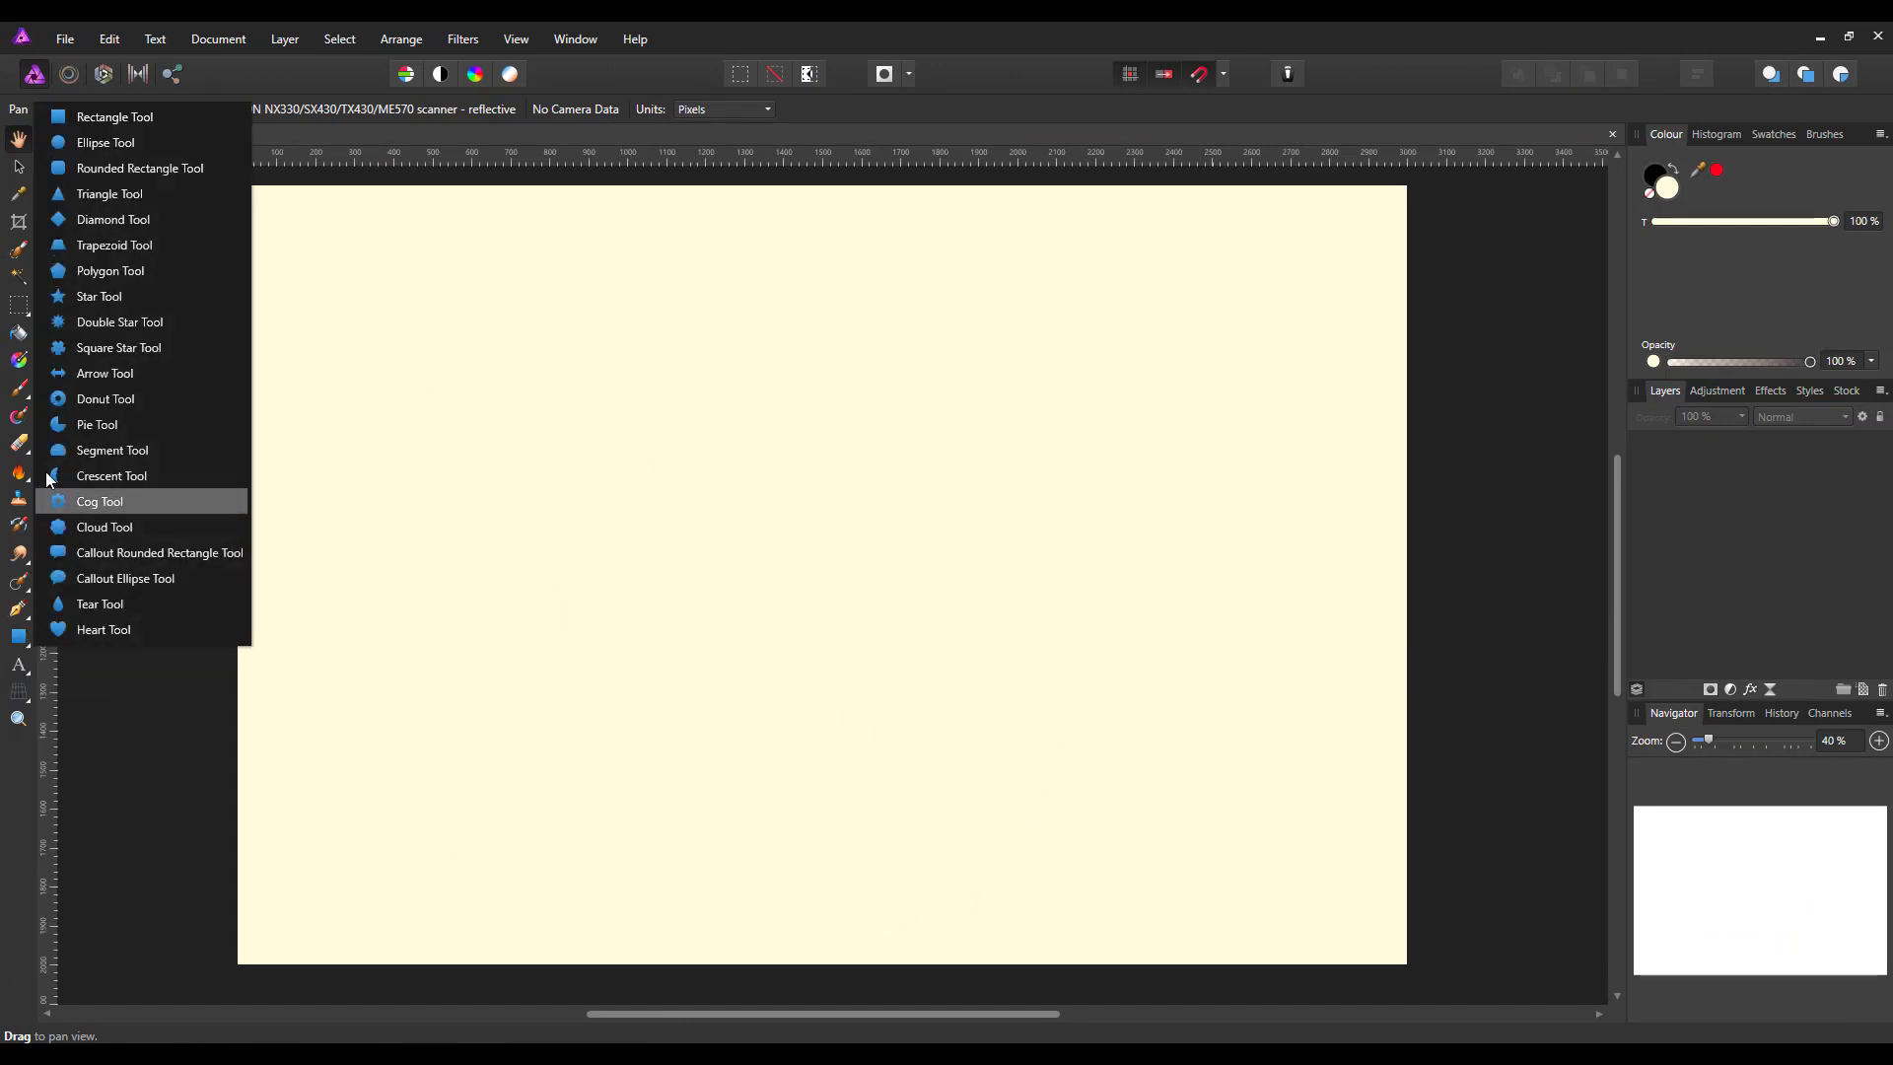
mouse_move(112, 220)
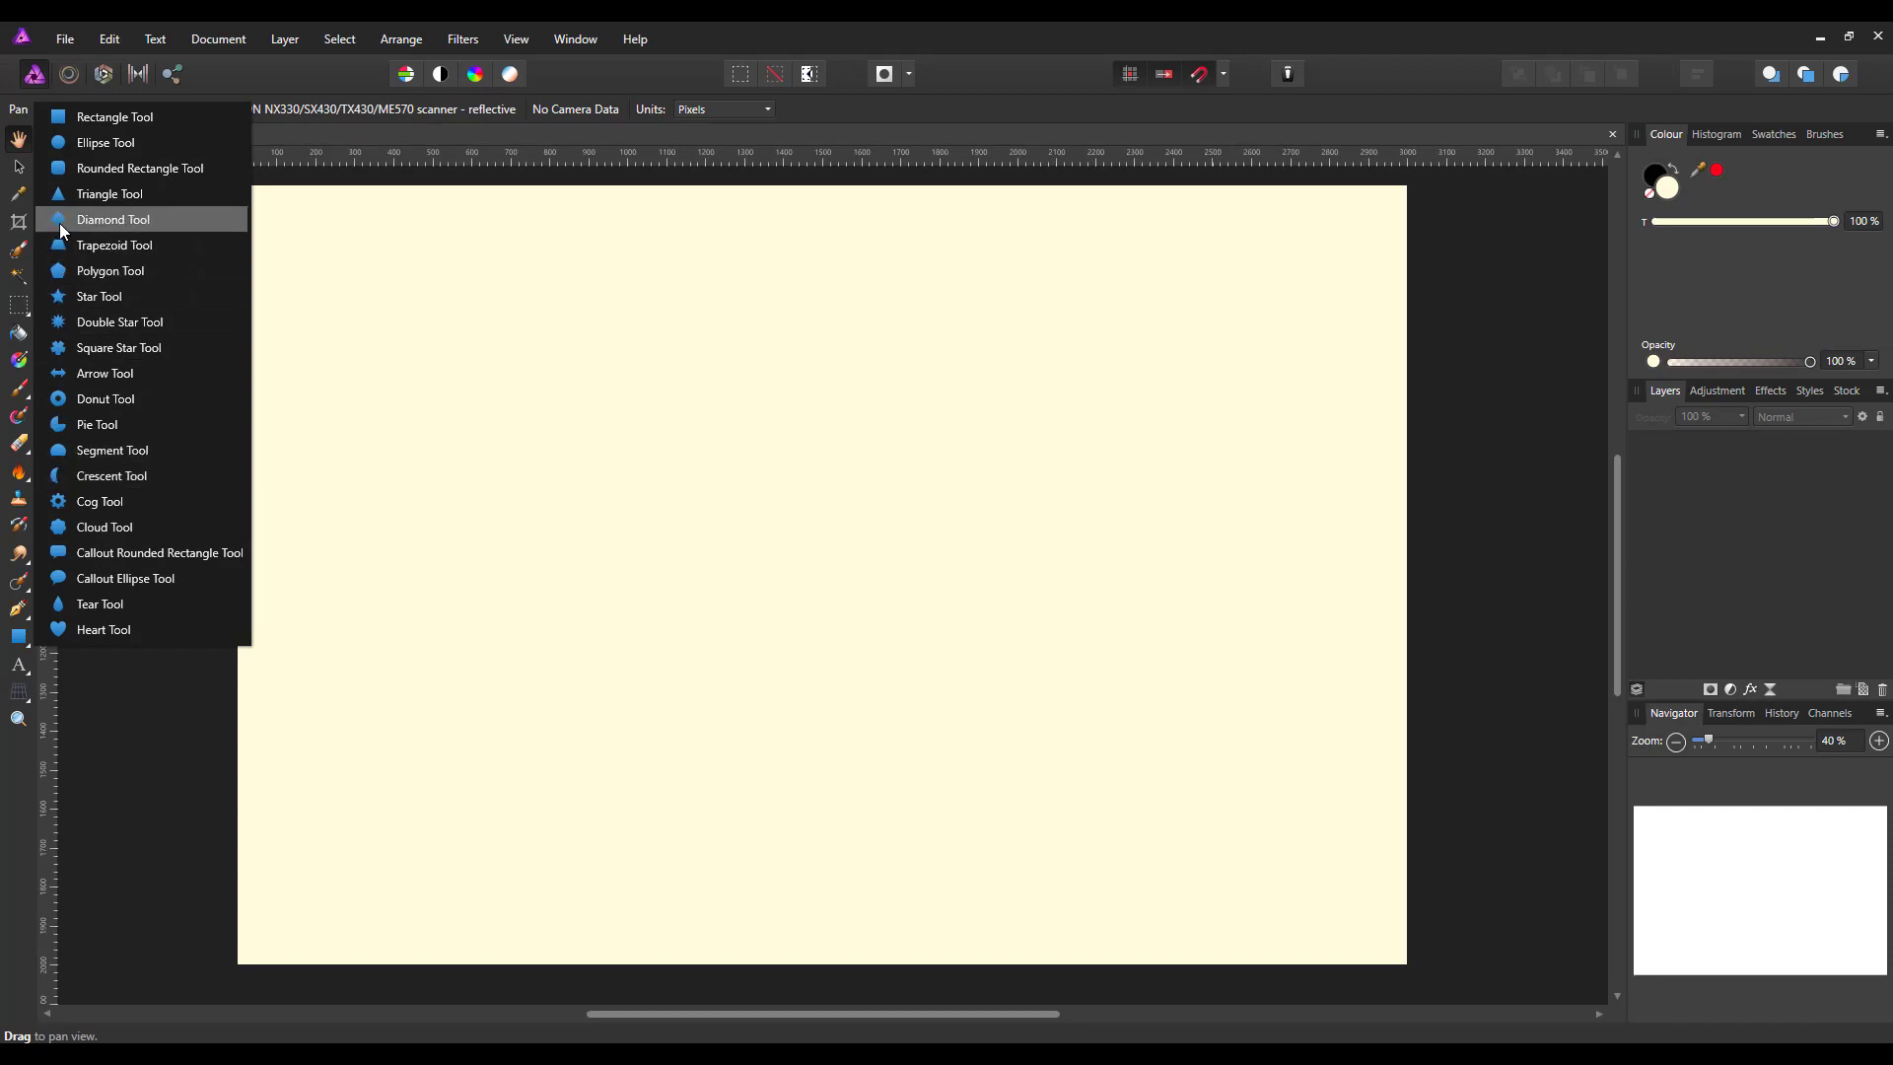
left_click(113, 218)
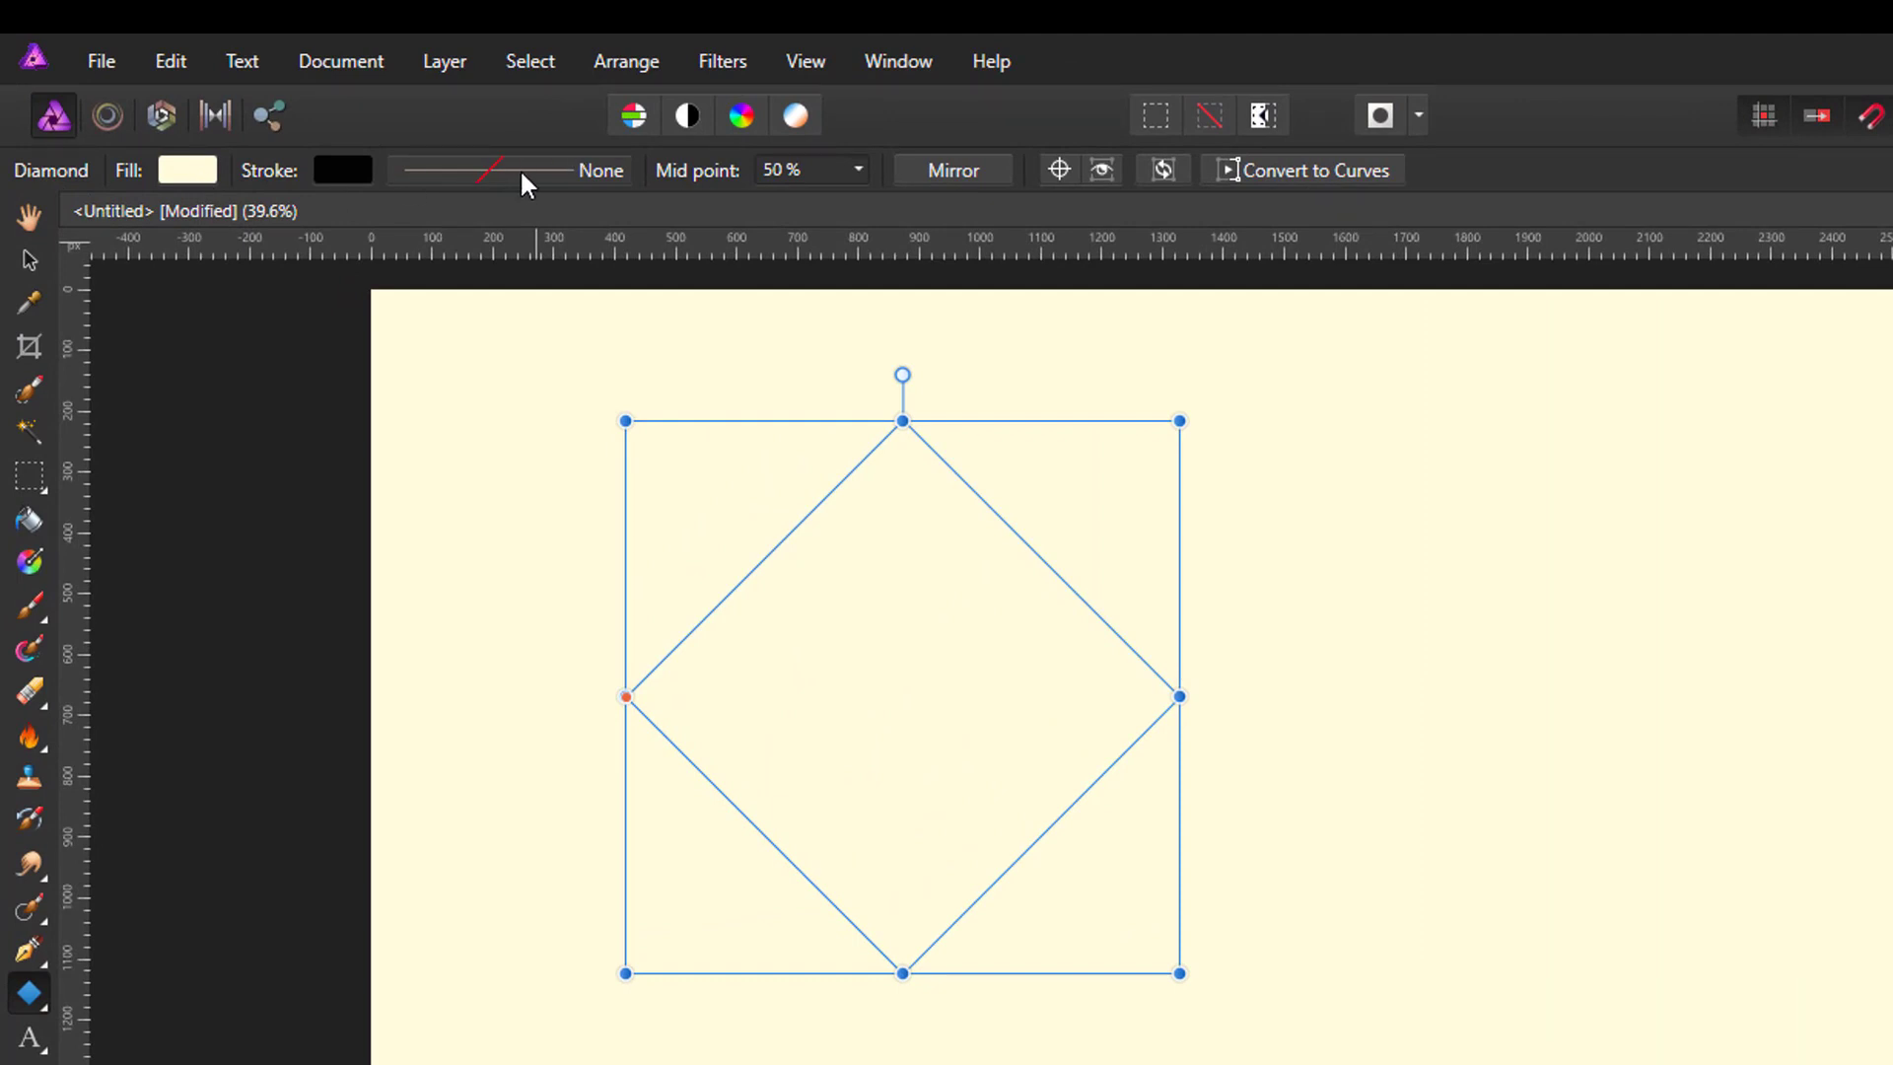
mouse_move(571, 157)
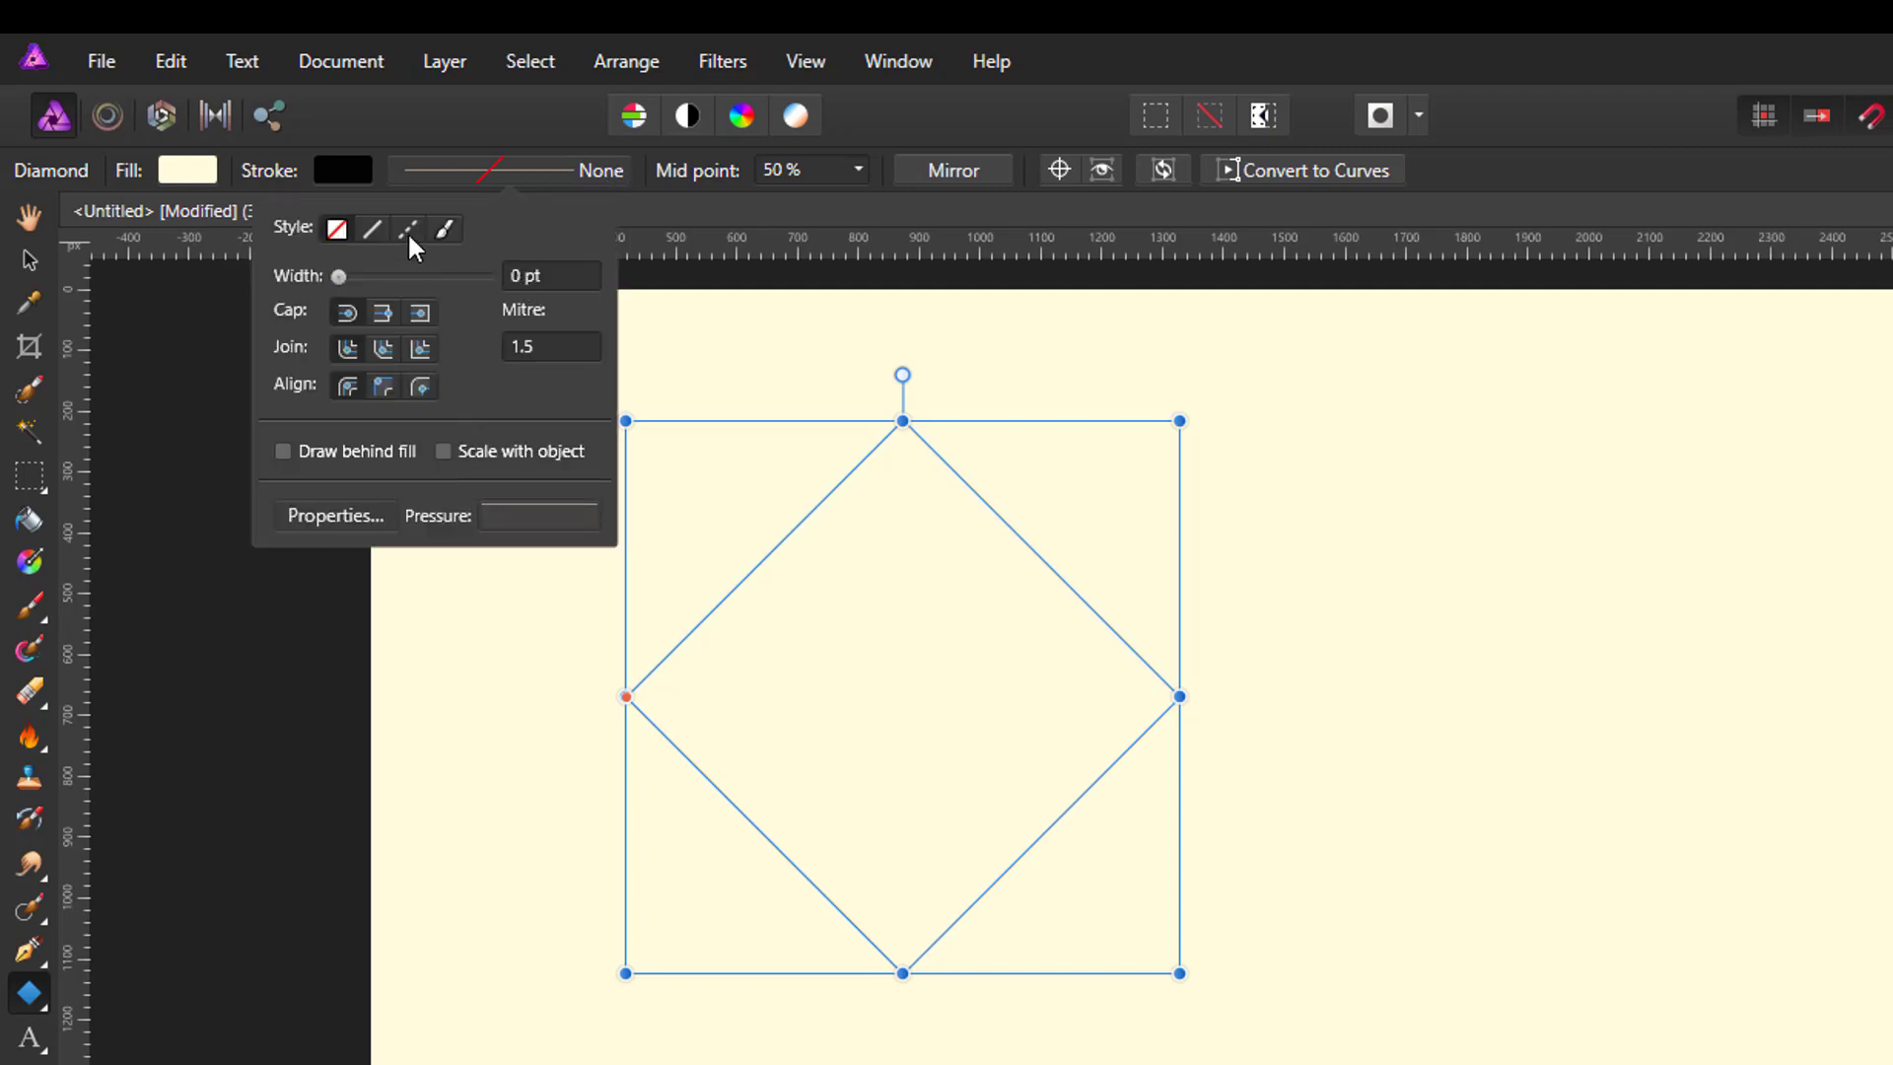
Make the diamond's stroke dashed at 5.9 pt, with third and fourth dash values 2 and 4
left_click(408, 230)
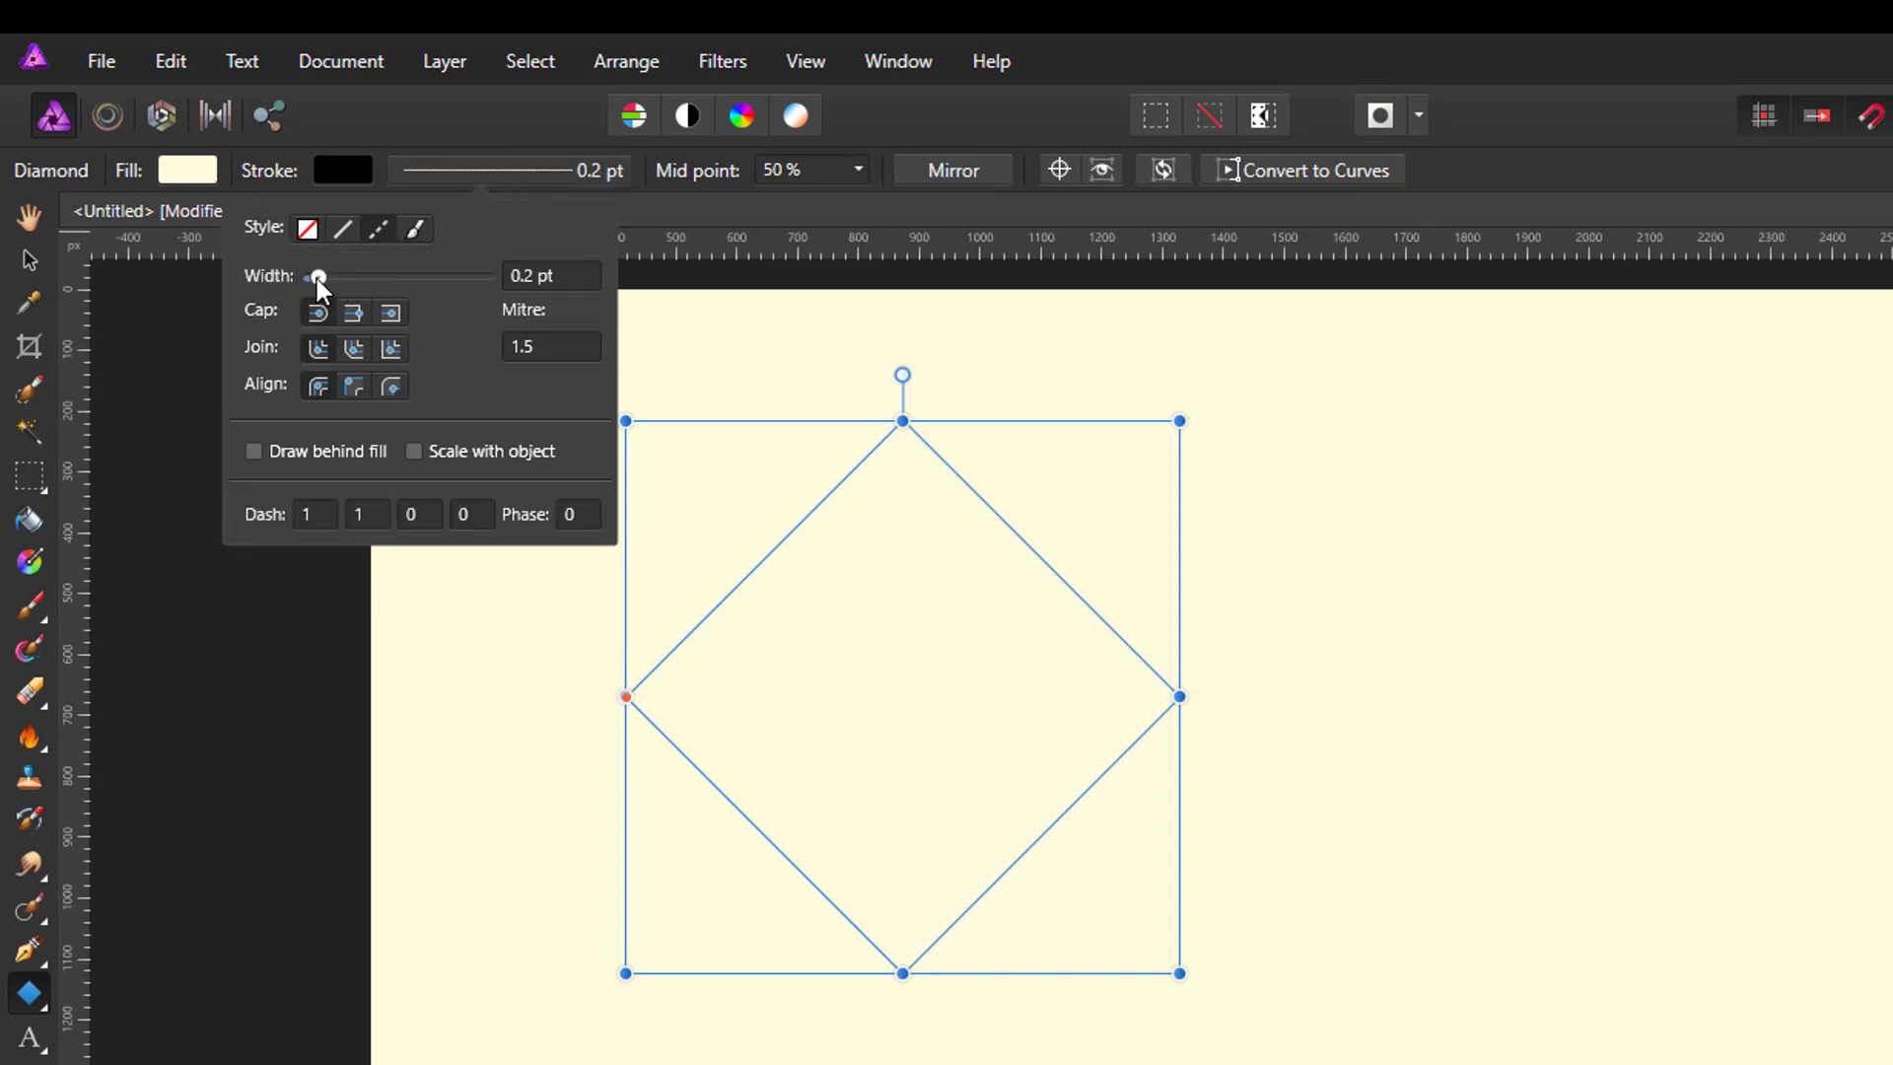
left_click_drag(317, 276, 371, 276)
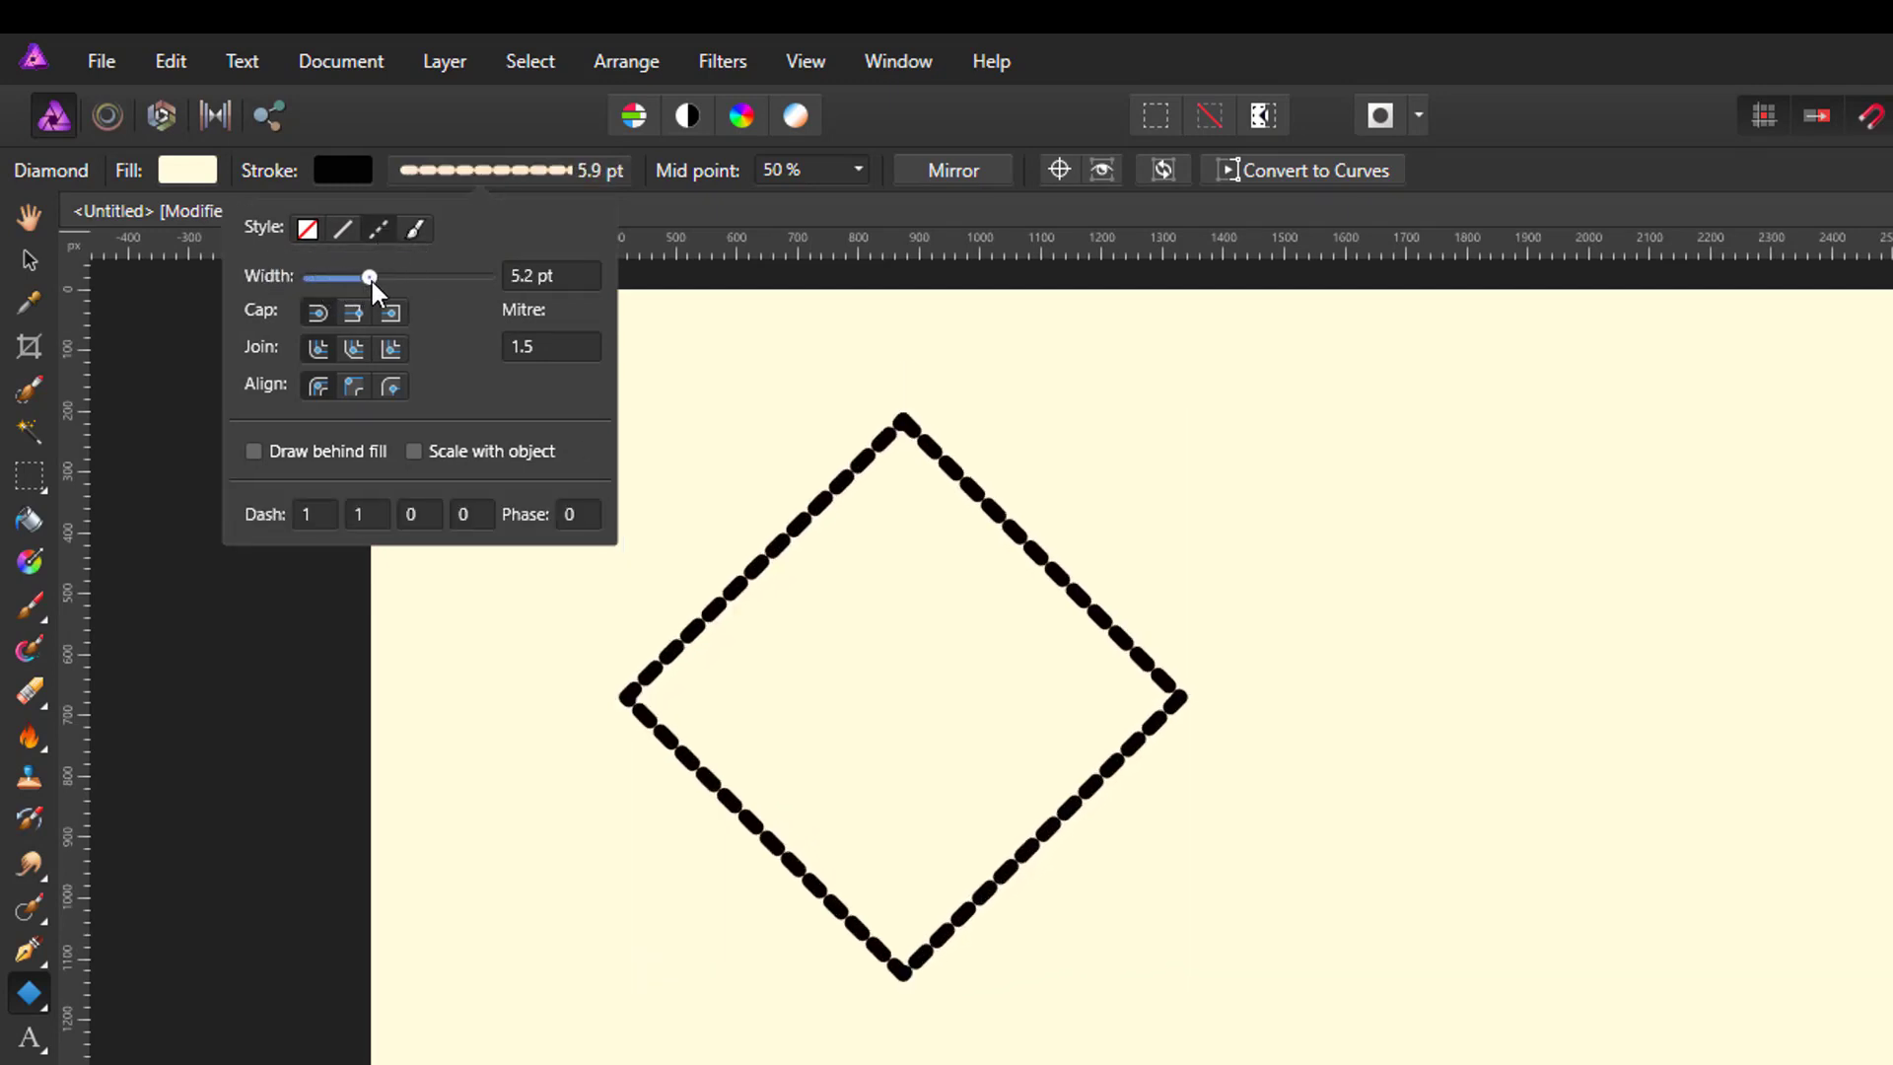
left_click_drag(361, 277, 371, 276)
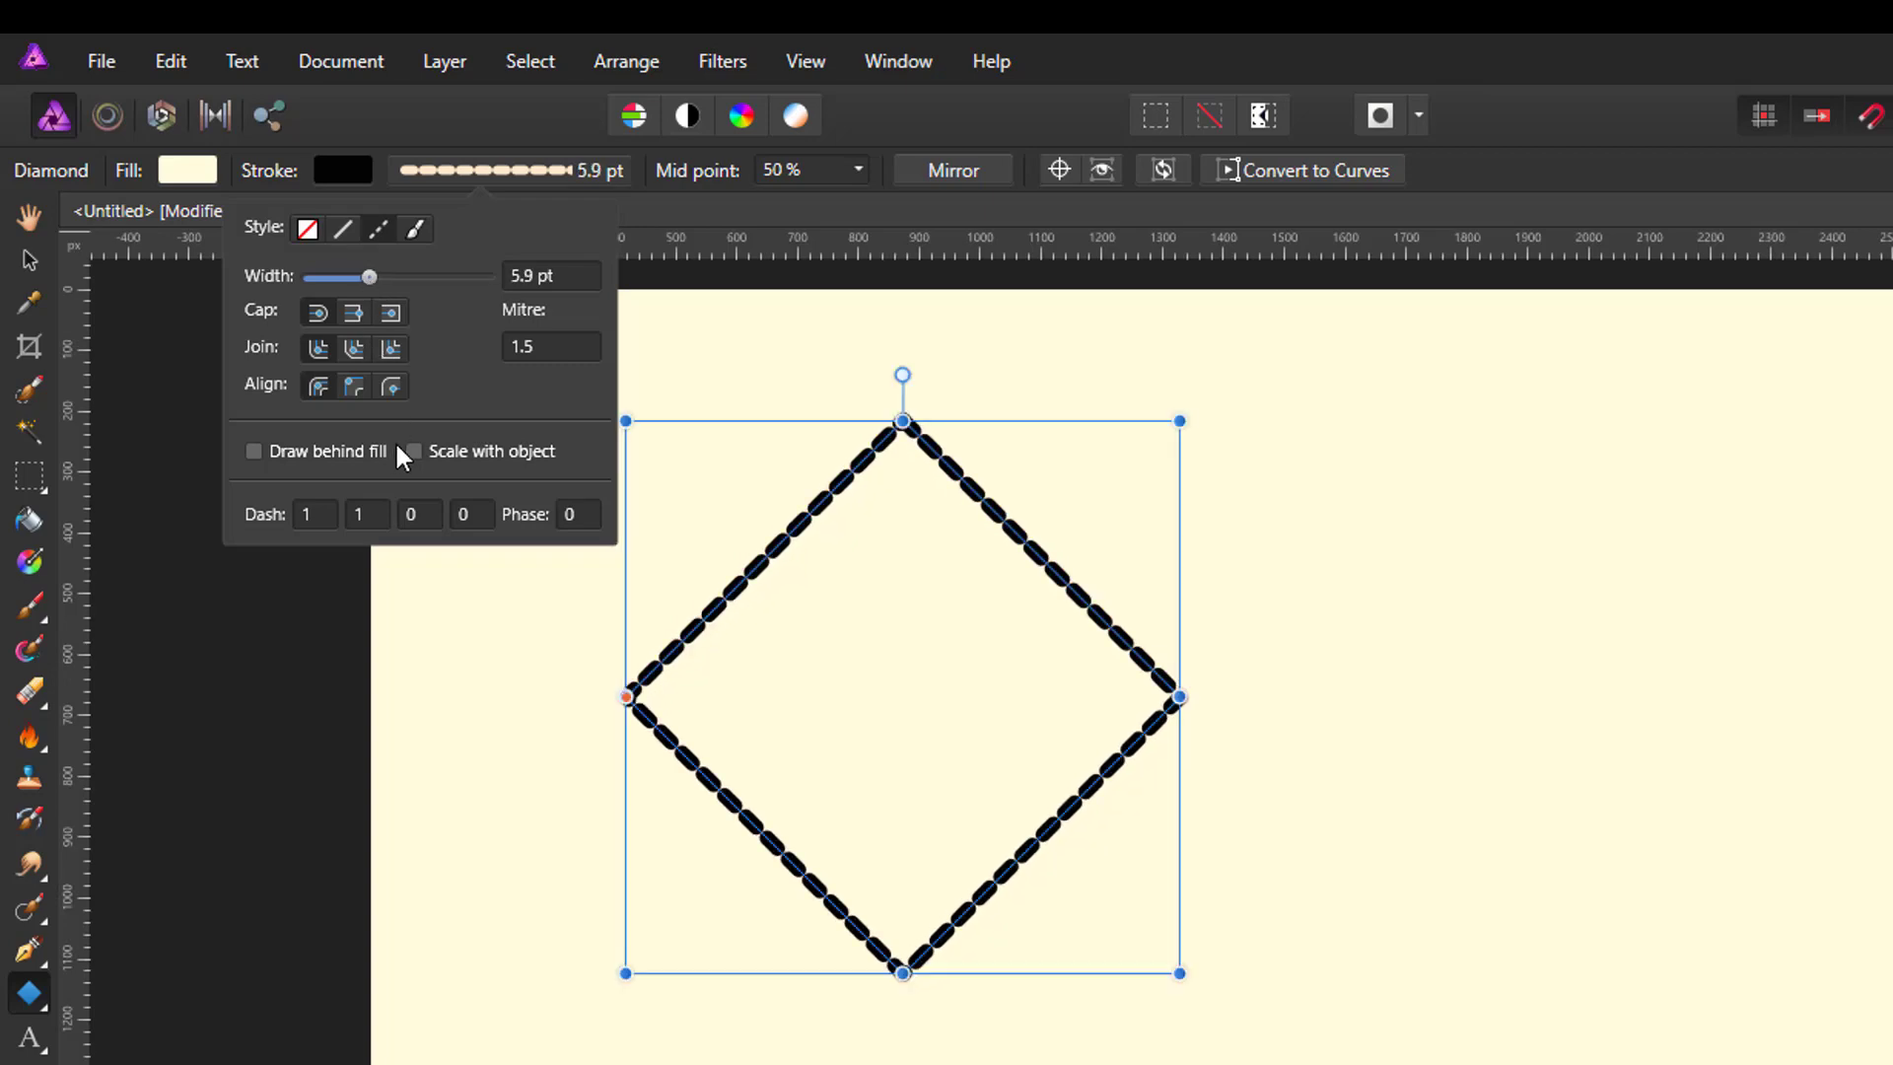
left_click(462, 515)
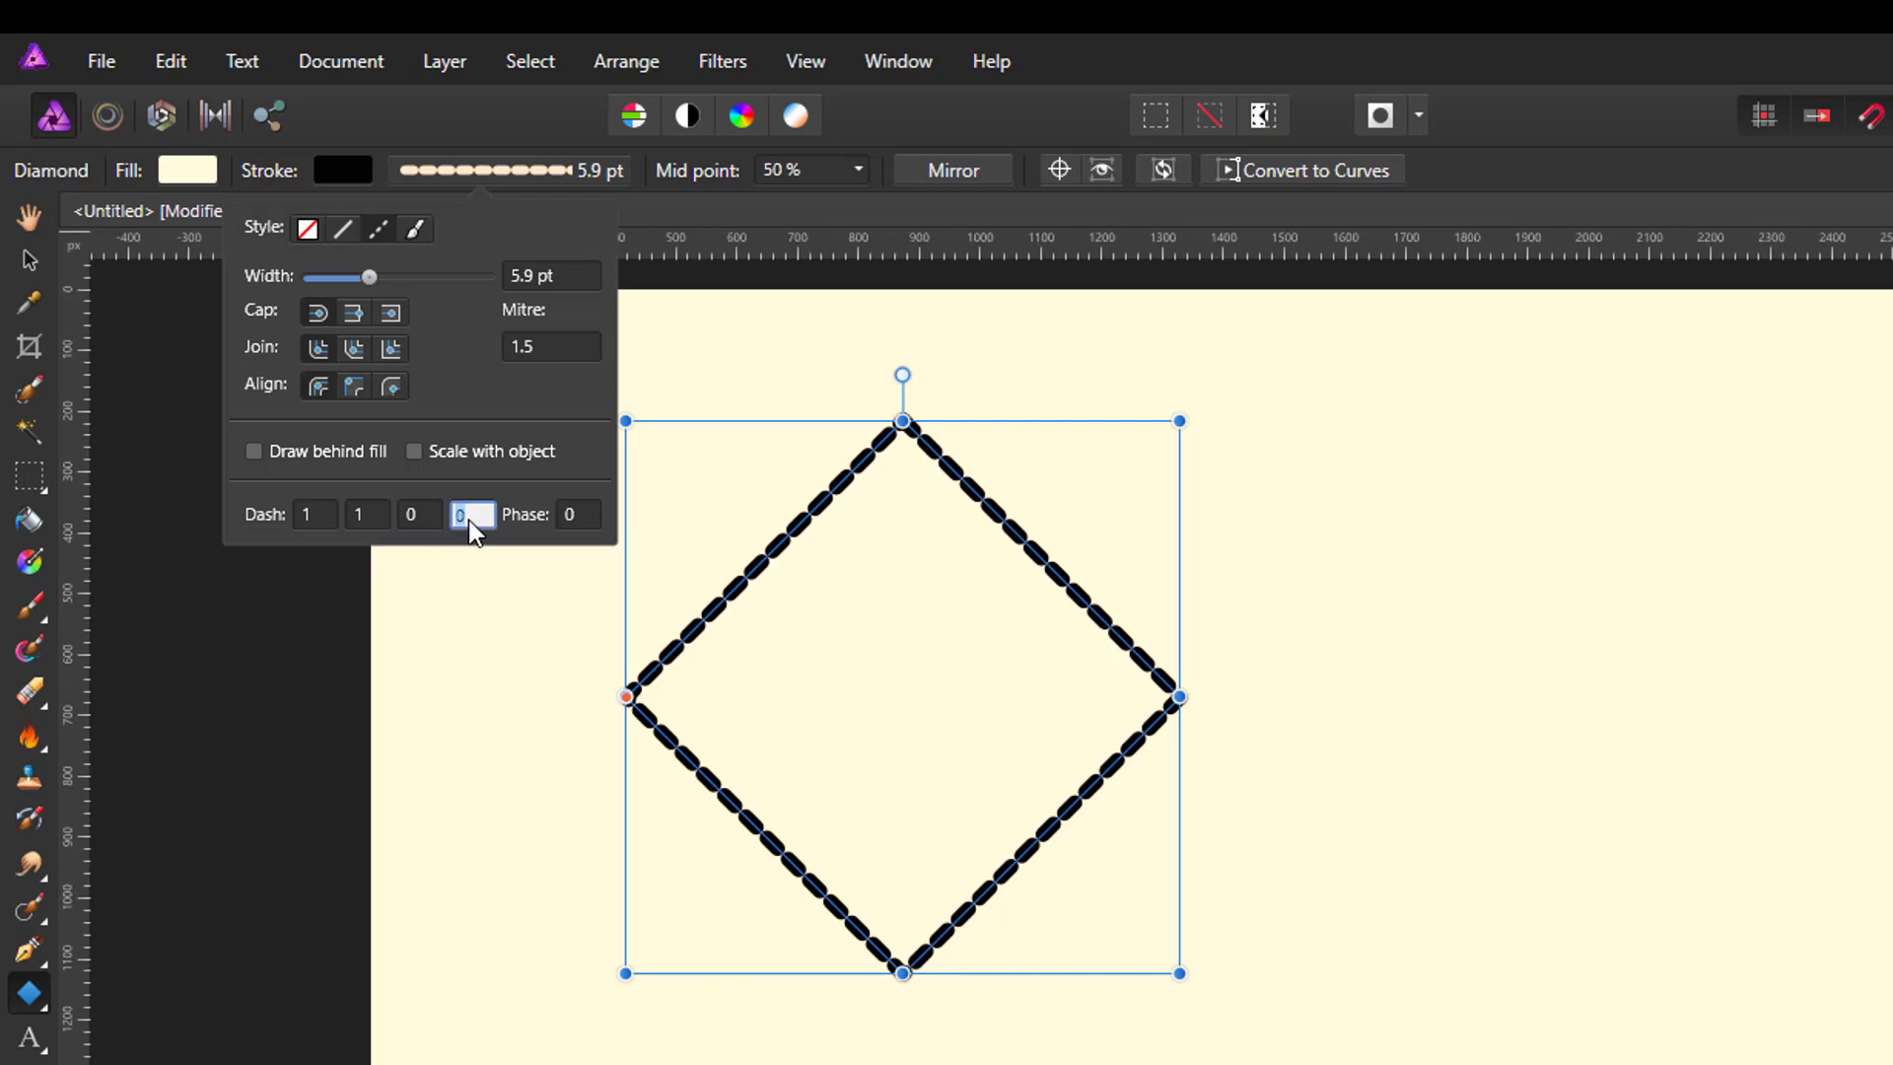
type("4")
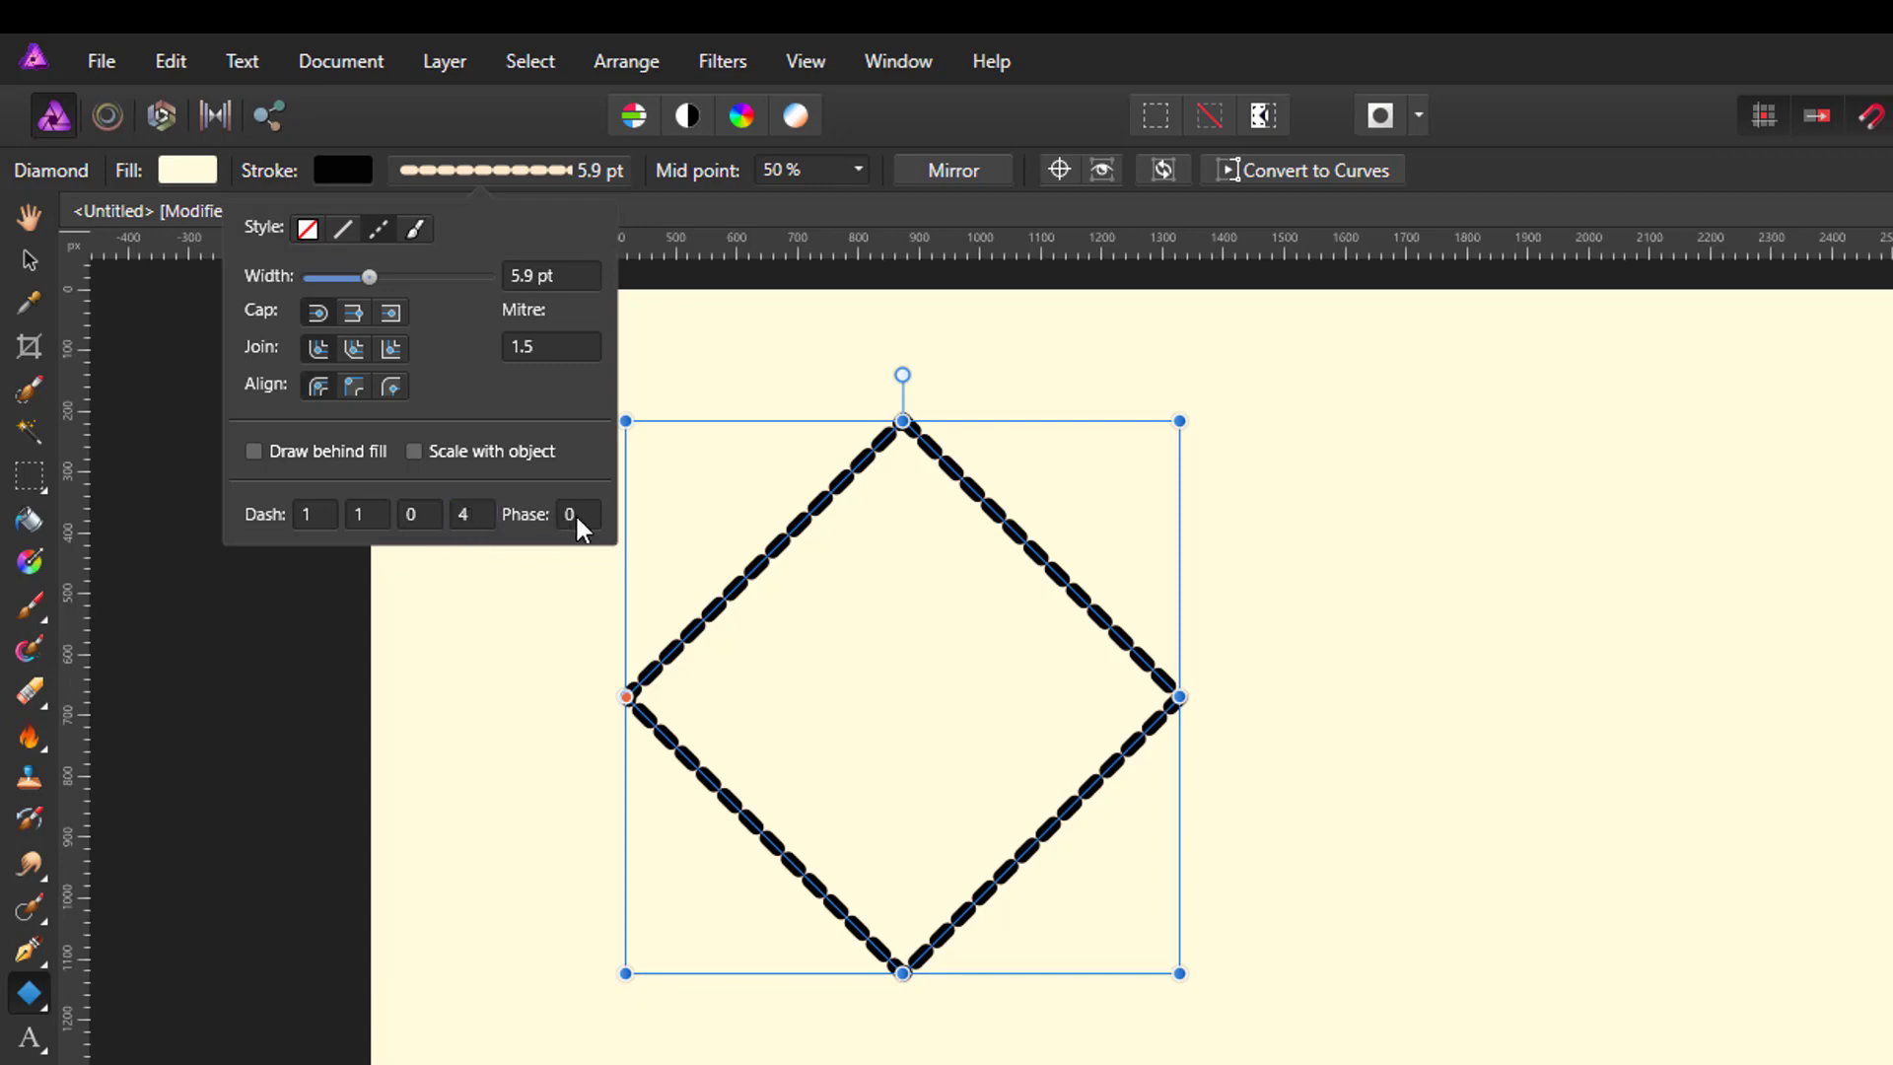
left_click(419, 515)
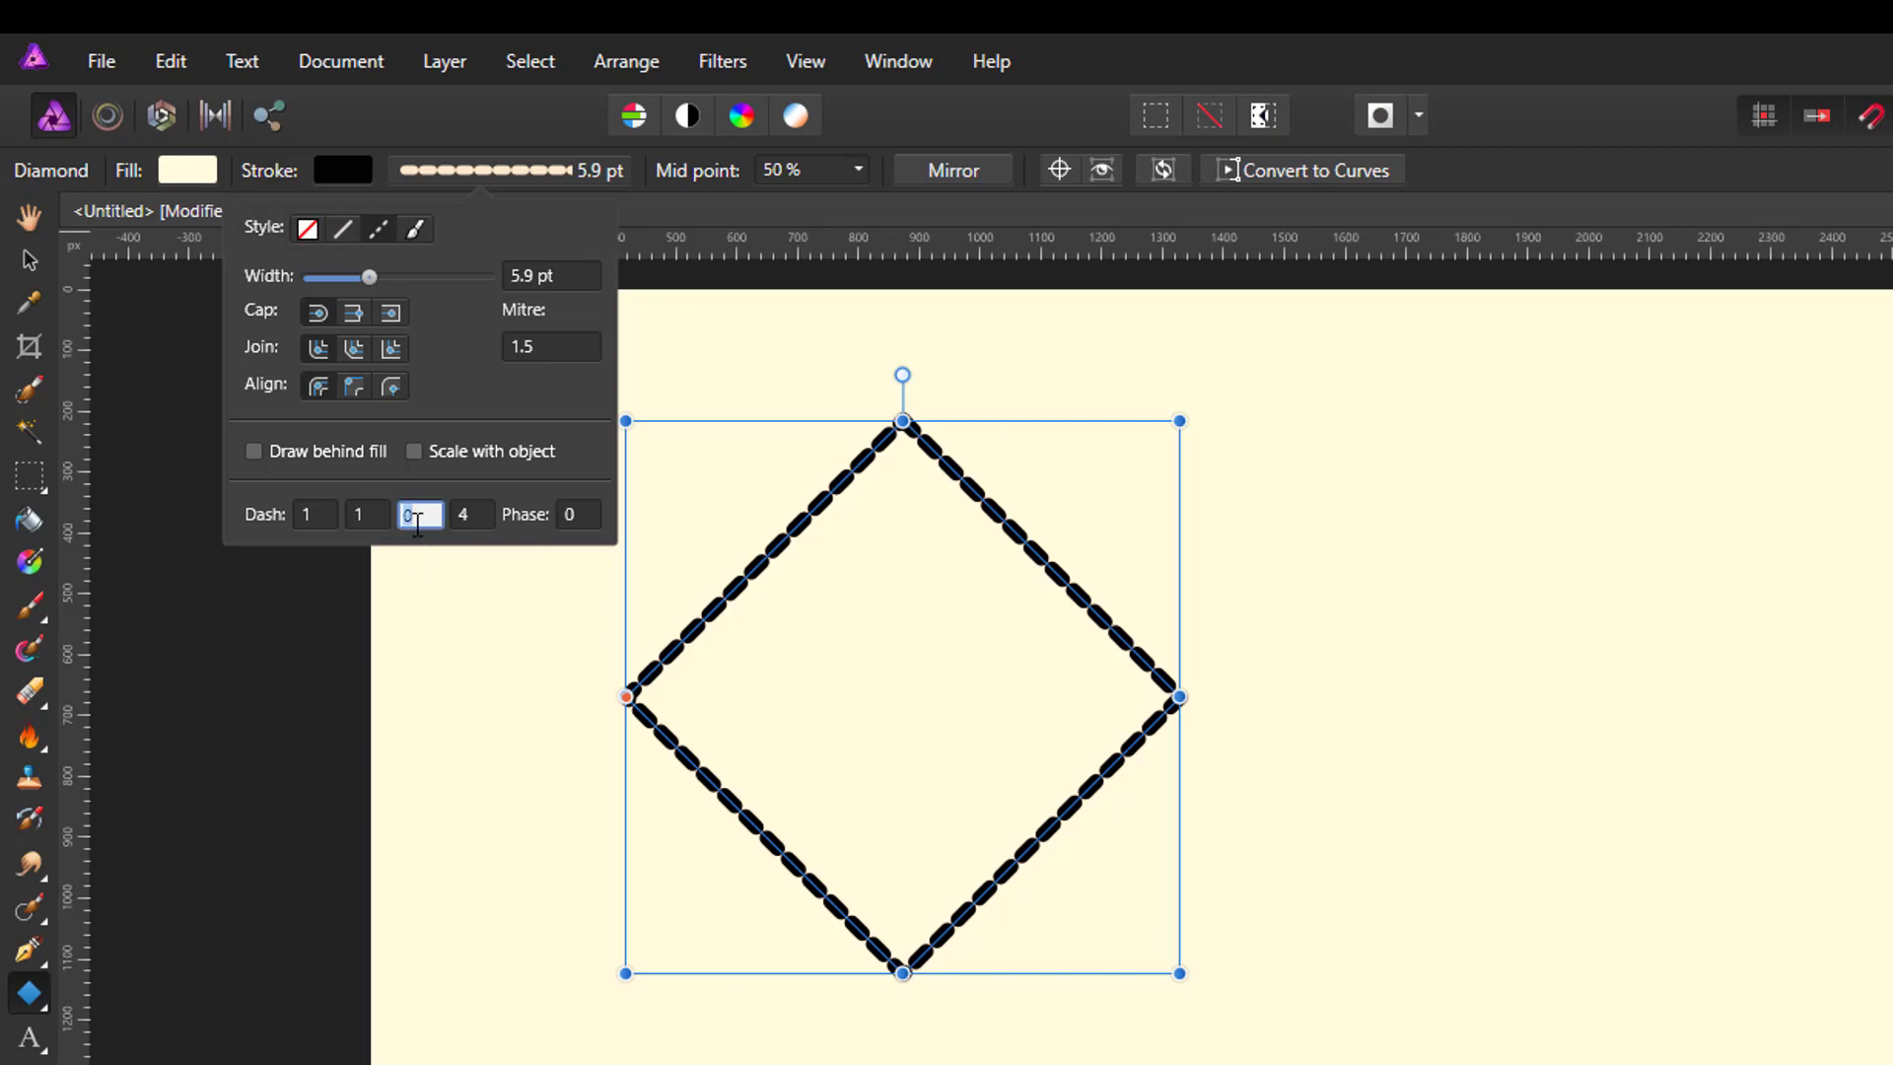
type("2")
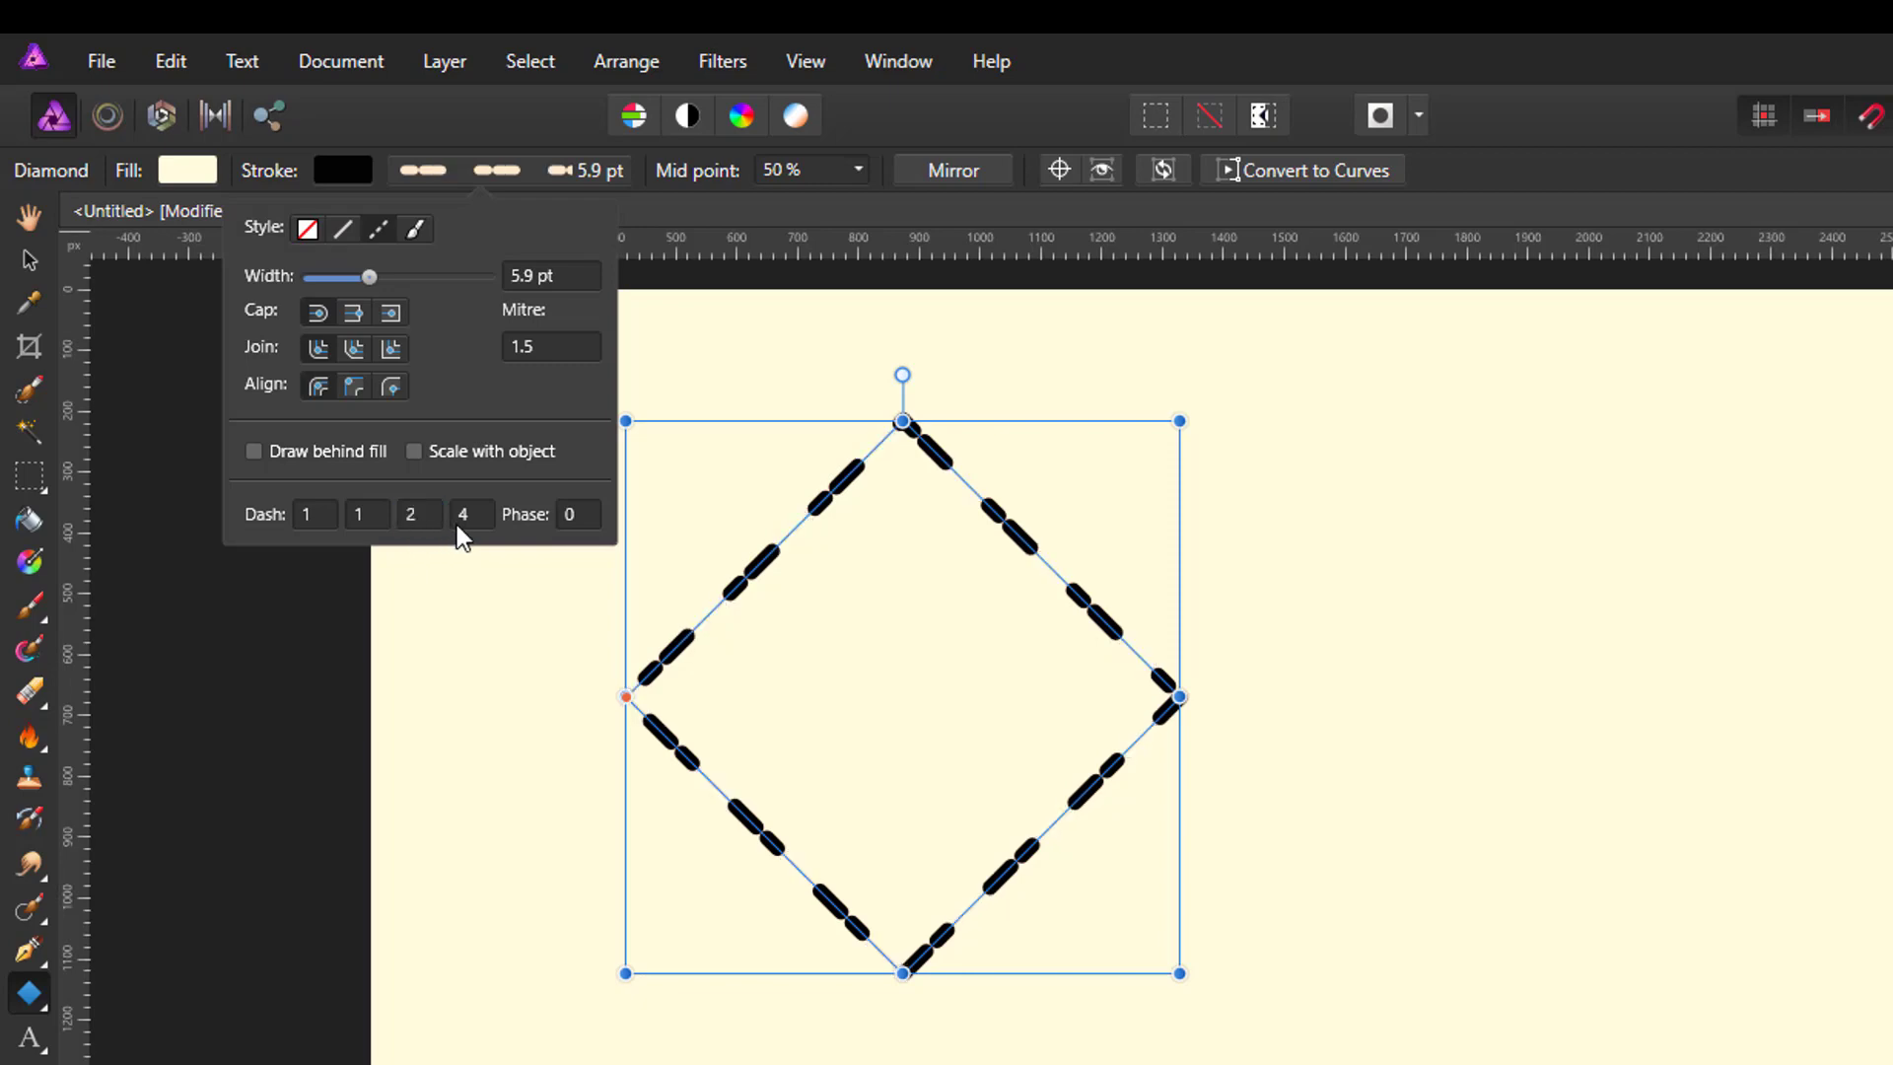
mouse_move(1181, 990)
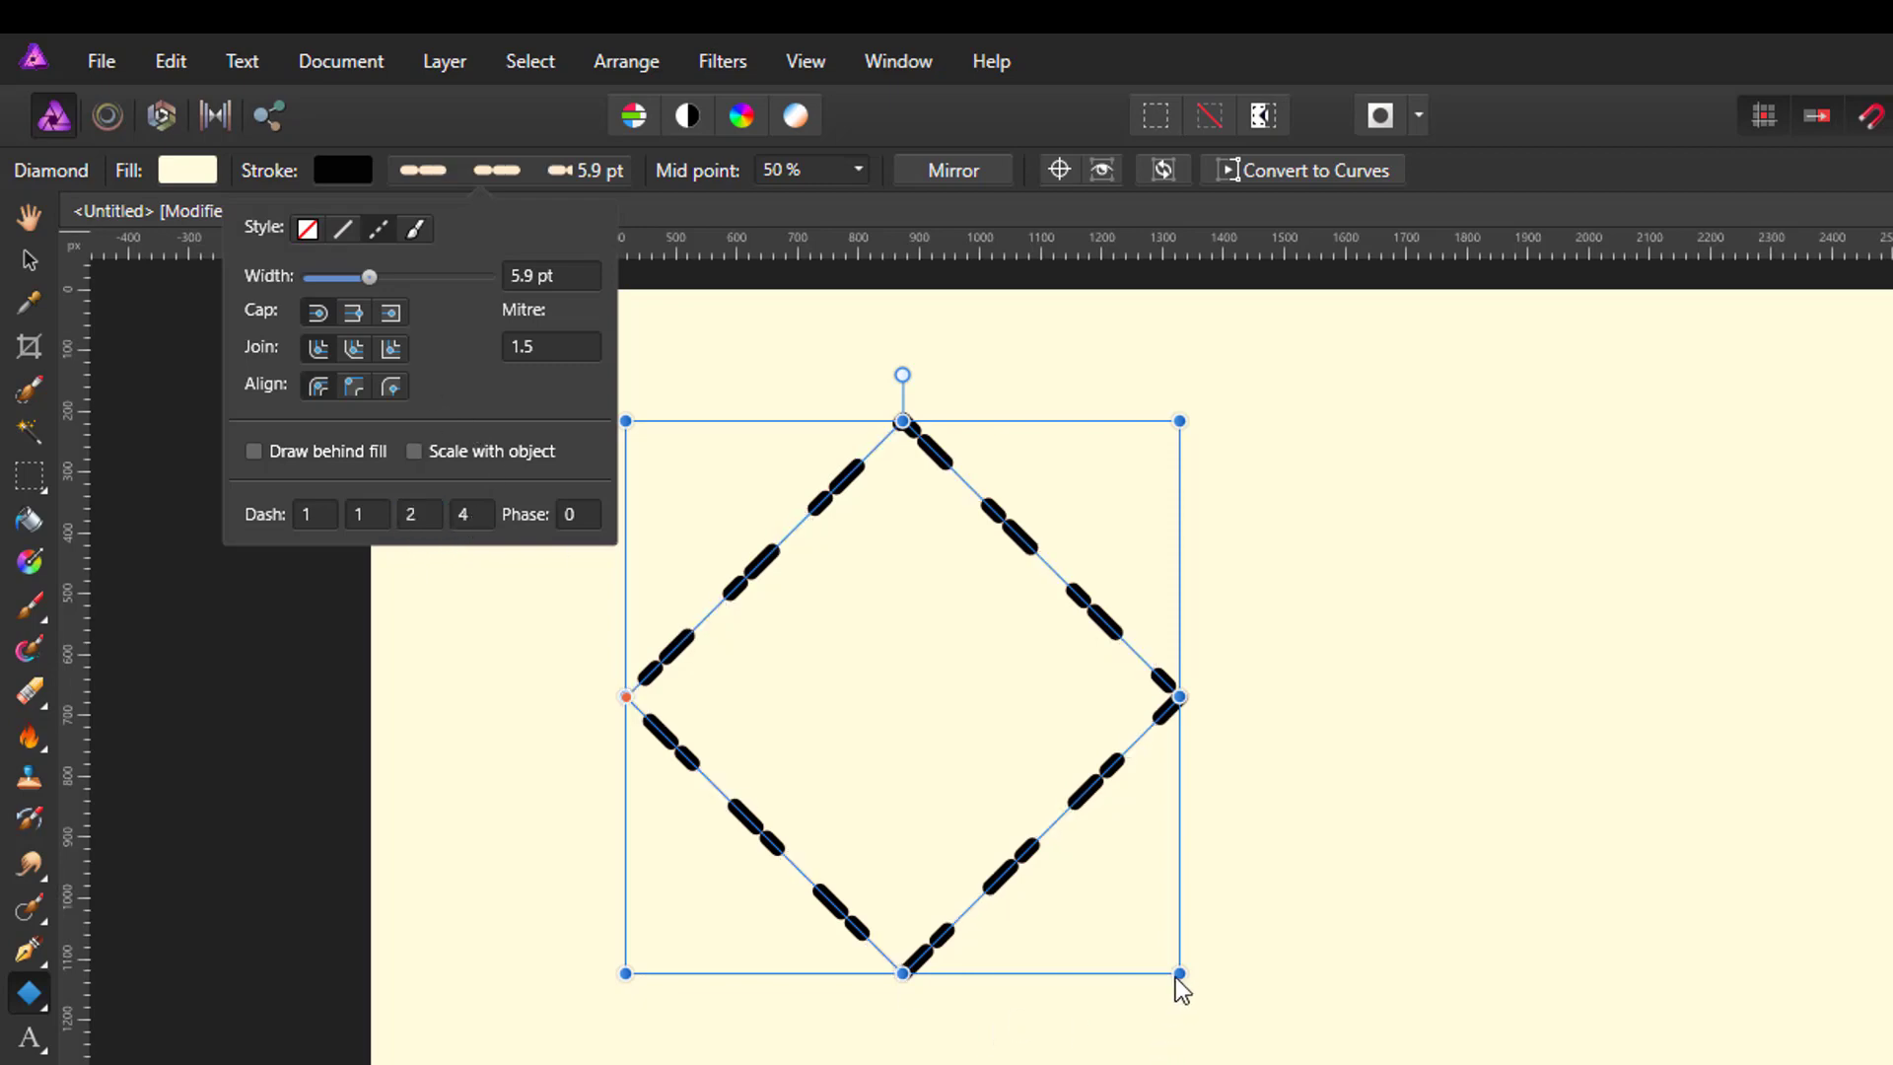
mouse_move(802, 226)
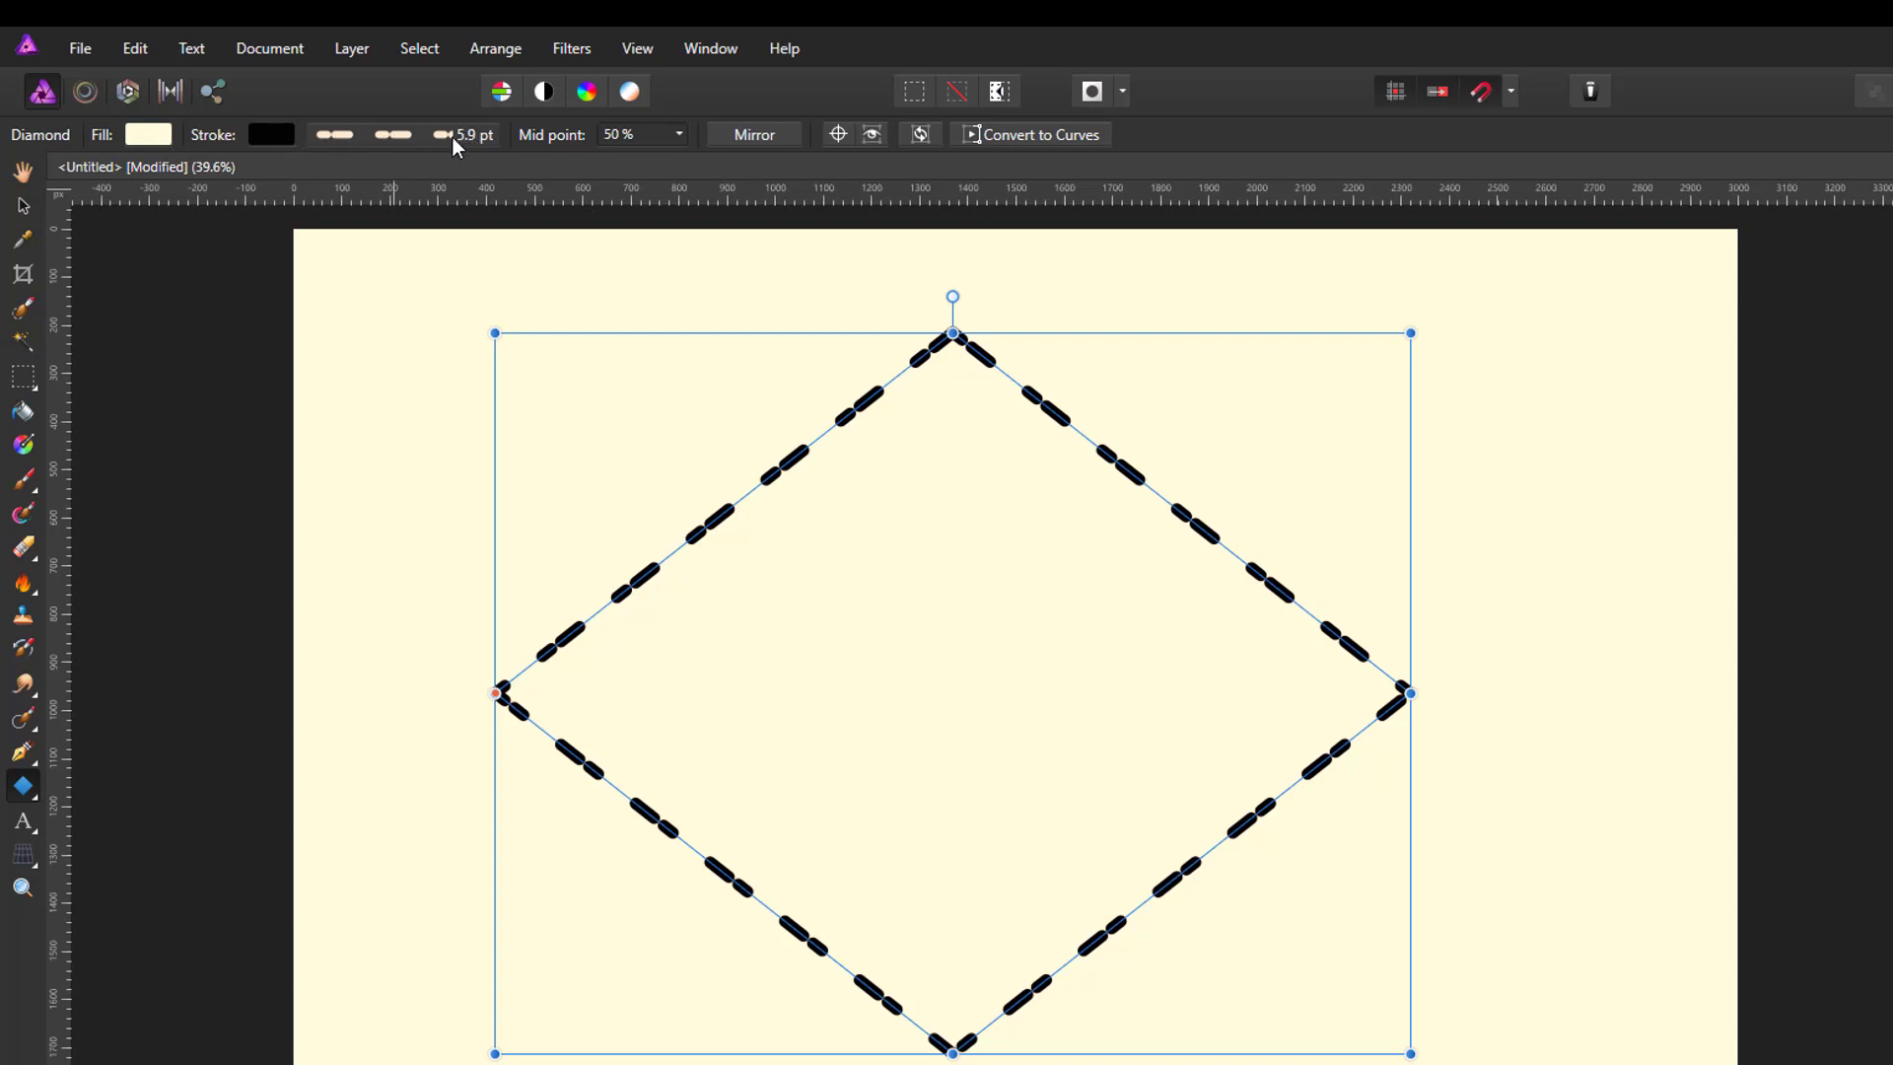
mouse_move(463, 181)
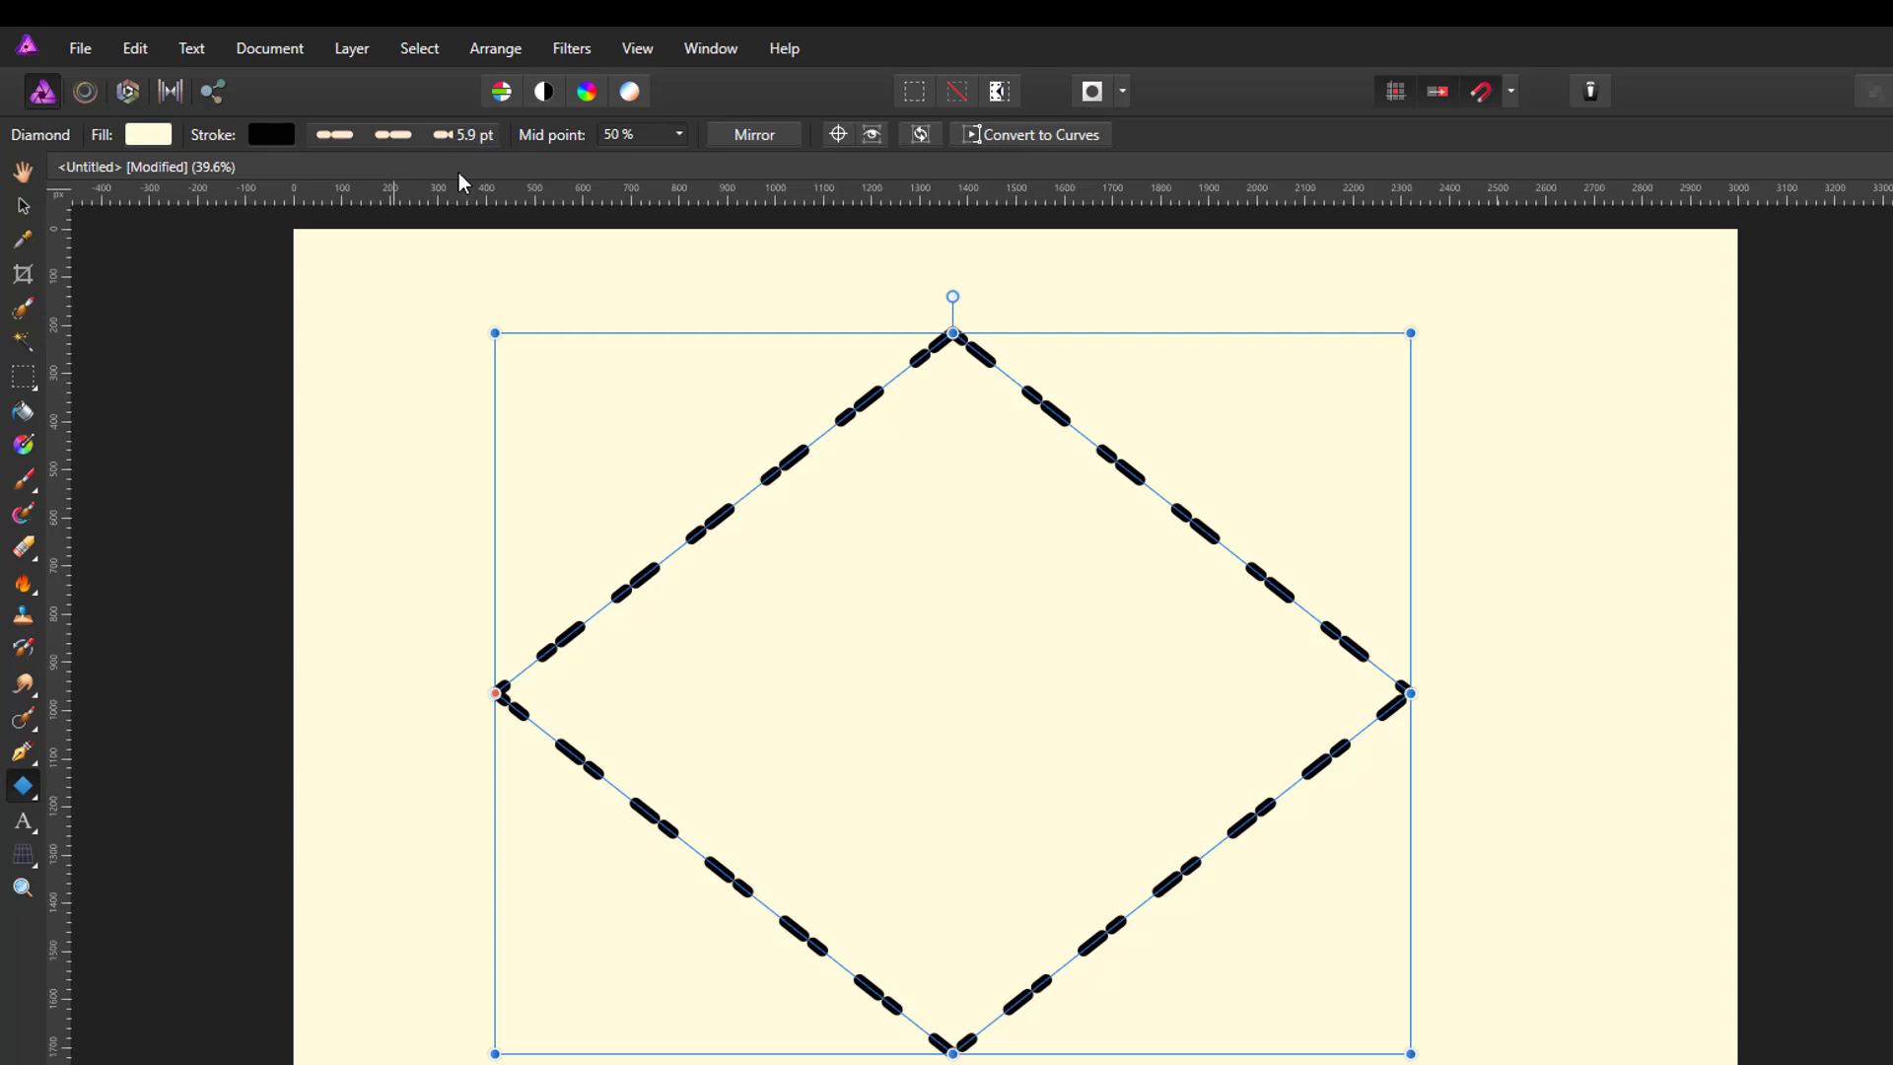
mouse_move(221, 280)
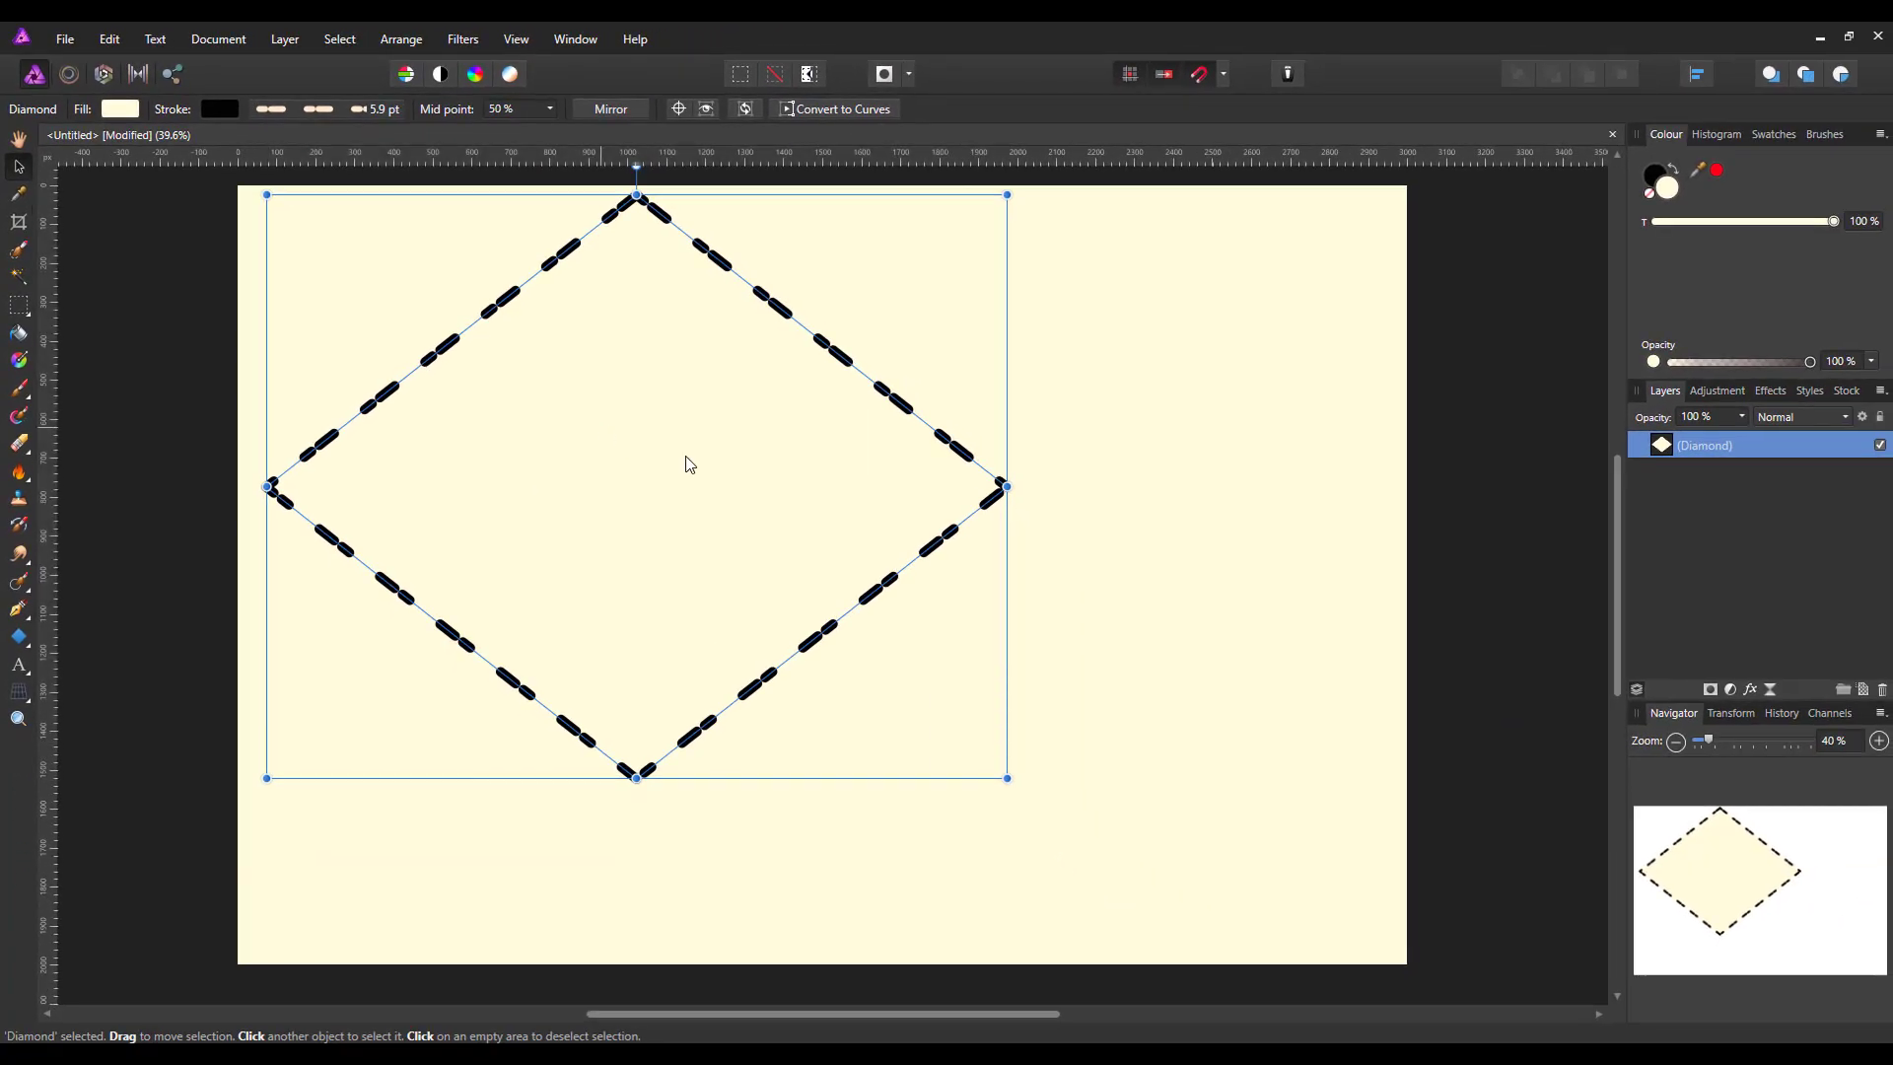
mouse_move(130, 730)
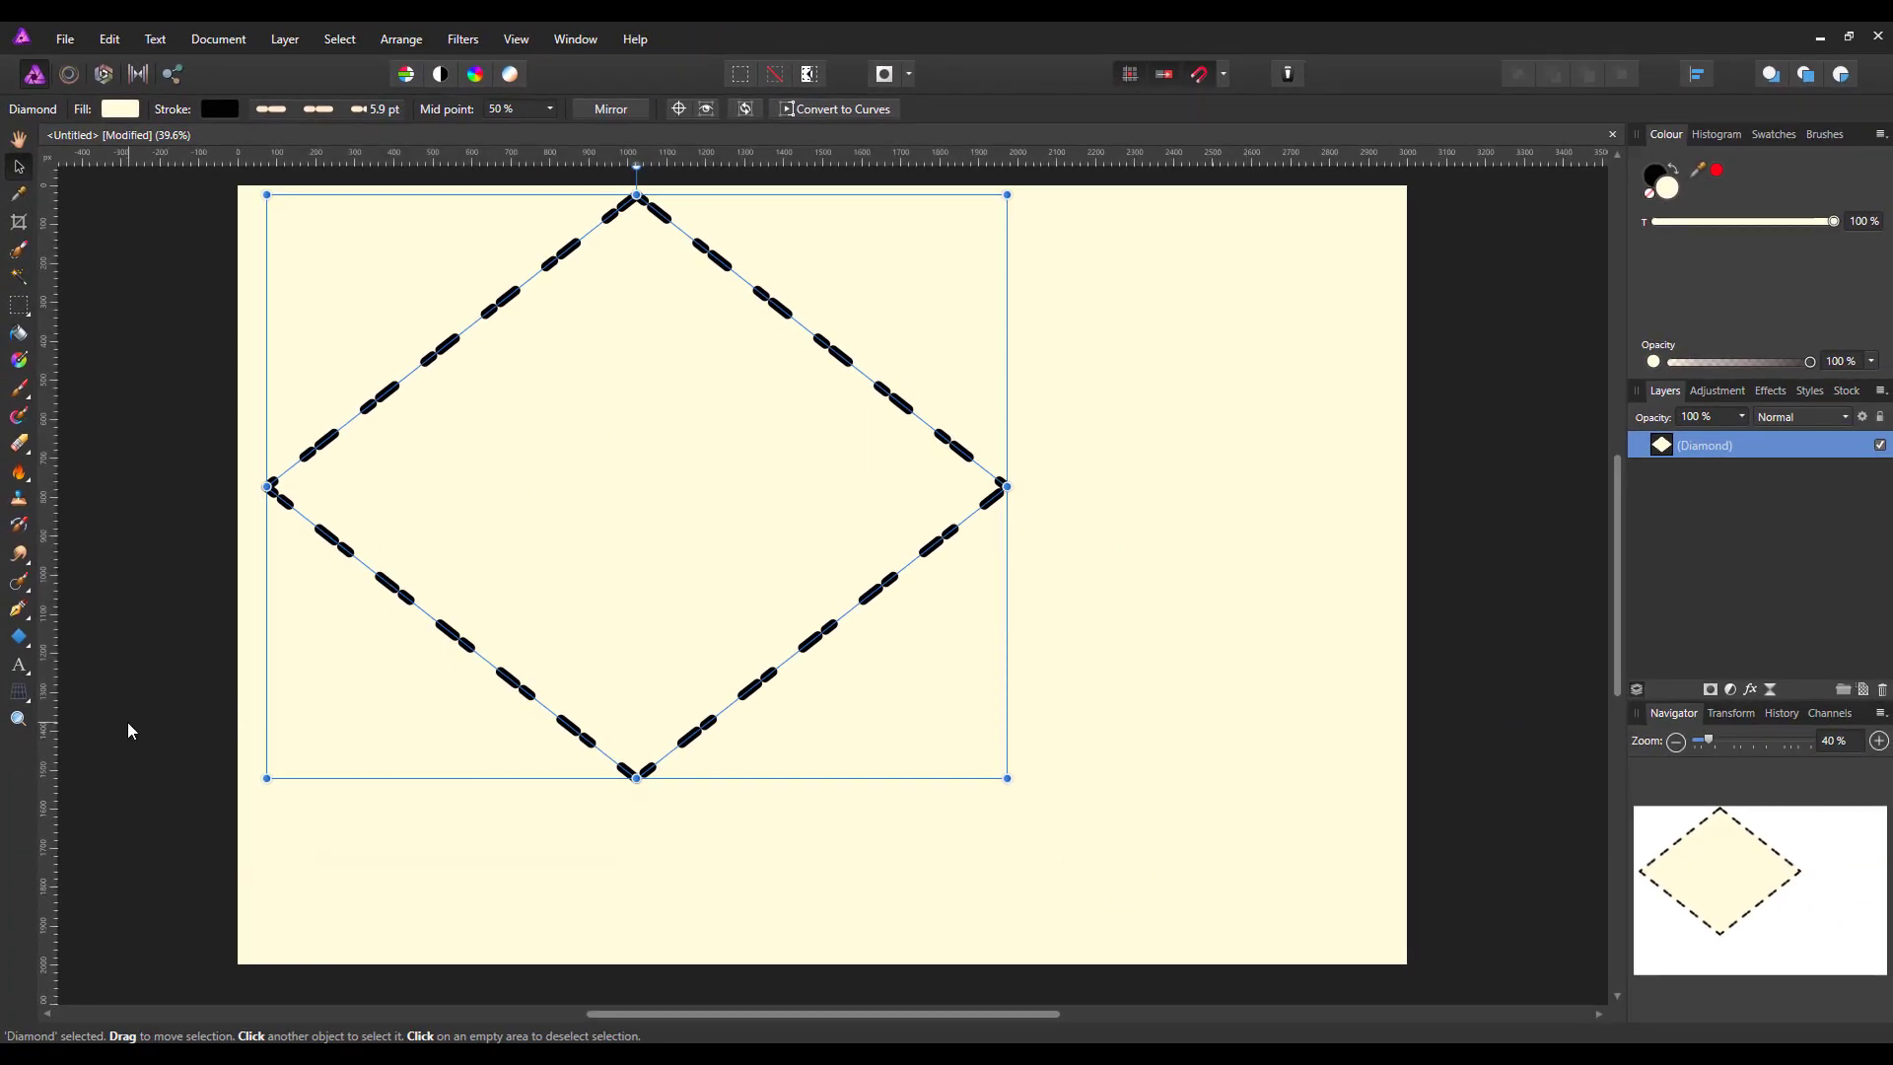
mouse_move(129, 729)
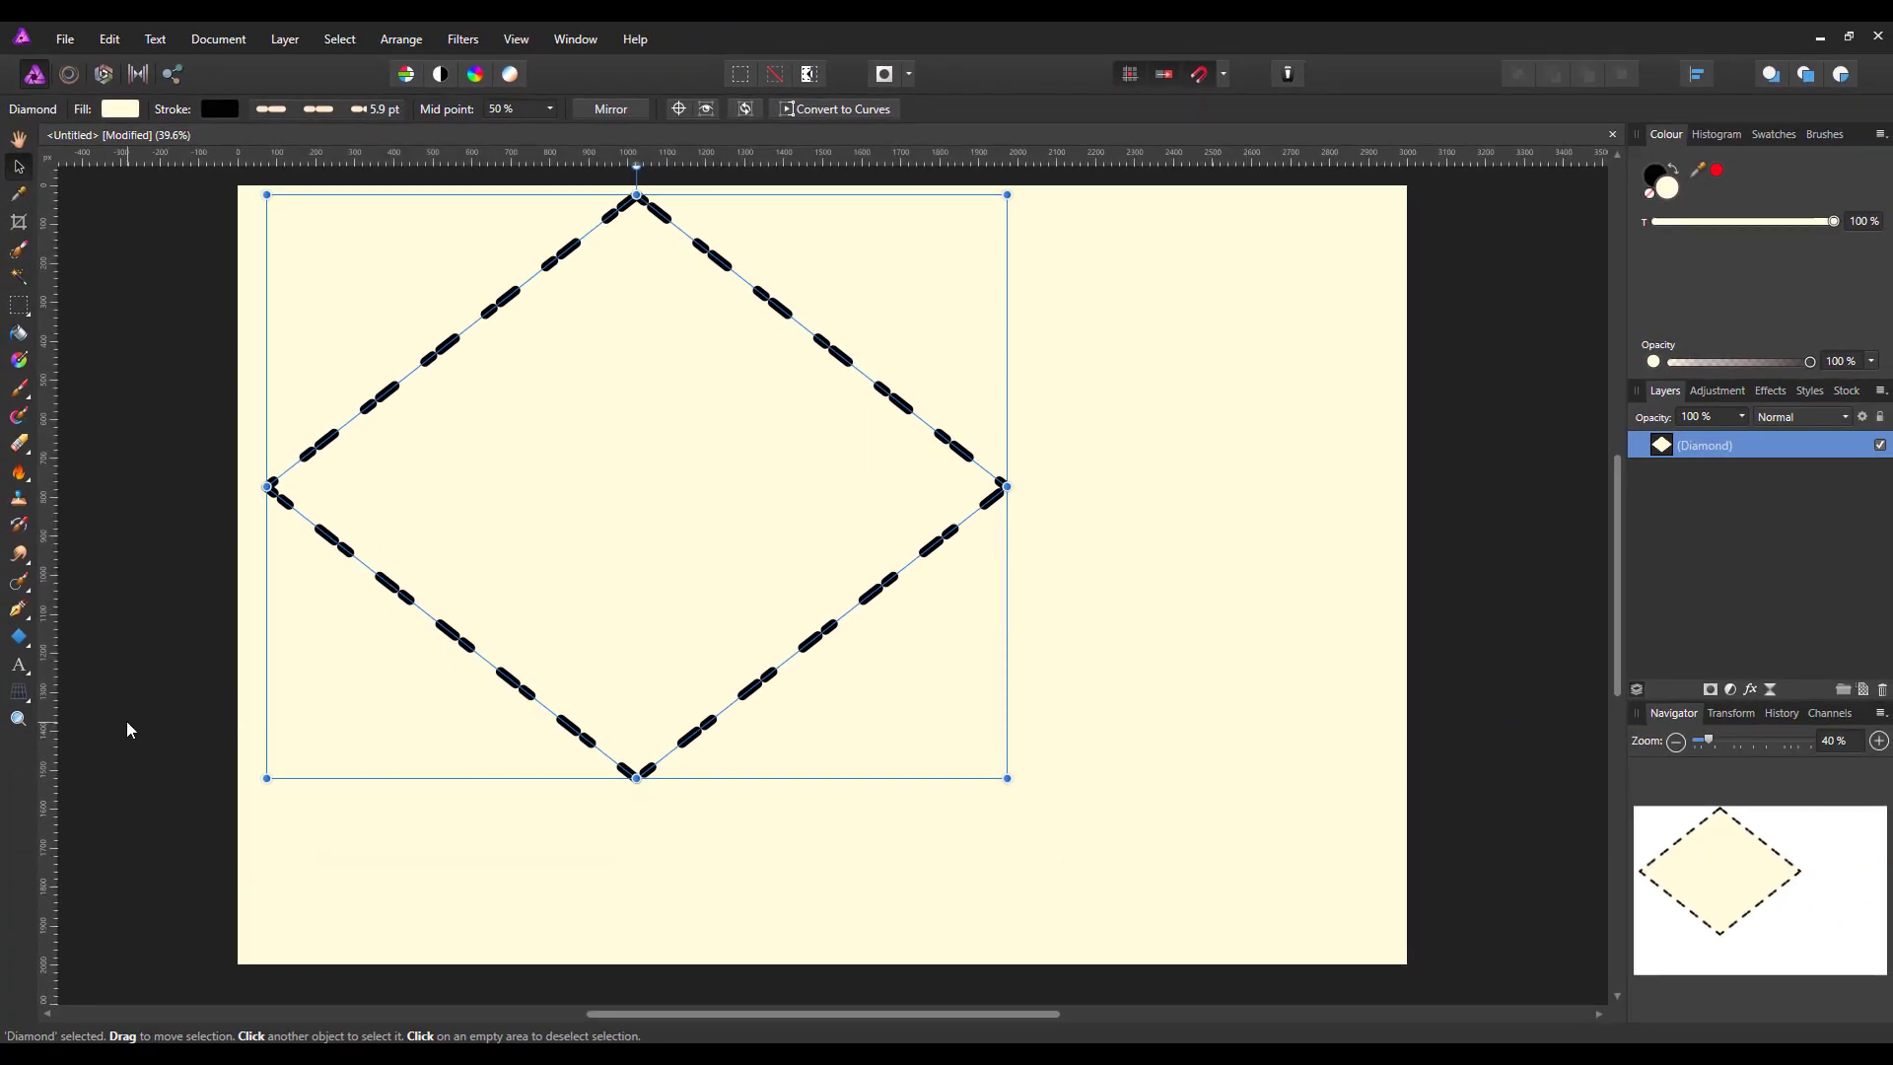
mouse_move(20, 384)
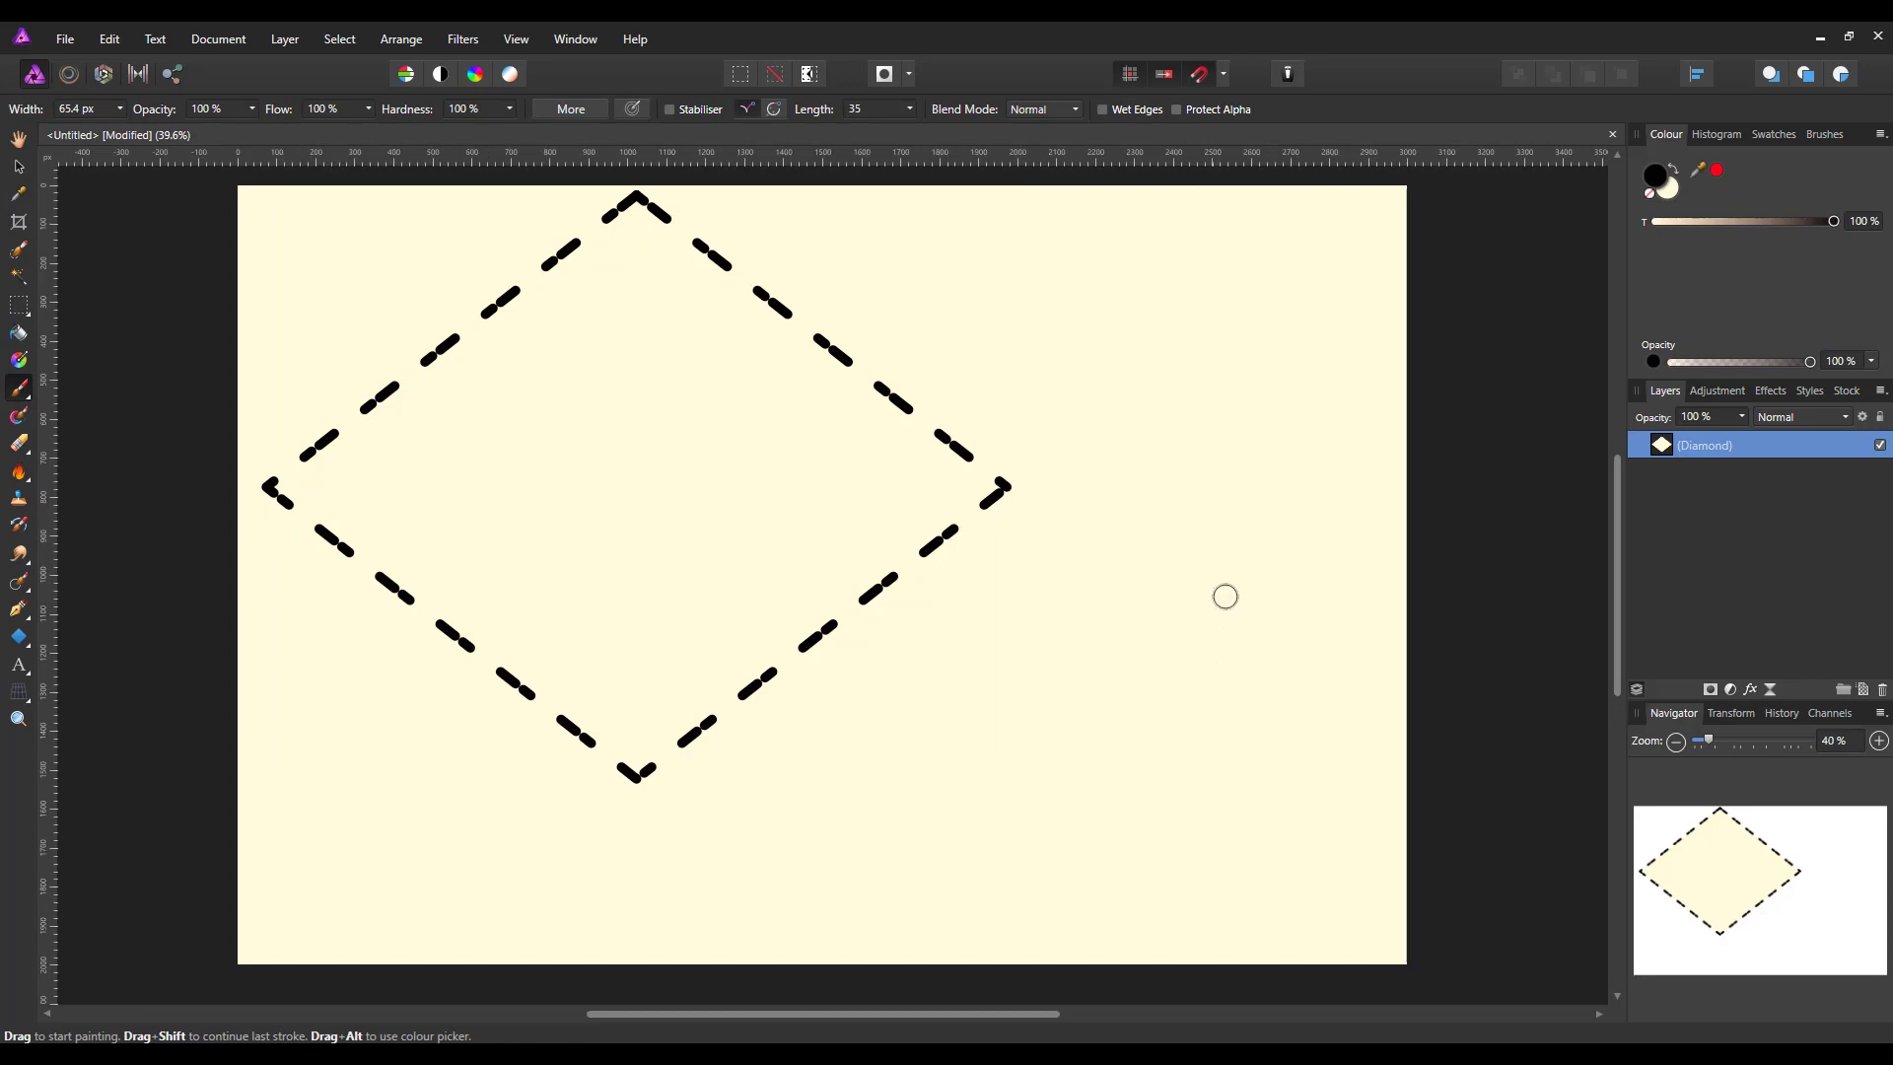
mouse_move(1387, 386)
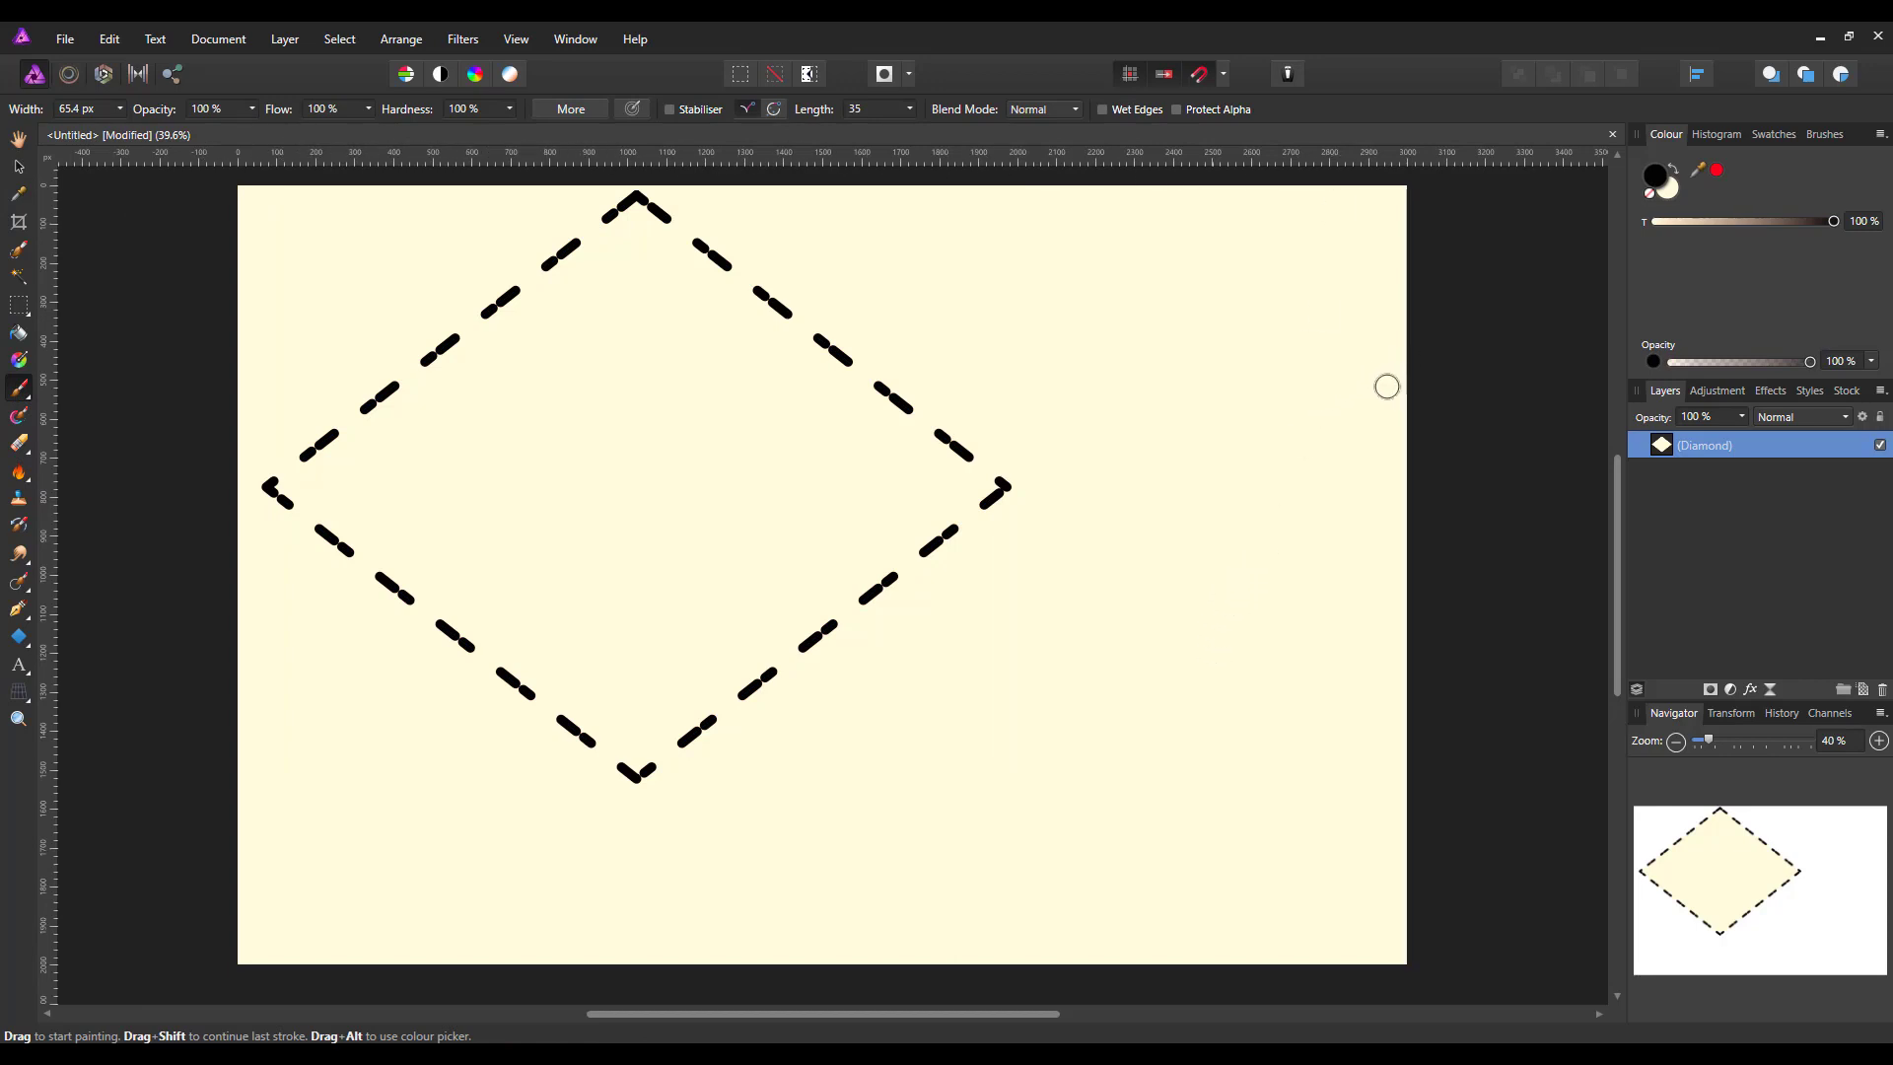
mouse_move(1123, 650)
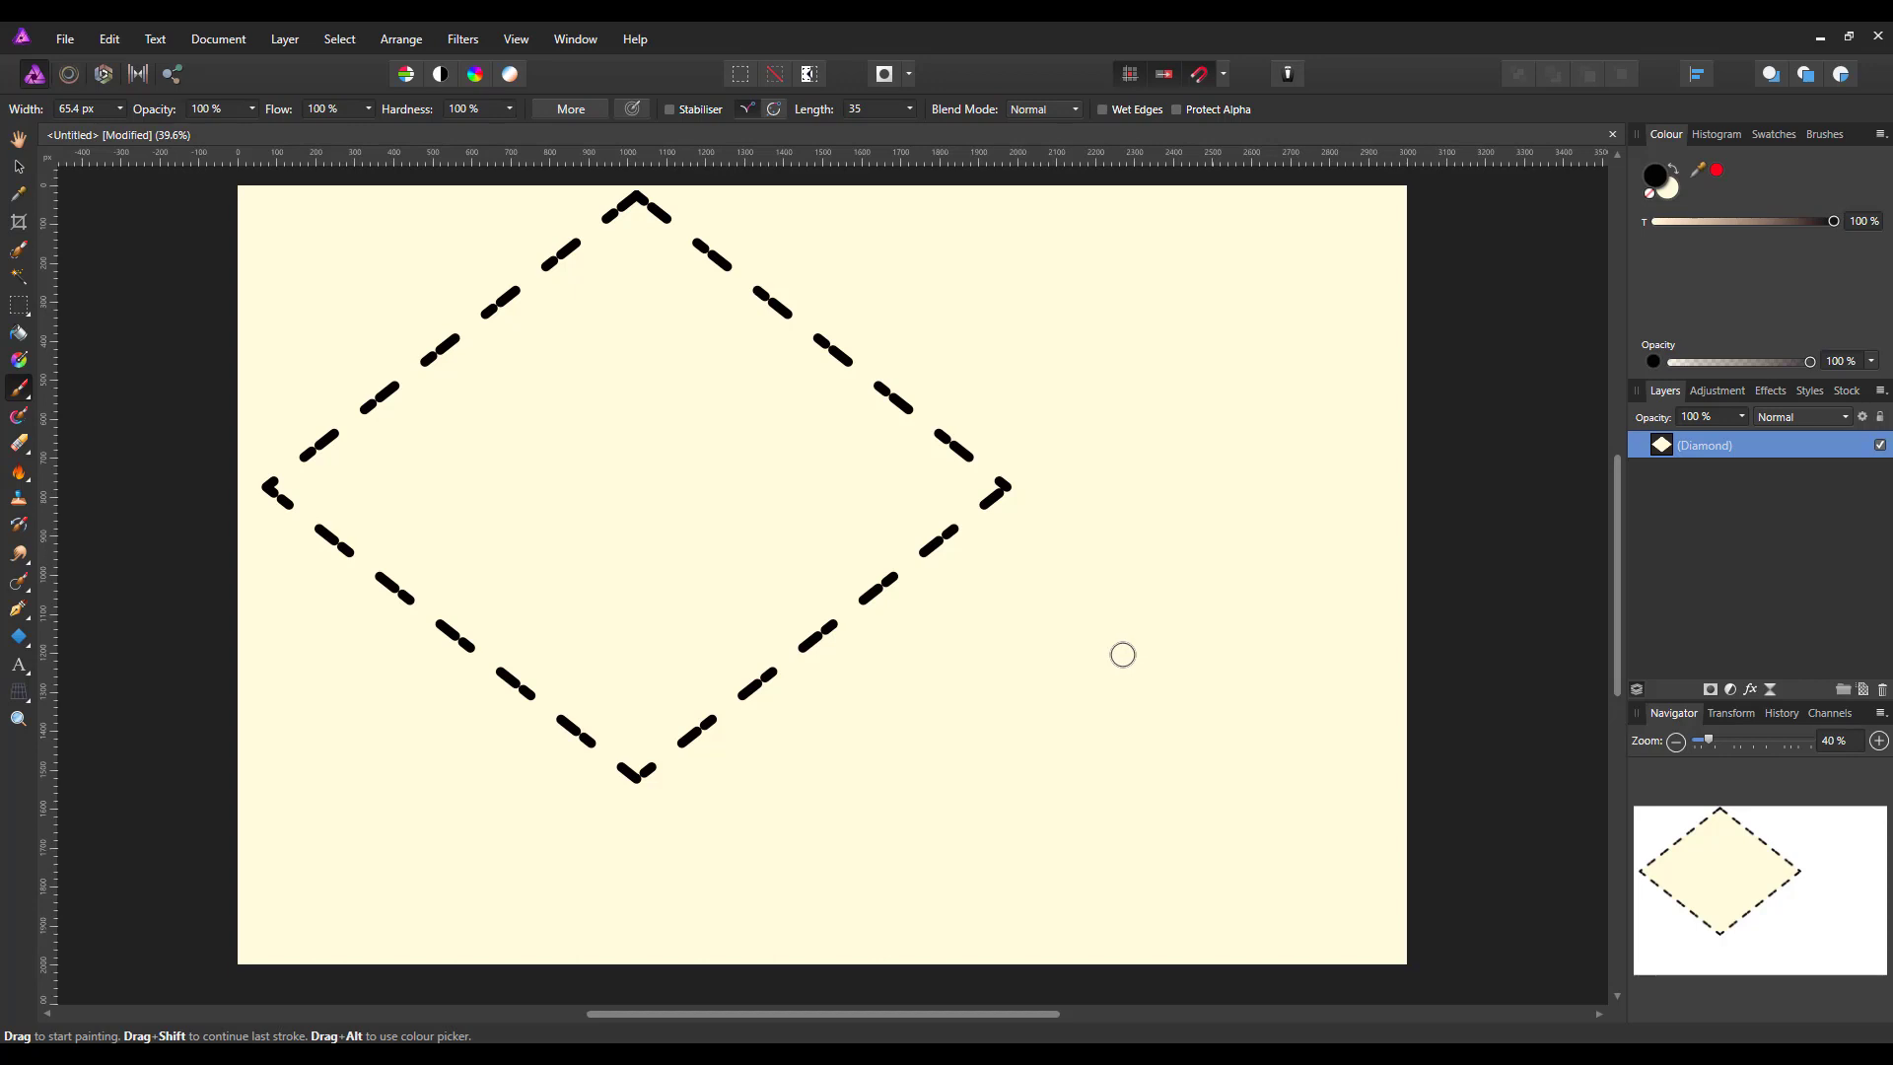
mouse_move(296, 837)
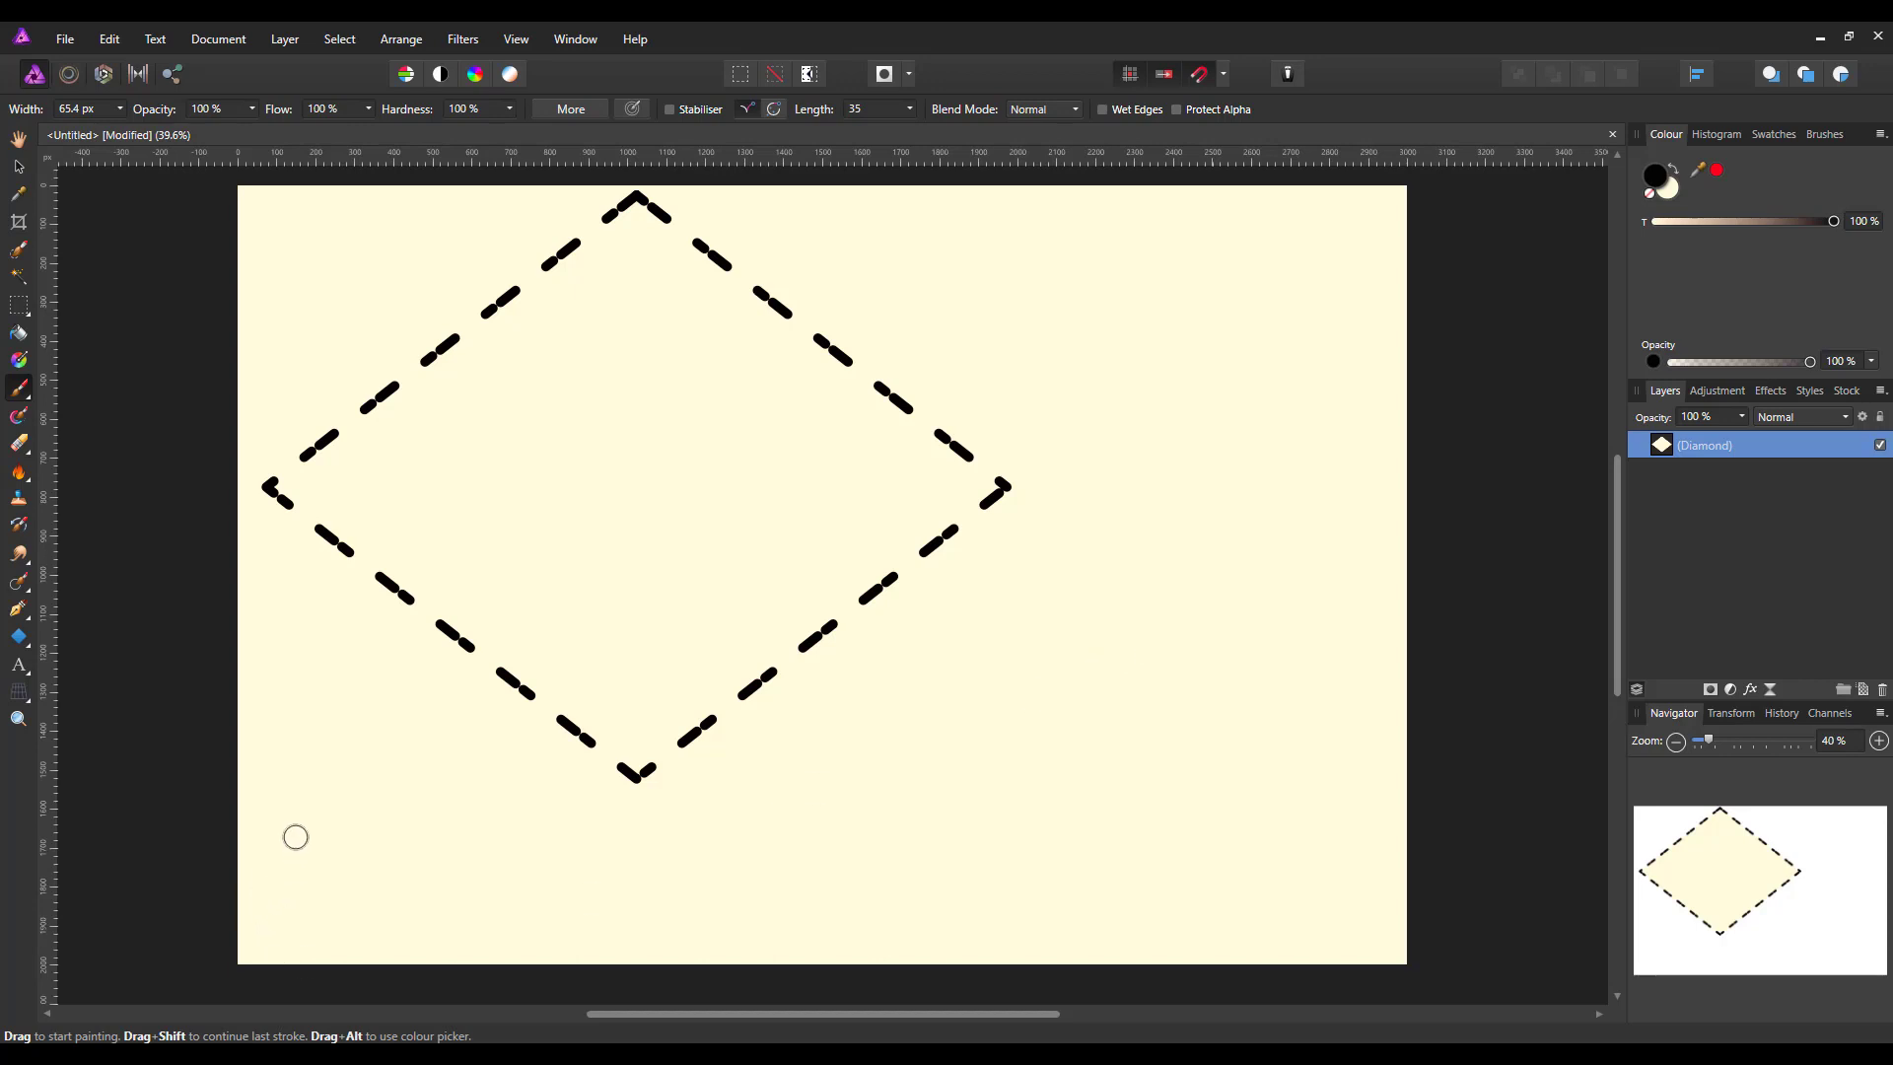
mouse_move(273, 705)
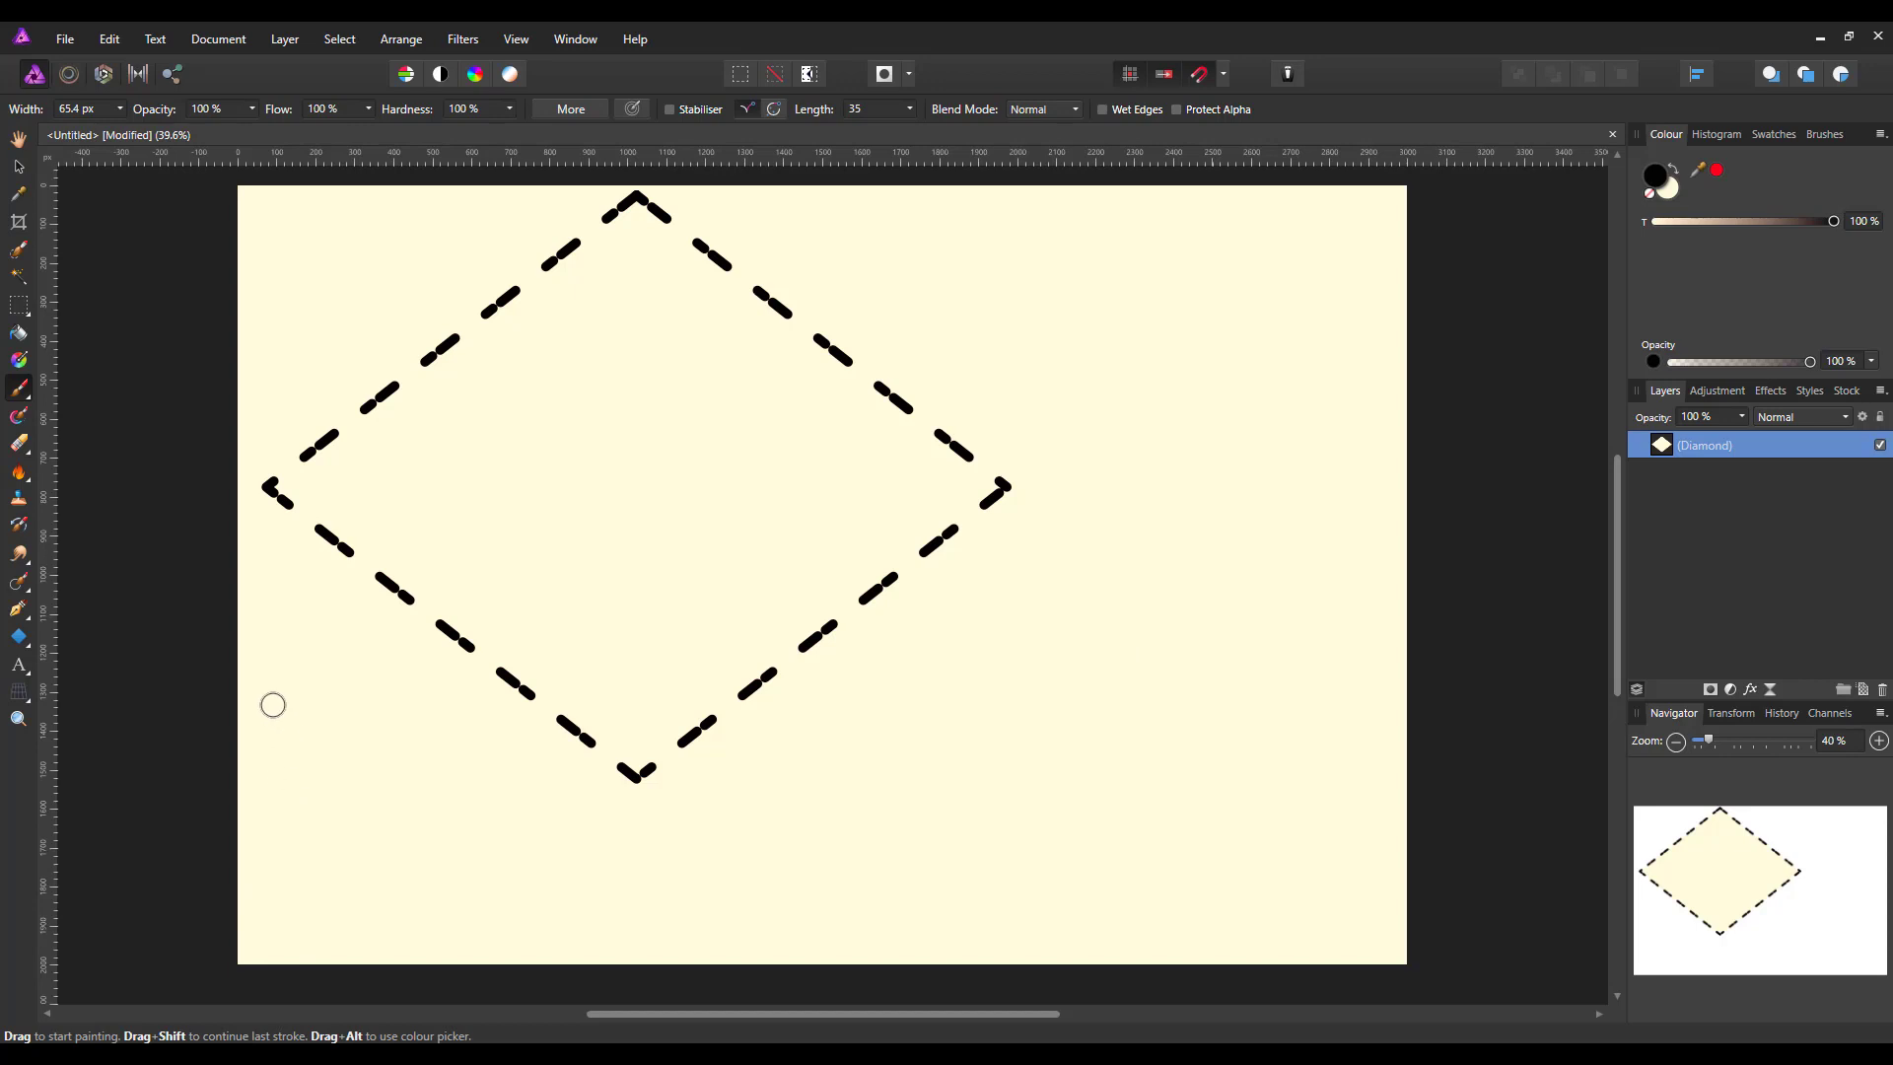
mouse_move(18, 625)
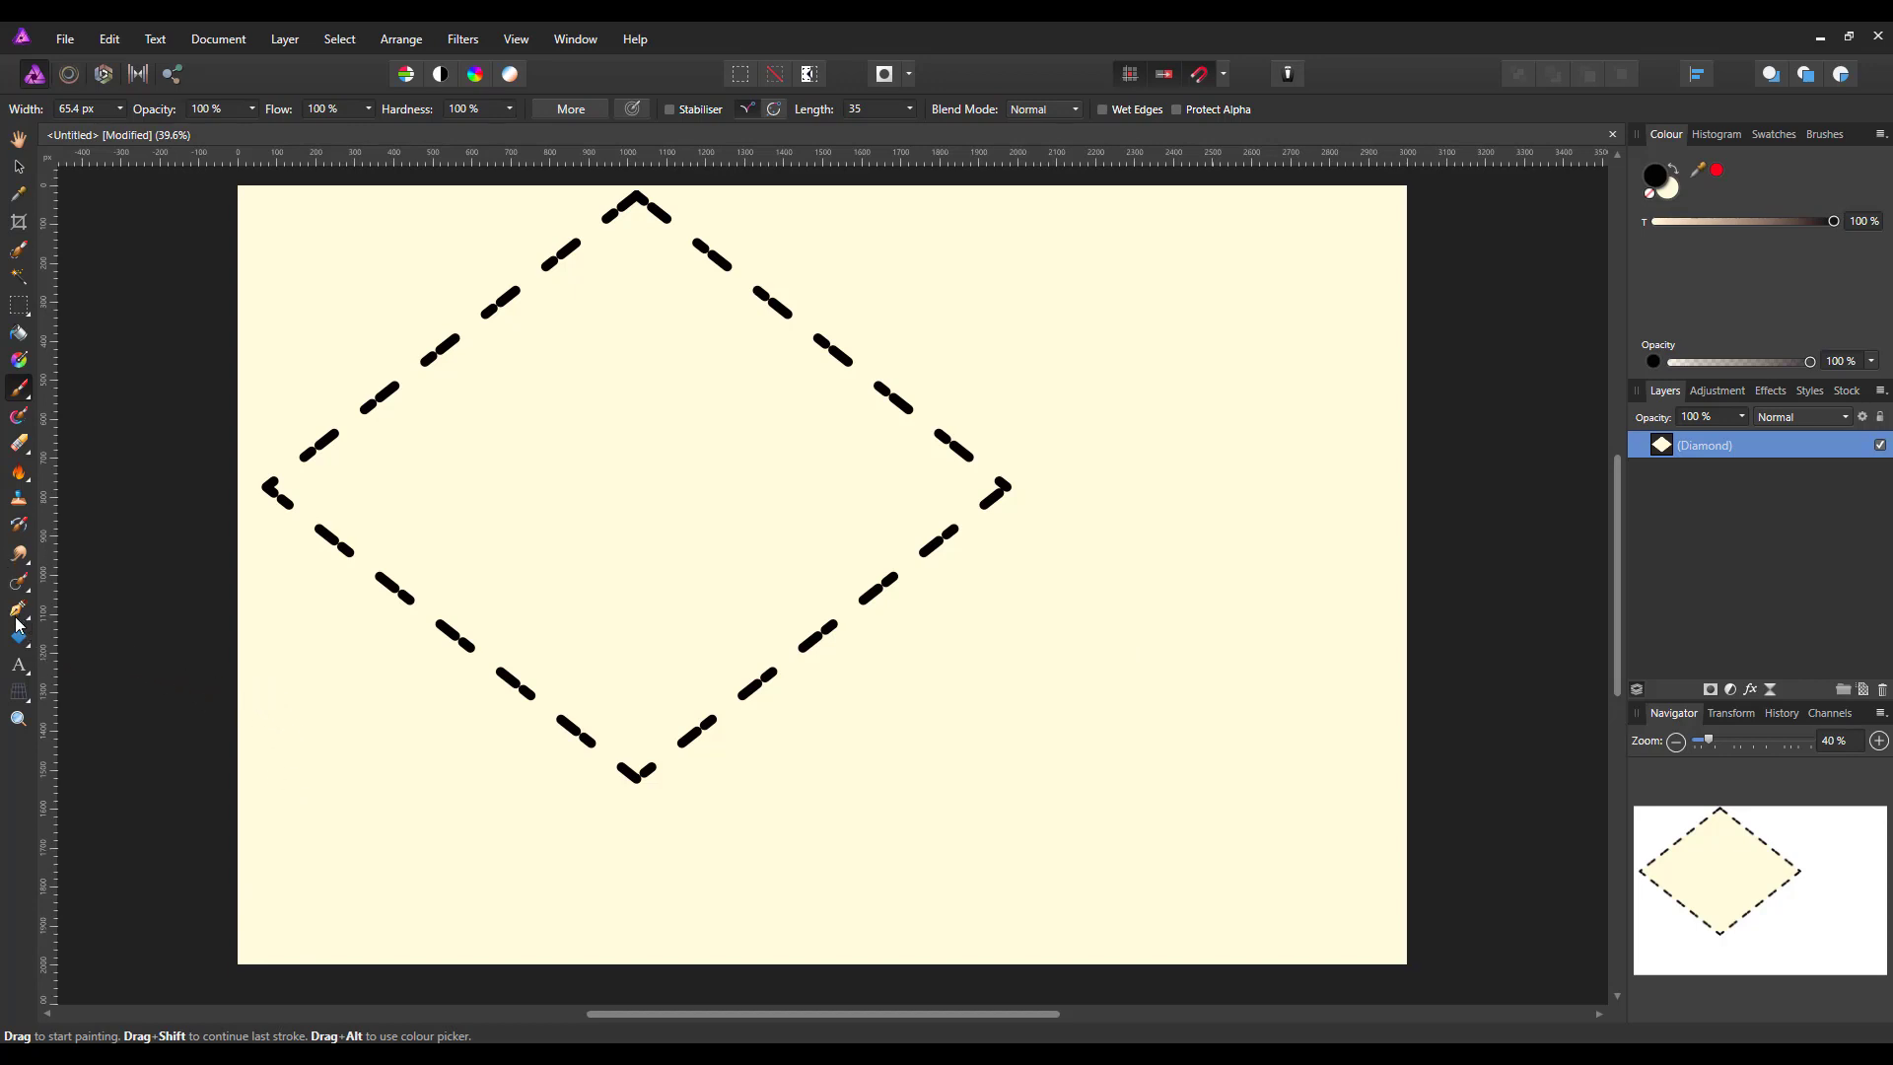
mouse_move(18, 619)
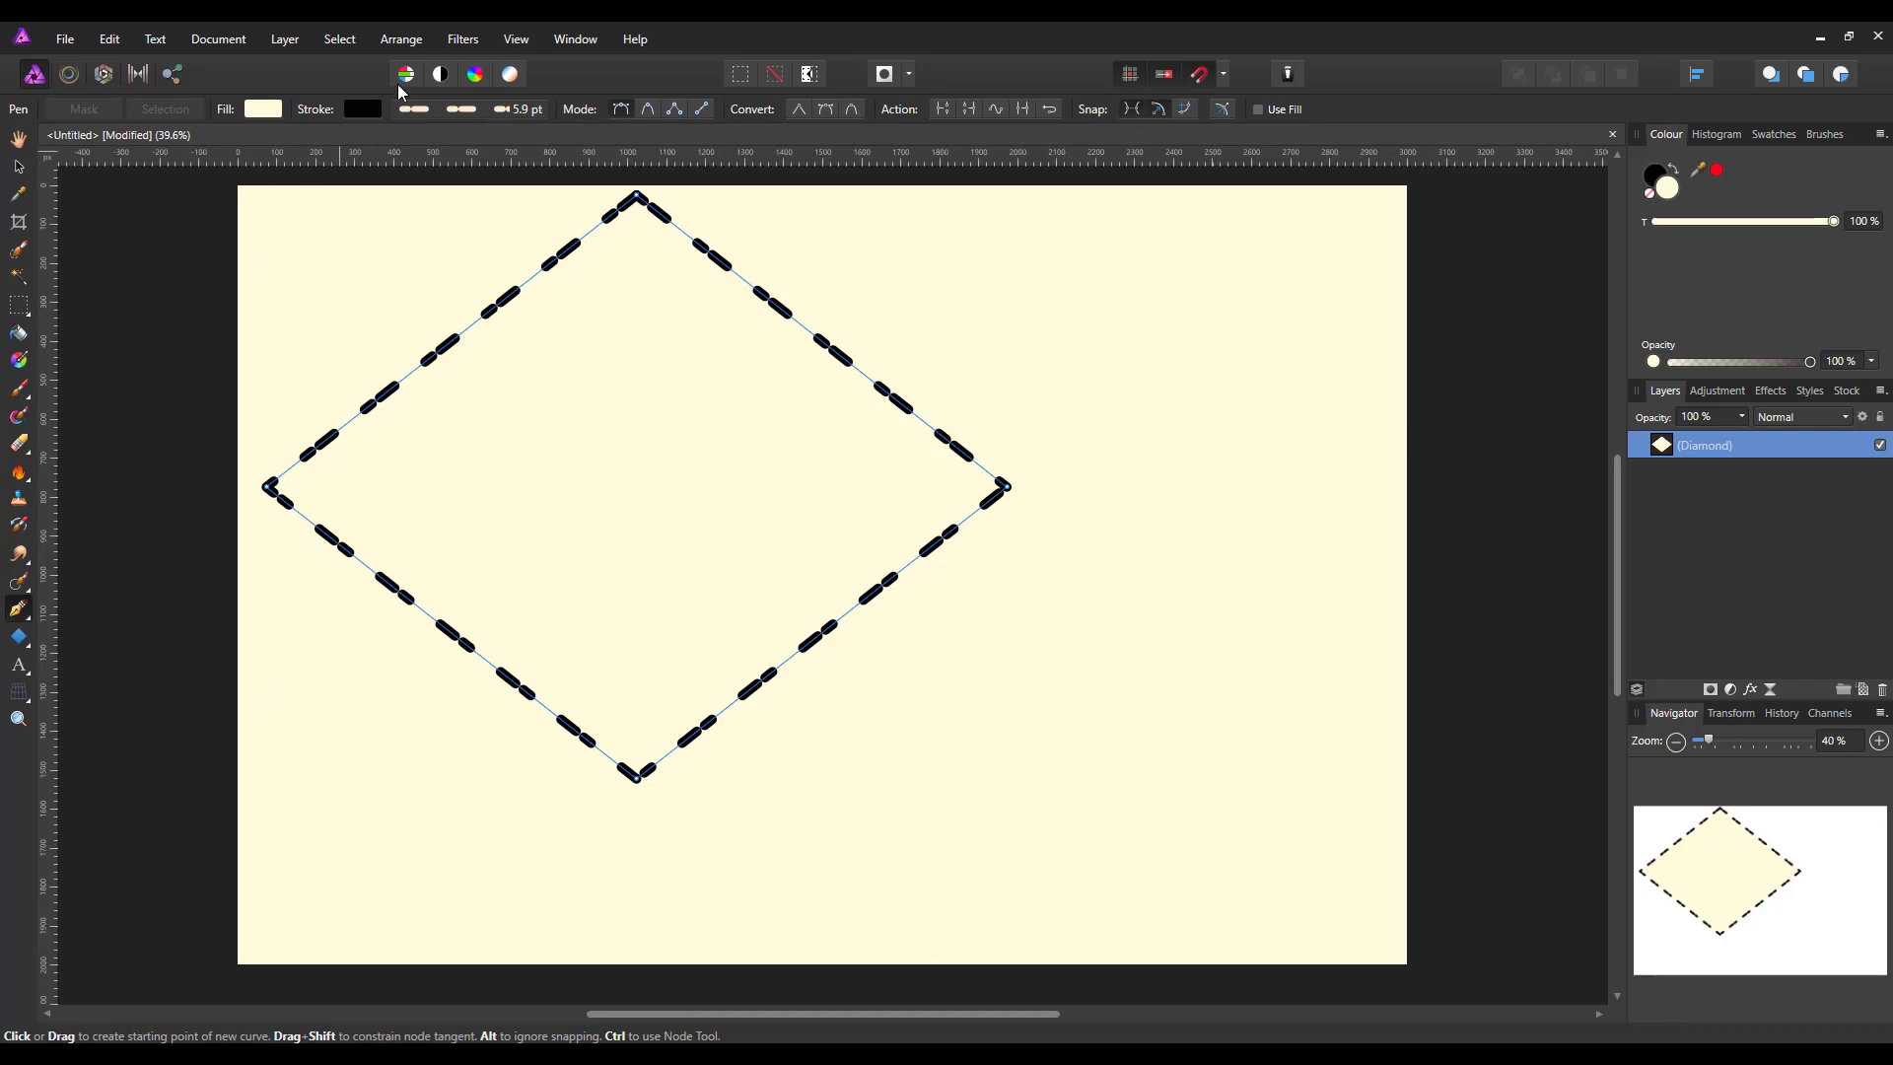
mouse_move(274, 128)
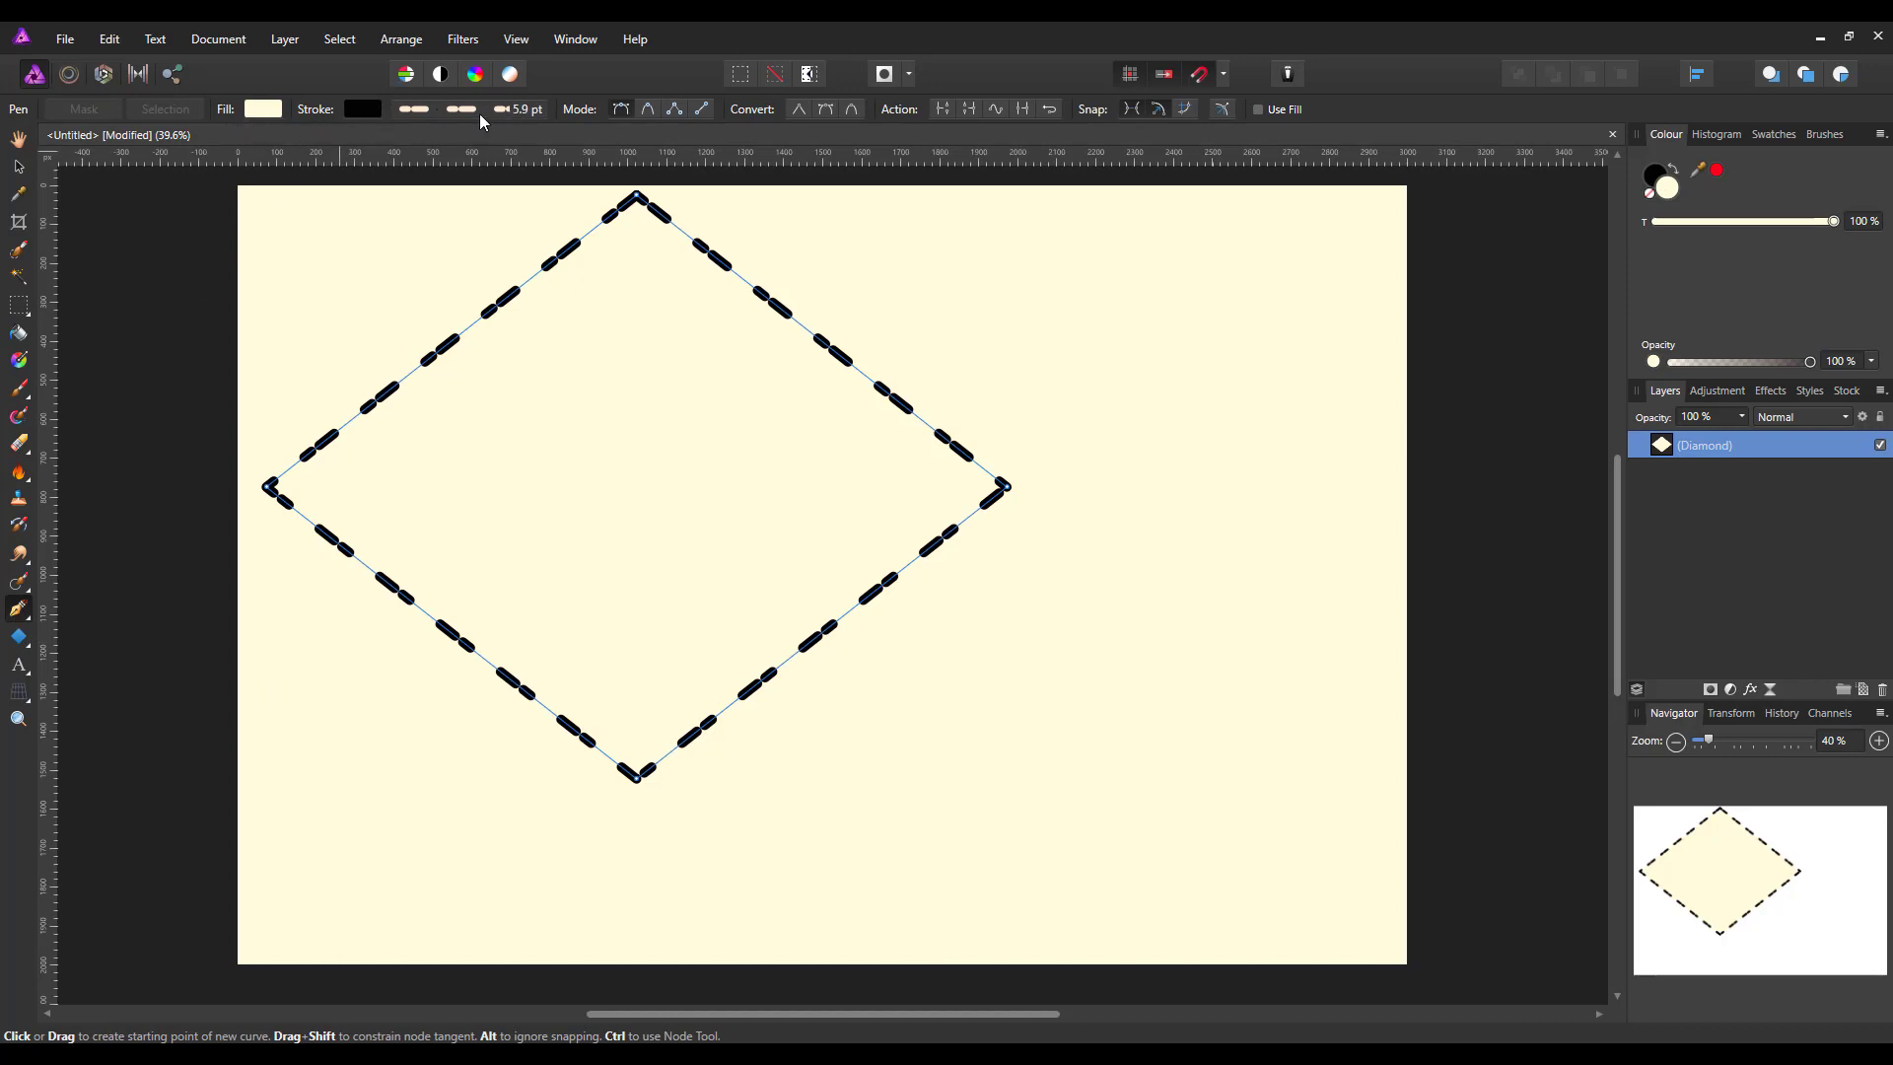
mouse_move(619, 108)
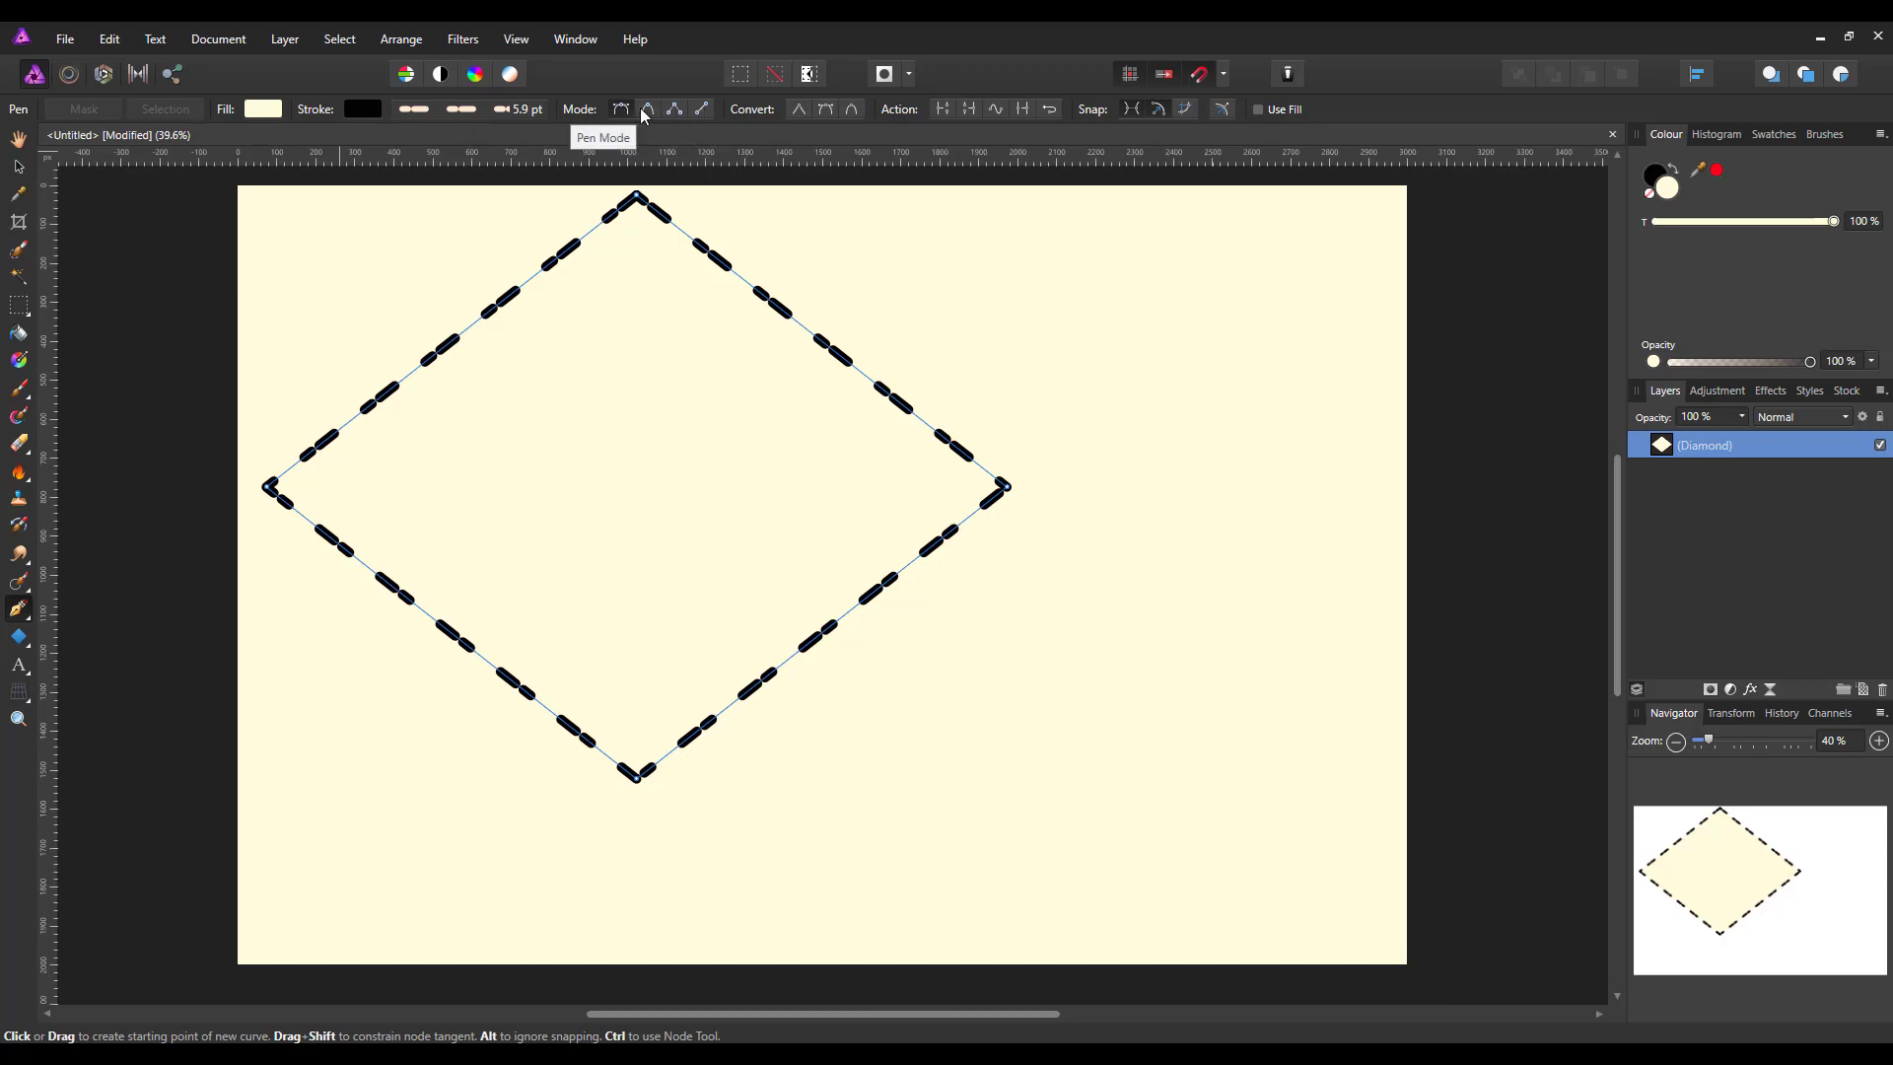
Draw a straight horizontal line below the diamond with the Pen in Line mode
left_click(700, 109)
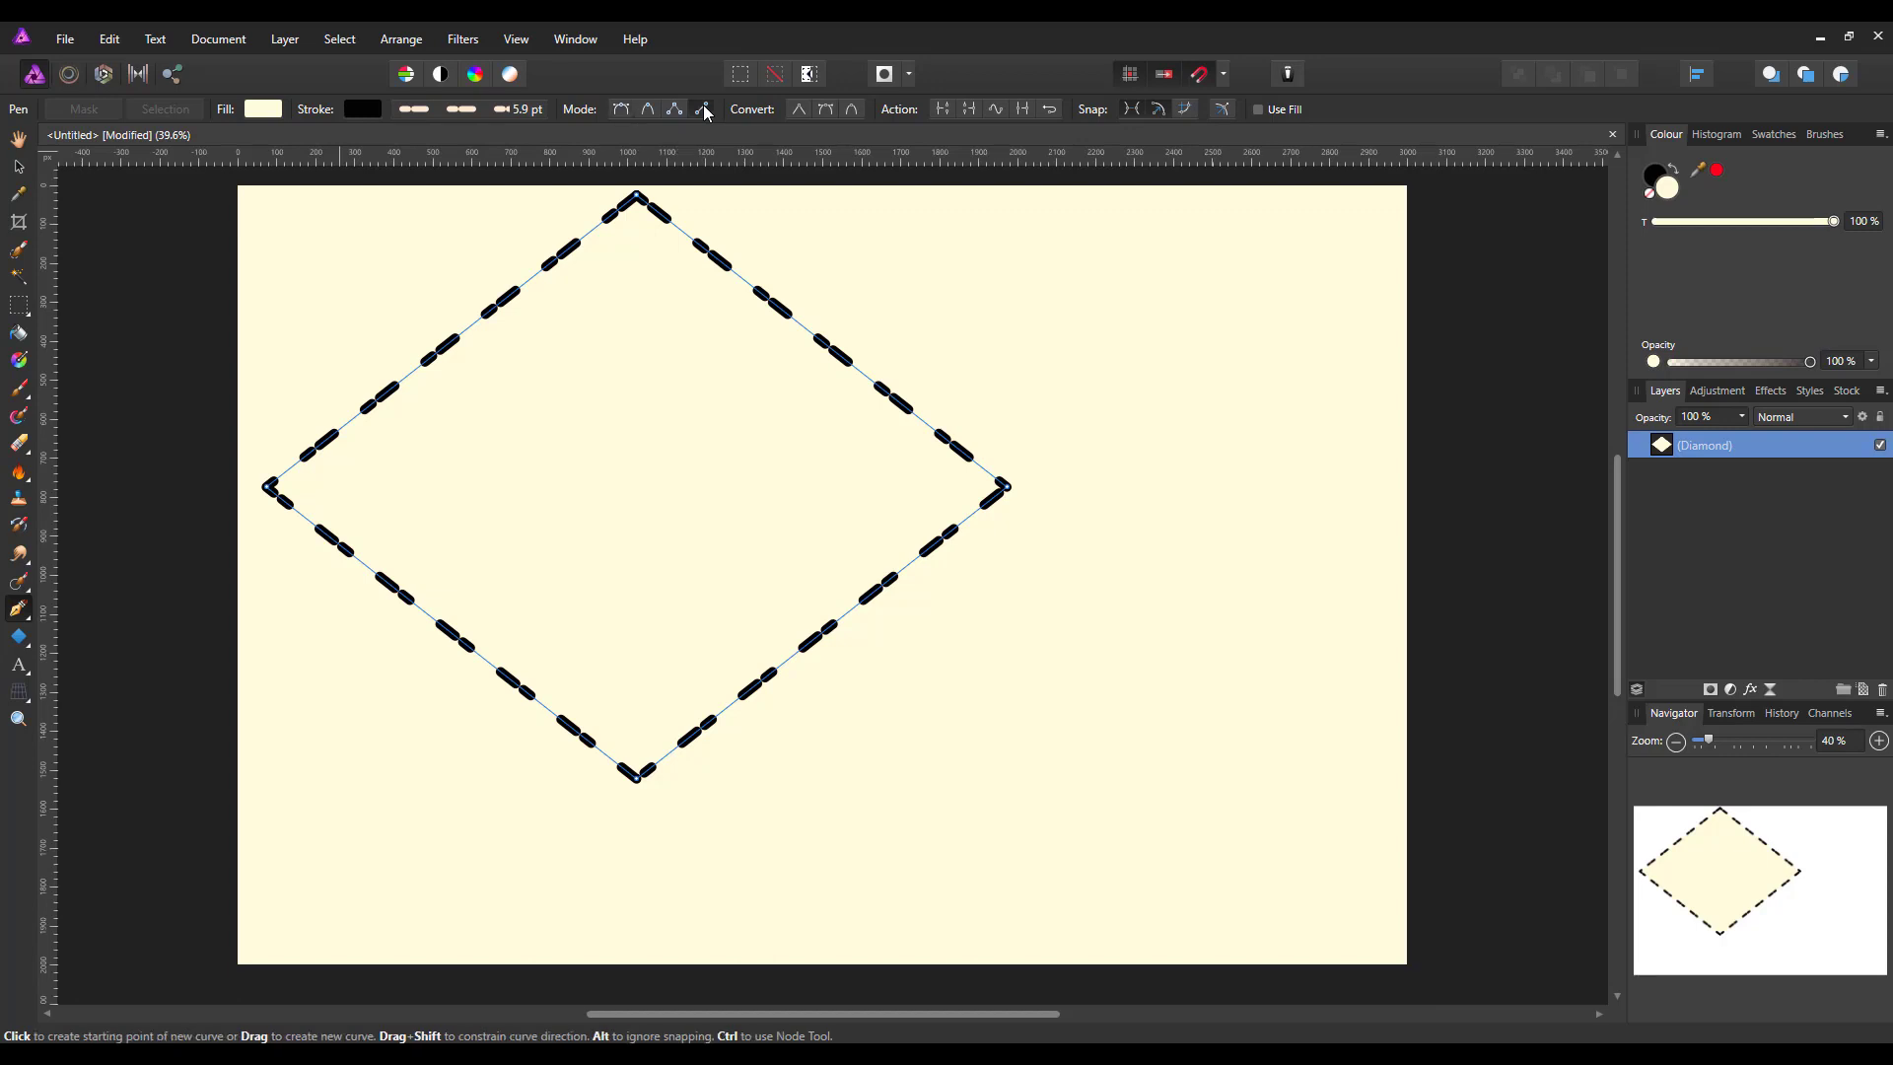
left_click(700, 108)
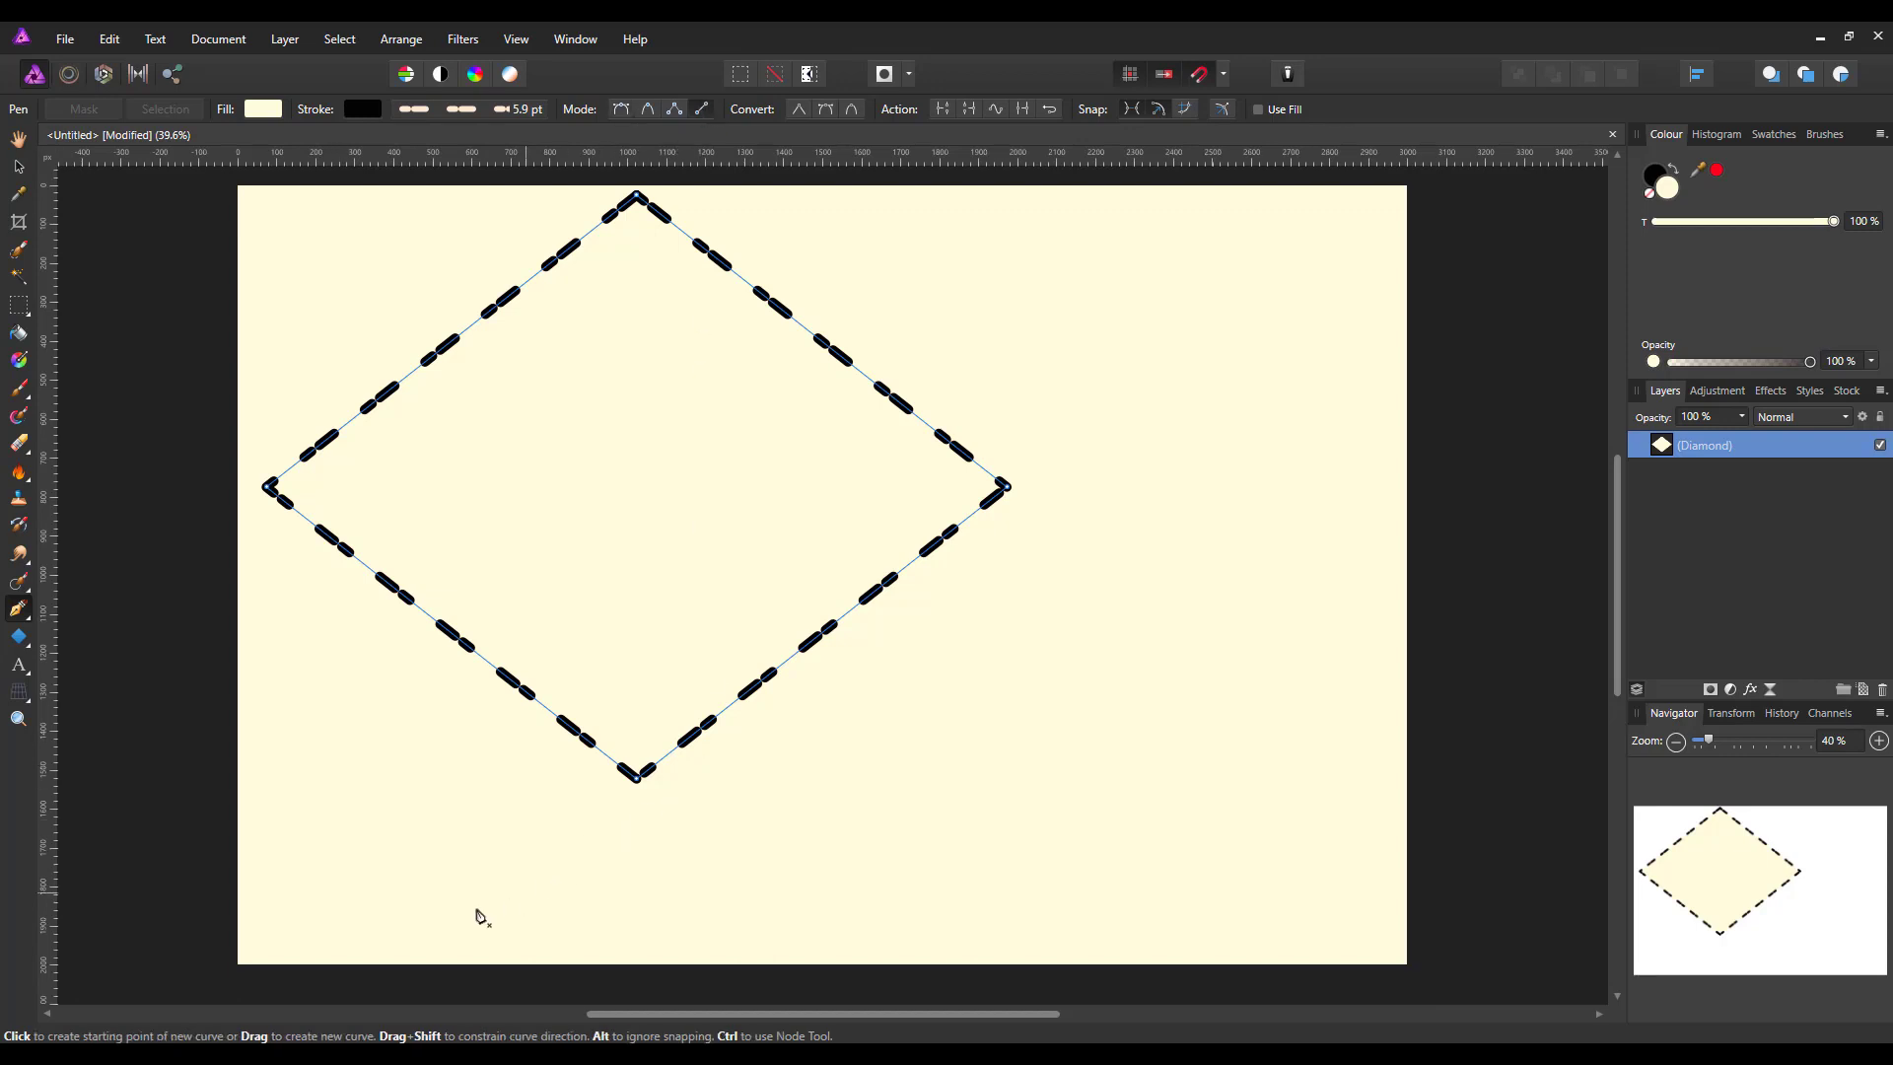
mouse_move(372, 857)
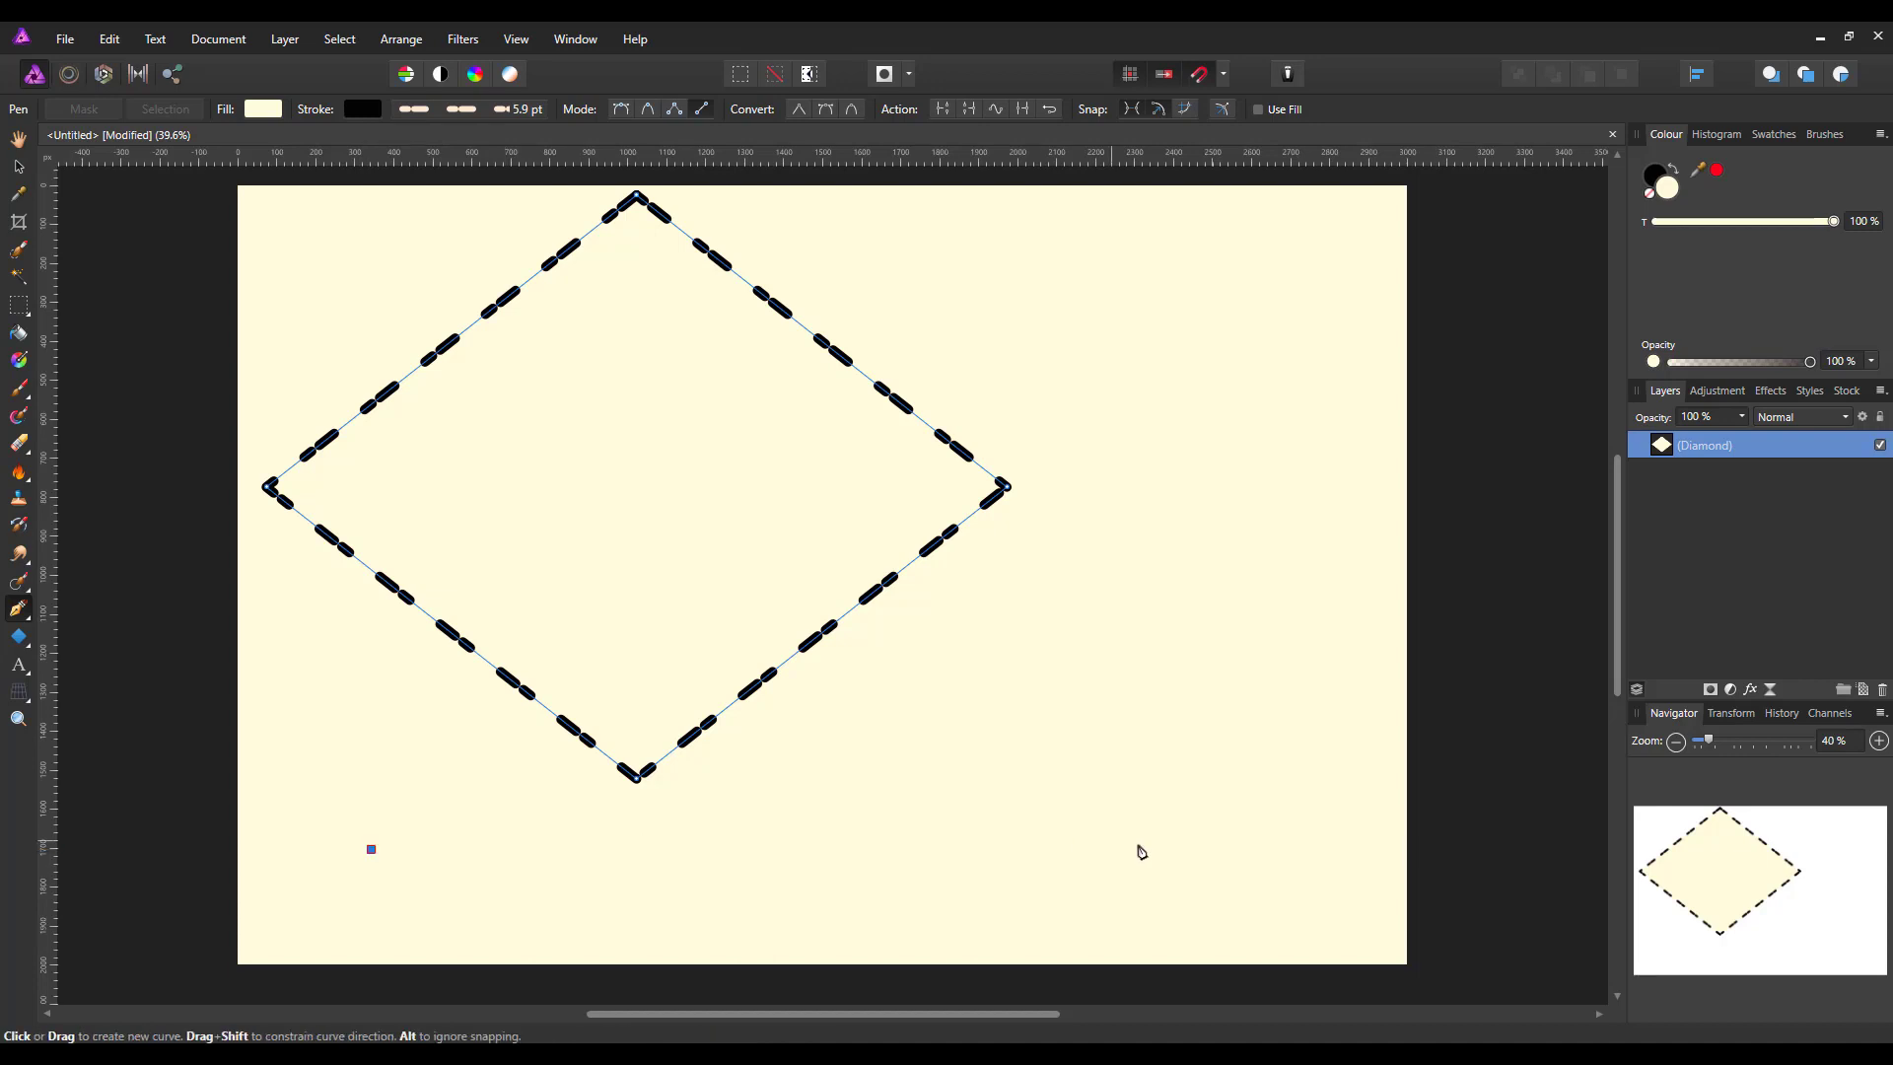
left_click_drag(371, 849, 1193, 848)
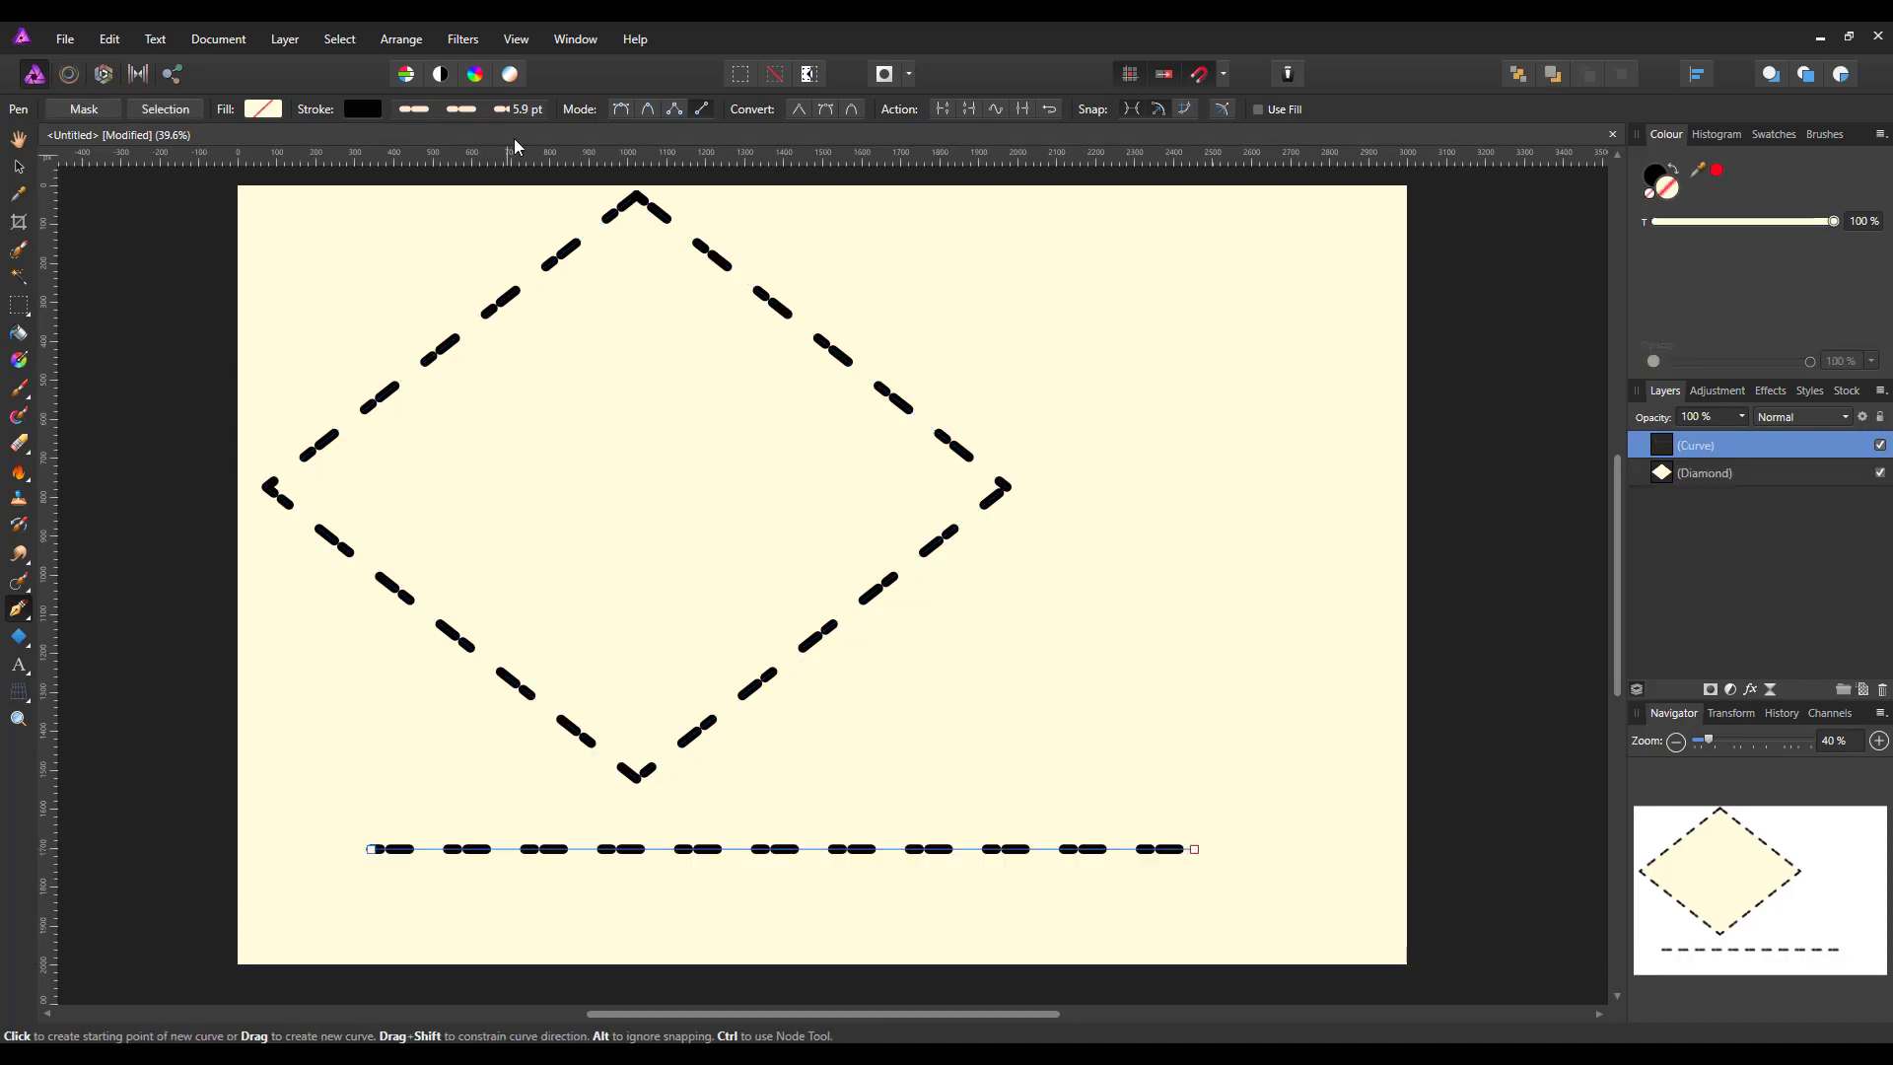
mouse_move(1098, 840)
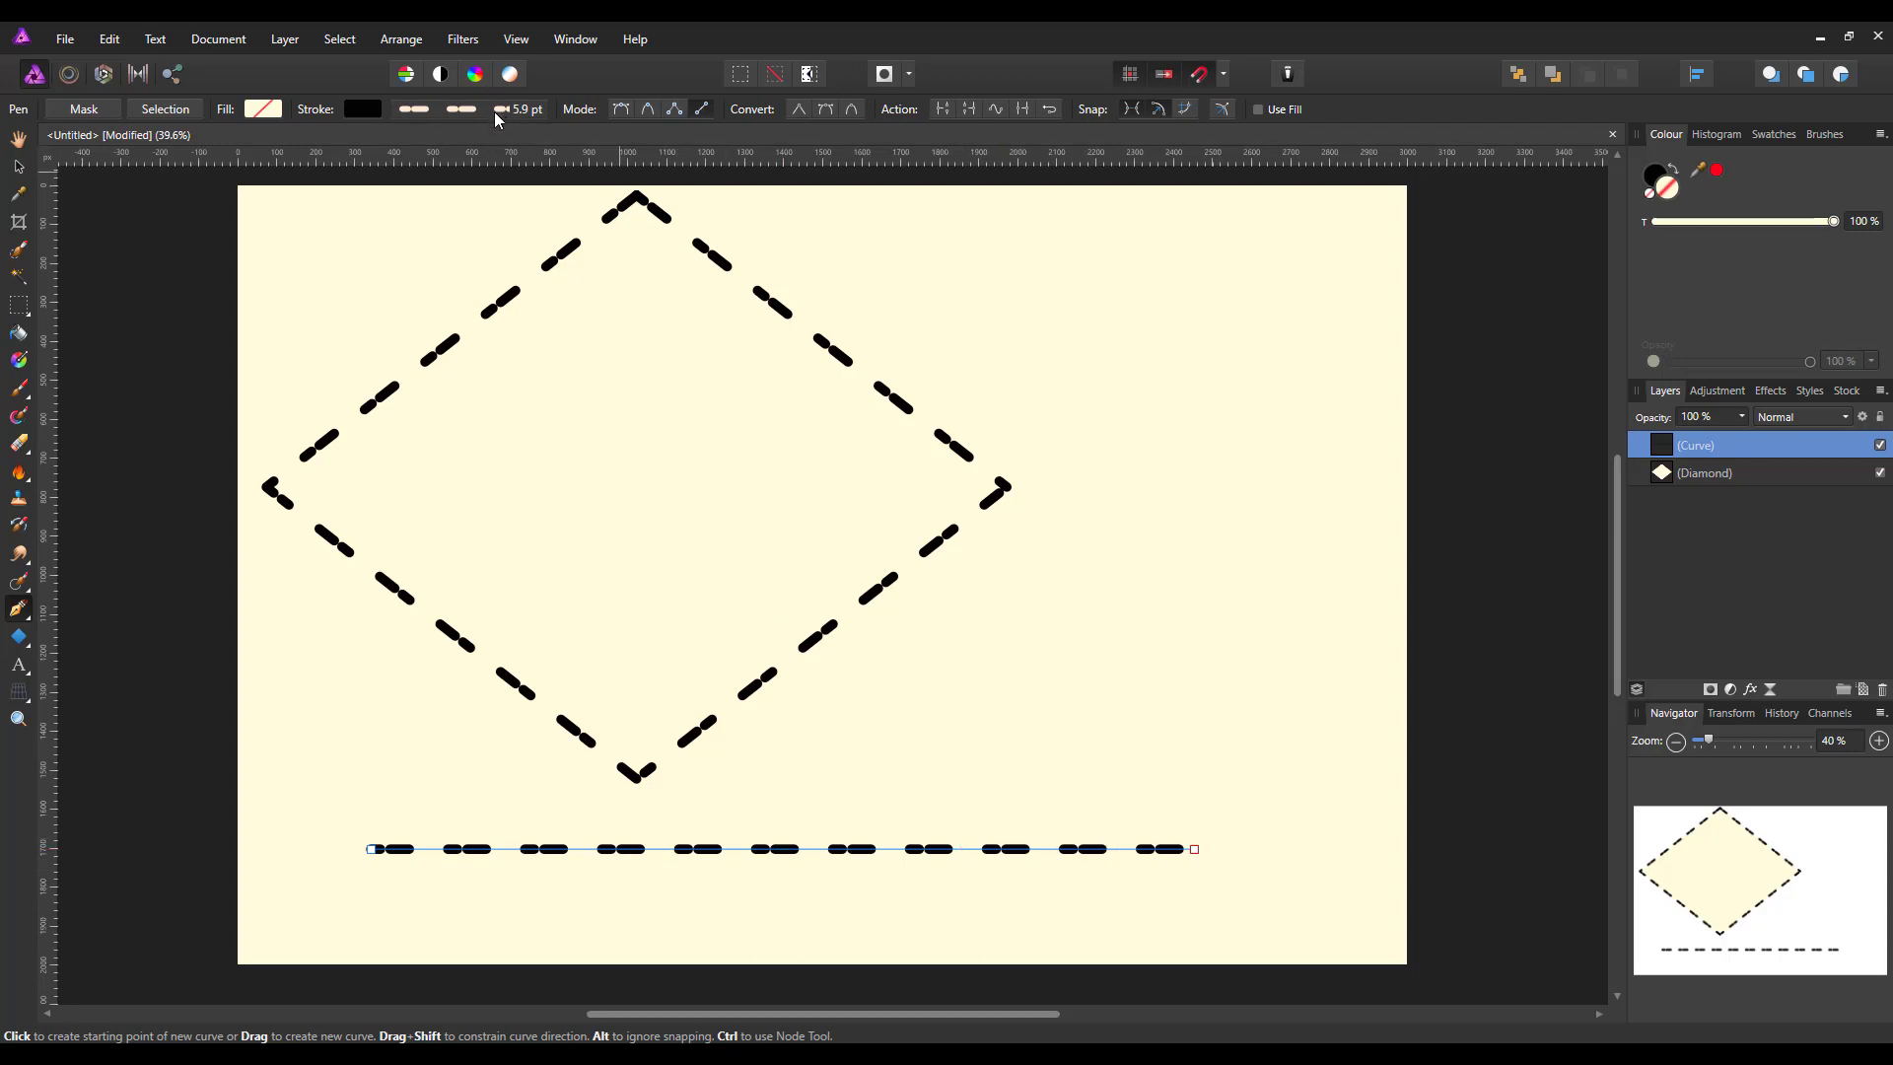
Turn the bottom line into touching round dots: dash 0, 1, 0, 0 at 17.1 pt width
left_click(460, 108)
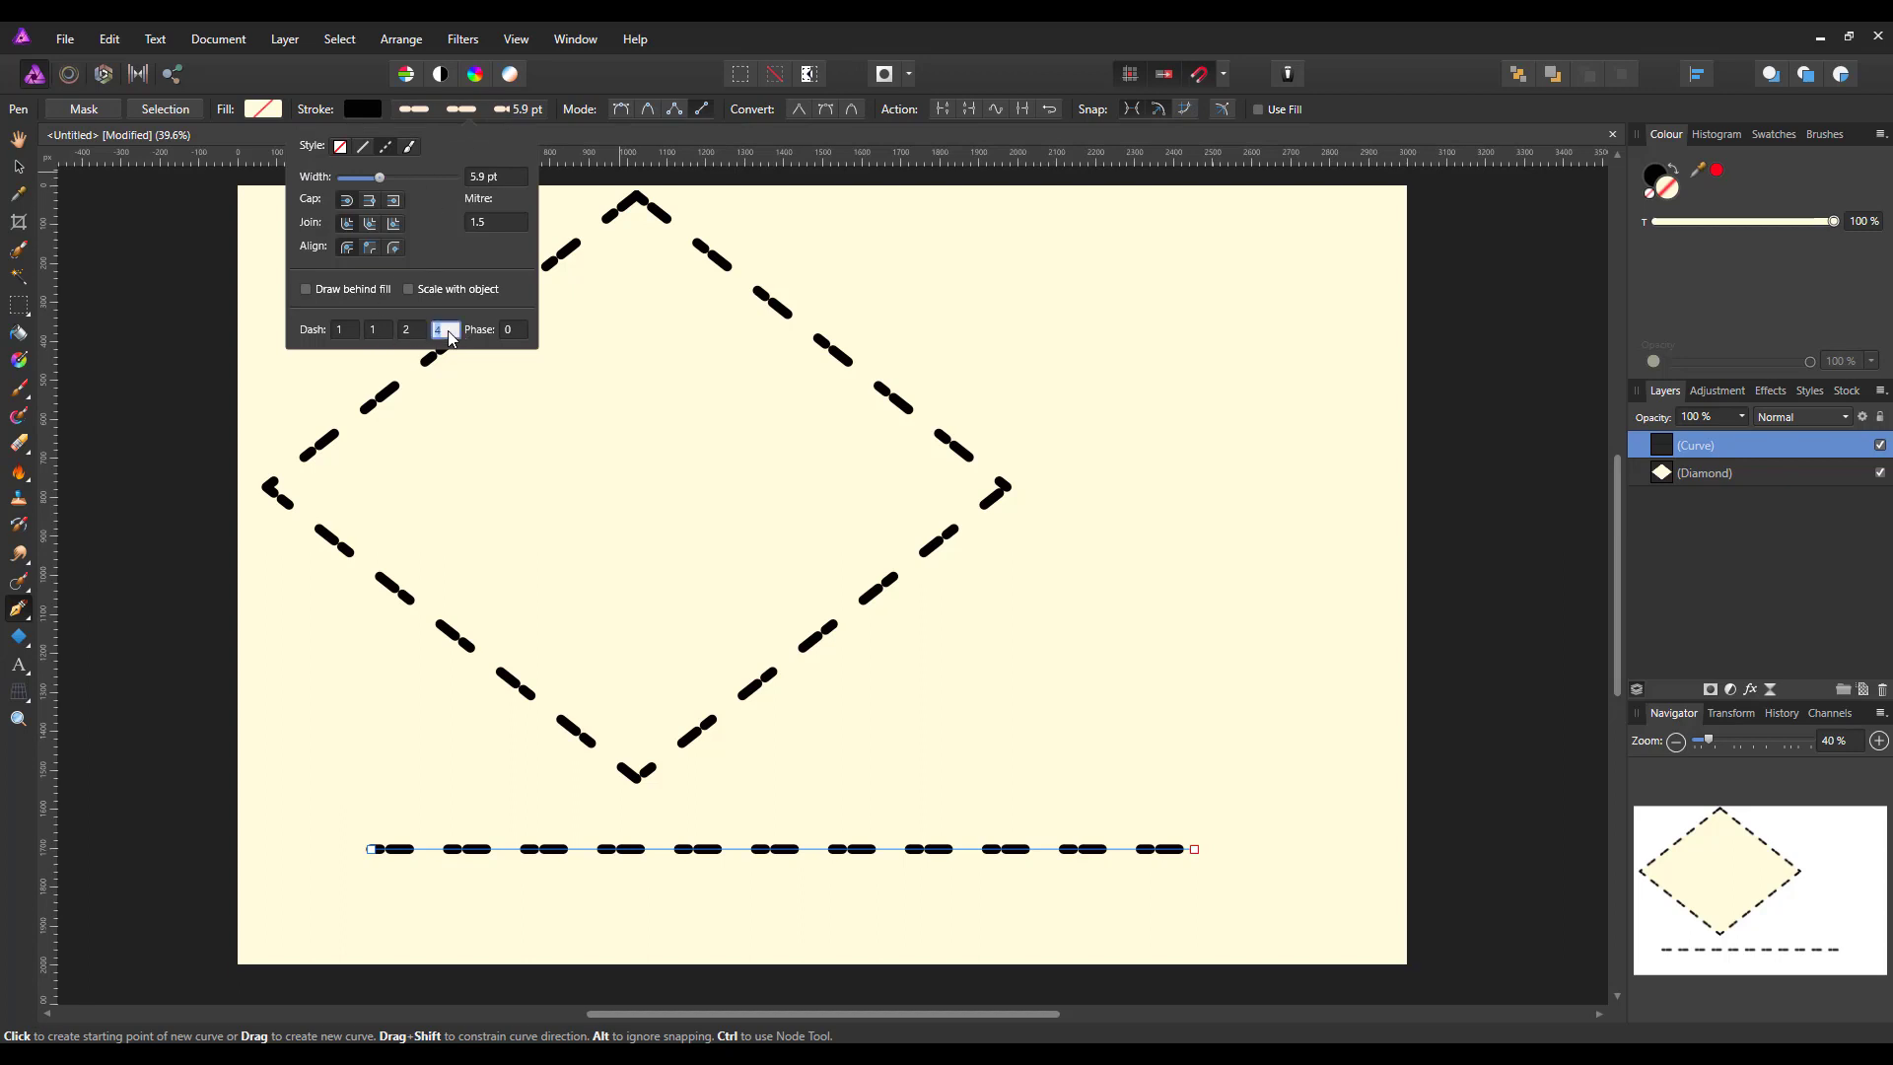
left_click(446, 328)
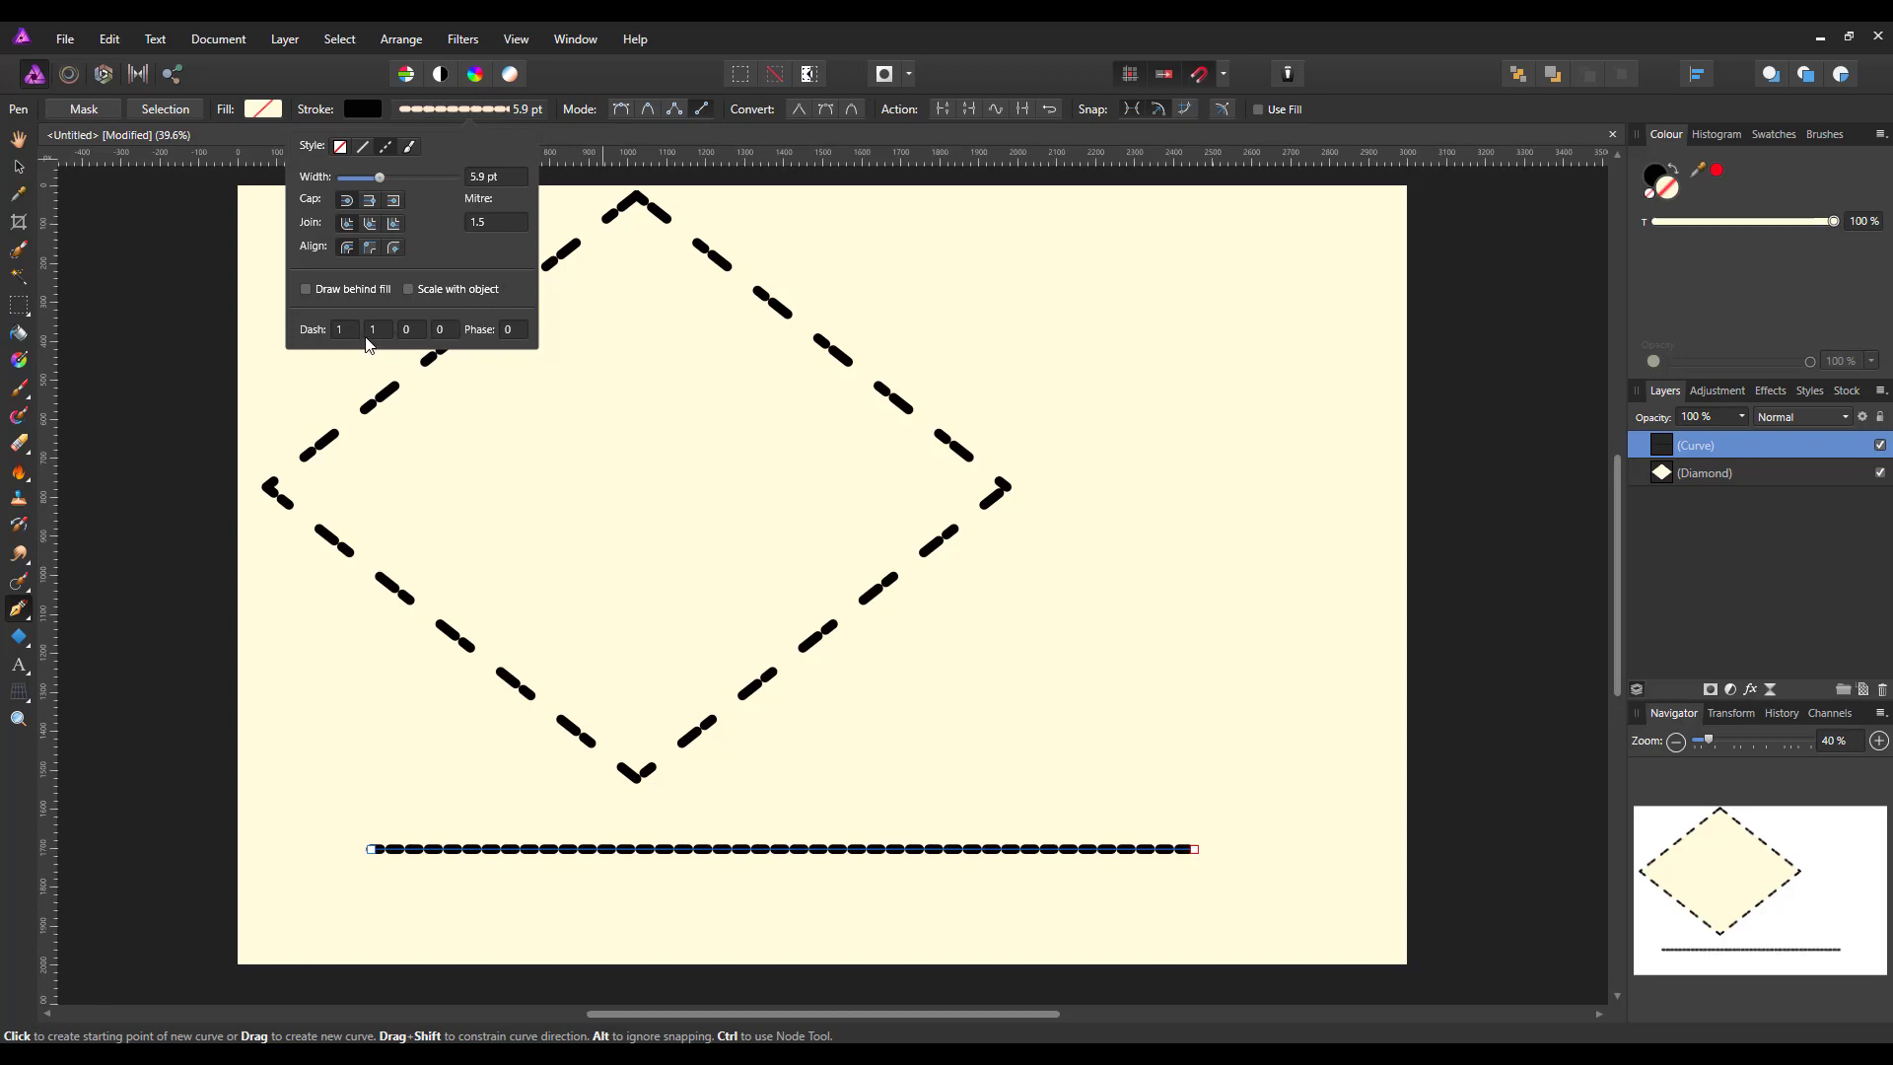
left_click(340, 328)
type("0")
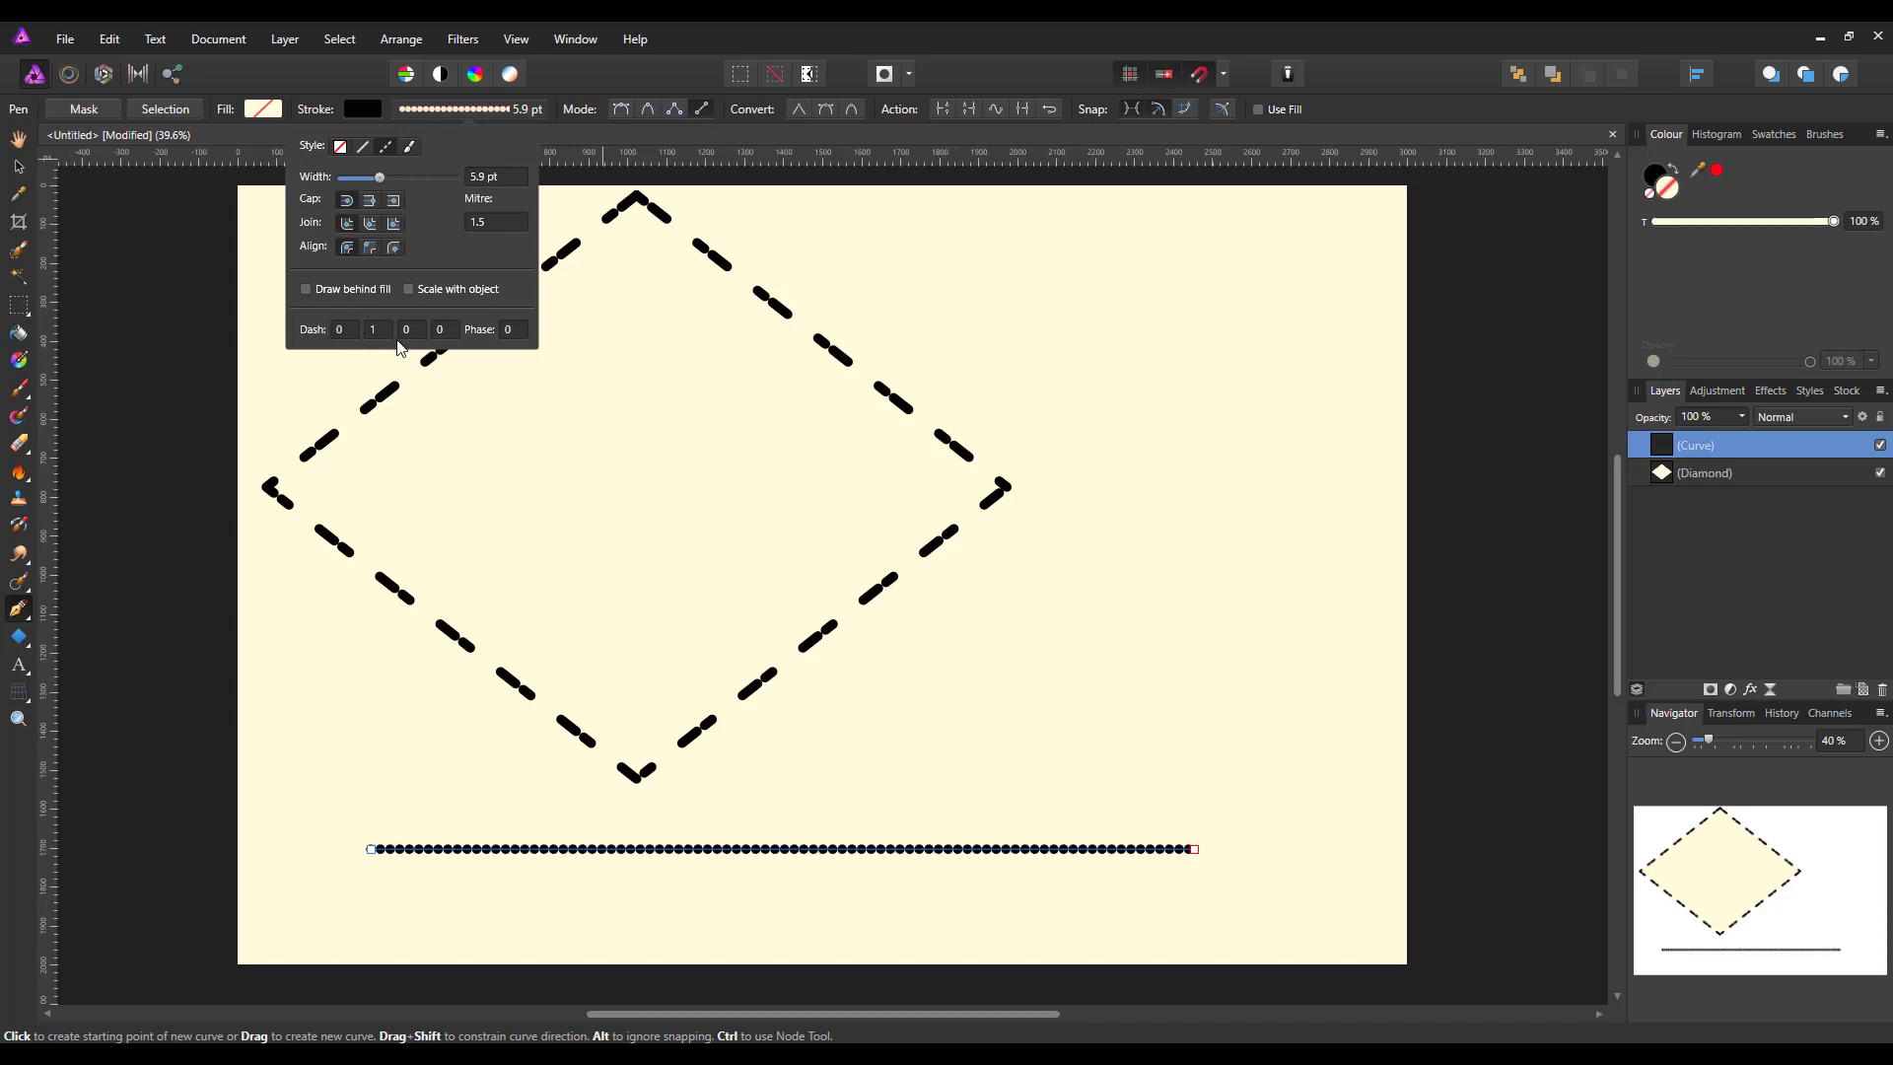
mouse_move(383, 197)
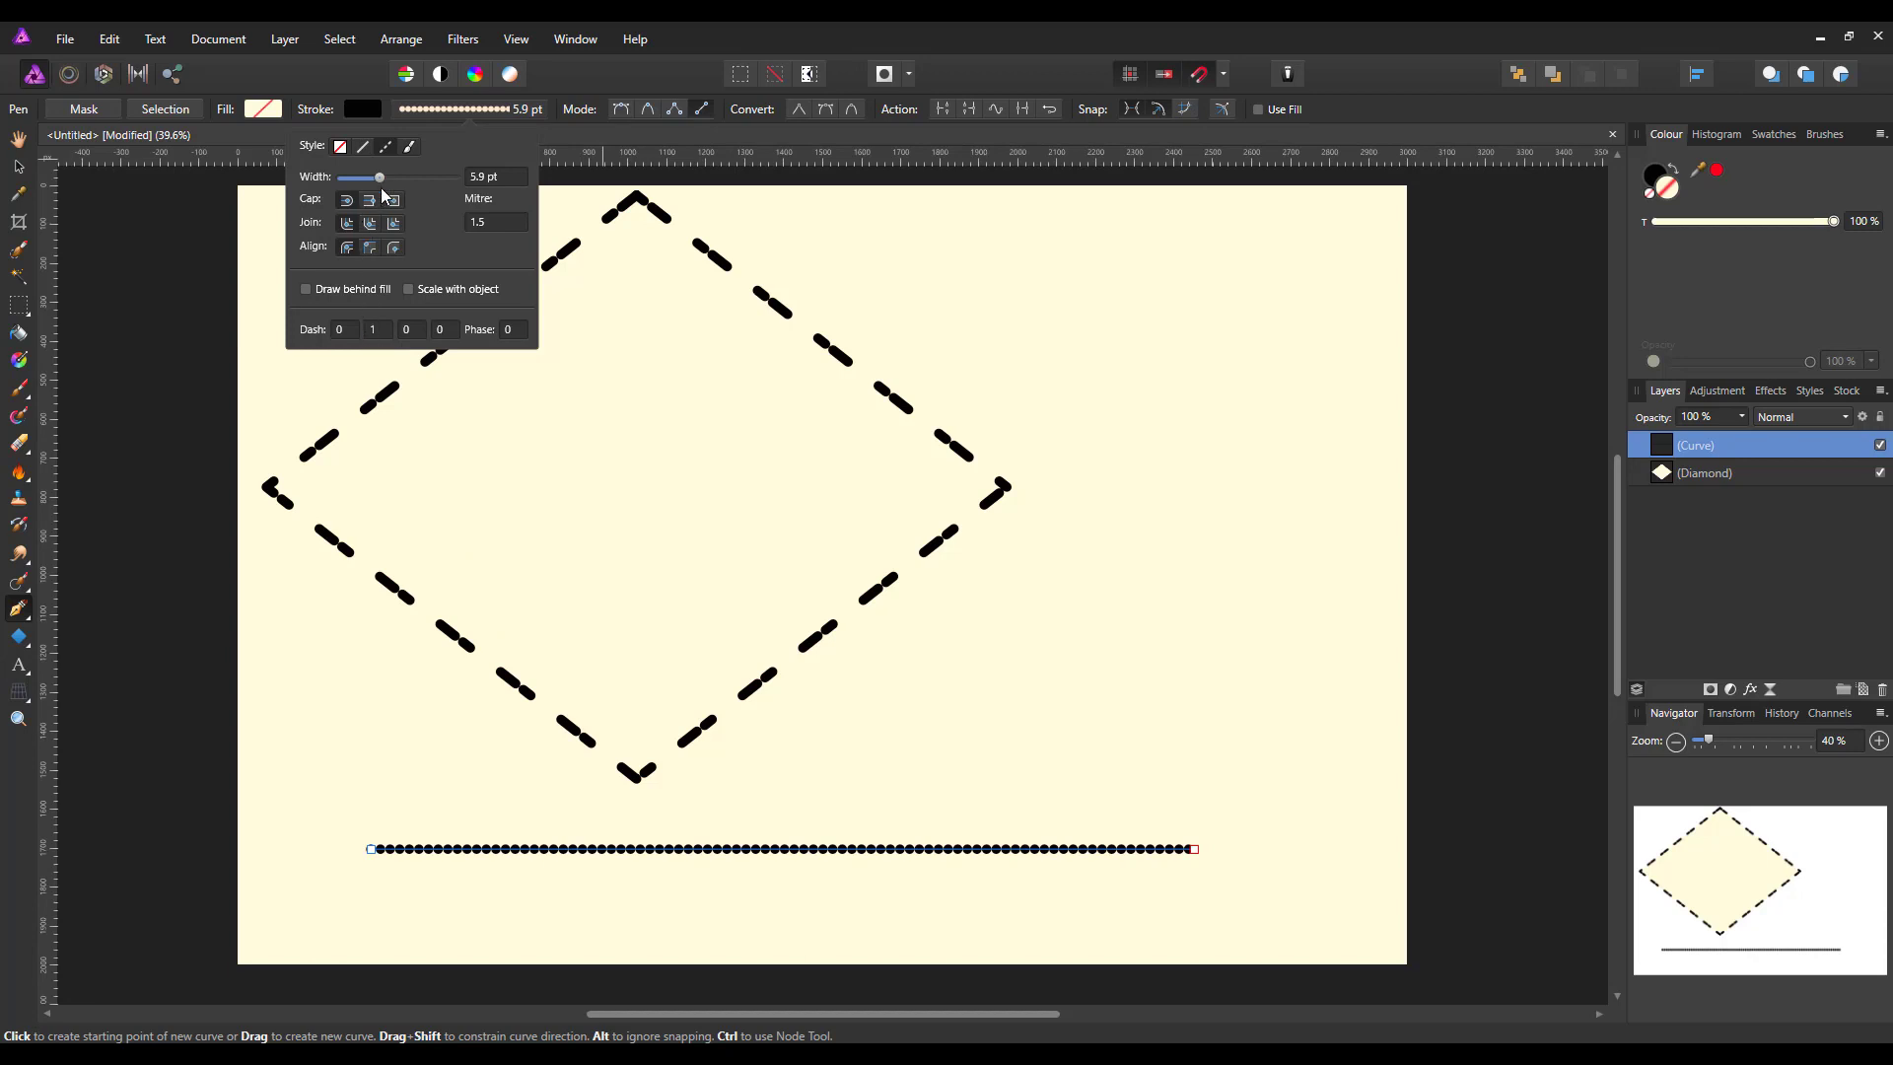
left_click_drag(381, 177, 399, 178)
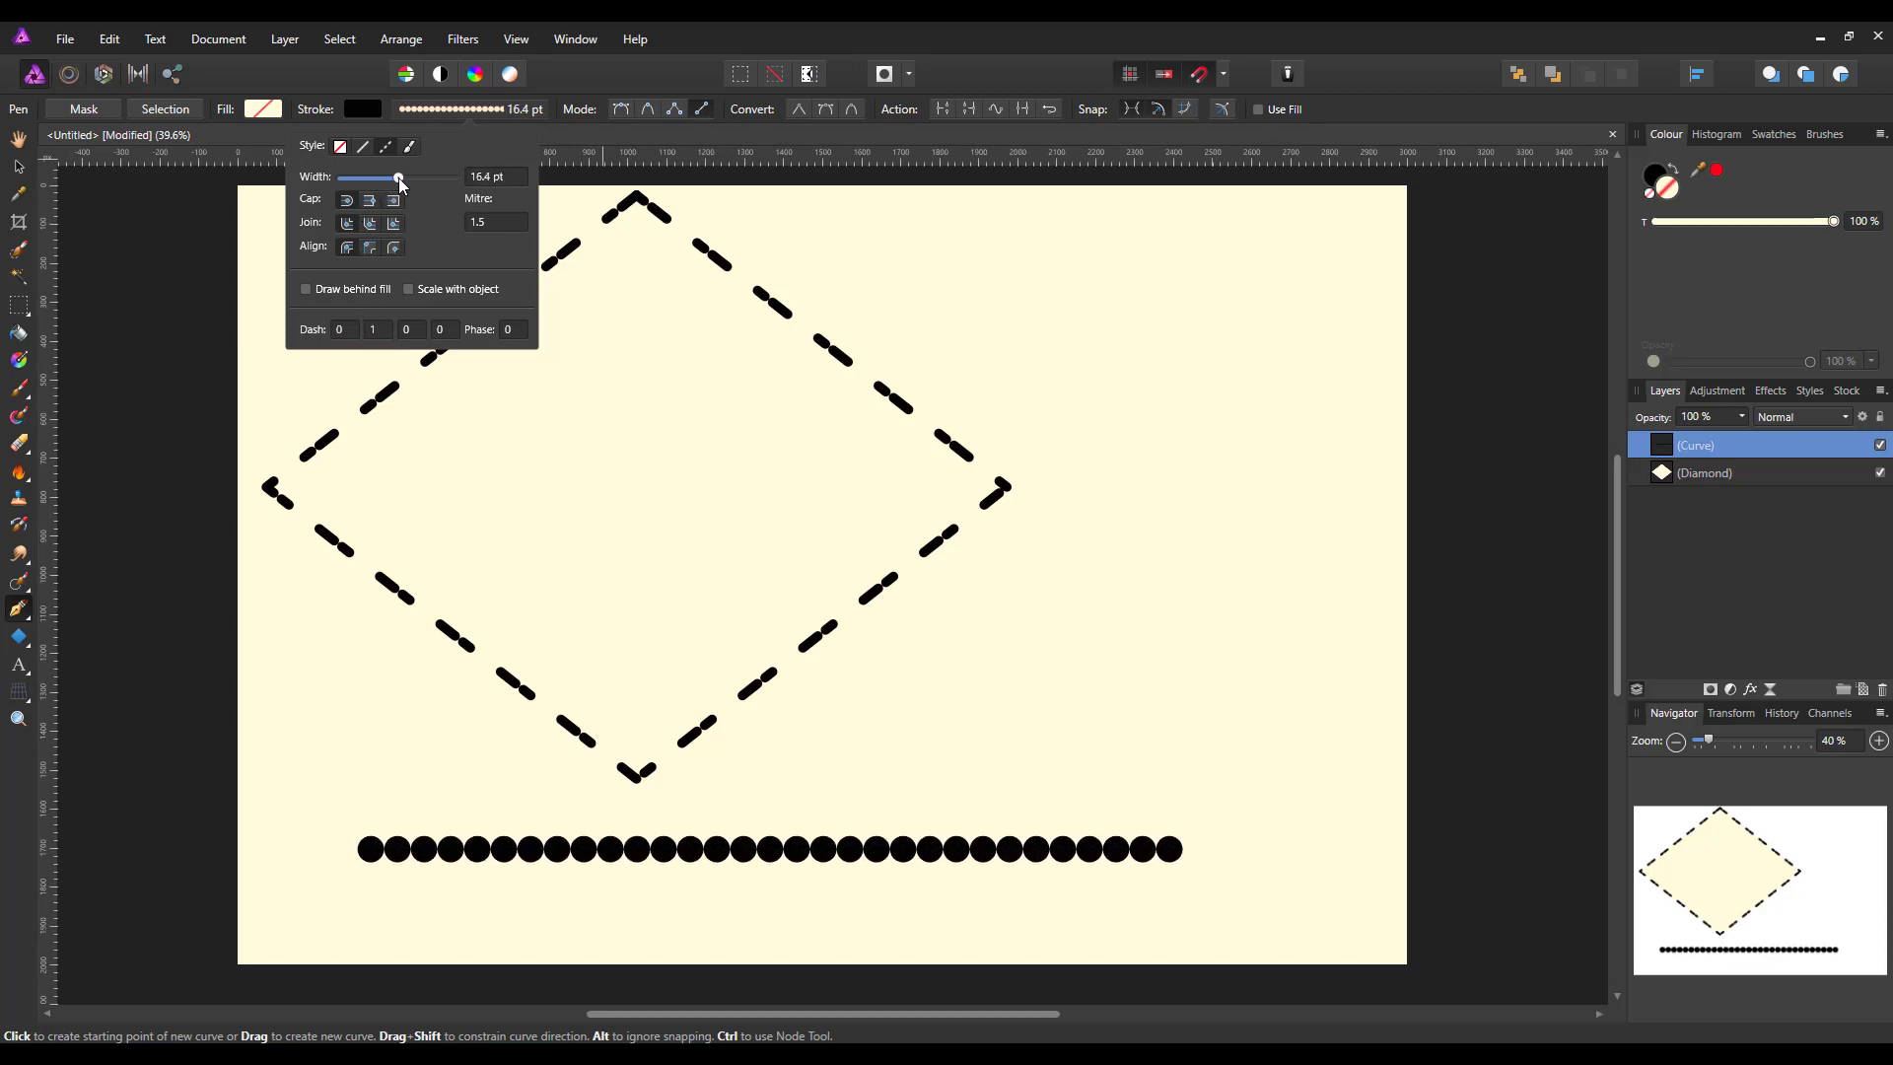
left_click_drag(397, 177, 401, 178)
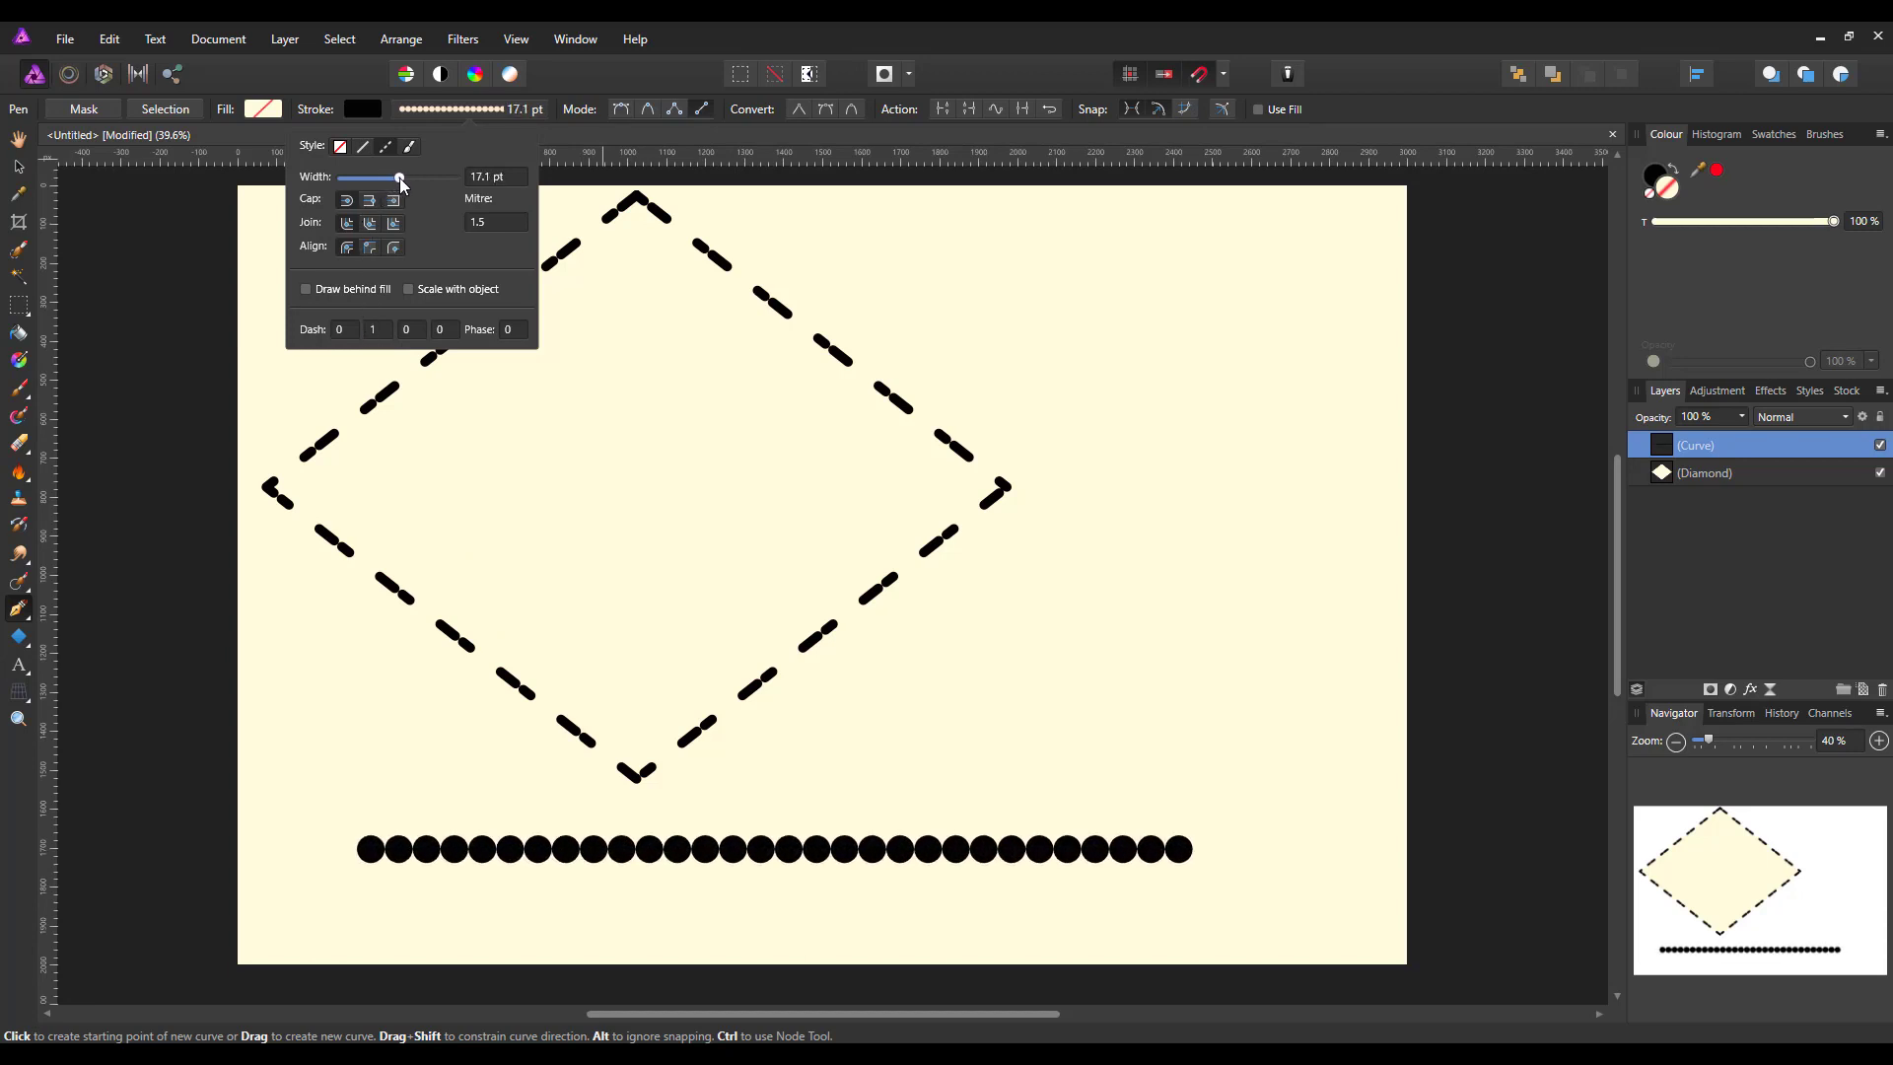
left_click(773, 849)
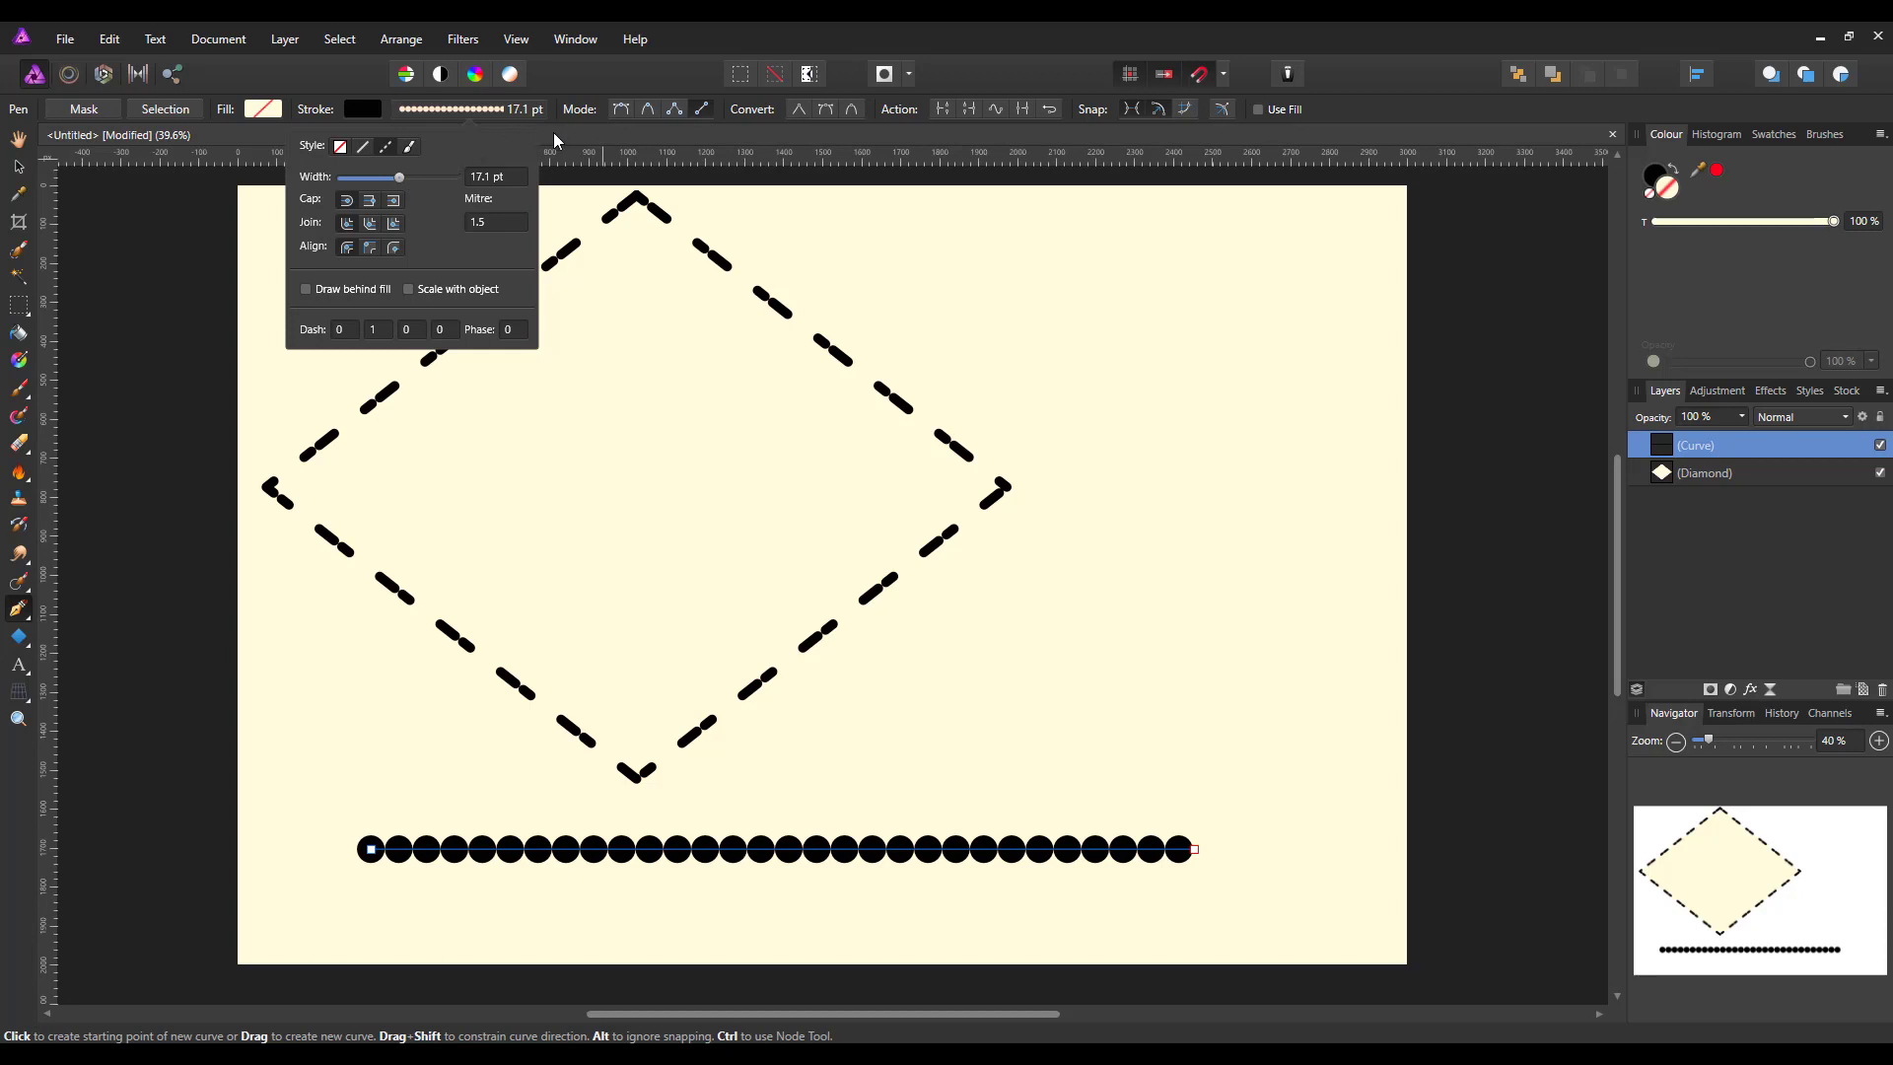
mouse_move(521, 246)
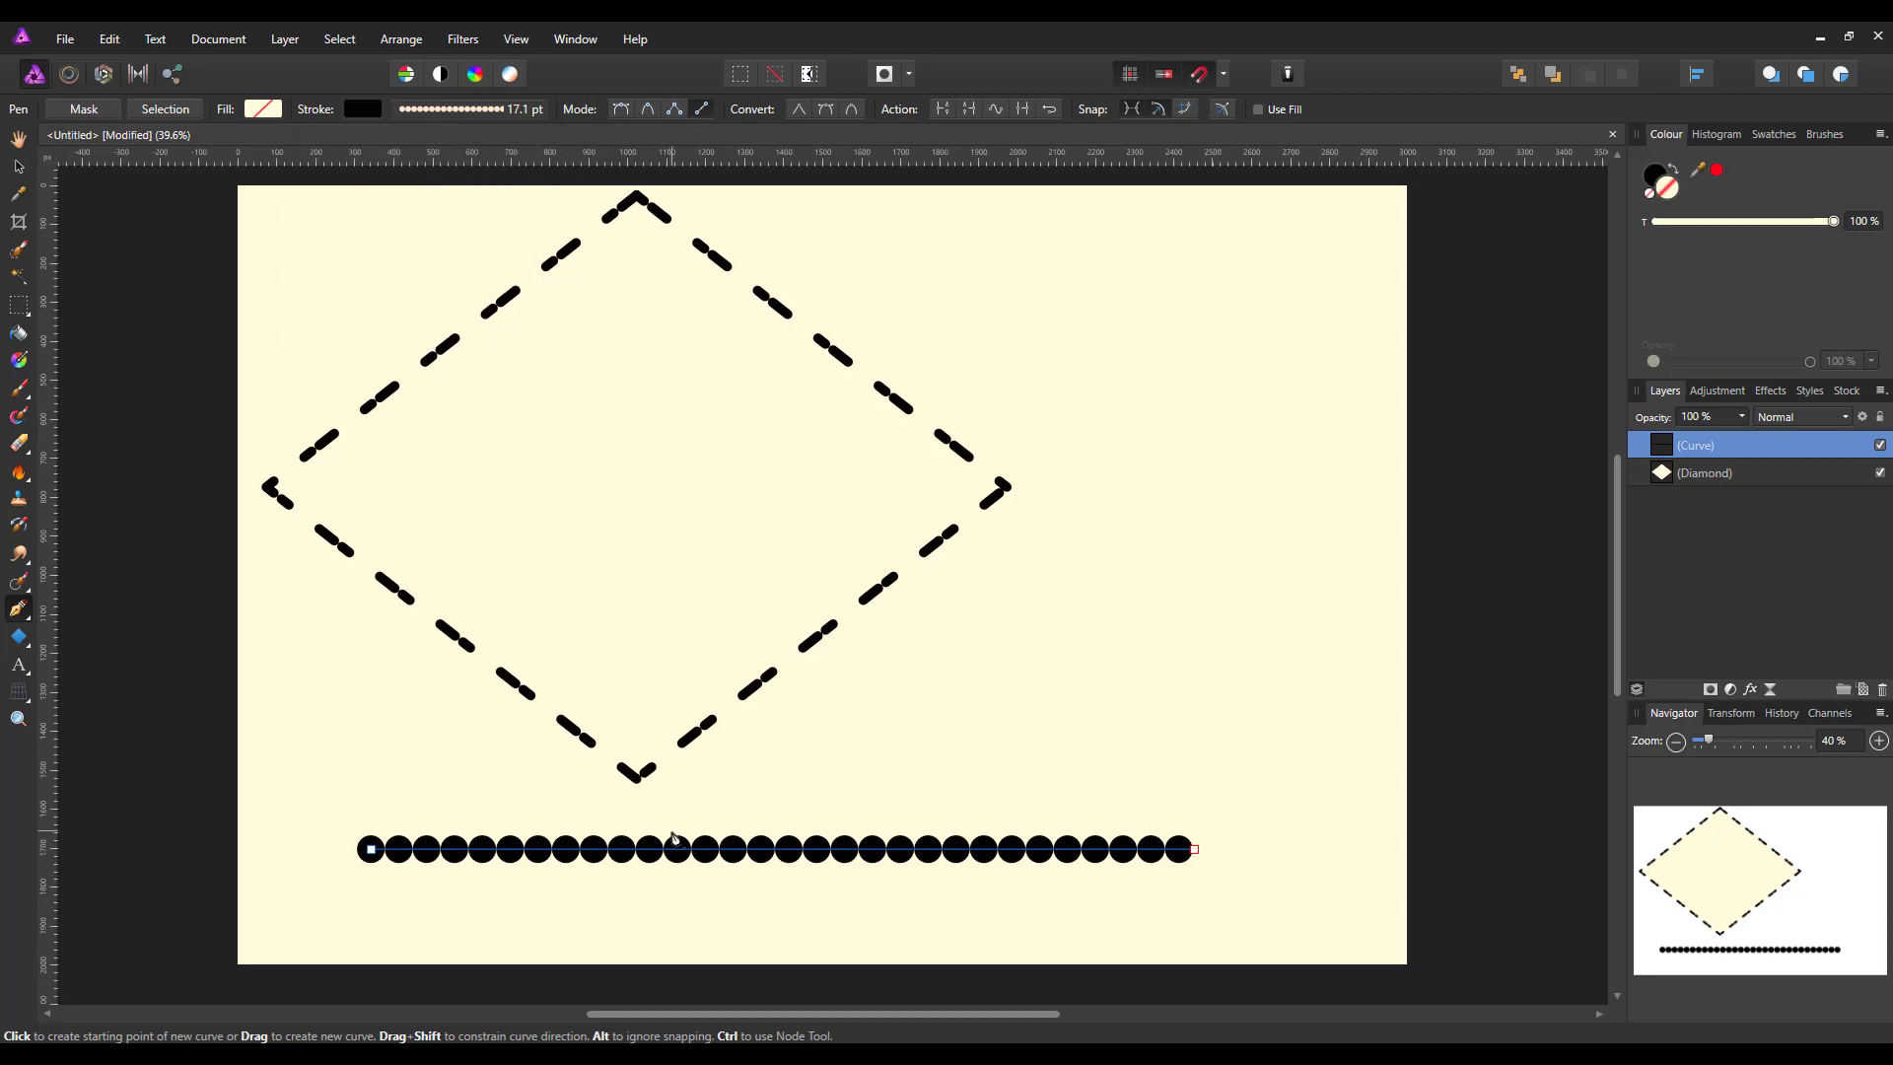
left_click(678, 849)
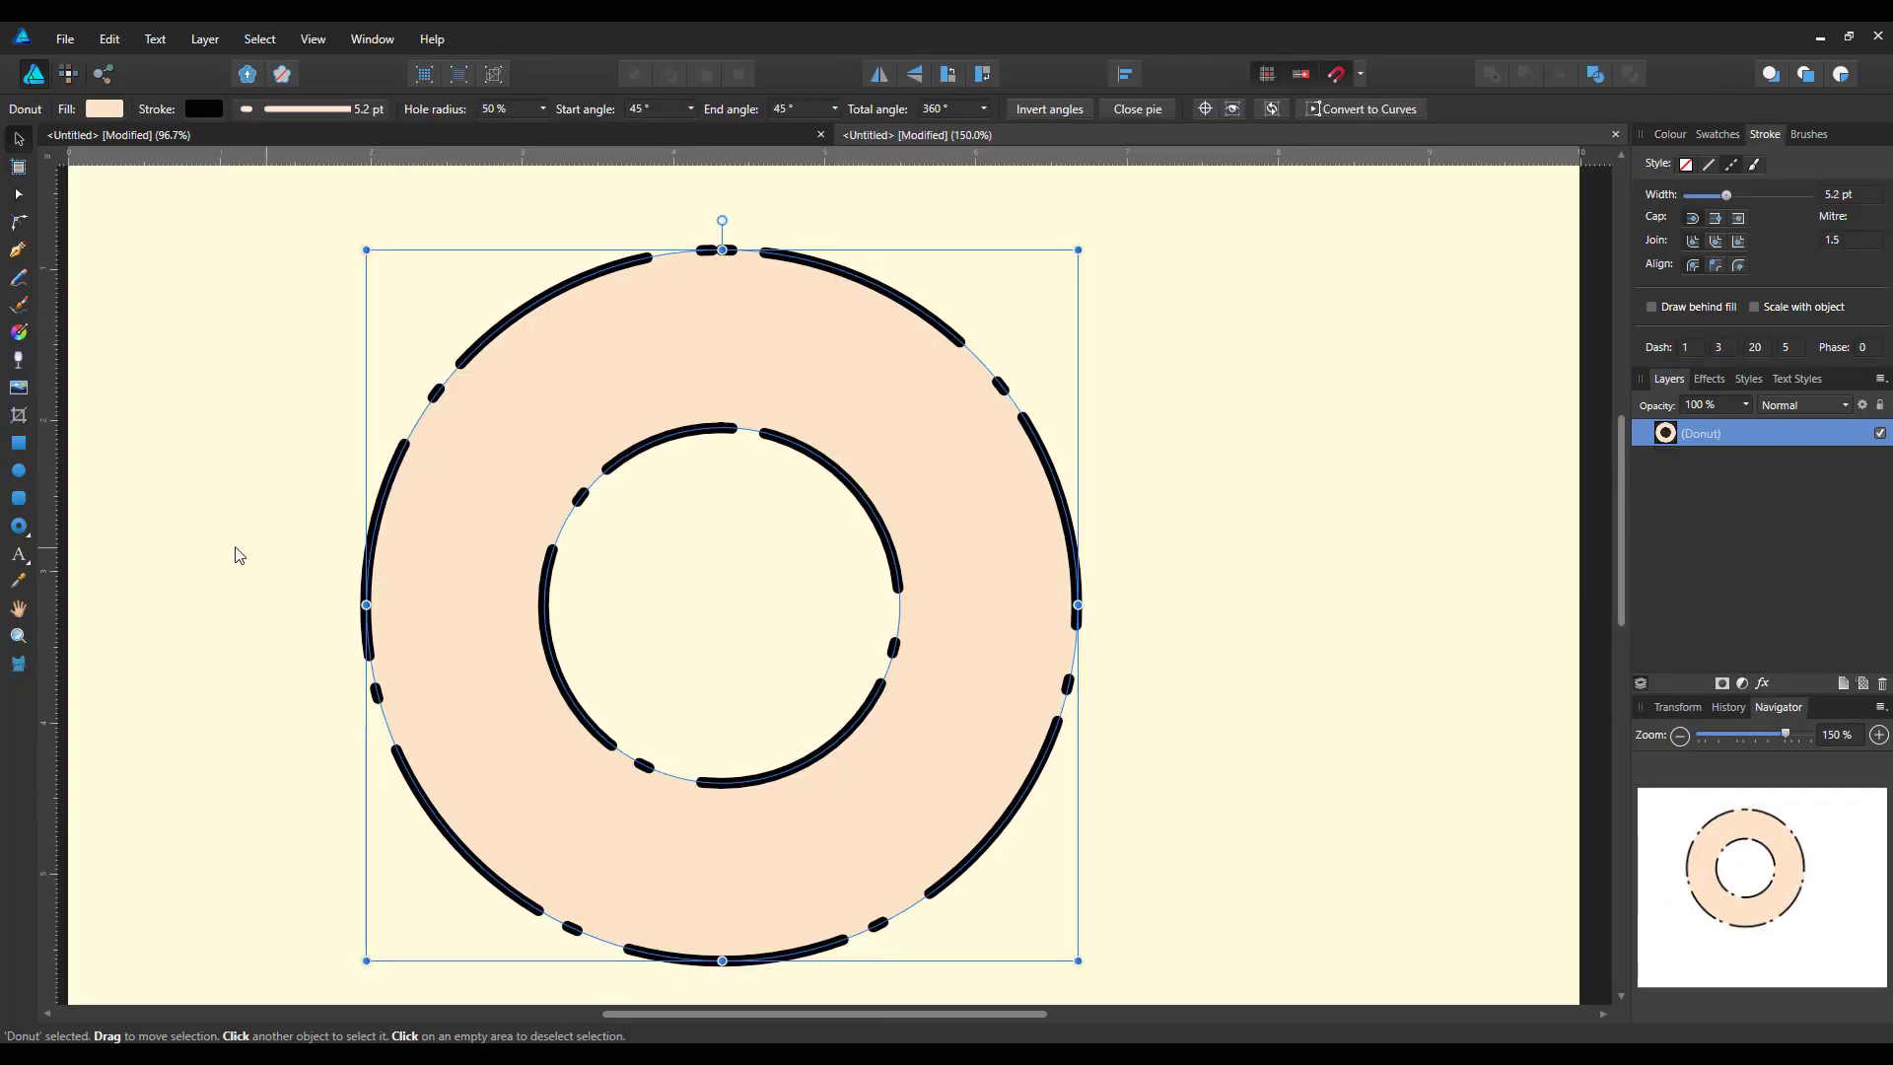
mouse_move(33, 590)
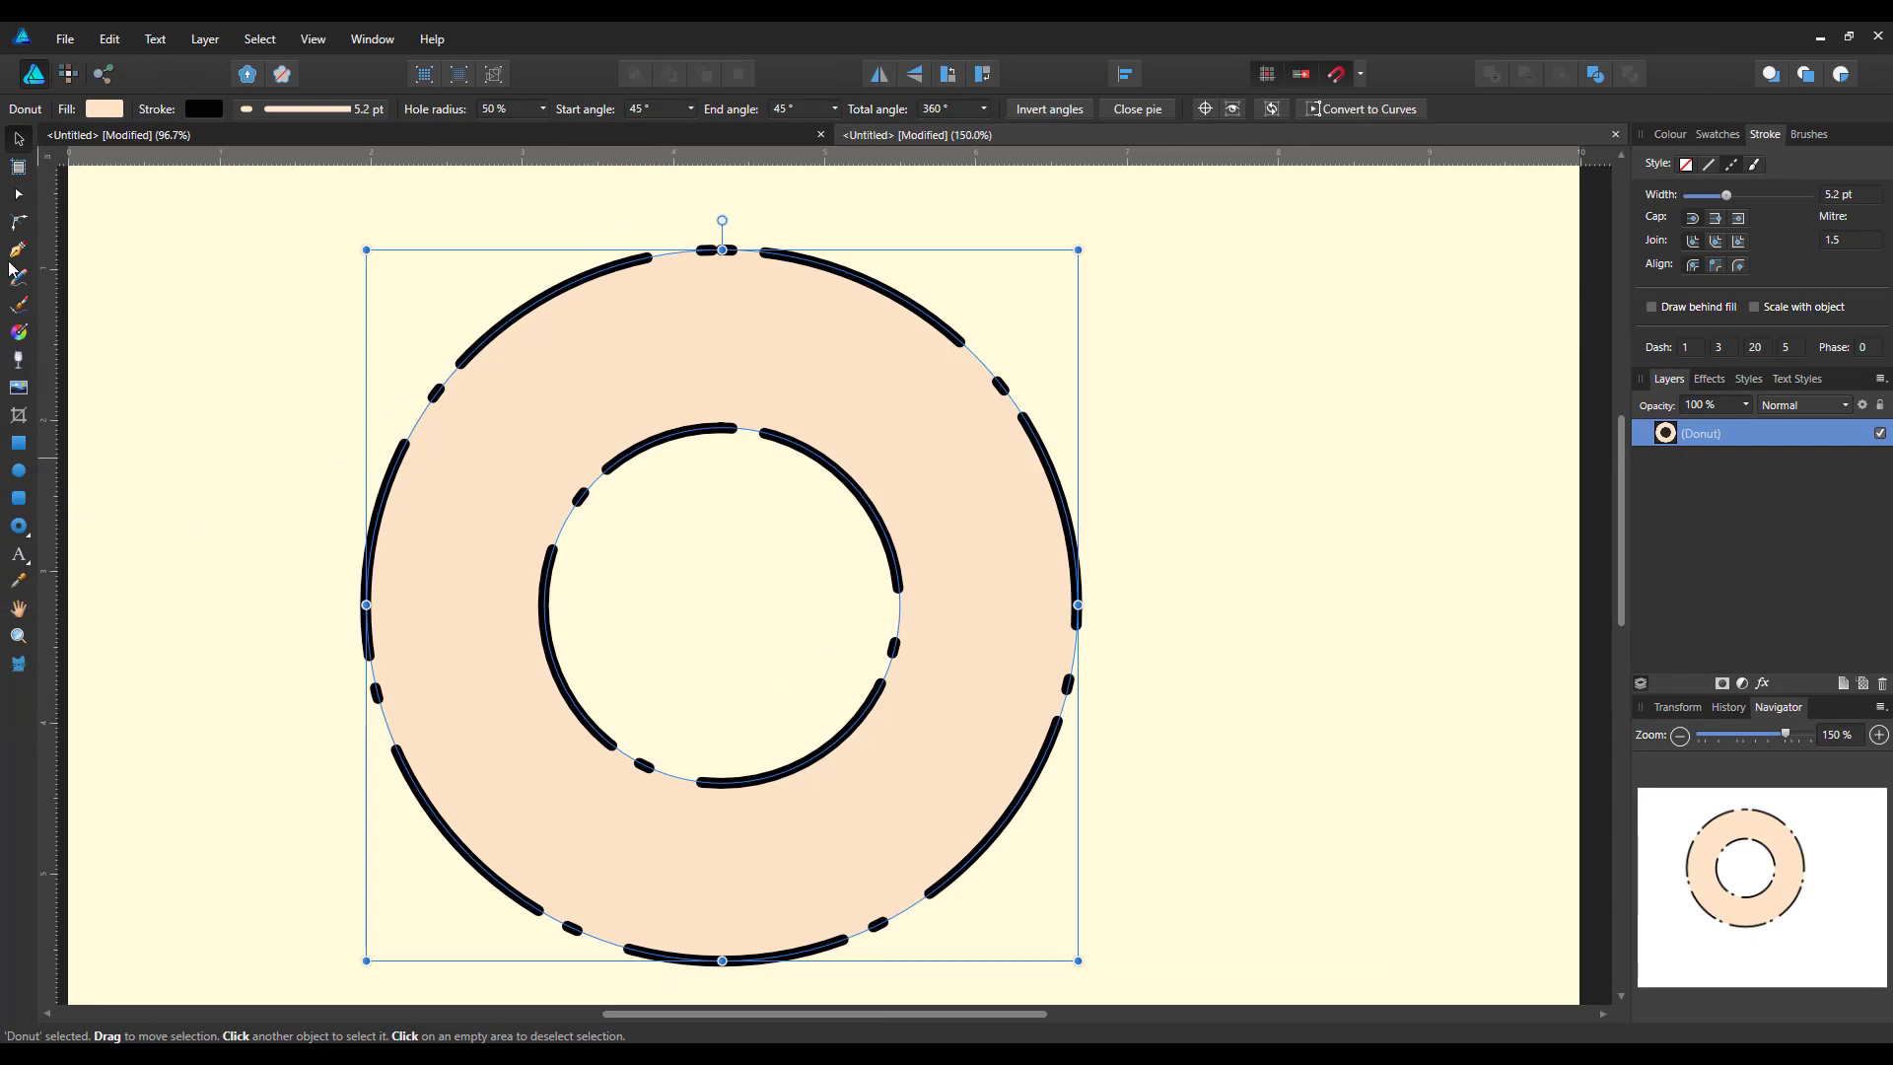
Draw a wavy pen curve from the upper left across the top of the donut
left_click(18, 252)
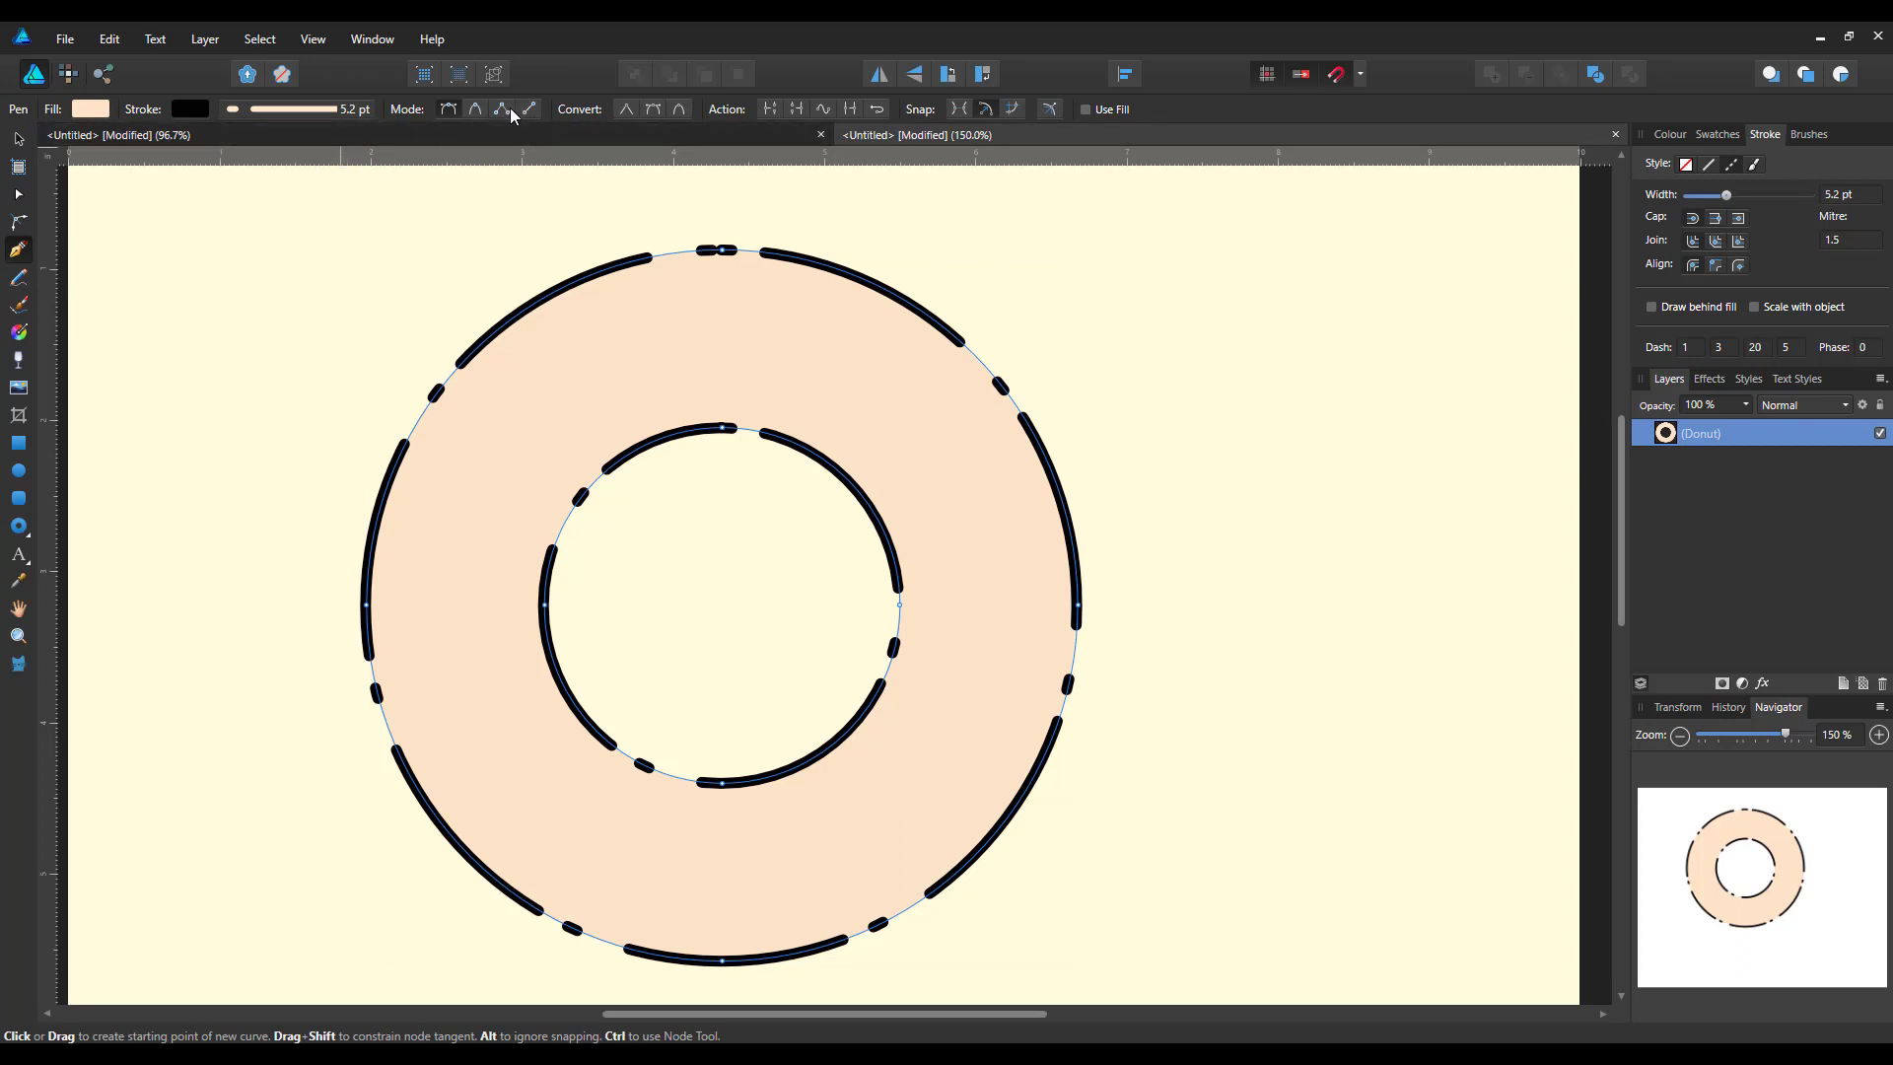
mouse_move(448, 108)
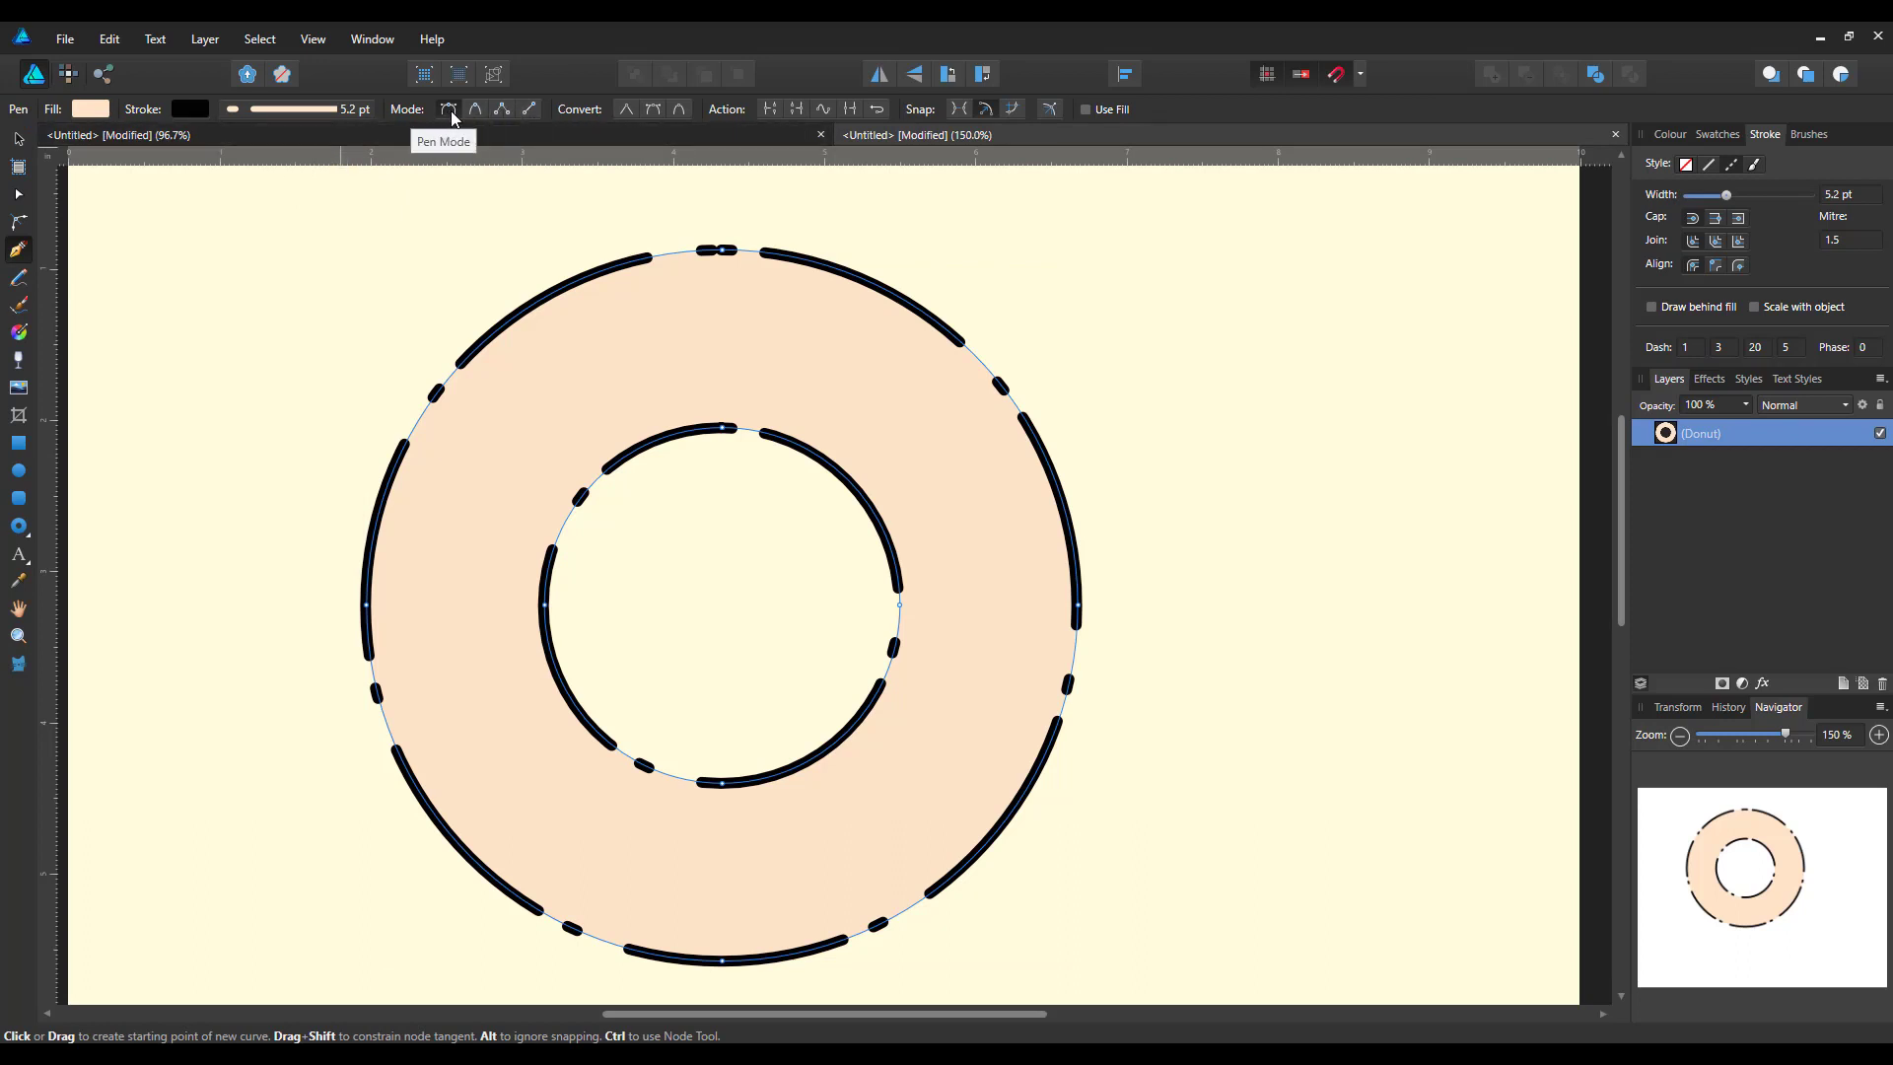
mouse_move(175, 327)
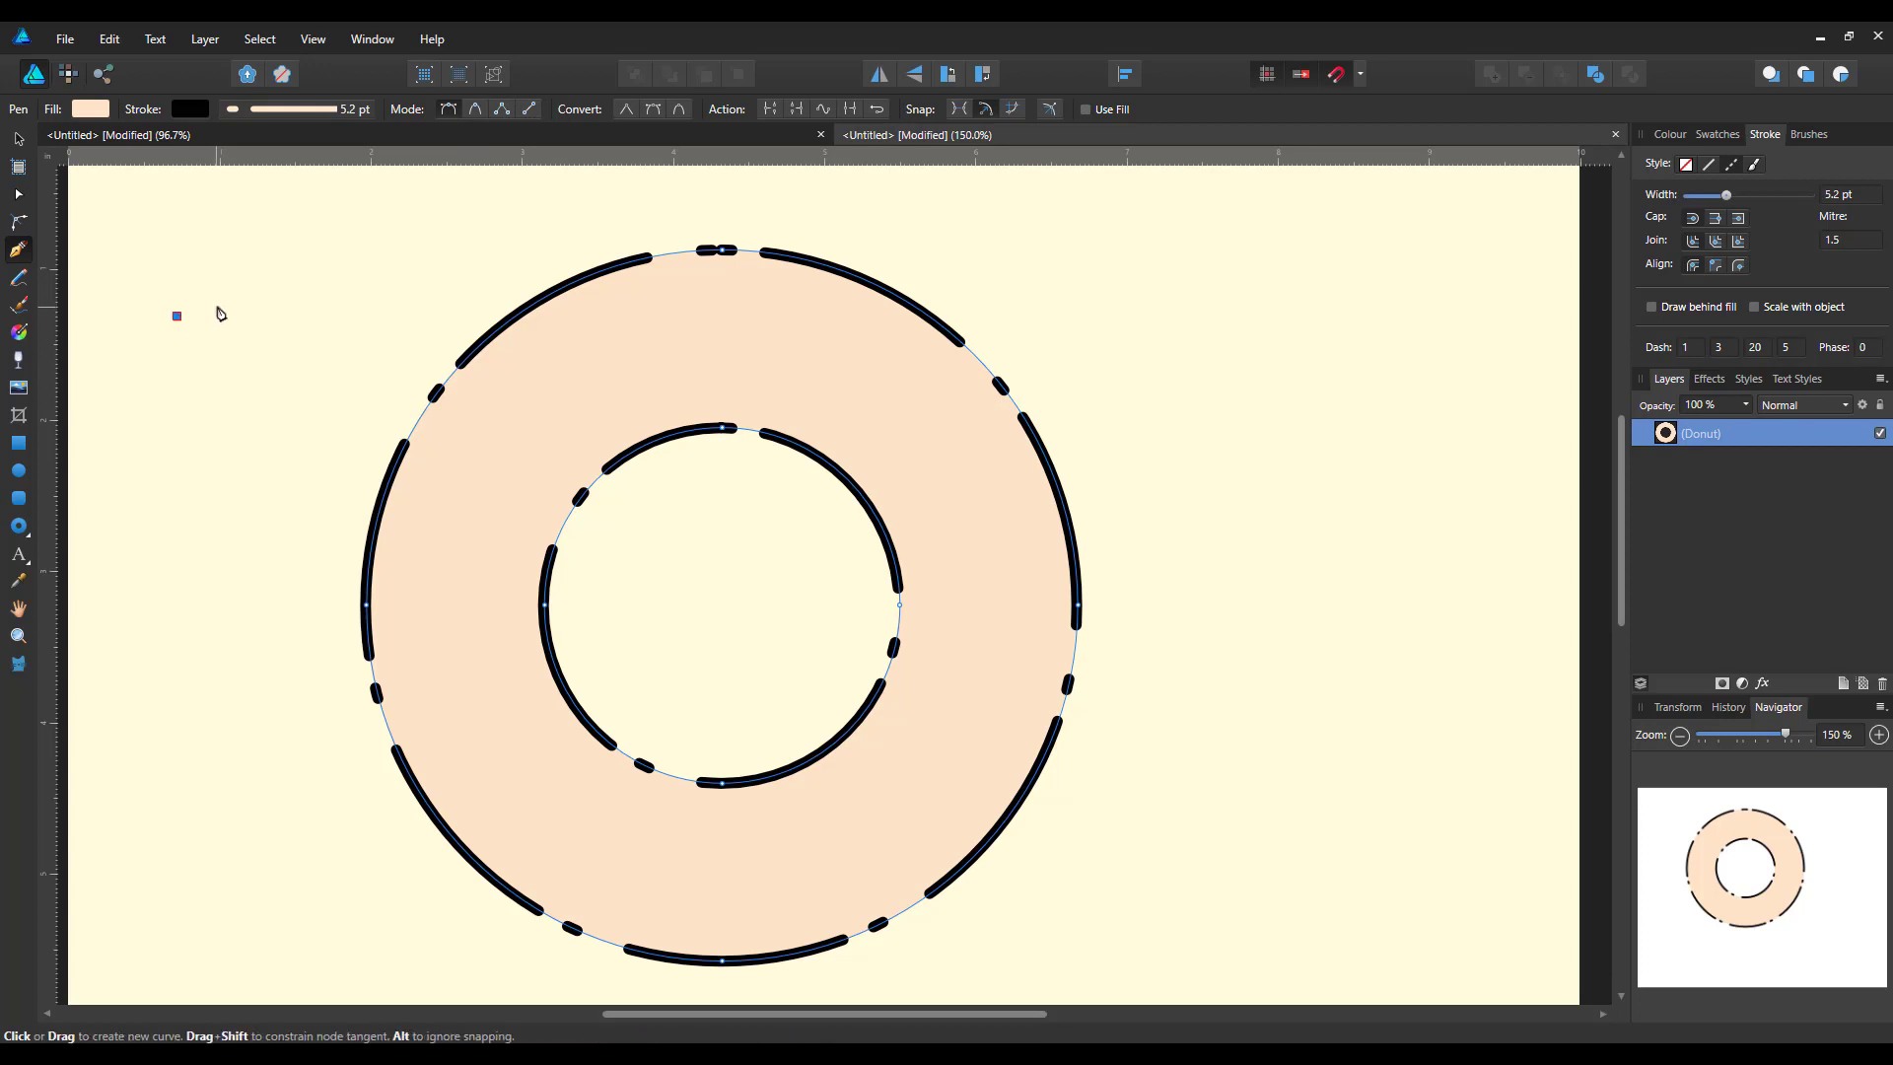
left_click_drag(177, 316, 561, 242)
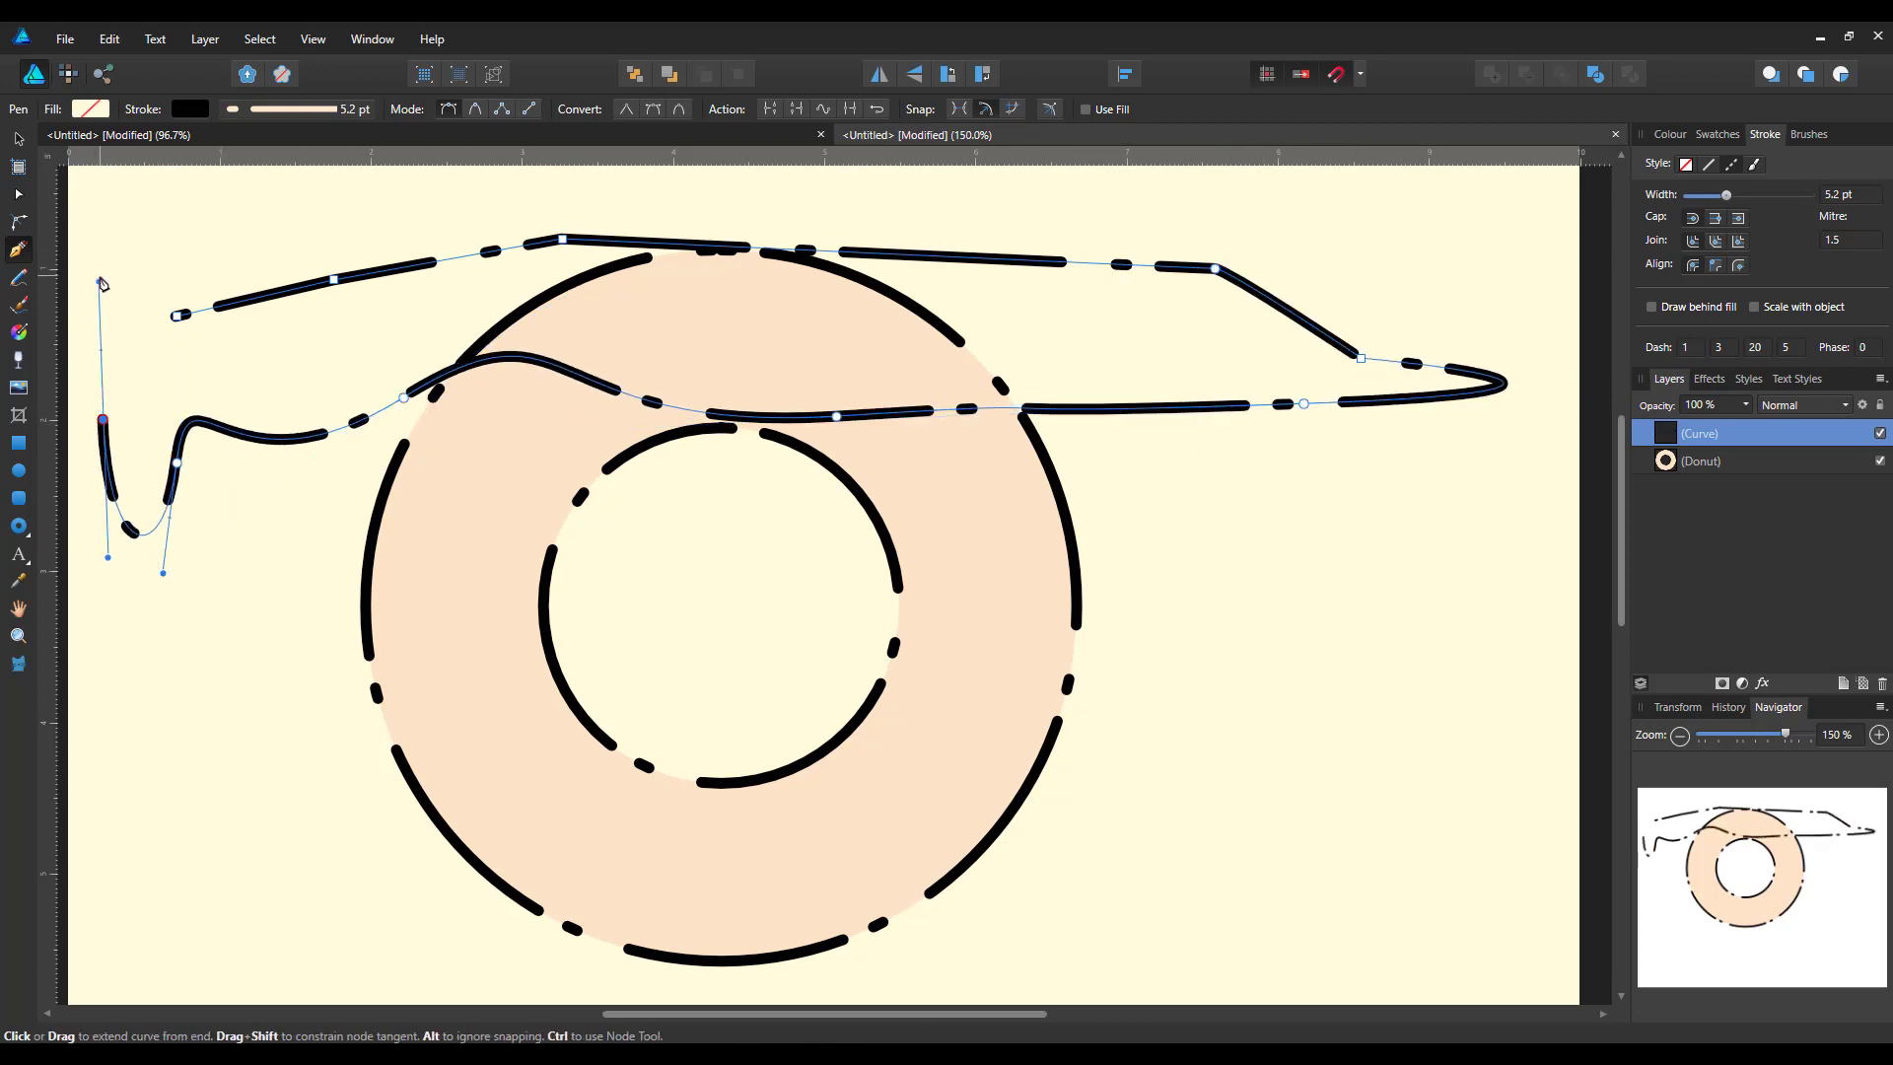
left_click_drag(103, 284, 375, 227)
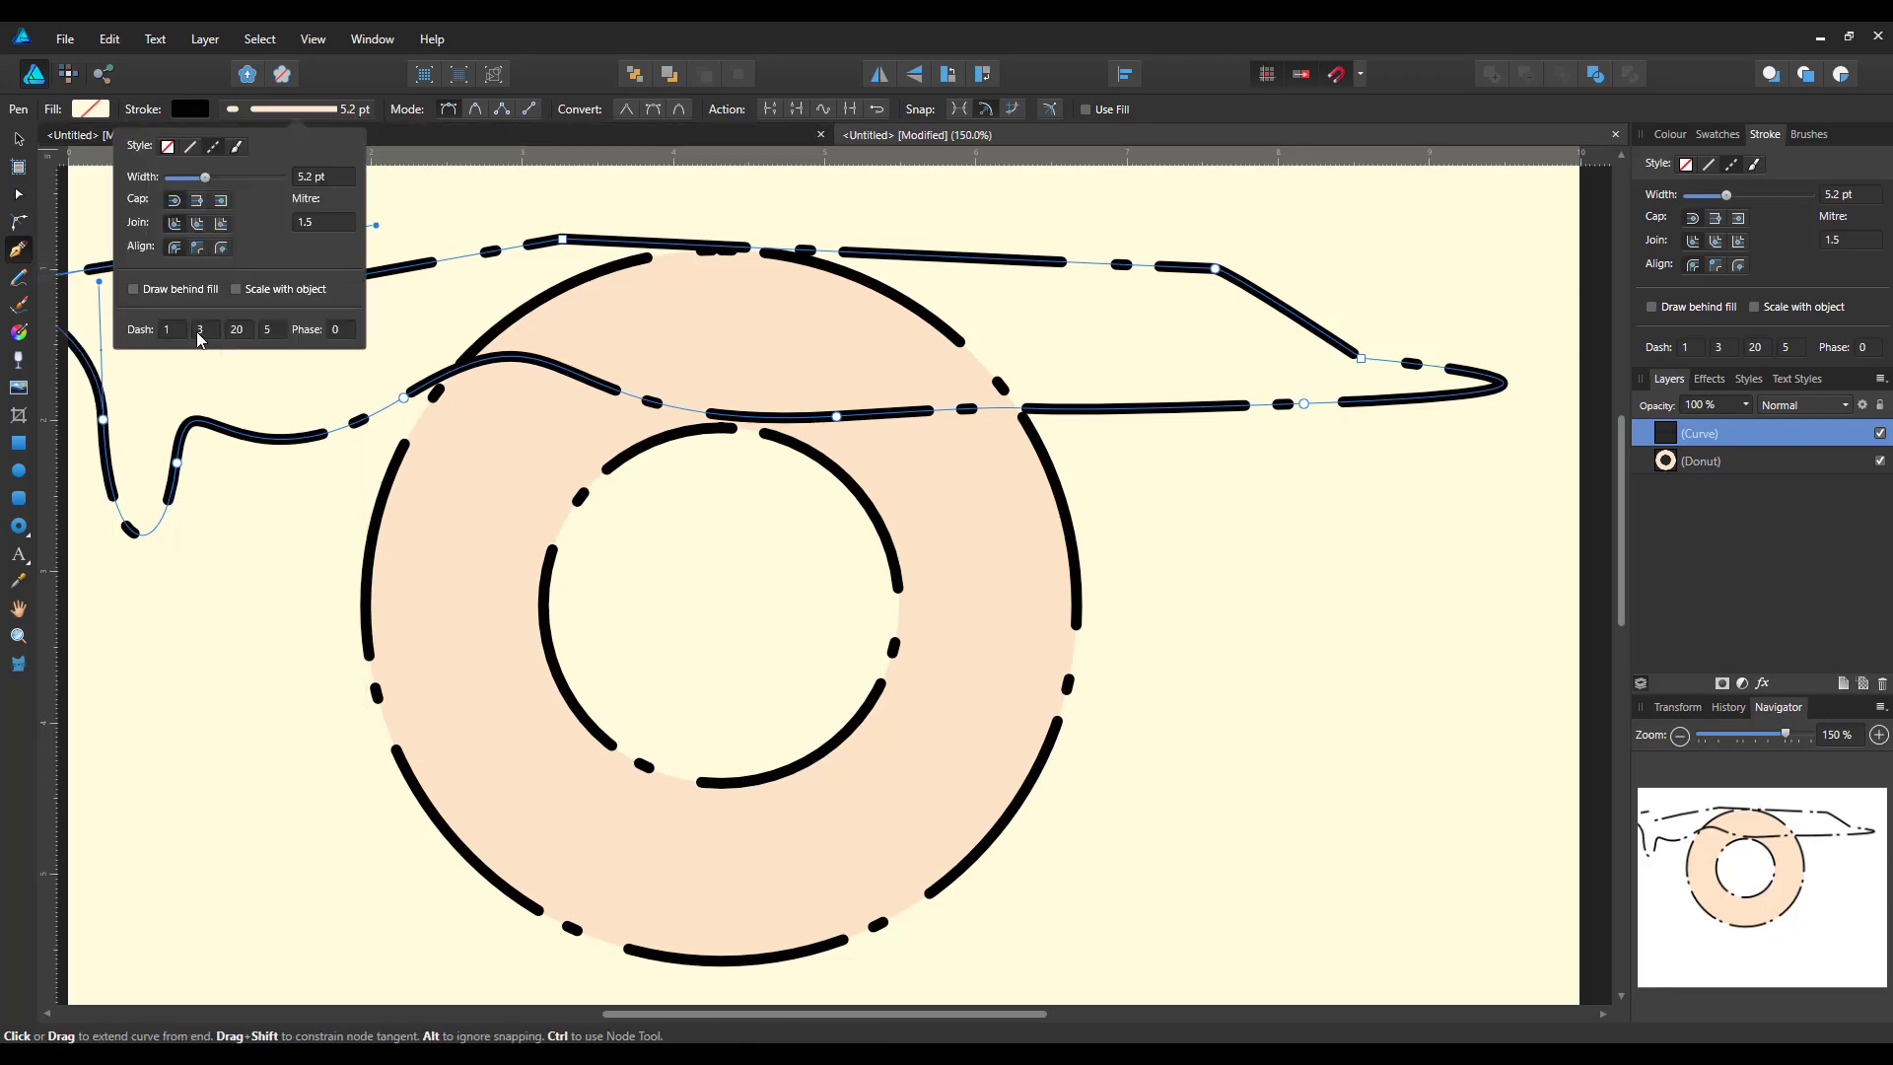
Set the curve's dash pattern to 0, 3, 0, 0 and its width to 2.9 pt
left_click(273, 329)
type("0")
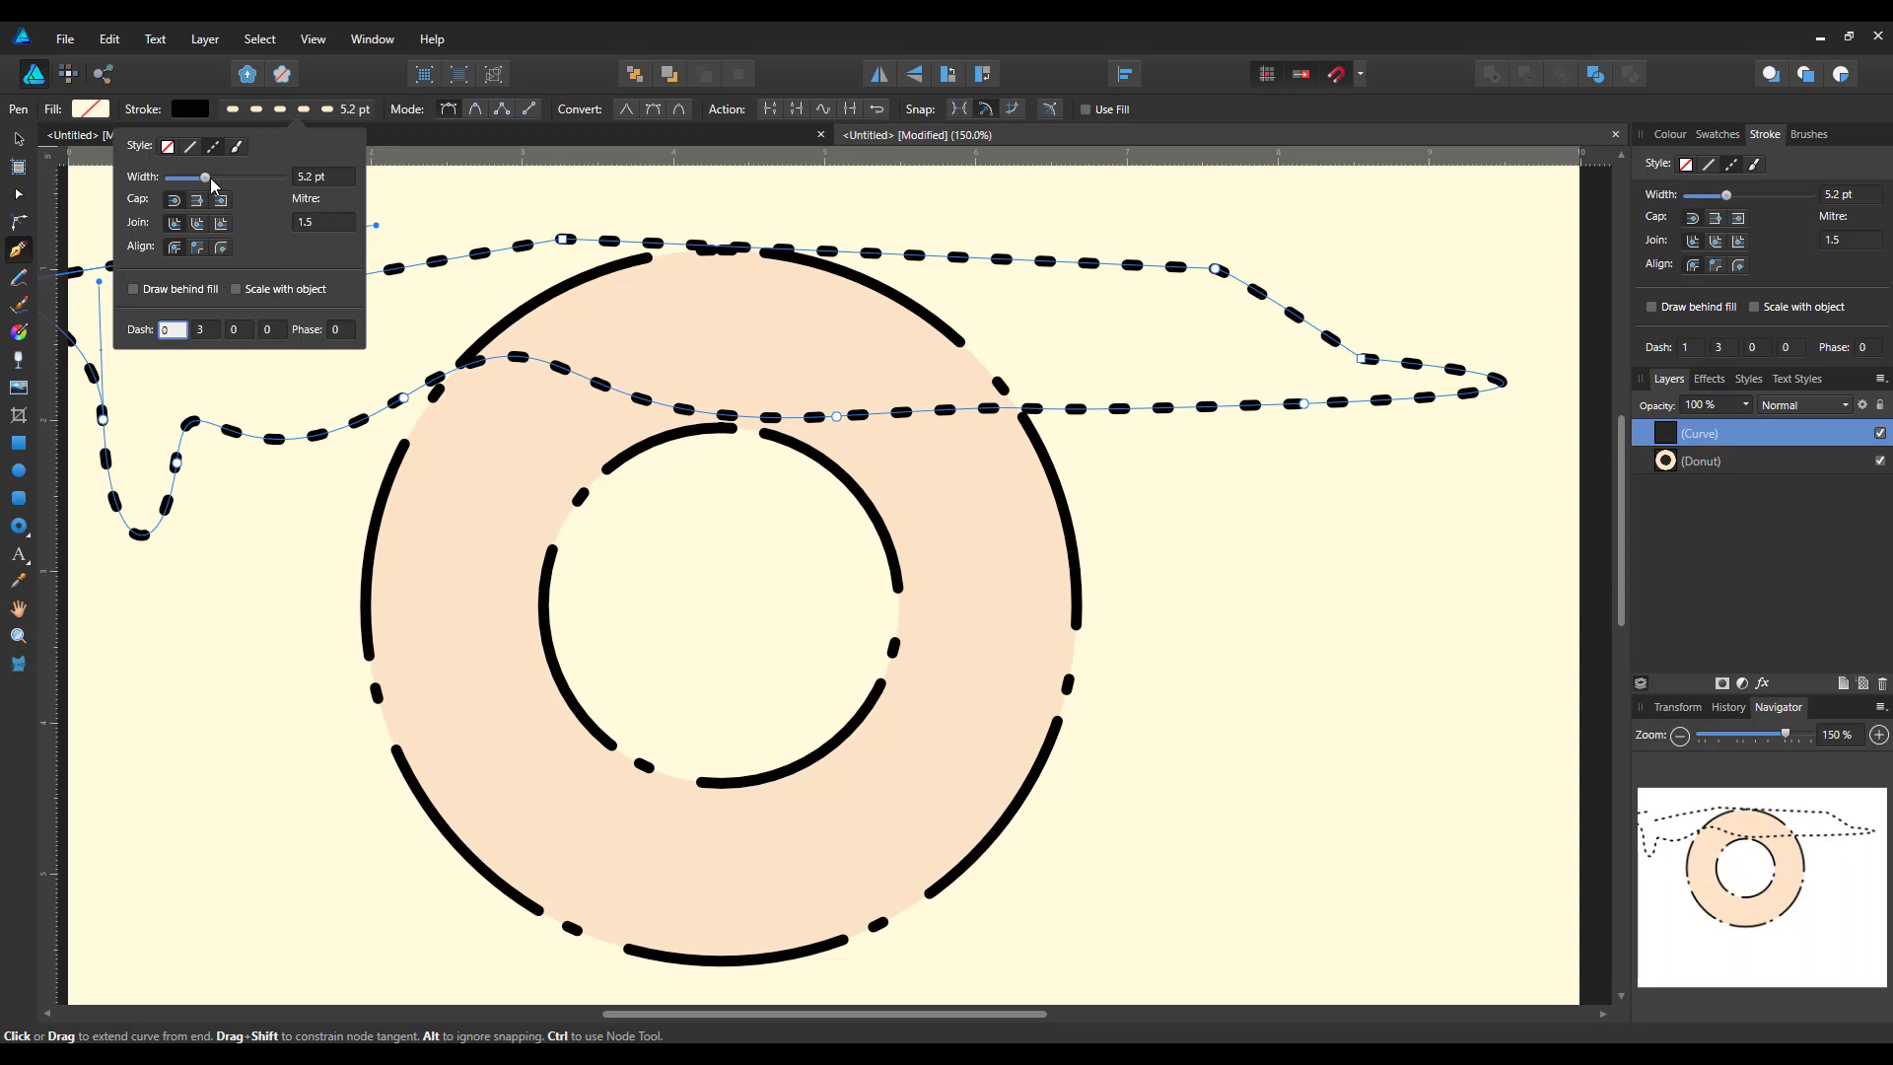
left_click_drag(205, 177, 197, 178)
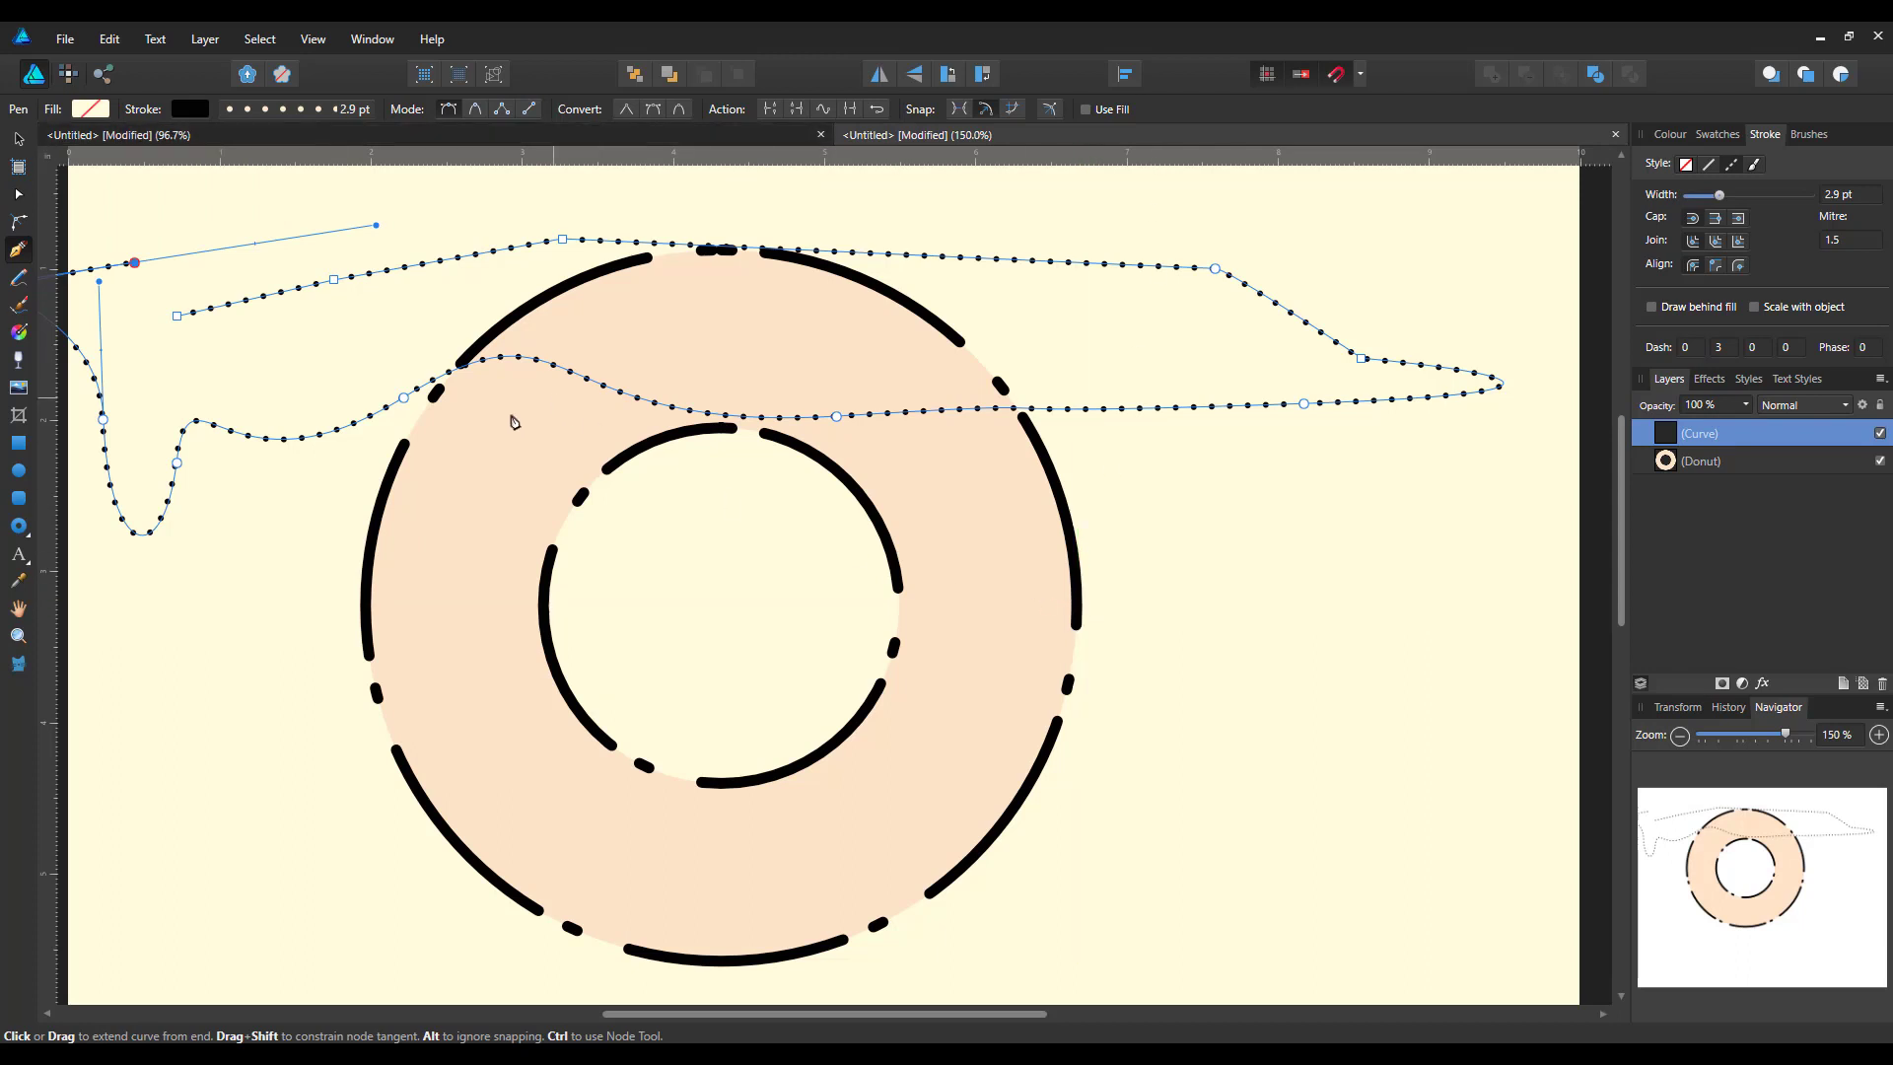
mouse_move(1034, 569)
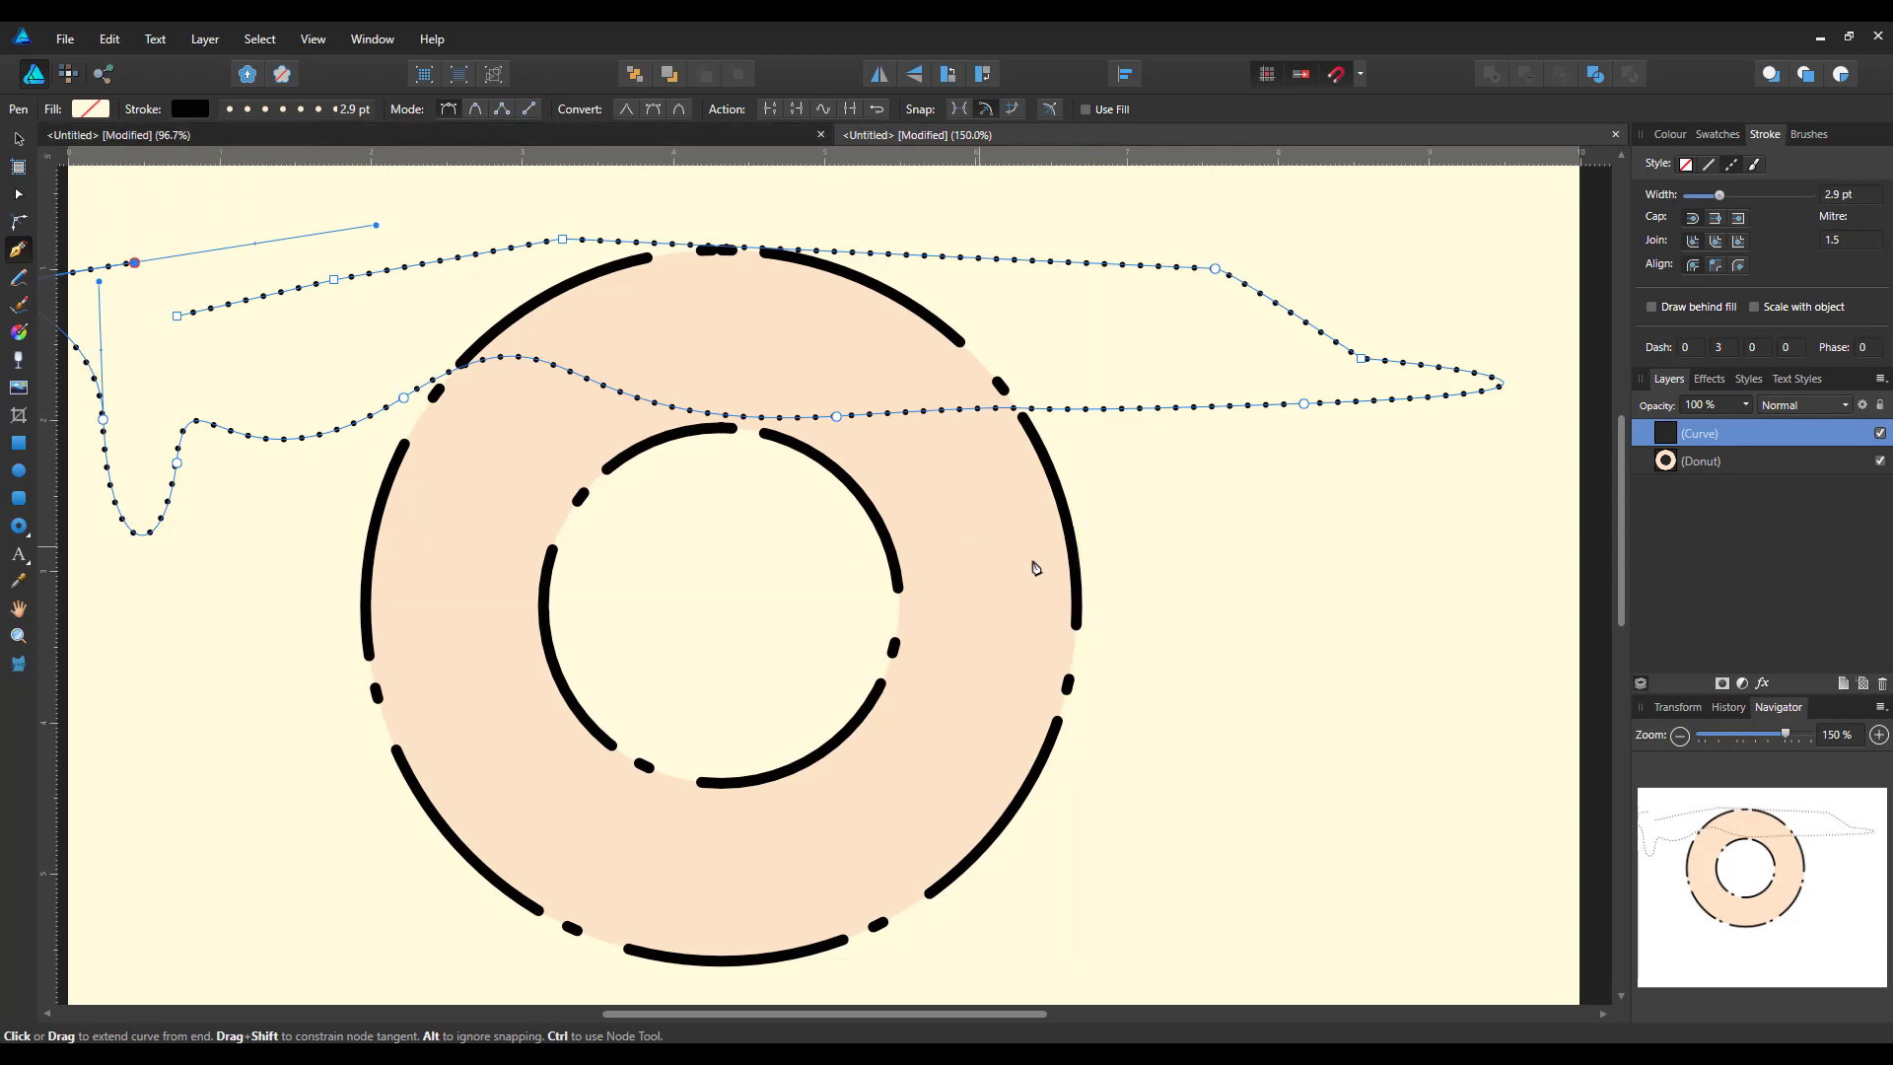
mouse_move(800, 711)
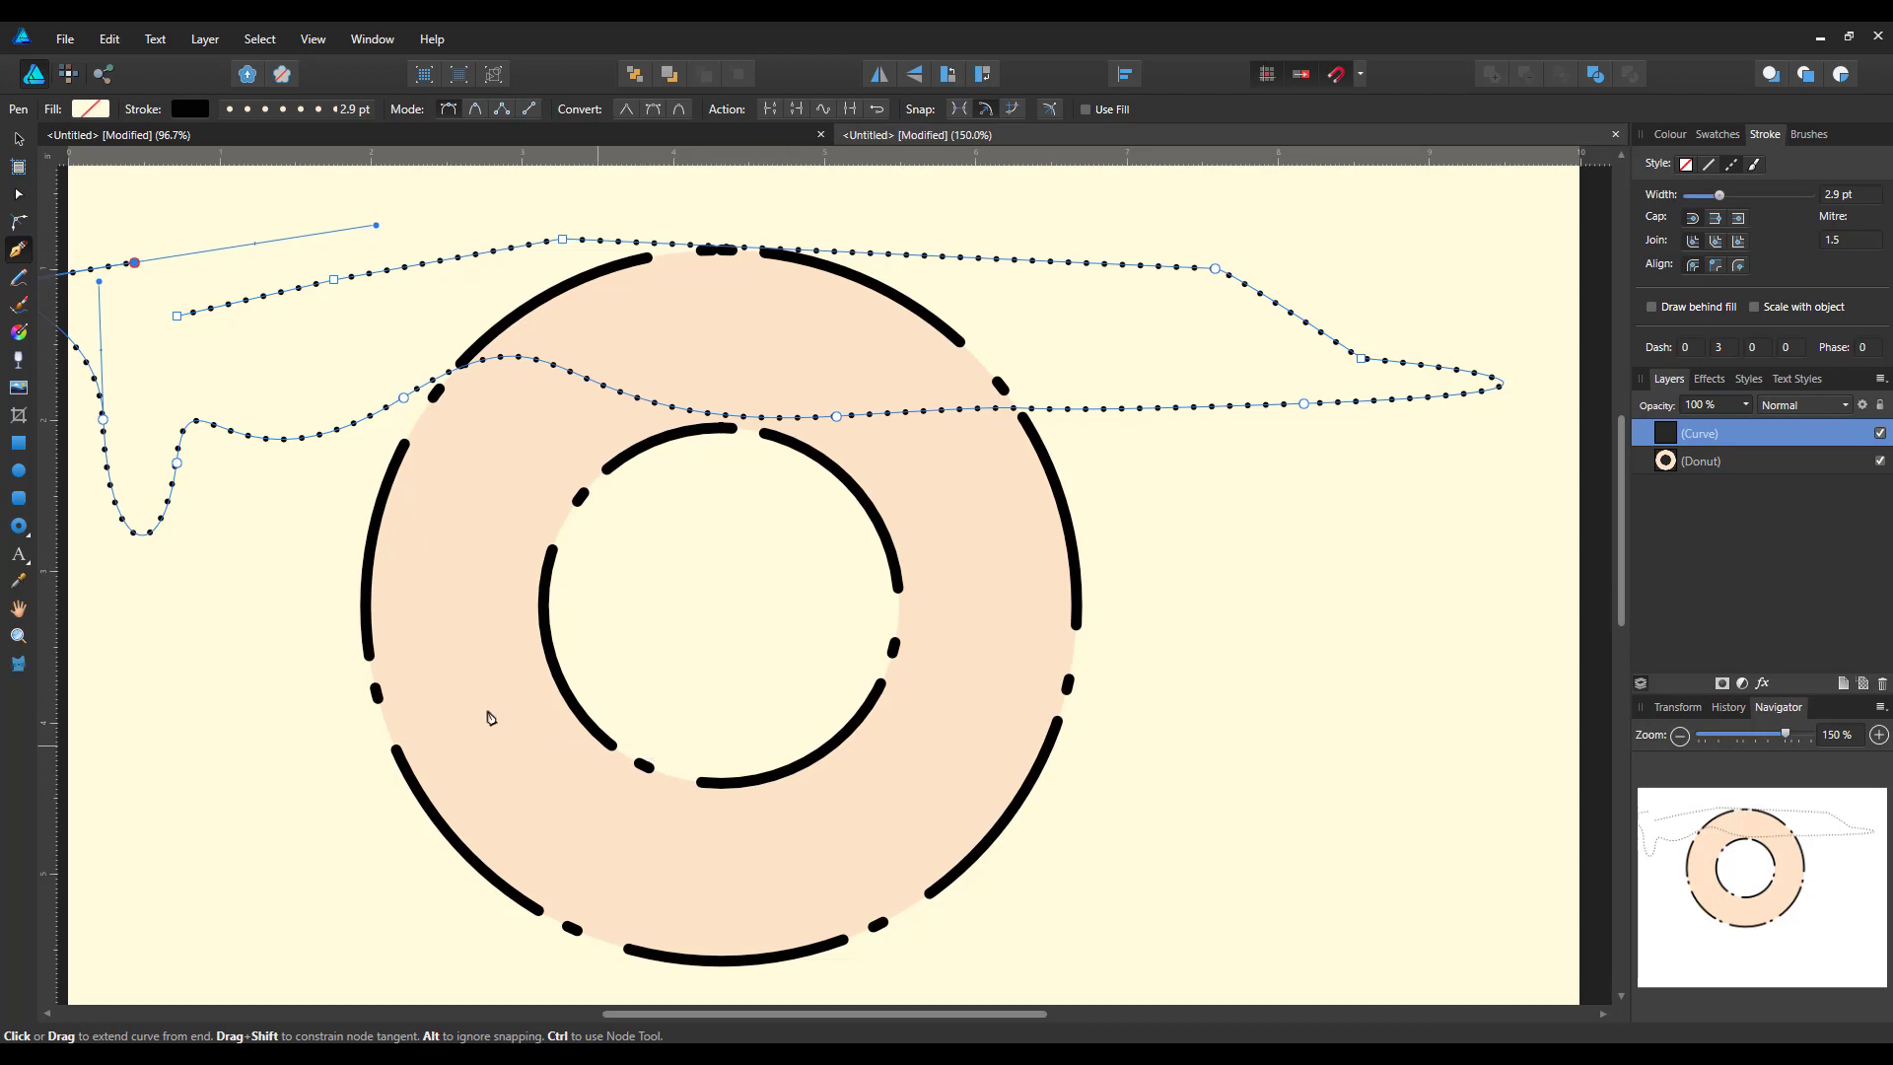
mouse_move(106, 435)
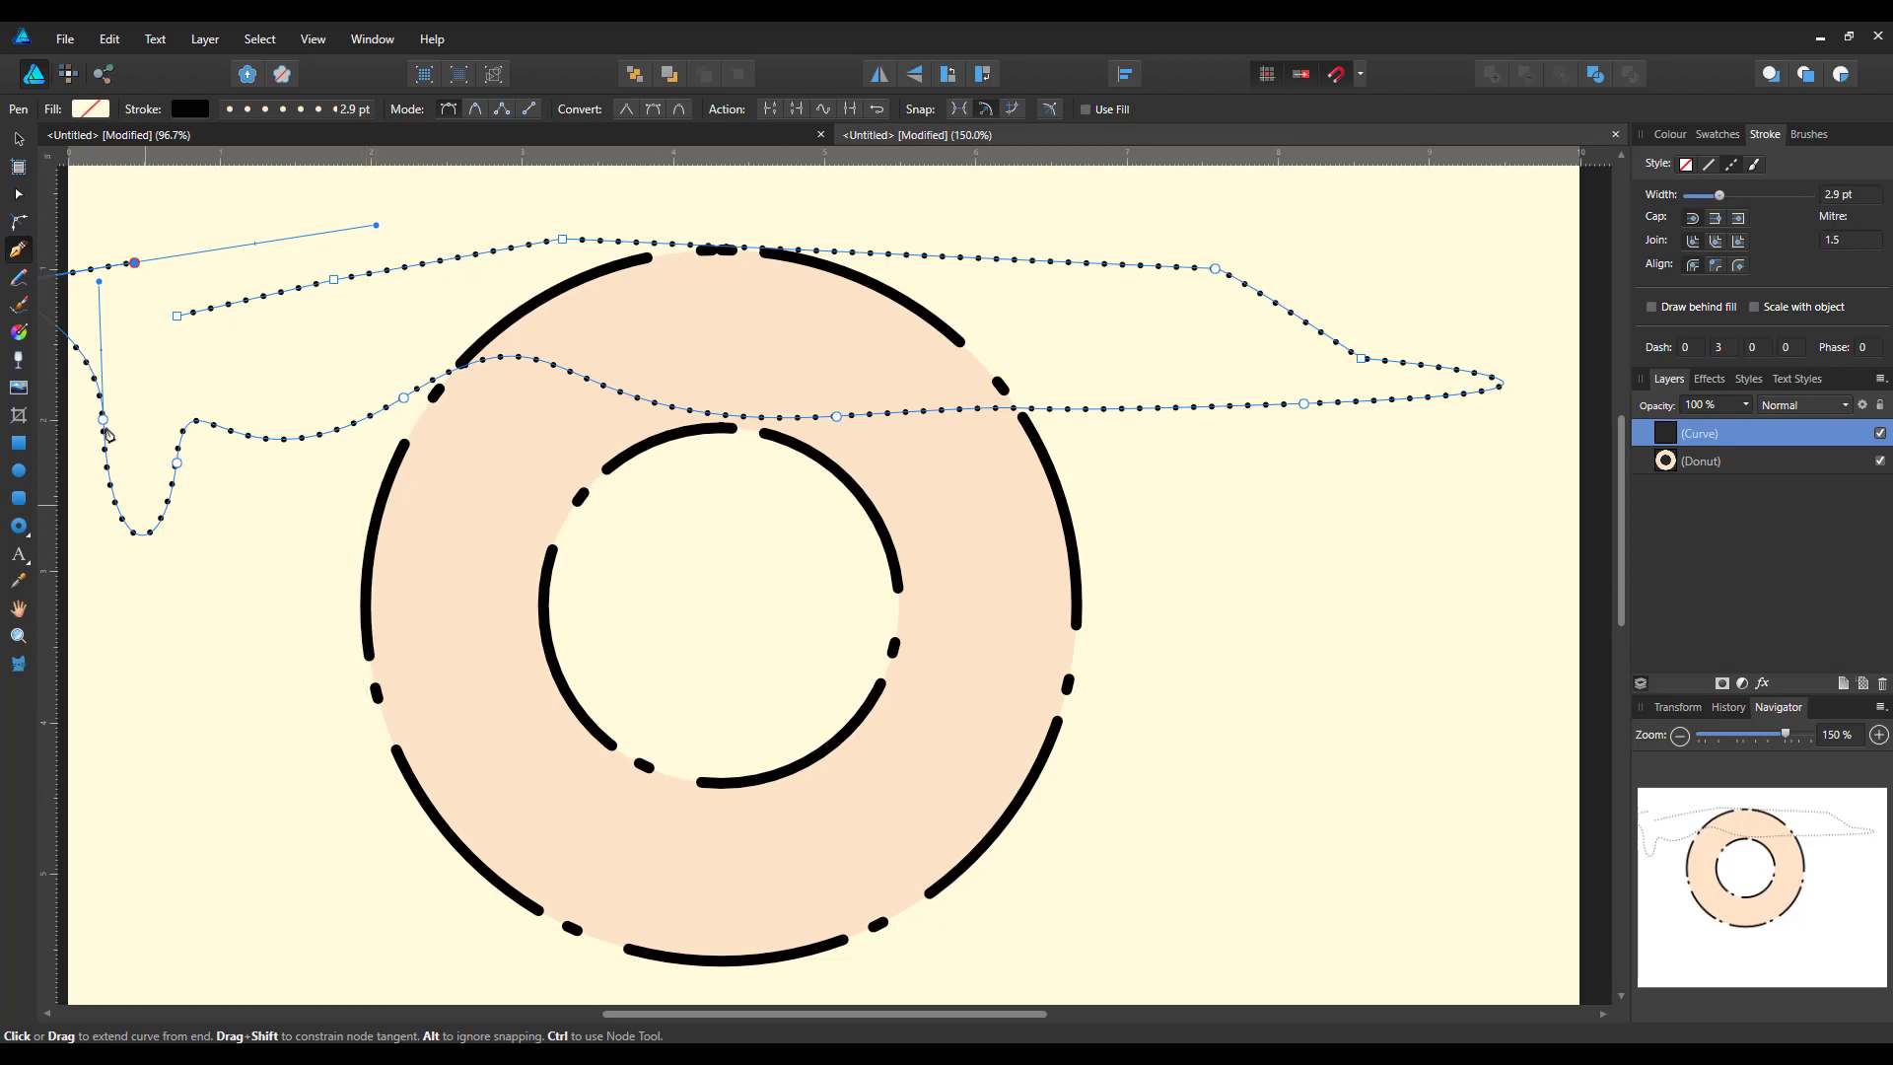
mouse_move(18, 281)
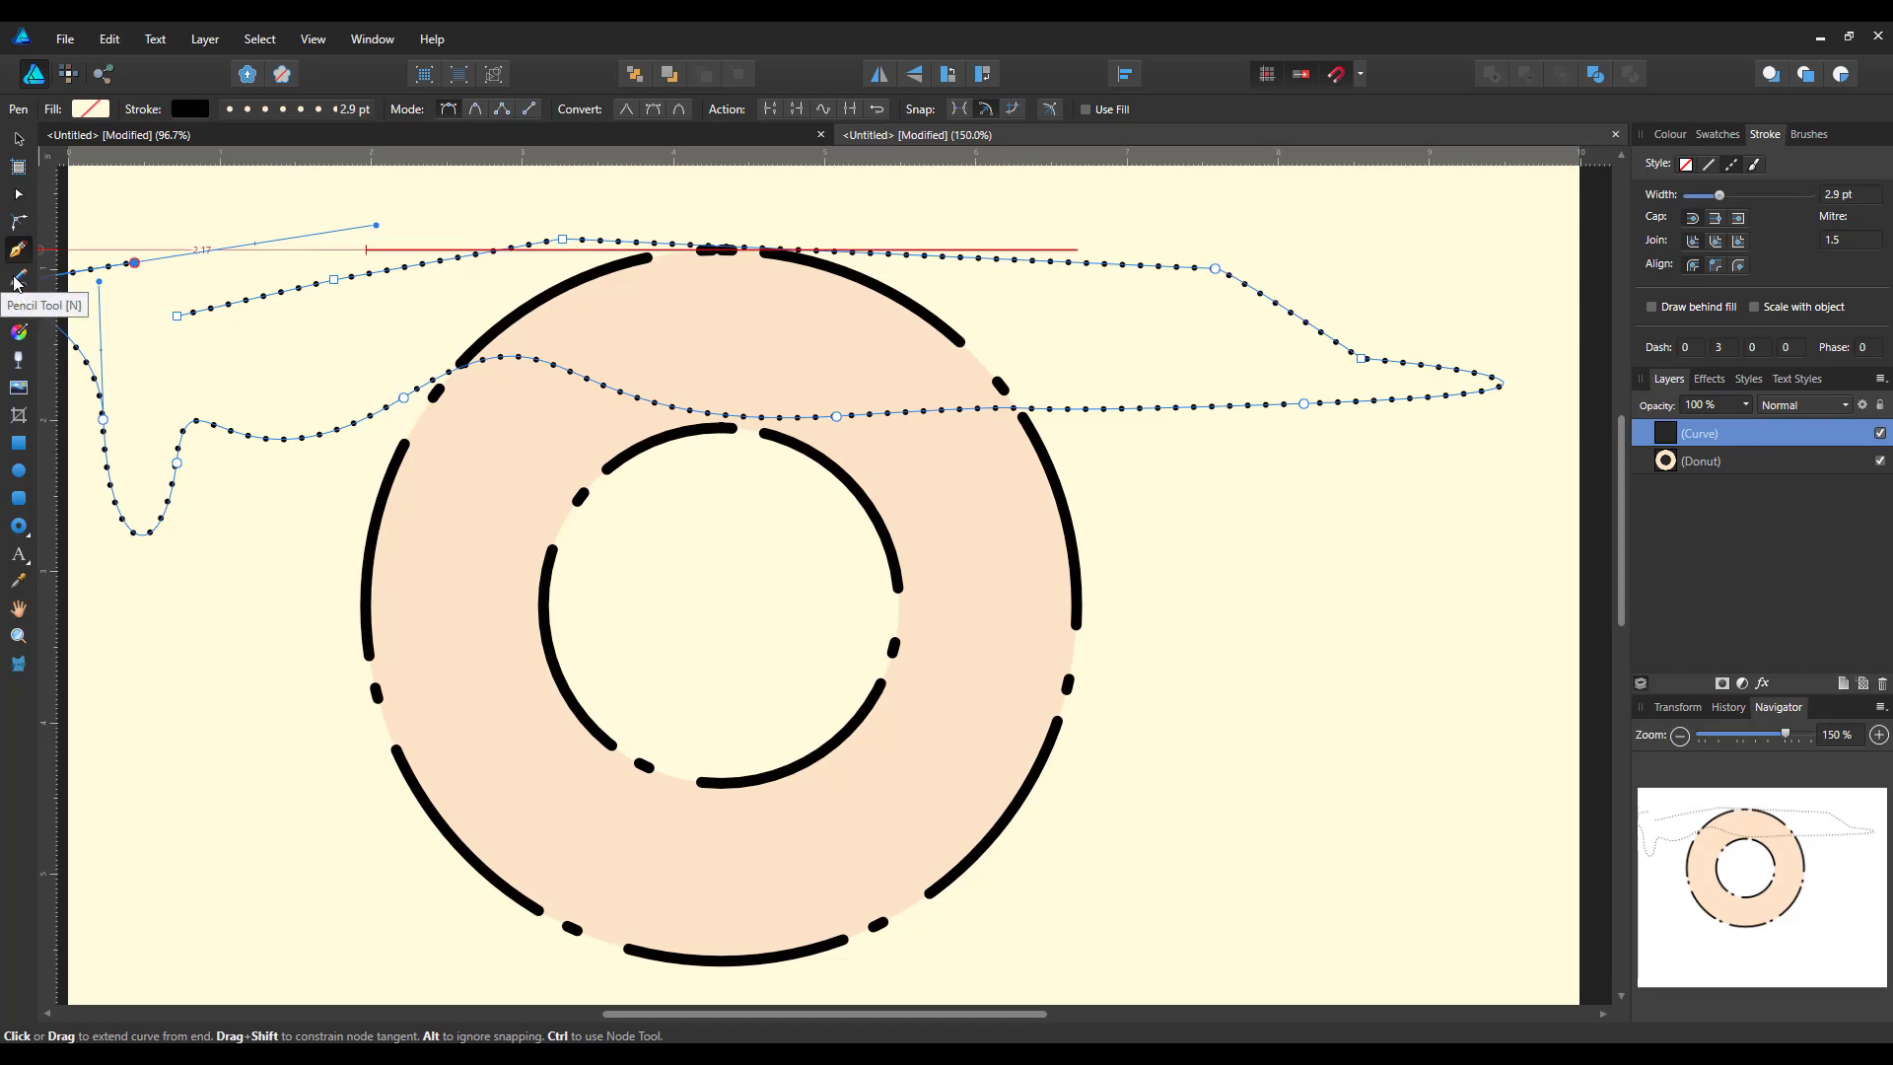
Draw a dotted wavy freehand curve across the donut's lower half with the Pencil Tool
left_click(18, 279)
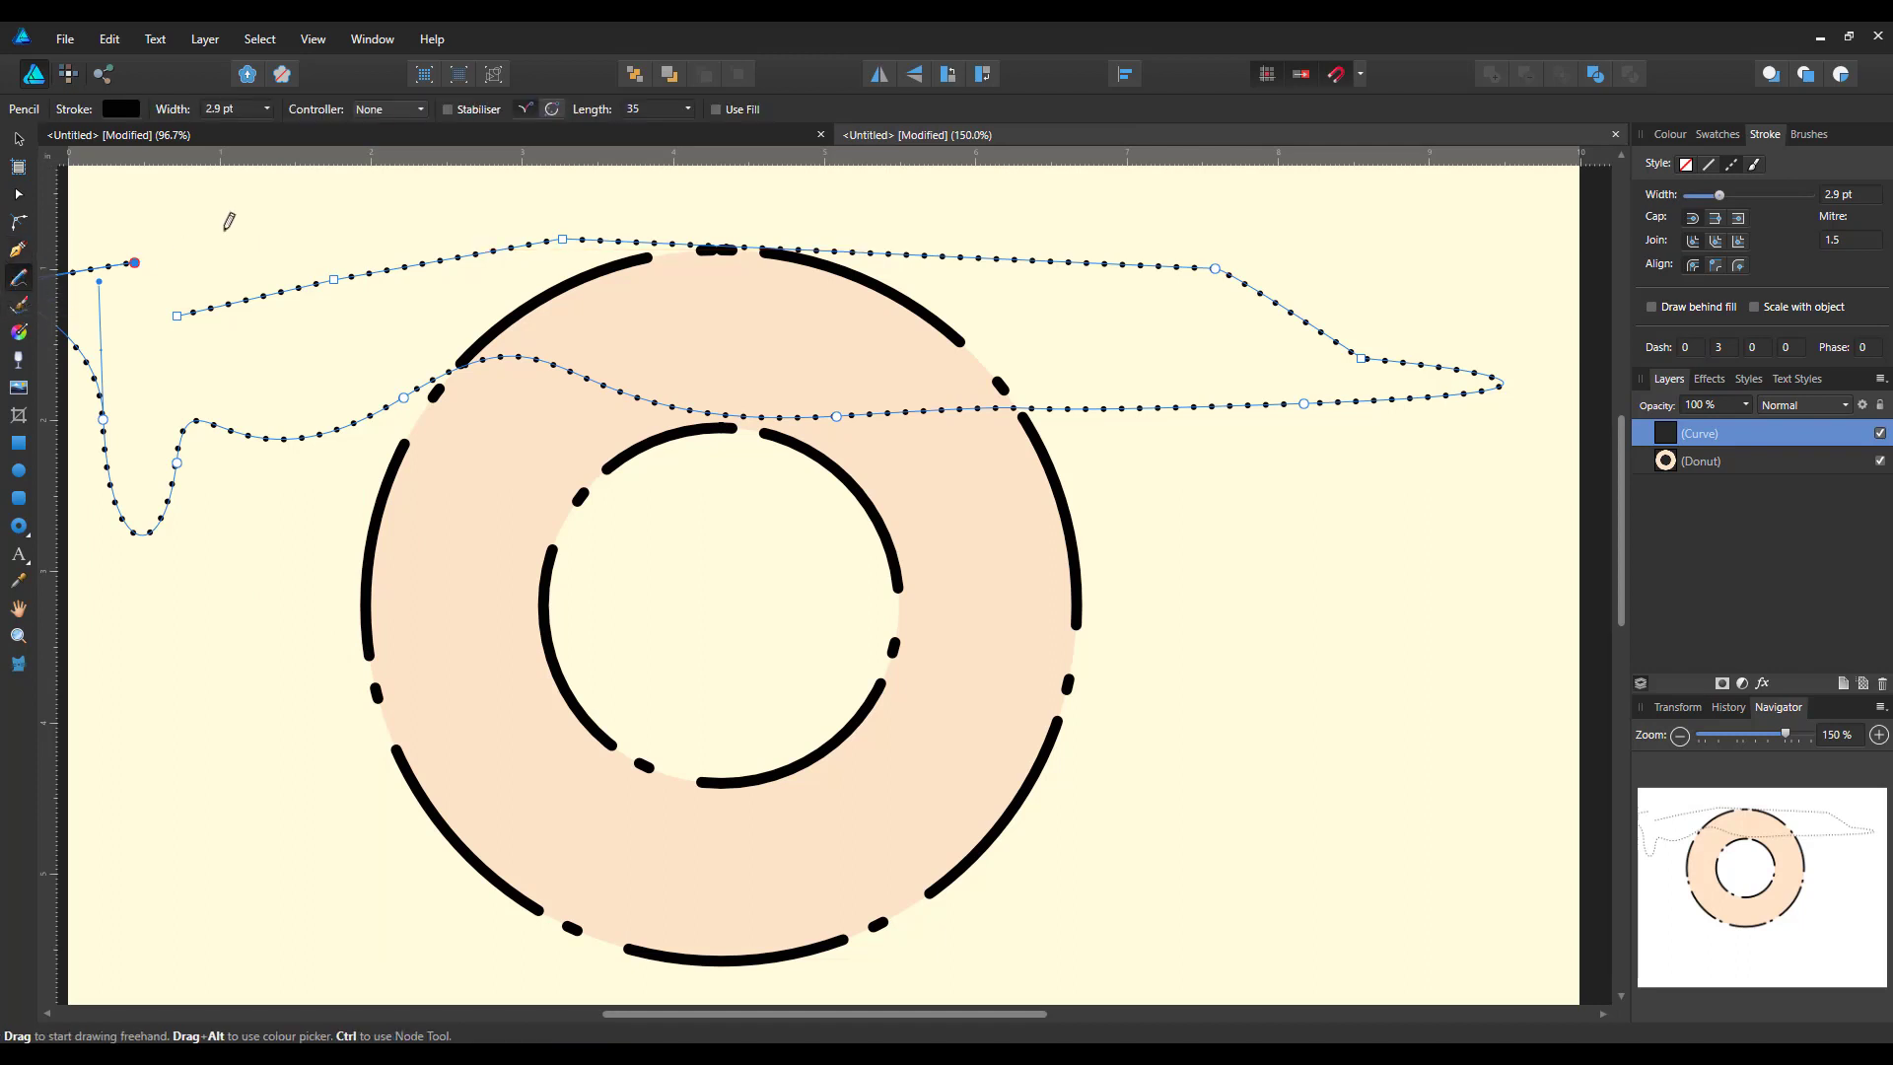
mouse_move(241, 125)
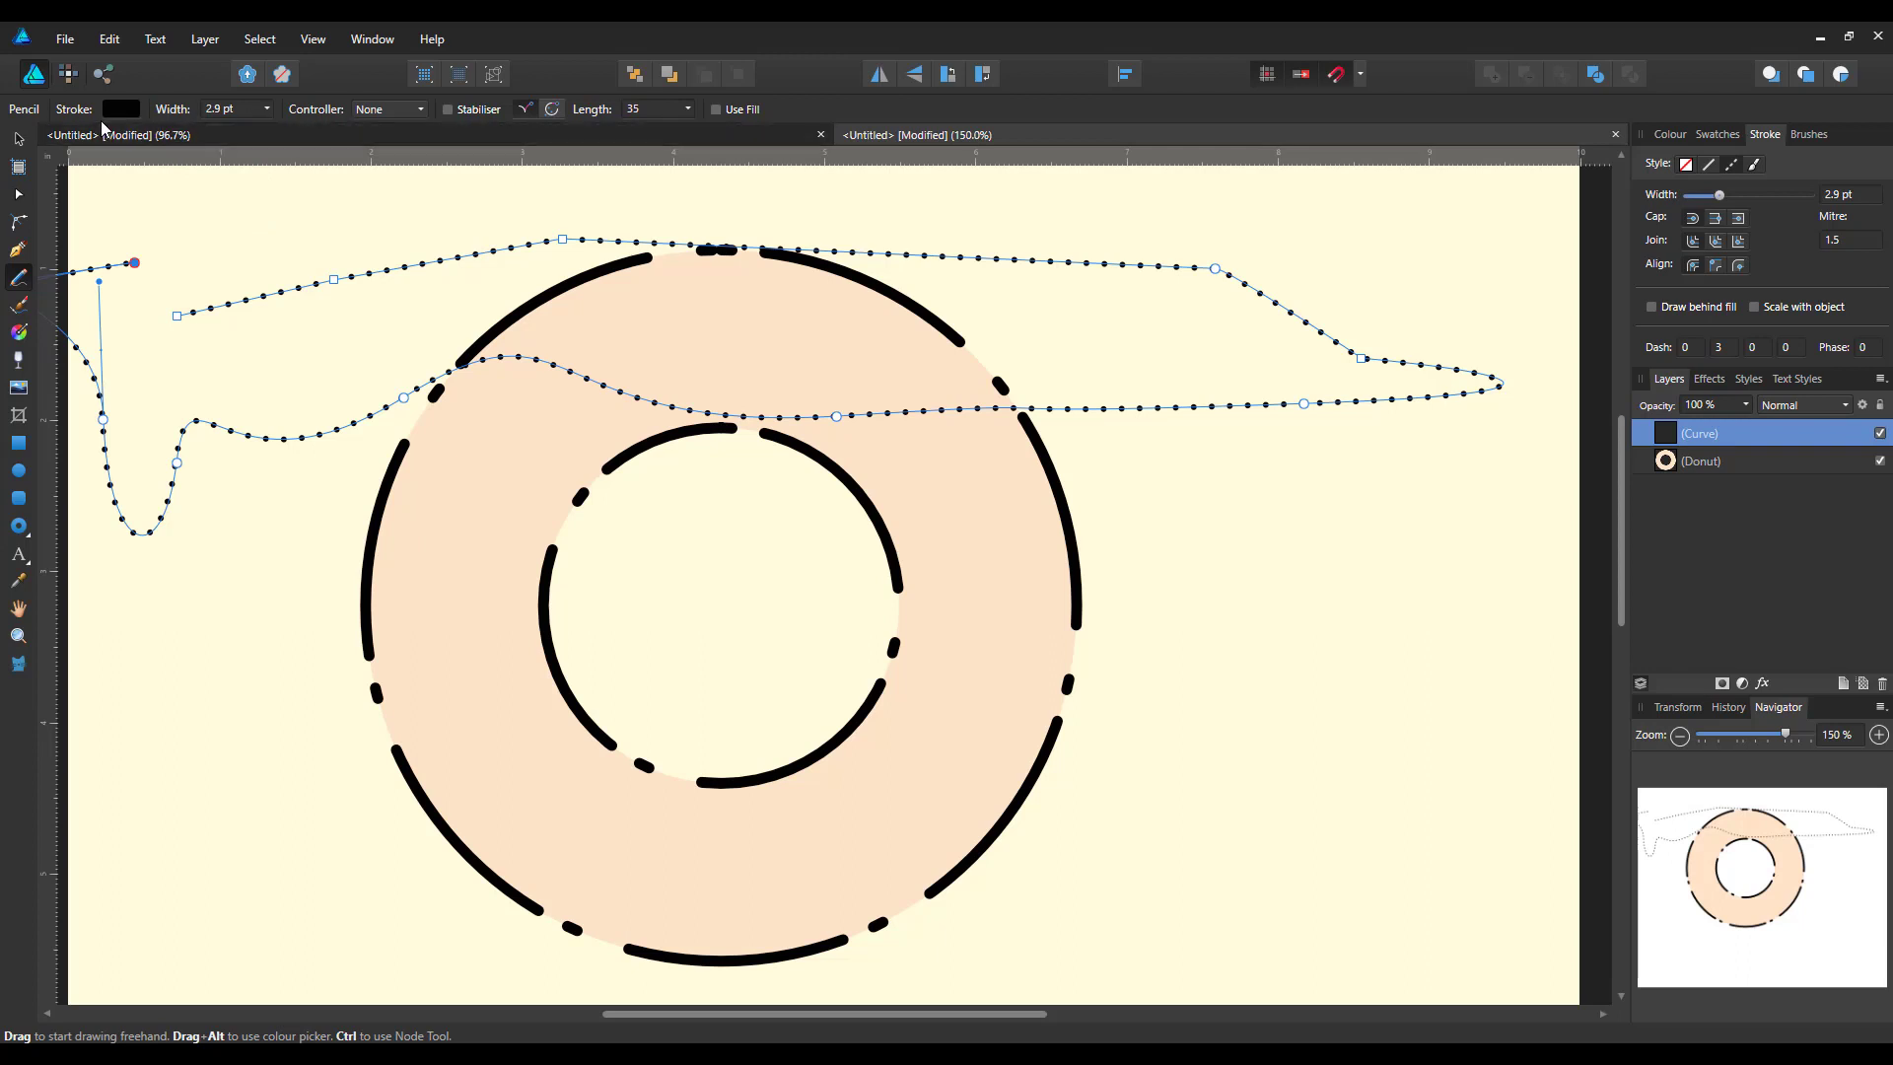
mouse_move(111, 127)
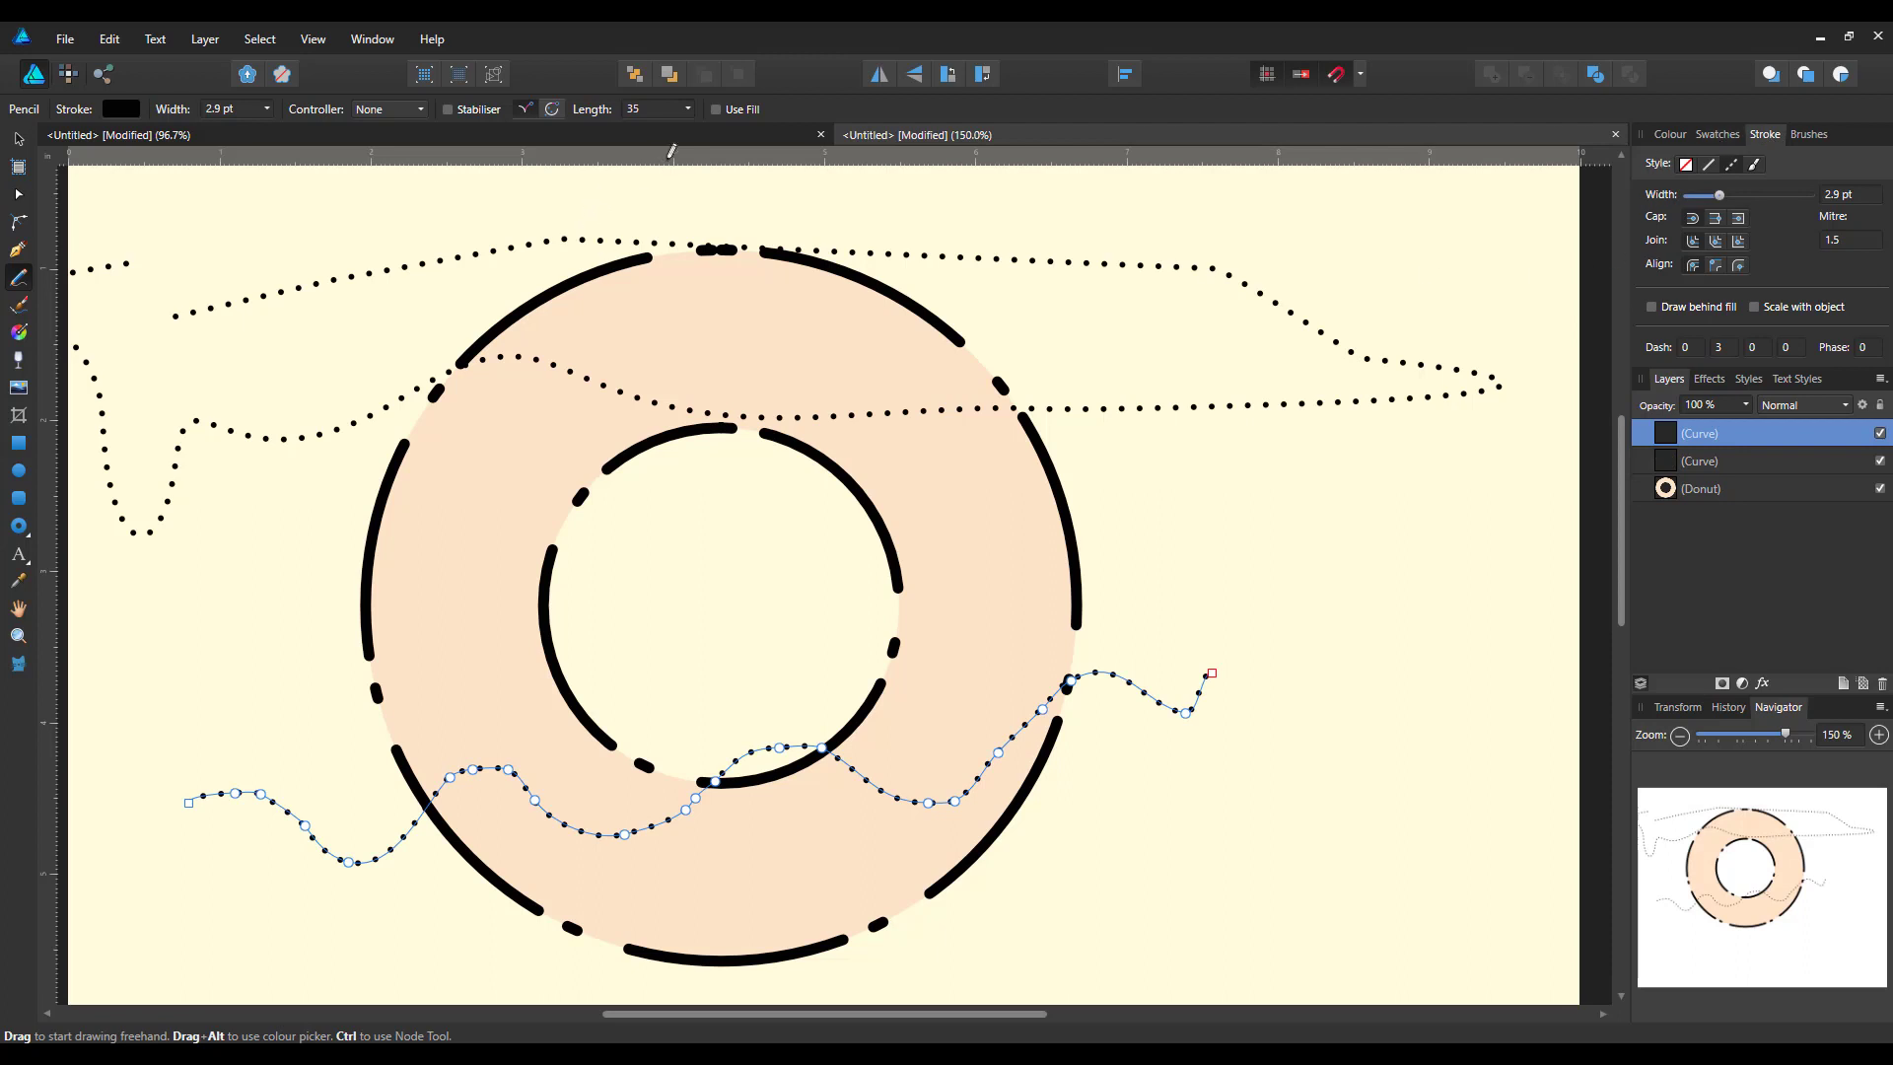
mouse_move(247, 114)
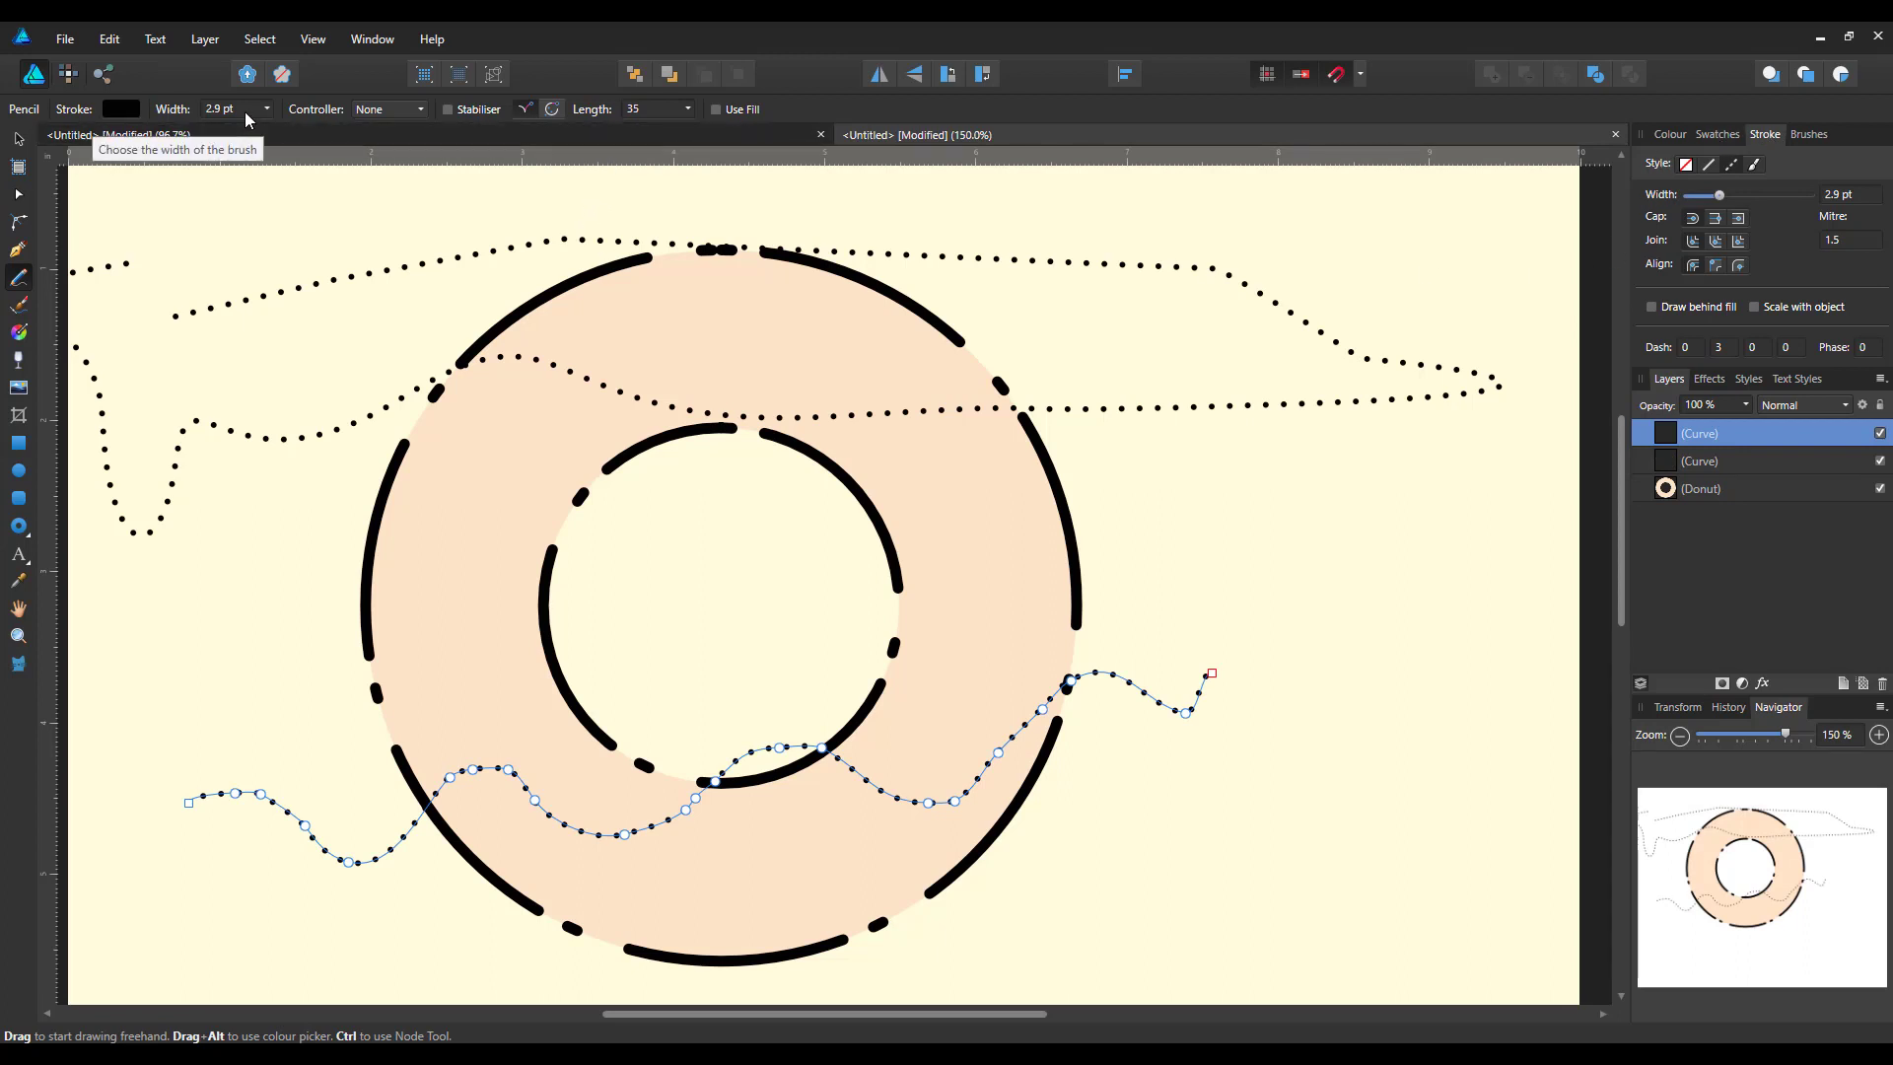
mouse_move(408, 118)
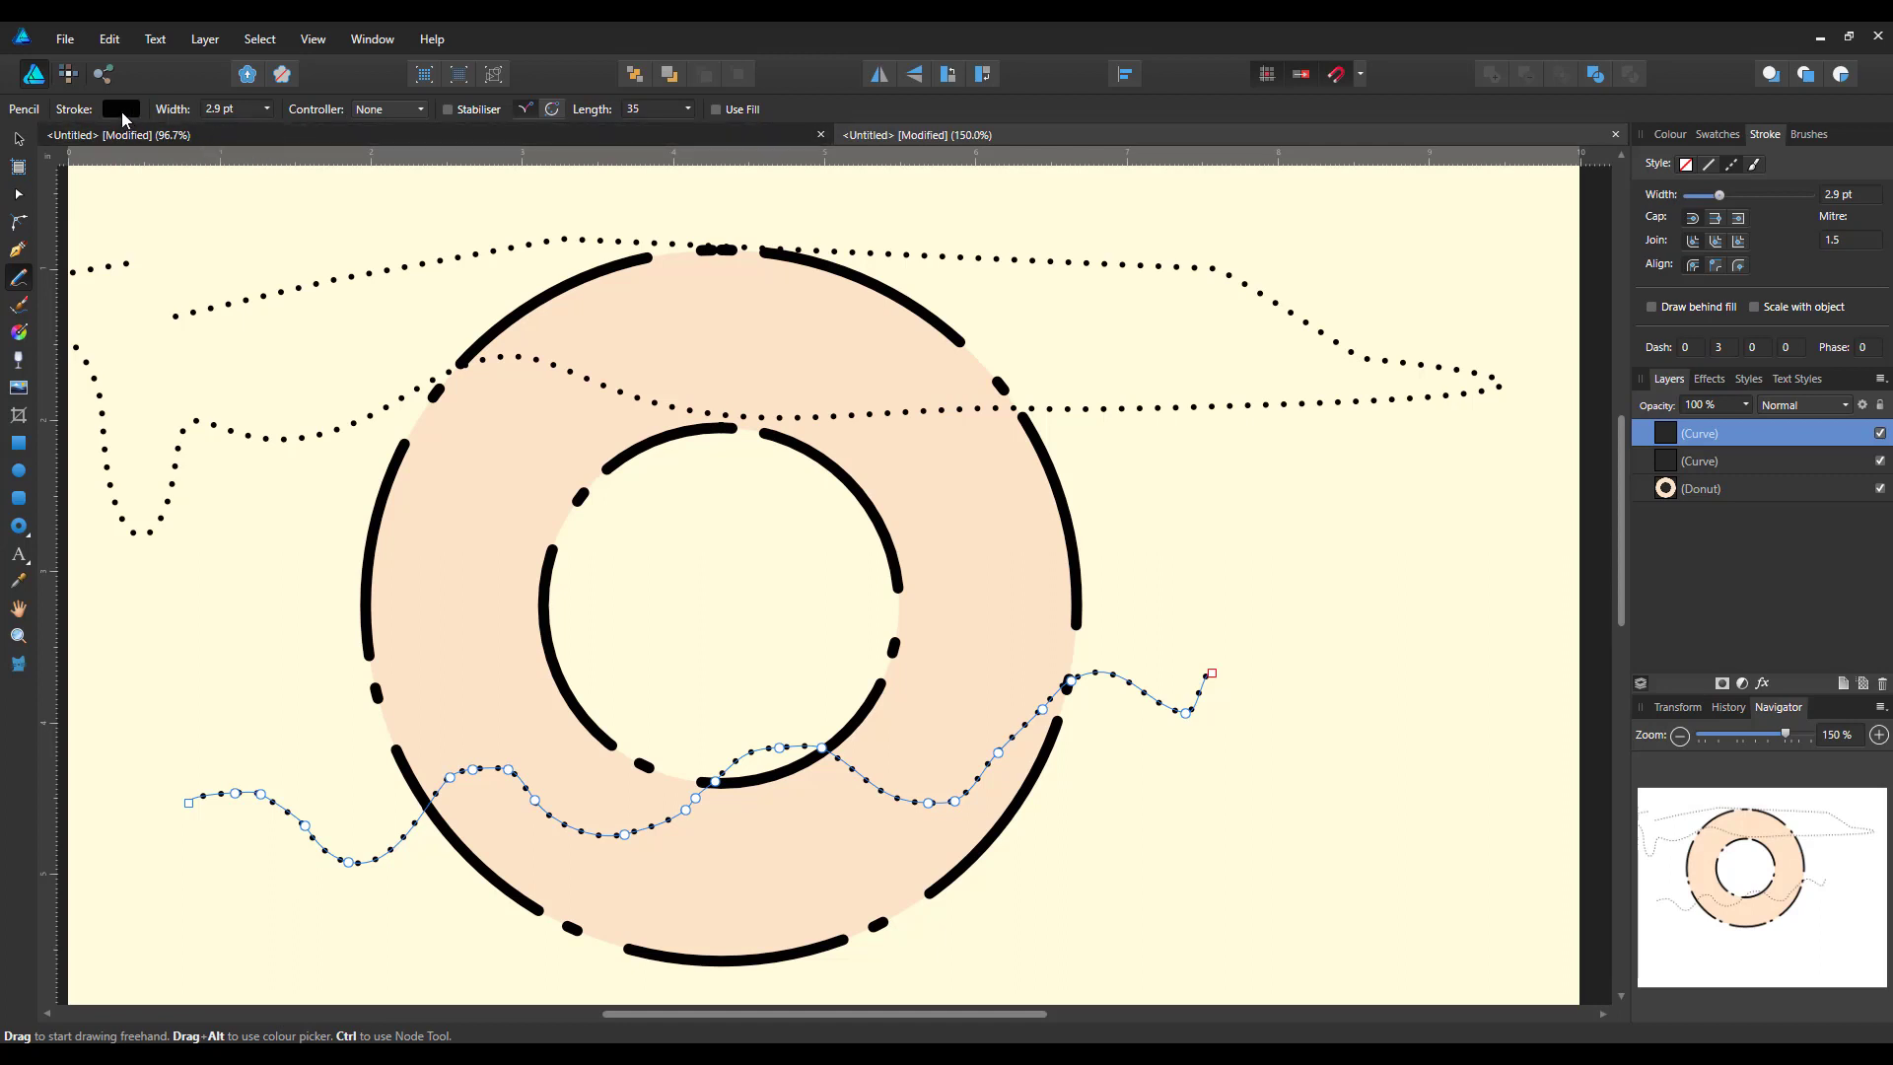
left_click(120, 109)
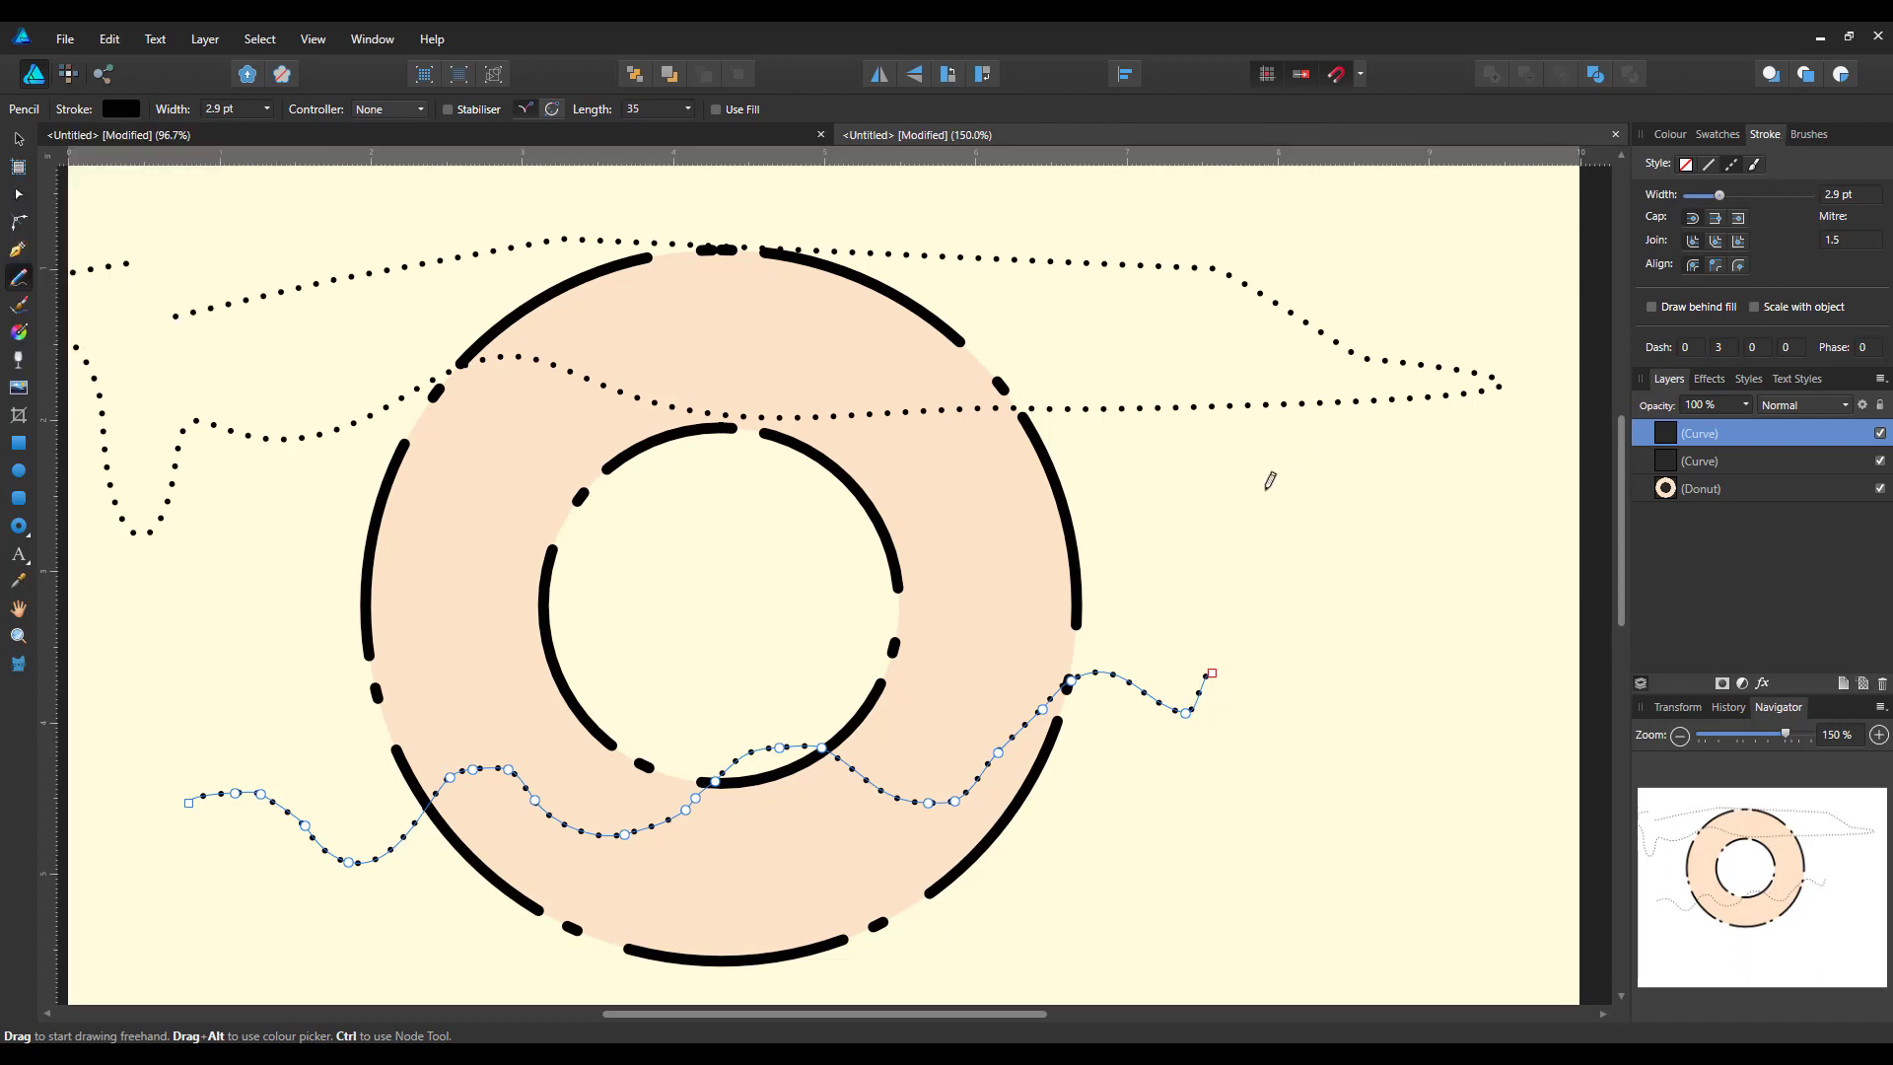
mouse_move(175, 605)
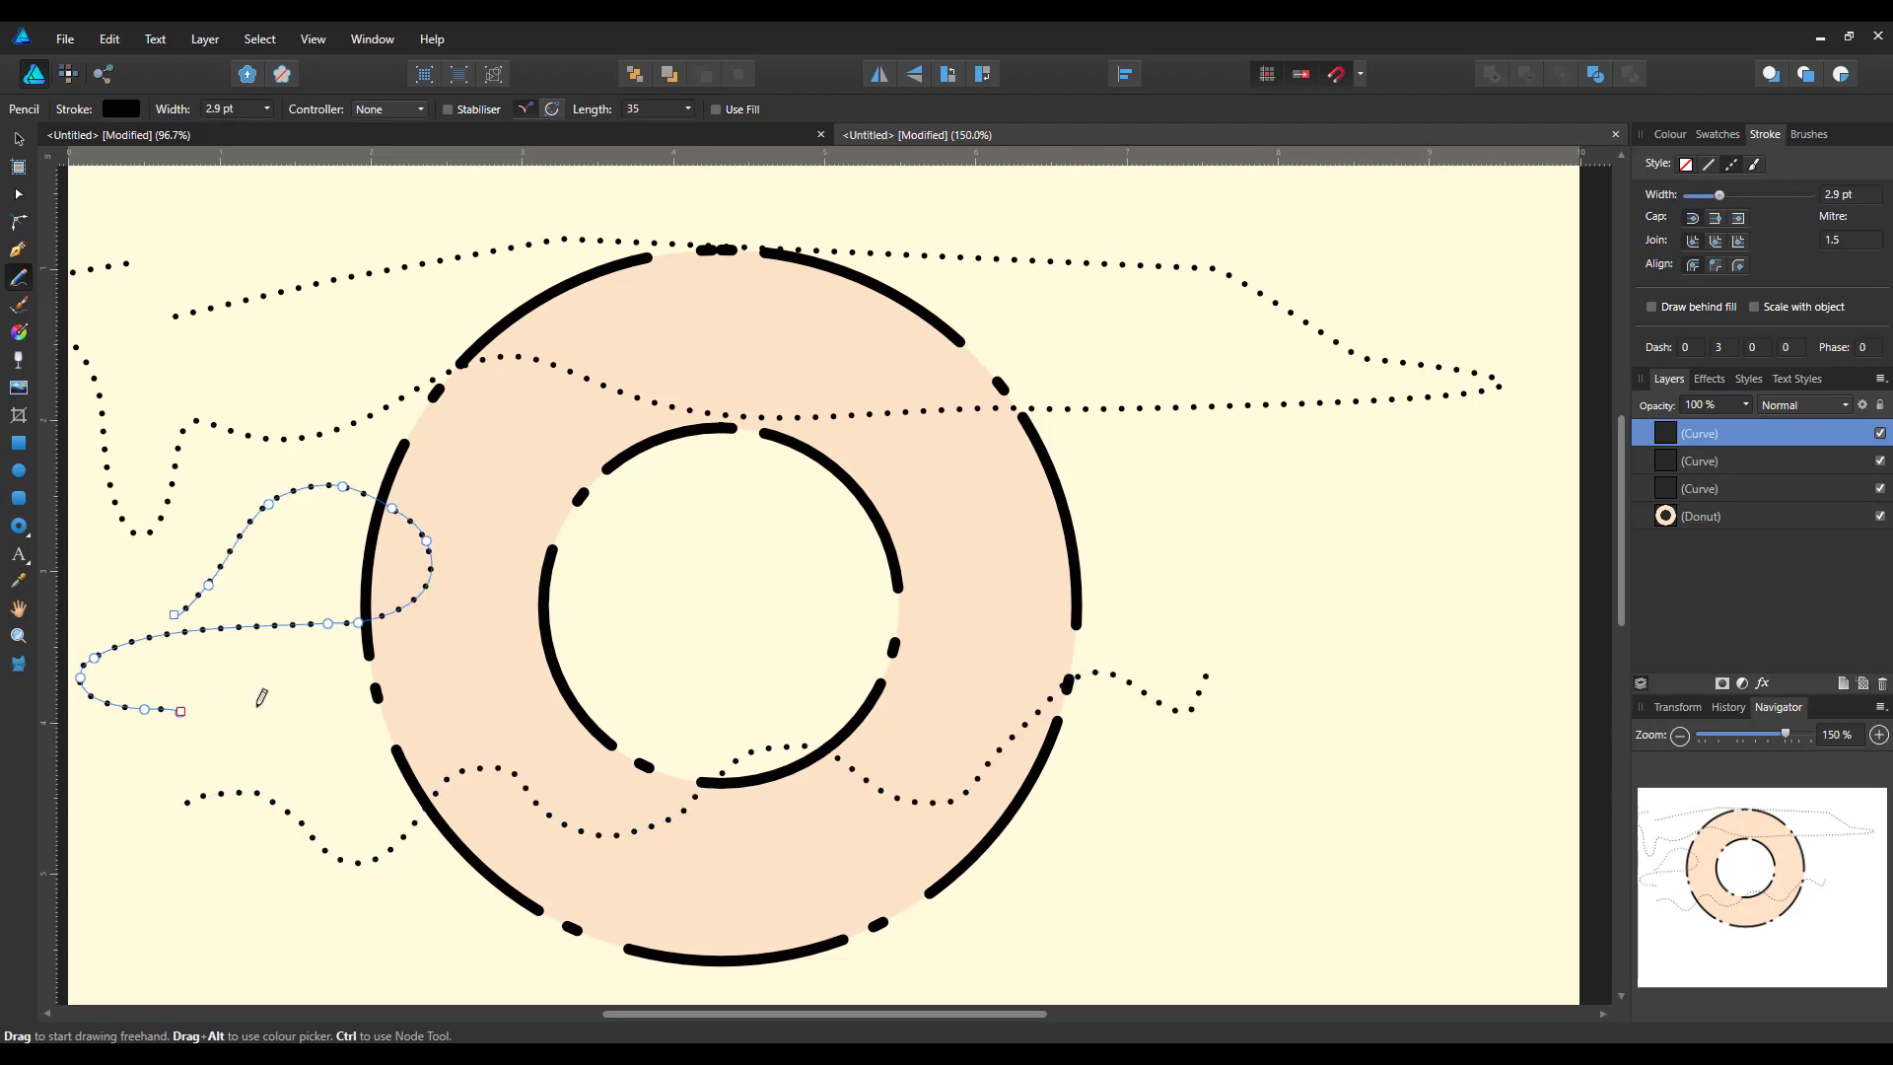
mouse_move(524, 706)
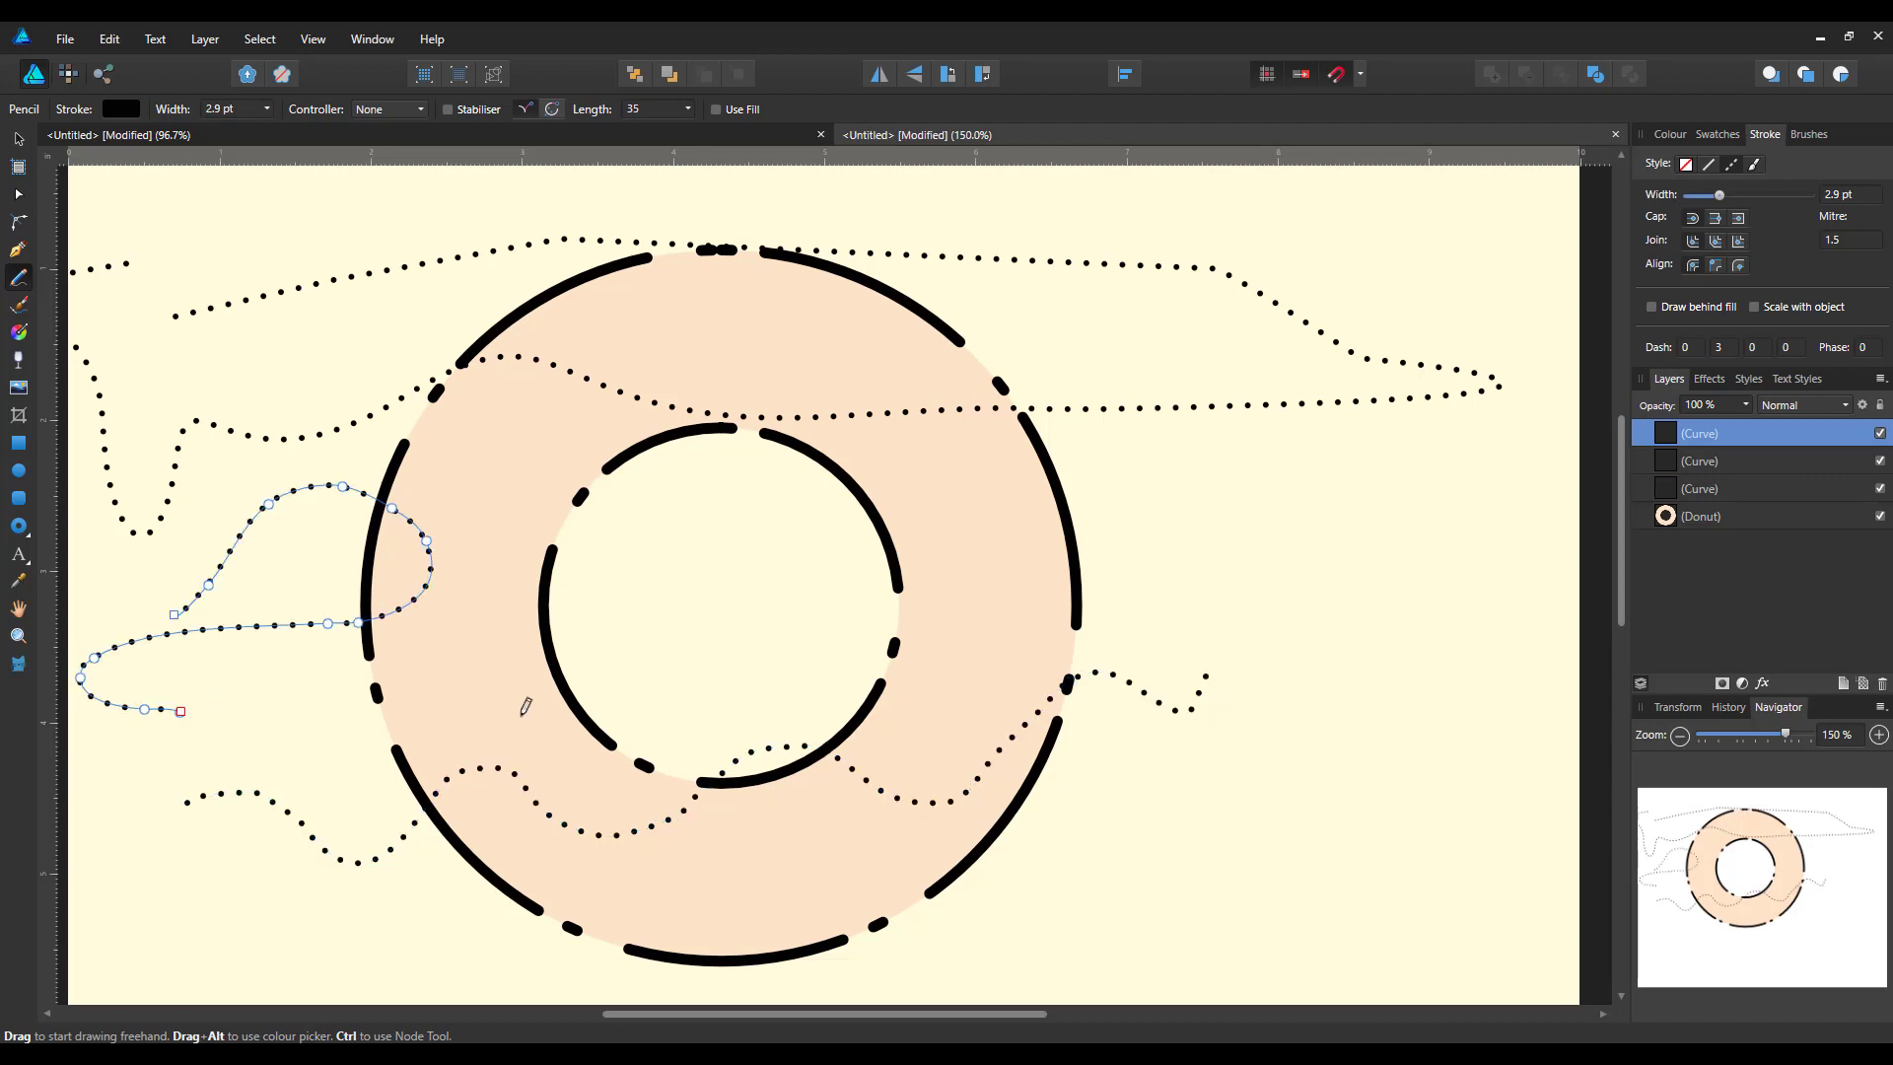
mouse_move(1481, 672)
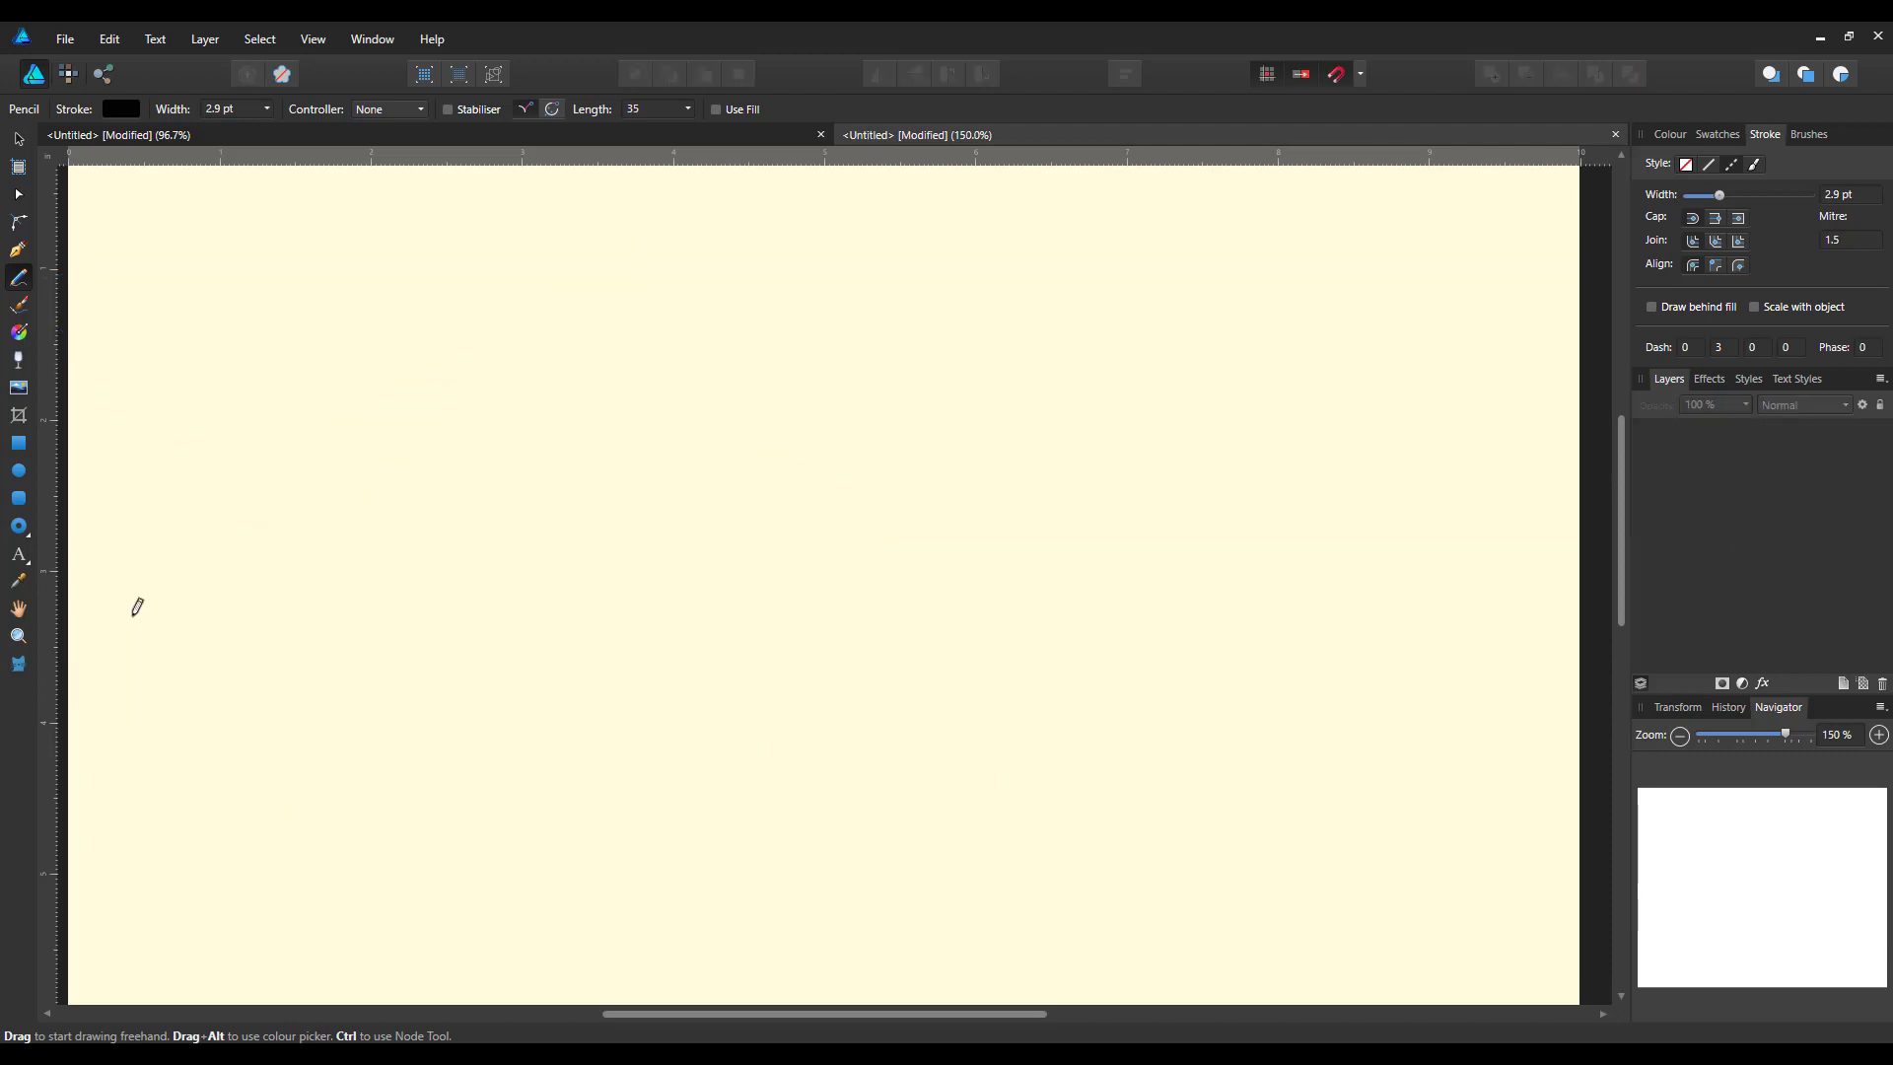
mouse_move(18, 556)
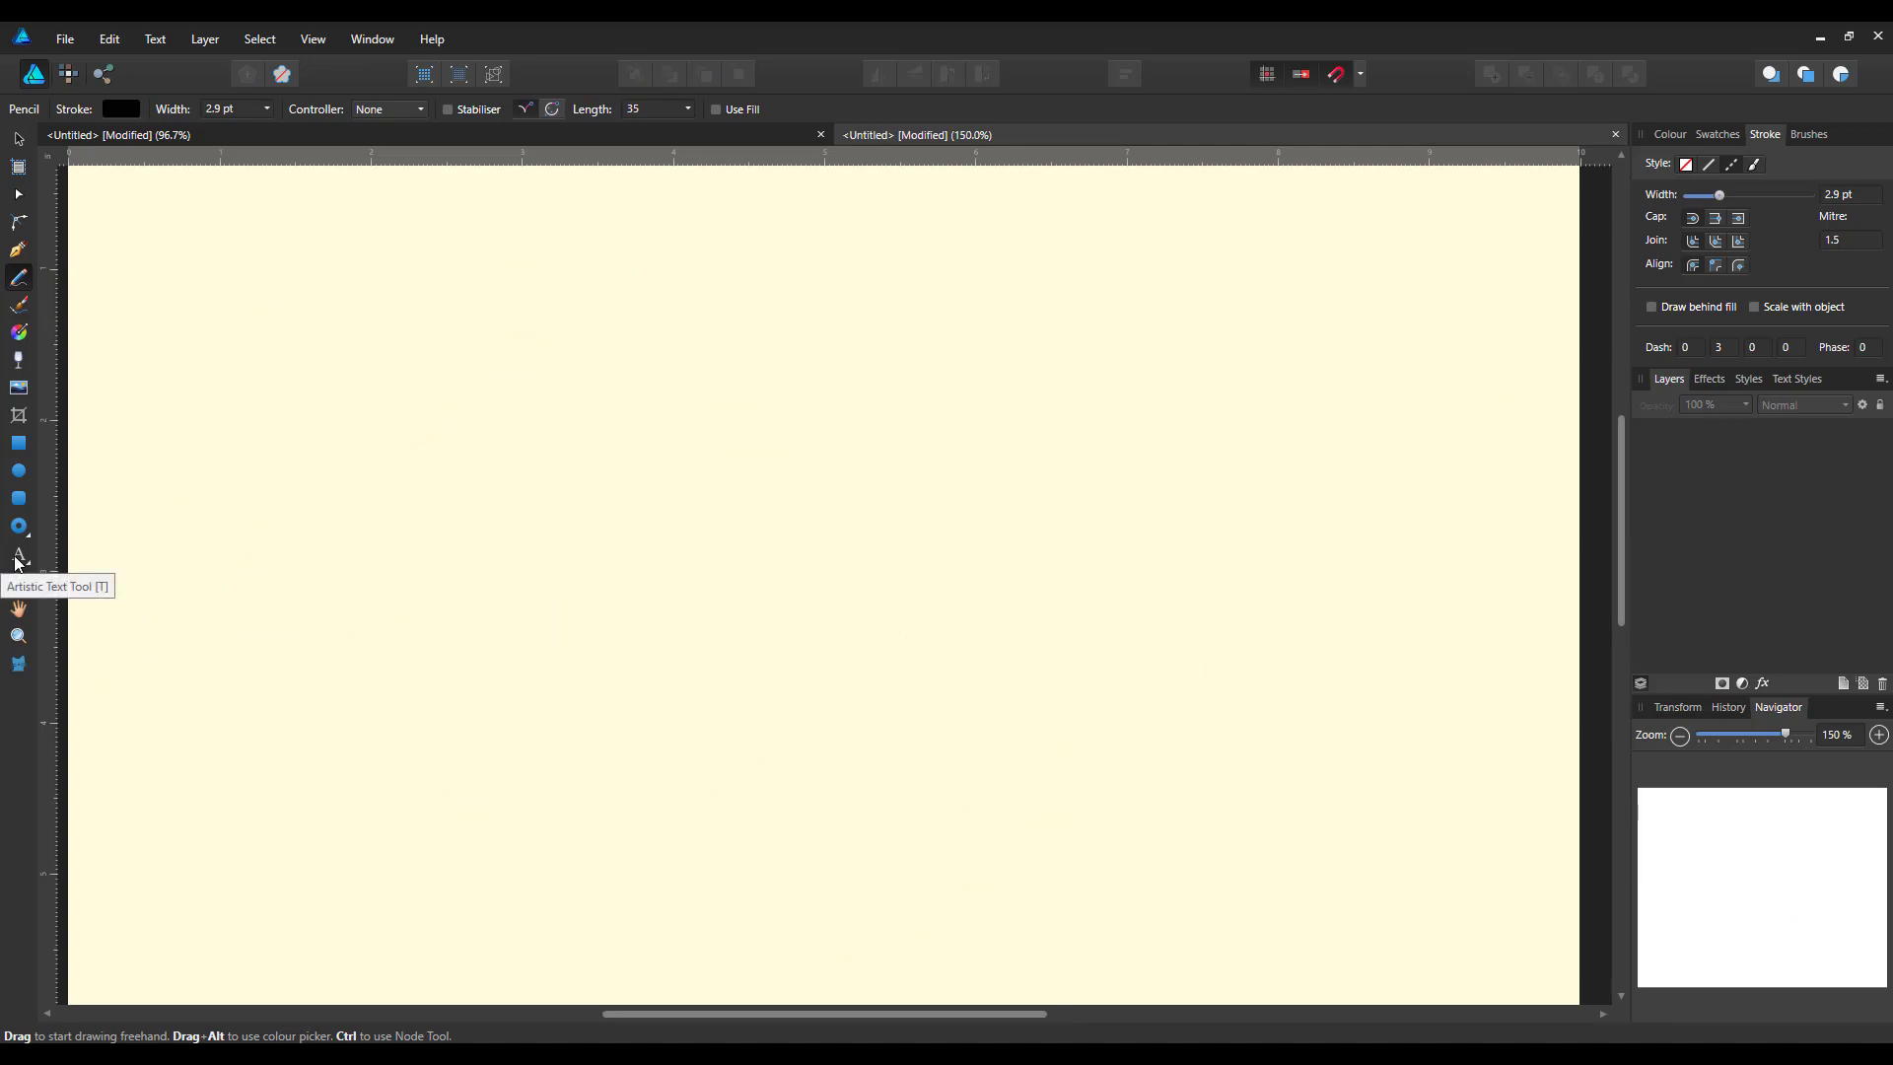
Type 'Carl' as large black Arial artistic text on the cleared page
left_click(17, 557)
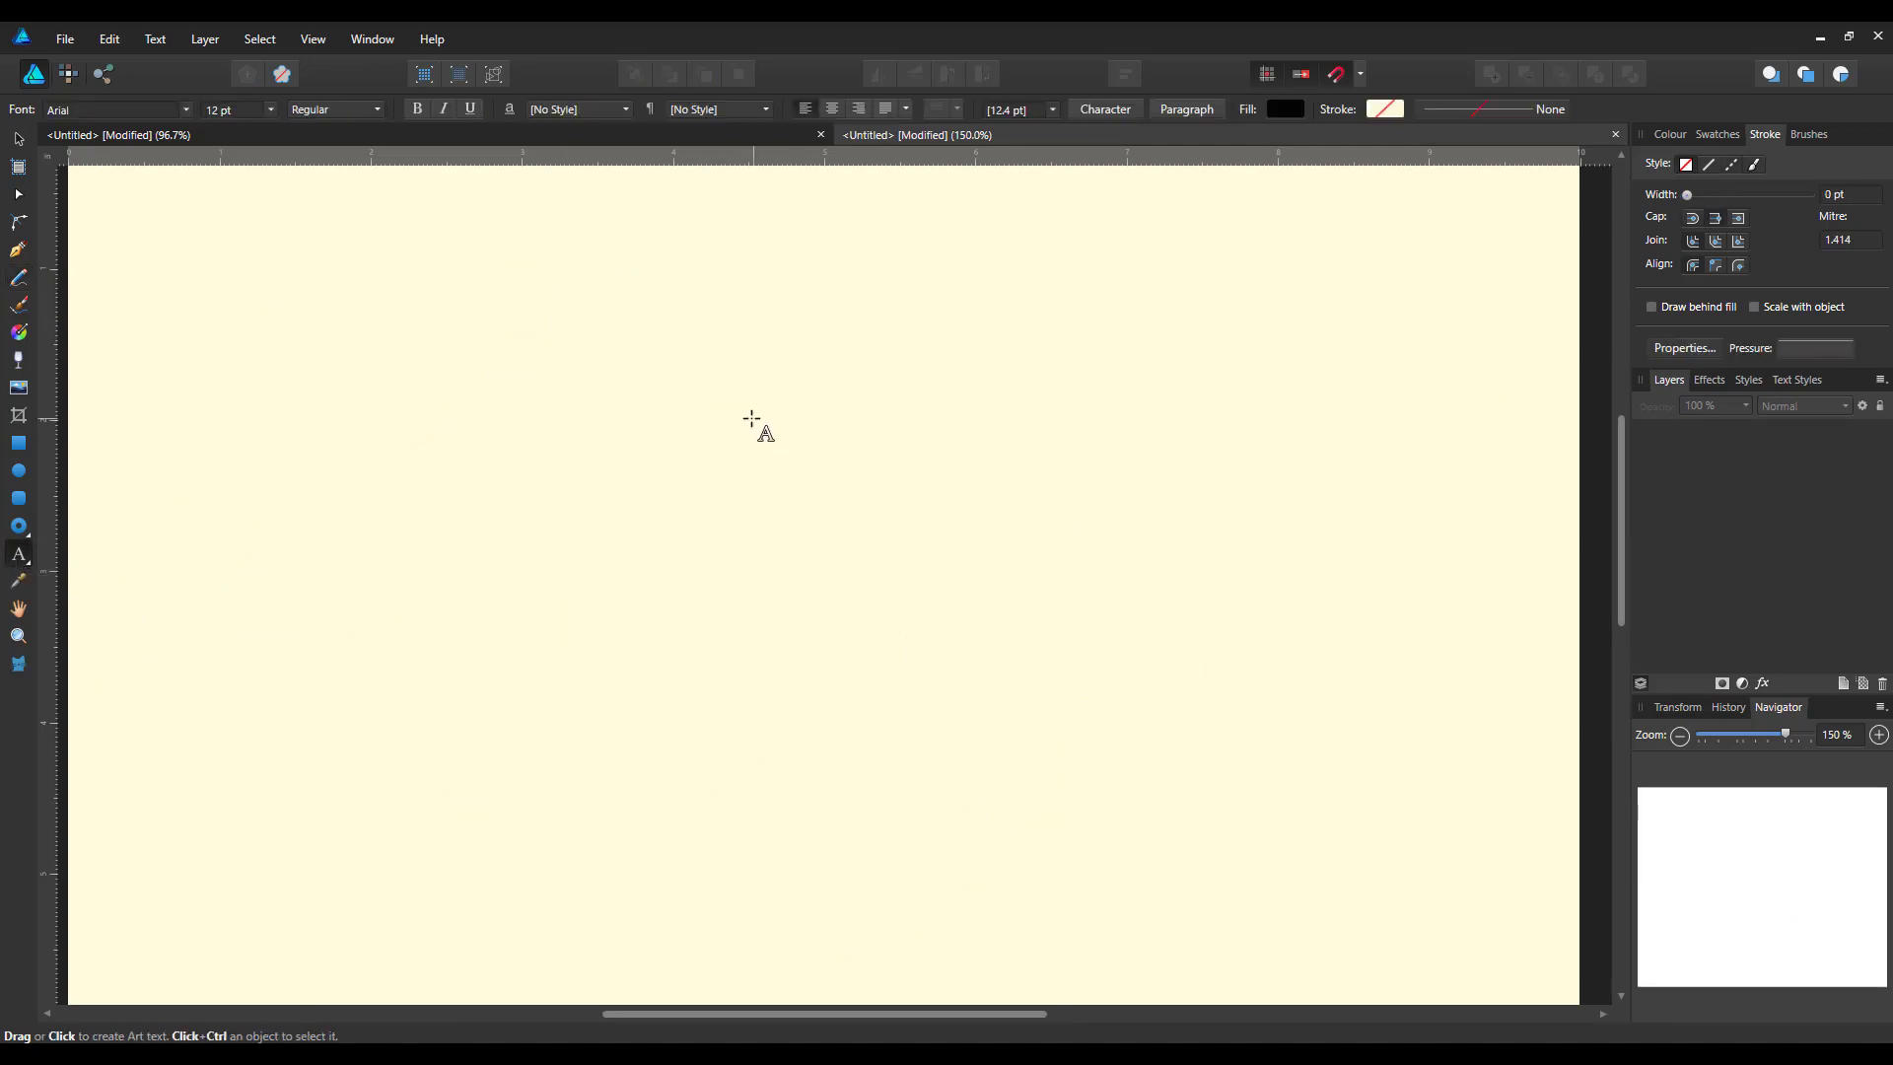
mouse_move(1377, 130)
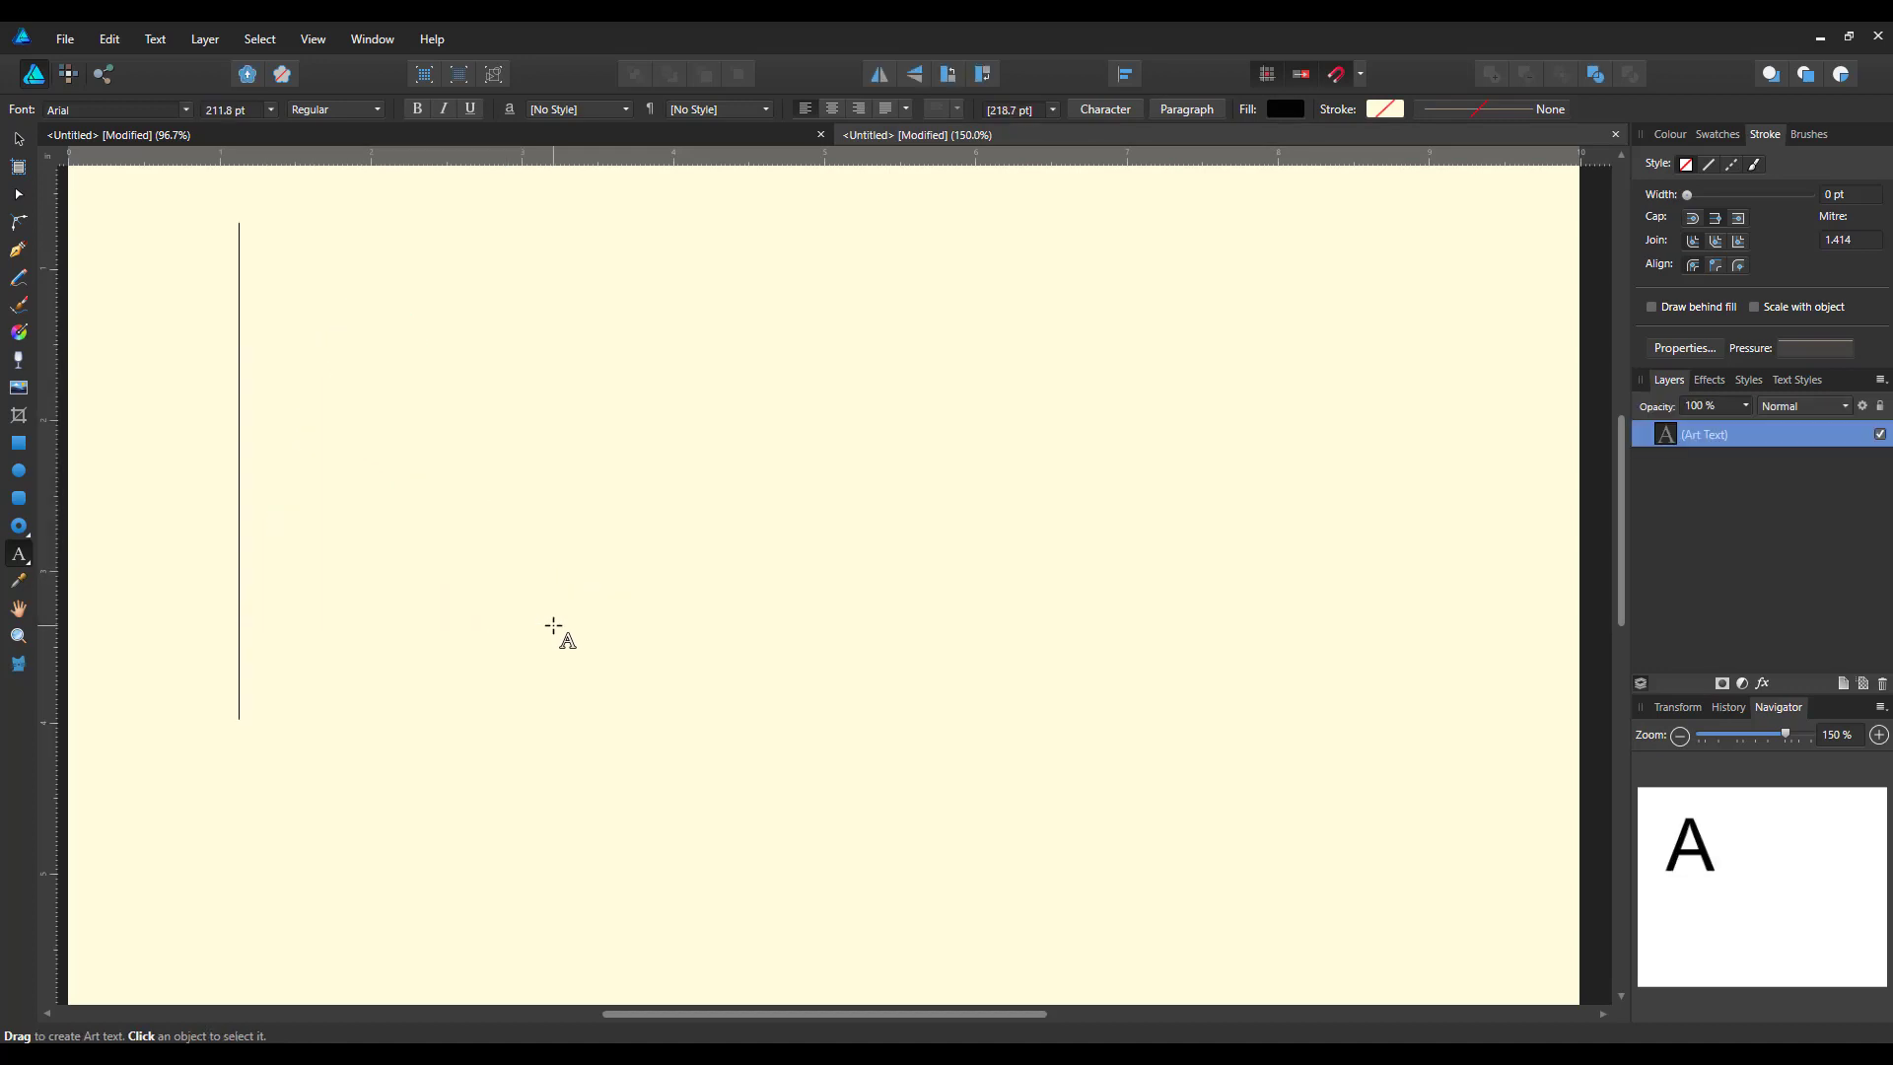
type("Ca")
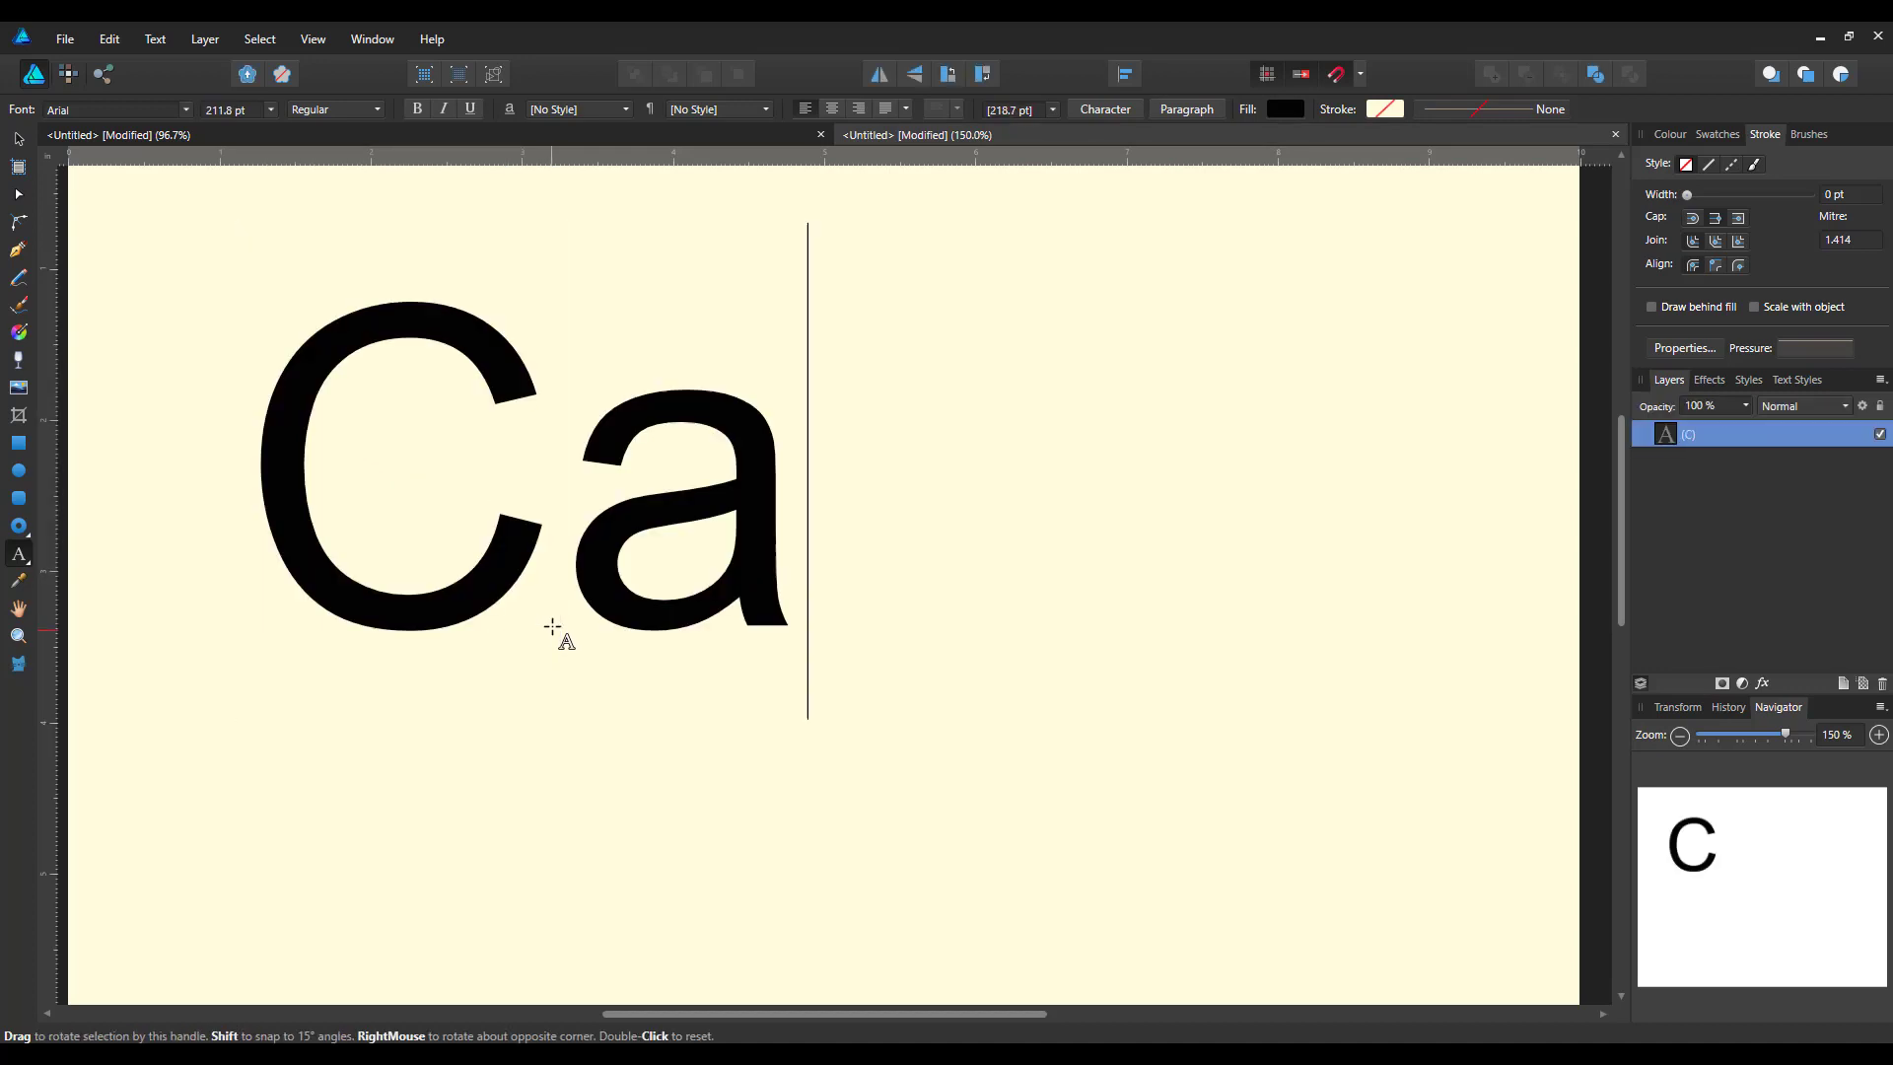
type("rl")
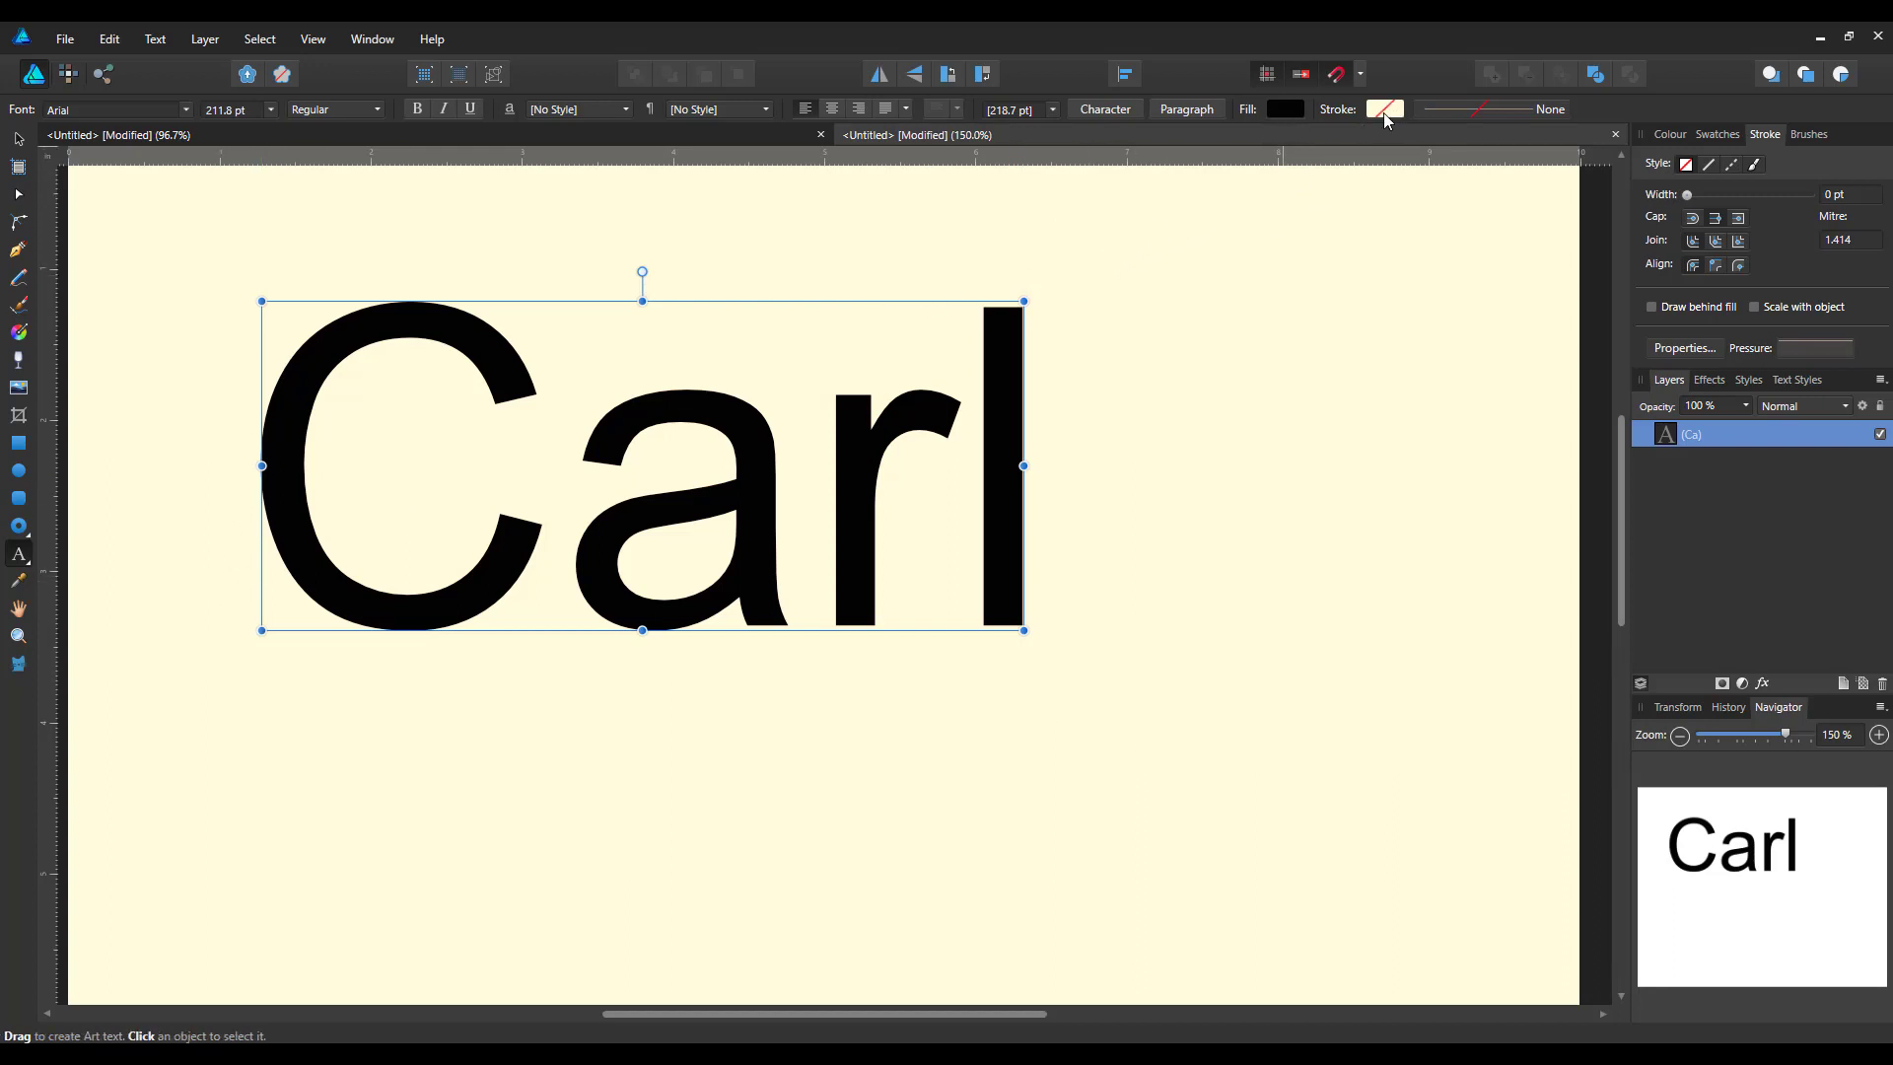
mouse_move(1393, 117)
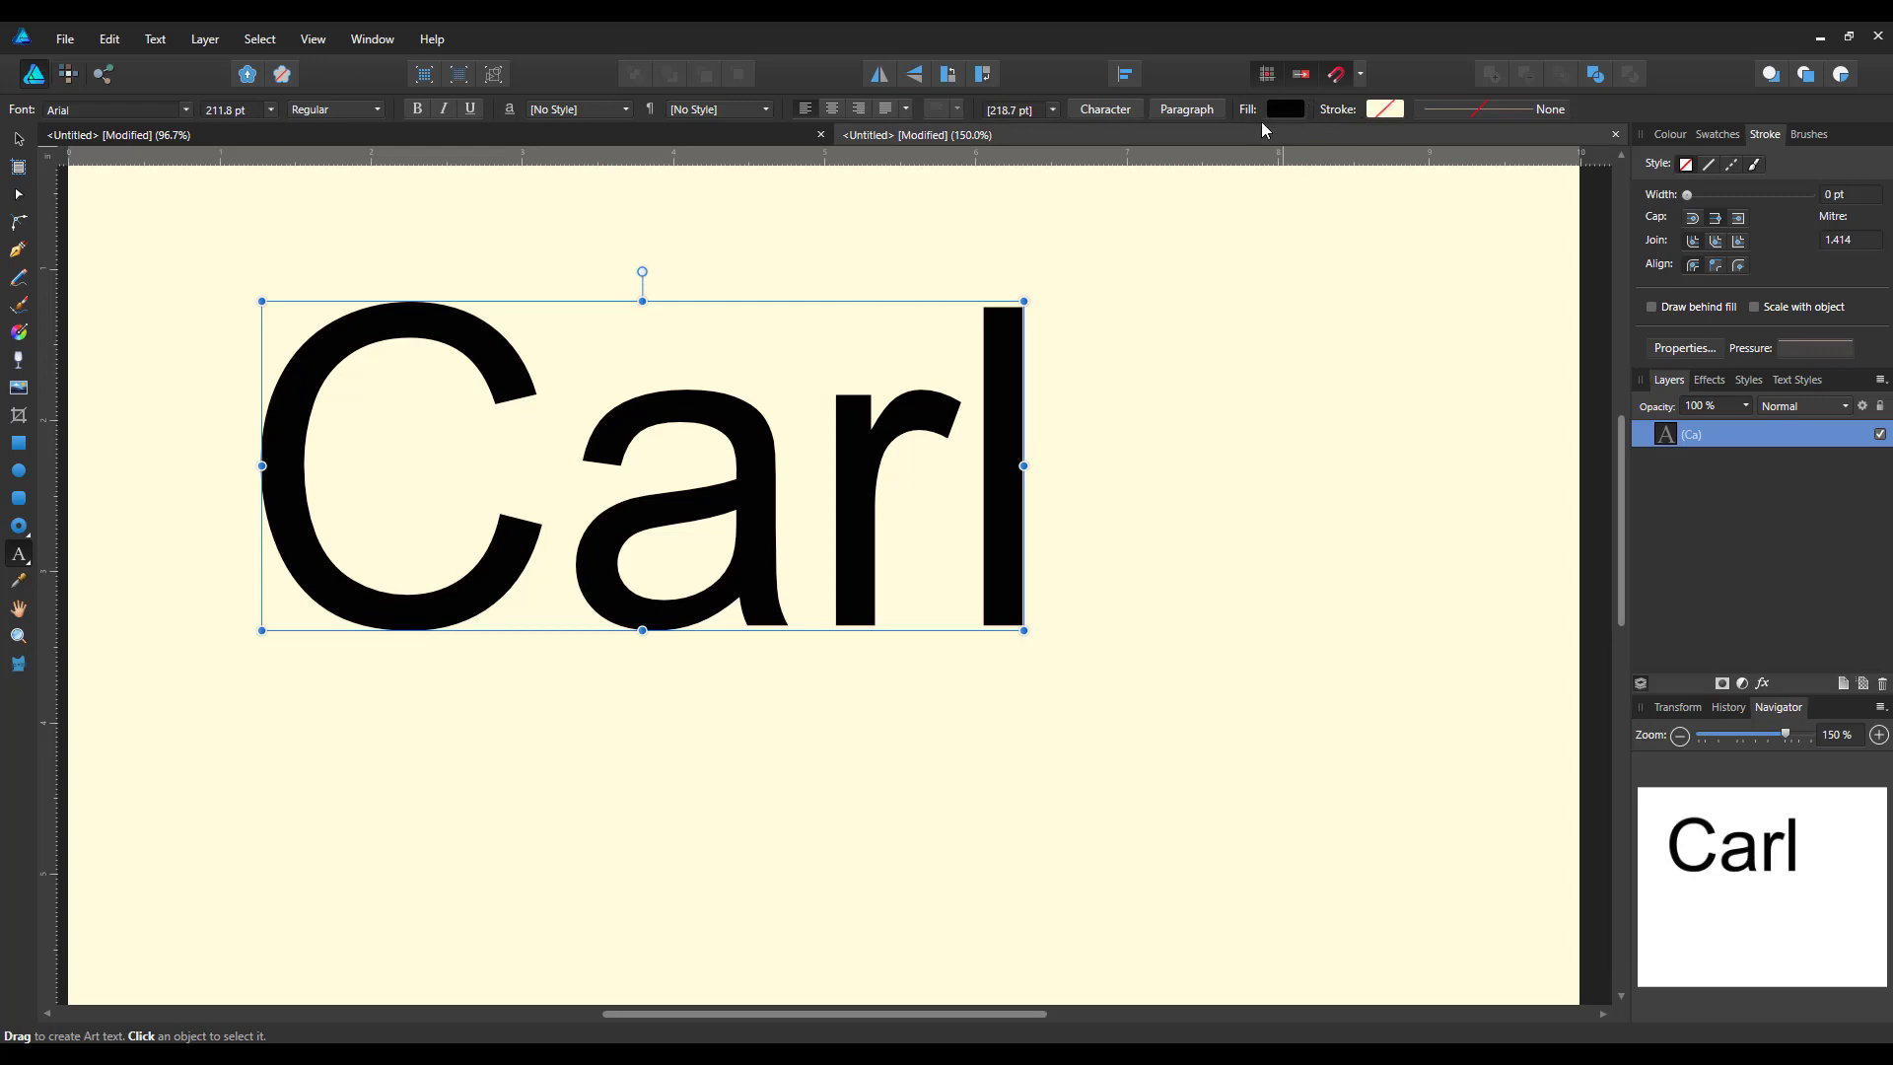
Fill all the Carl letters yellow and switch on a 0.2 pt black stroke
left_click(1284, 108)
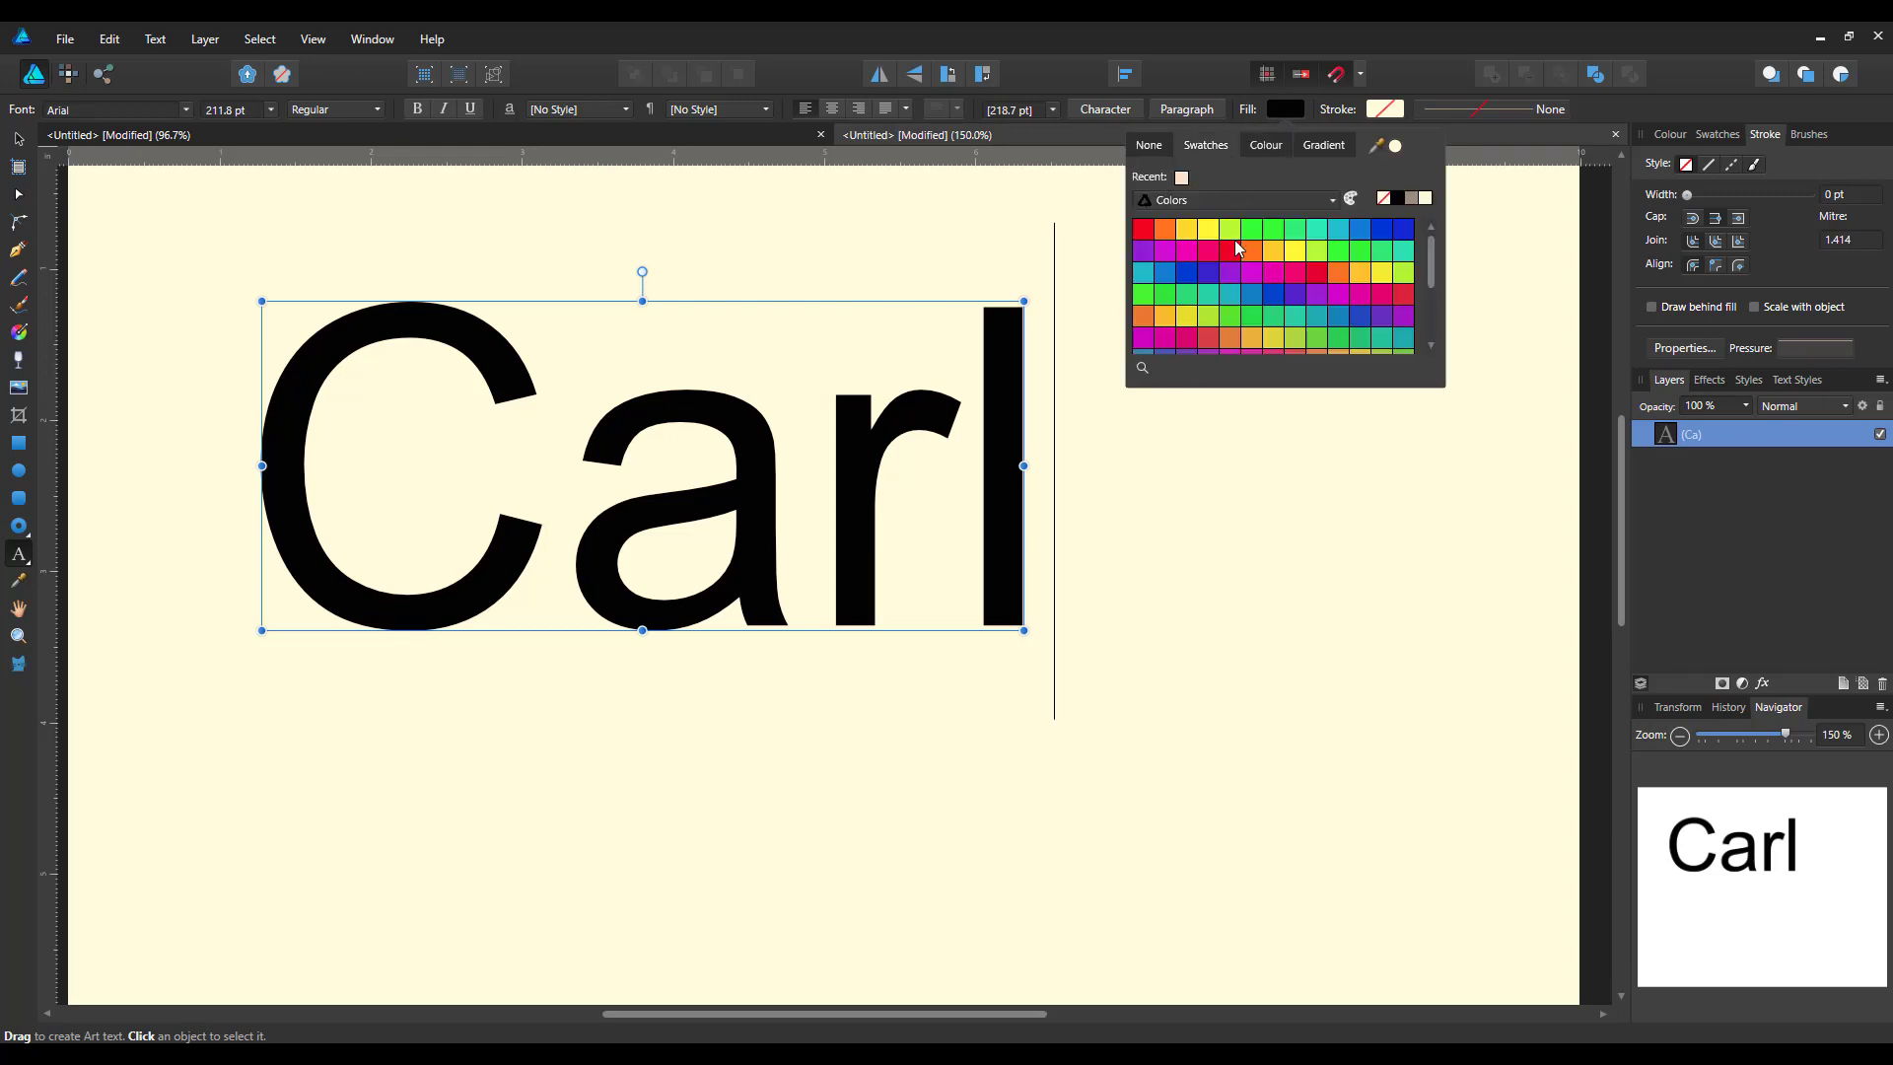
left_click(1207, 230)
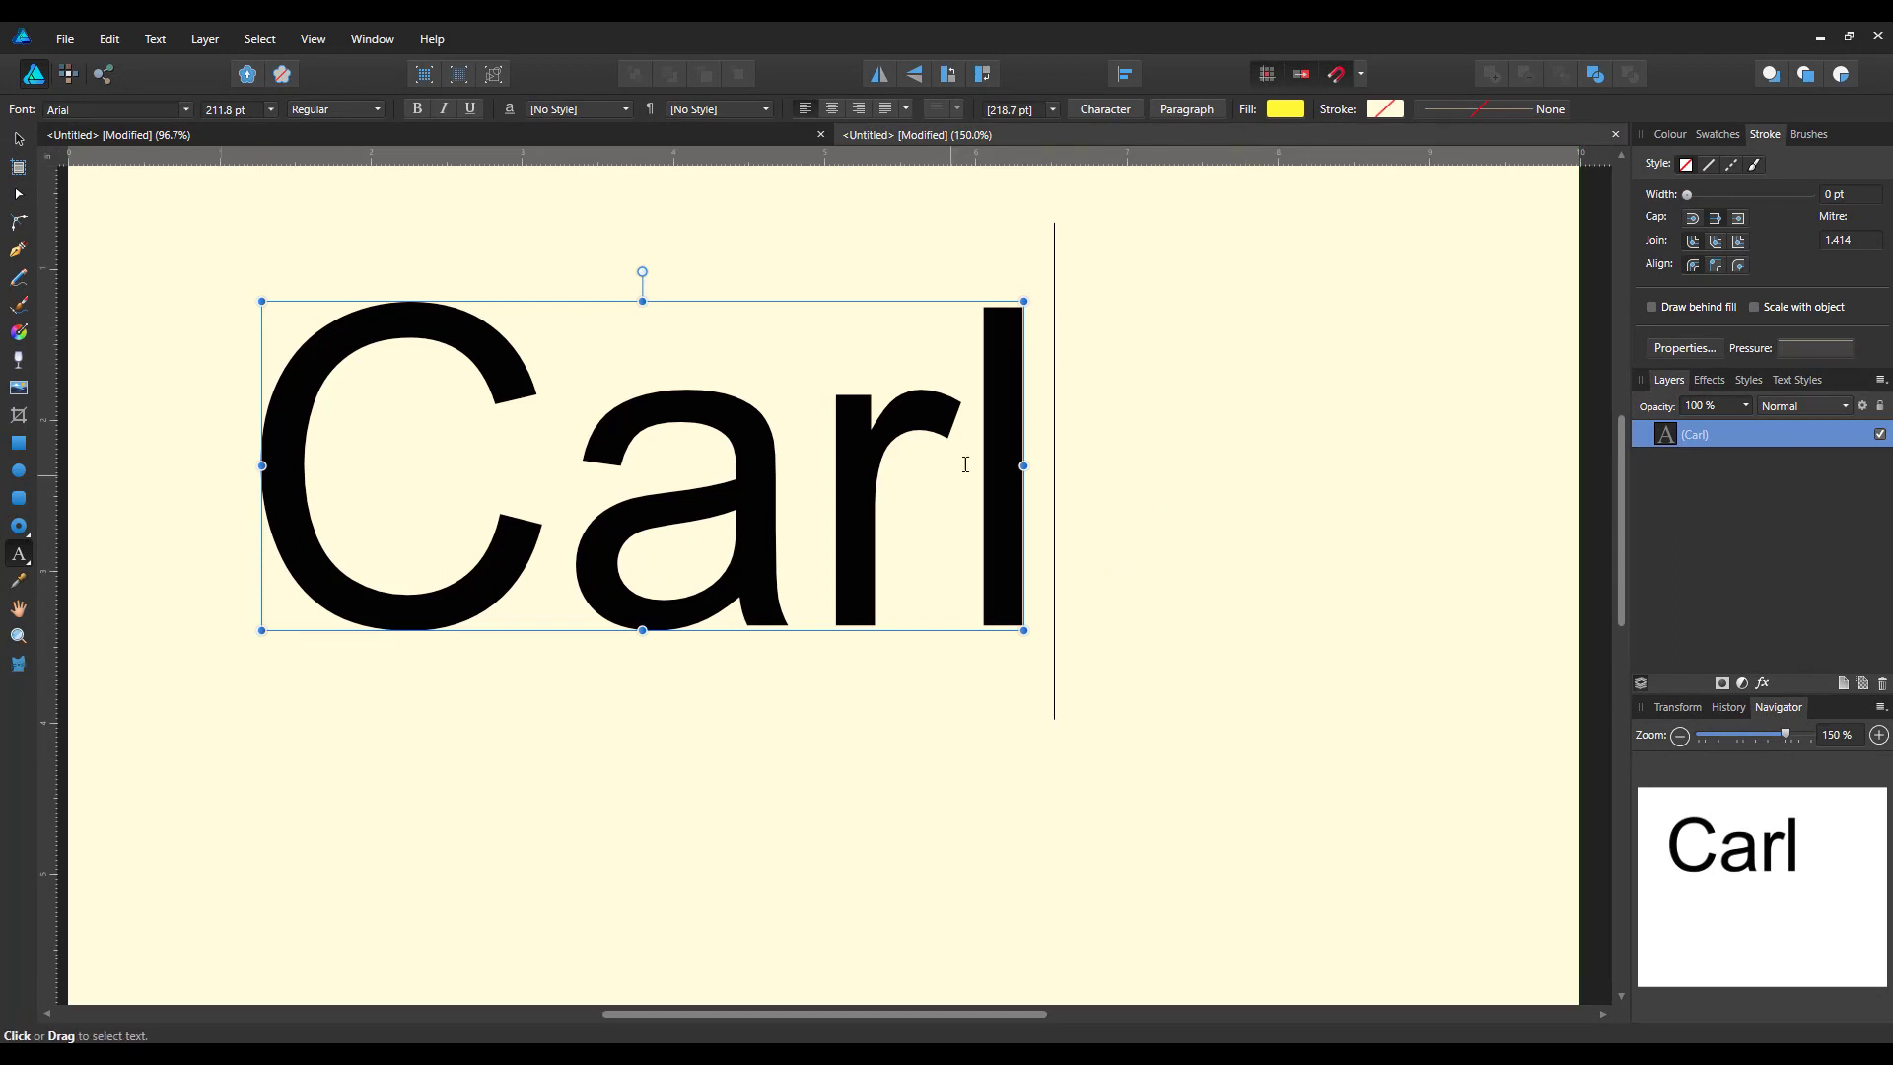
triple_click(640, 471)
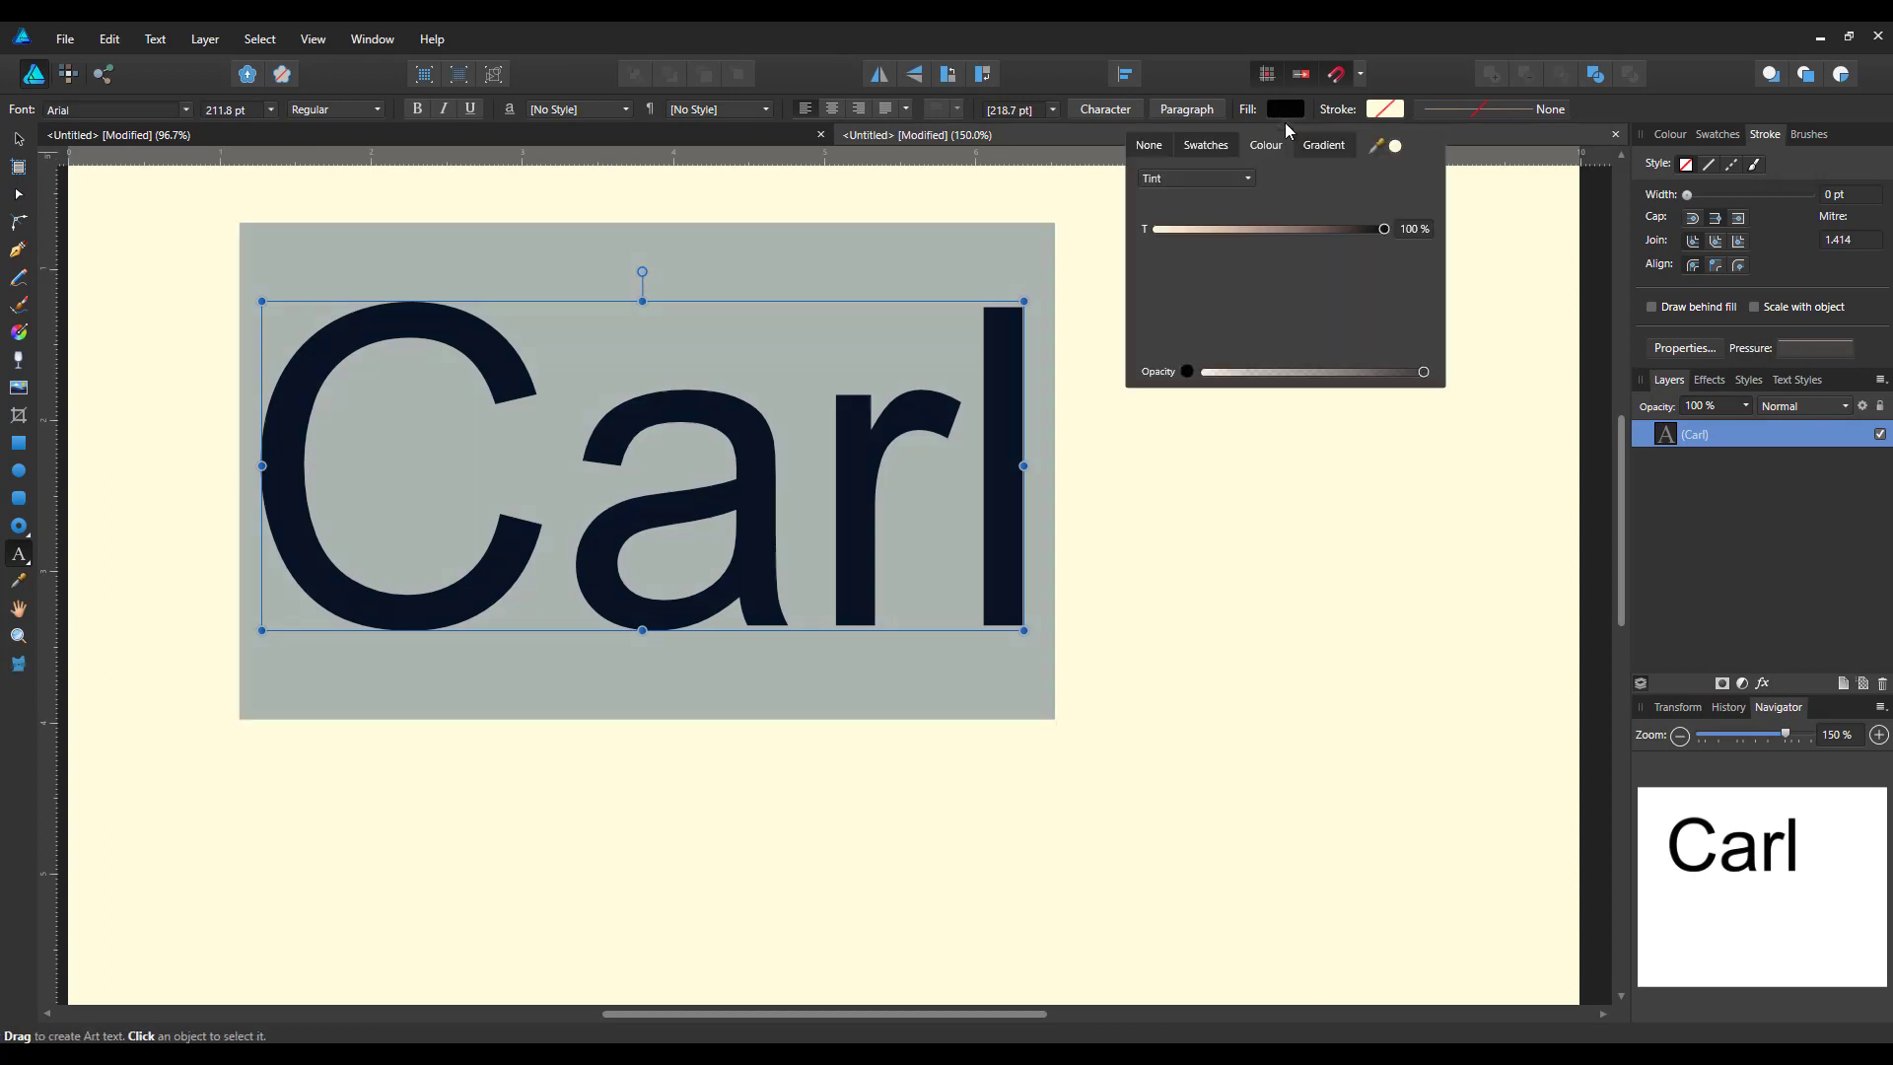
left_click(1204, 145)
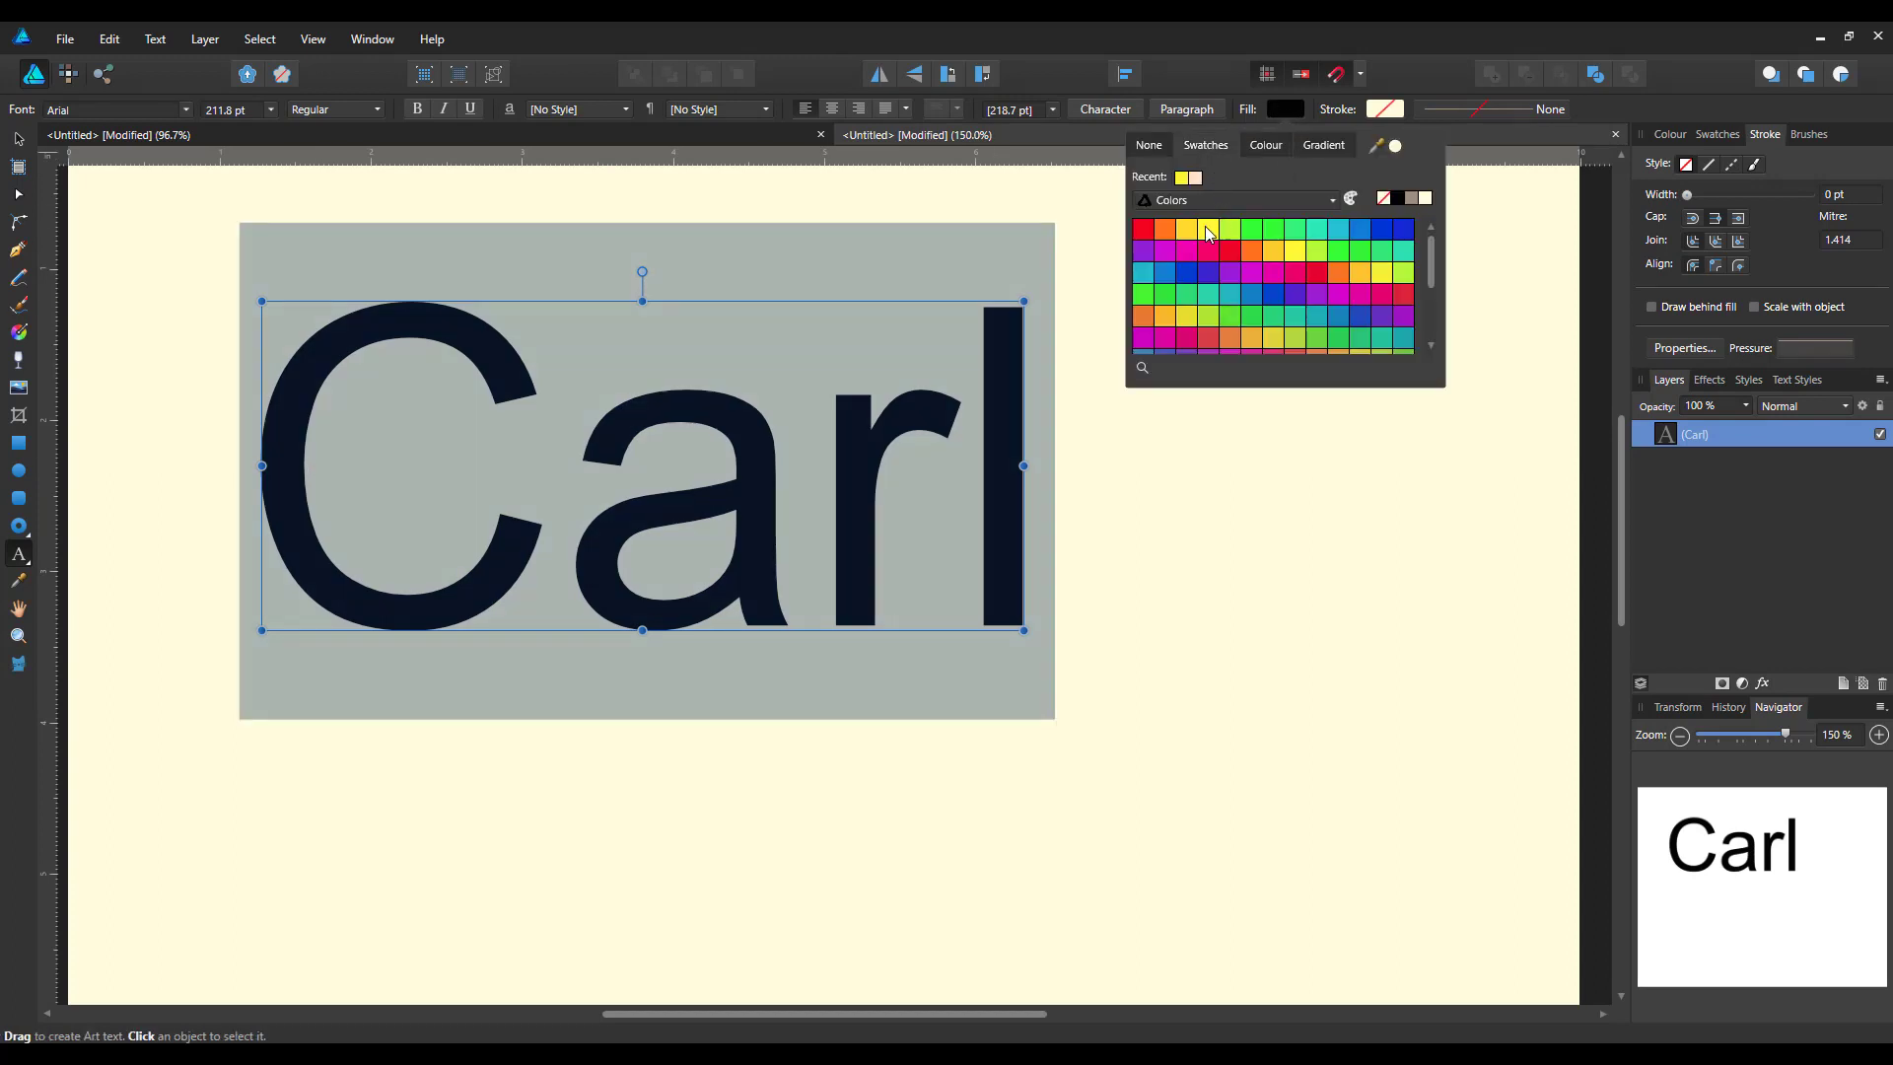
left_click(1207, 230)
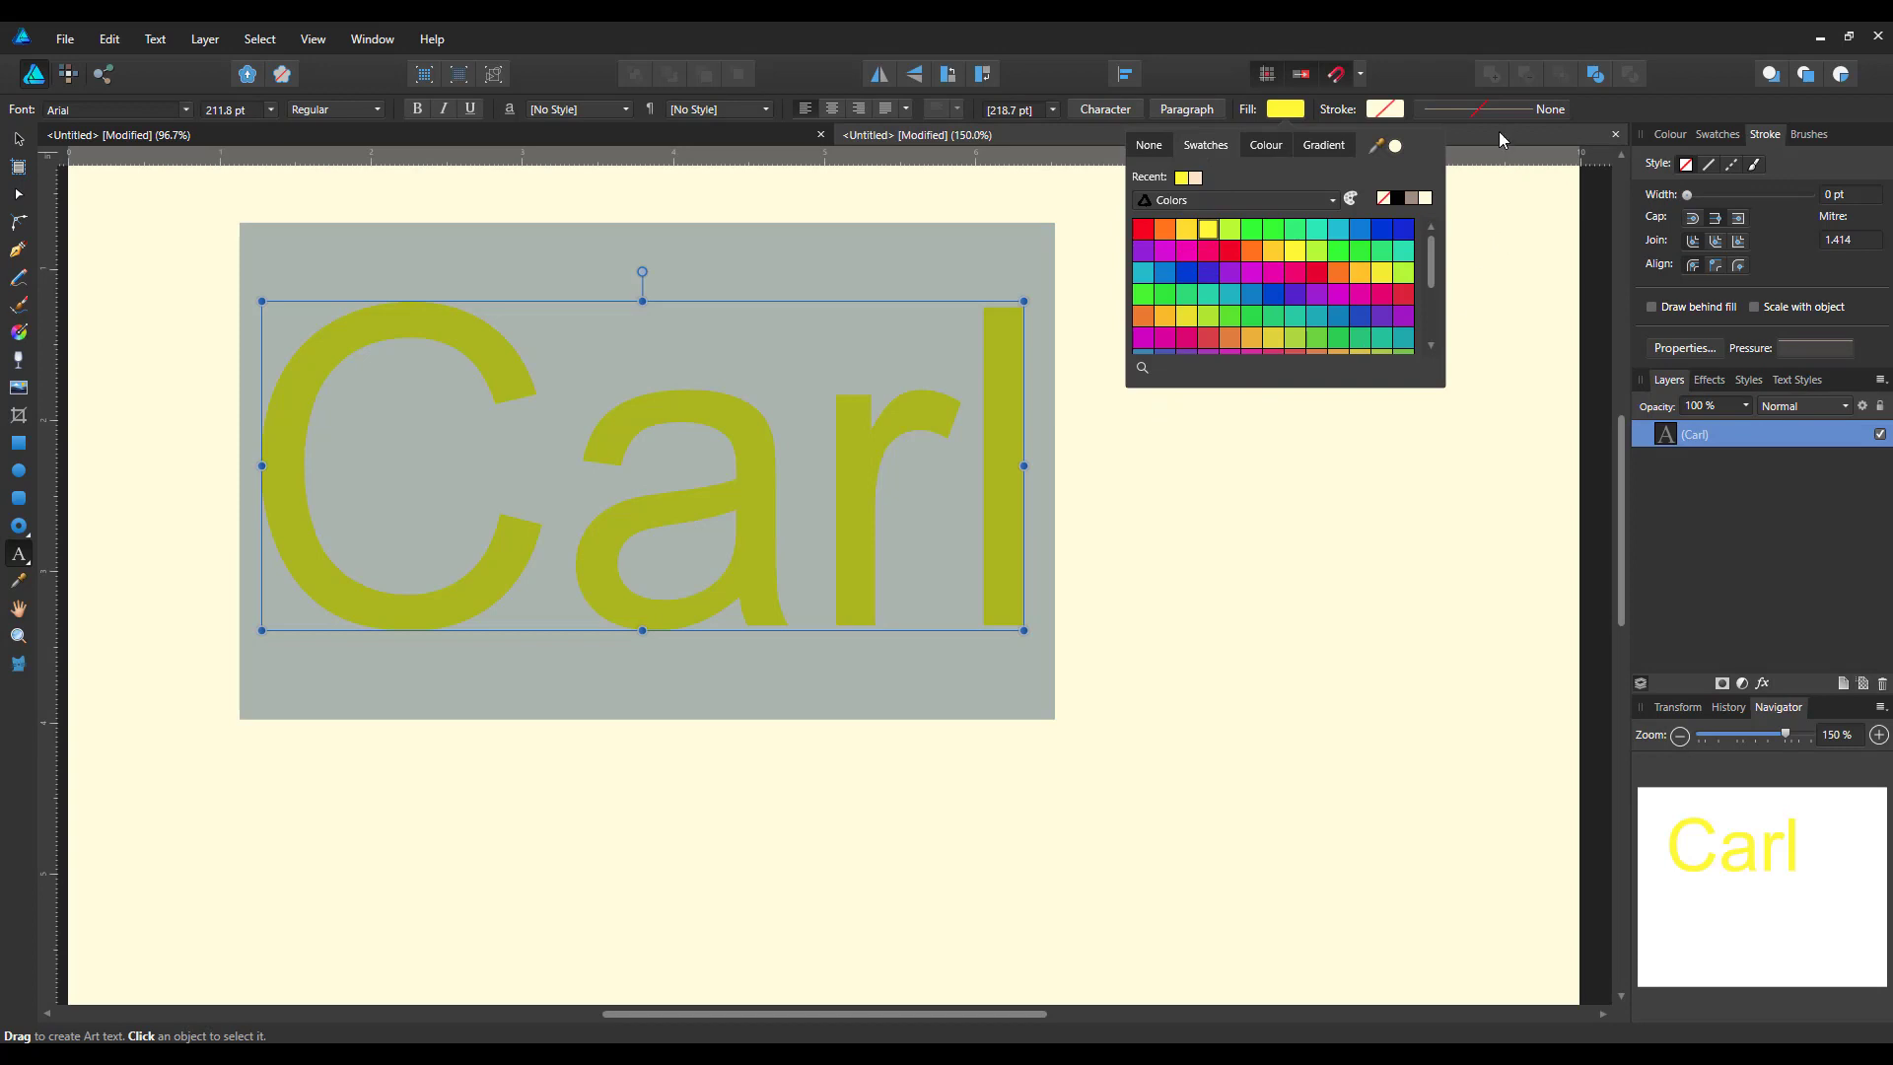
left_click(1268, 175)
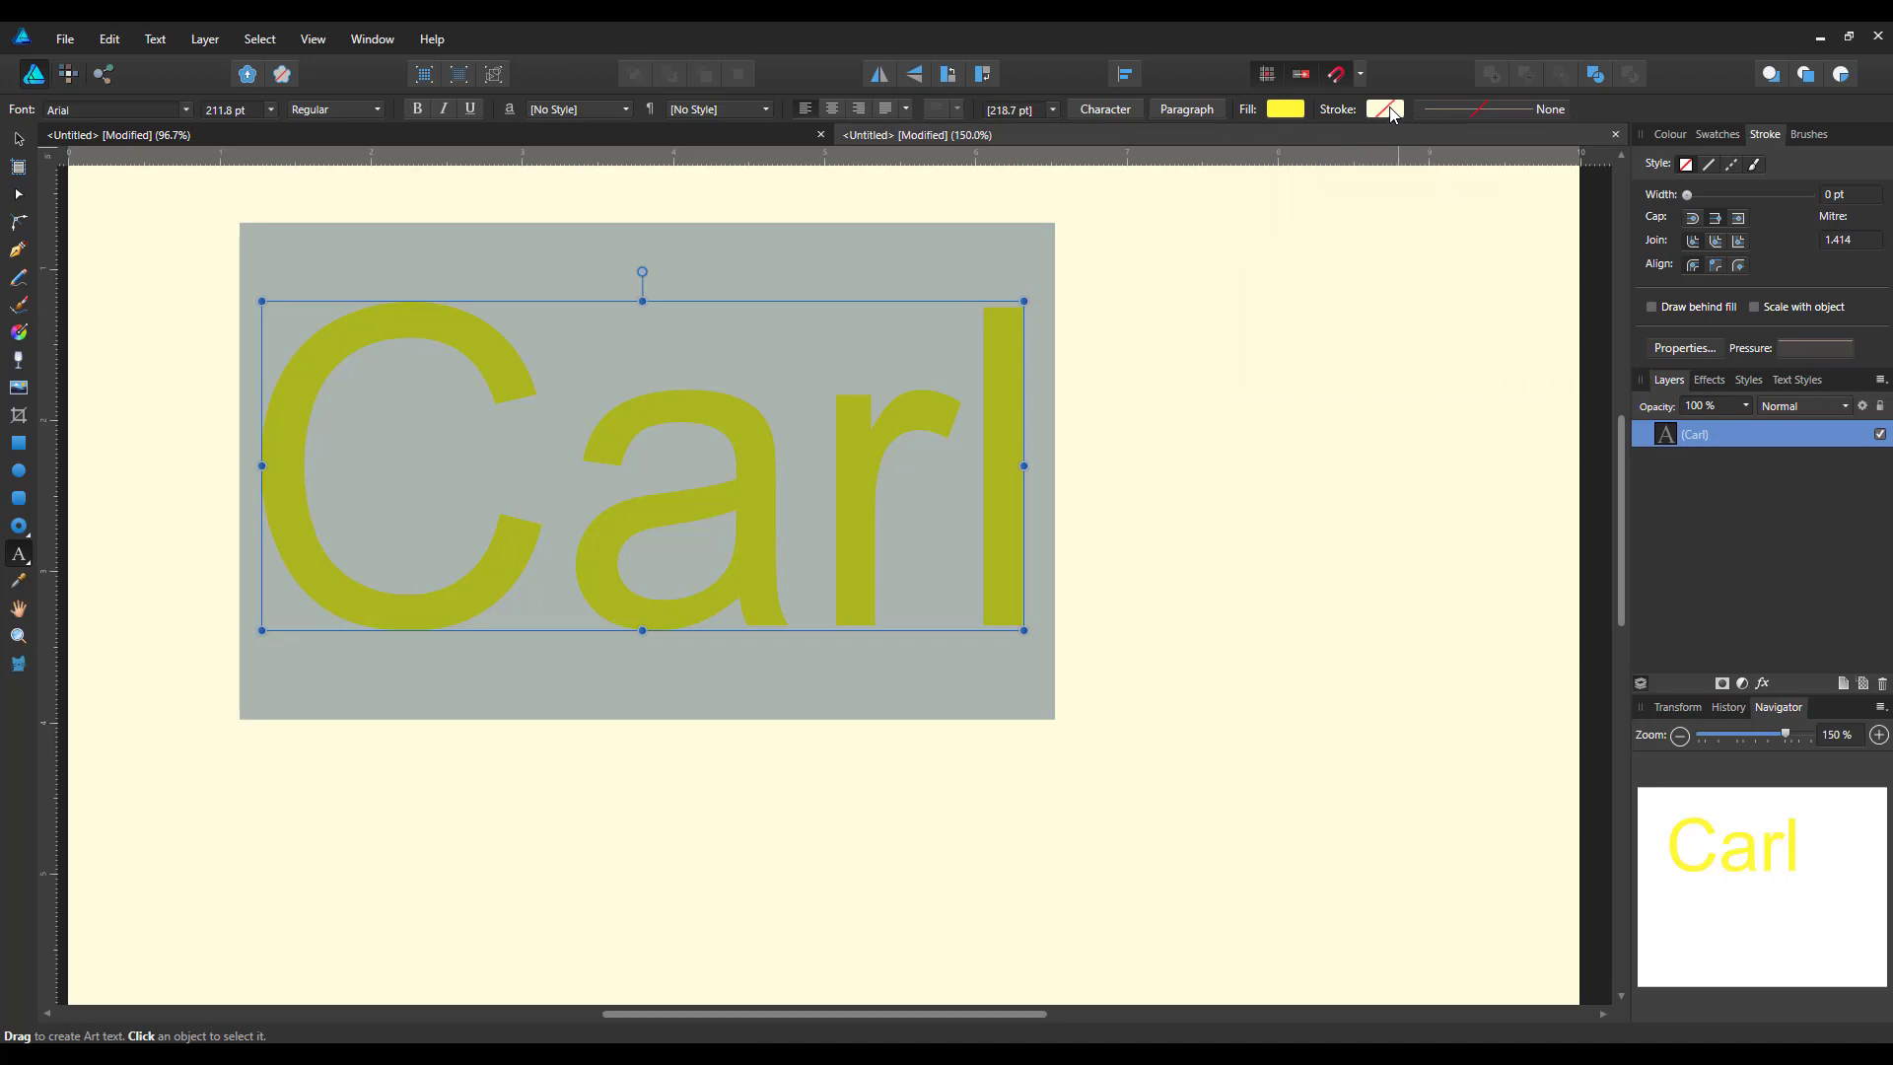
left_click(1385, 109)
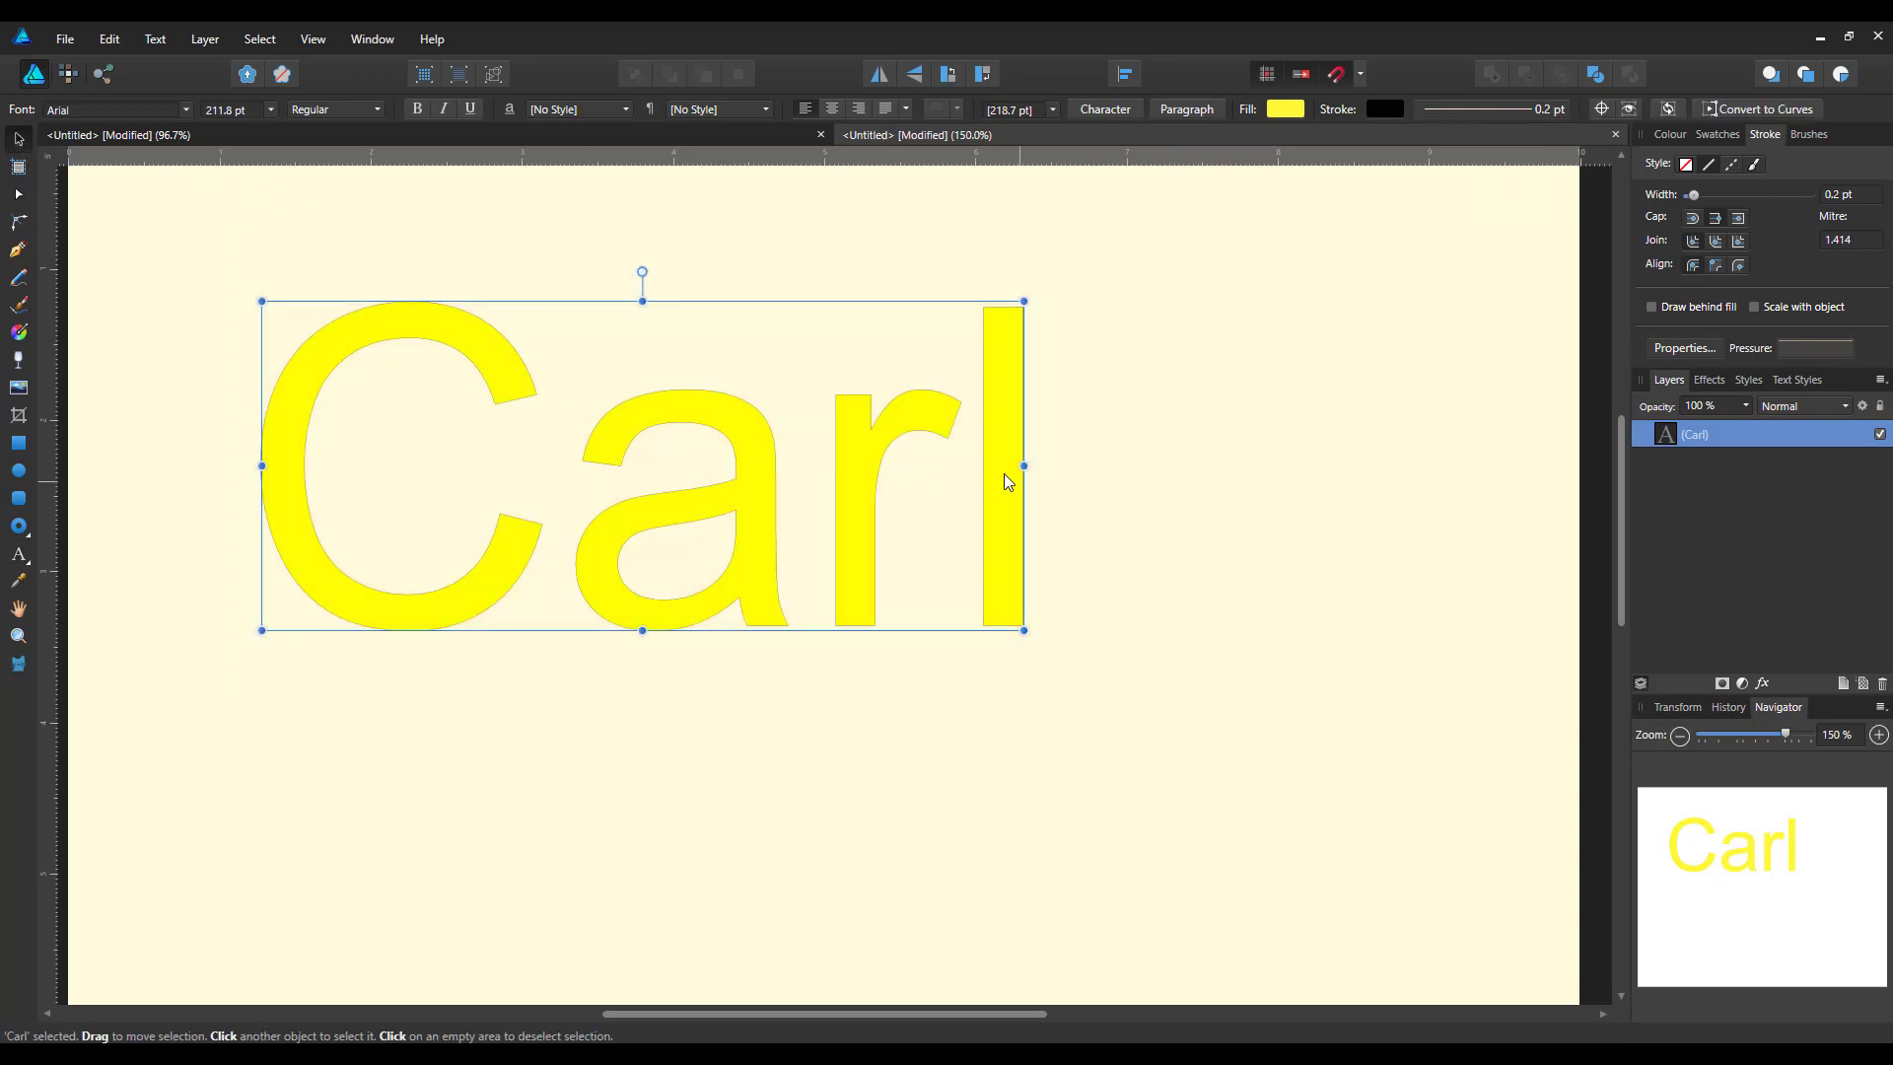
mouse_move(541, 586)
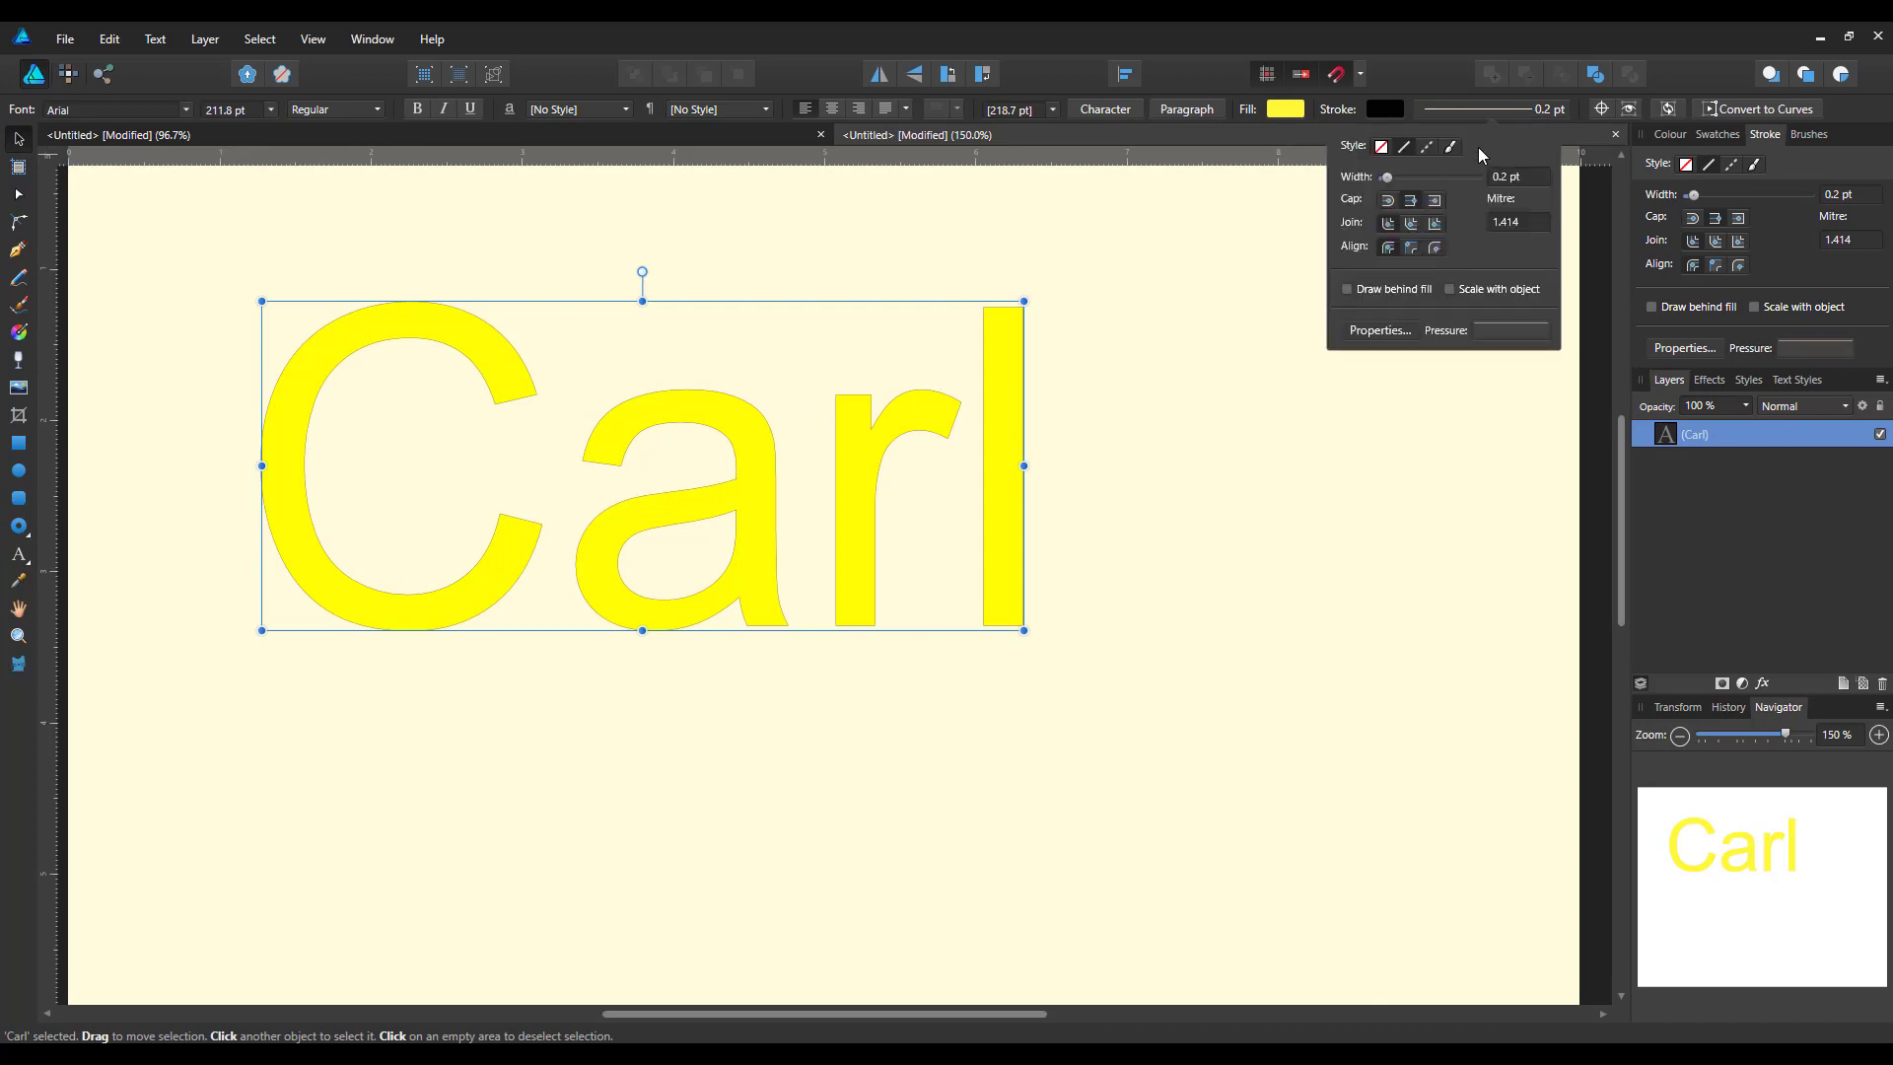
Widen the Carl text outline to about 2.5 pt and make it a dotted 1, 1 dash
left_click_drag(1386, 178, 1409, 178)
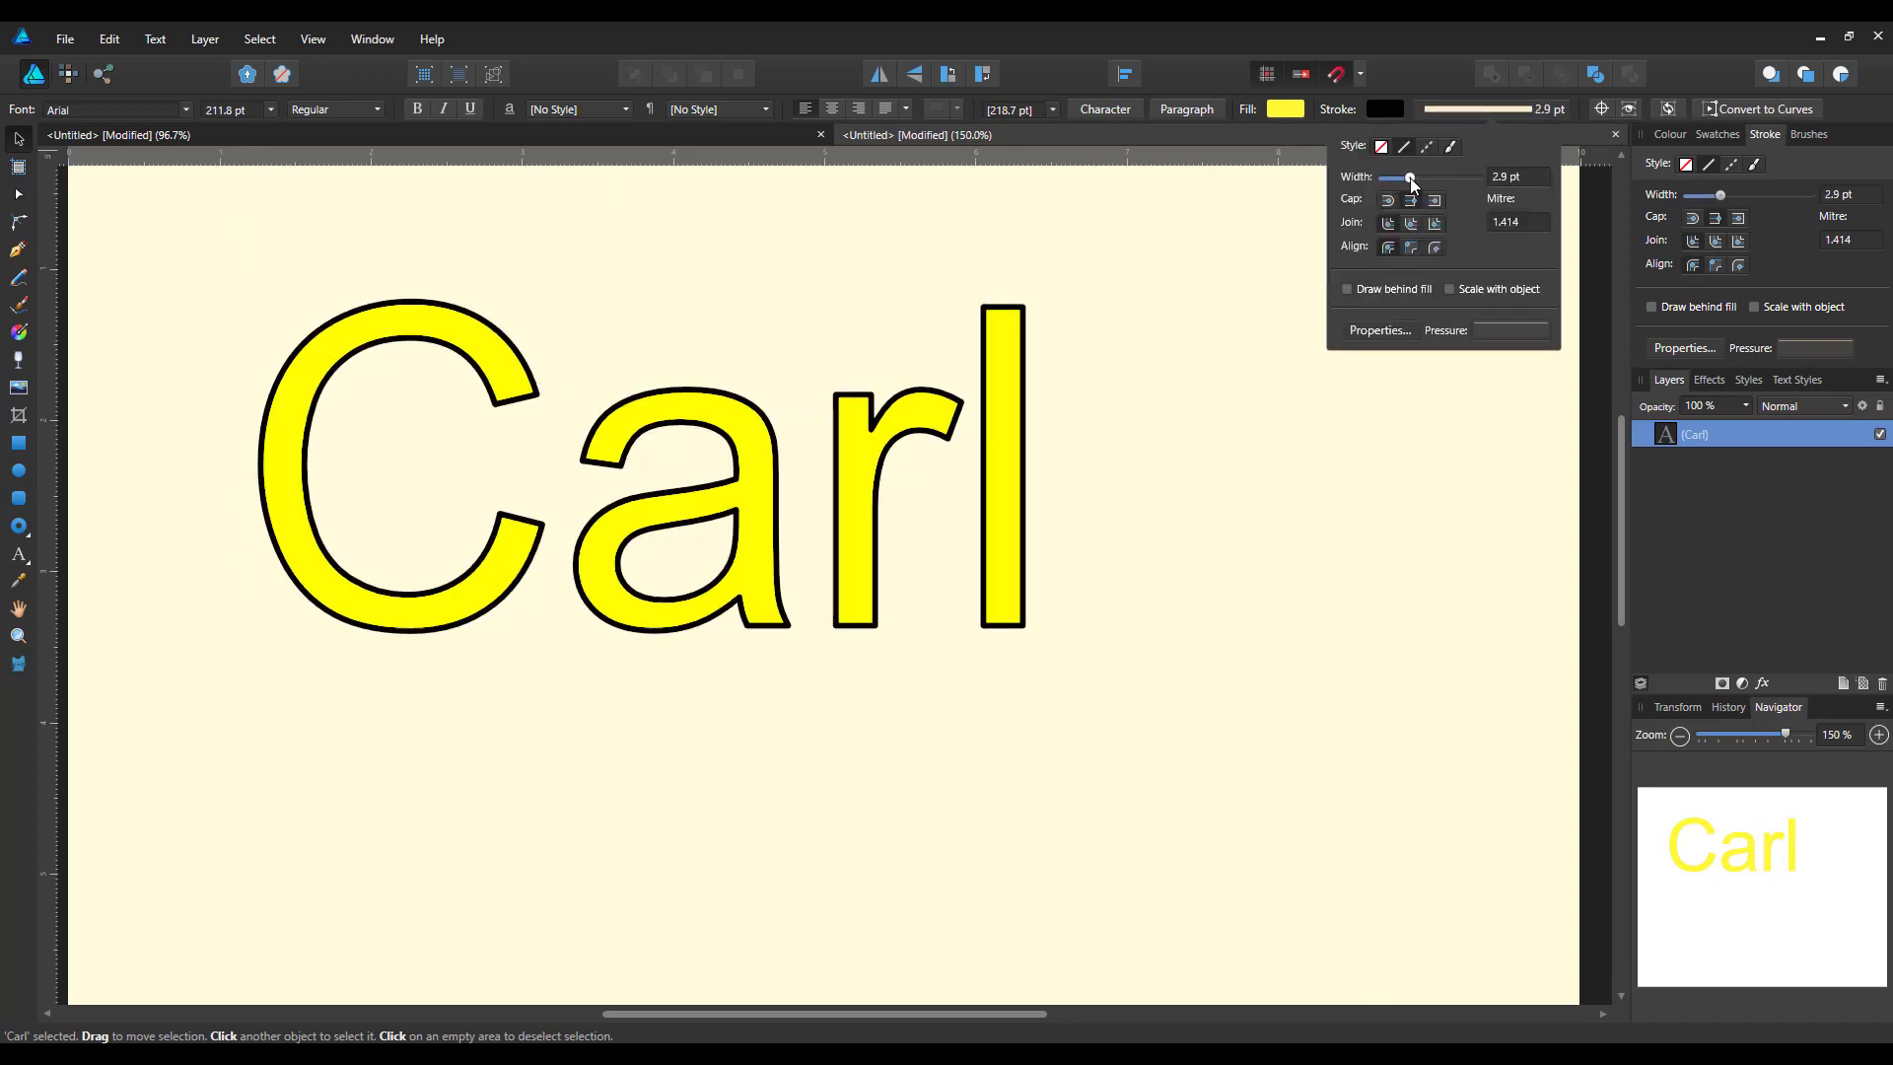
left_click_drag(1404, 177, 1410, 177)
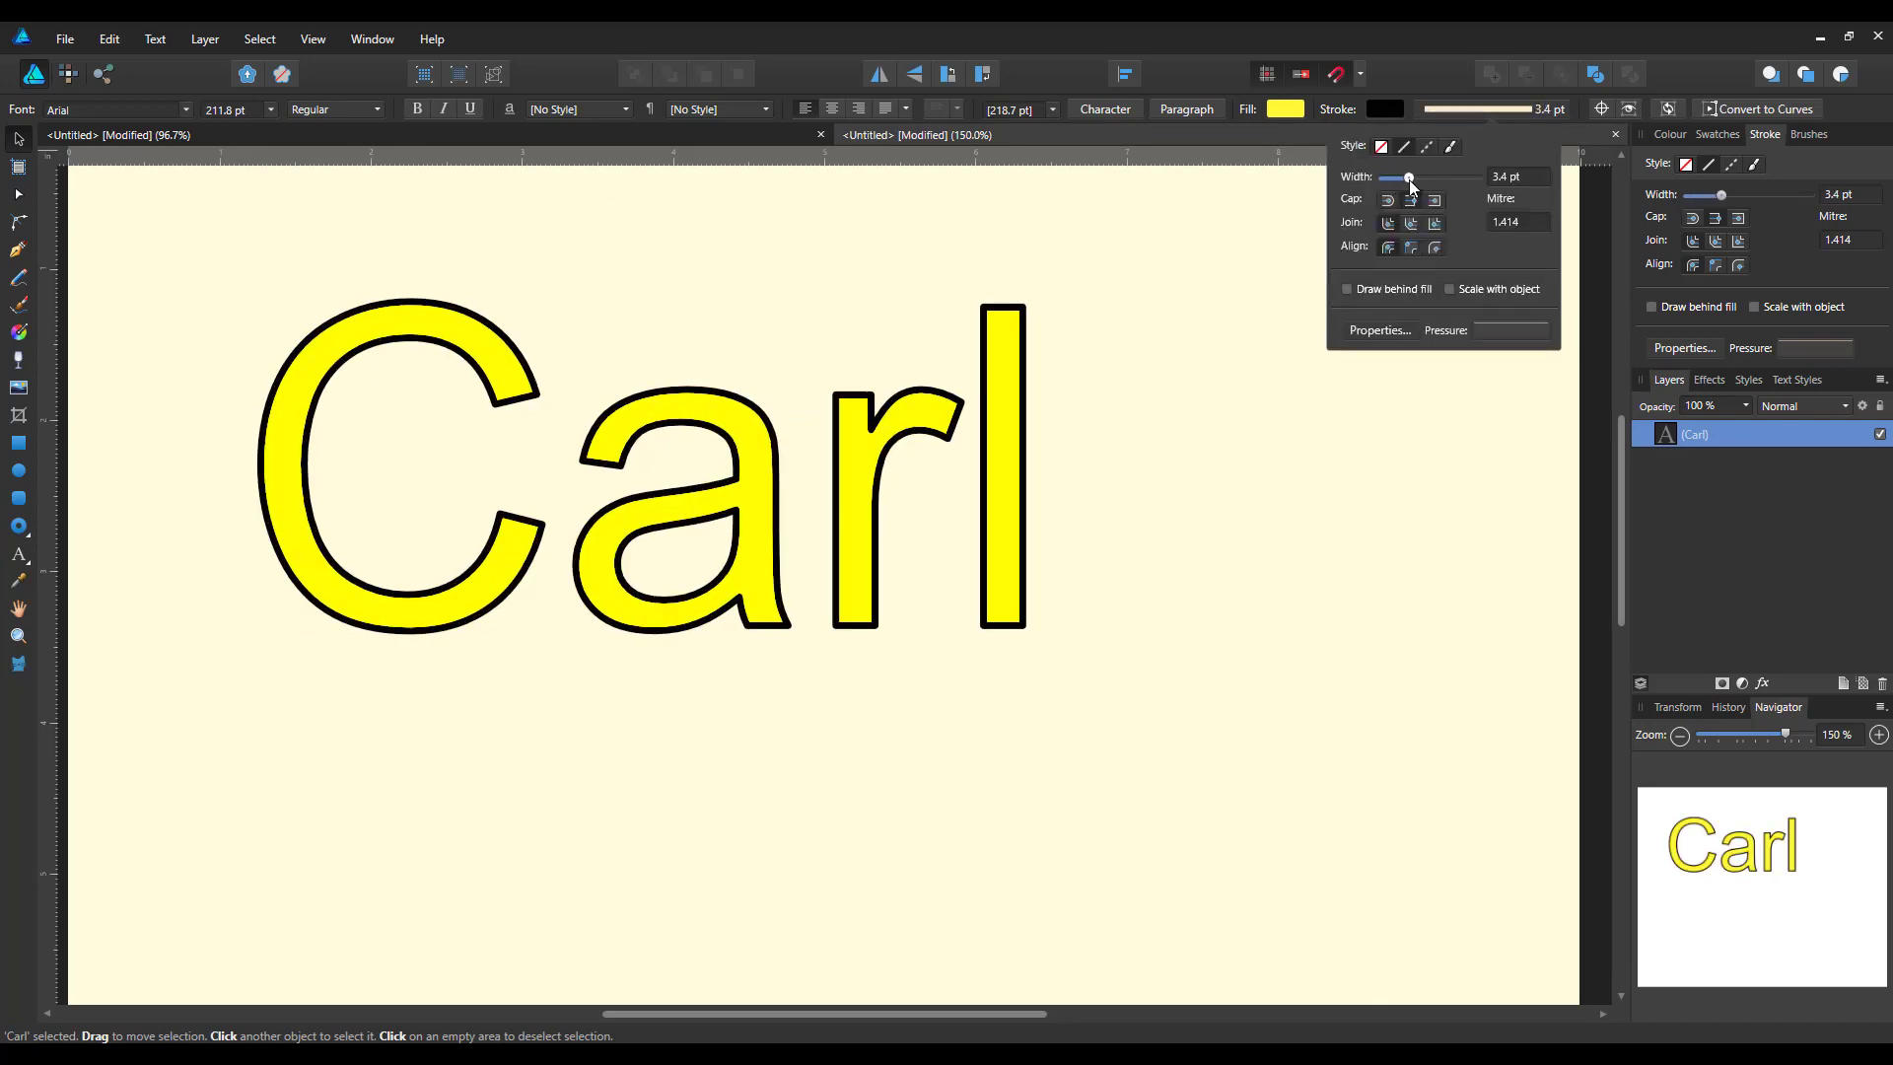
left_click_drag(1409, 178, 1399, 177)
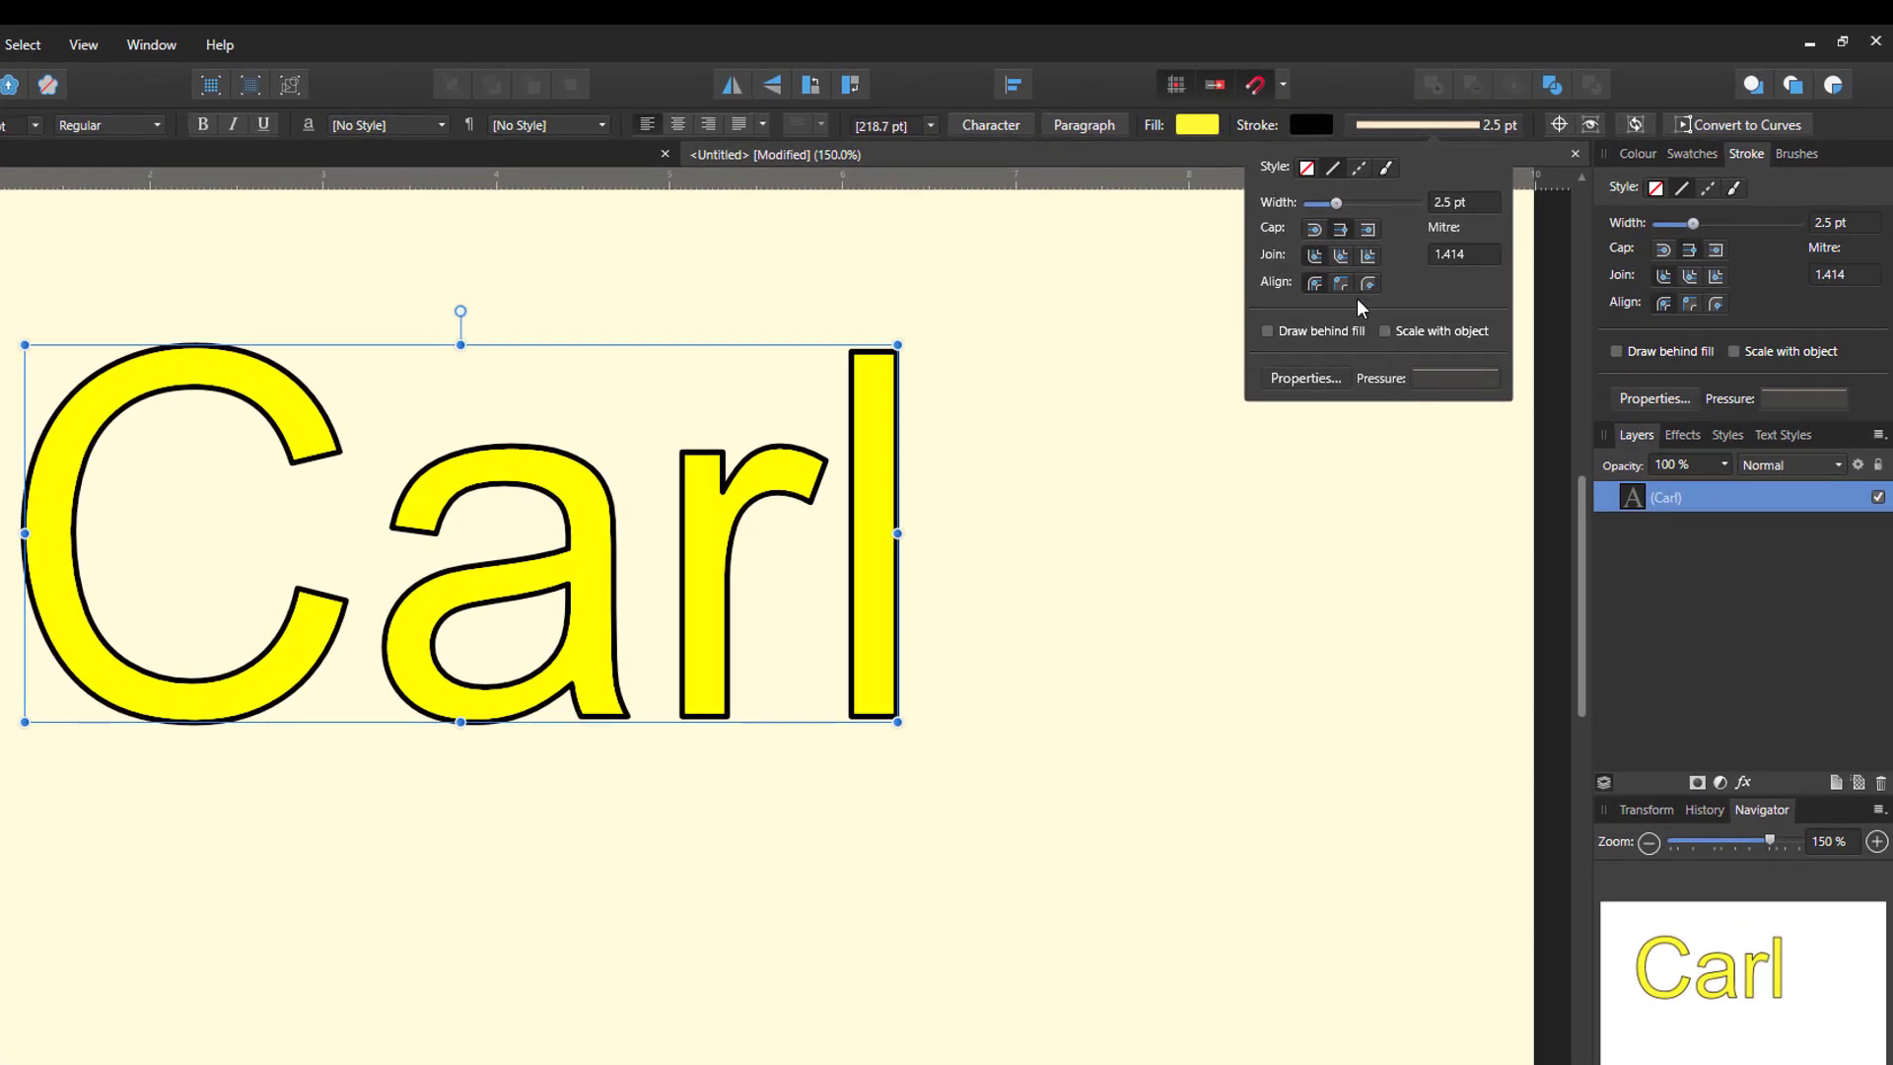
mouse_move(1361, 168)
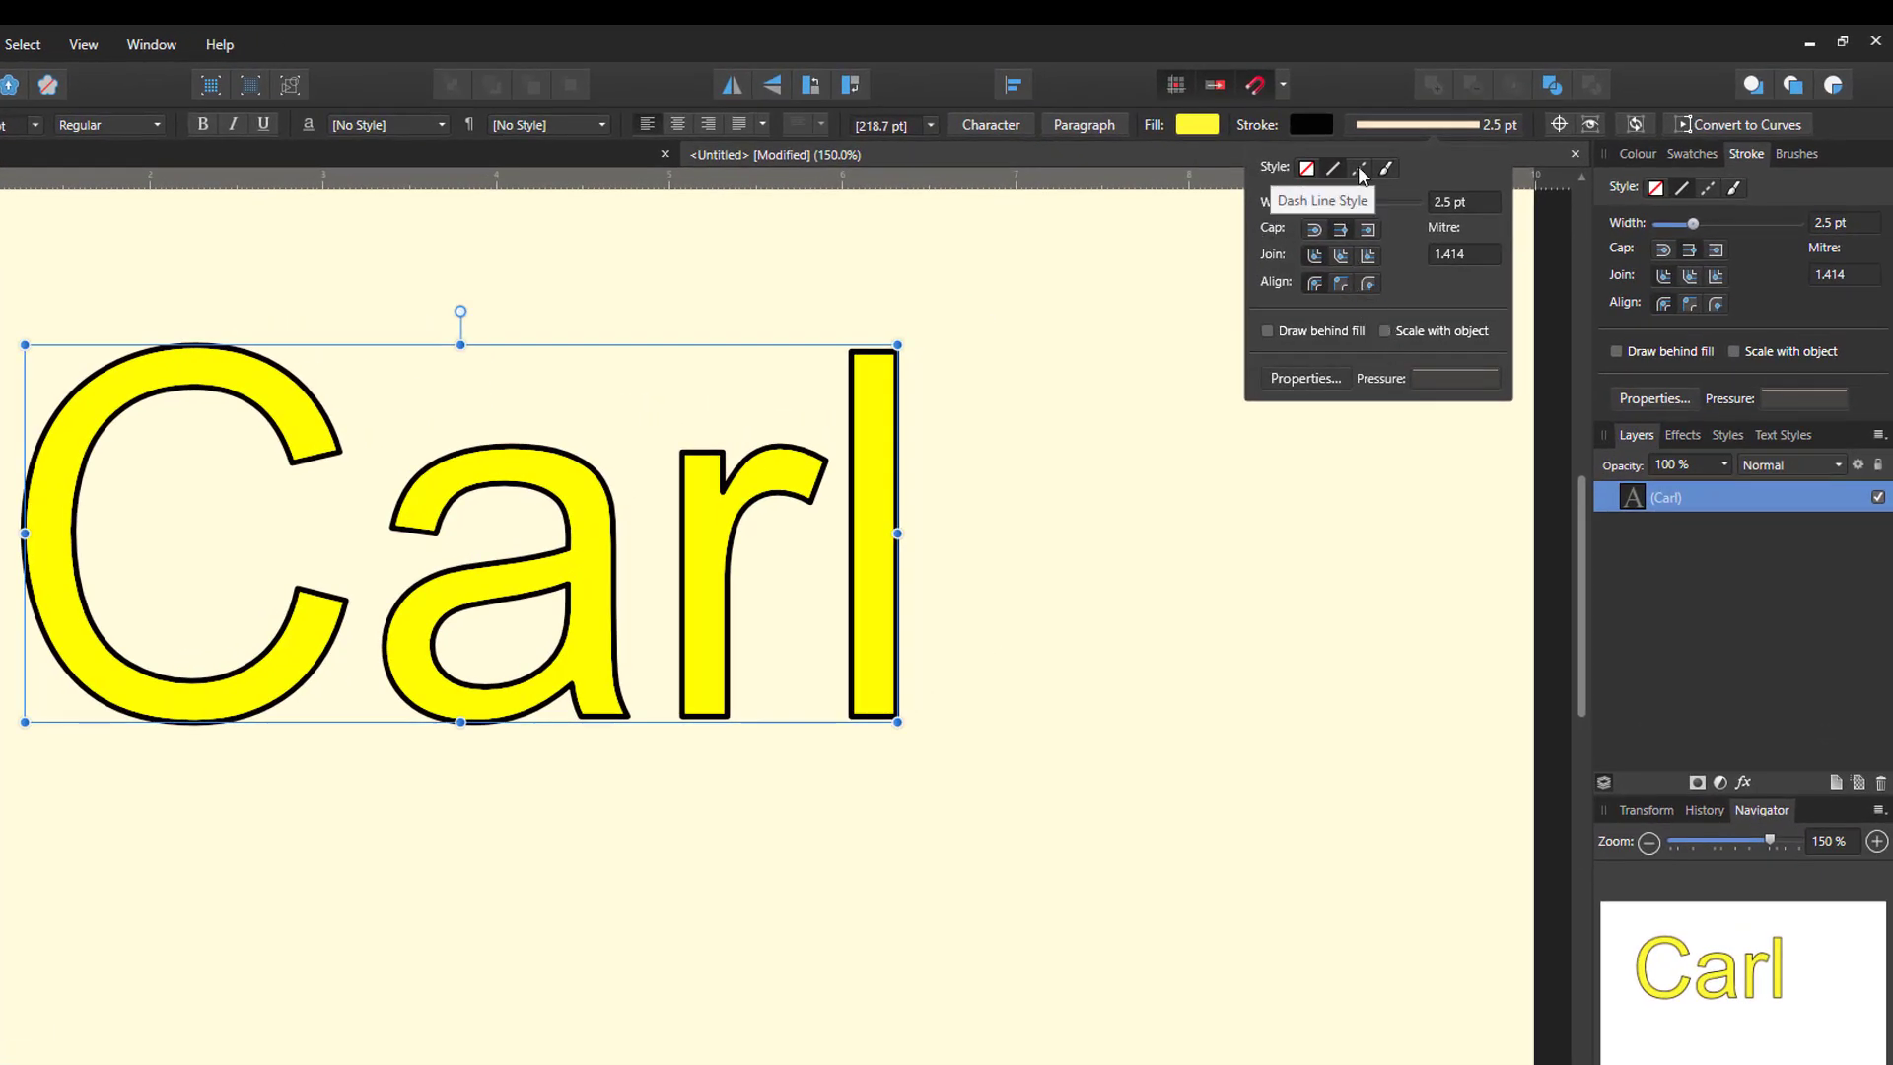
left_click(1338, 168)
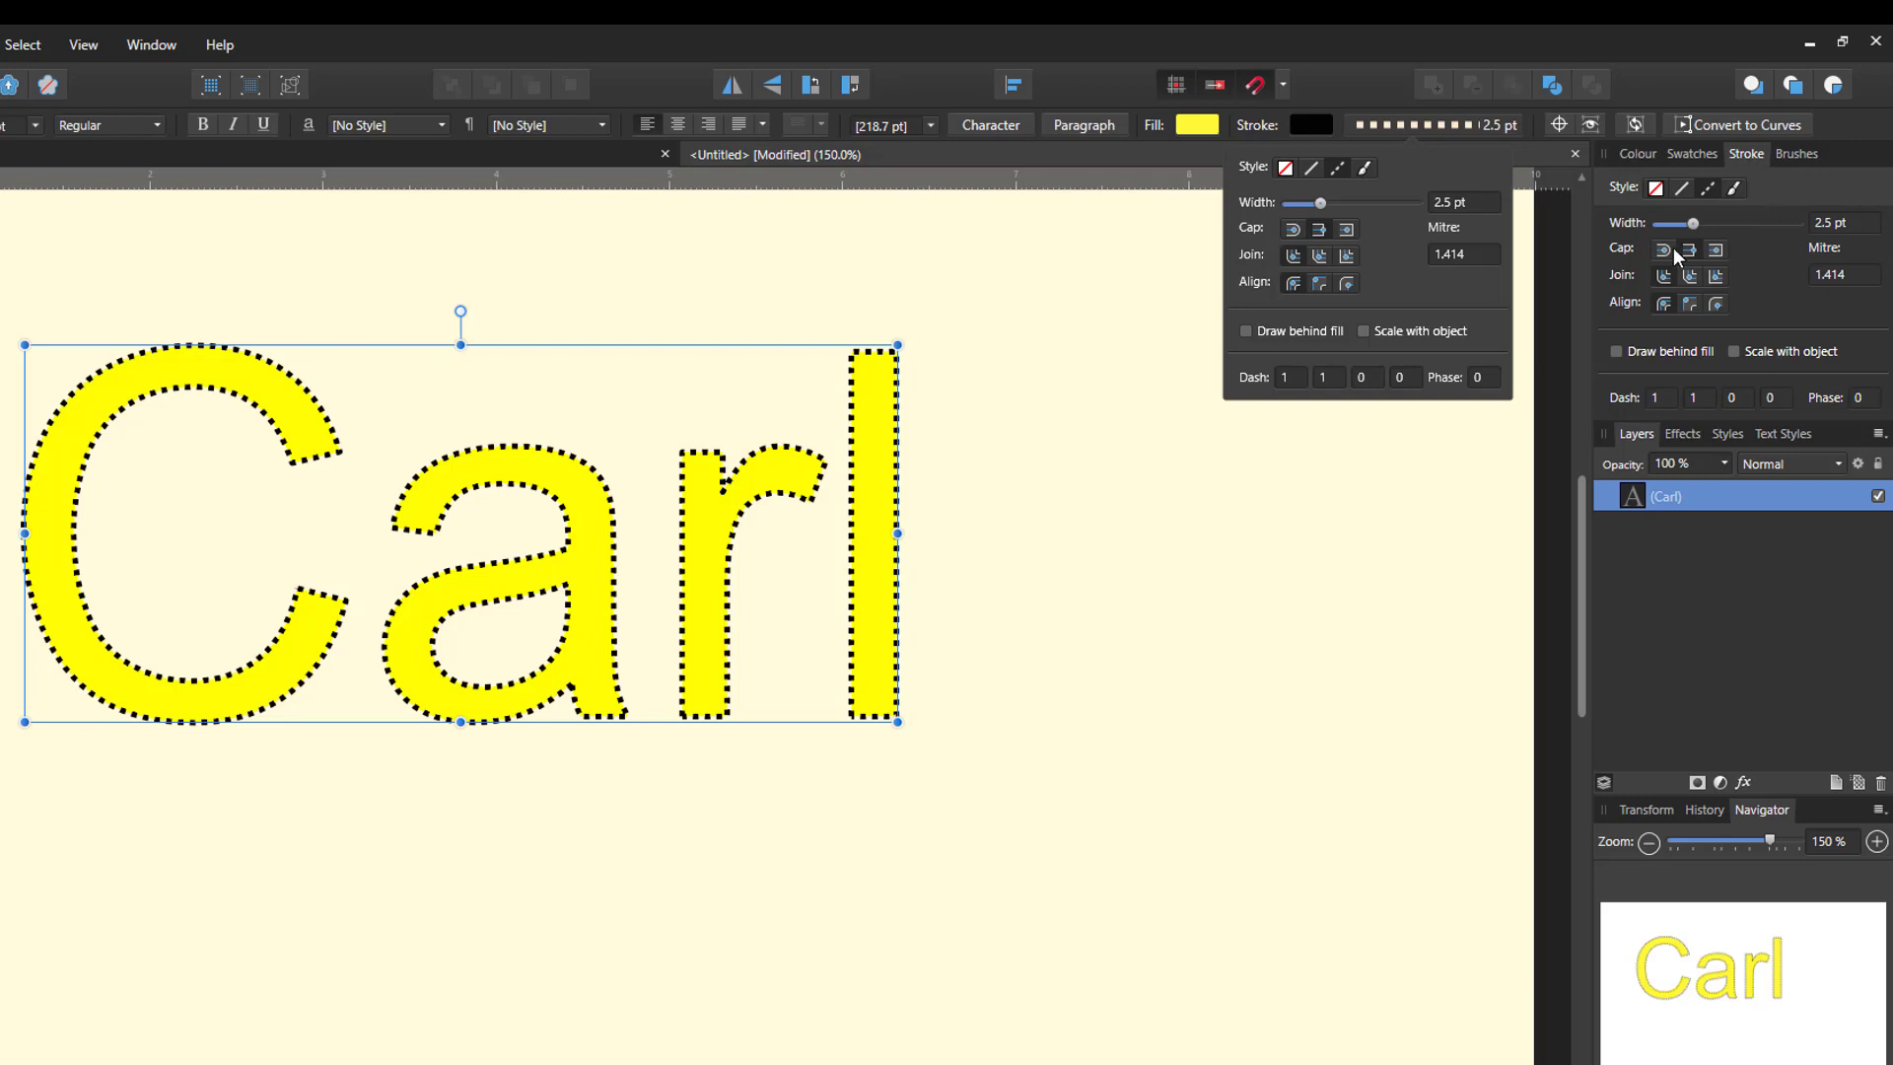
mouse_move(1405, 189)
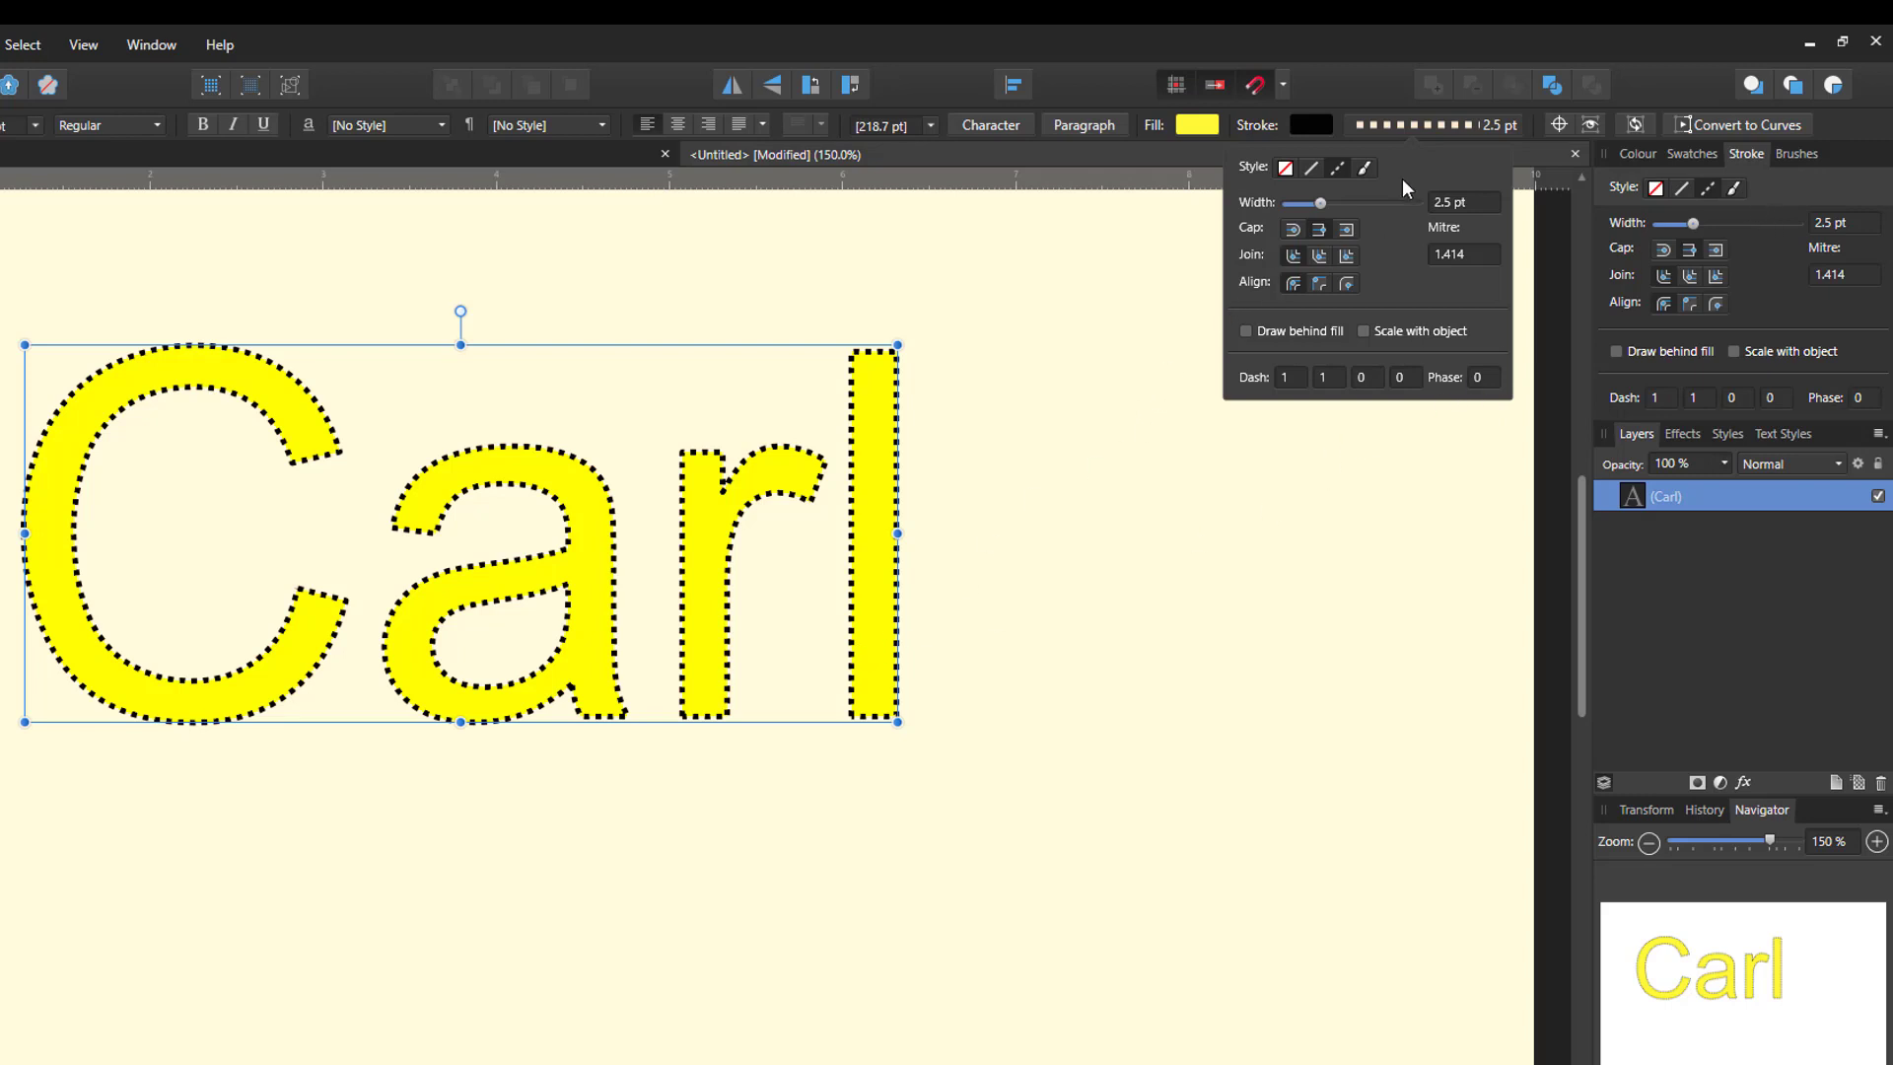
mouse_move(537, 474)
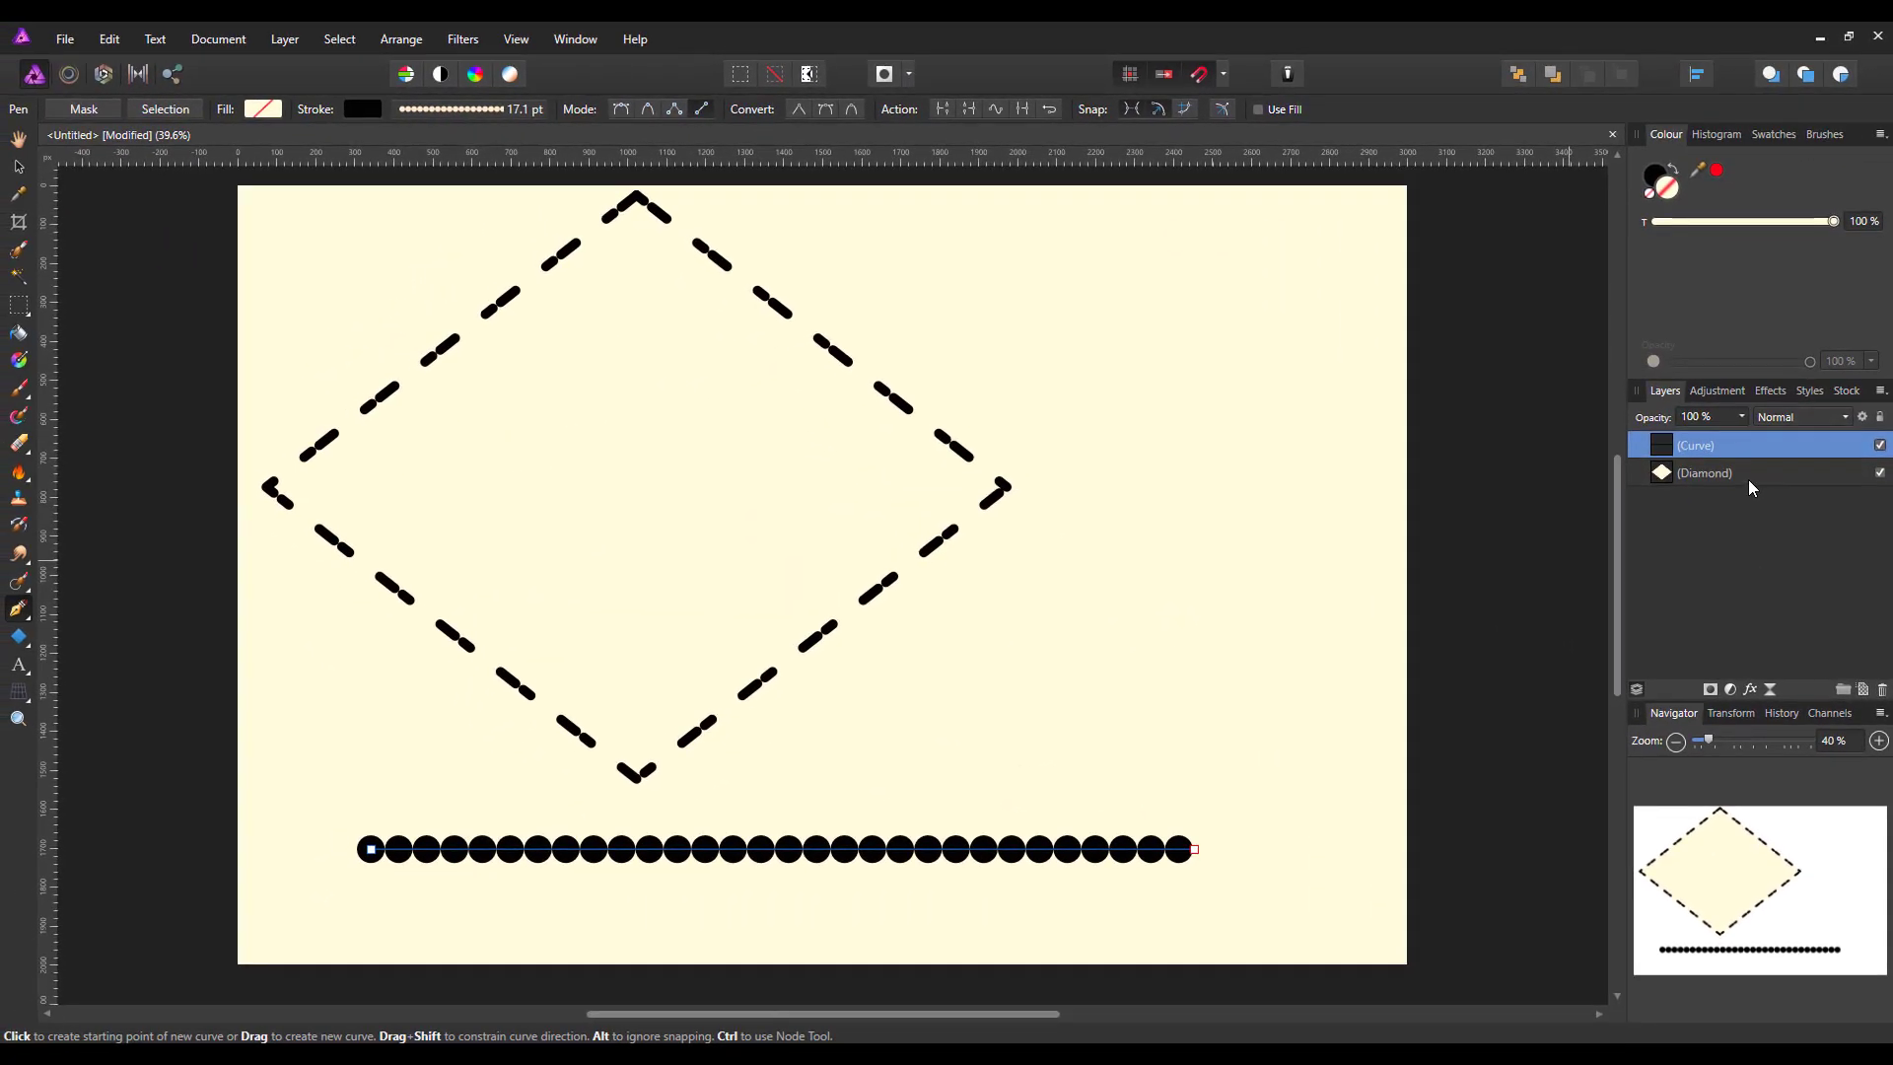
In Affinity Photo, pick the Artistic Text tool with yellow fill and black stroke
left_click(1704, 472)
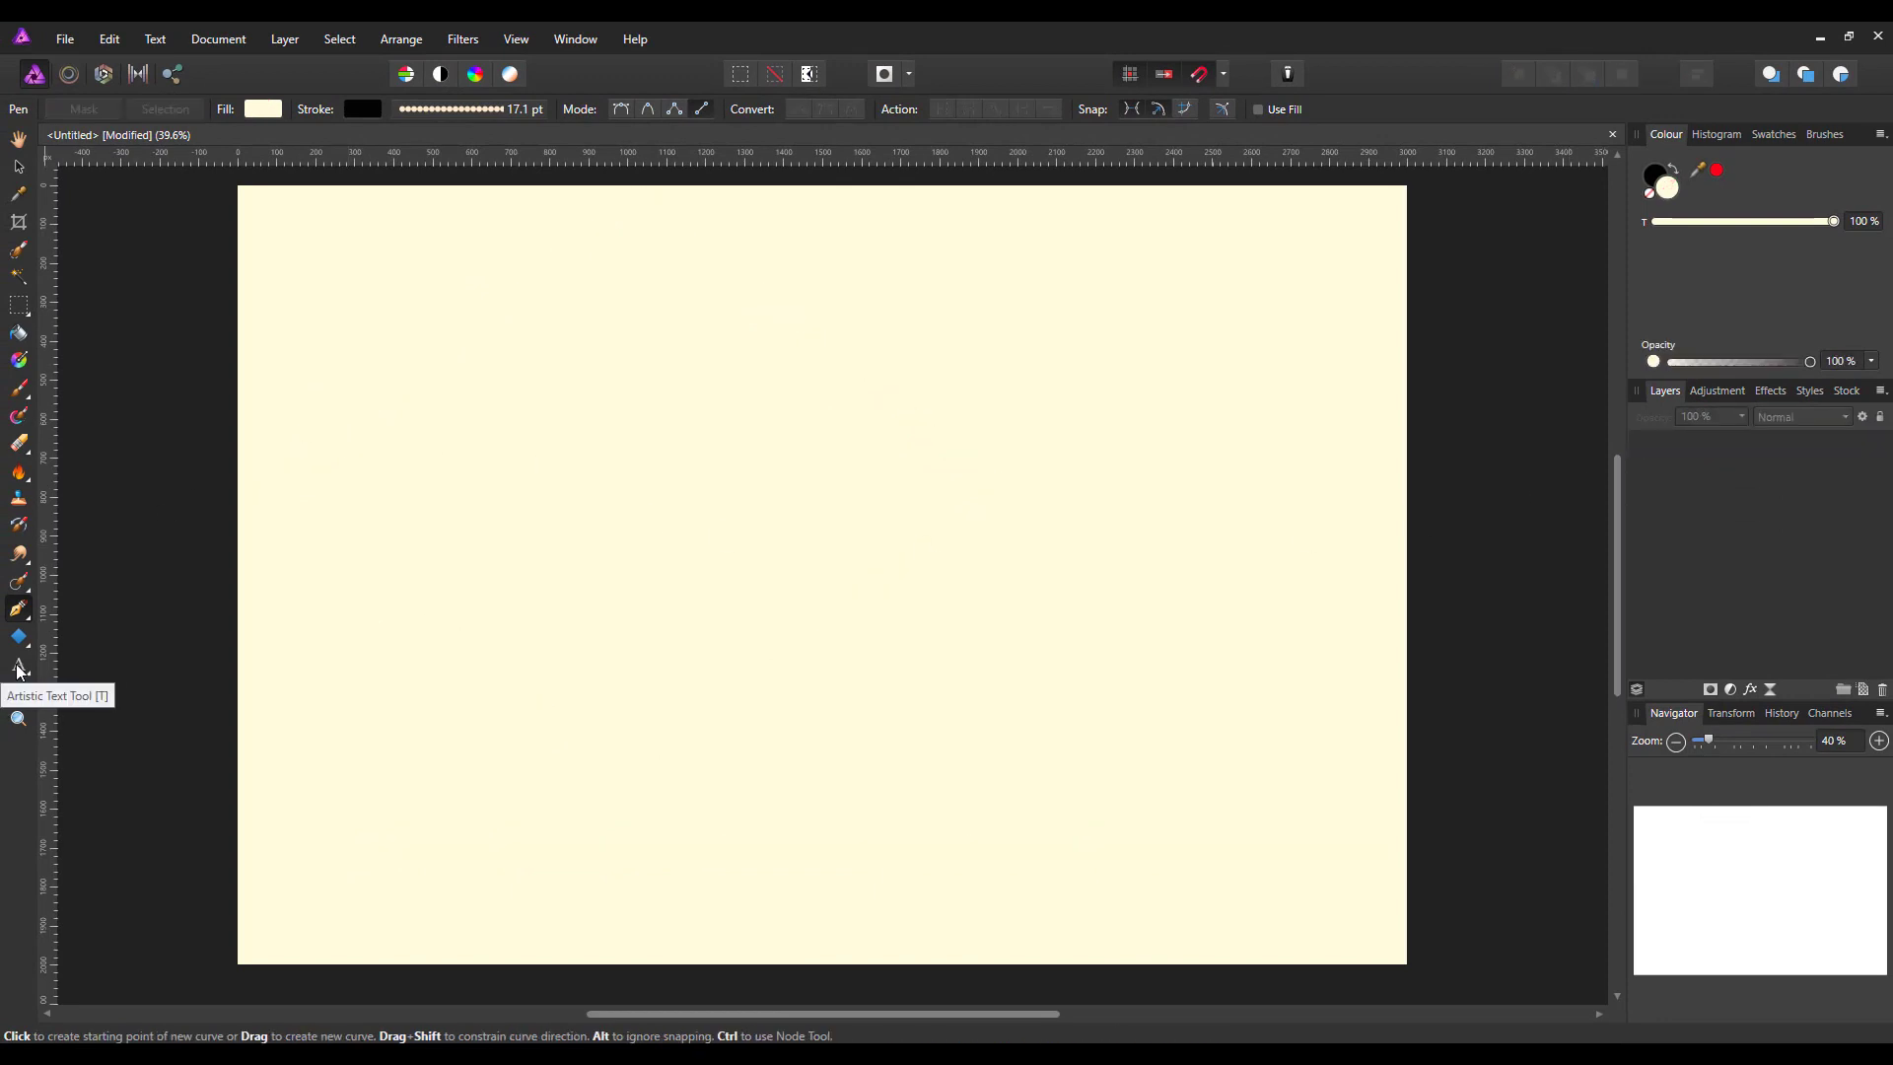
left_click(18, 663)
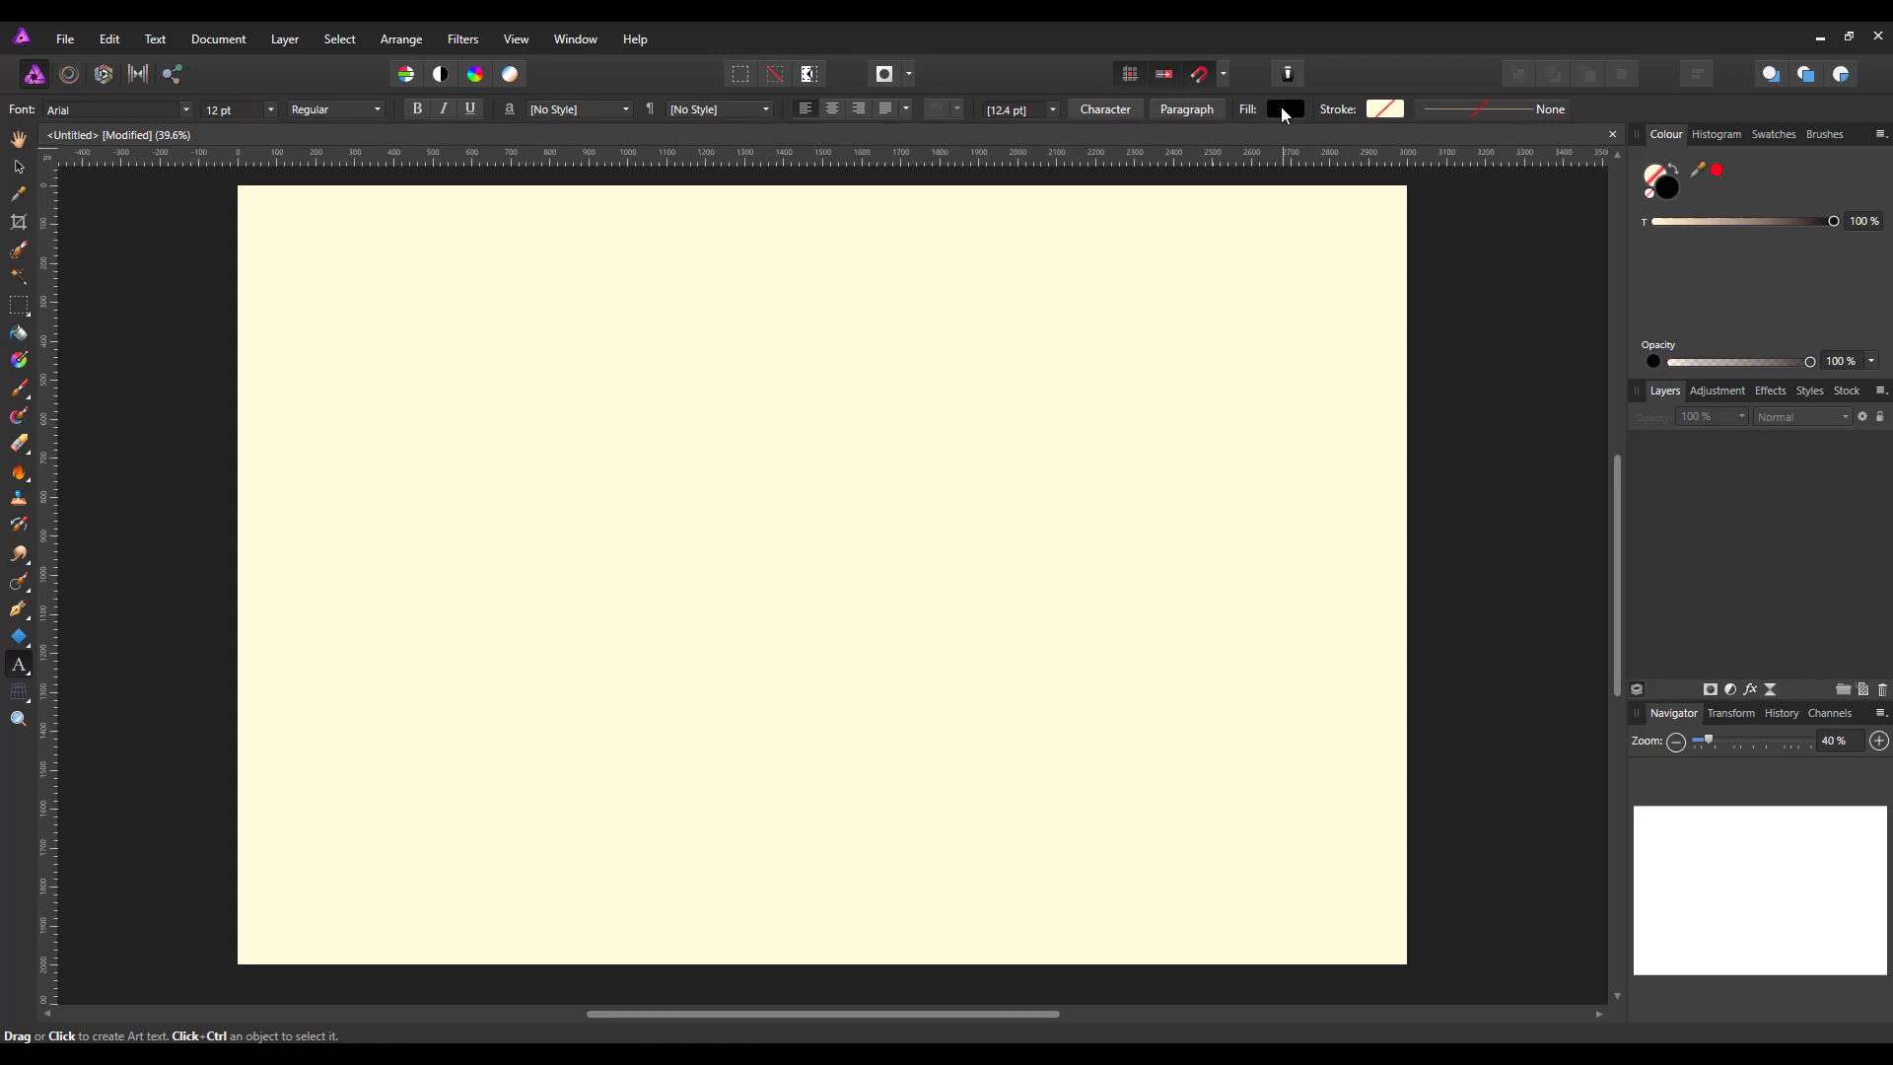
left_click(1284, 109)
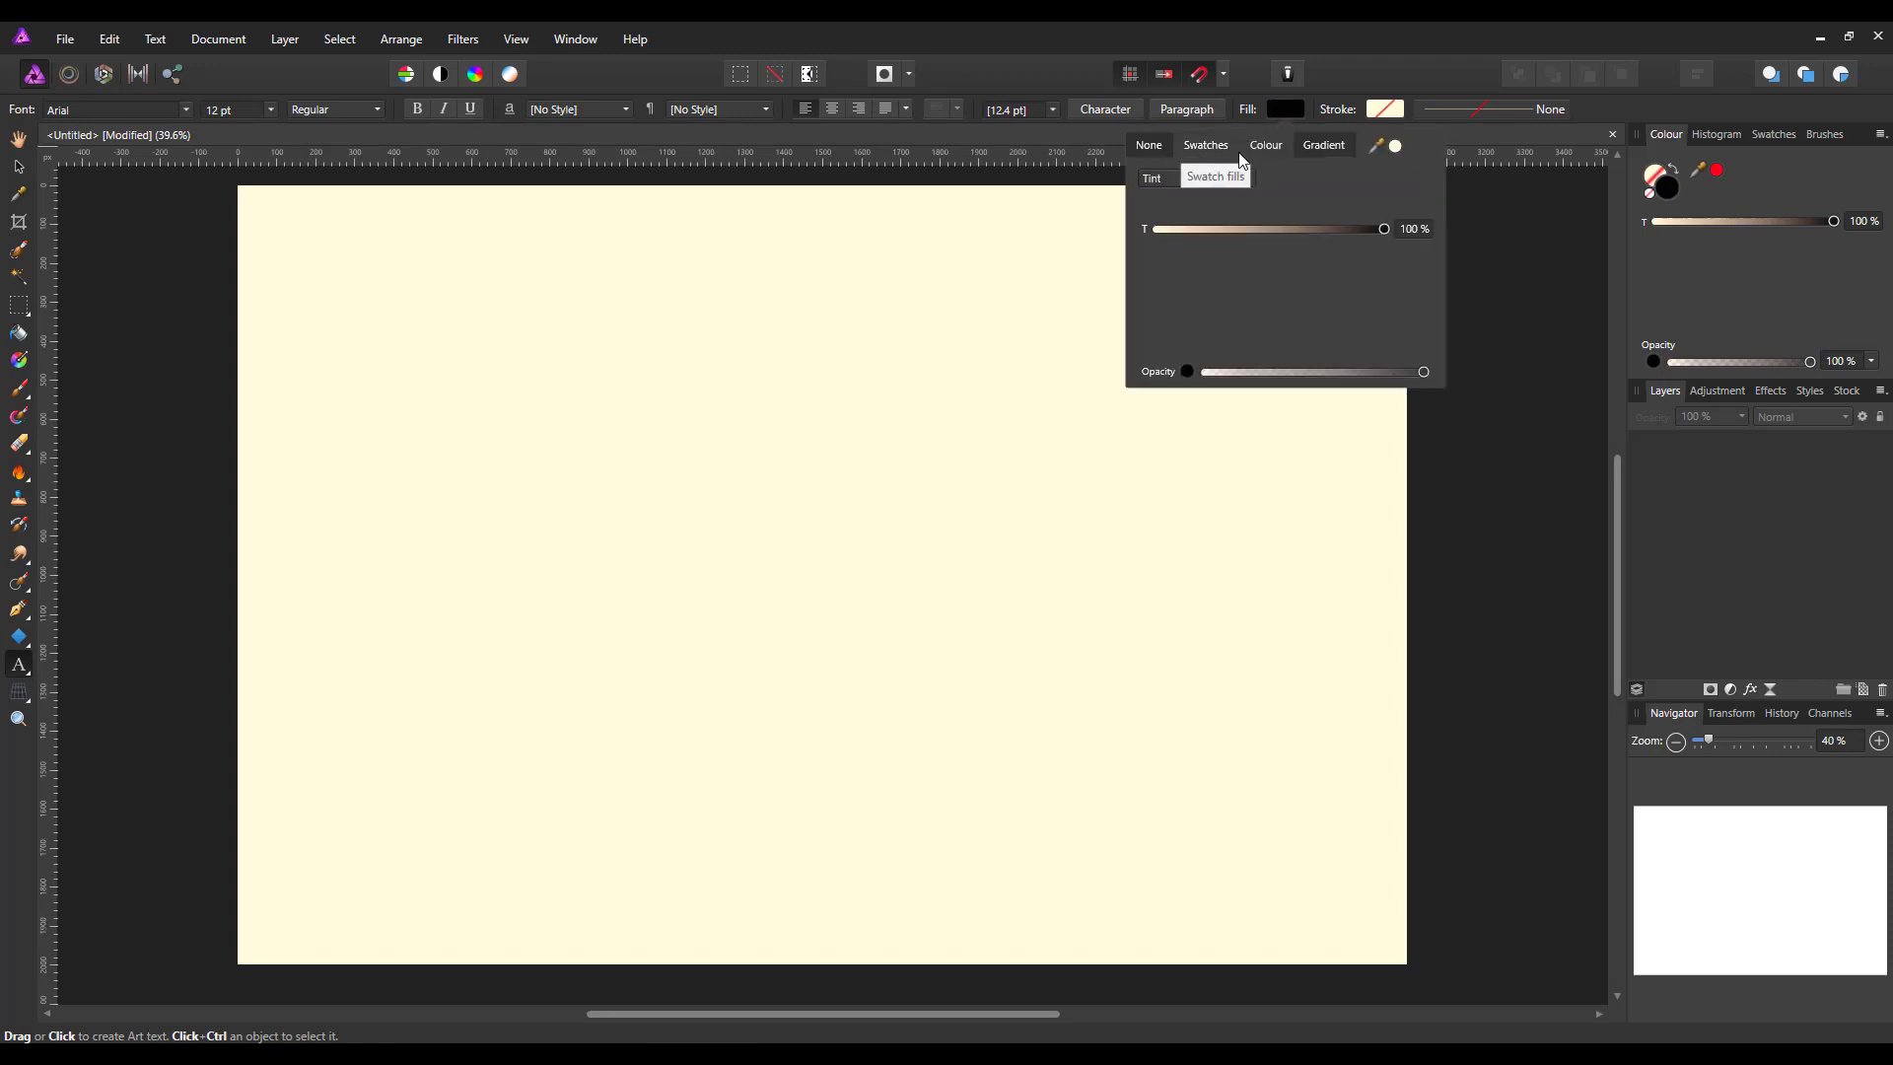
left_click(1203, 145)
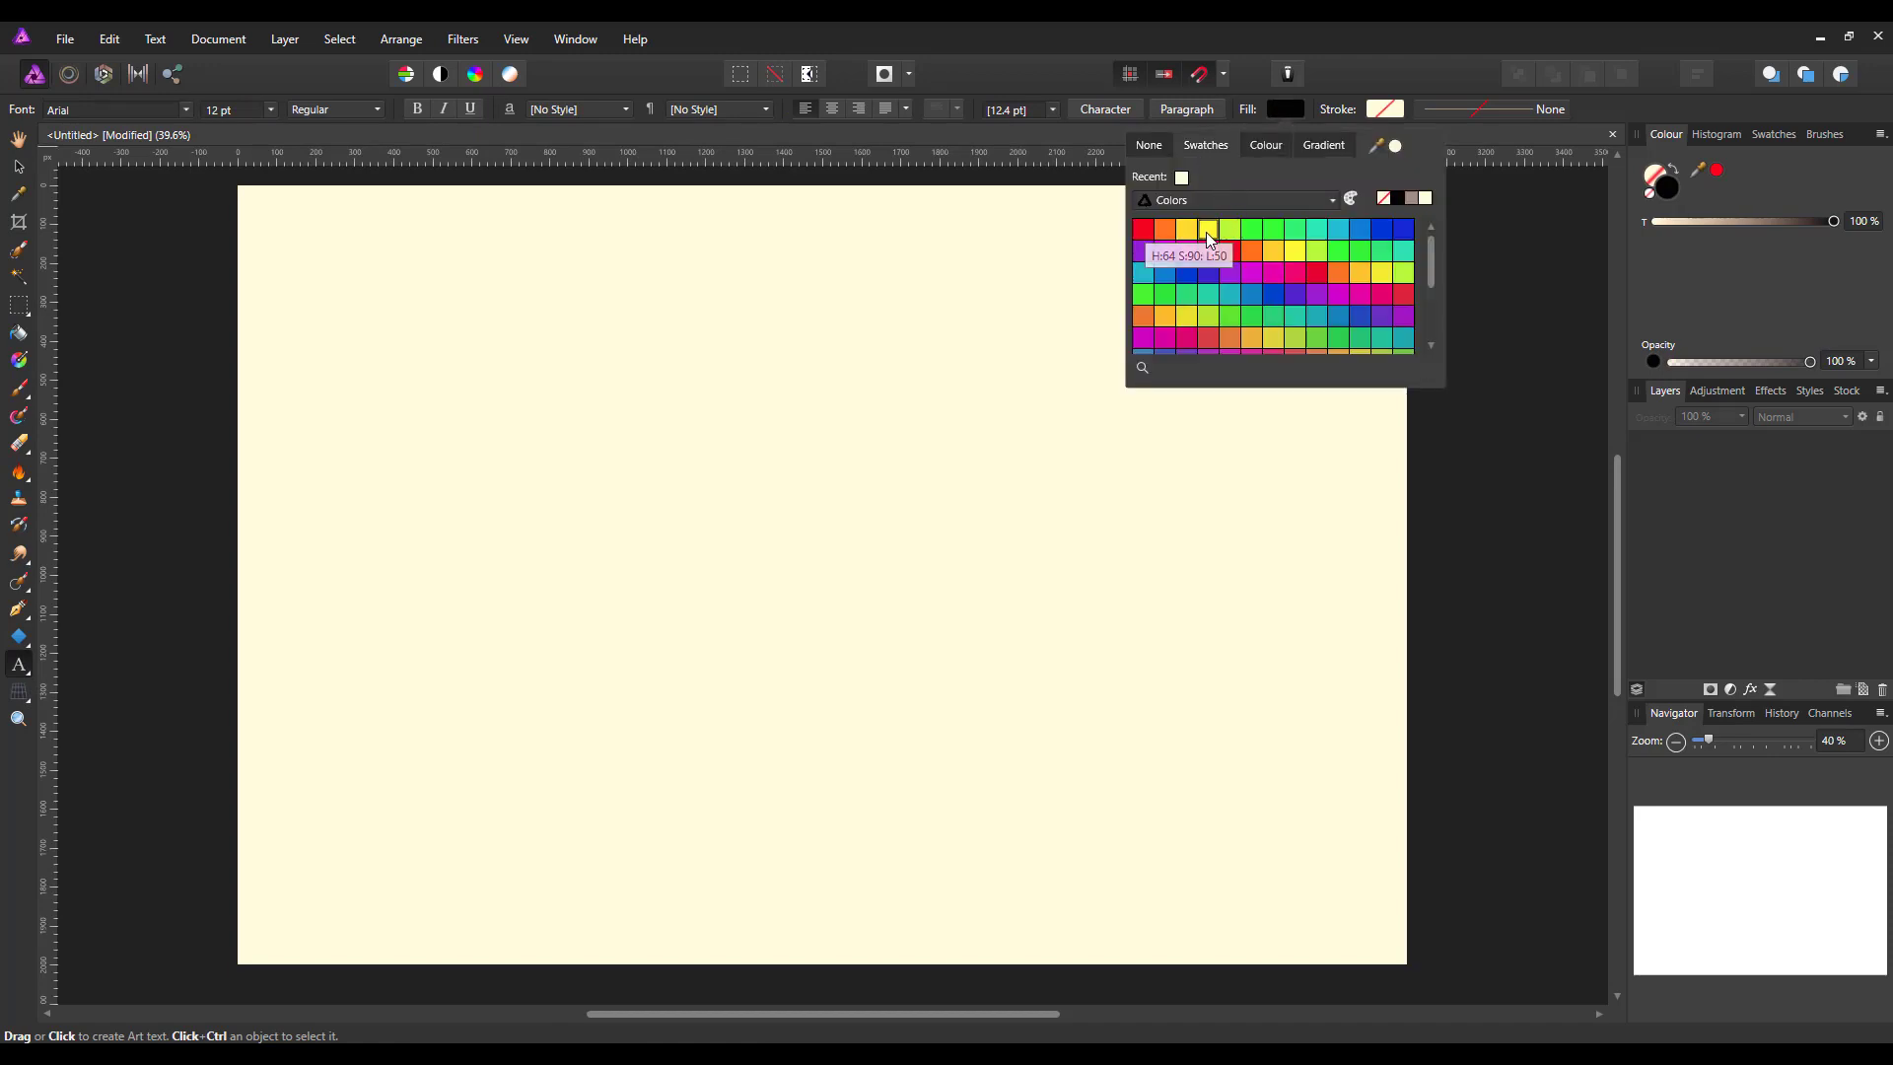
left_click(1207, 231)
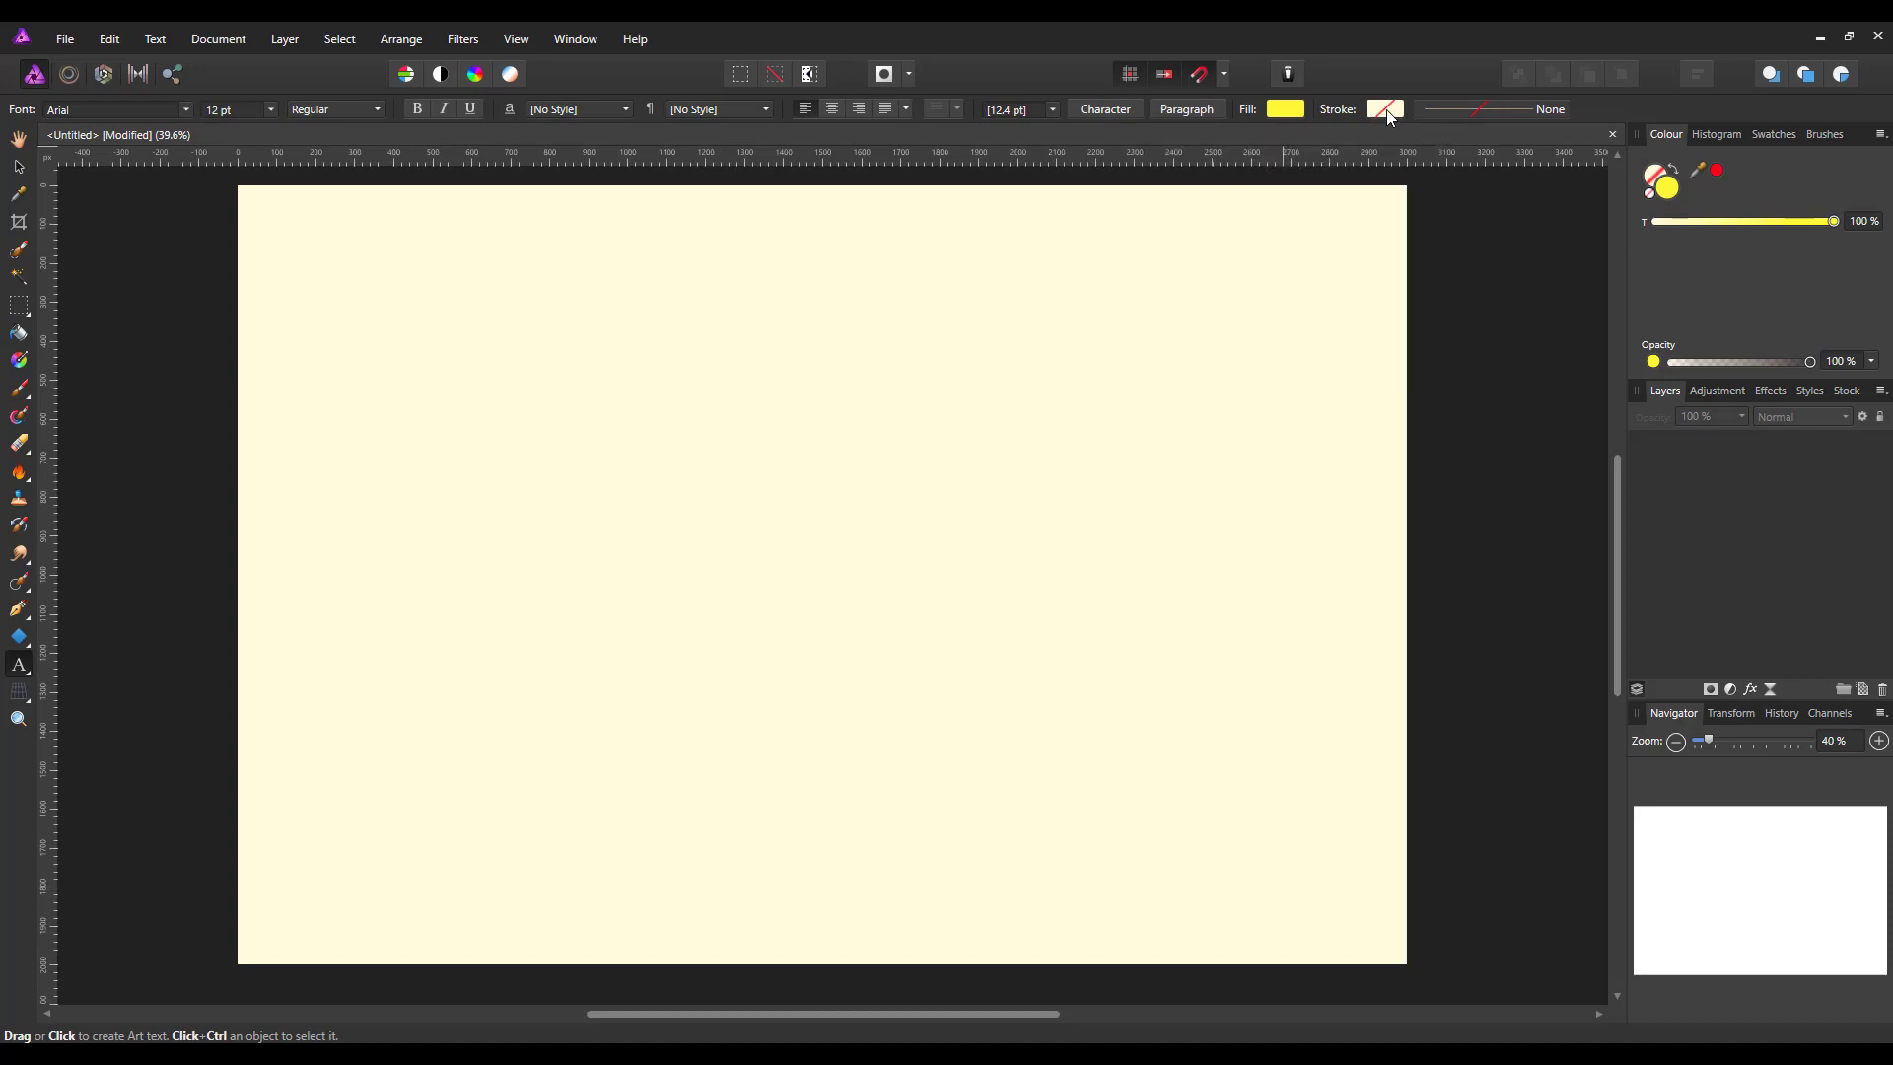
left_click(1385, 108)
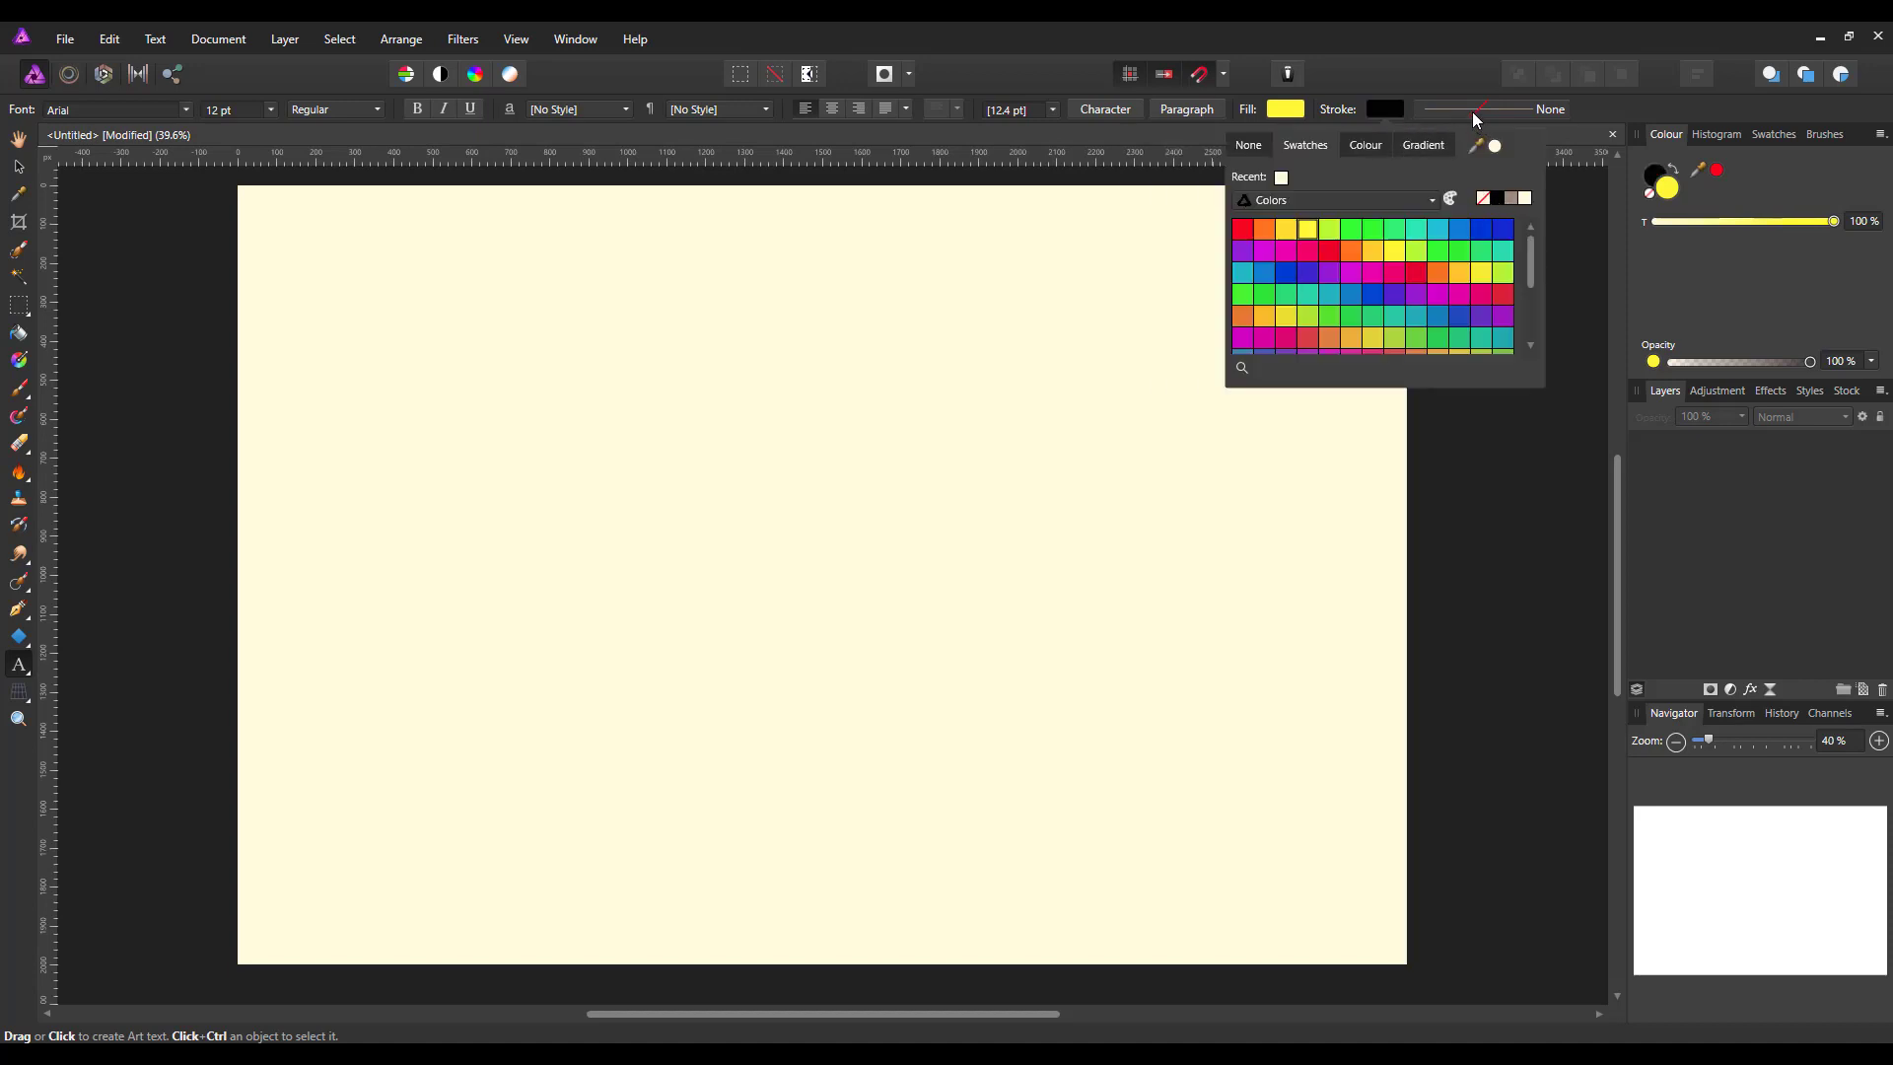
mouse_move(334, 338)
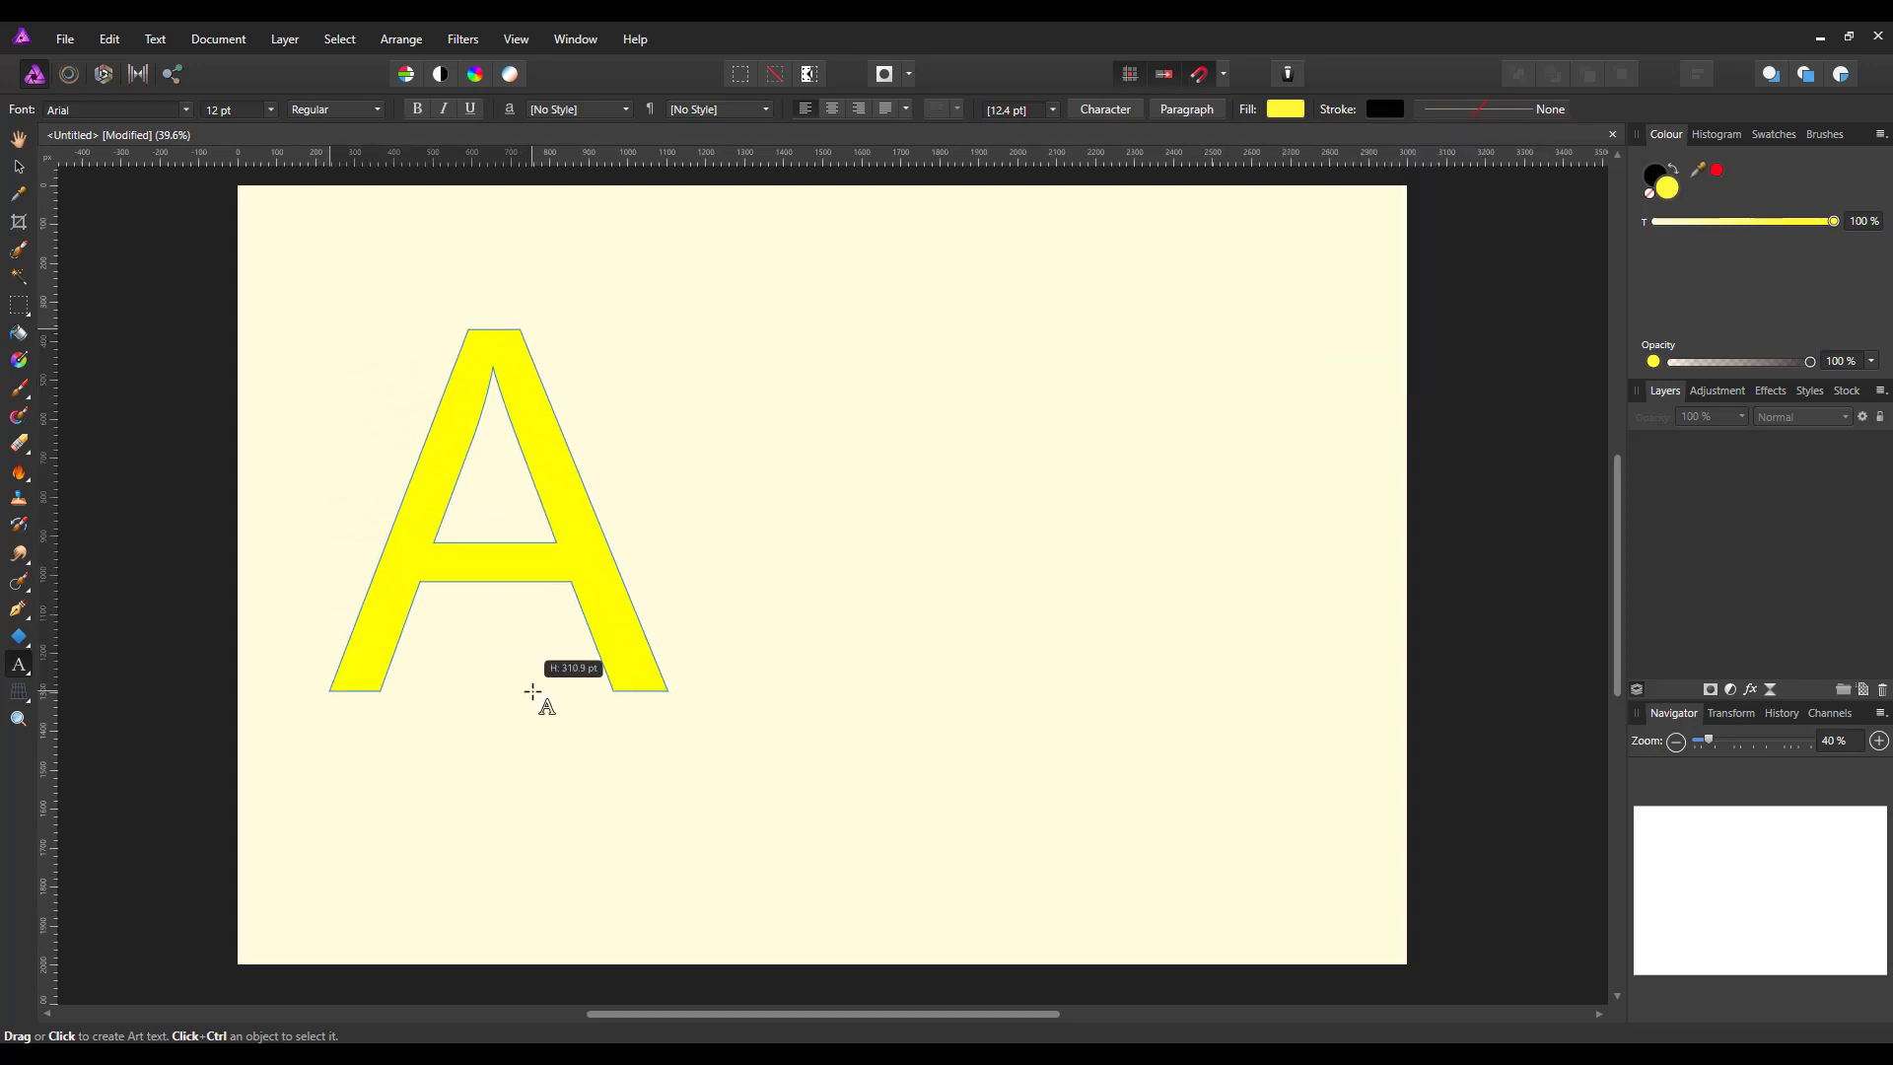
Type 'Carl' and give it a solid black outline about 3.8 pt wide
type("Car")
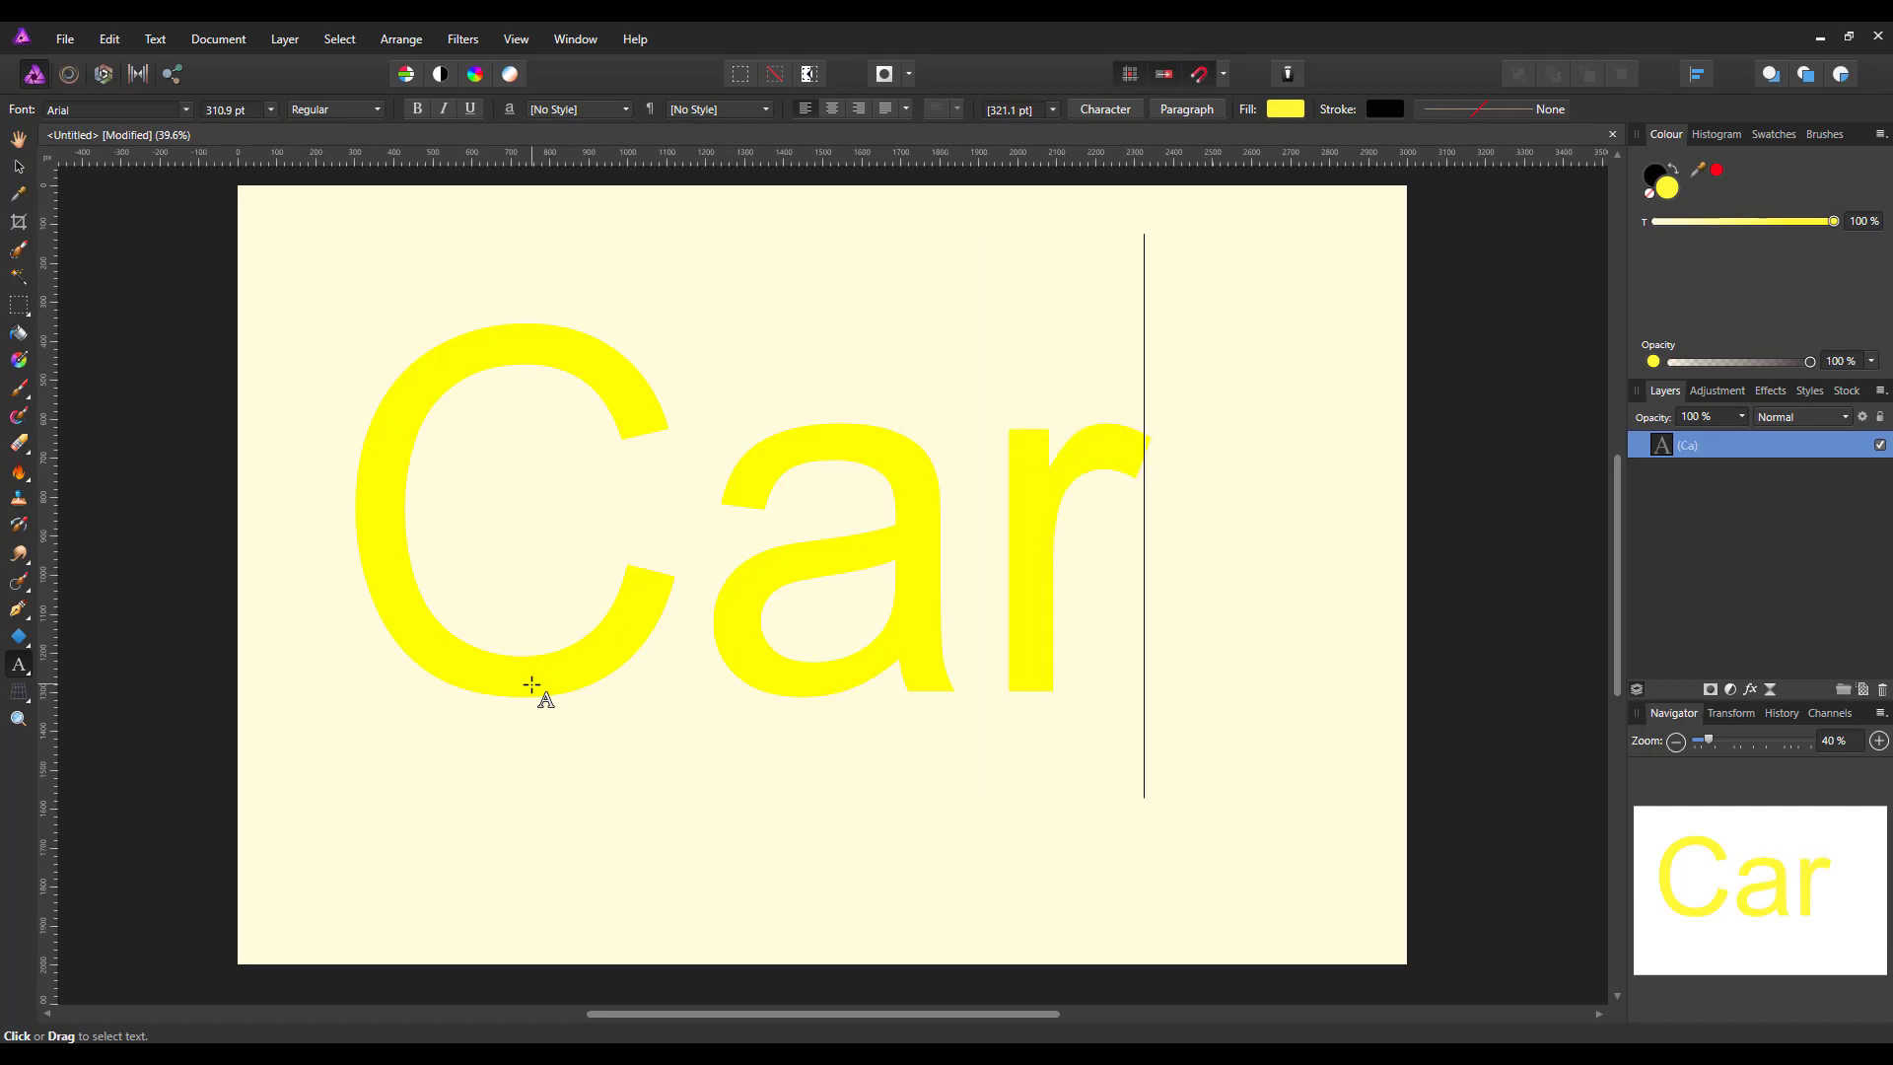
type("l")
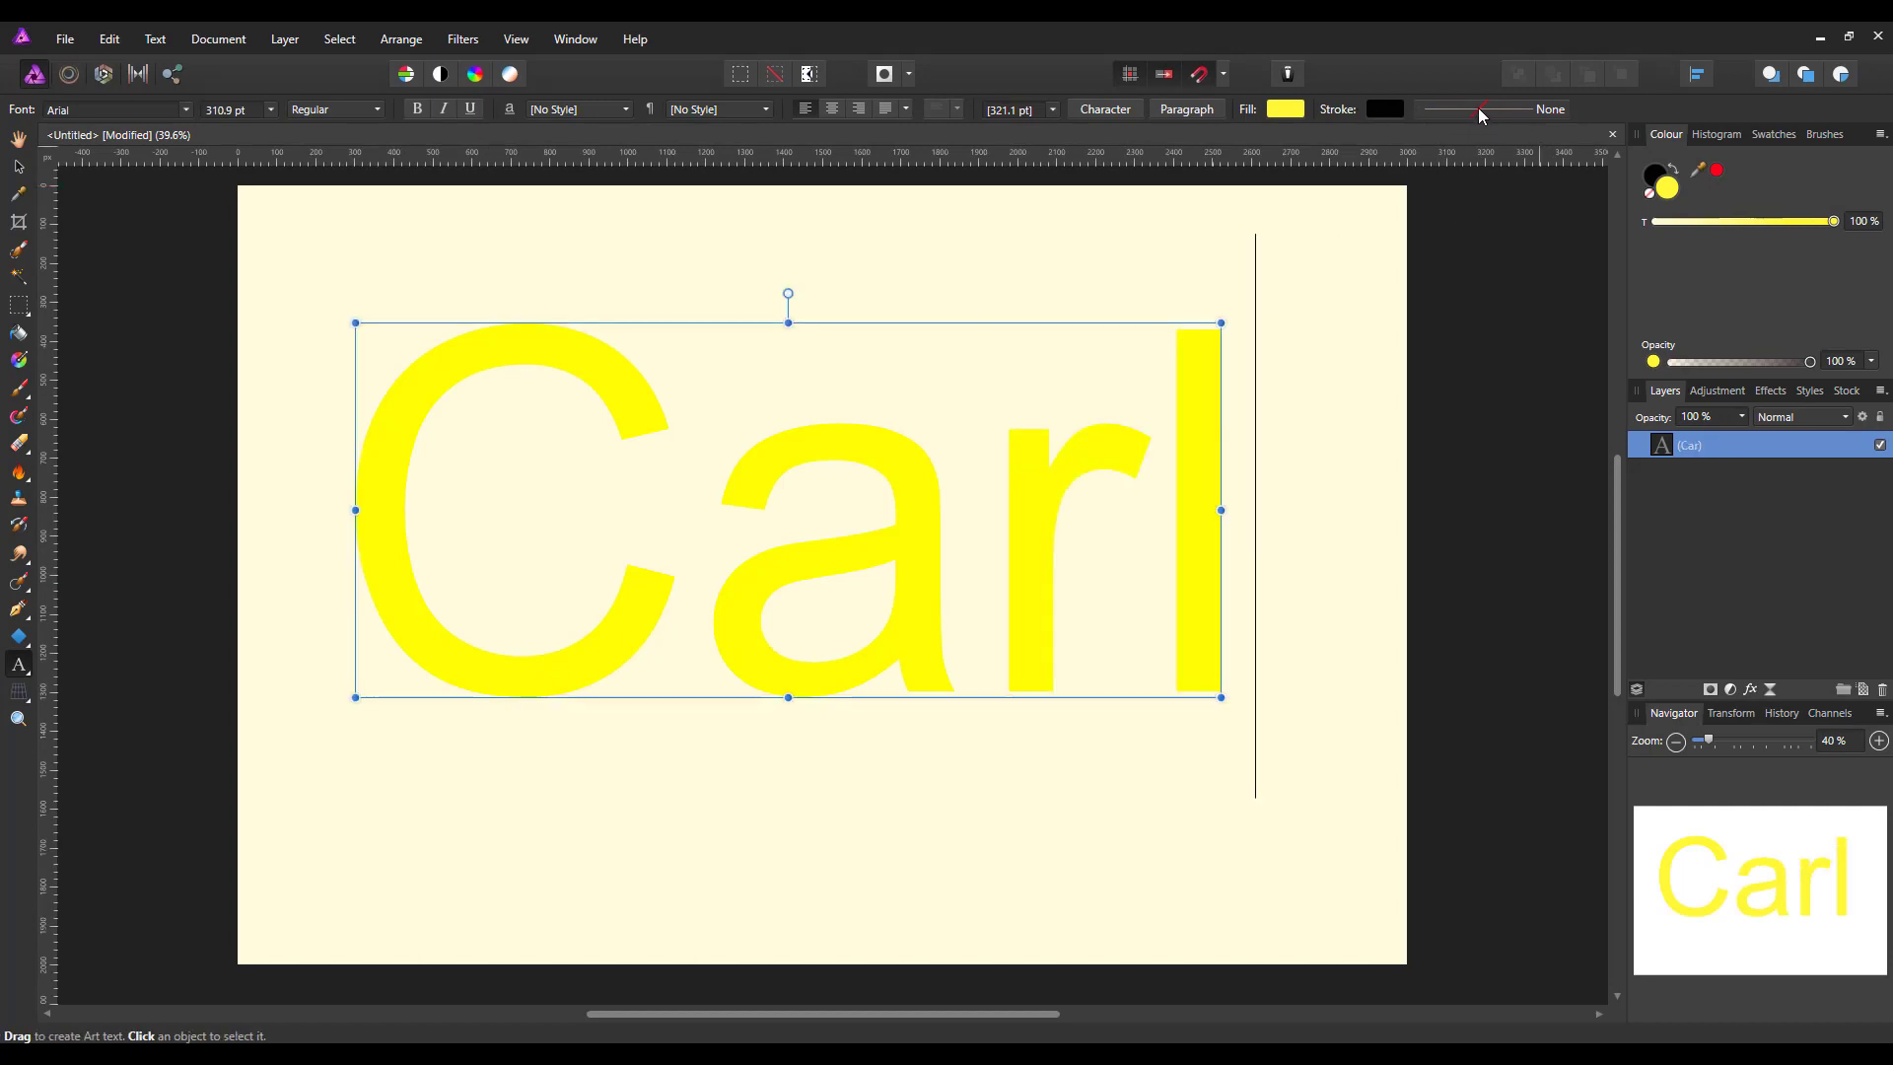
left_click(1481, 110)
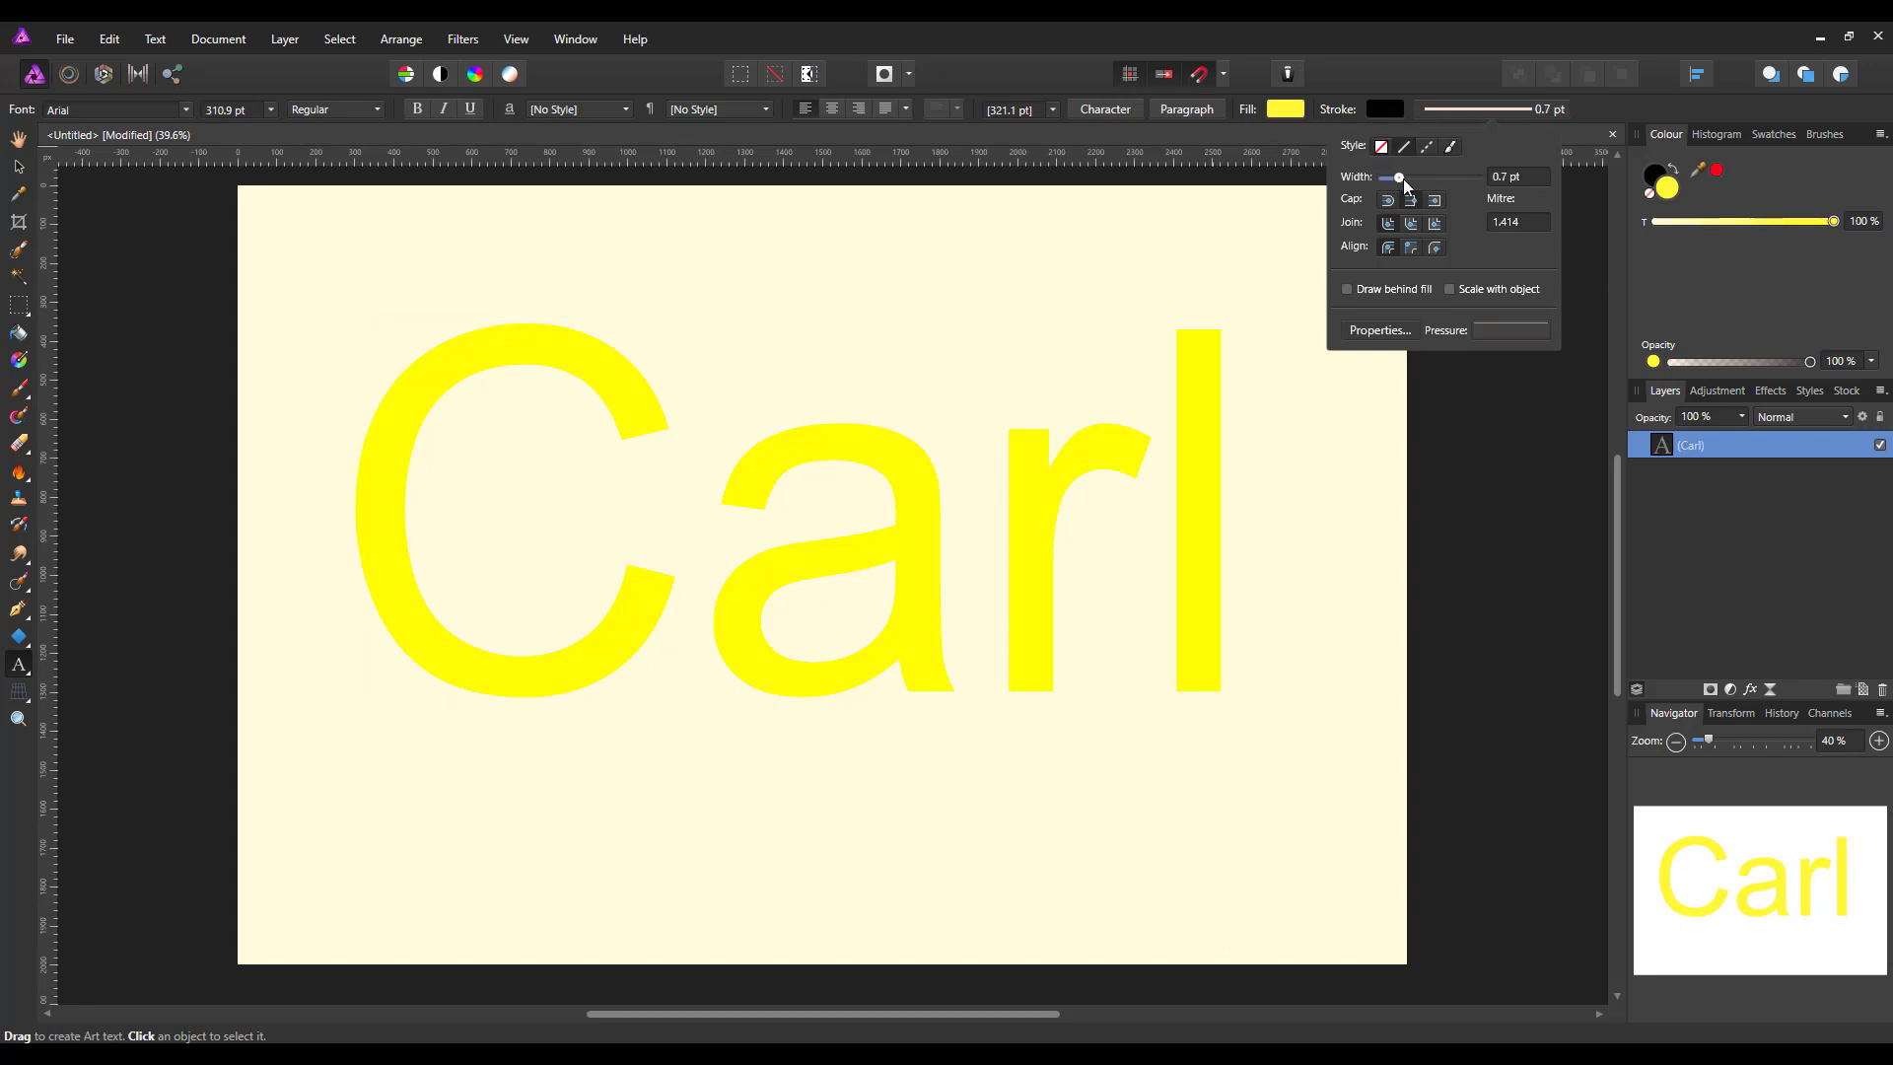
left_click_drag(1394, 176, 1415, 176)
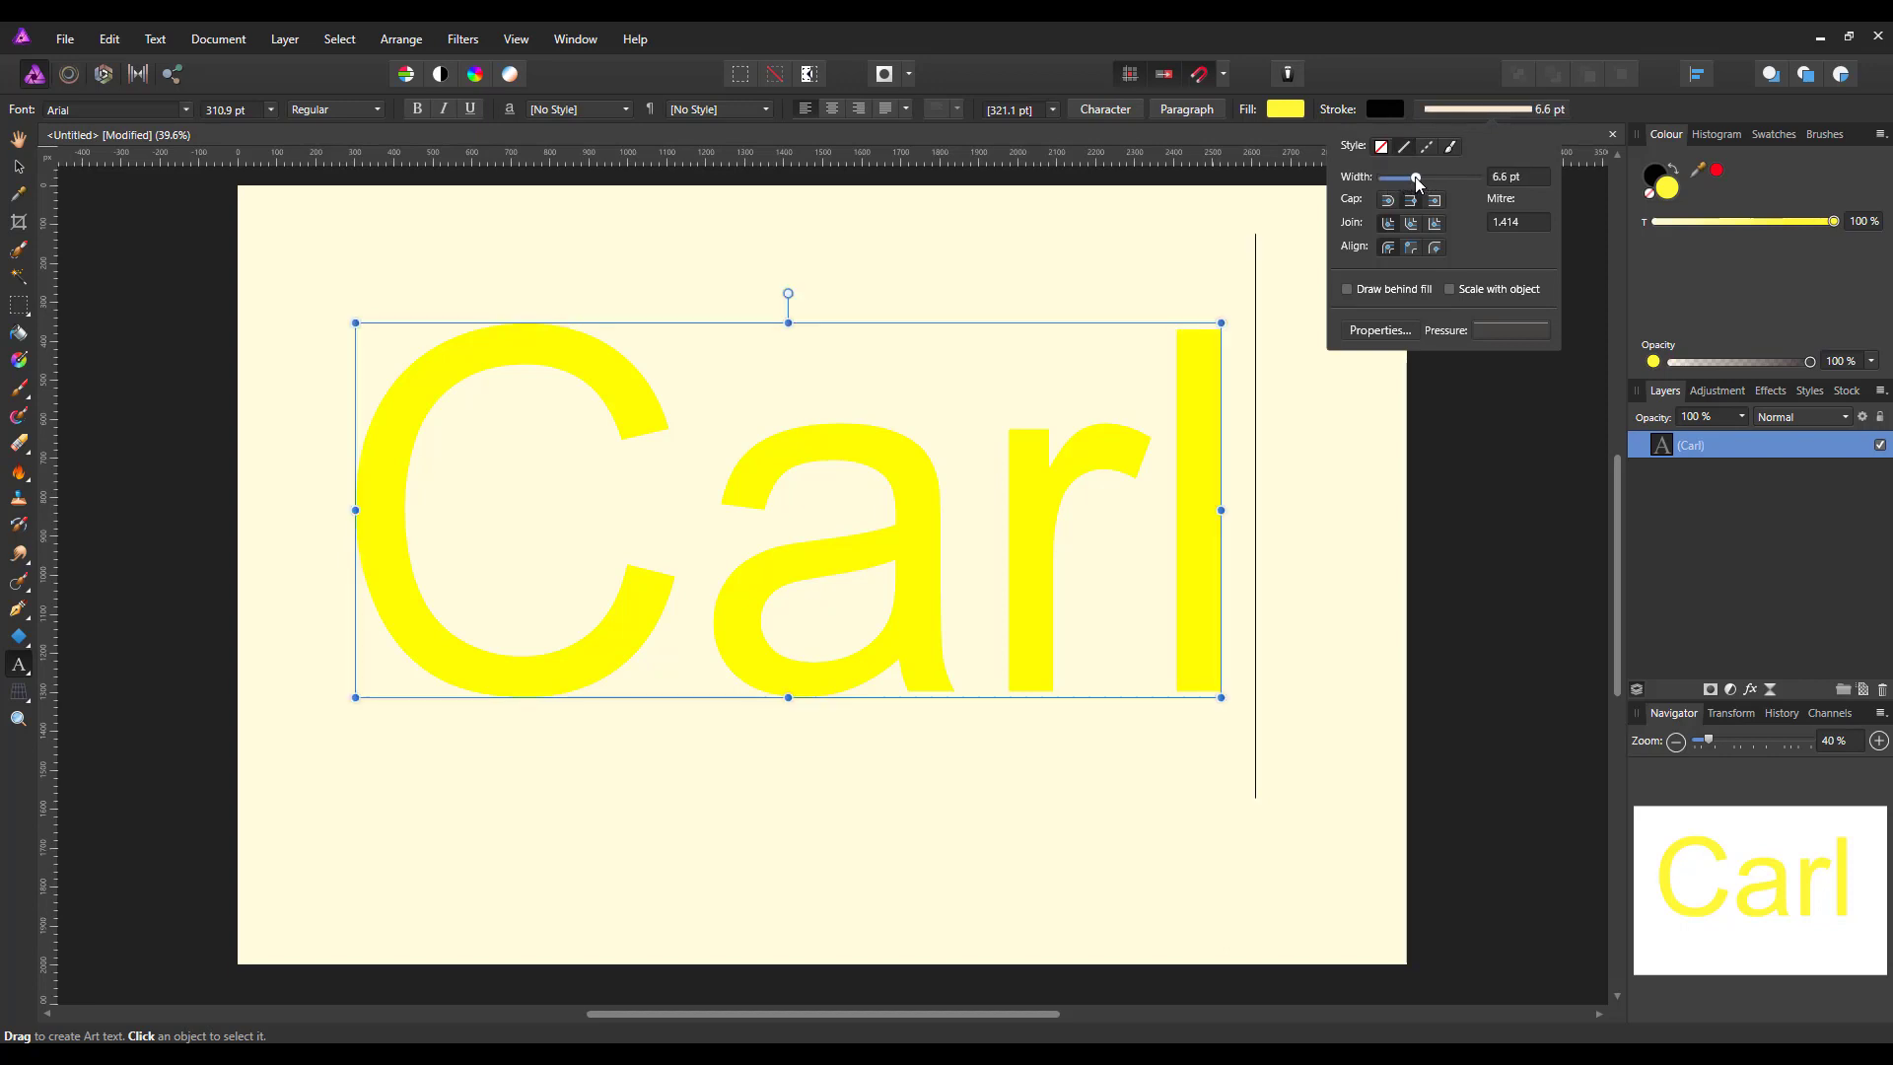
left_click_drag(1416, 177, 1441, 177)
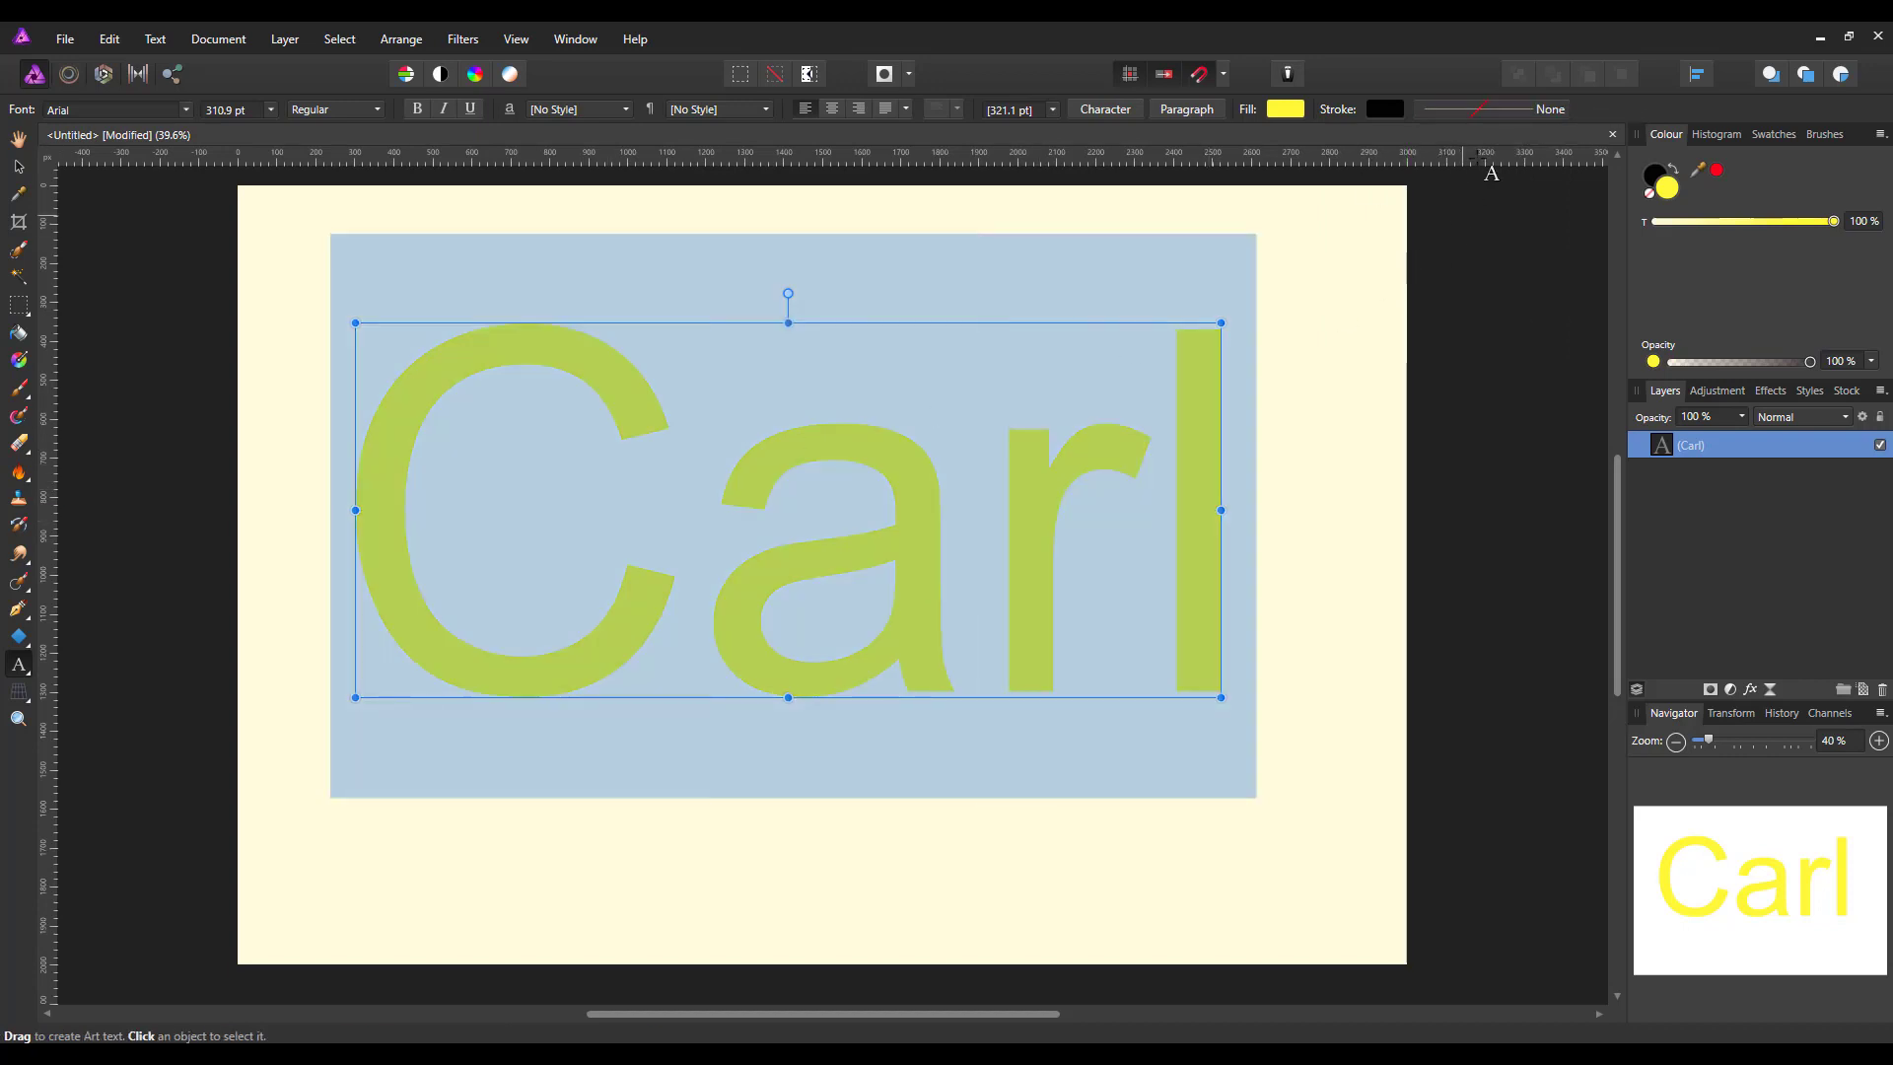
left_click(1385, 108)
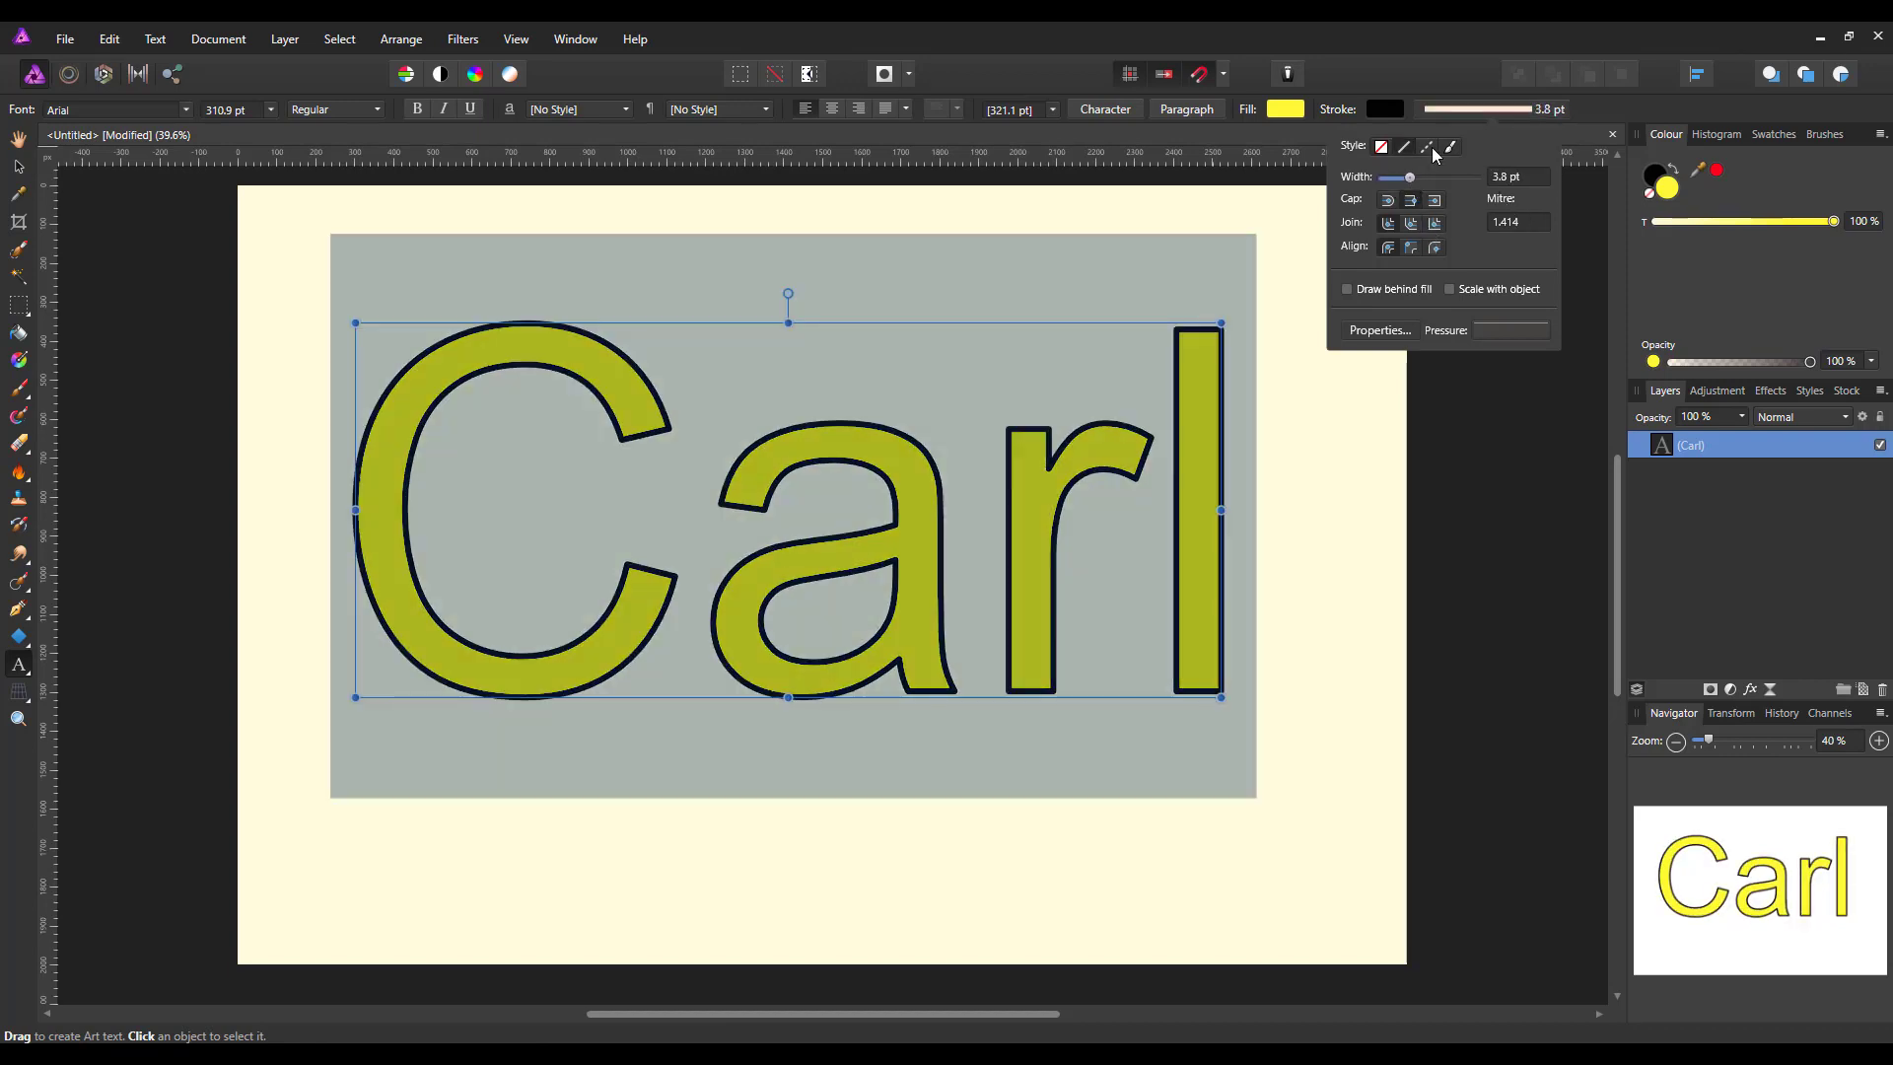
mouse_move(1430, 146)
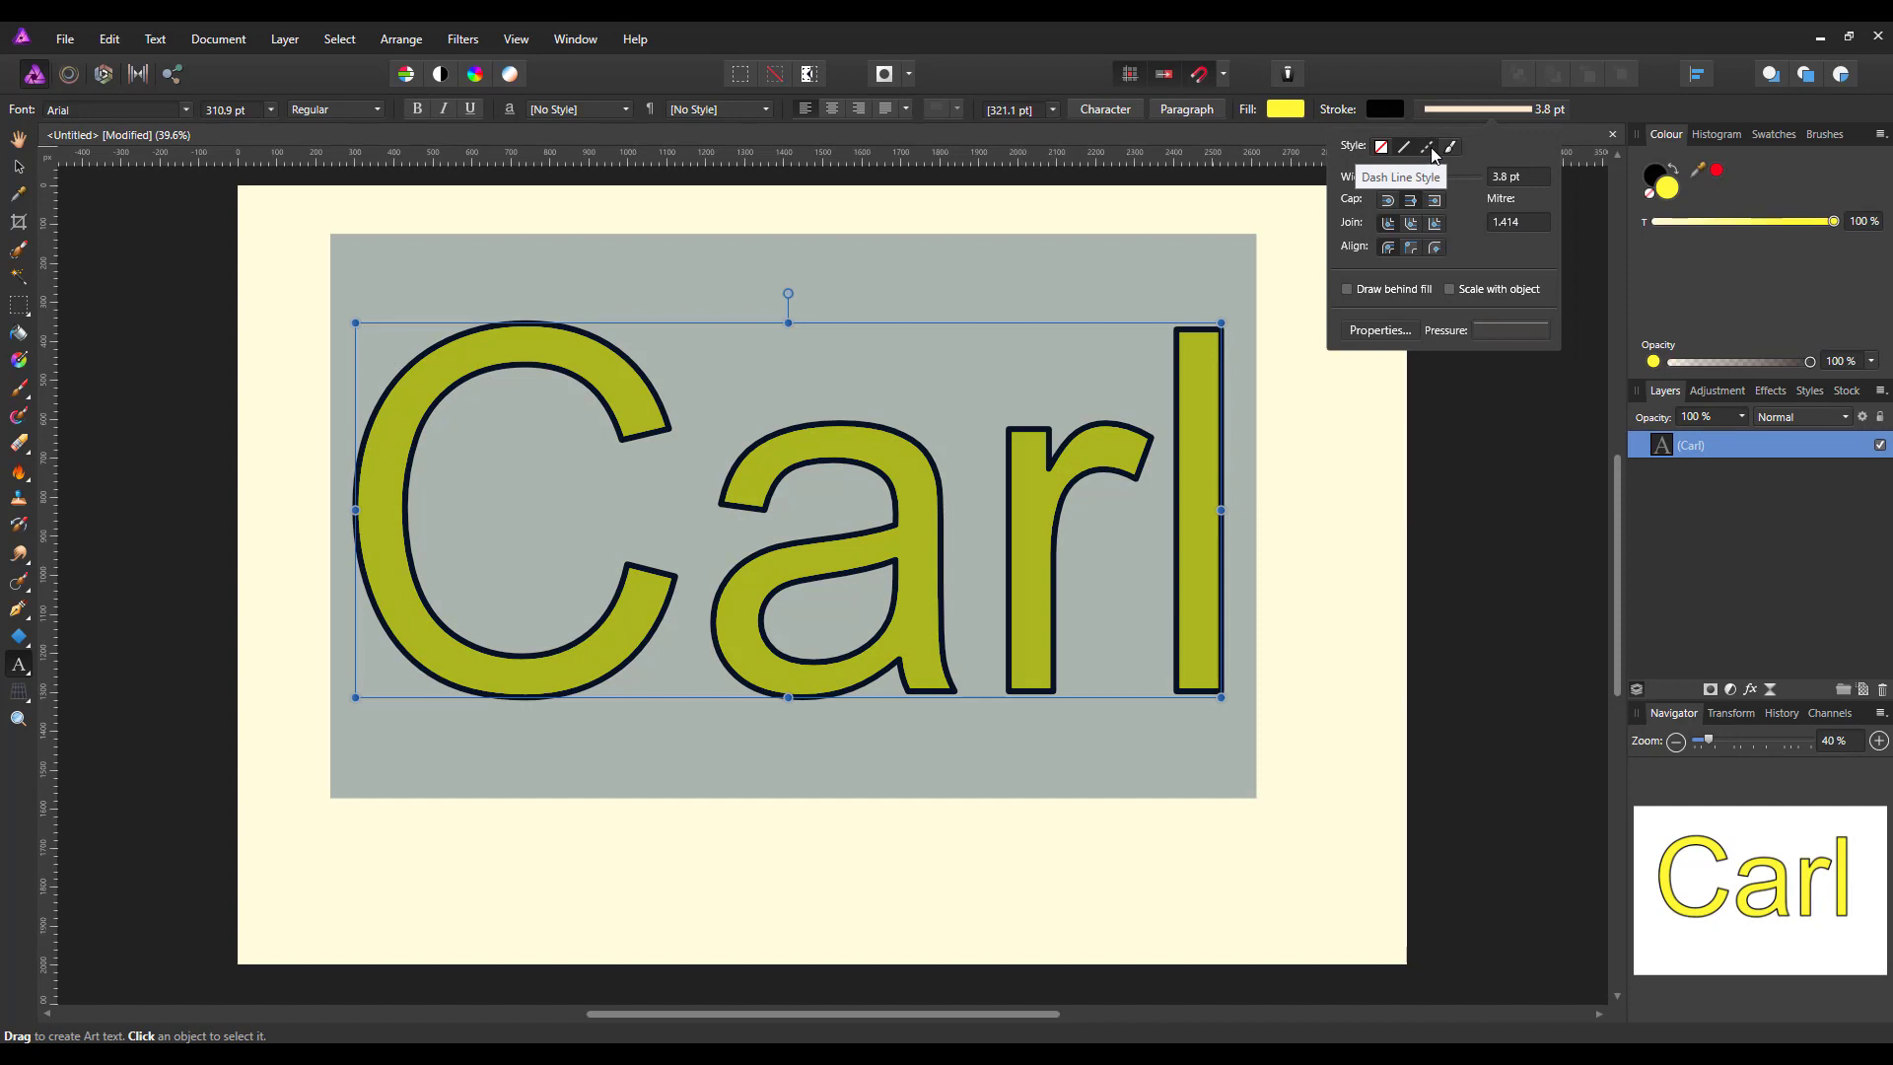
Switch the Carl outline to a dashed line style, edit the first dash value, and widen it
left_click(1430, 146)
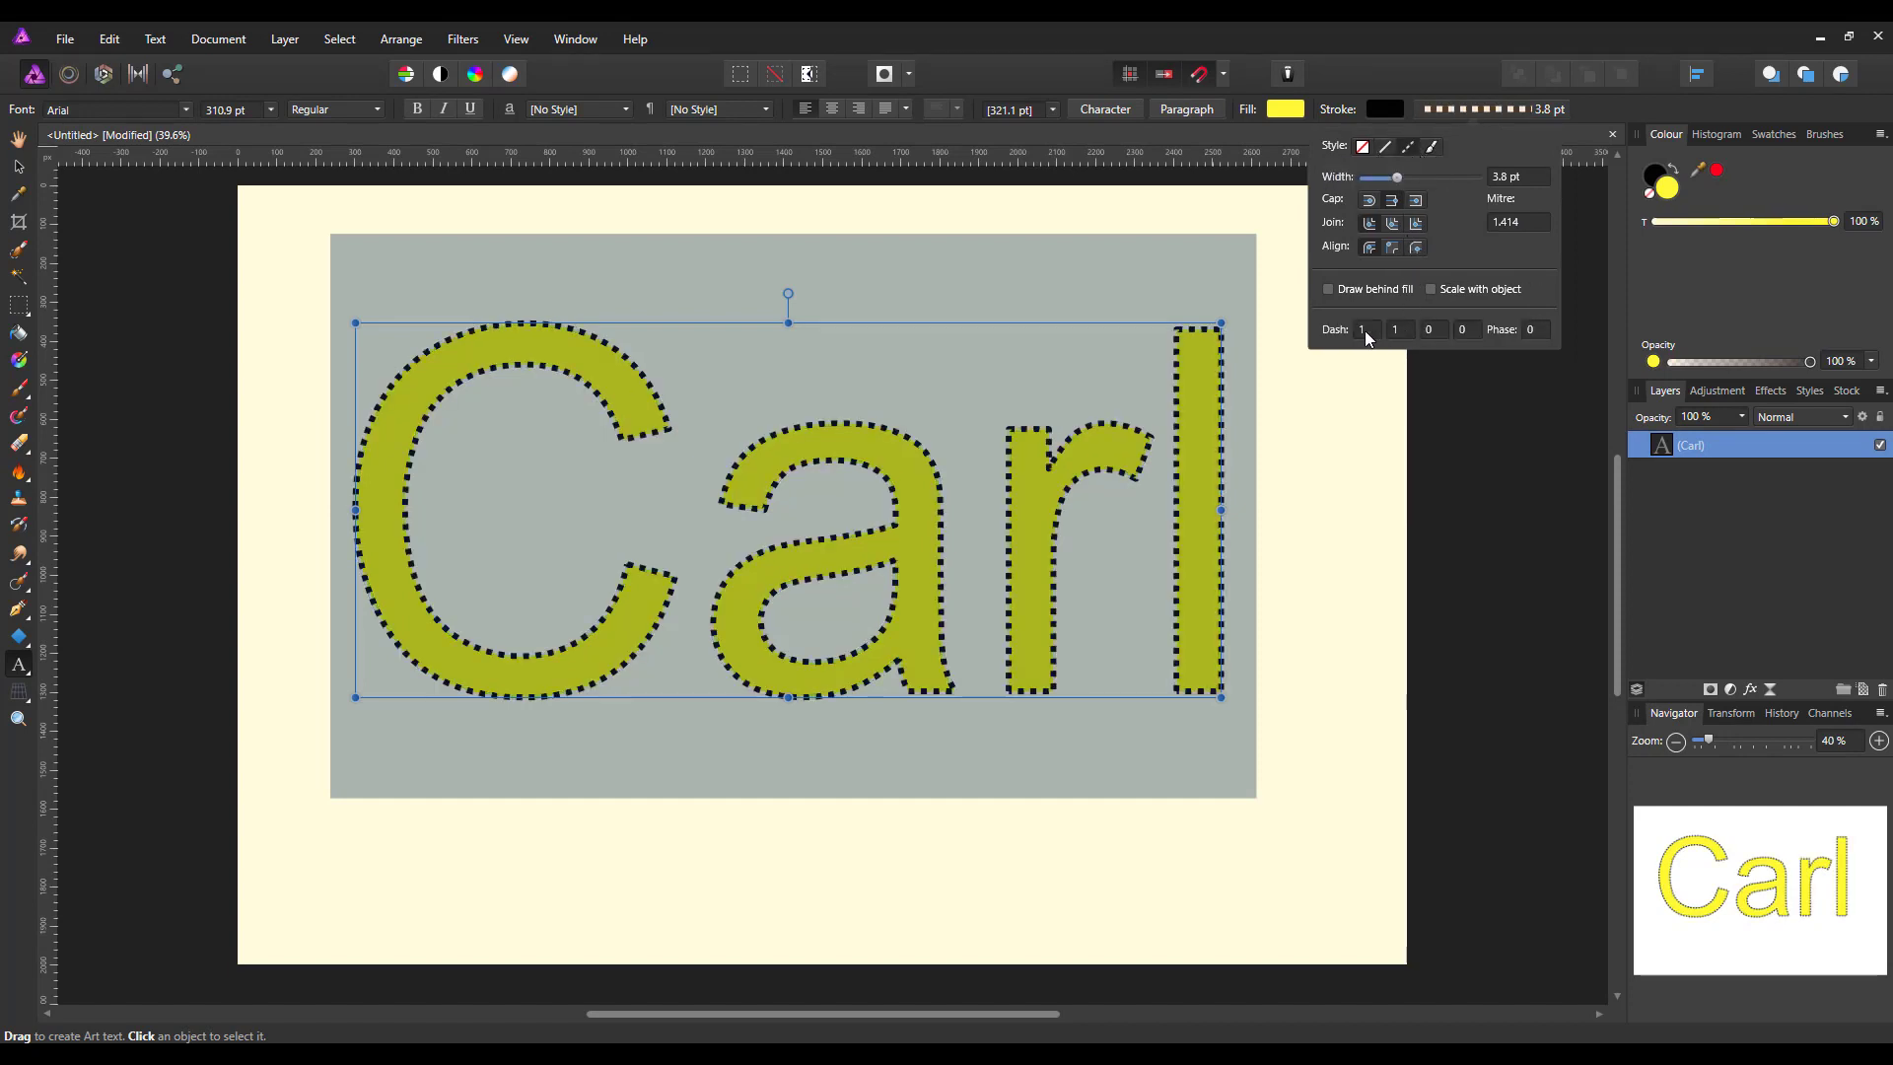
left_click(1362, 328)
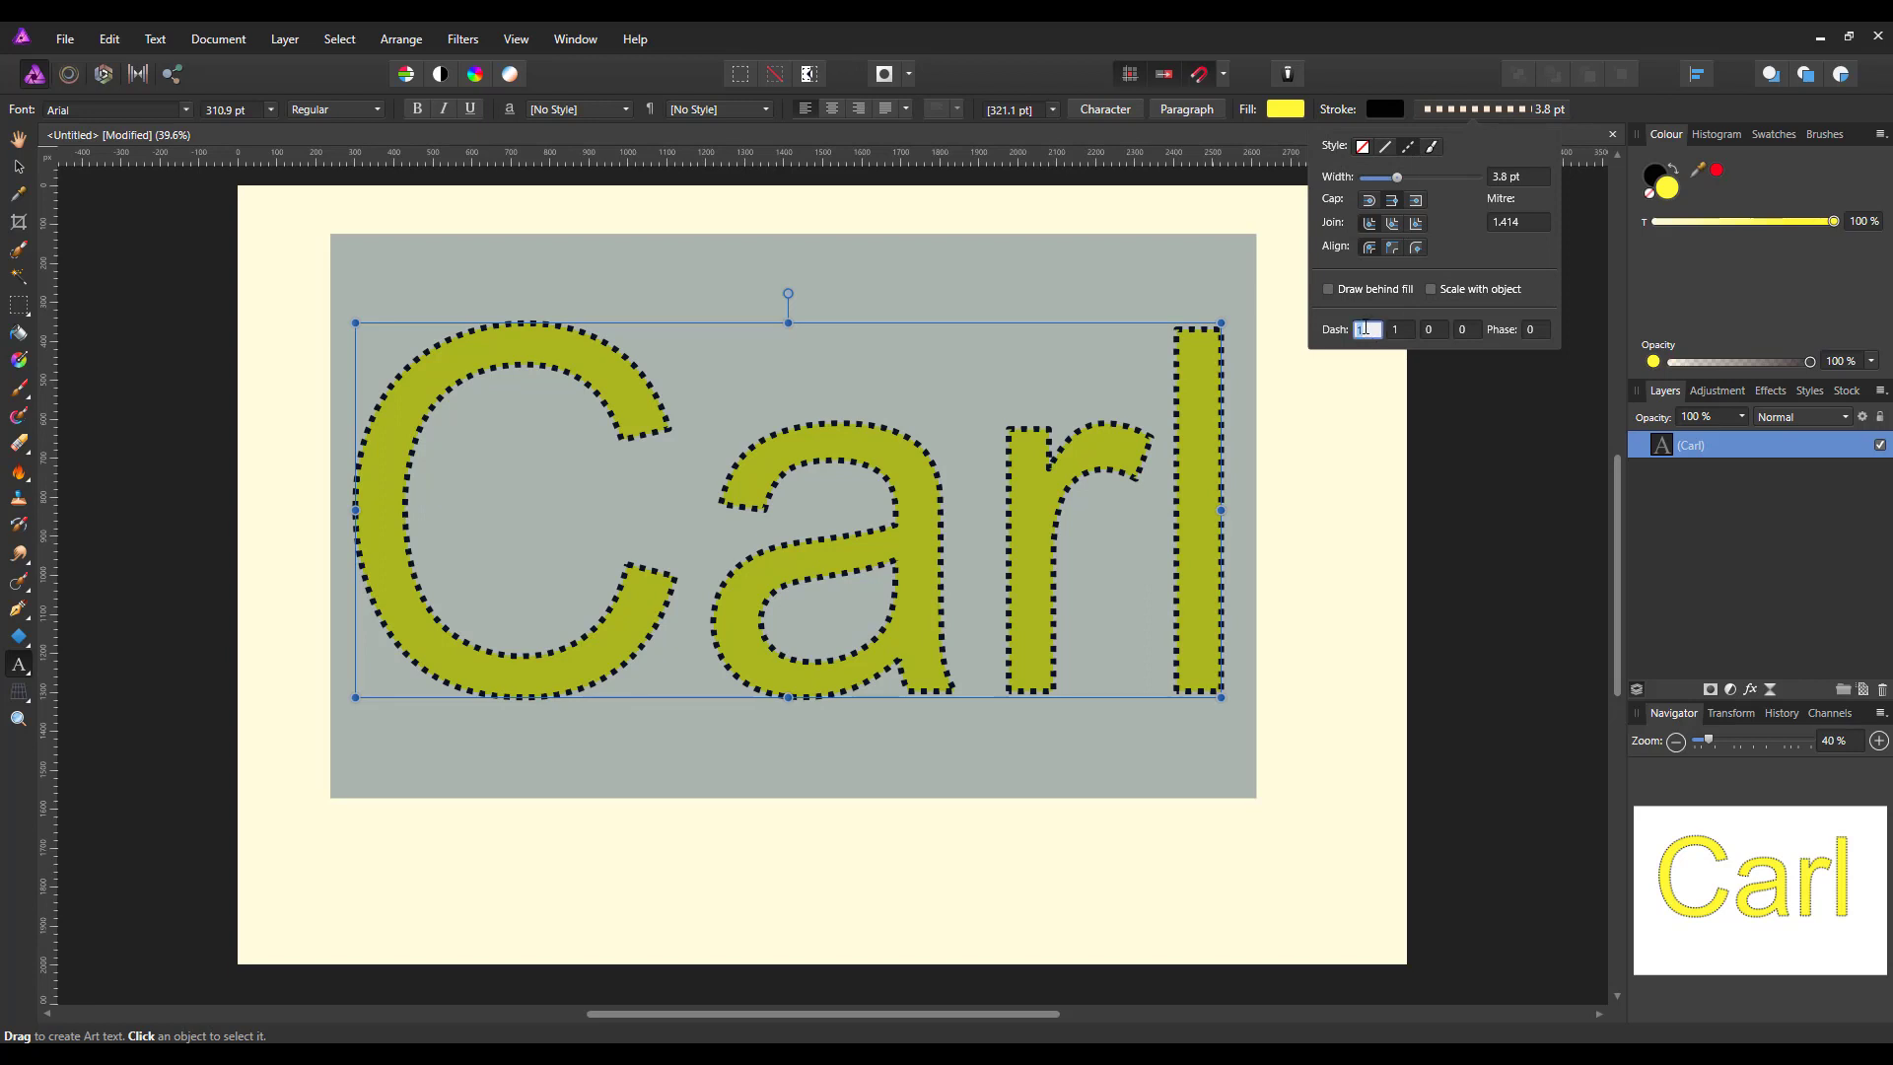
type("0")
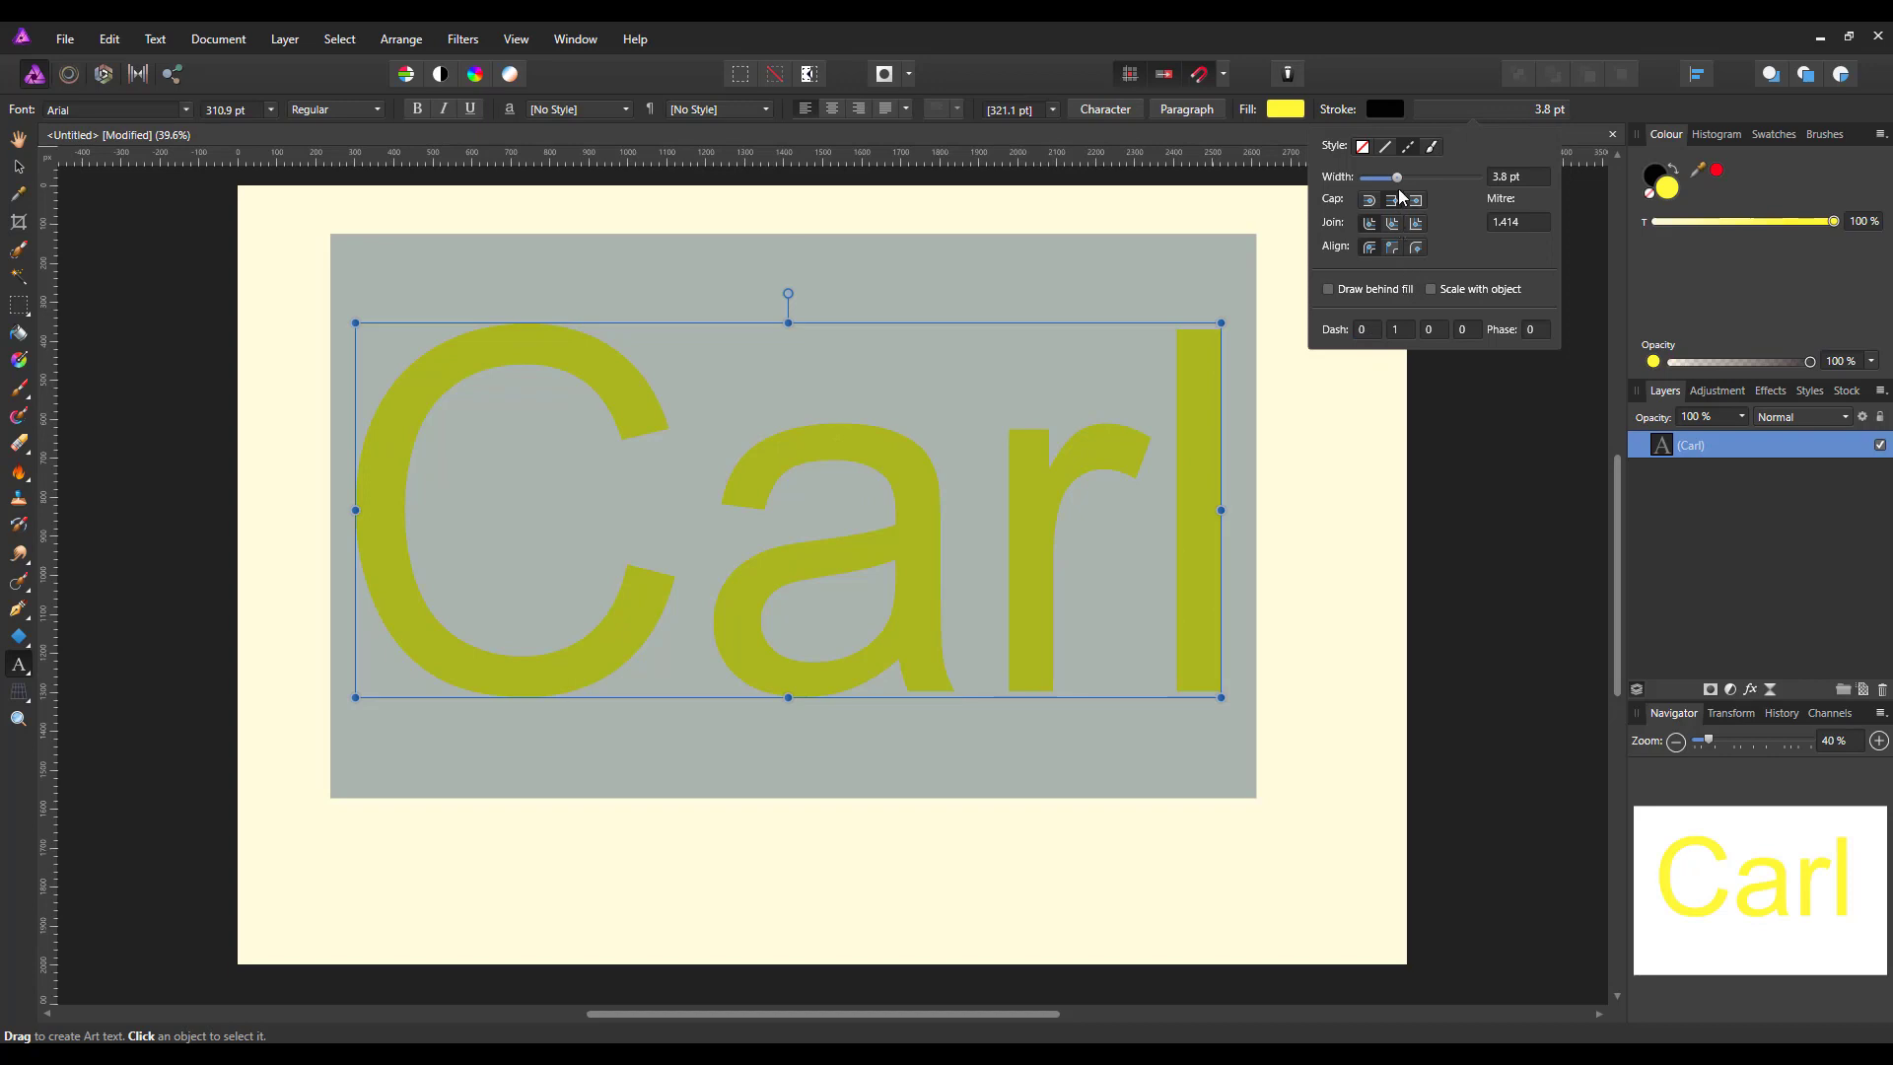
left_click_drag(1399, 177, 1418, 176)
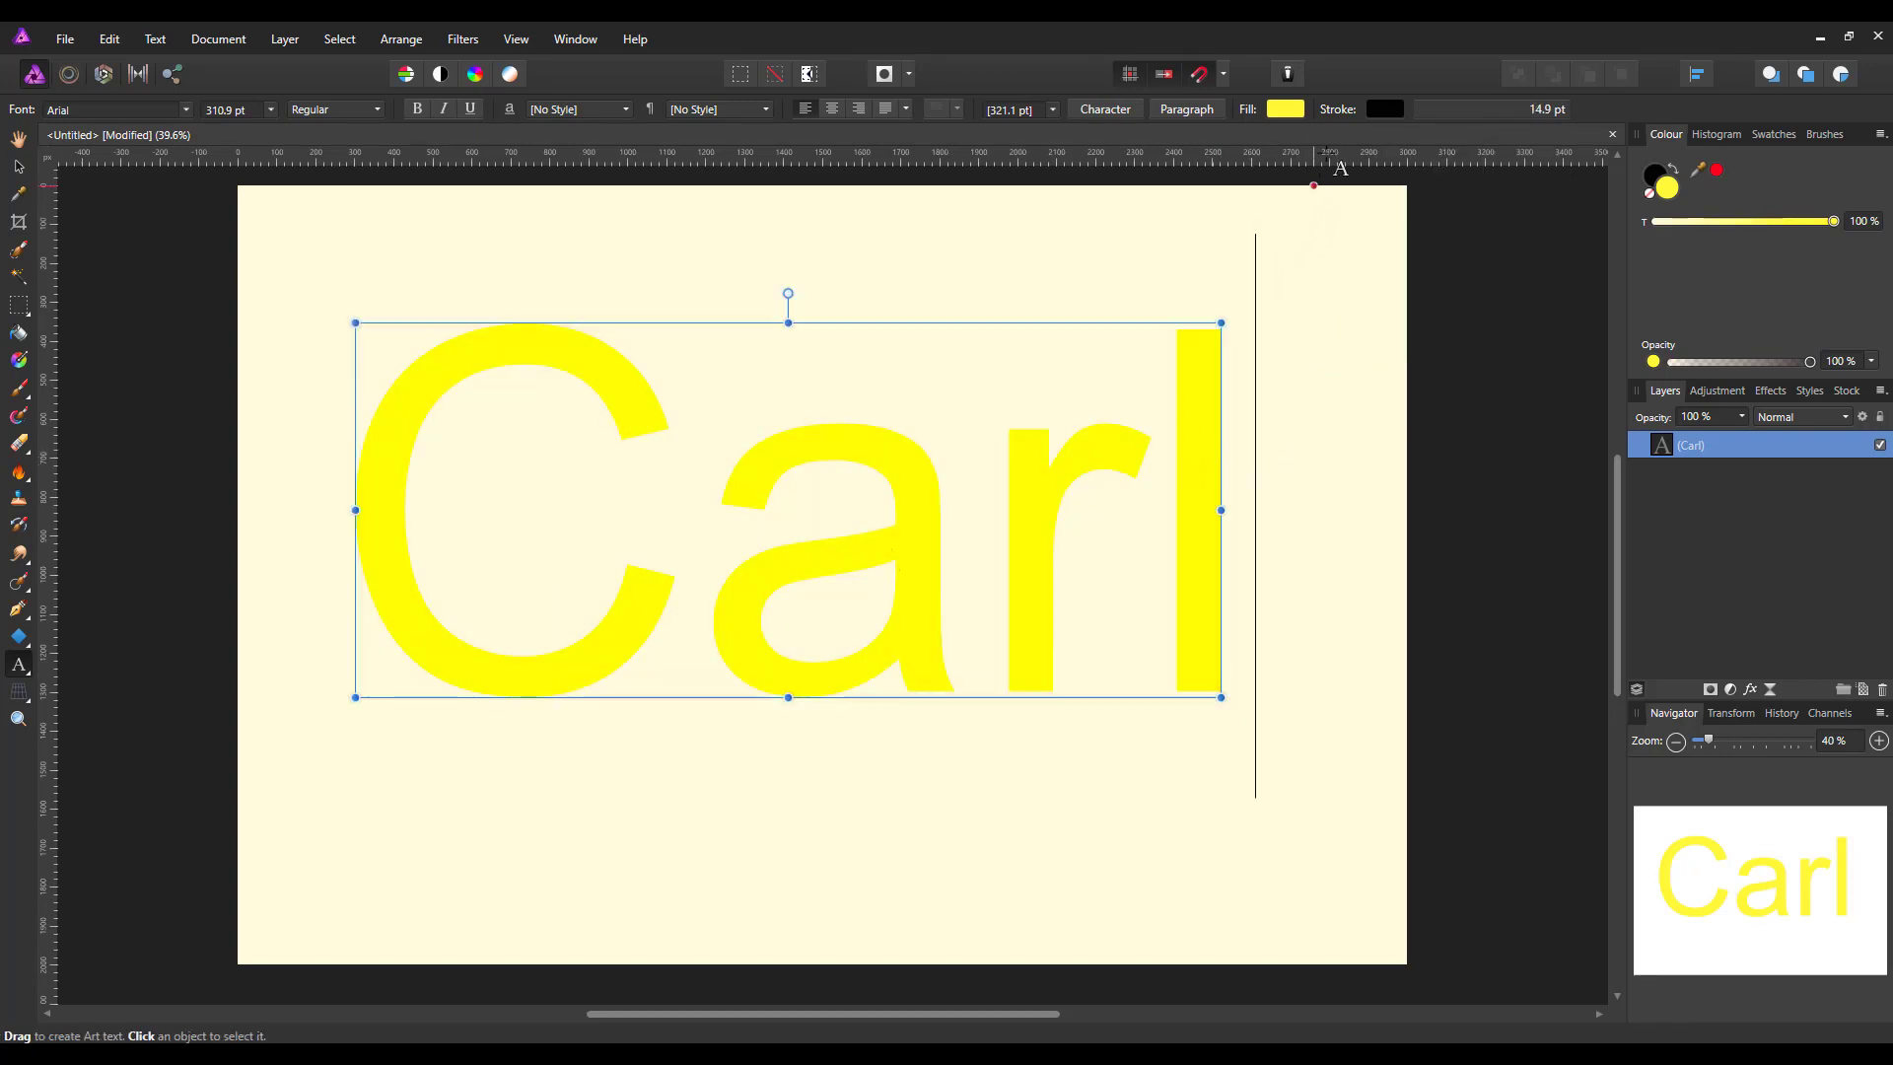
left_click(1384, 109)
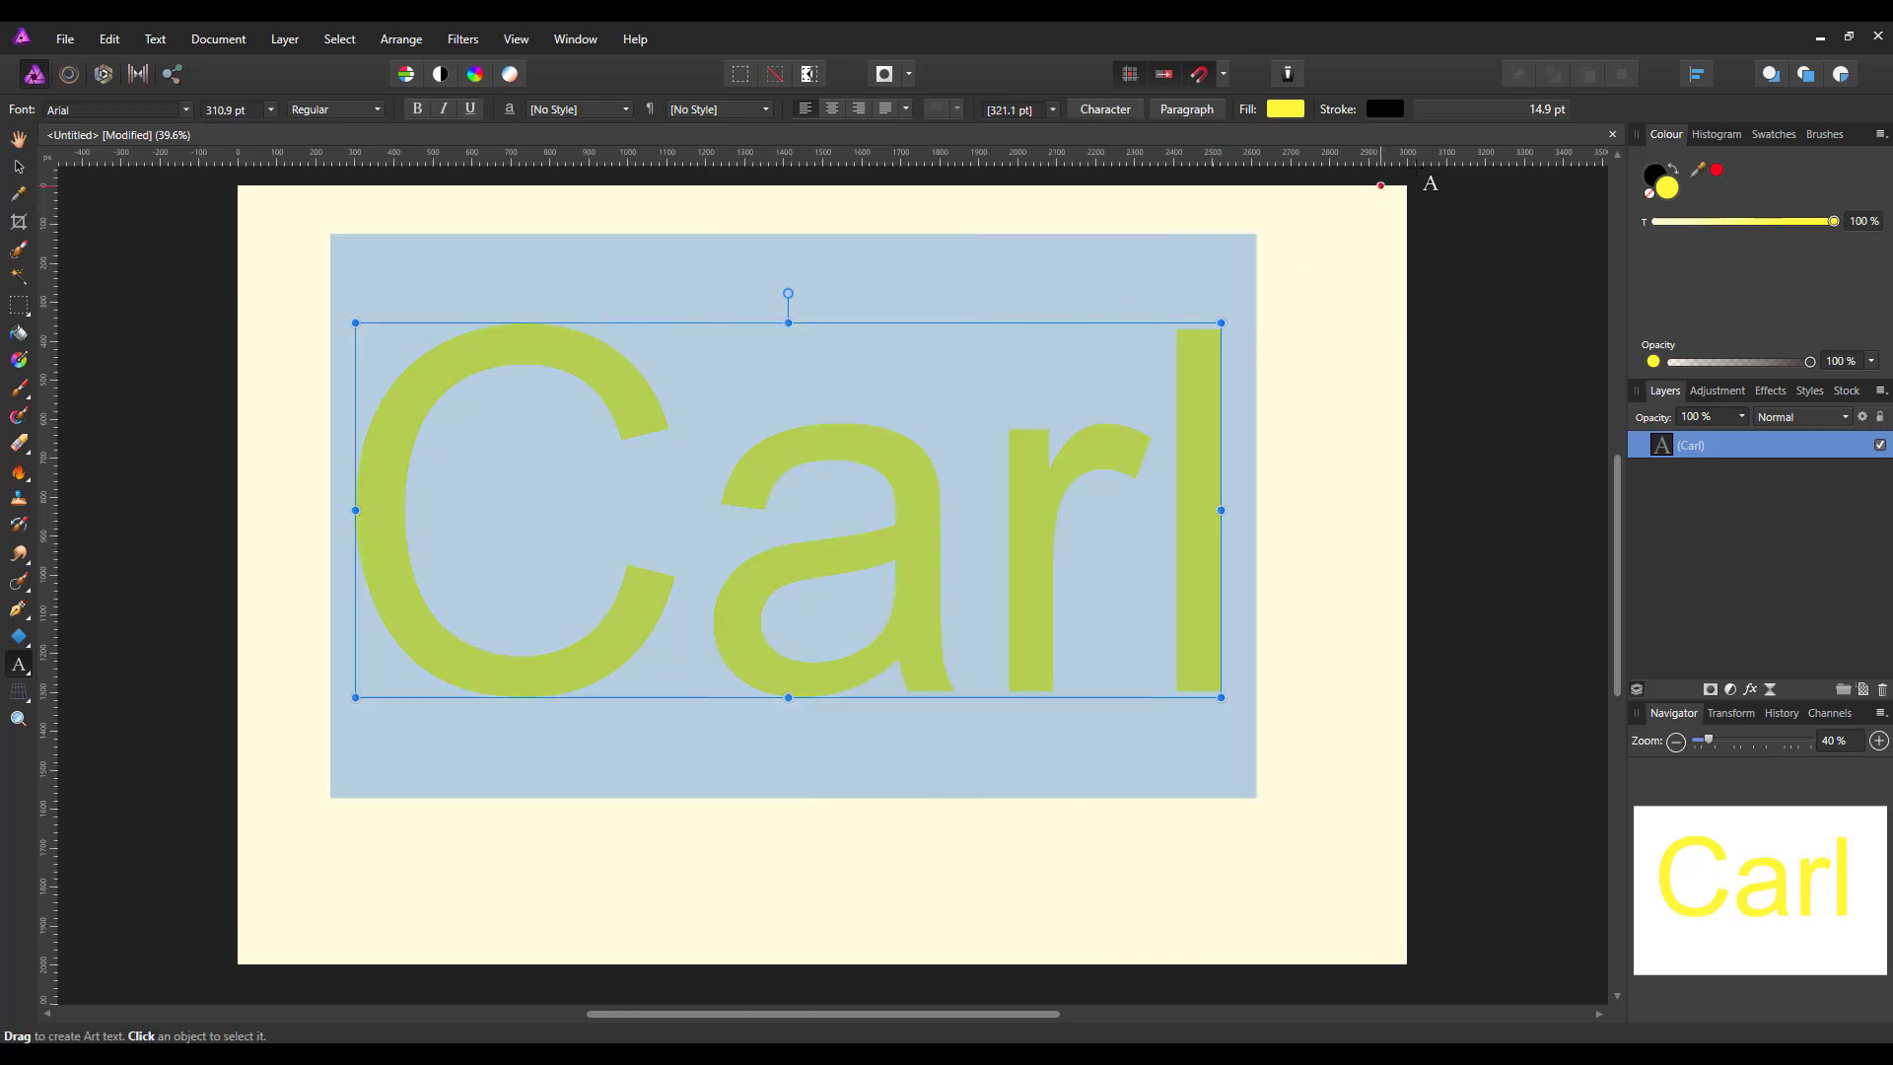
Refine the dash values to 1 and 0.05 and settle the outline width near 10 pt
left_click(1385, 109)
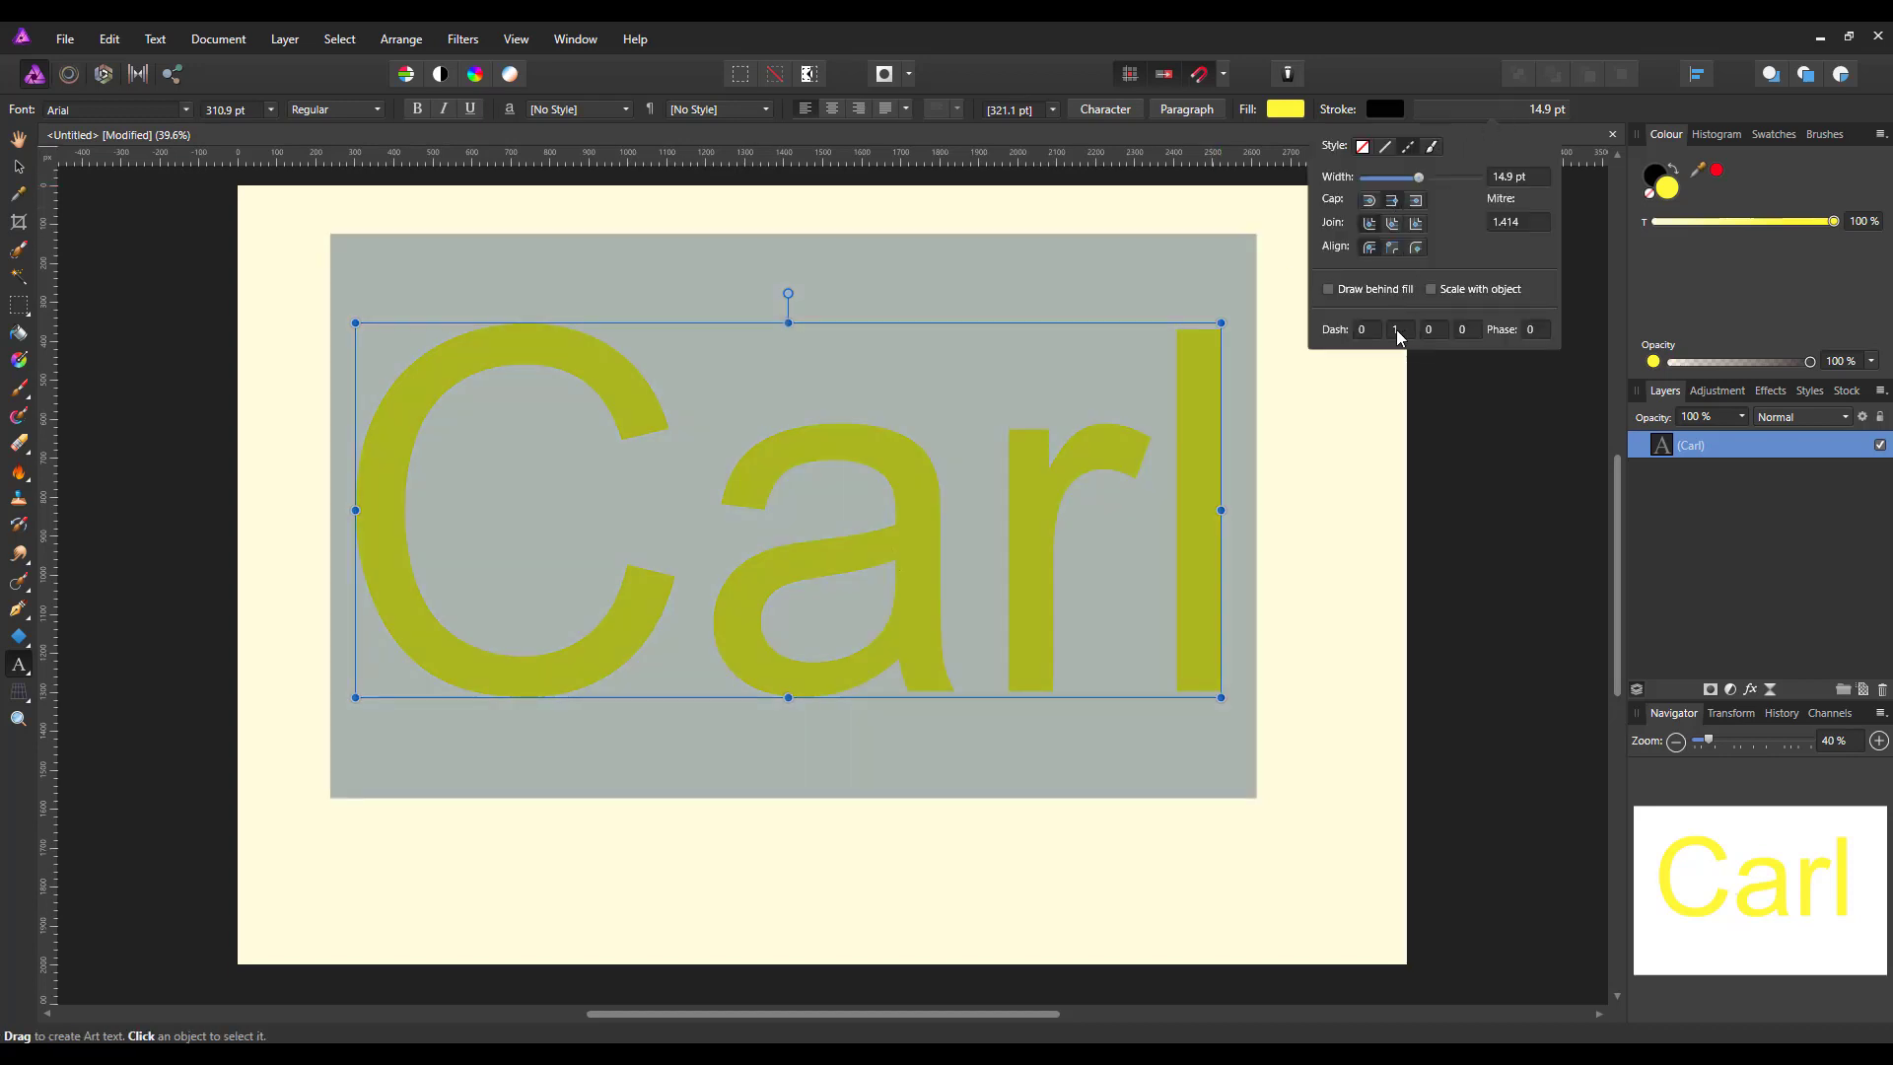
left_click(1360, 329)
type("1")
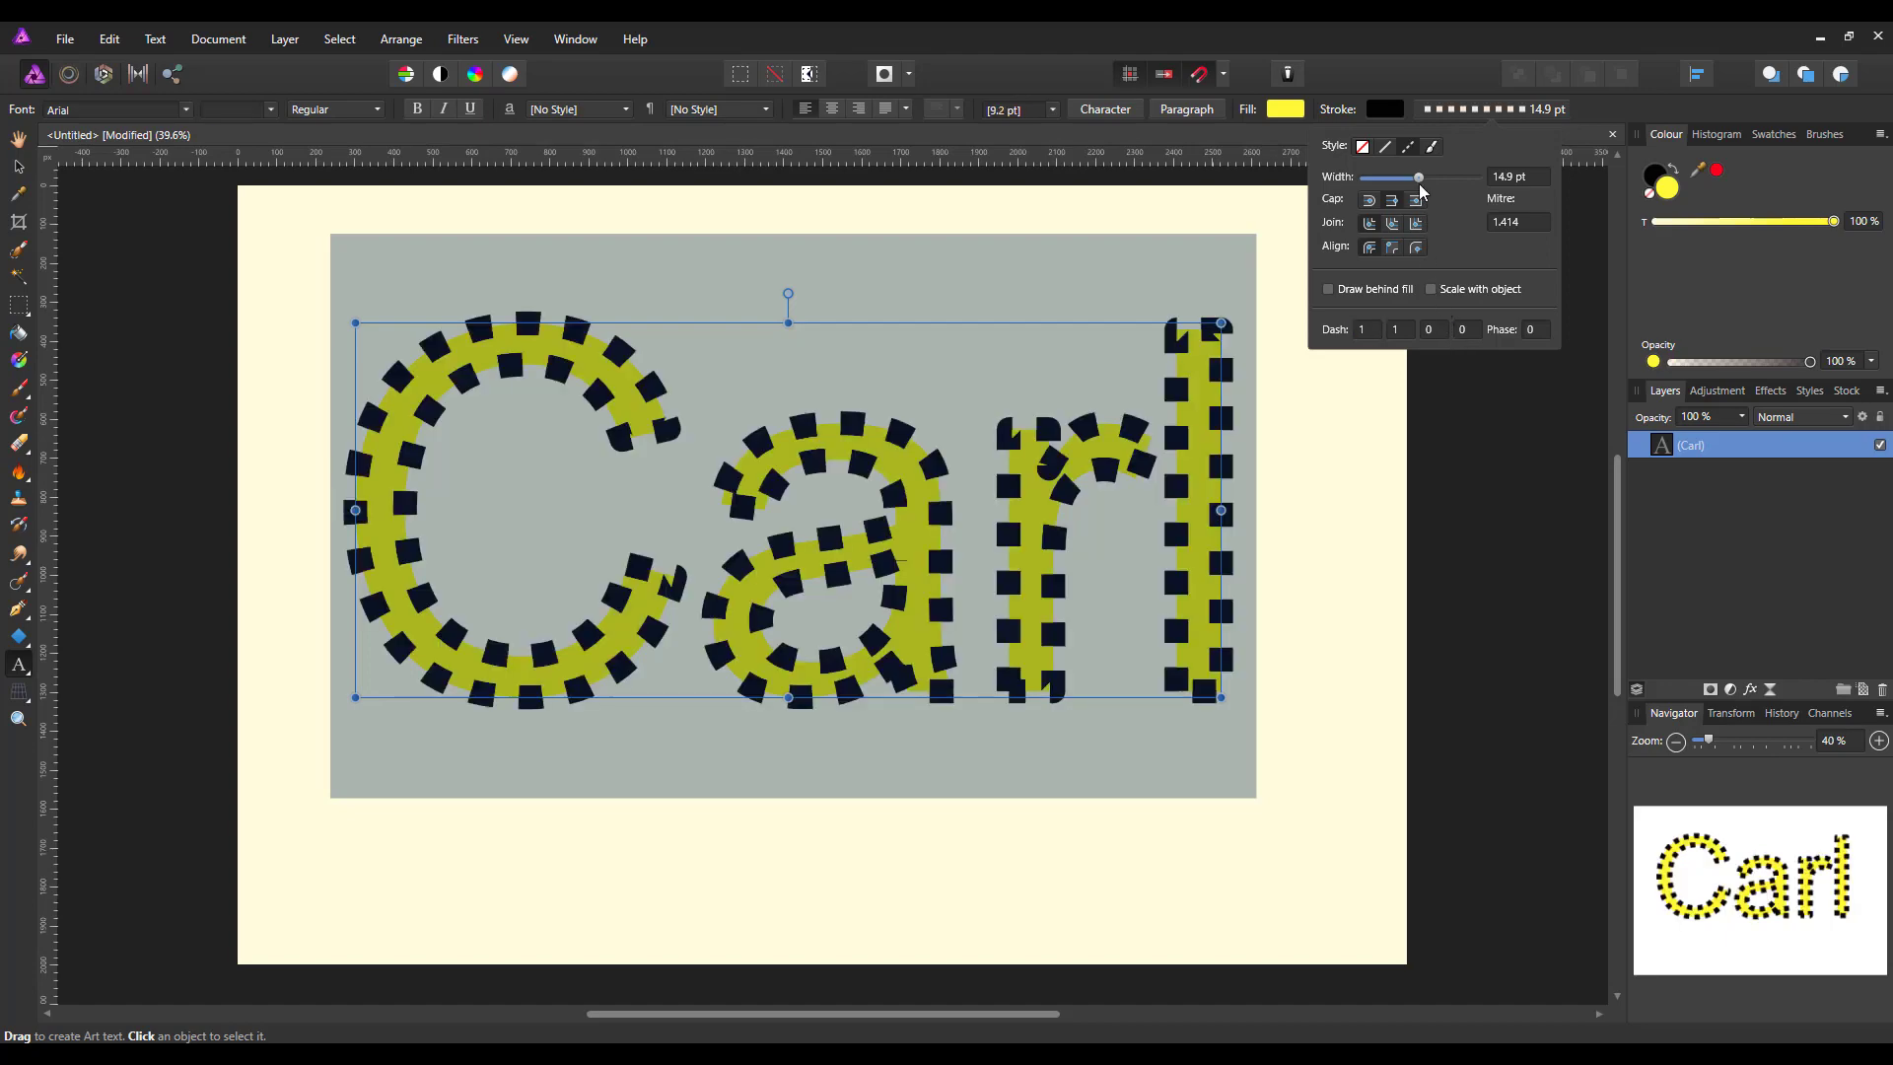
left_click_drag(1418, 177, 1377, 178)
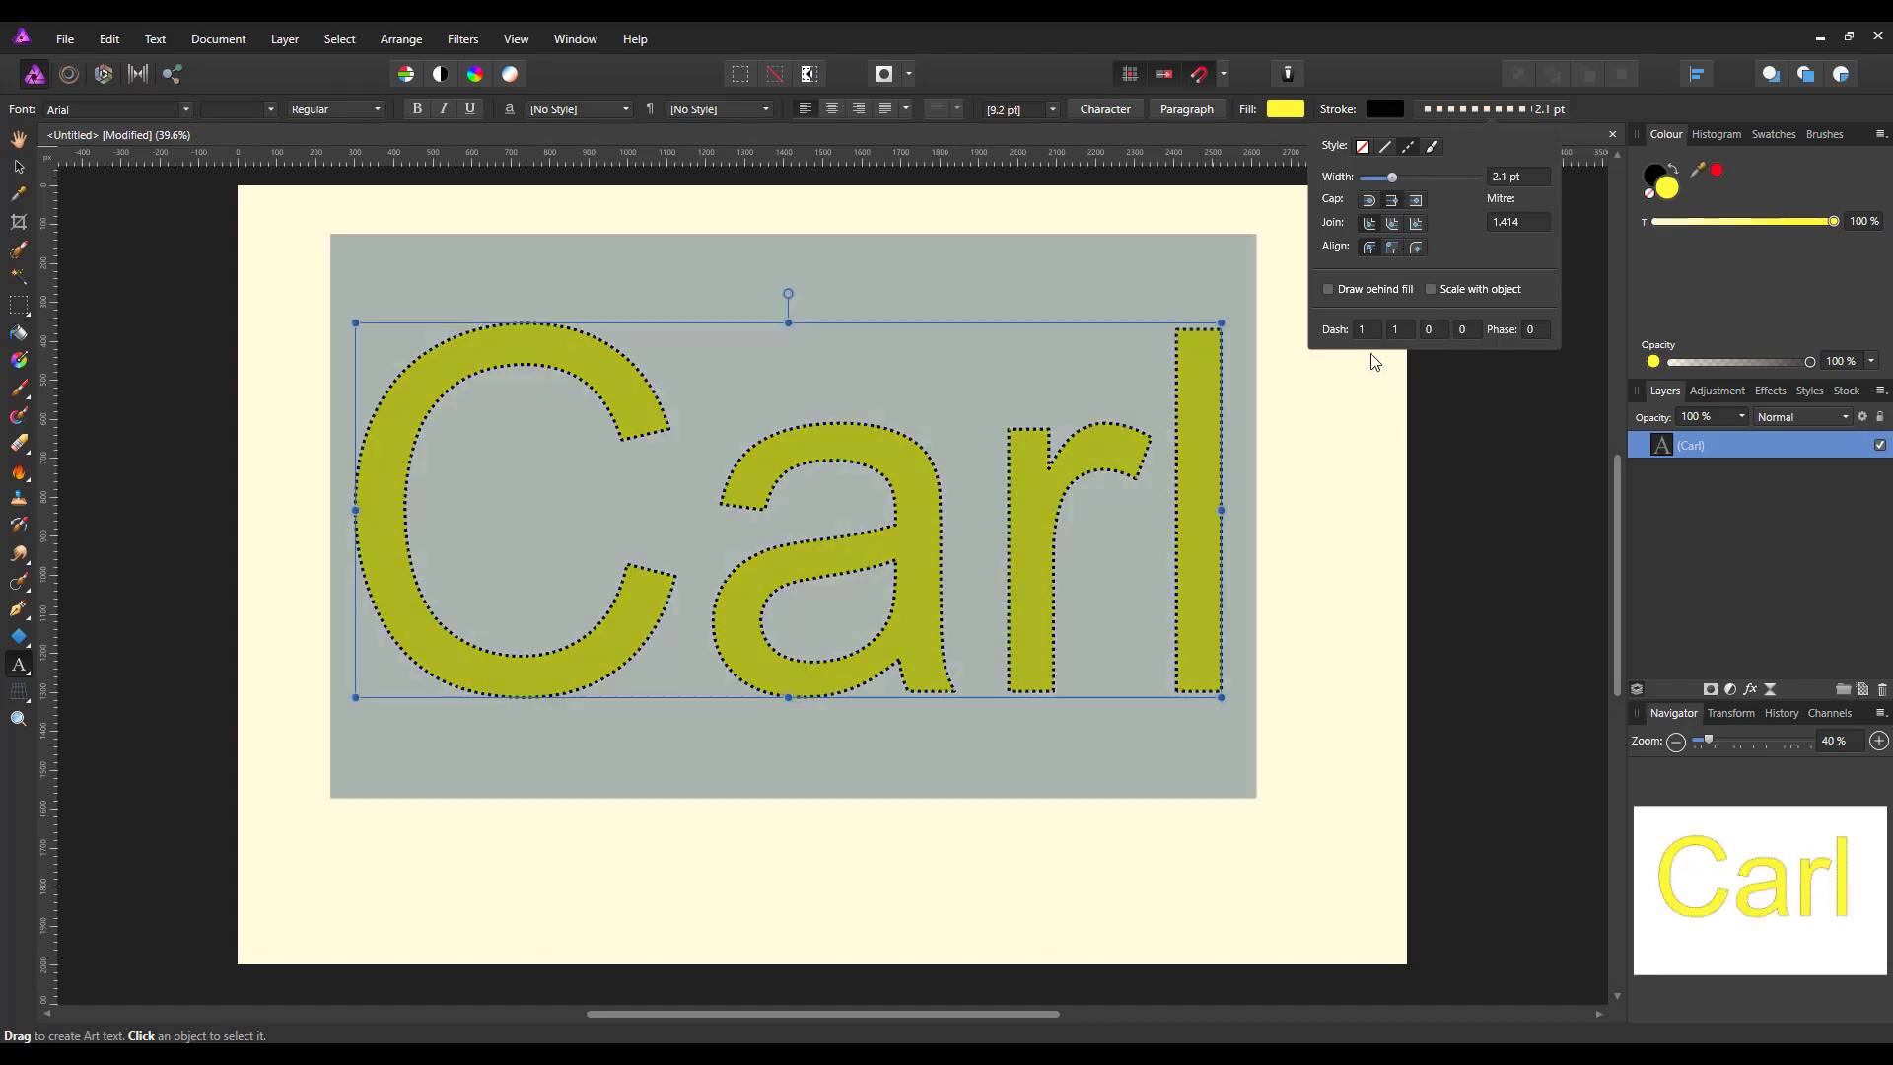
left_click(1362, 328)
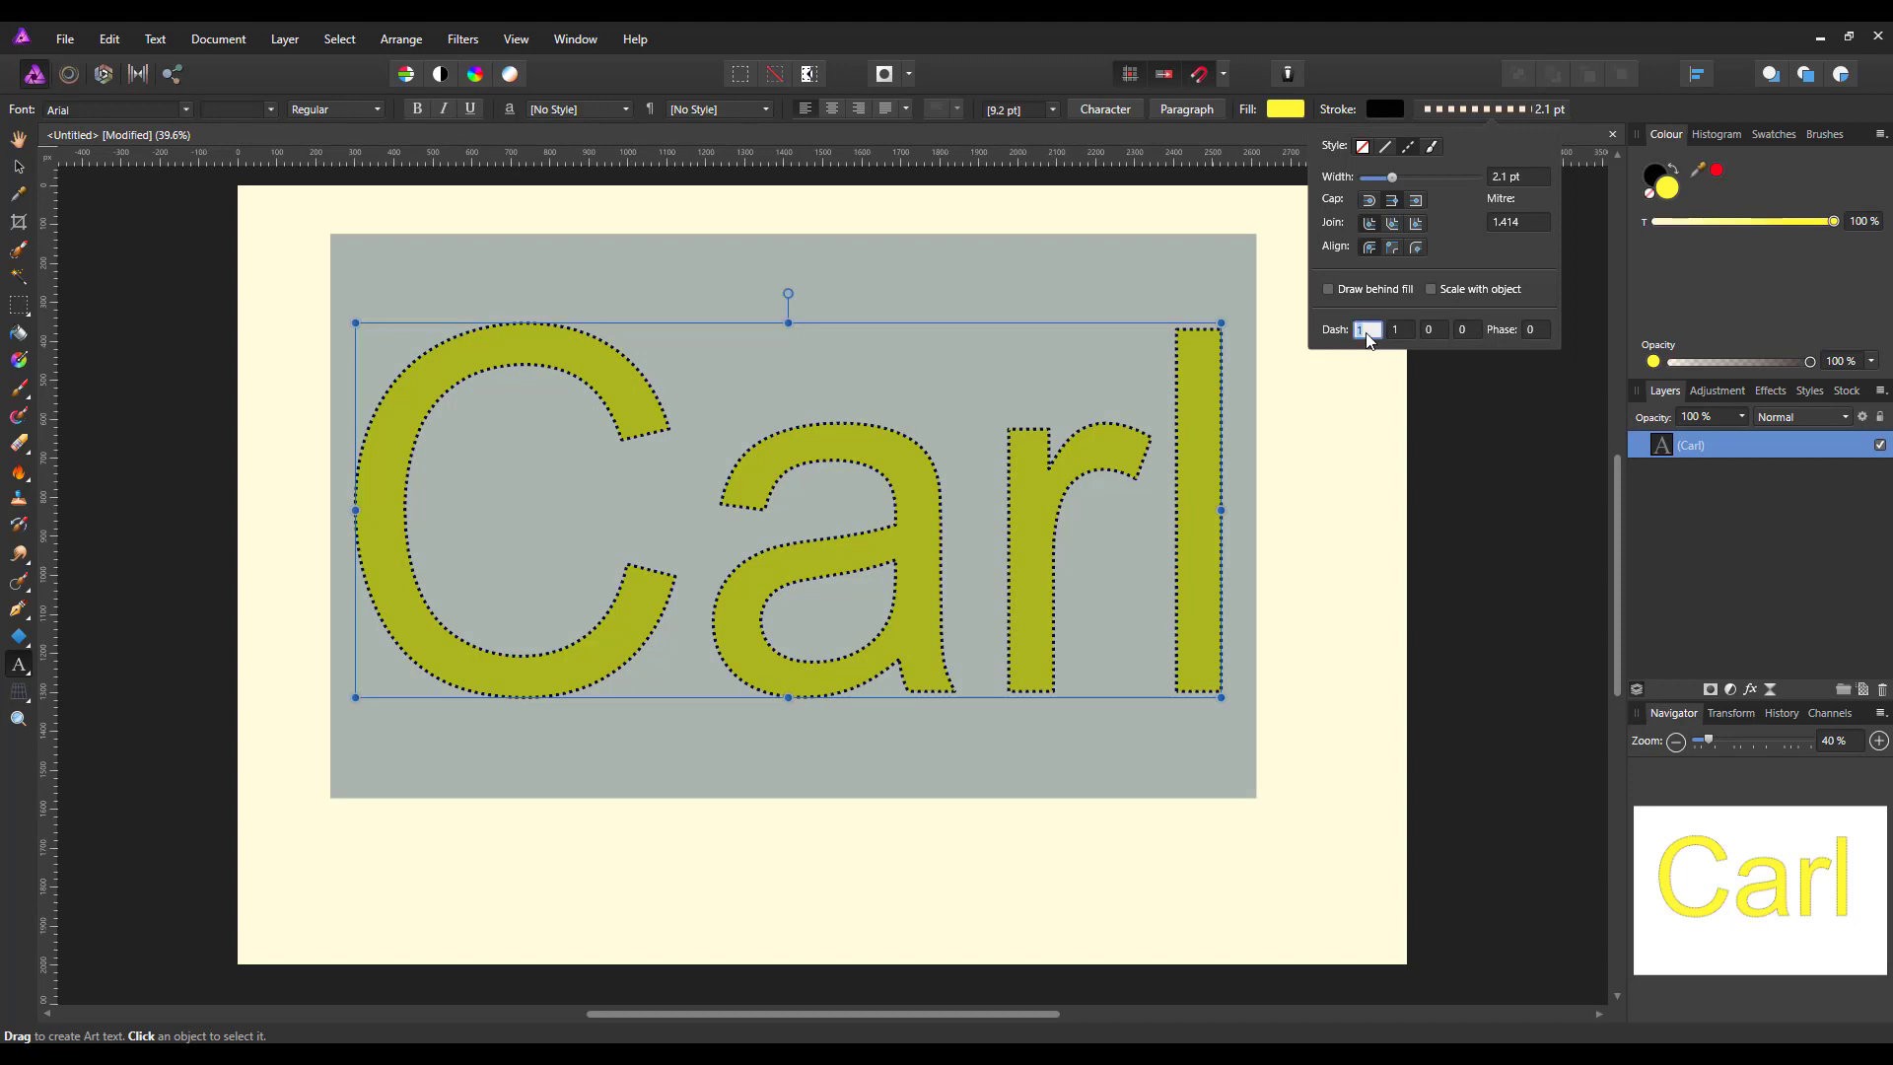
mouse_move(1383, 339)
type("0")
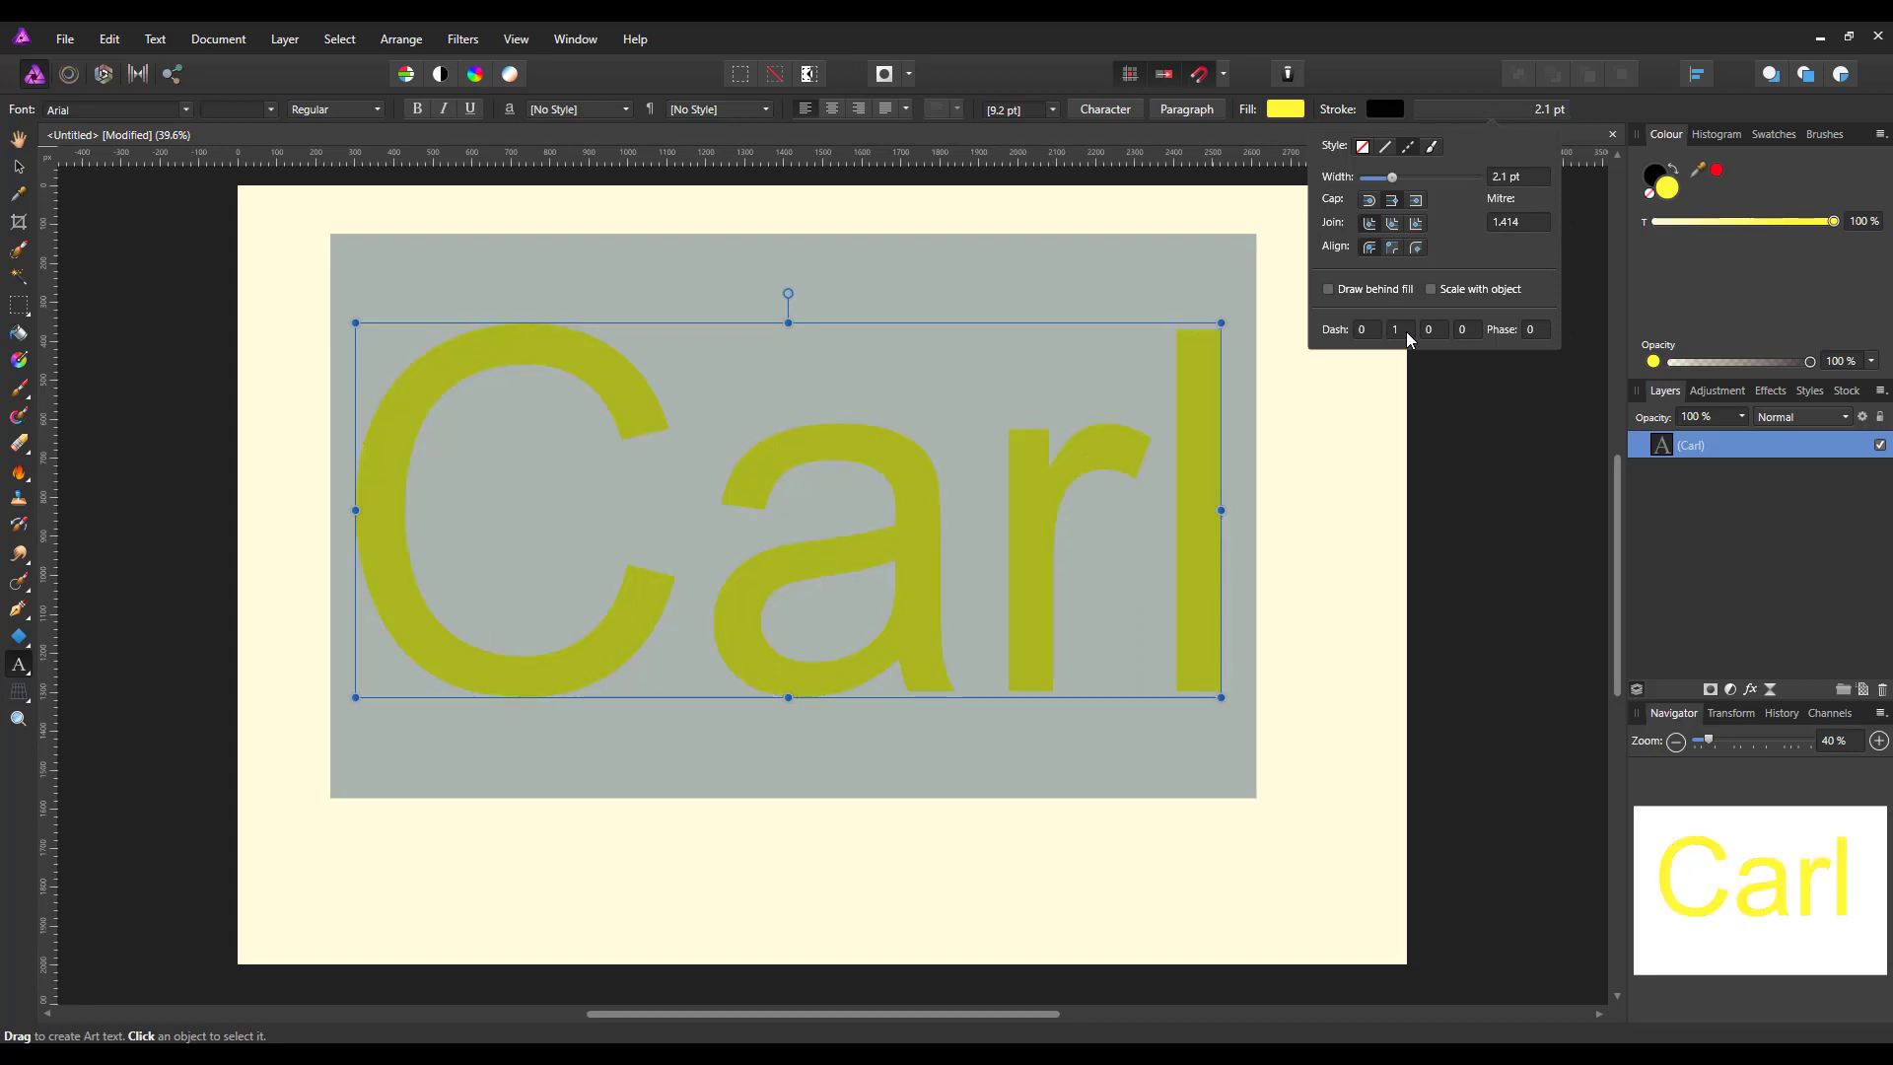
mouse_move(1373, 312)
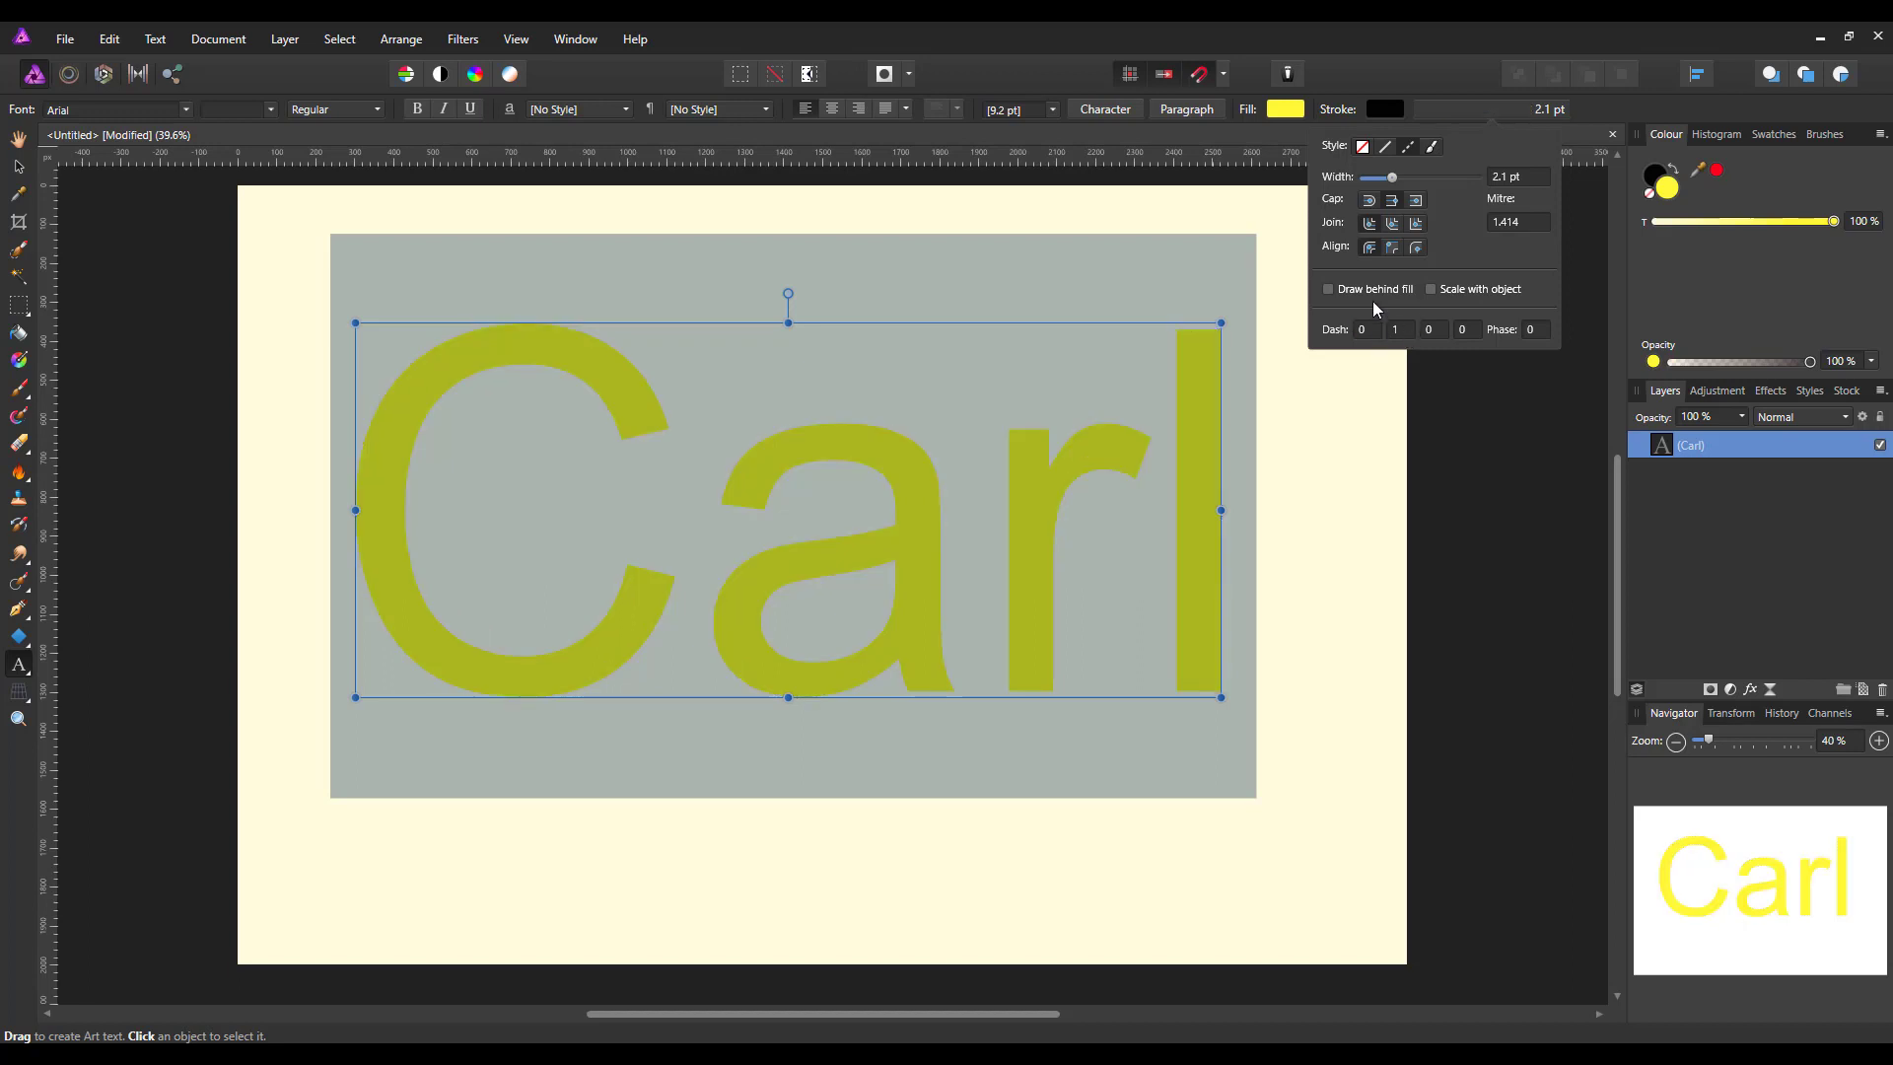
left_click_drag(1391, 177, 1387, 177)
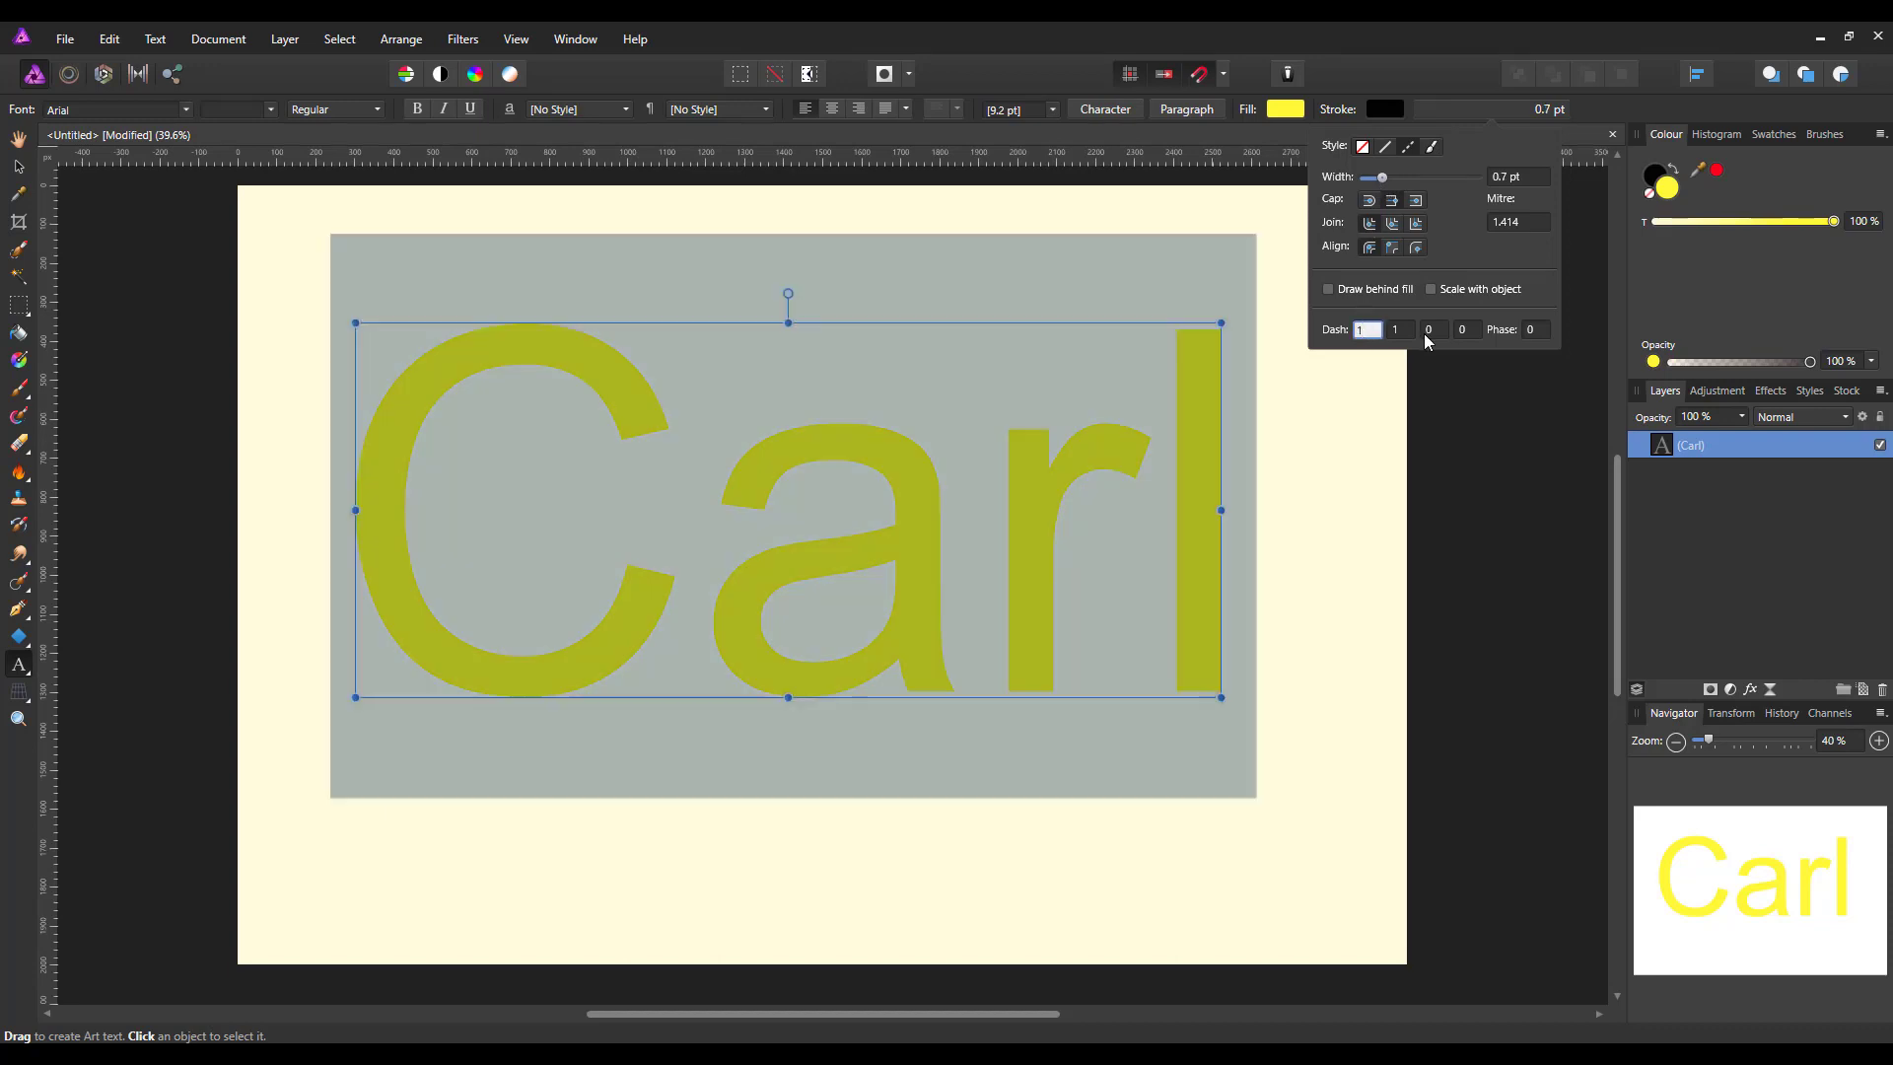
left_click(1429, 328)
type("0.05")
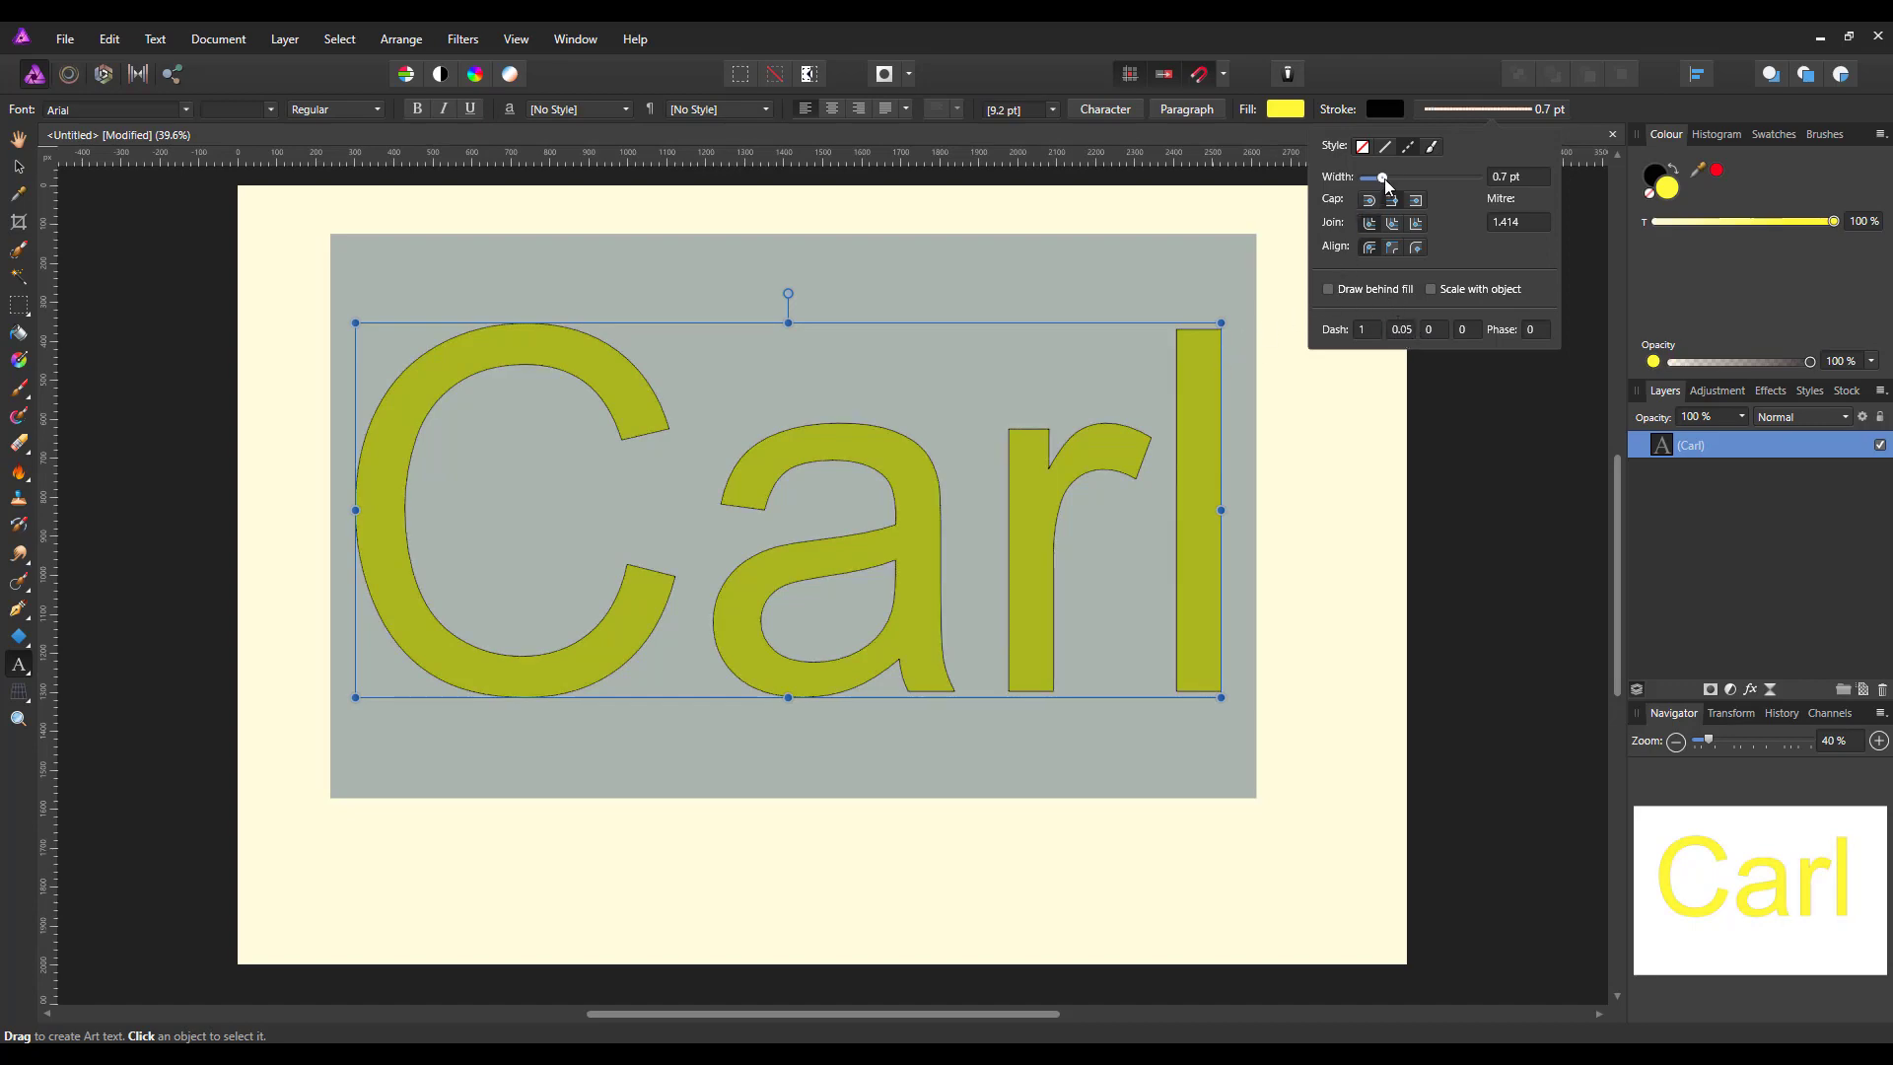
left_click_drag(1381, 177, 1410, 177)
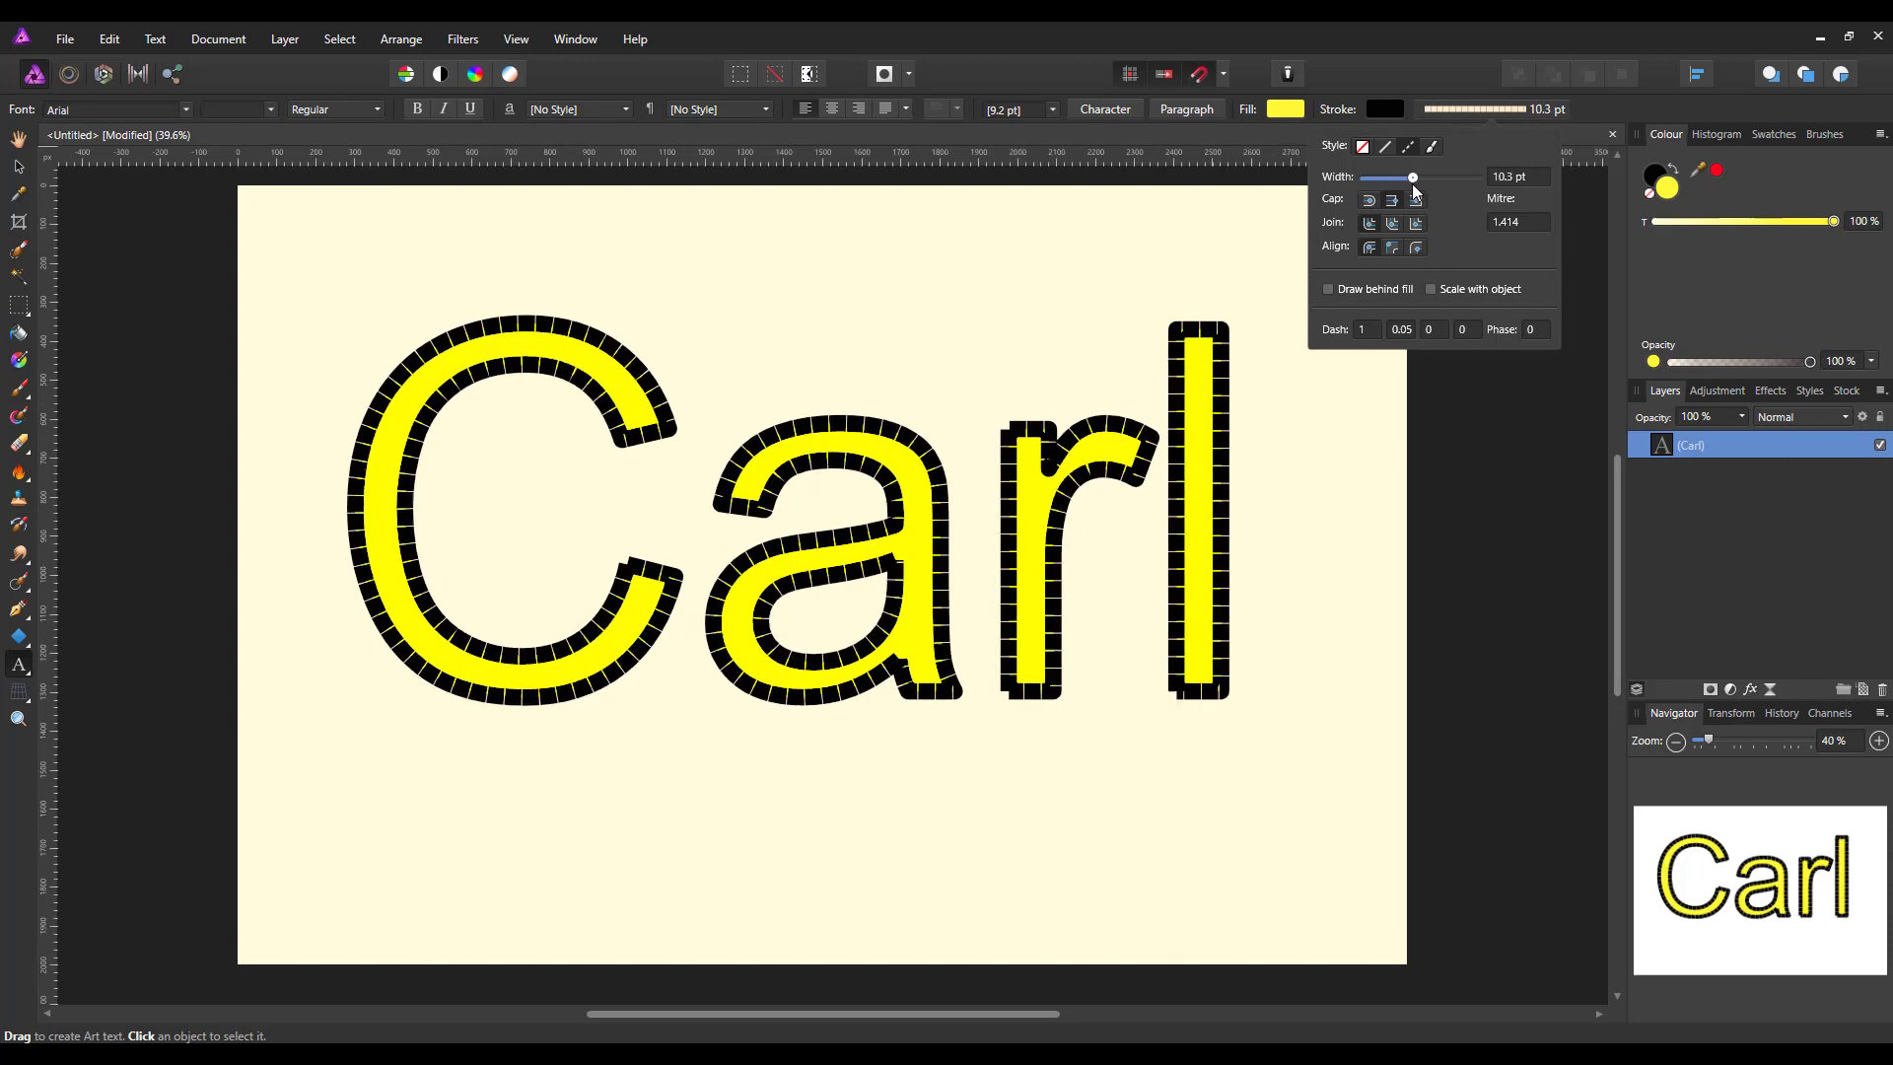
left_click_drag(1410, 177, 1404, 177)
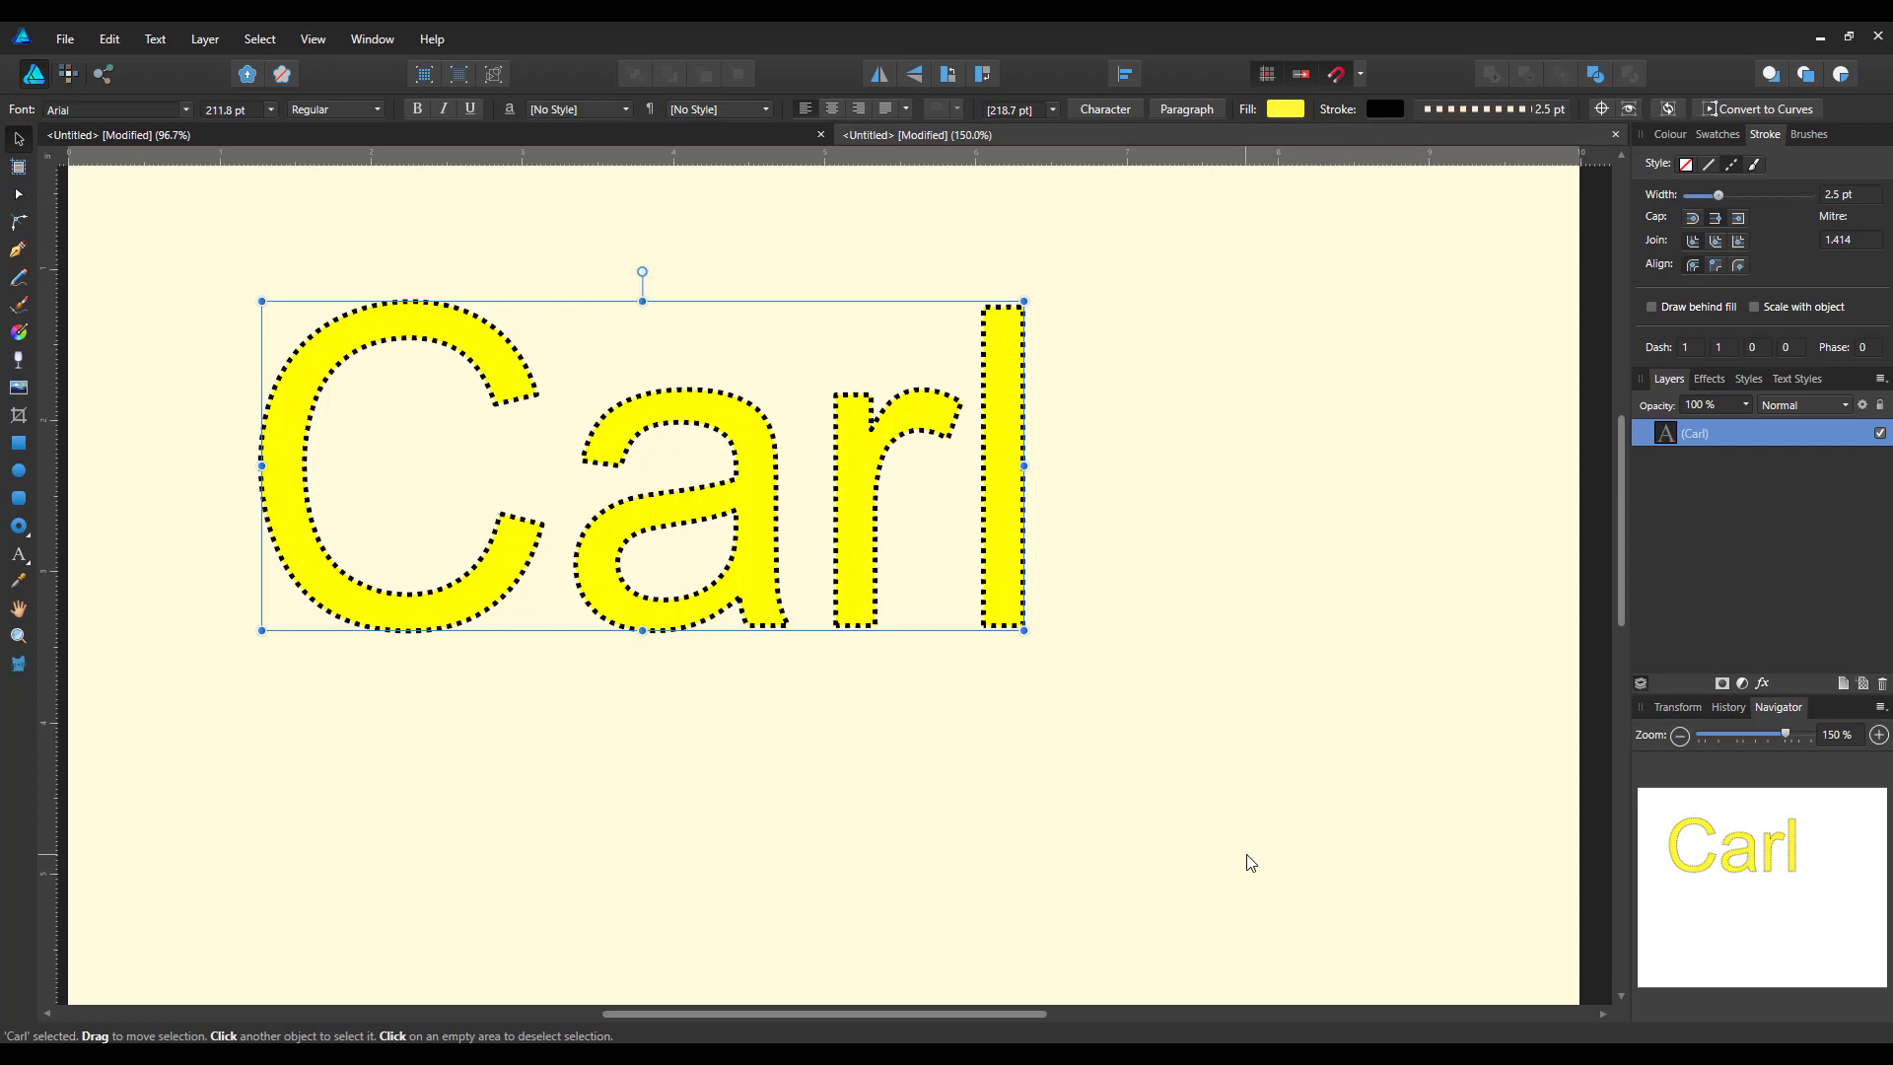
mouse_move(1259, 878)
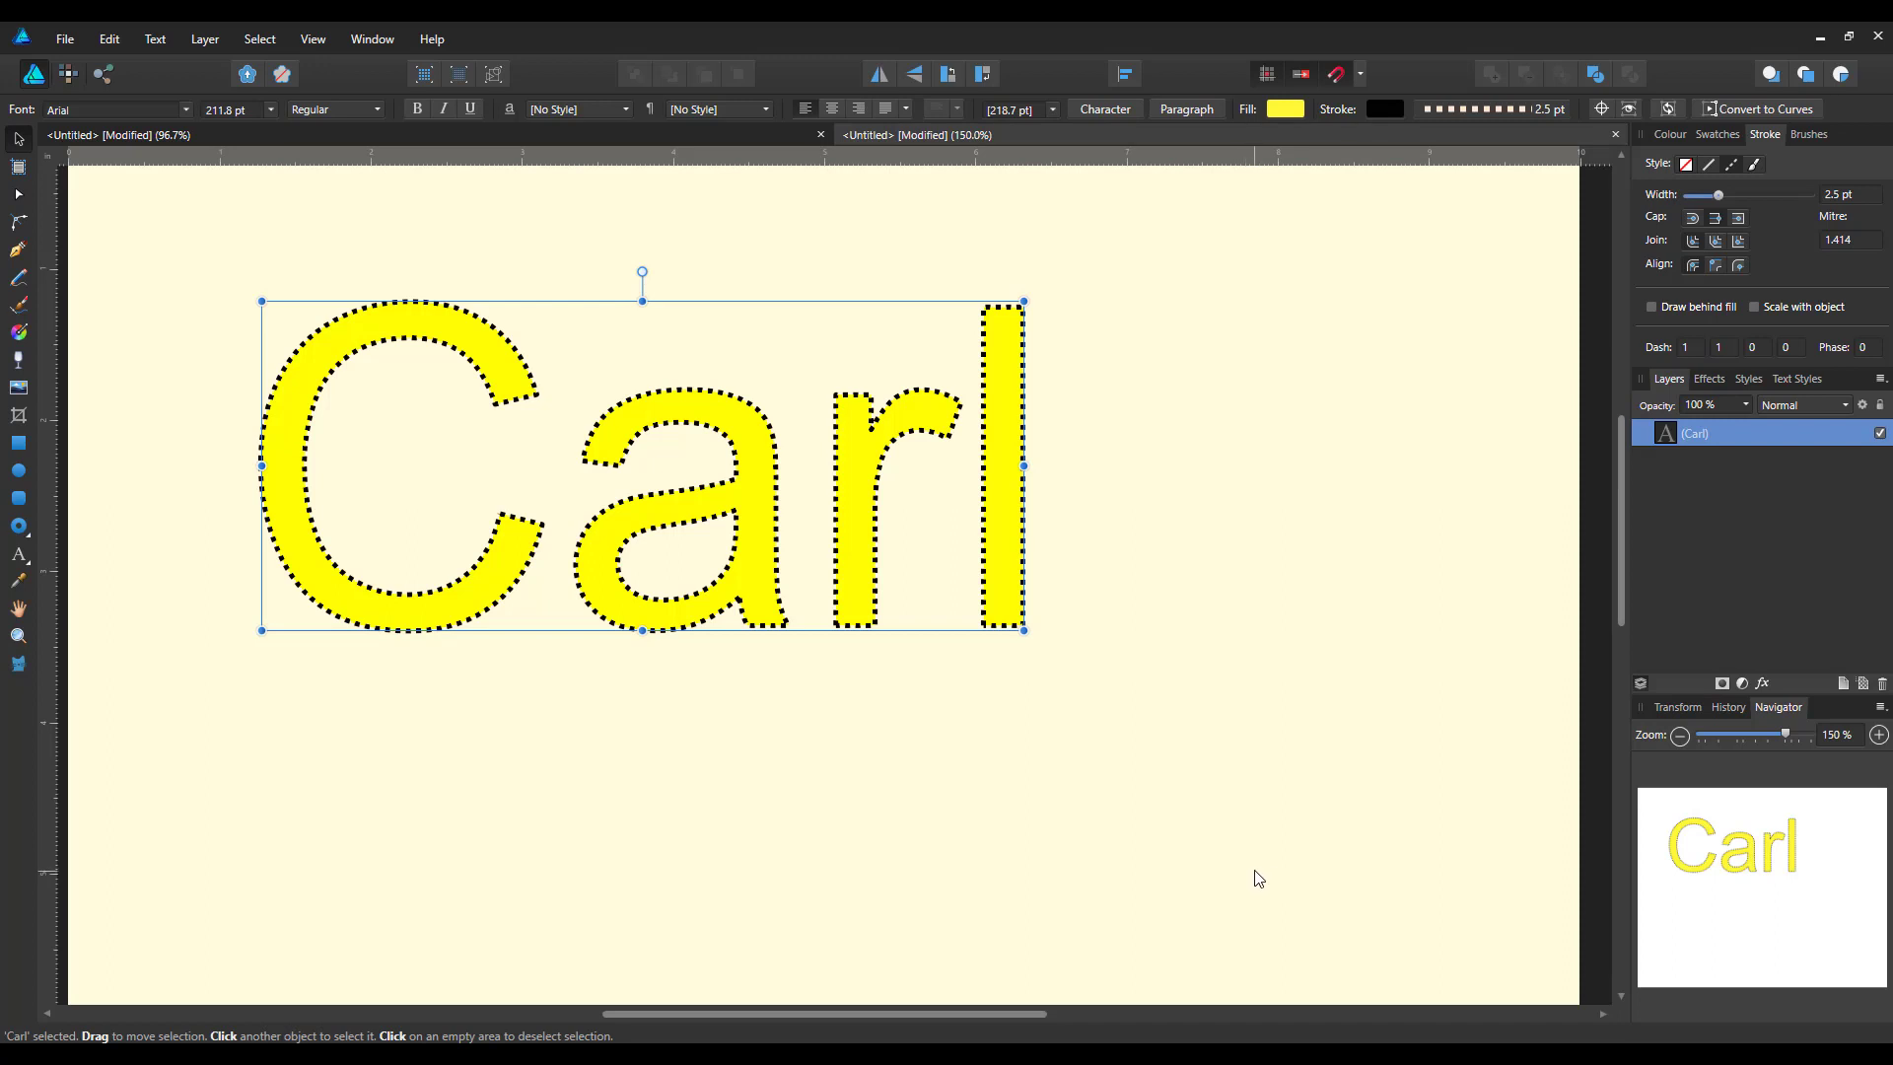